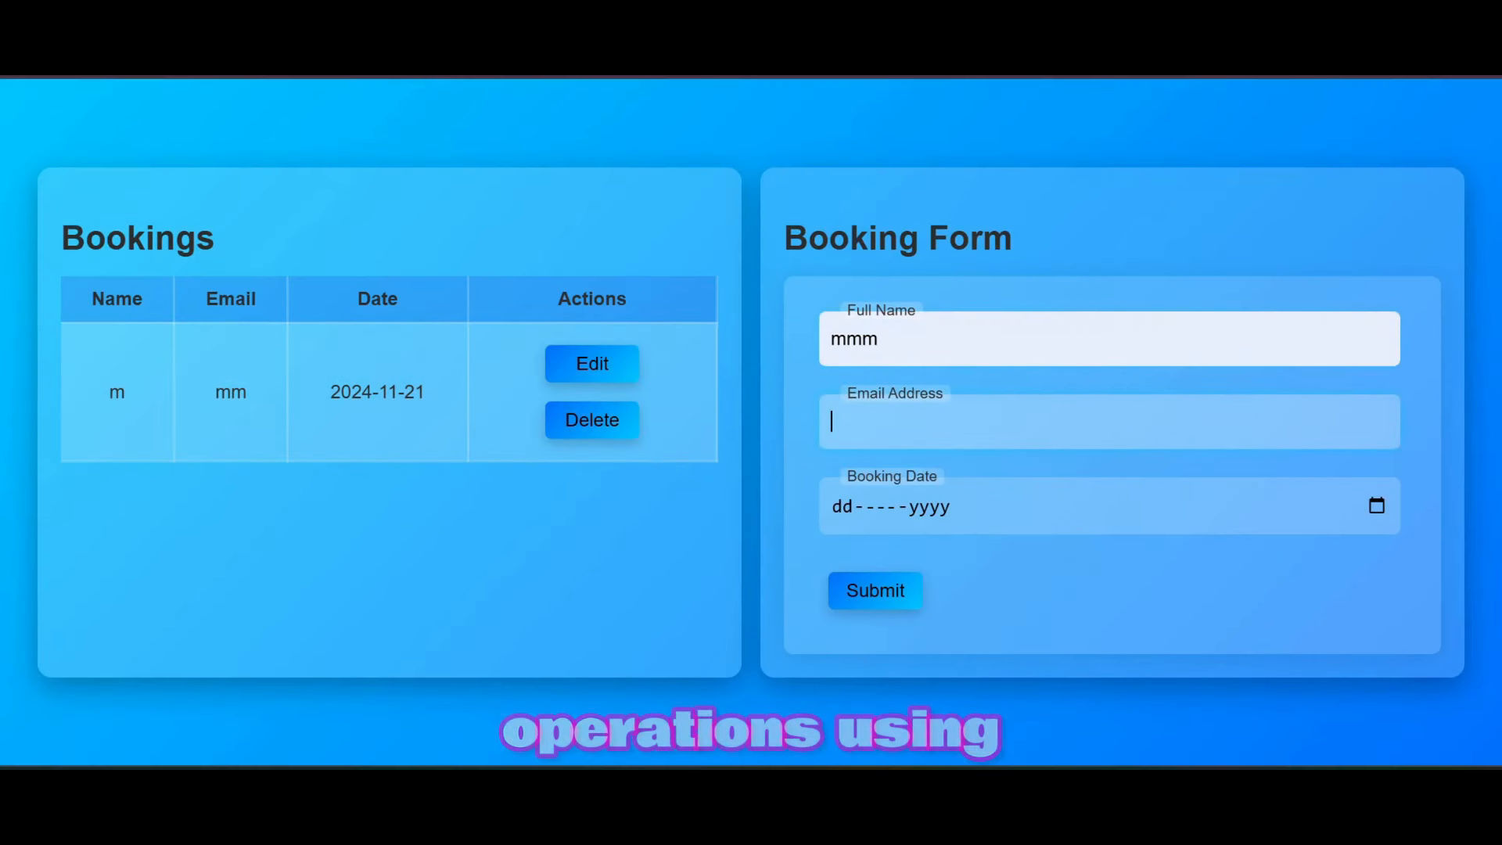
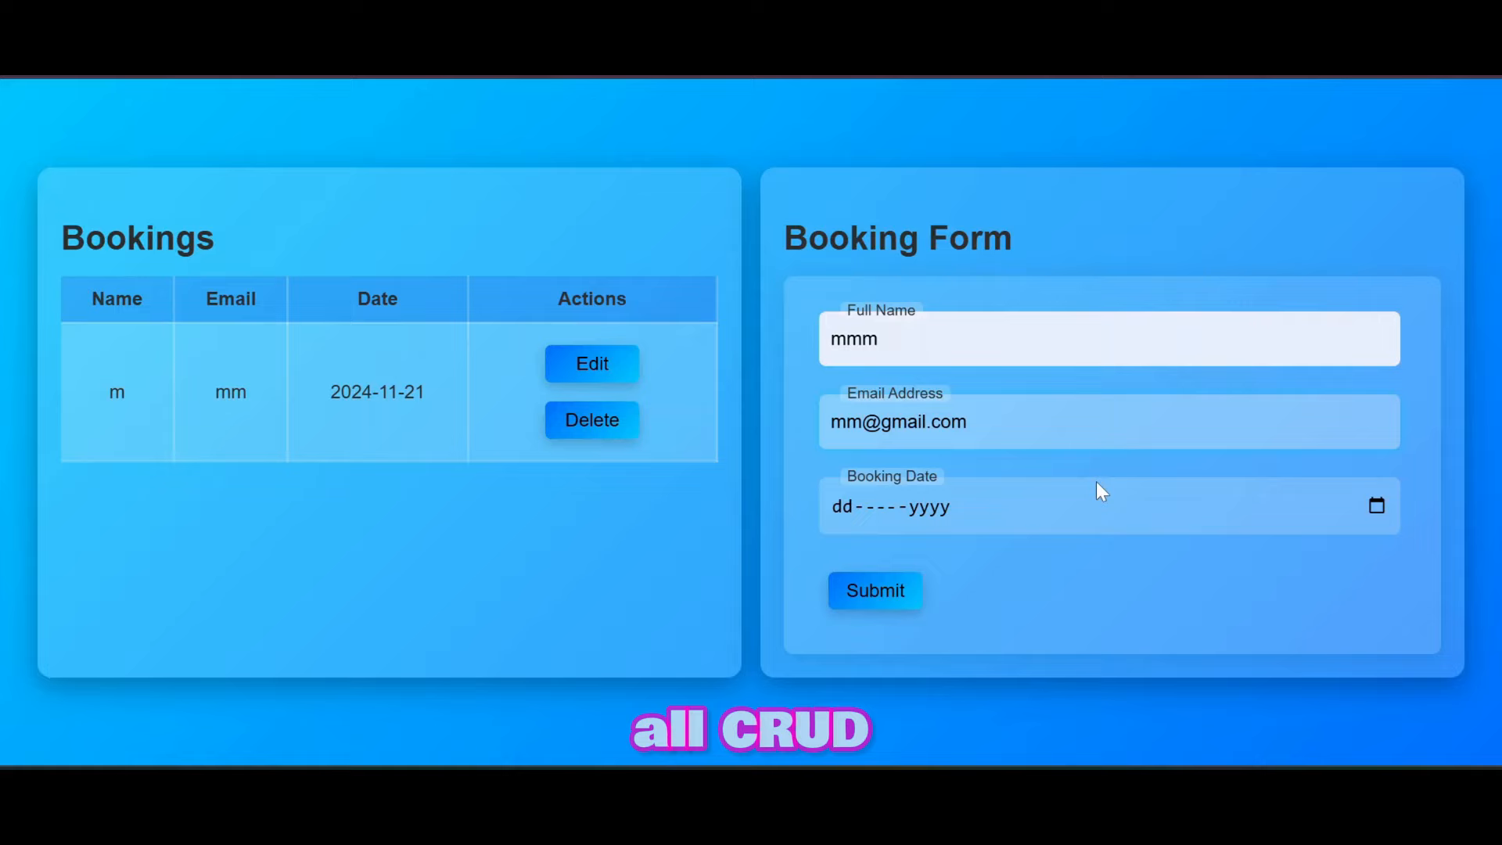
left_click(874, 590)
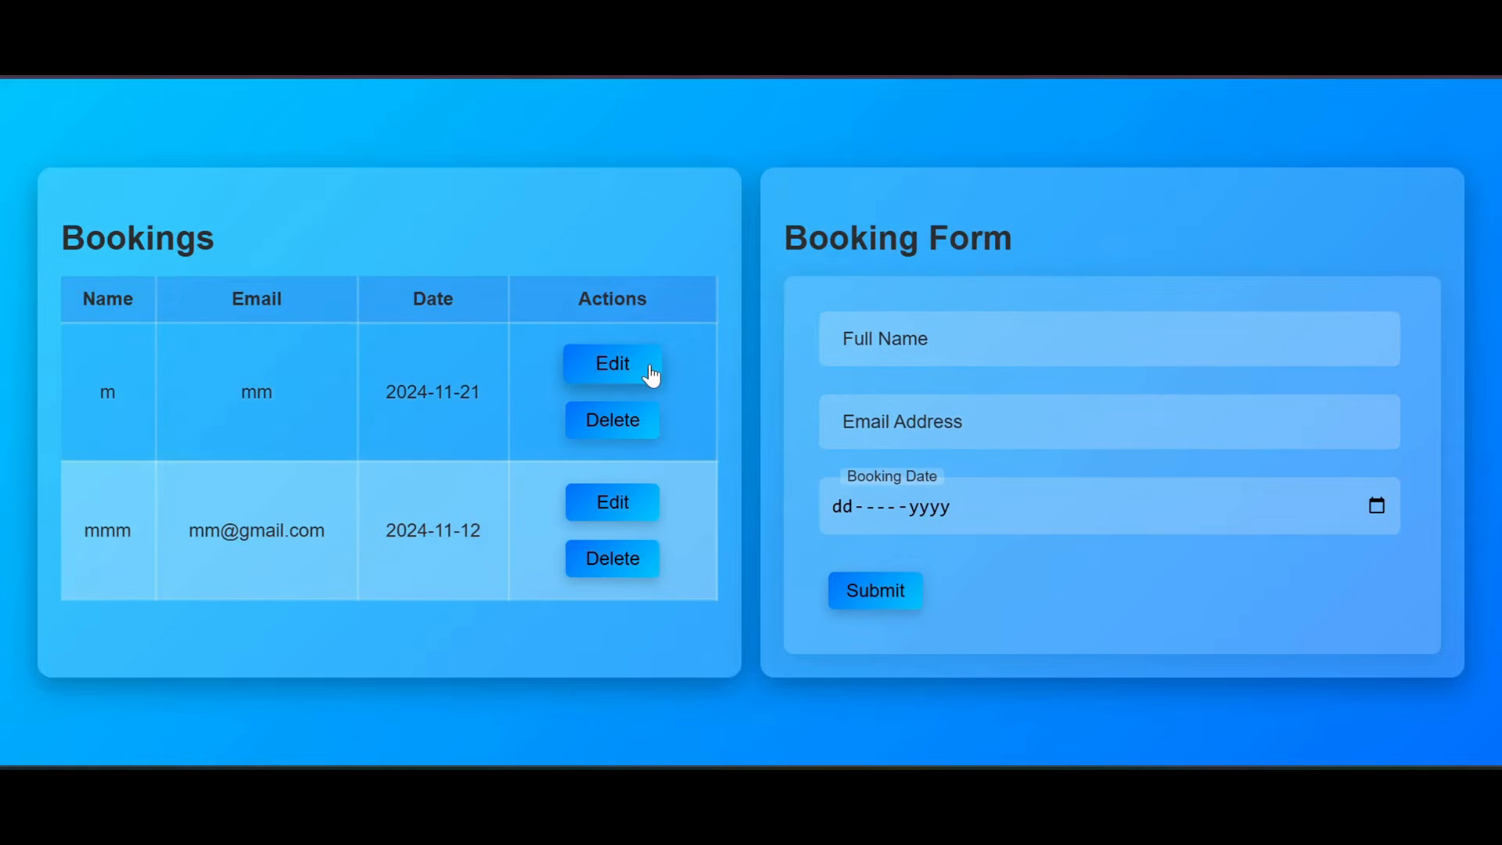
Step: Update the first booking's name and email to nerdycodecrafter
left_click(611, 363)
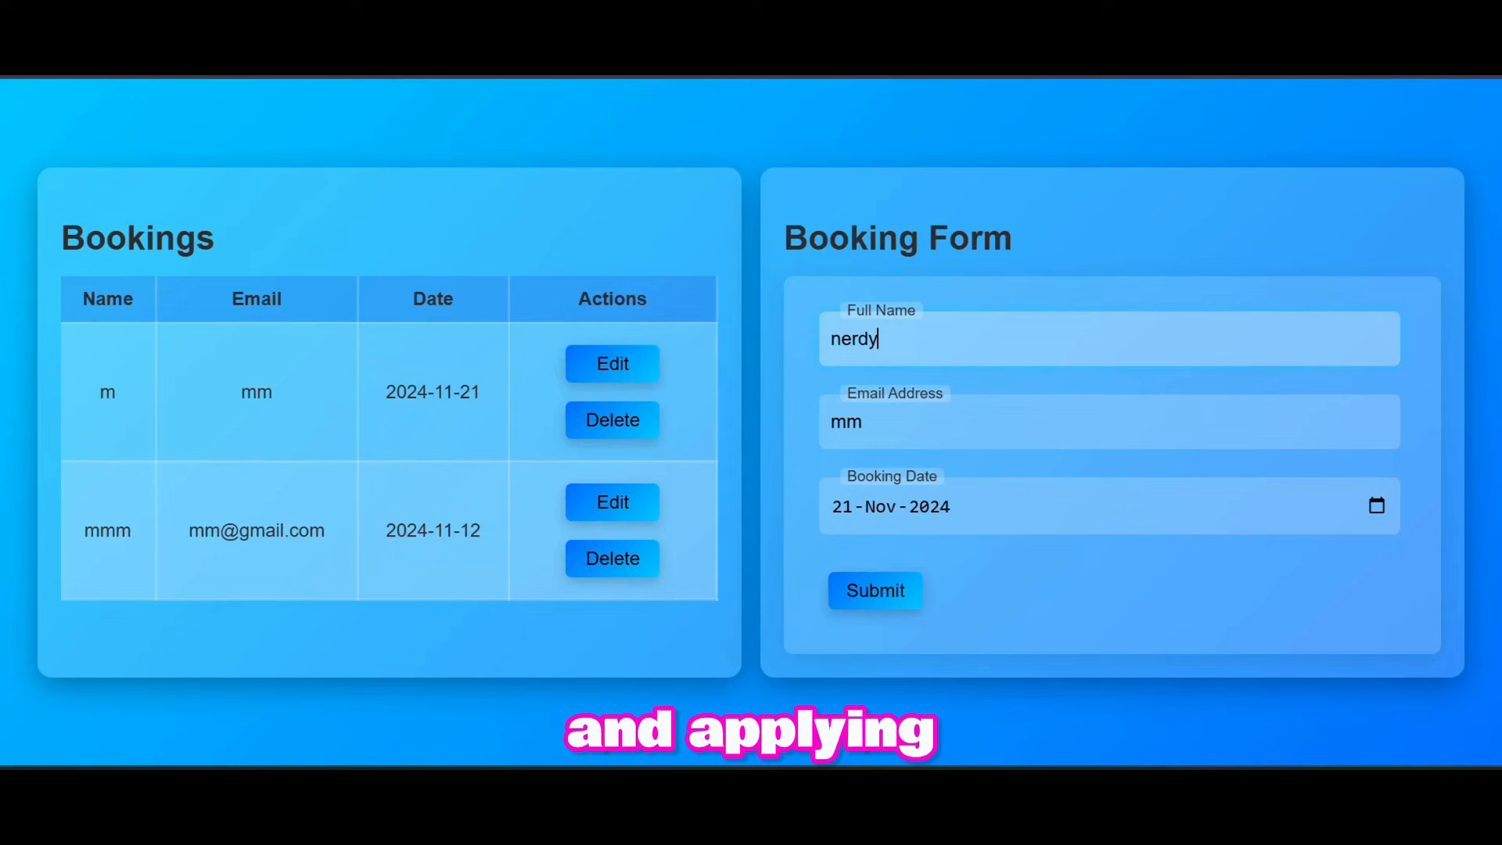
type("codecrag")
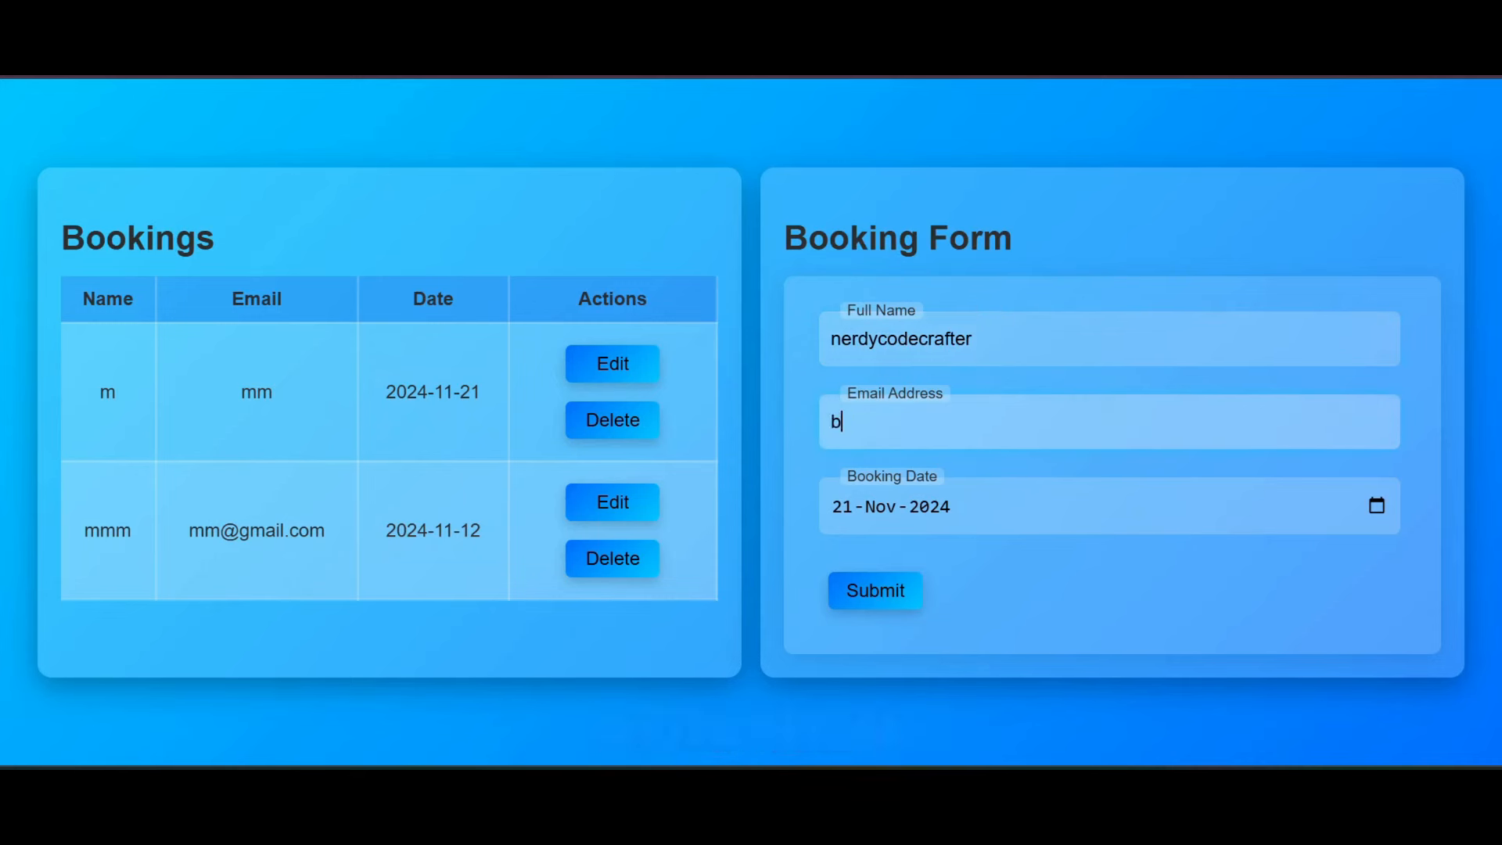
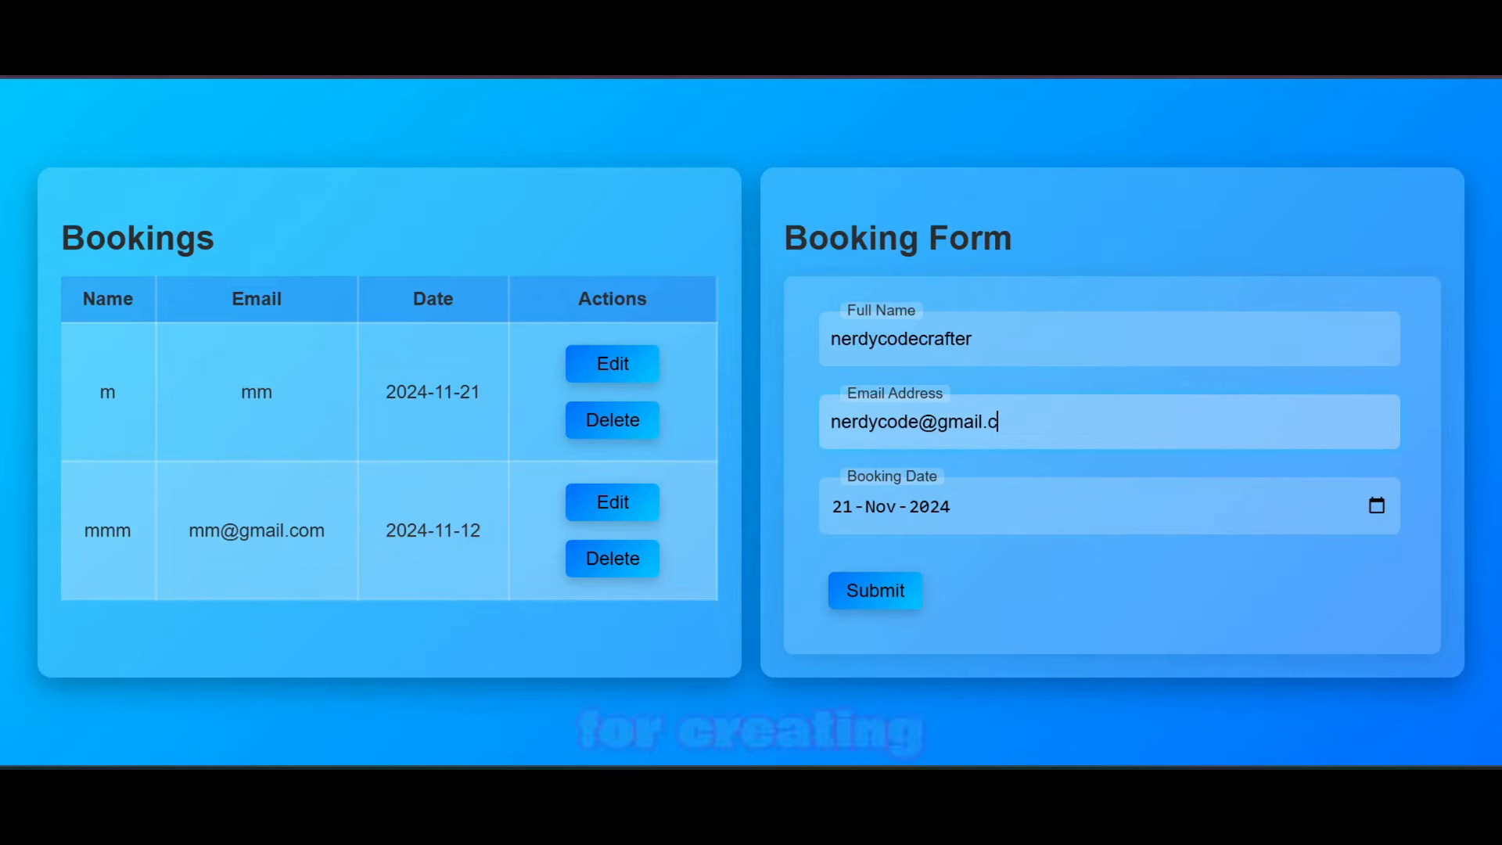
left_click(1375, 504)
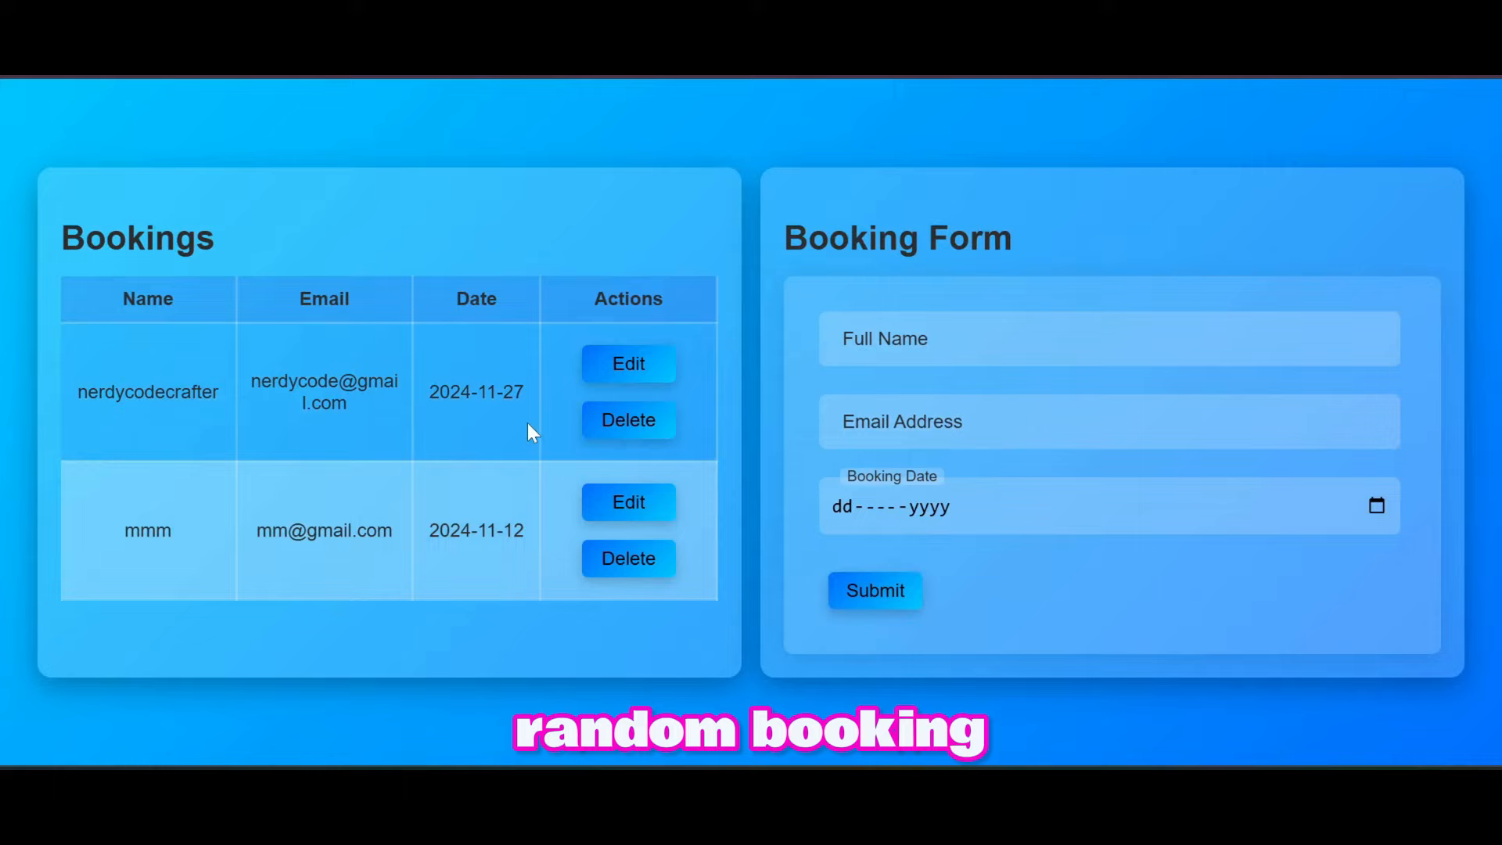
Step: Delete the nerdycodecrafter booking via the confirm modal
left_click(627, 419)
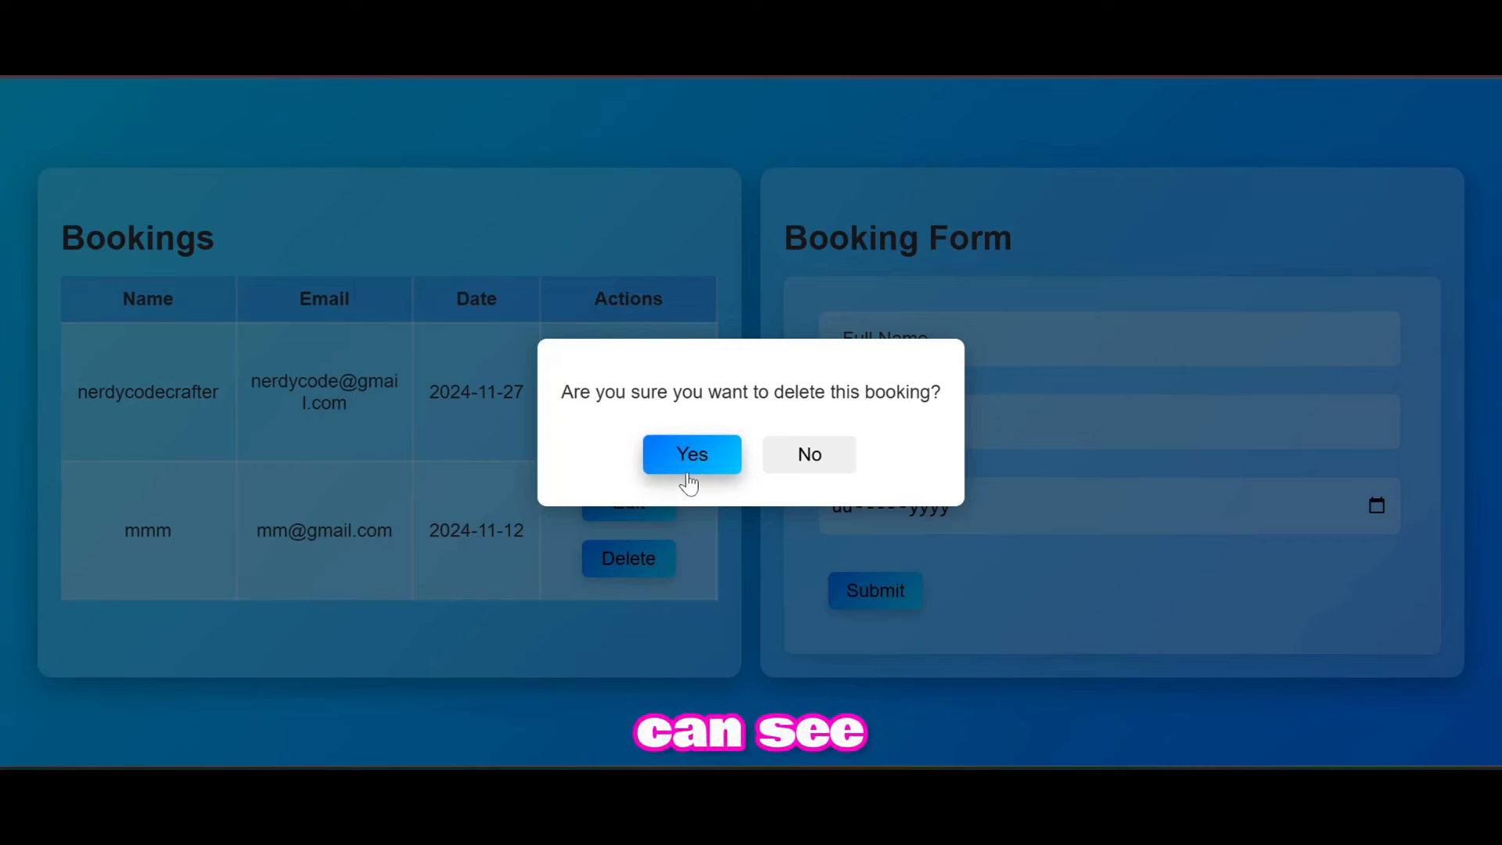
left_click(691, 453)
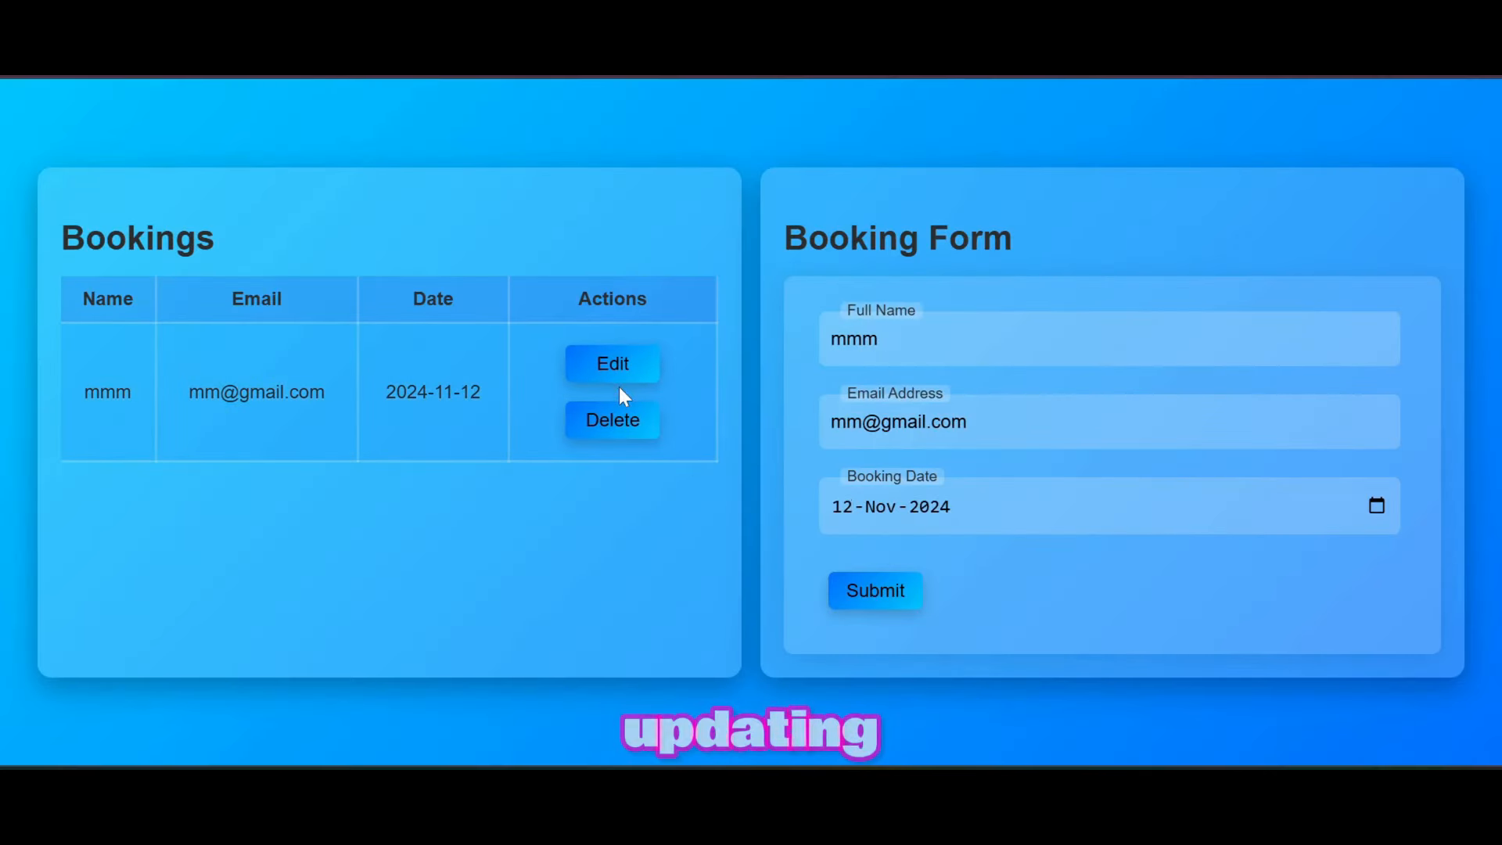
left_click(612, 419)
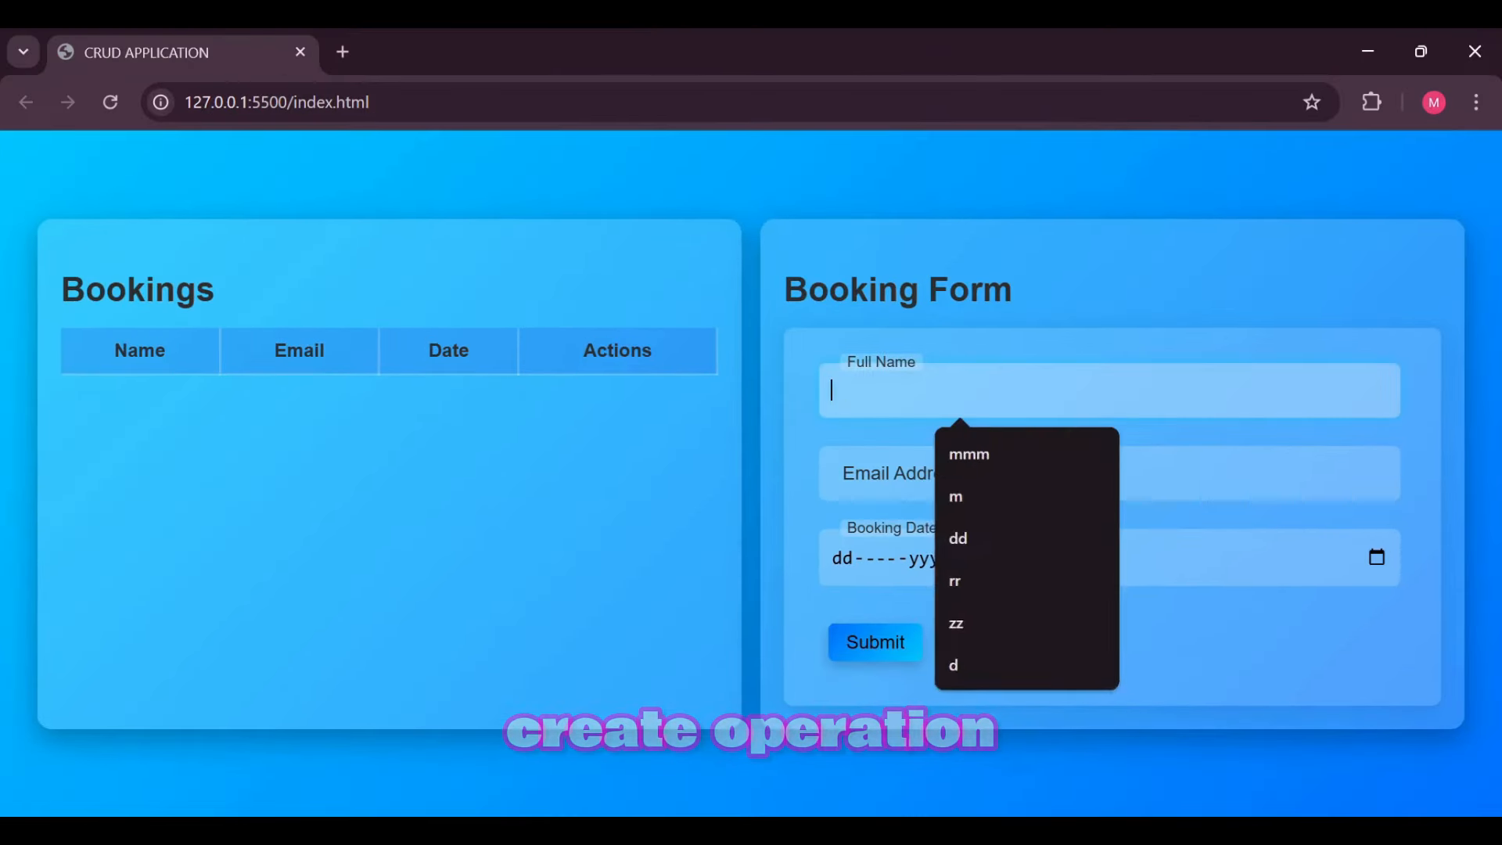
type("NERDYCODECRAFTE")
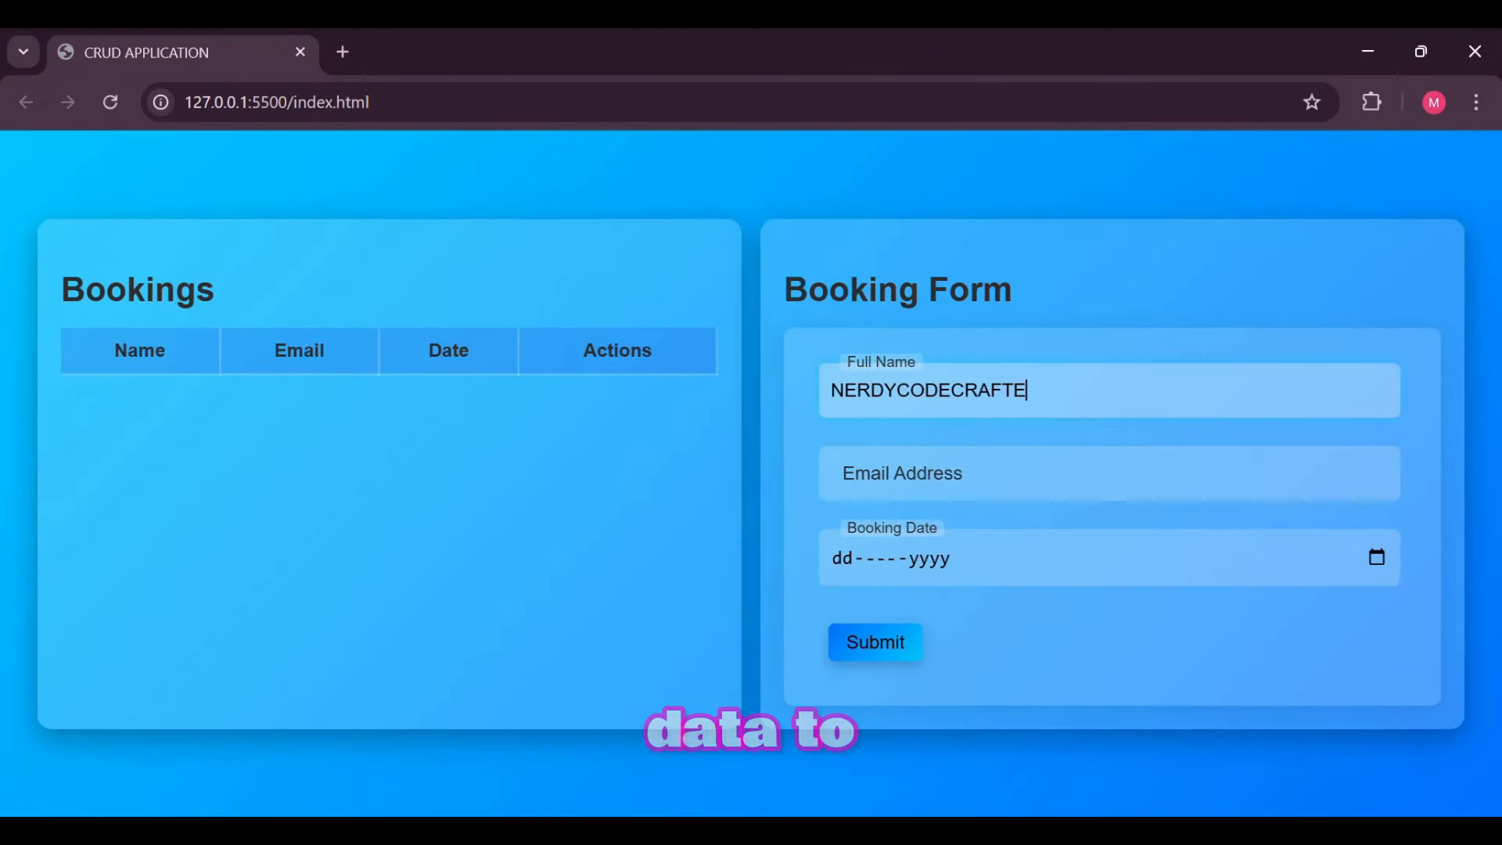
type("nerdy")
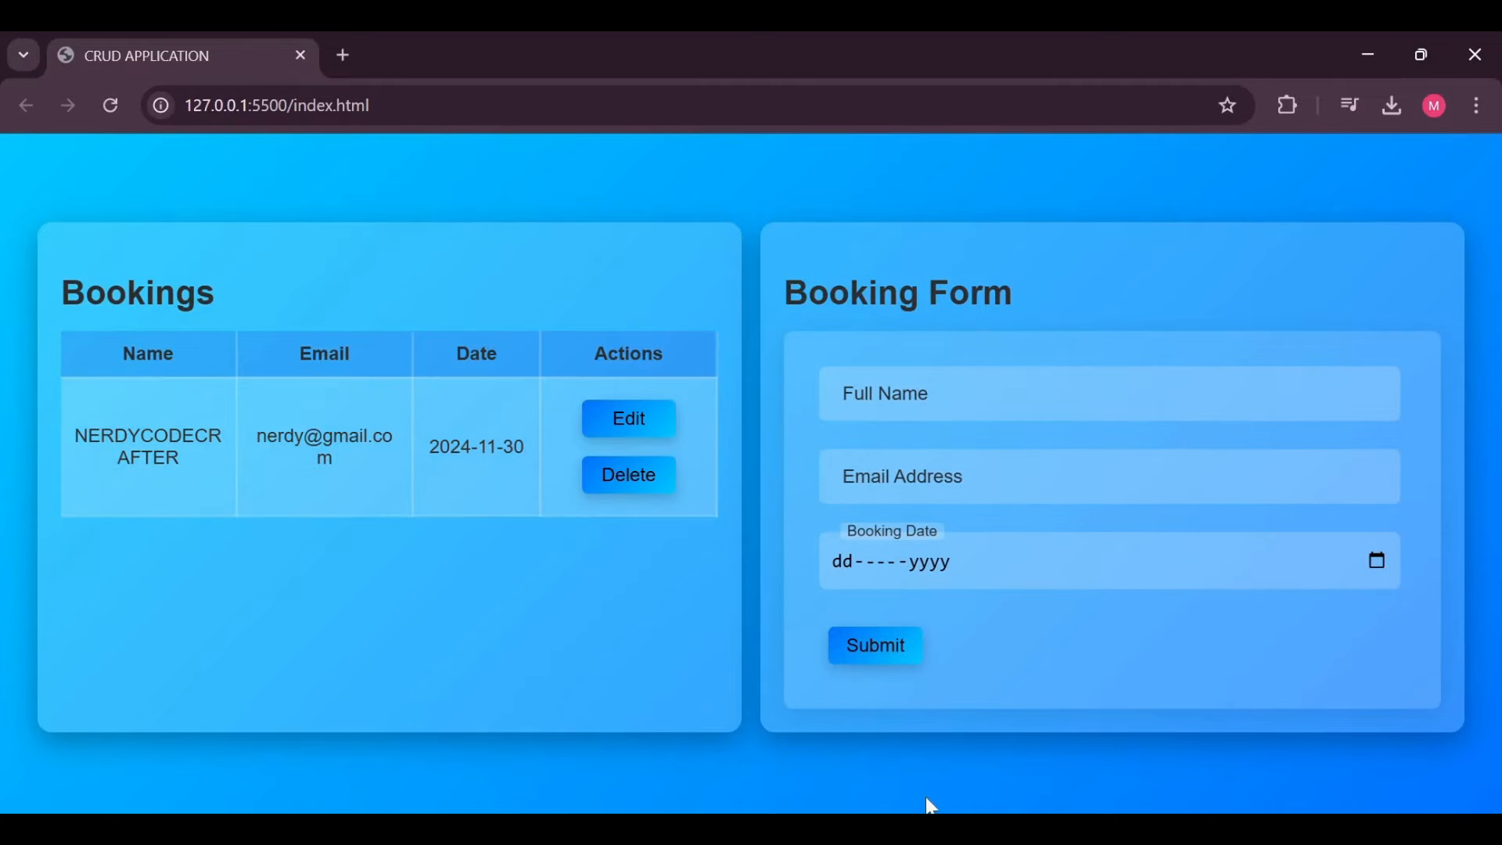
Step: Rename the NERDYCODECRAFTER booking to NERDYCODE, then delete it with Yes
left_click(628, 415)
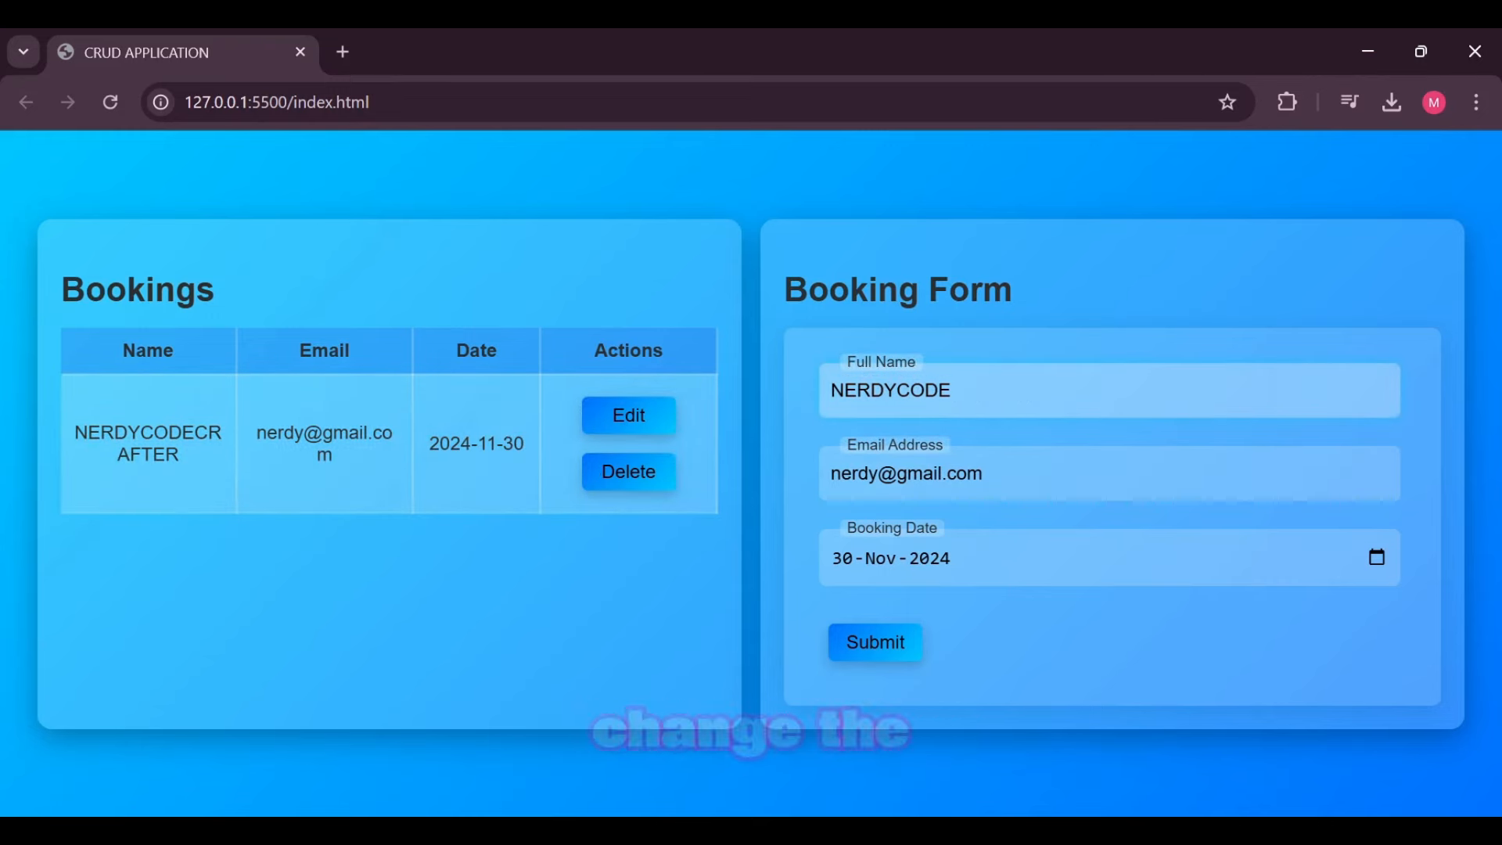
left_click(873, 642)
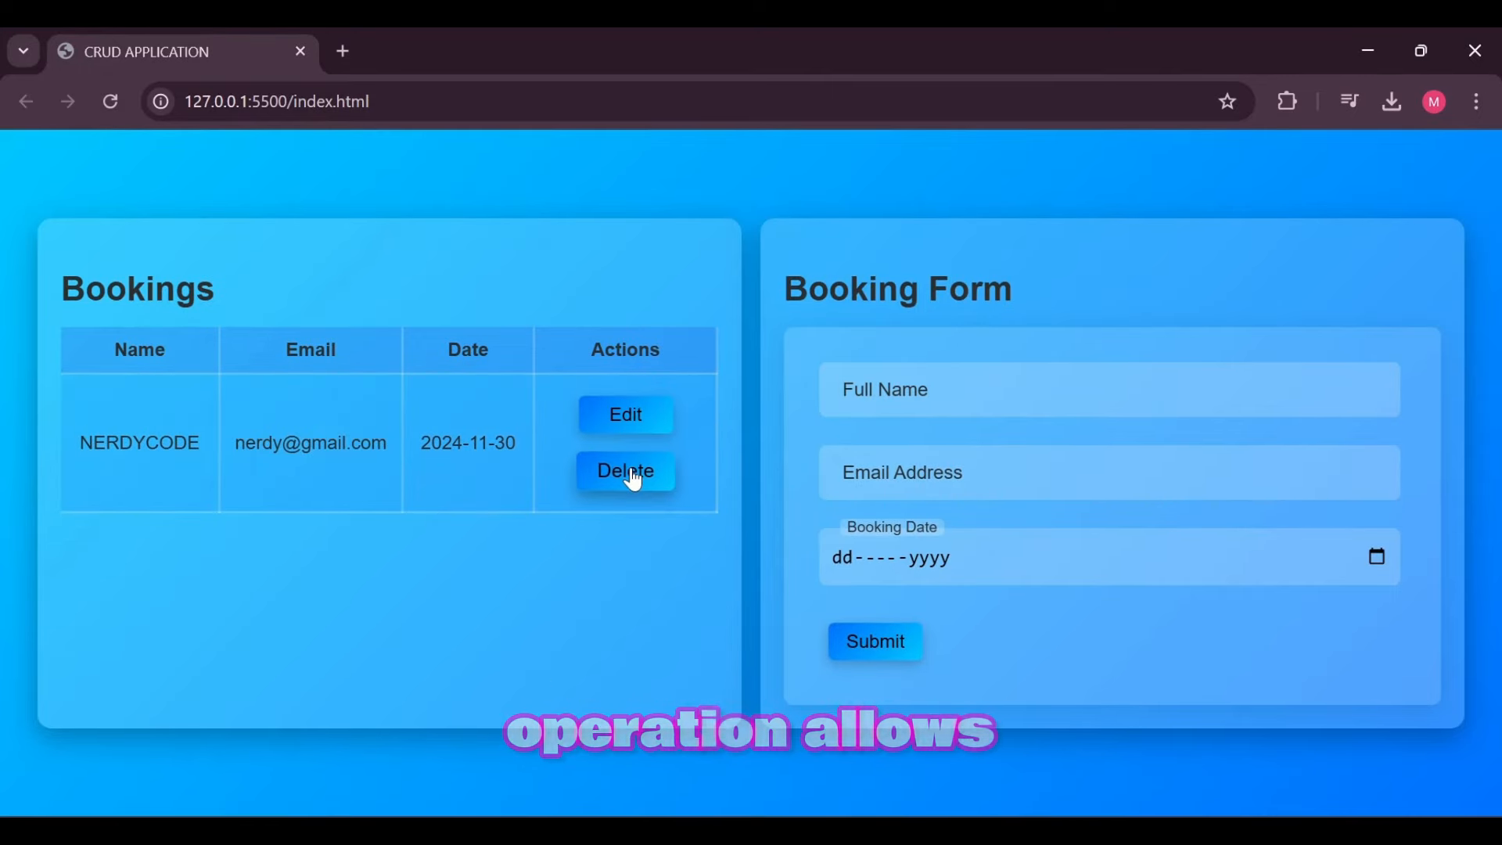
left_click(624, 470)
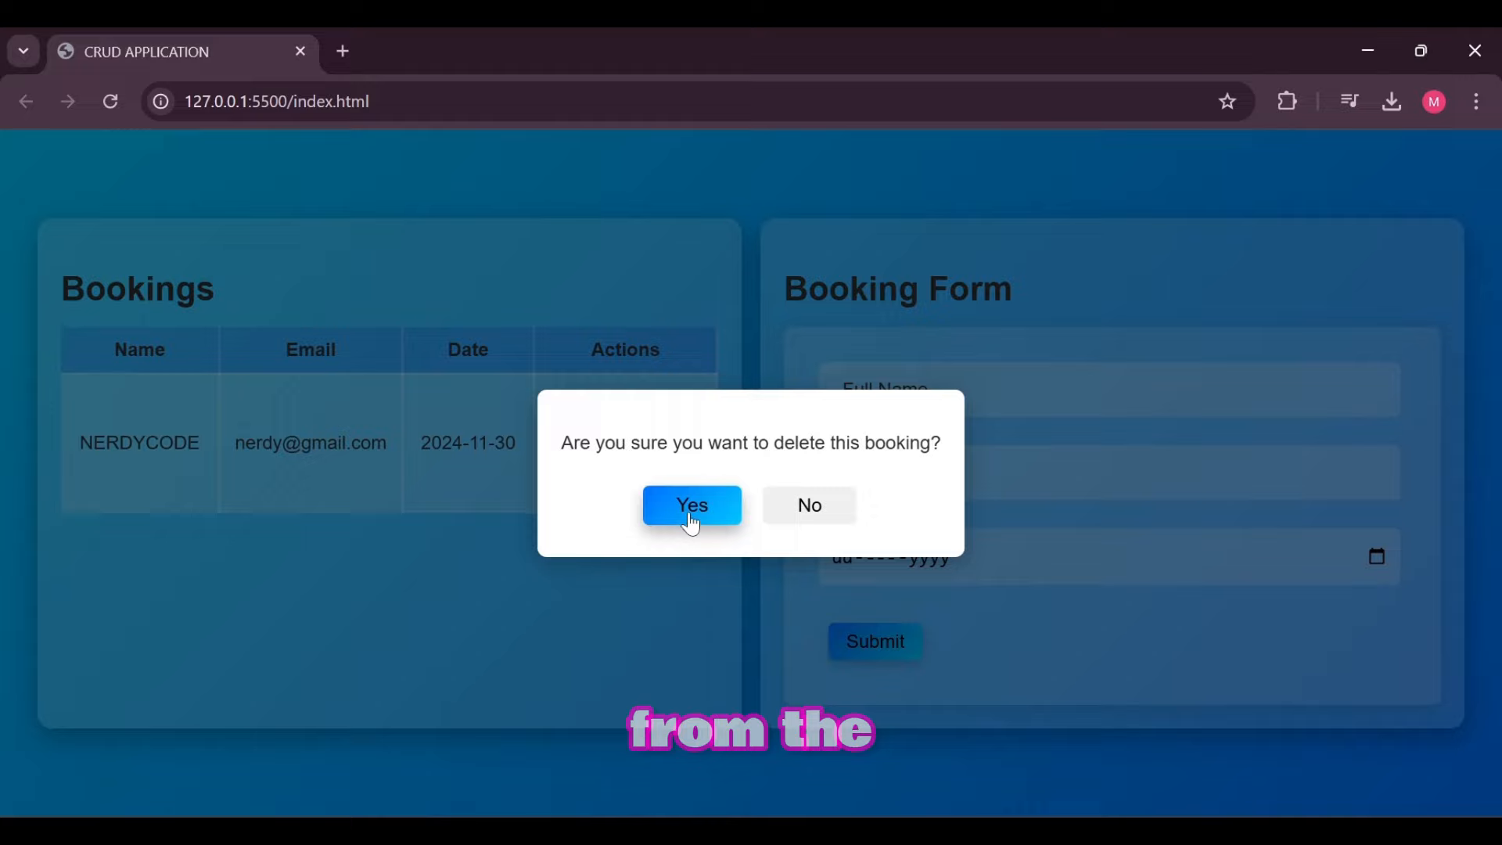
left_click(691, 504)
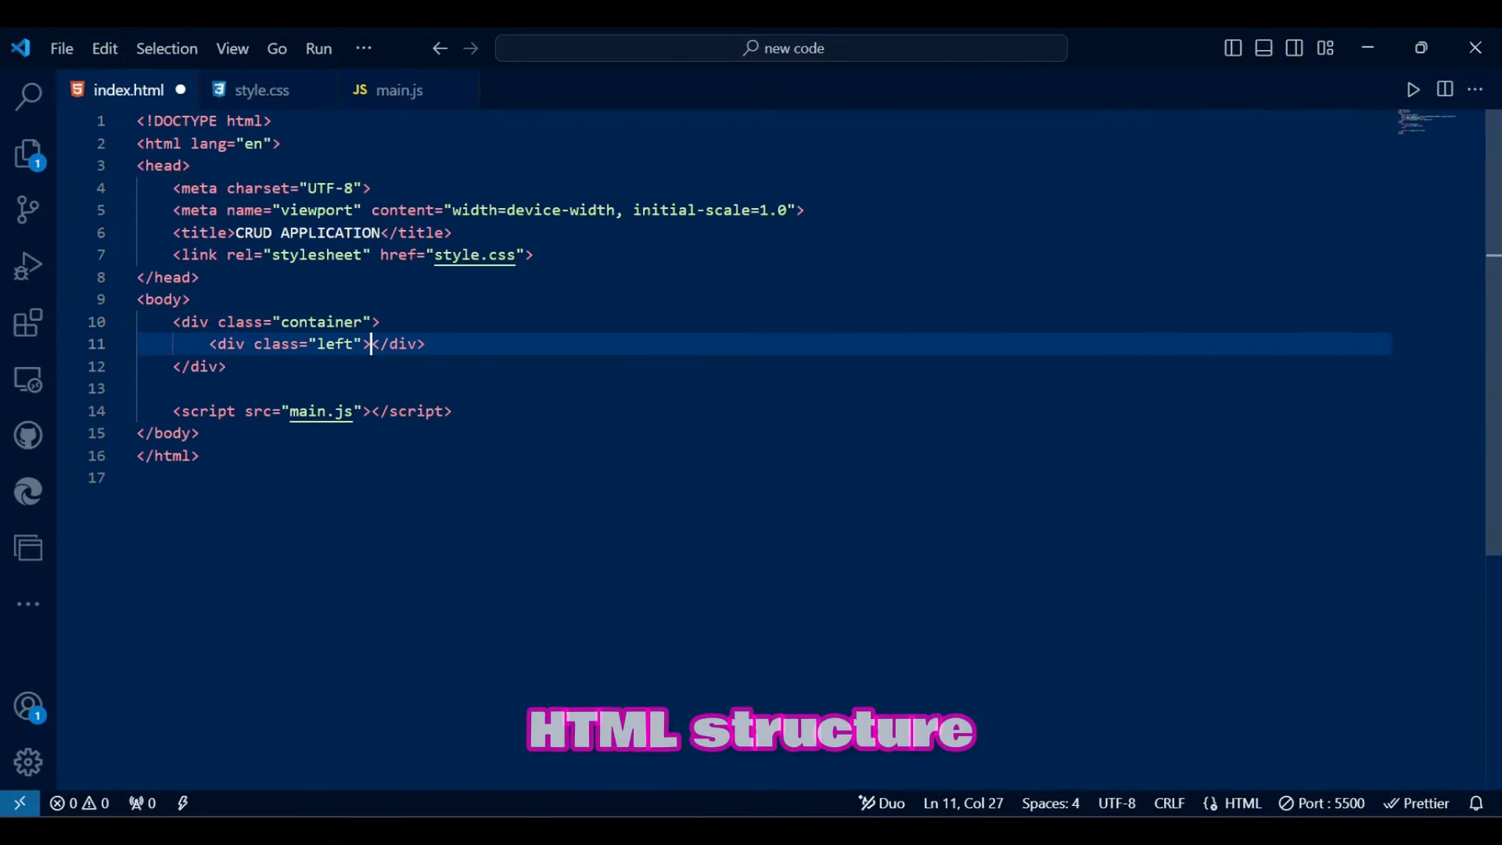
Step: Add a 'booking' h2 and table#bookingList with name, email, date, actions headers and placeholder comment
type("<h2>booking</h2>")
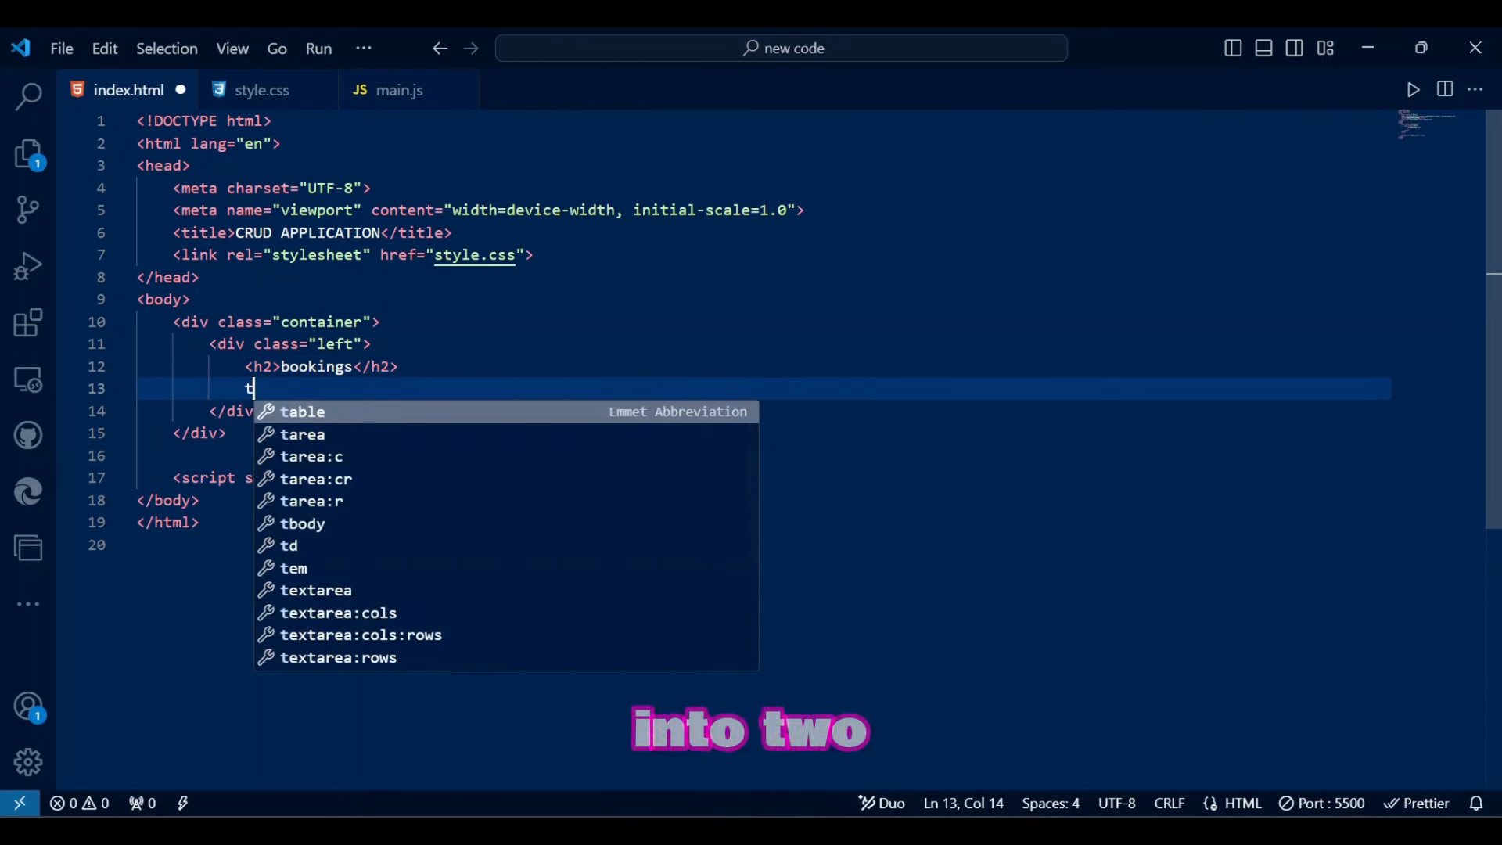
type("able#")
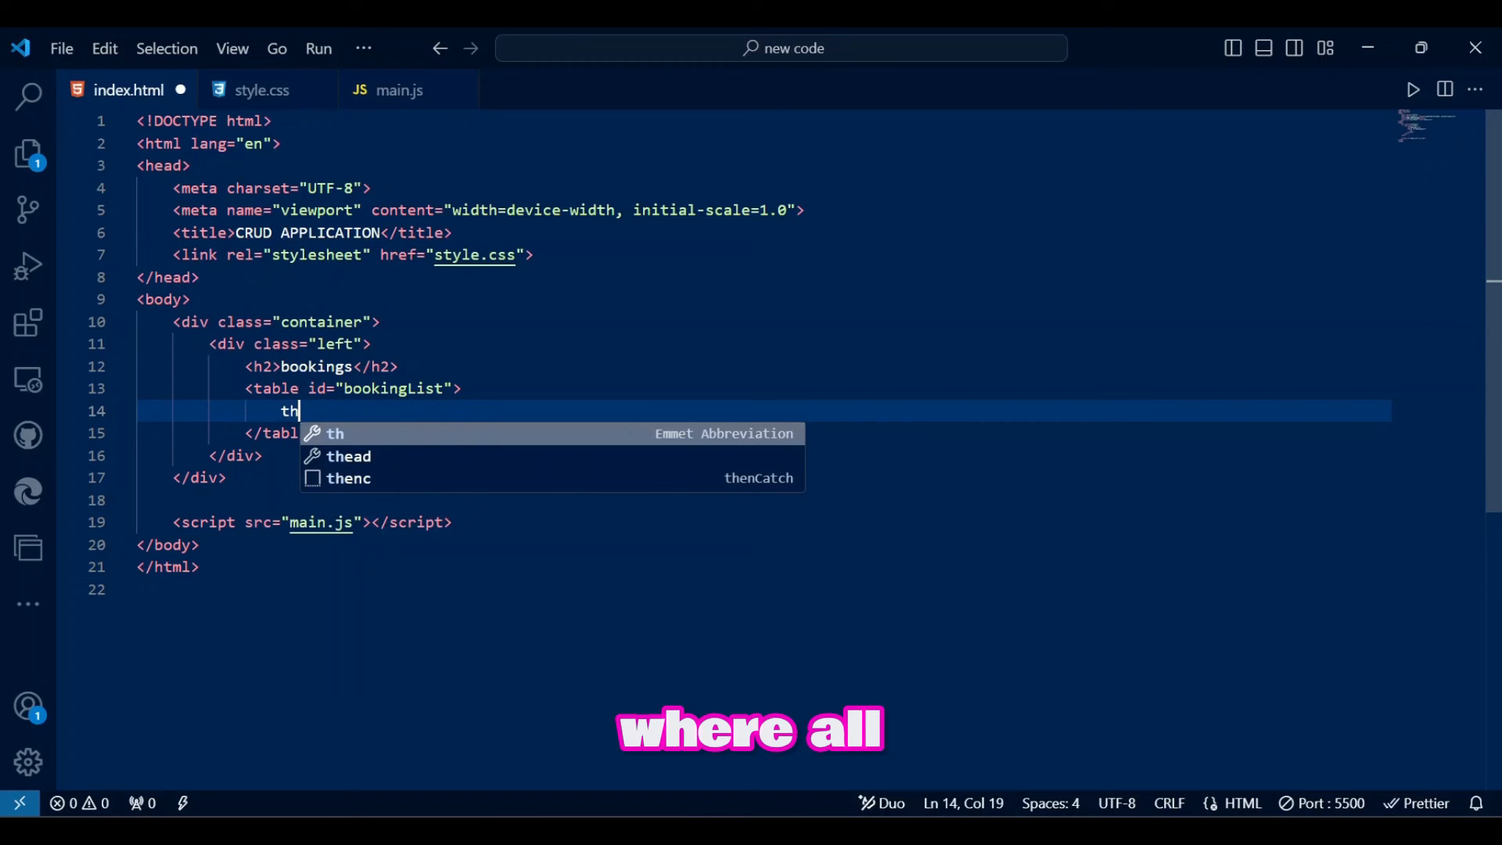
key("Tab")
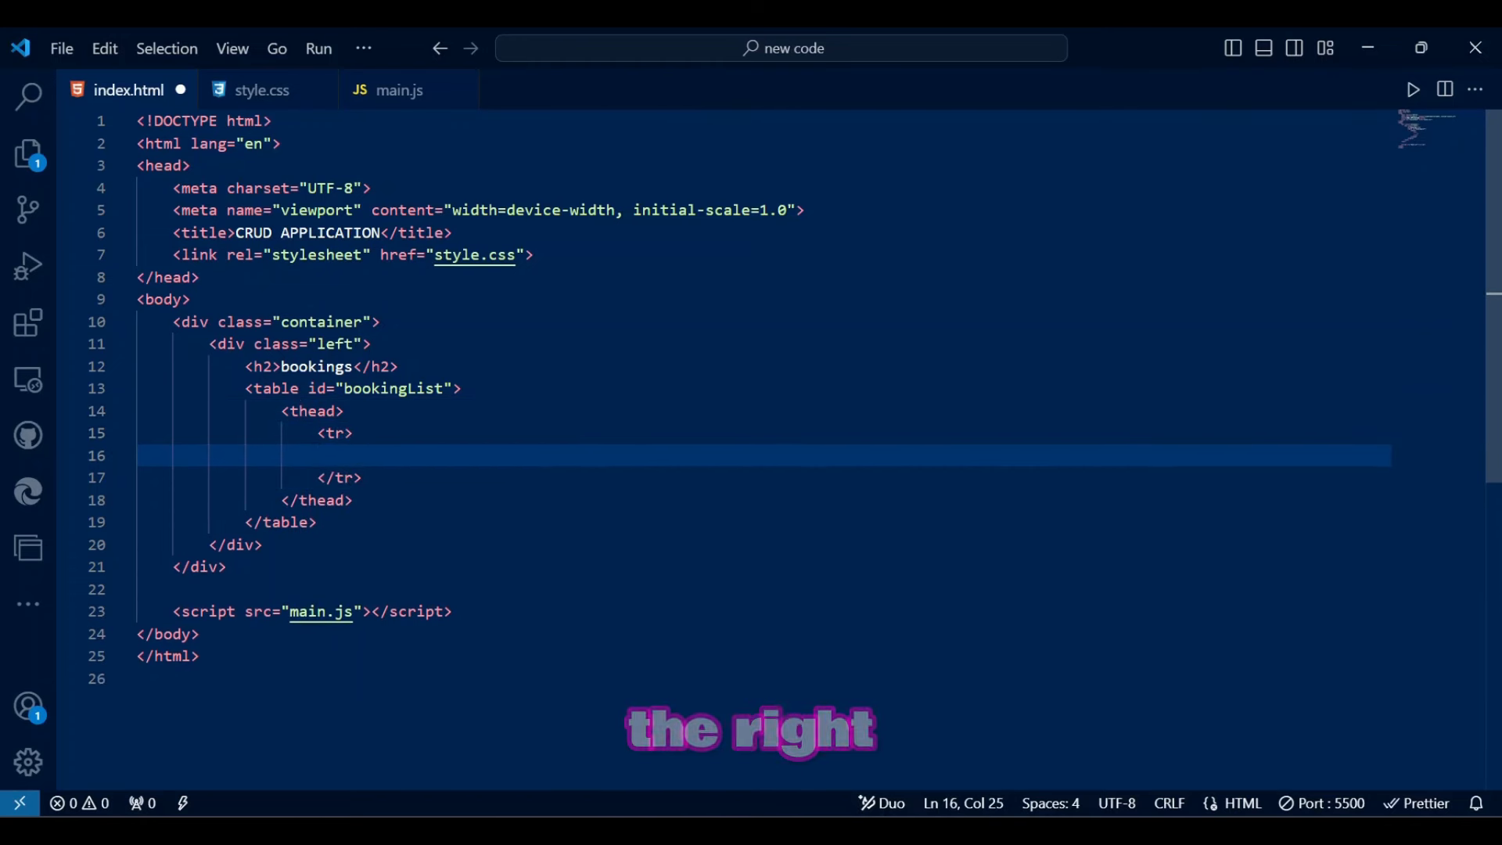
type("<th>name</th>")
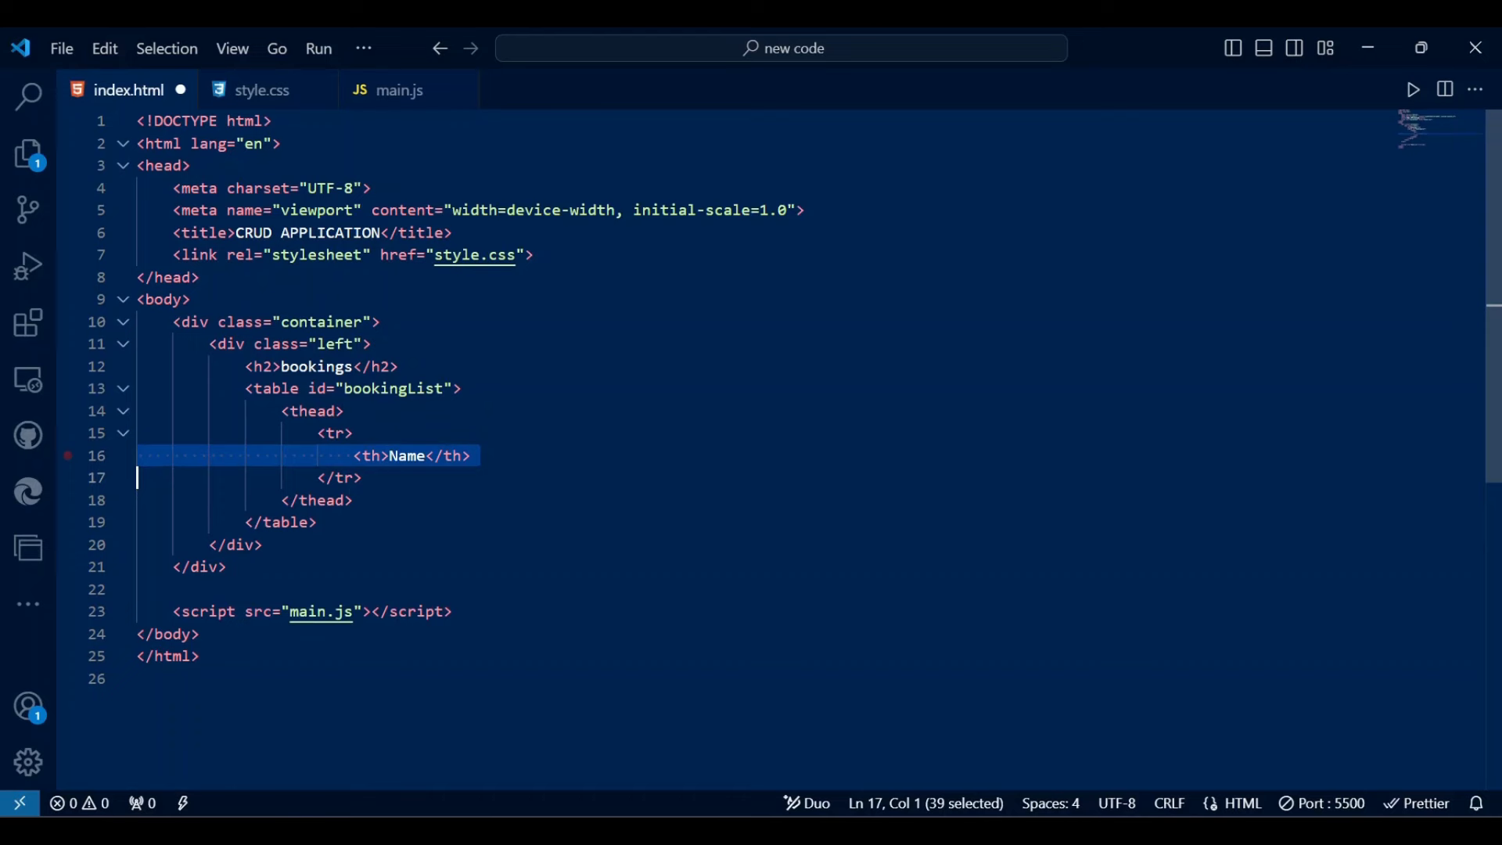
type("em")
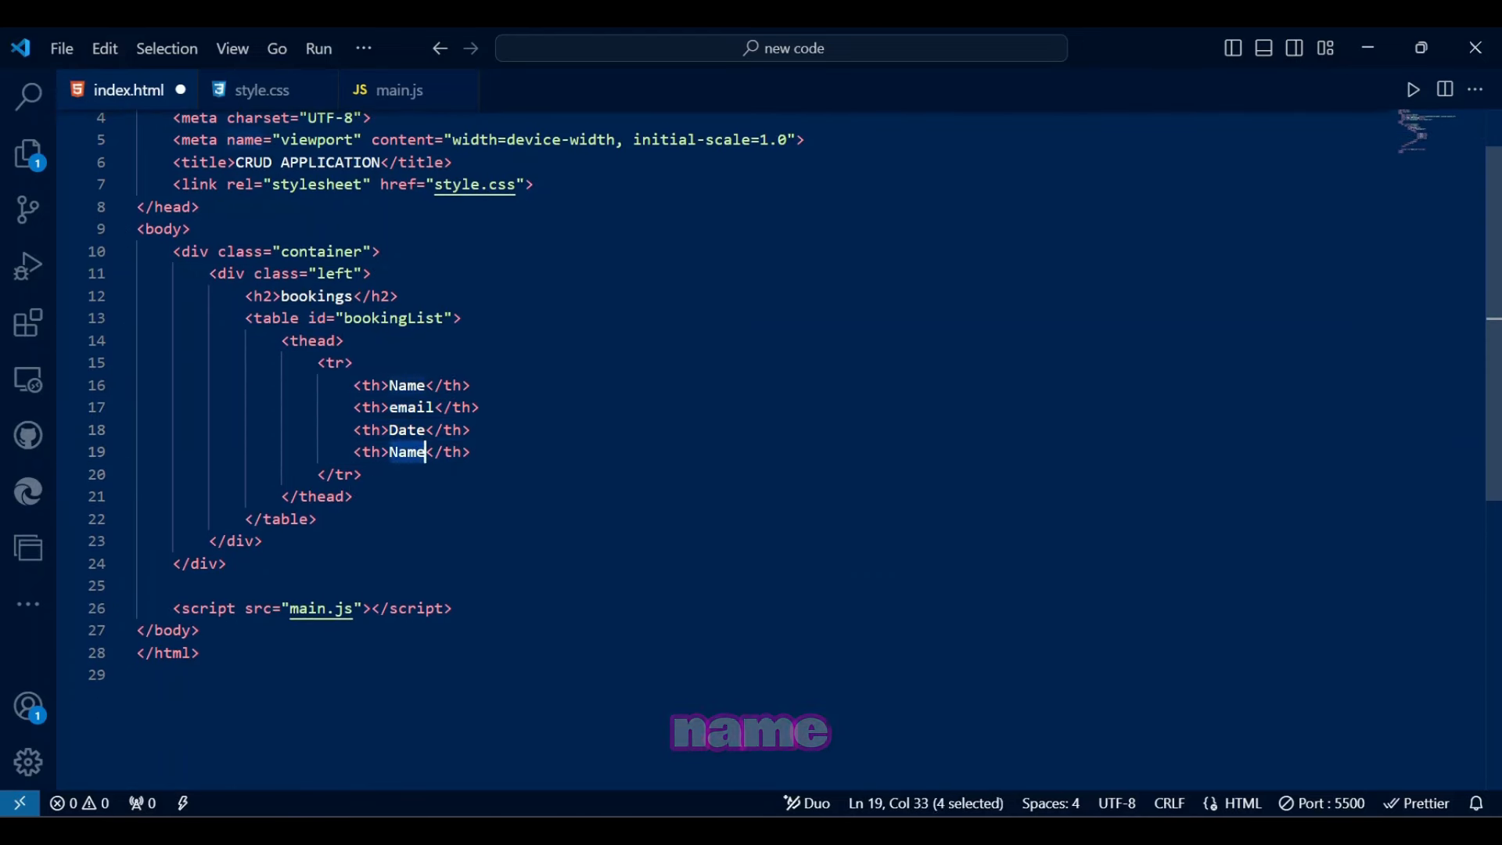
type("actions")
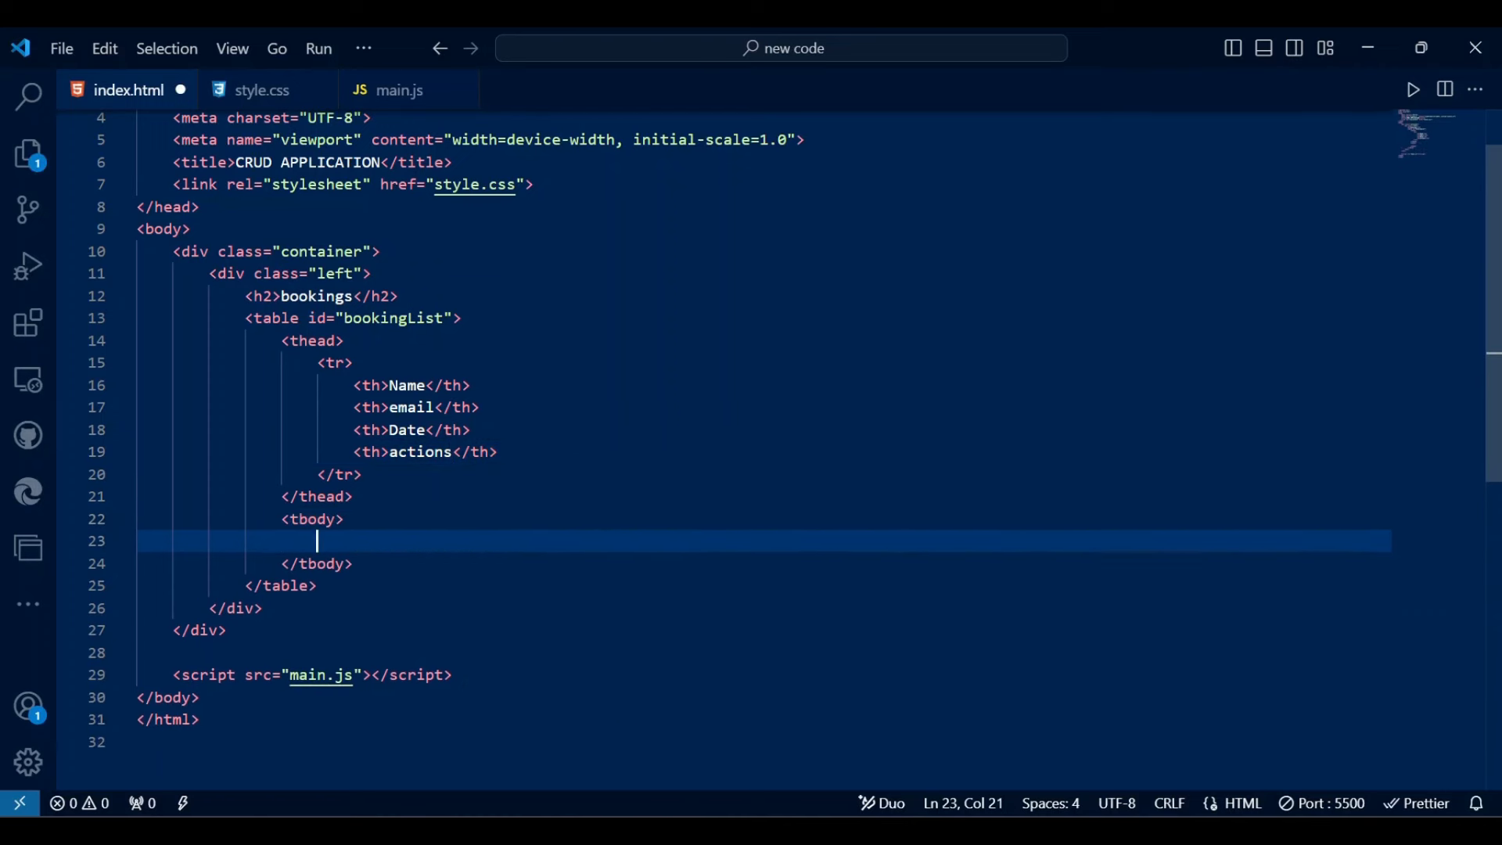
type("<!-- boo -->")
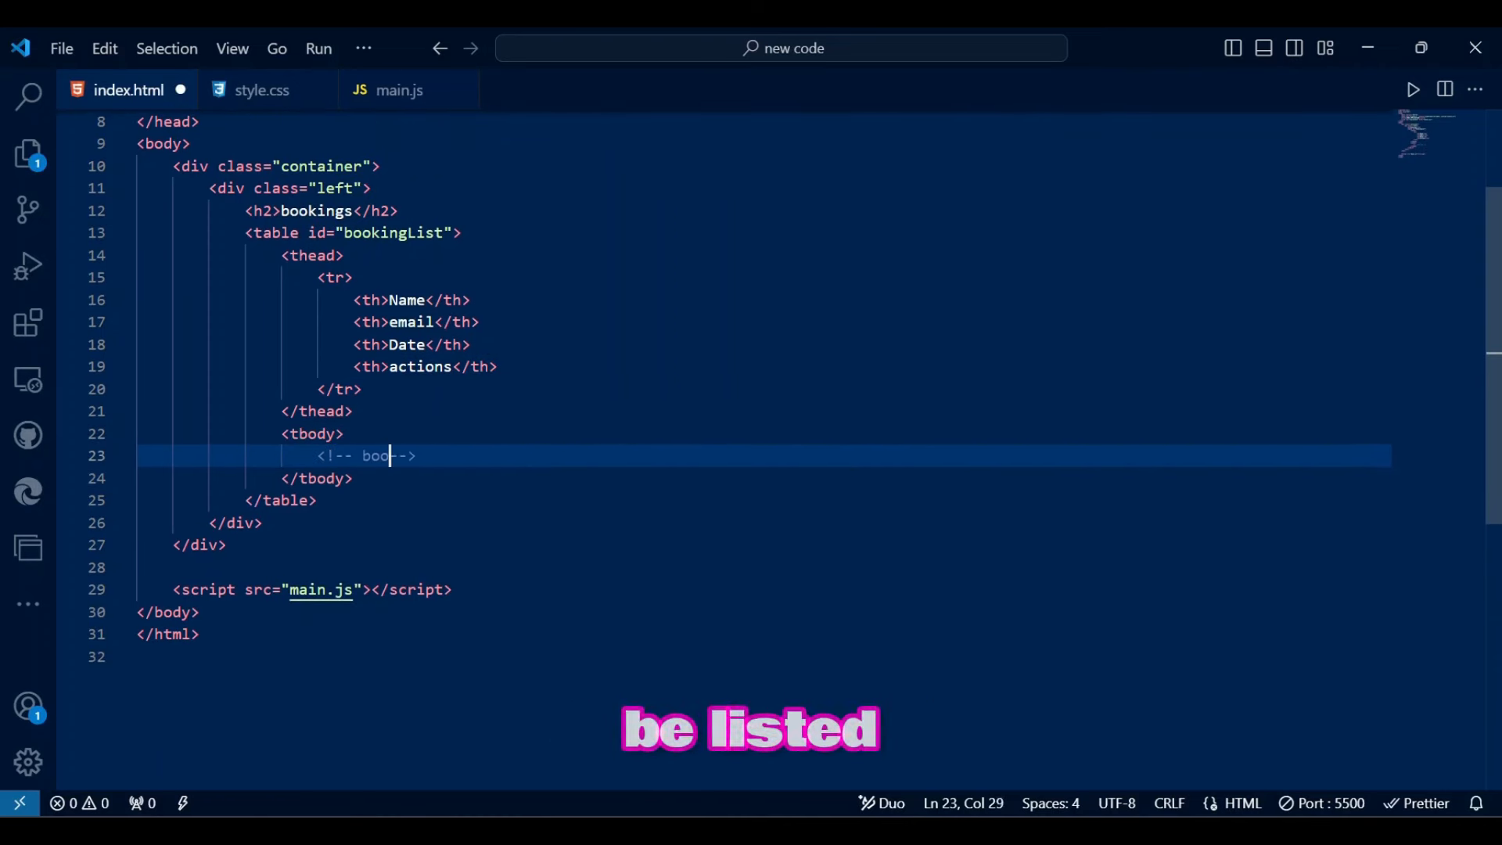
type("king will be populated here")
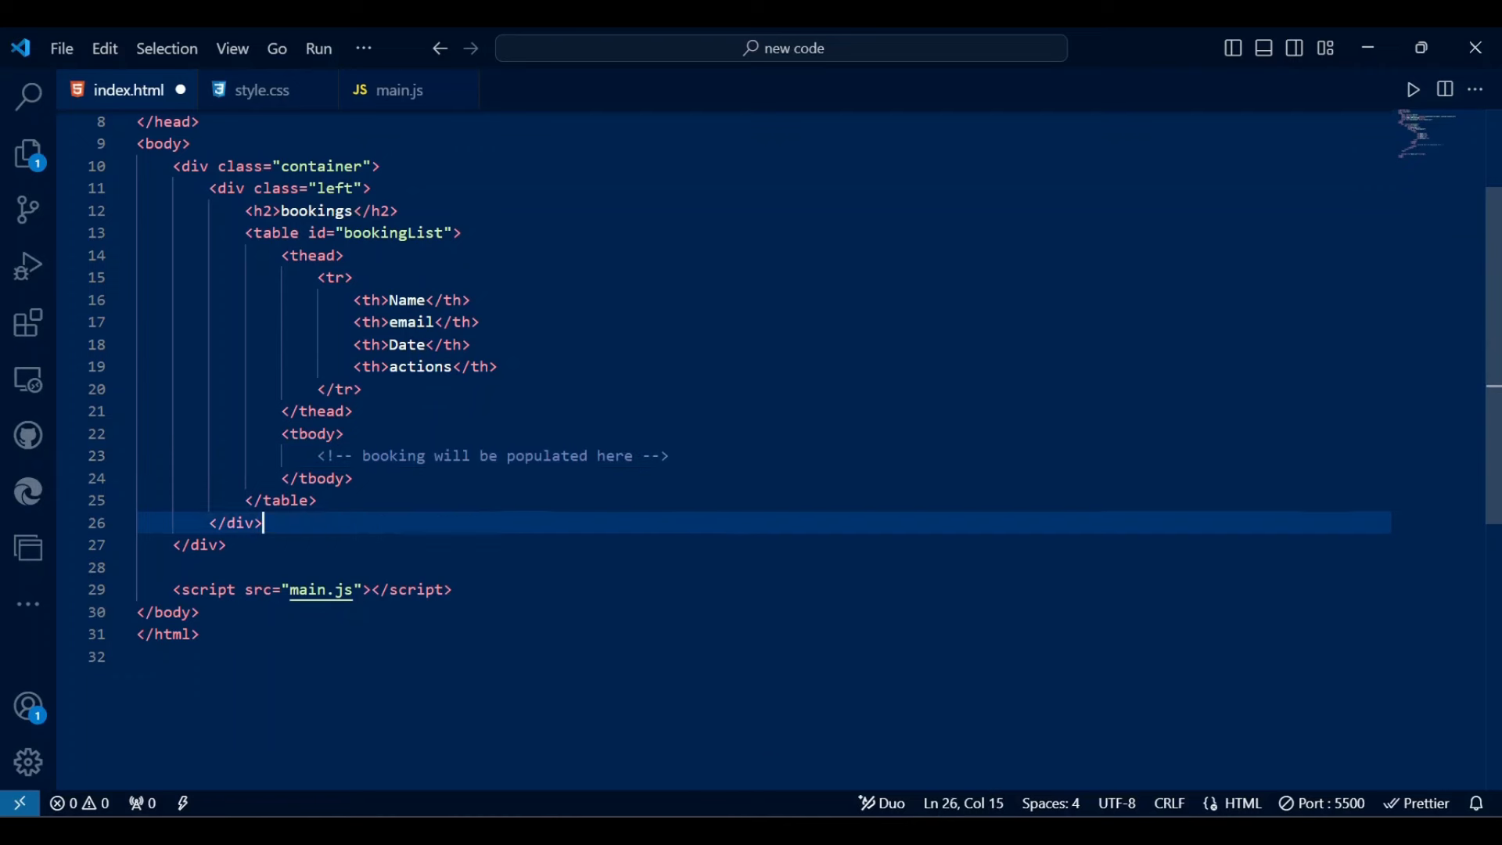
Step: Add a right div with a 'booking form' heading, form_card and bookingForm form
type("<div class=\"right\">")
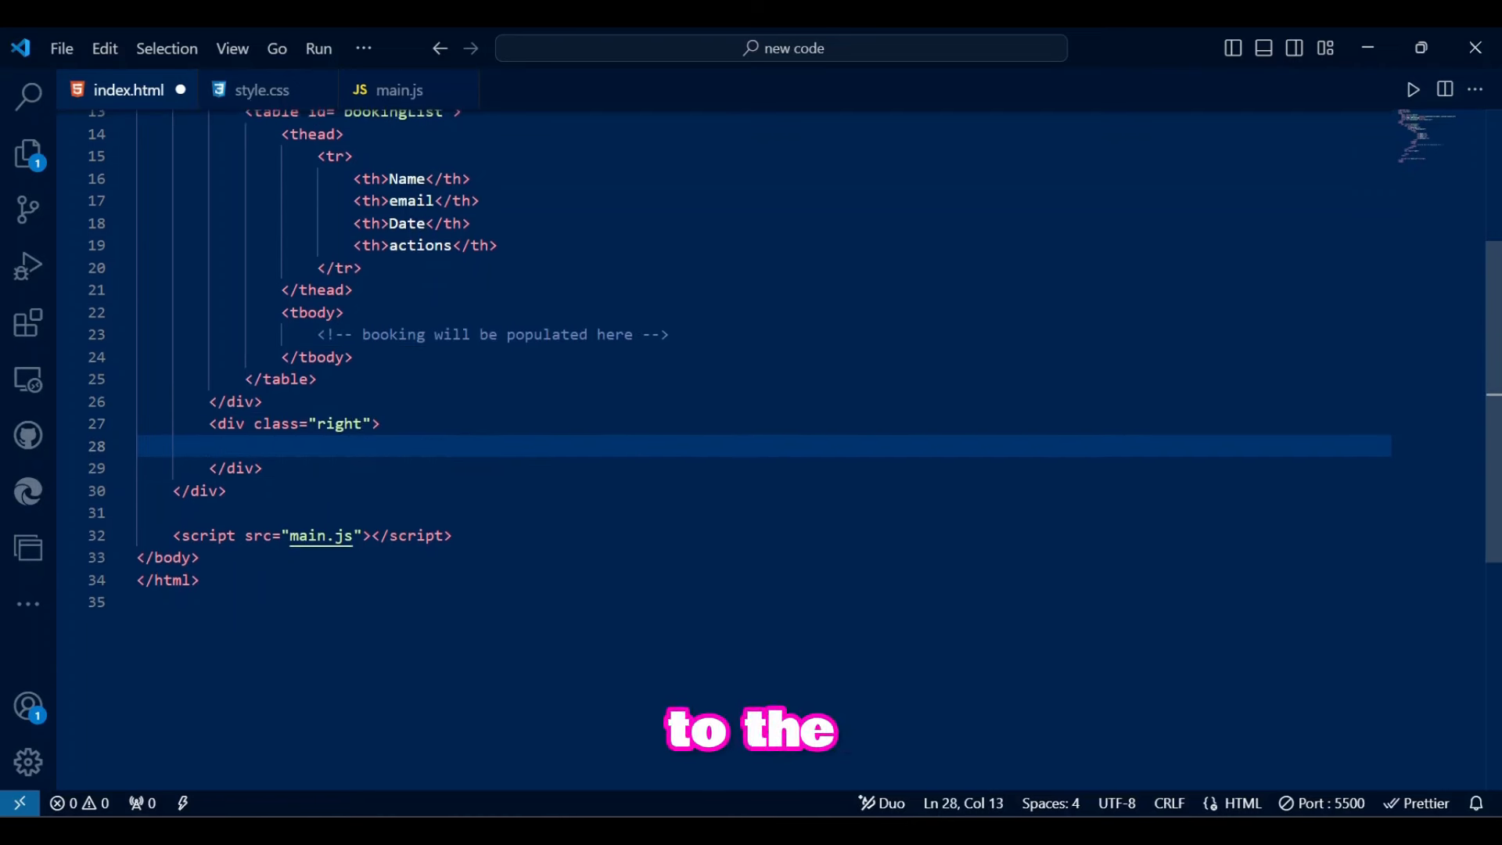
type("<h2>booking form</h2>")
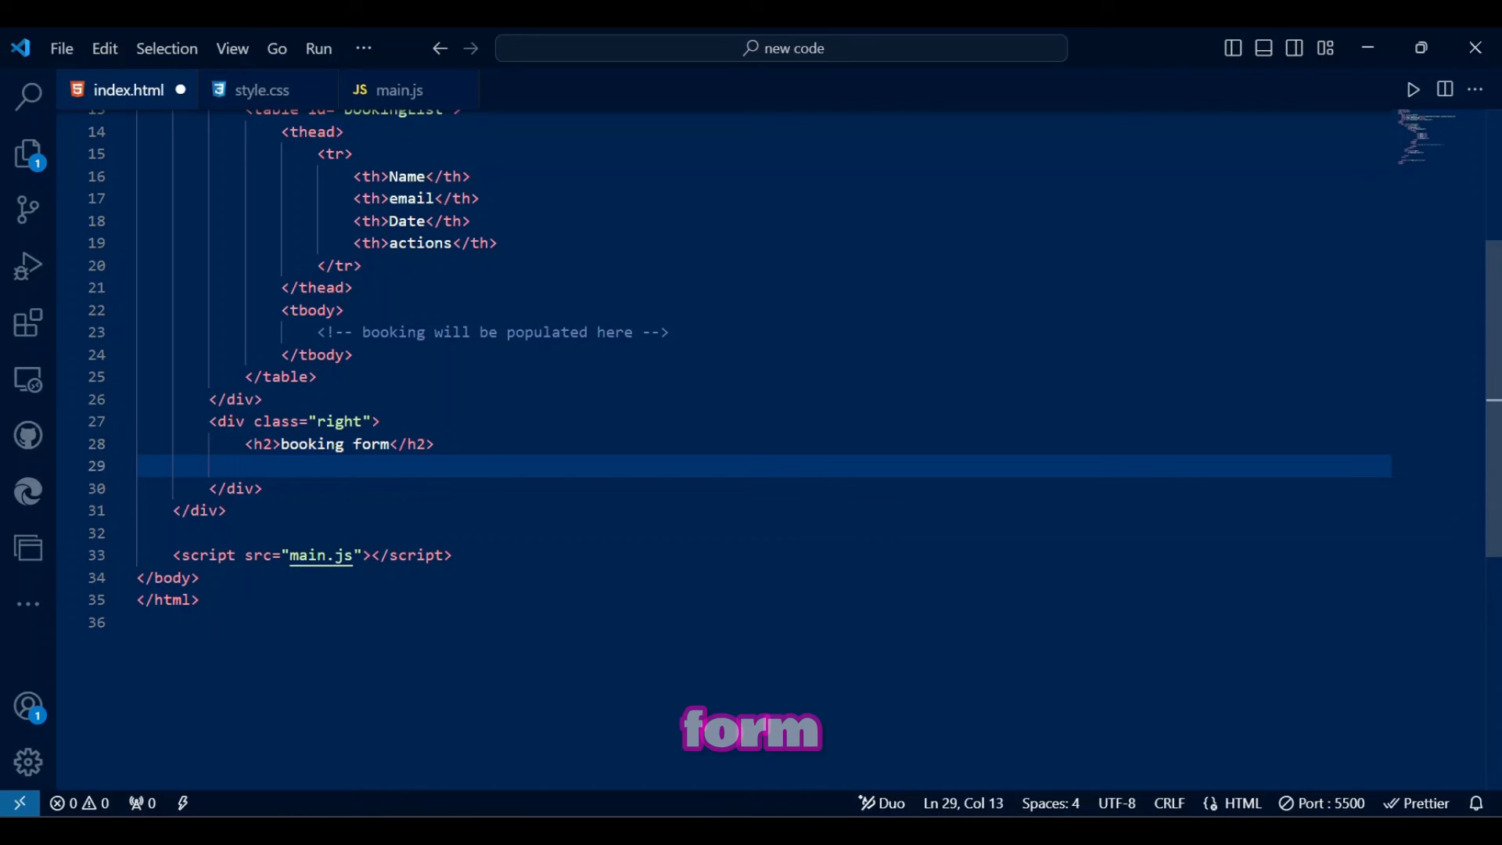
type("<div class=\"form_card\">")
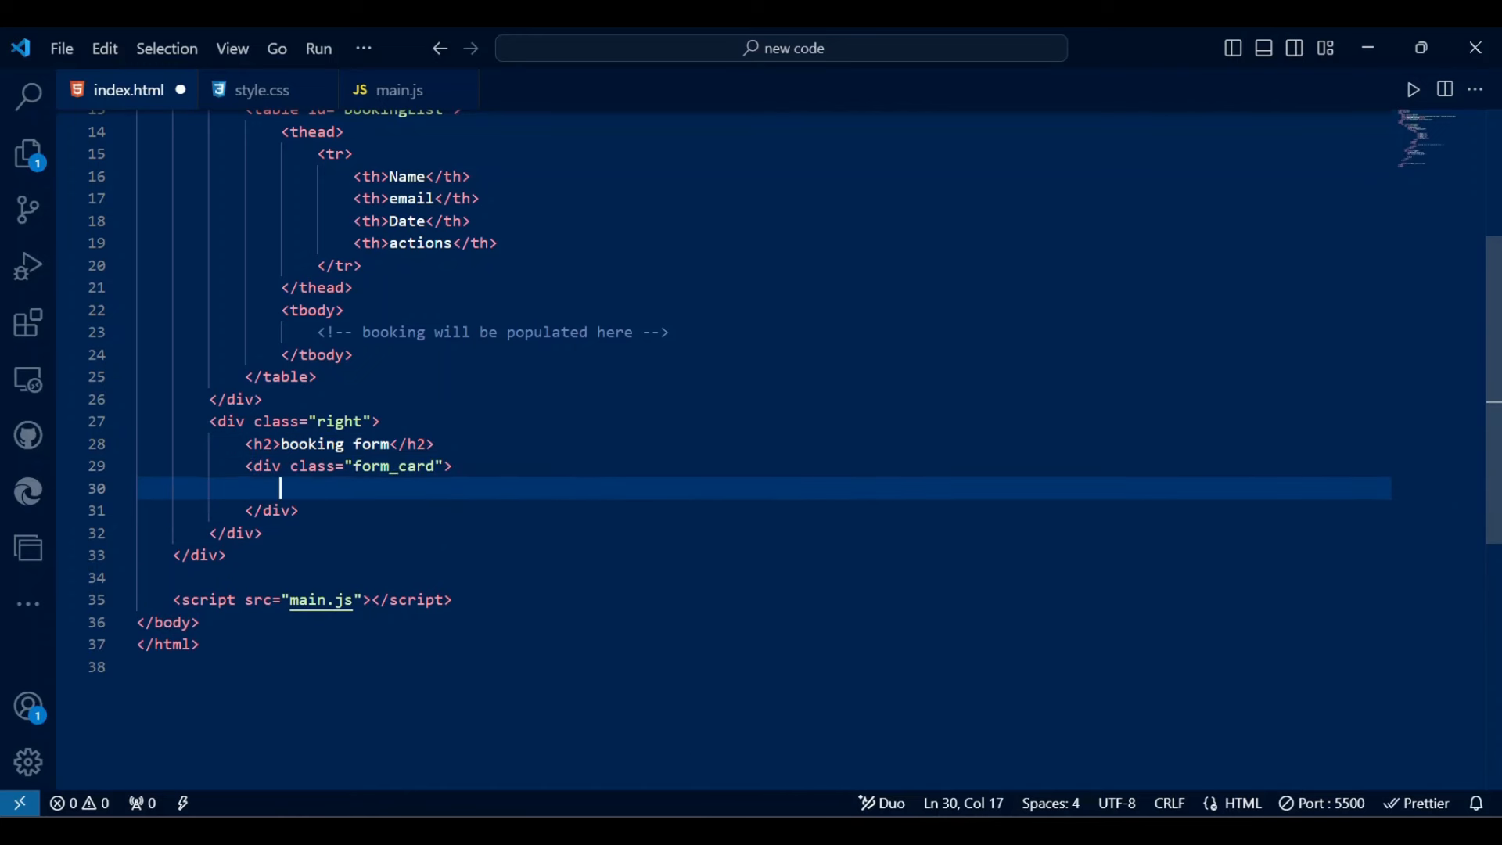
type("<form action=\"\" id=\"bookingForm\"></form>")
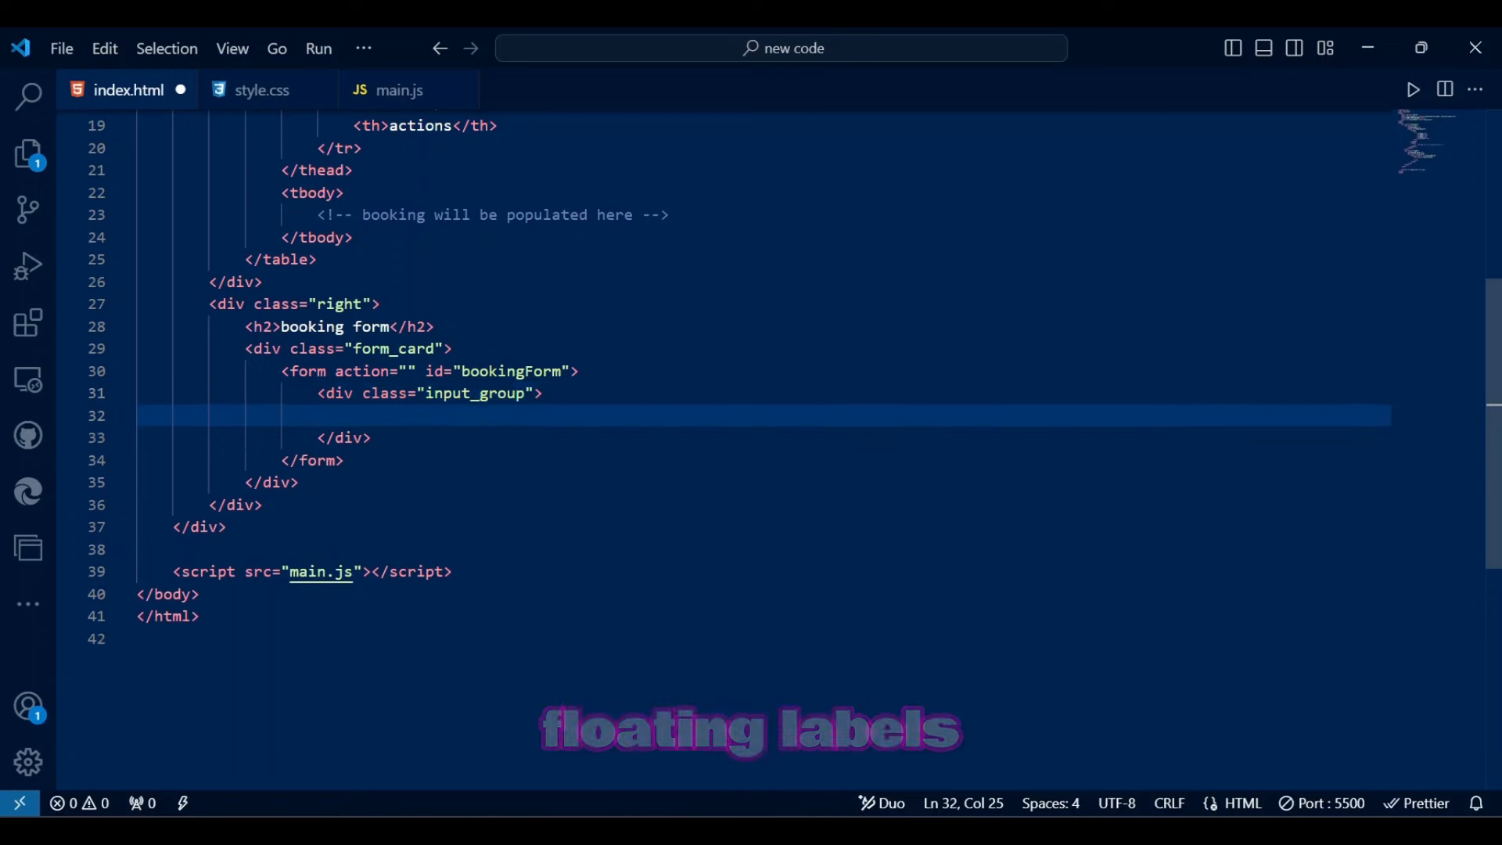
Step: Add the name text input and an email input with autocomplete="off"
type("<input type=\"text\" >")
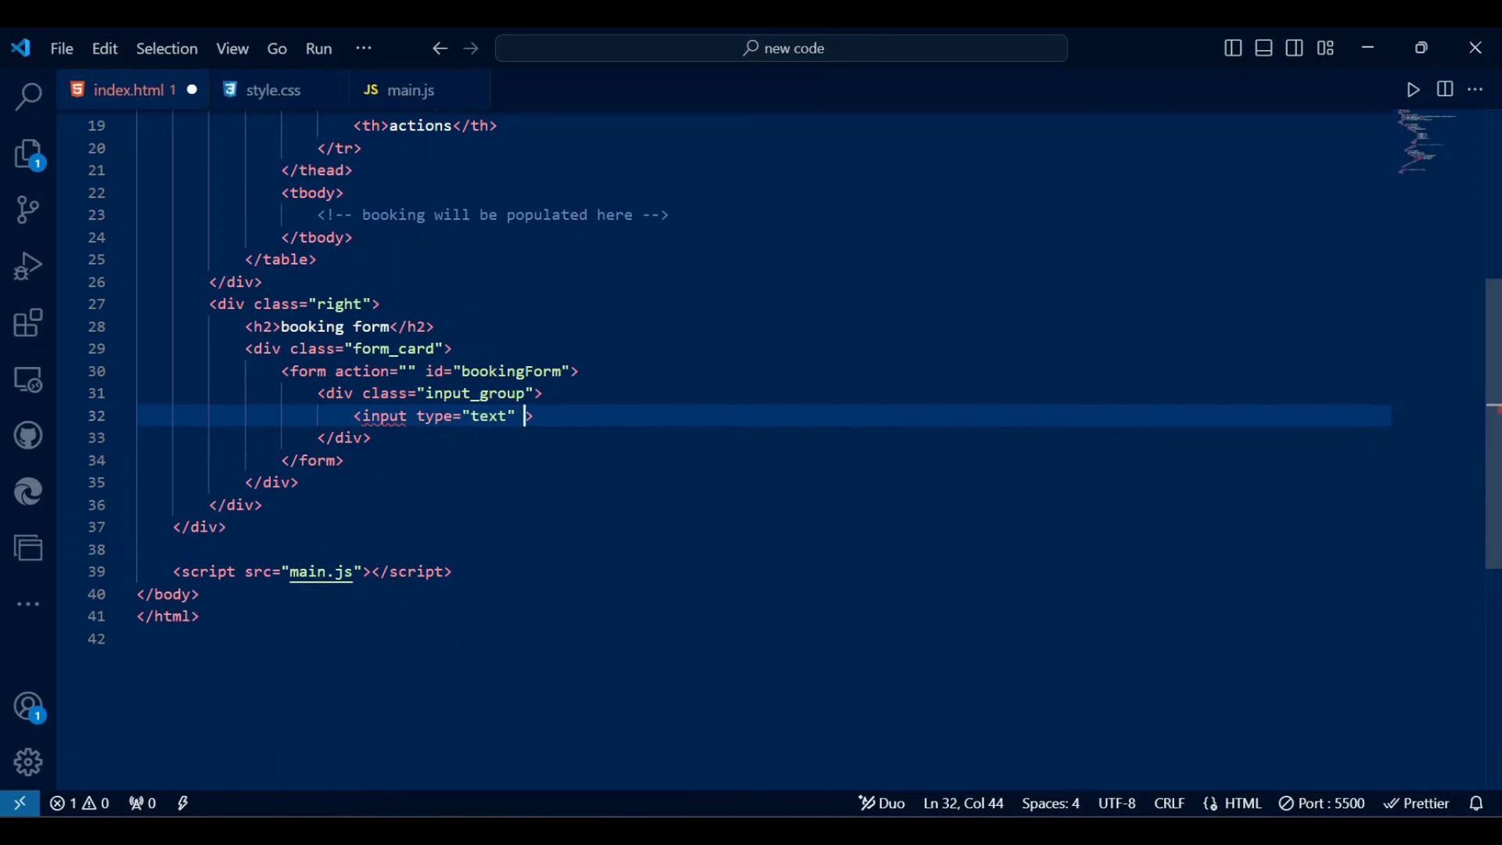
type("id=\"name\" placeholder=\"\"")
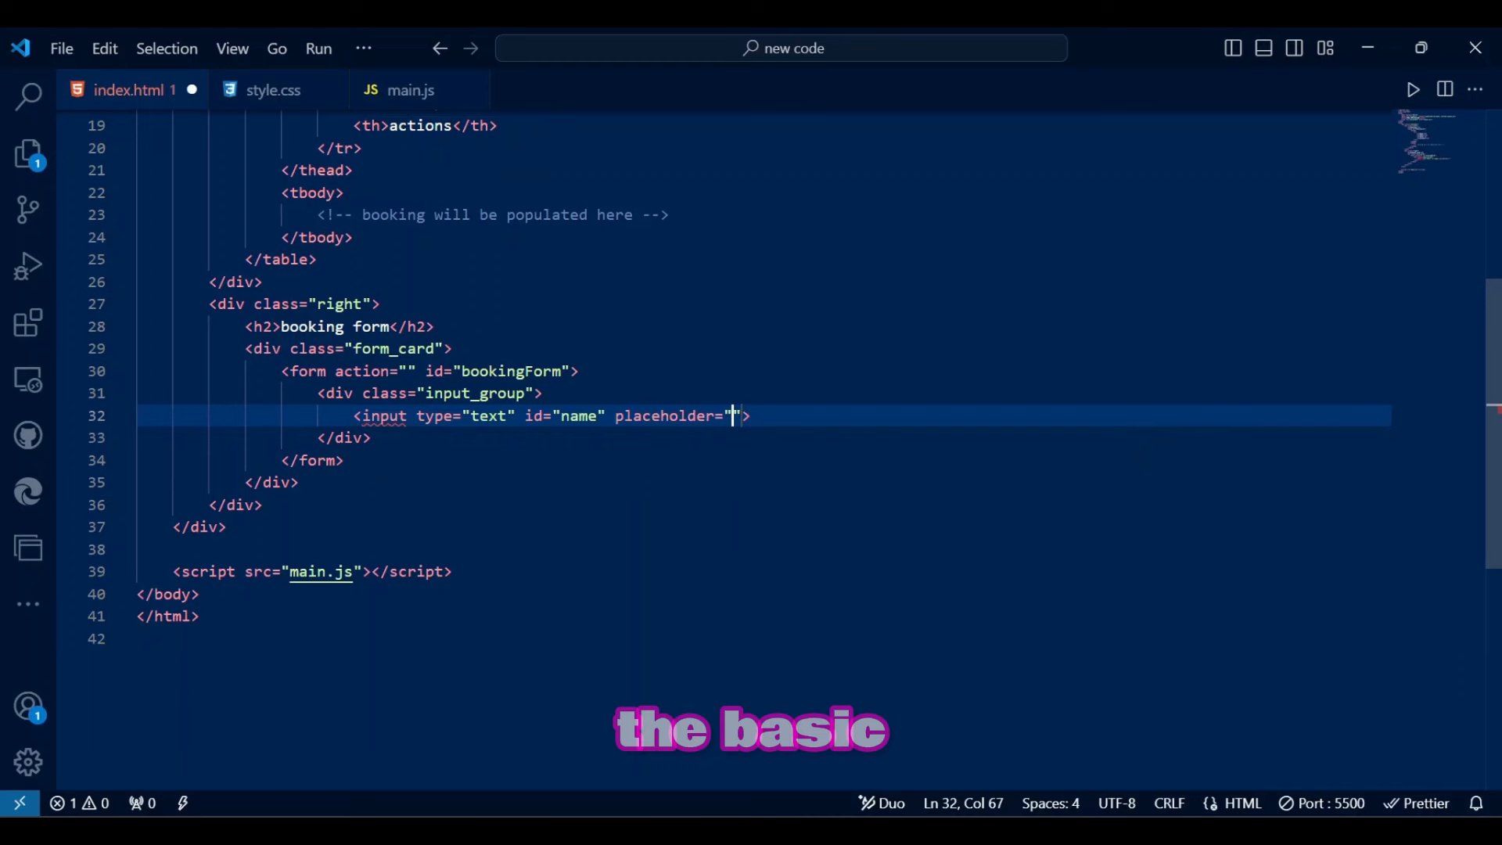
type("const packageName = require('packageName');")
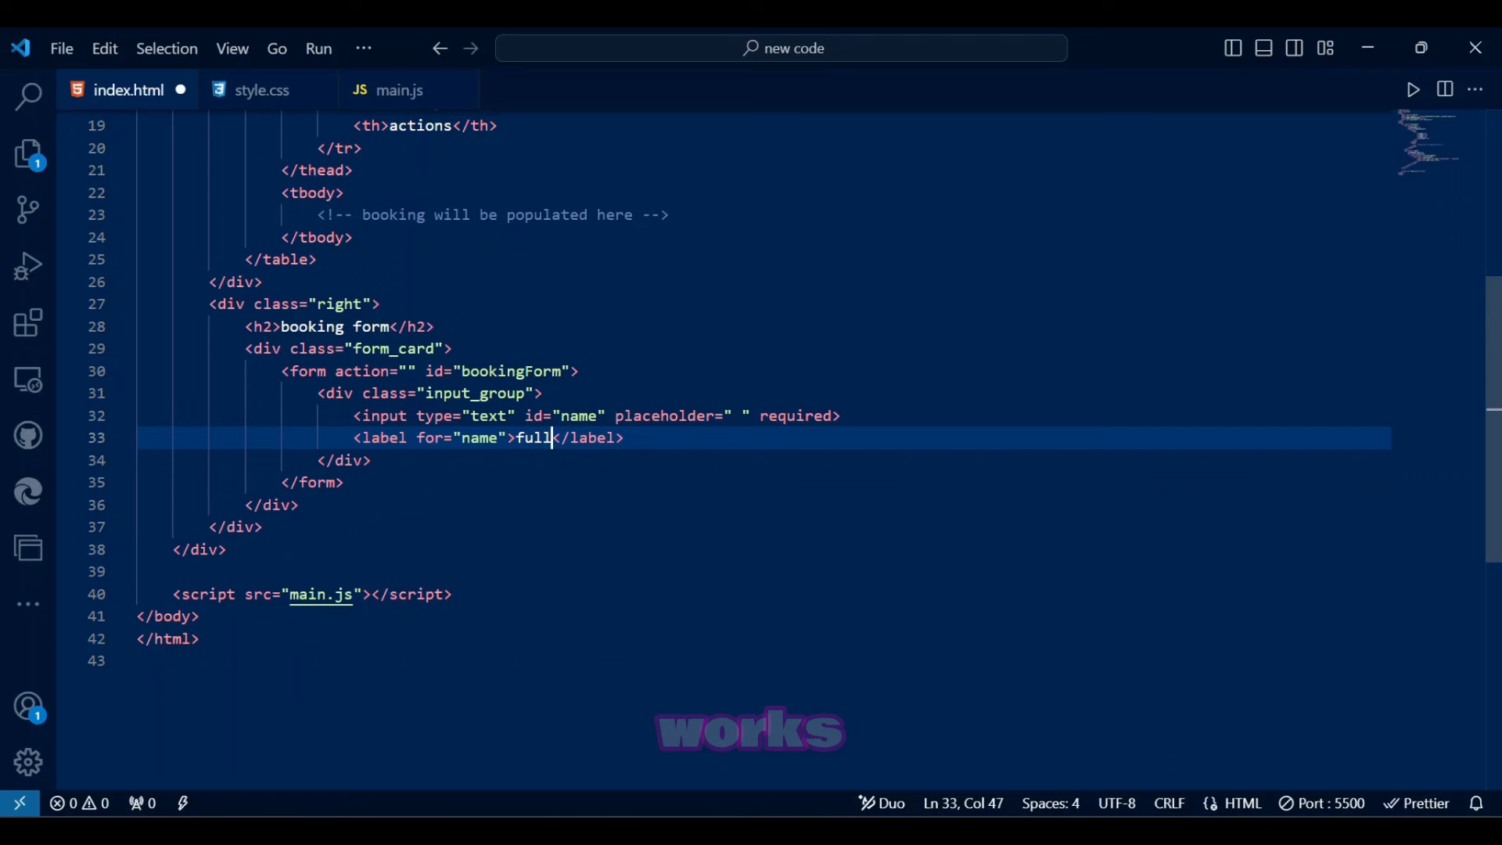
type("name")
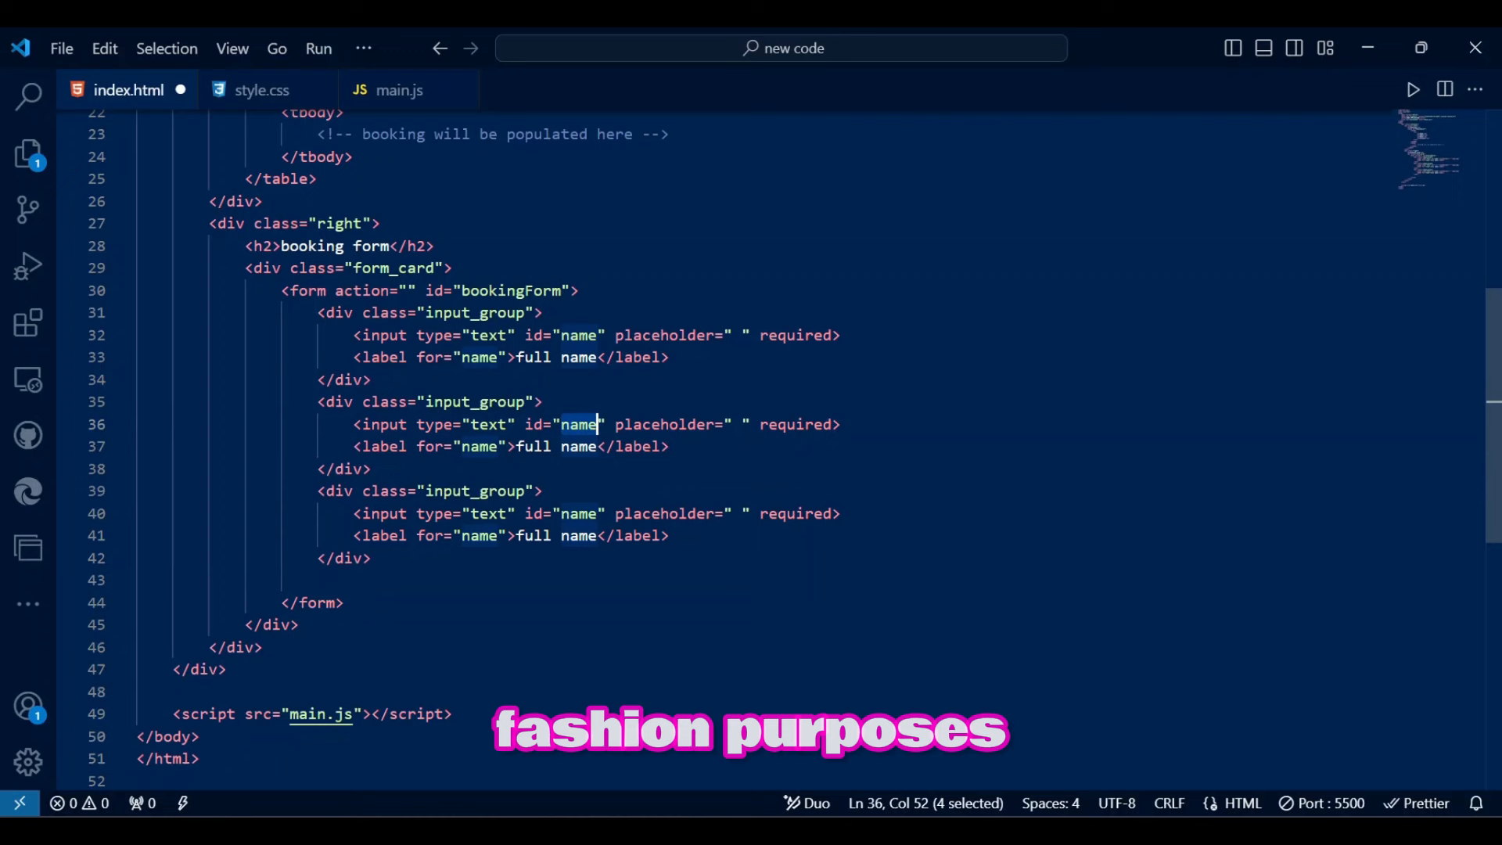
type("email")
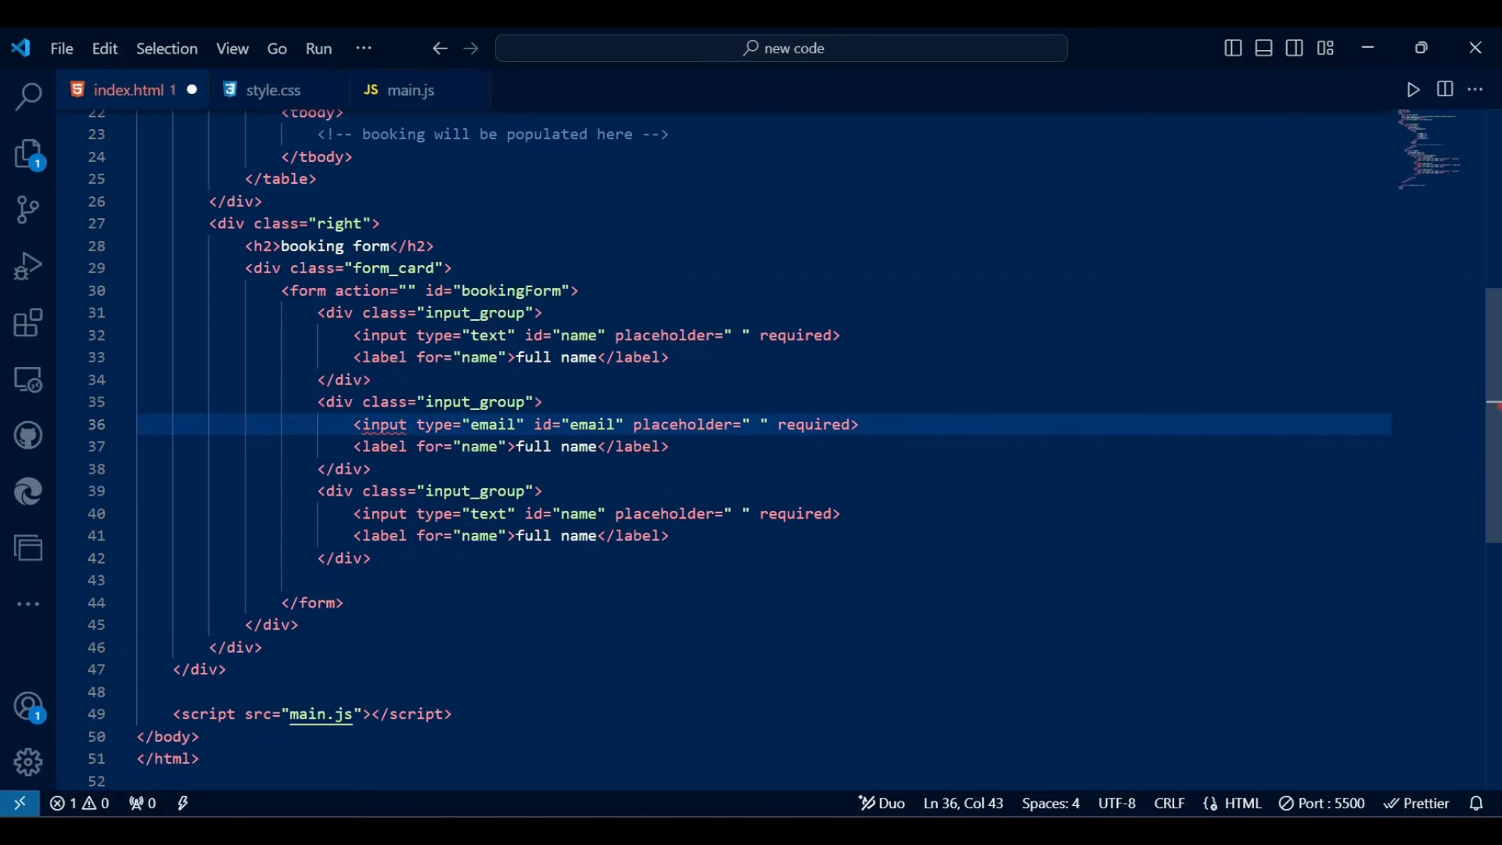
type("autocomplete=\"off\"")
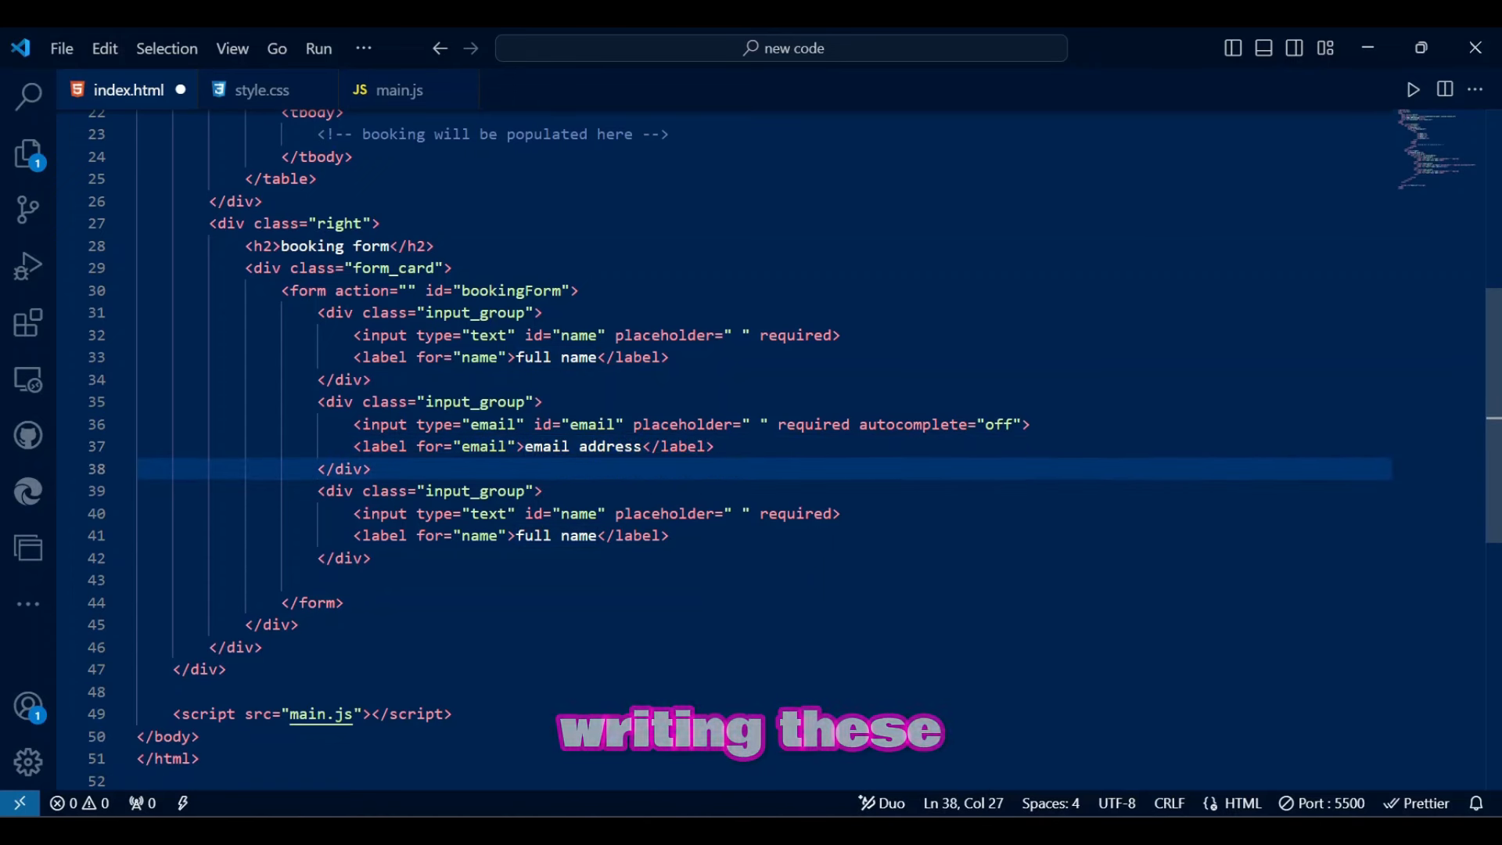
Step: Change the third field's id and label to bookingDate, labelled 'Booking Date'
double_click(488, 513)
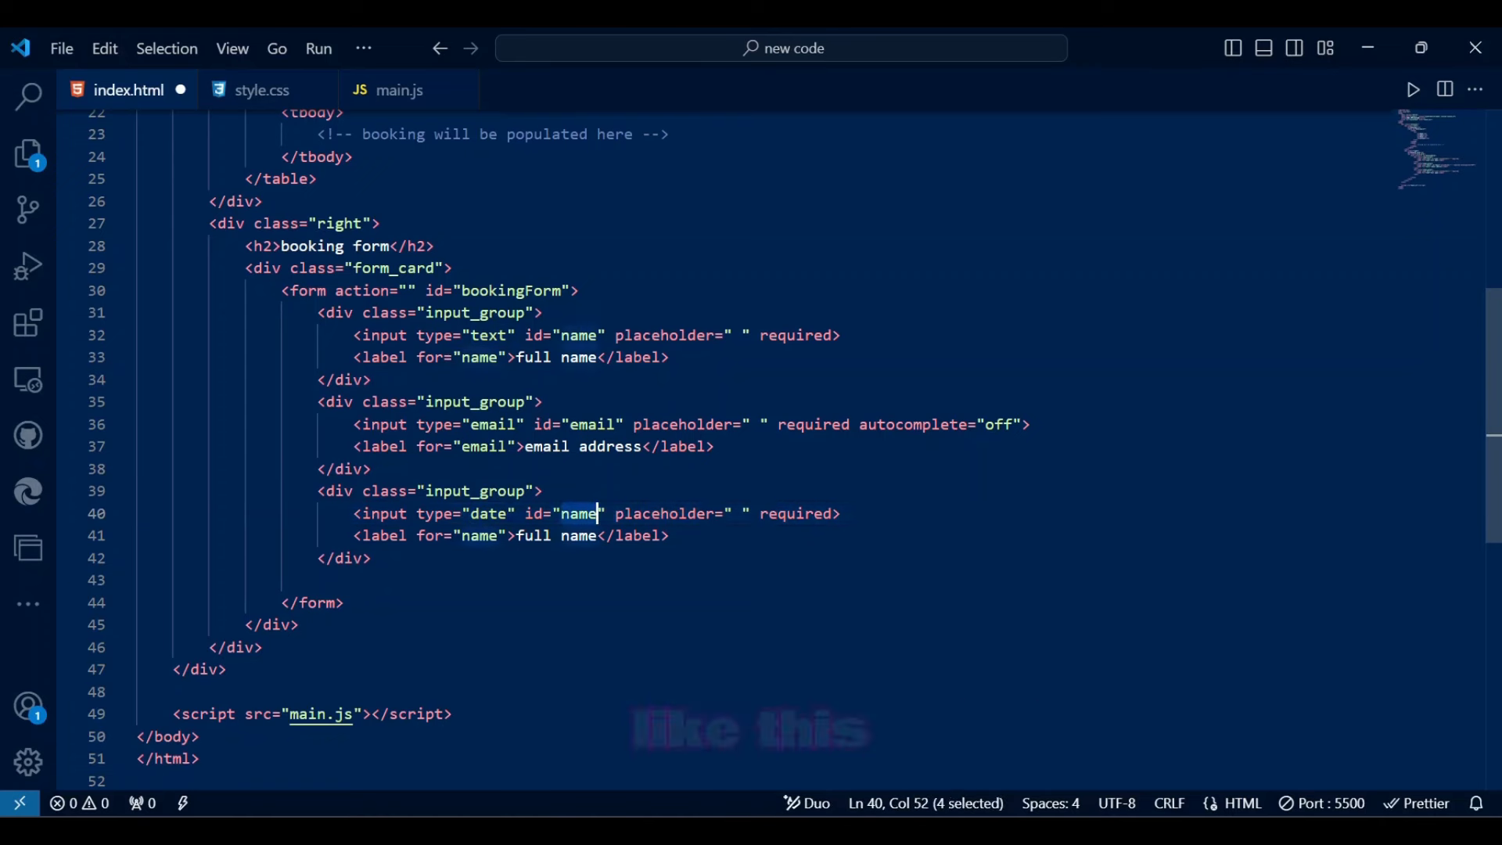
type("bookingDate")
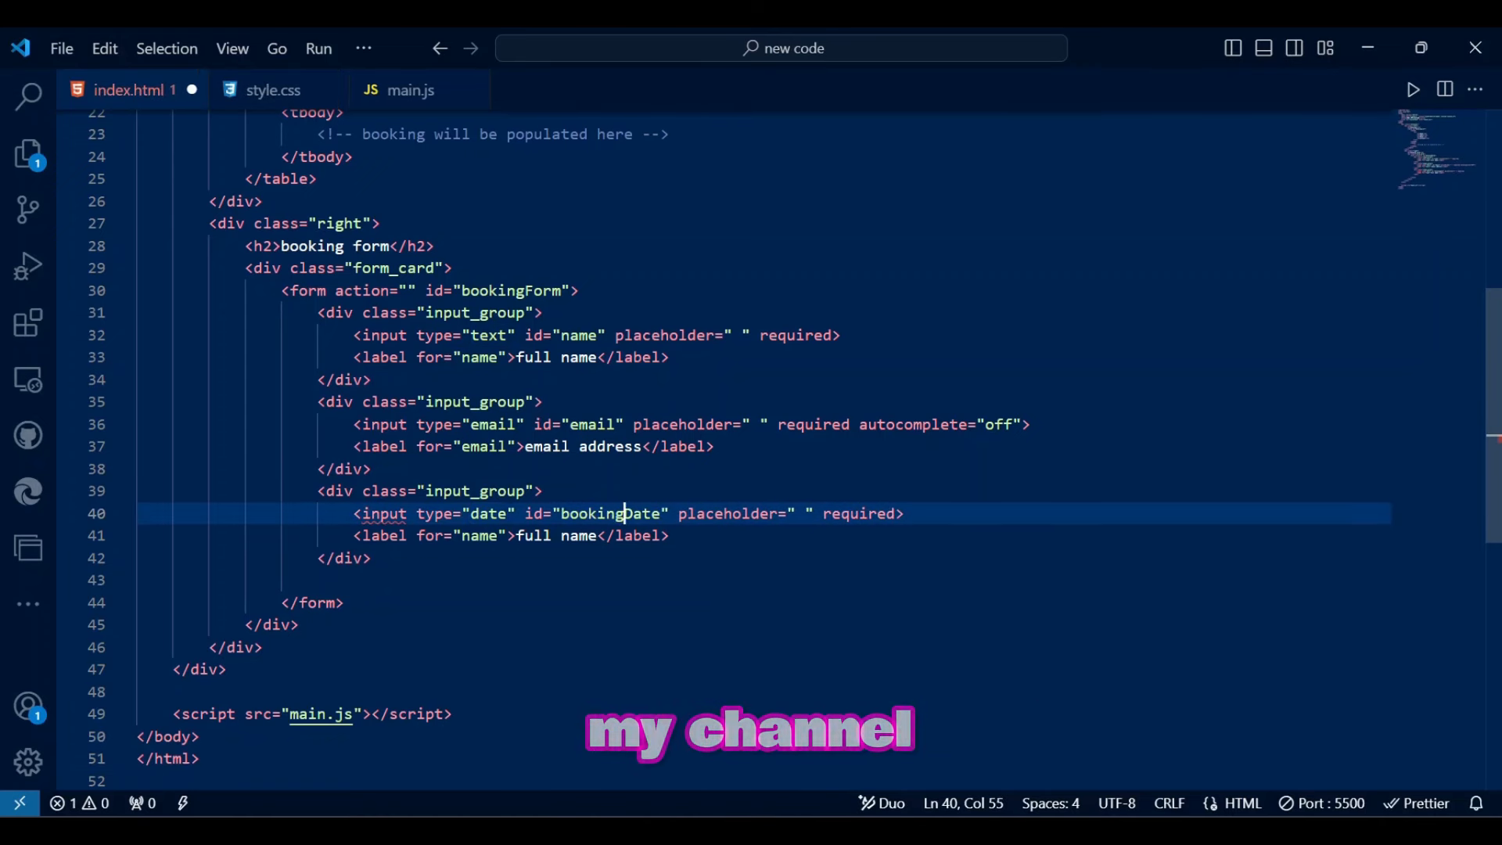
double_click(610, 513)
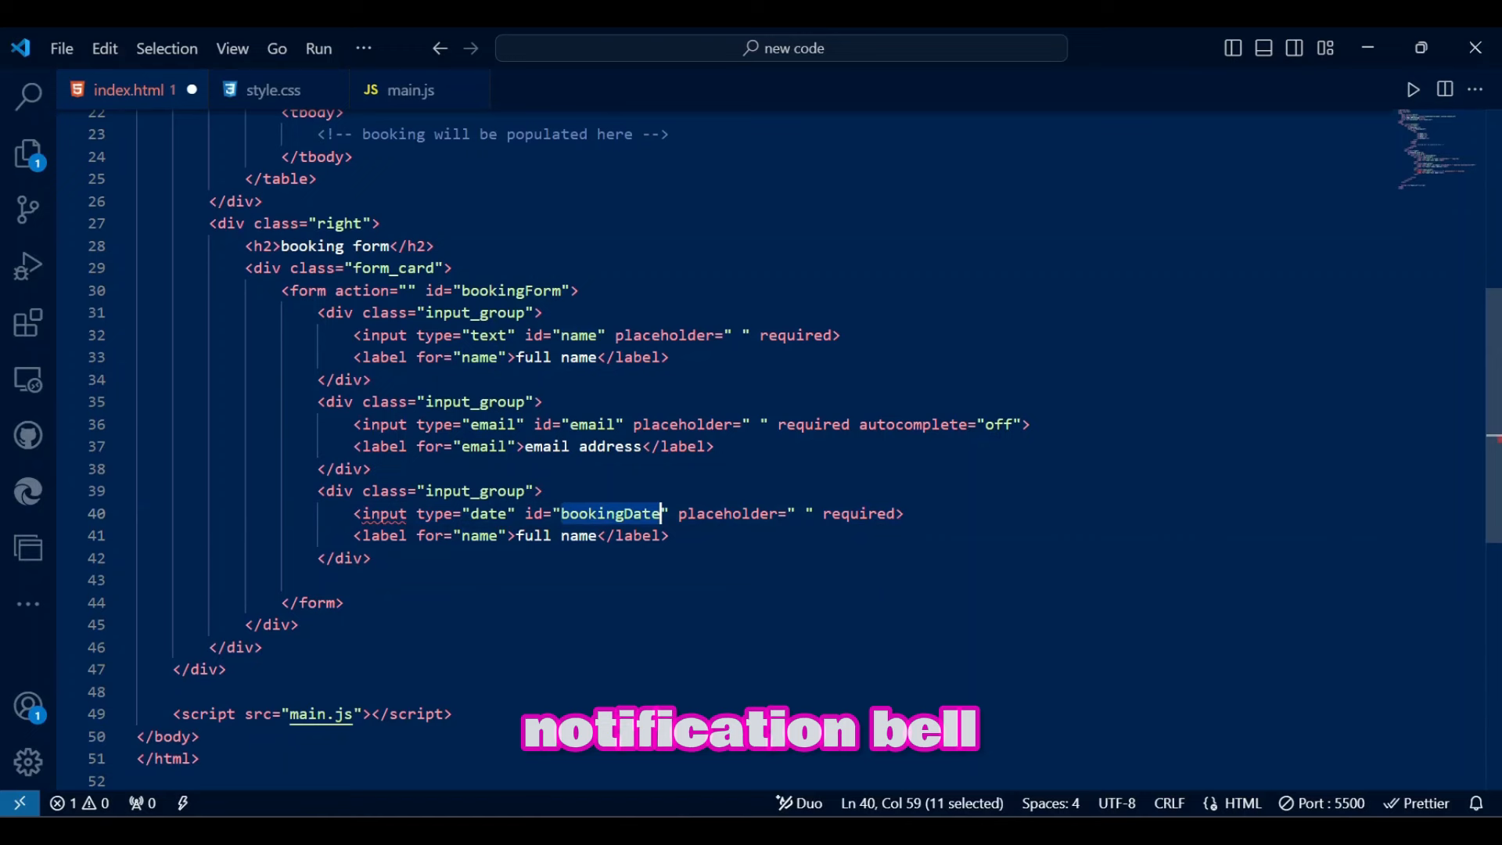
type("bookingDate")
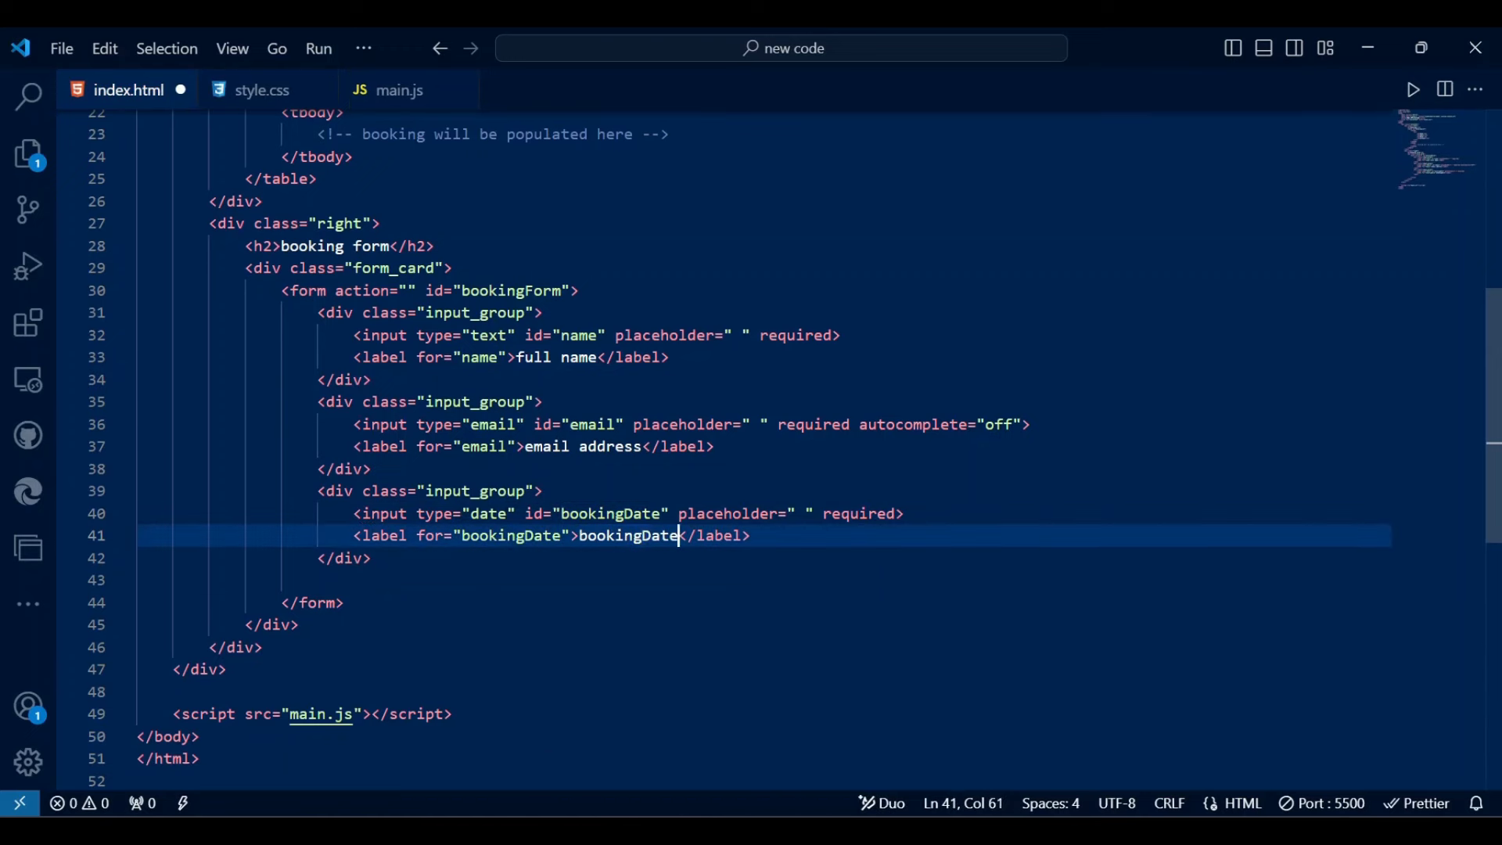
type("Booking Date")
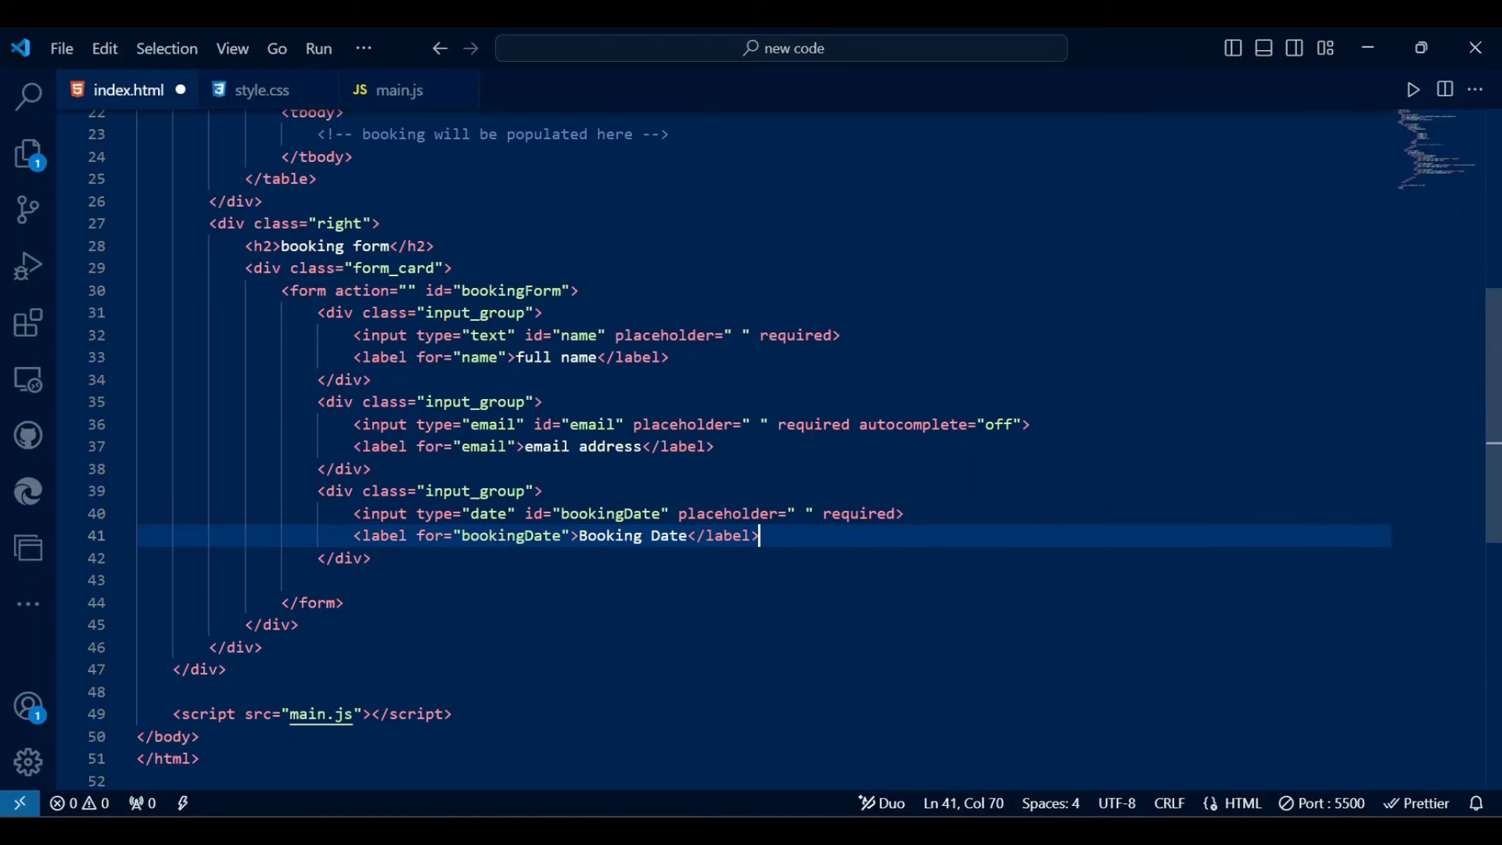
Step: Add a submit button with id submitBookingBtn and class btn primary_
type("<button type=\"button\"></button>")
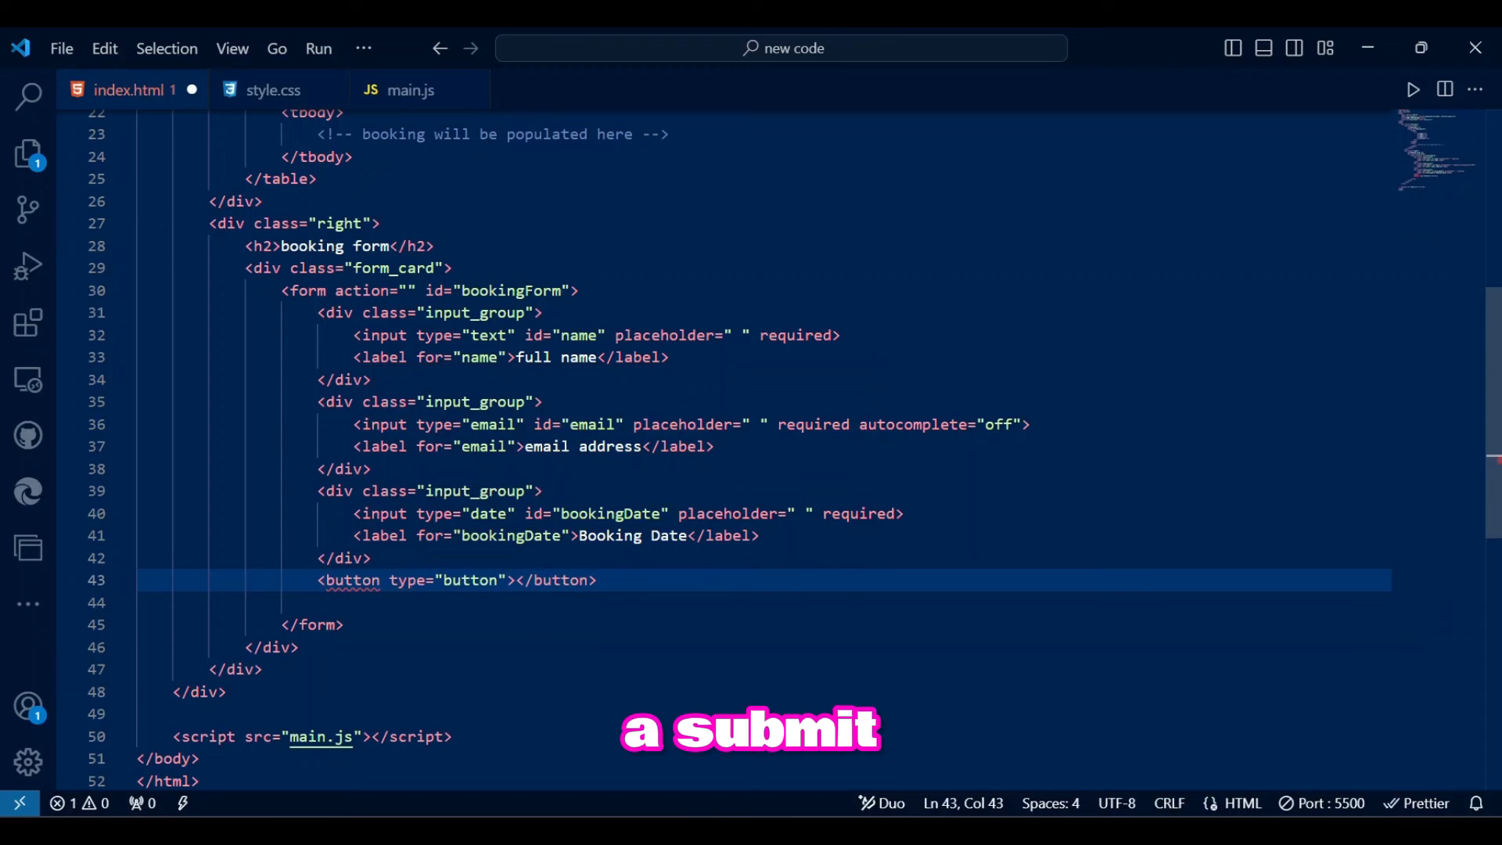
type("id=\"submit\"")
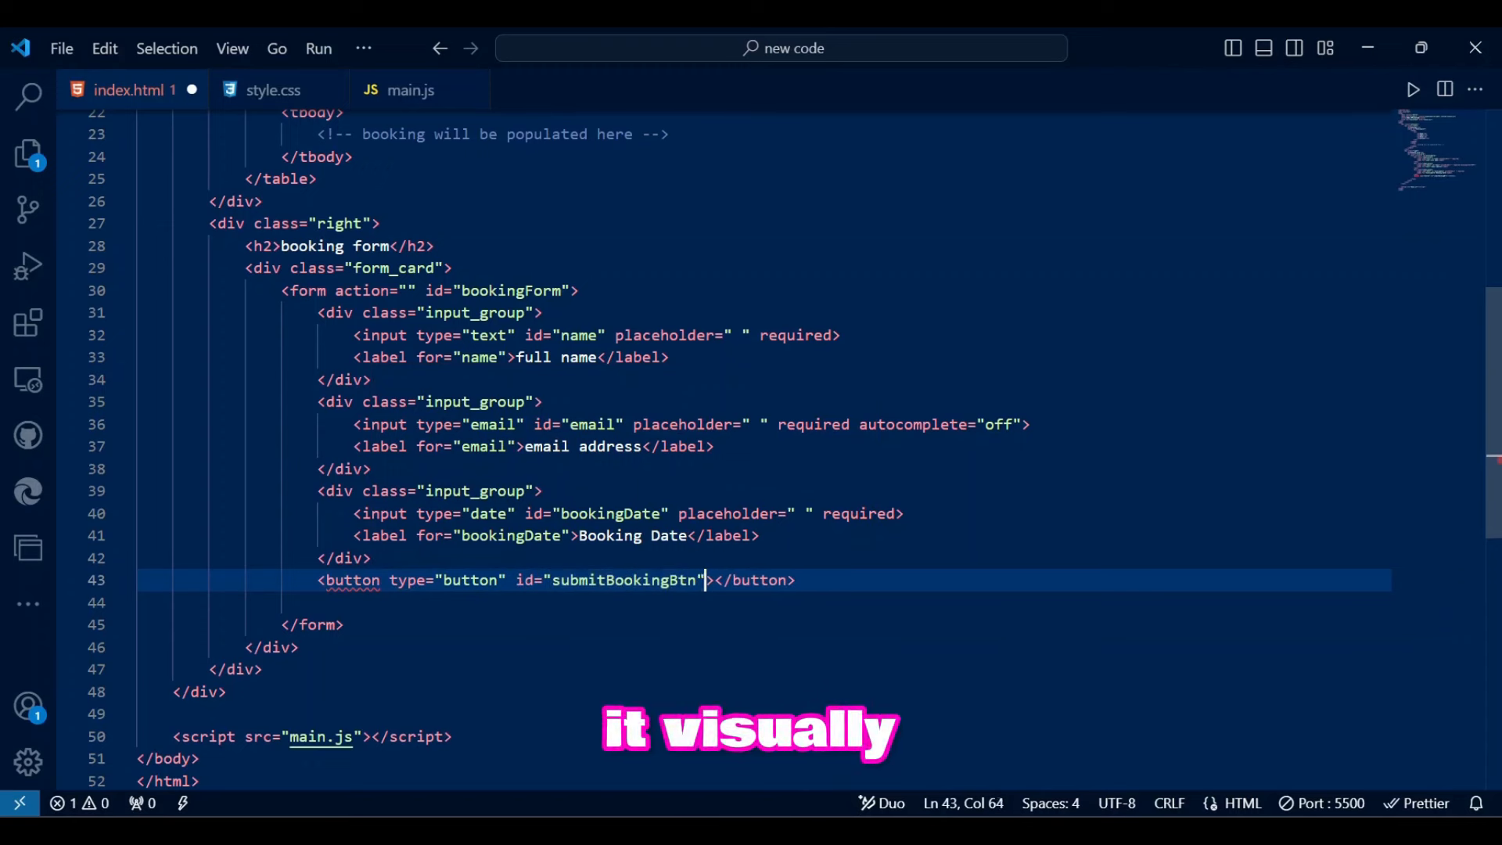
type("class=\"btn primary_\"")
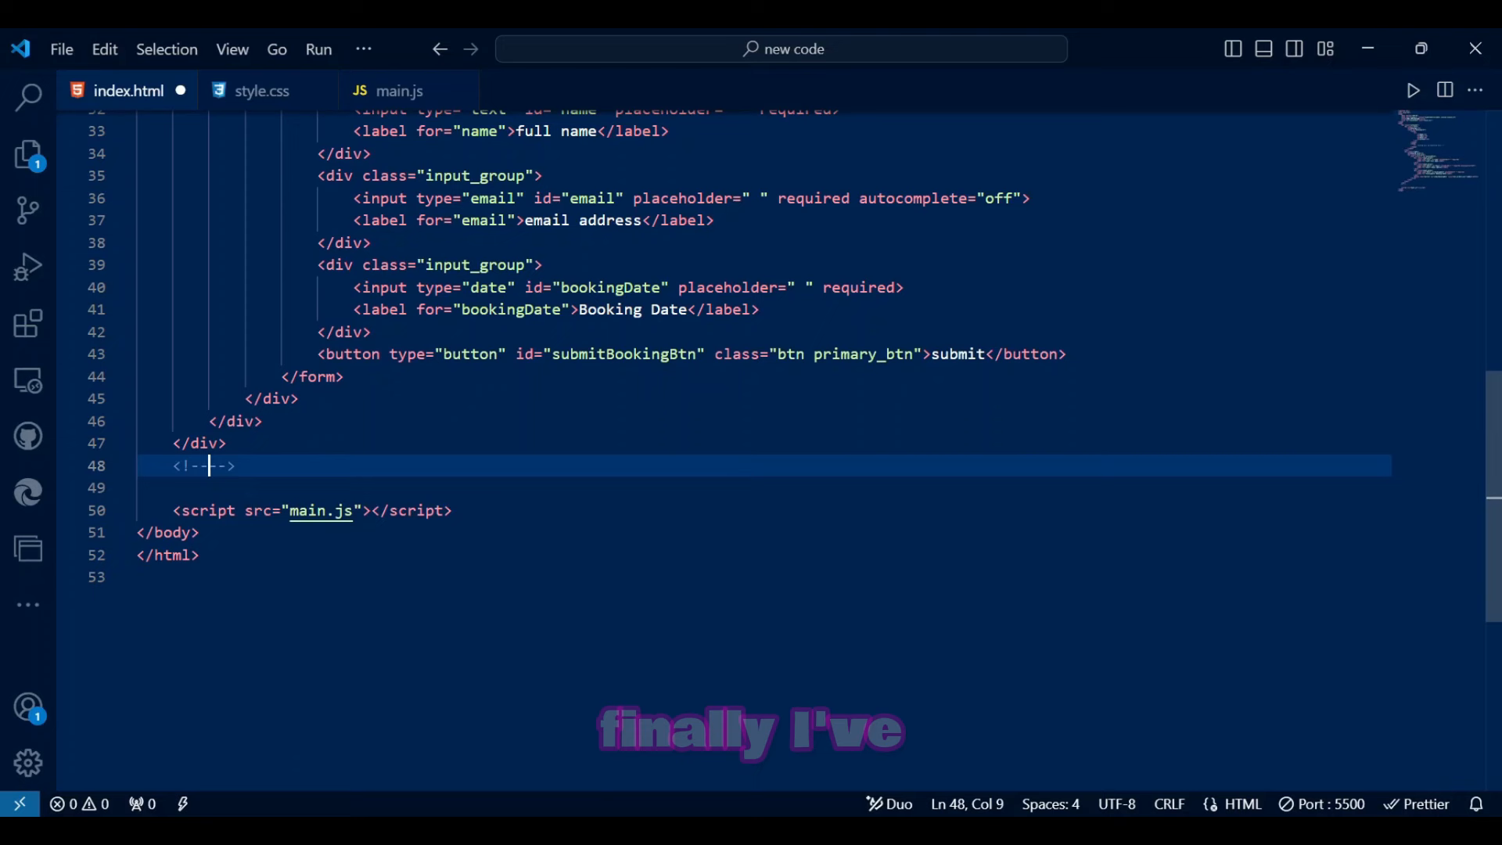
Step: Add hidden div#deleteModal asking 'are you sure you want to delete this', with confirmDeleteBtn and cancelDeleteBtn
type("delete confirmation model")
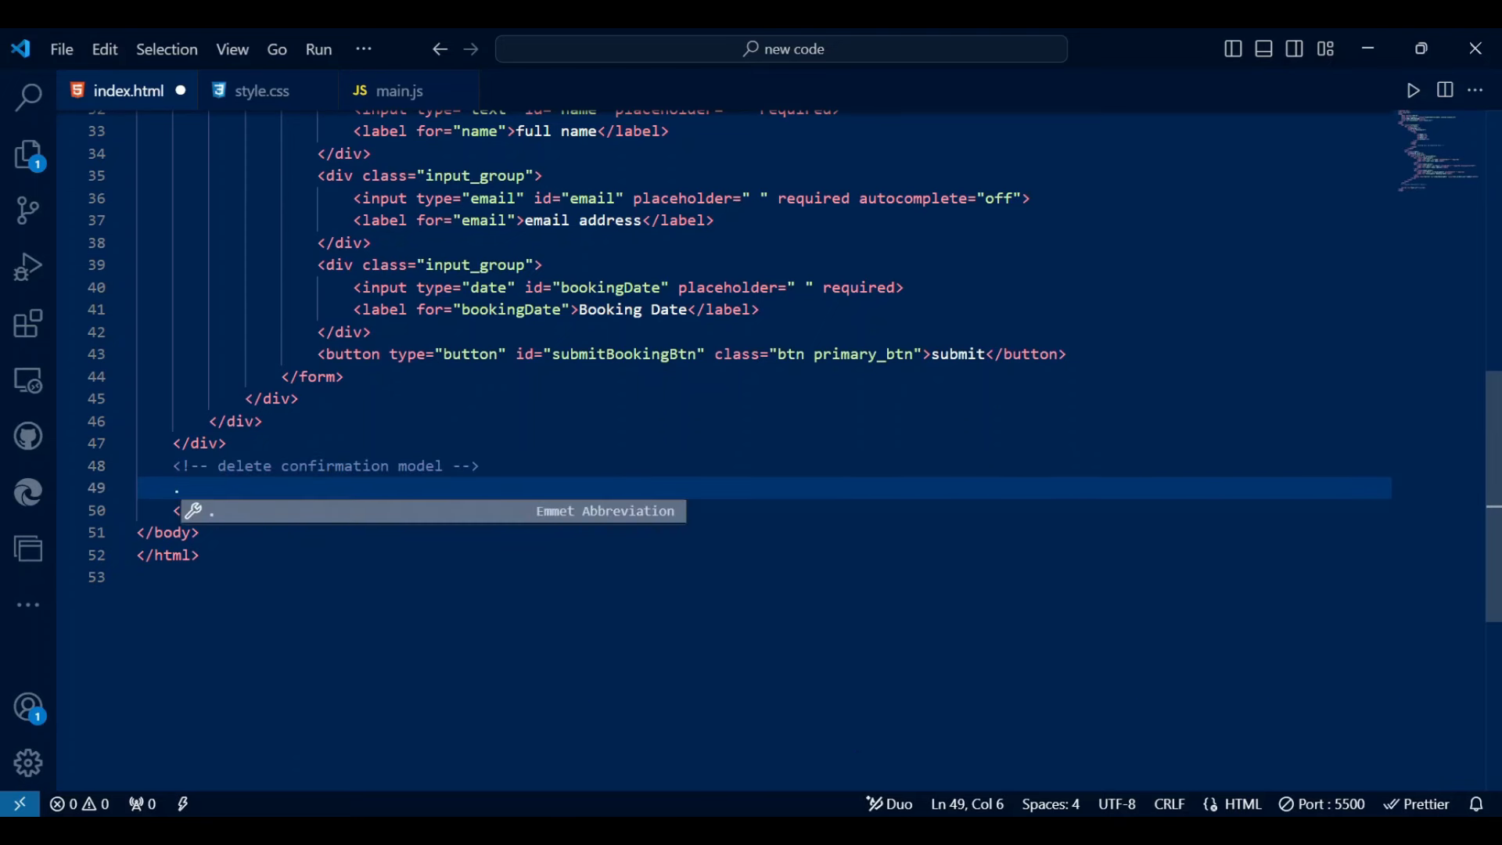
key("Tab")
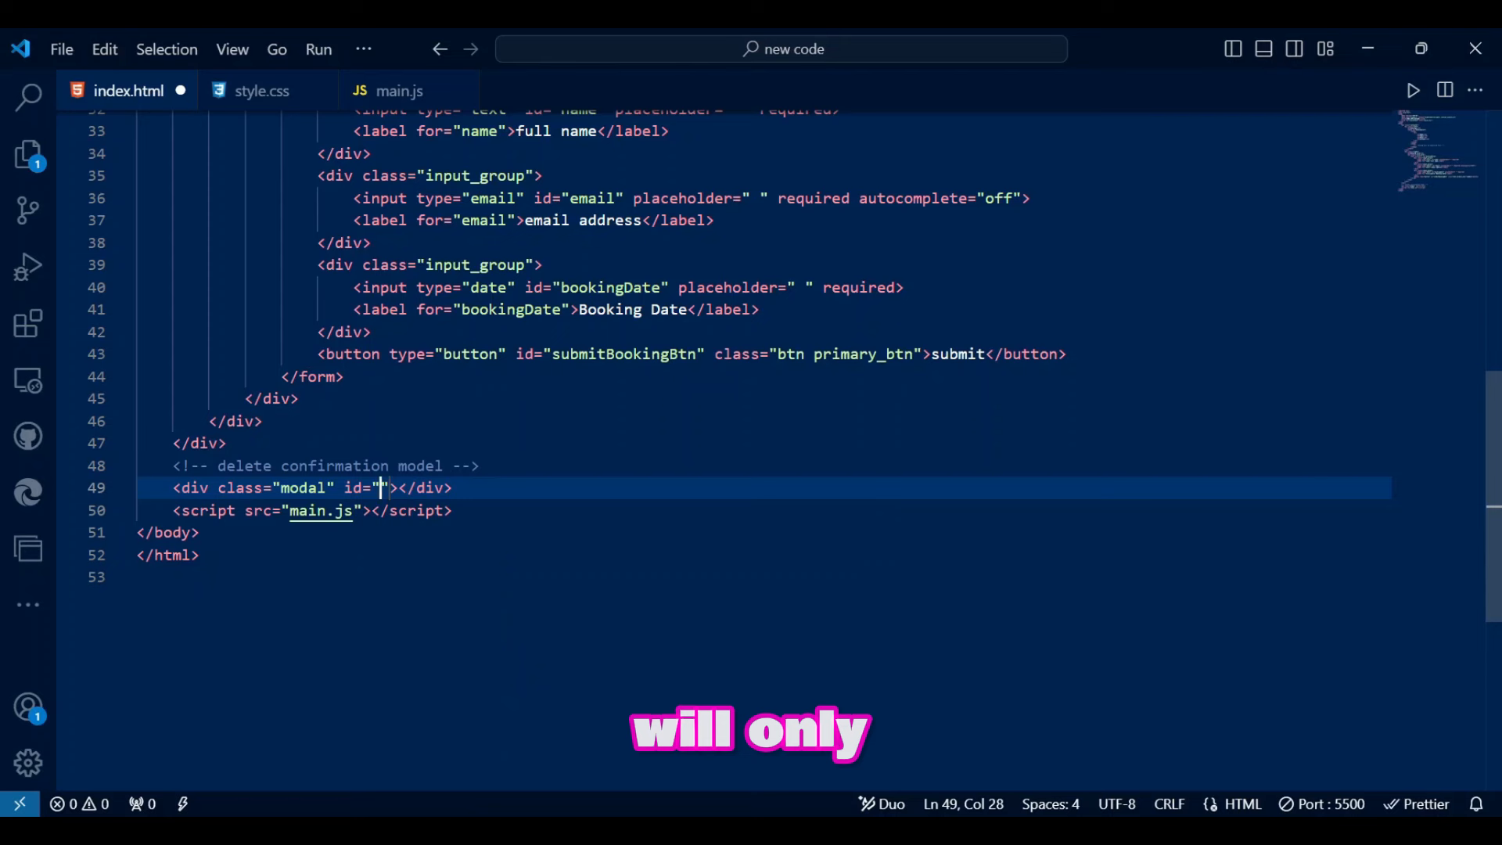
type("deleteModal")
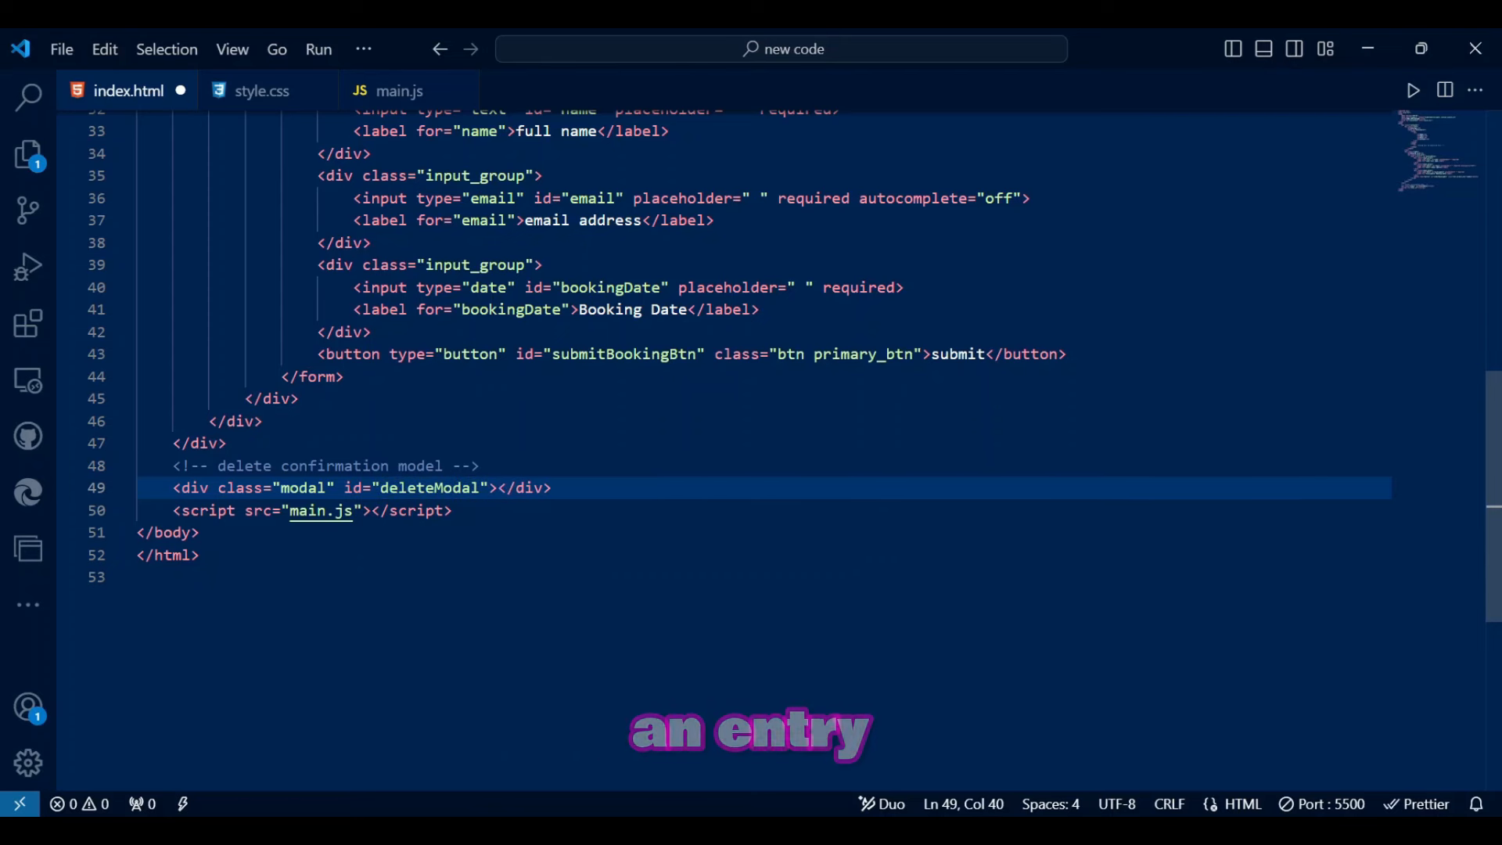
type("style=\"display: none;\"")
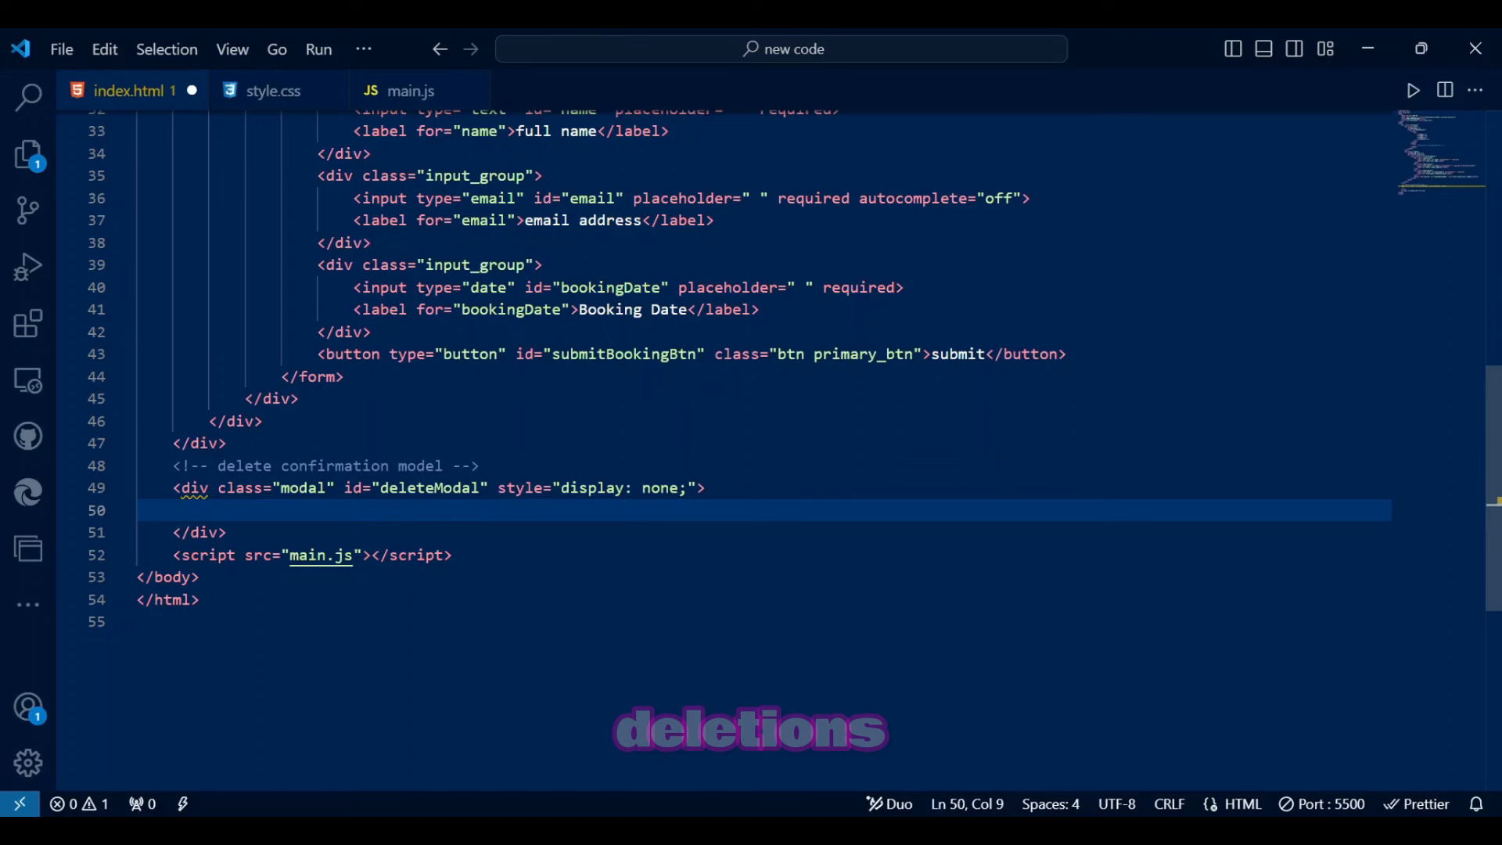
type(".modal_content")
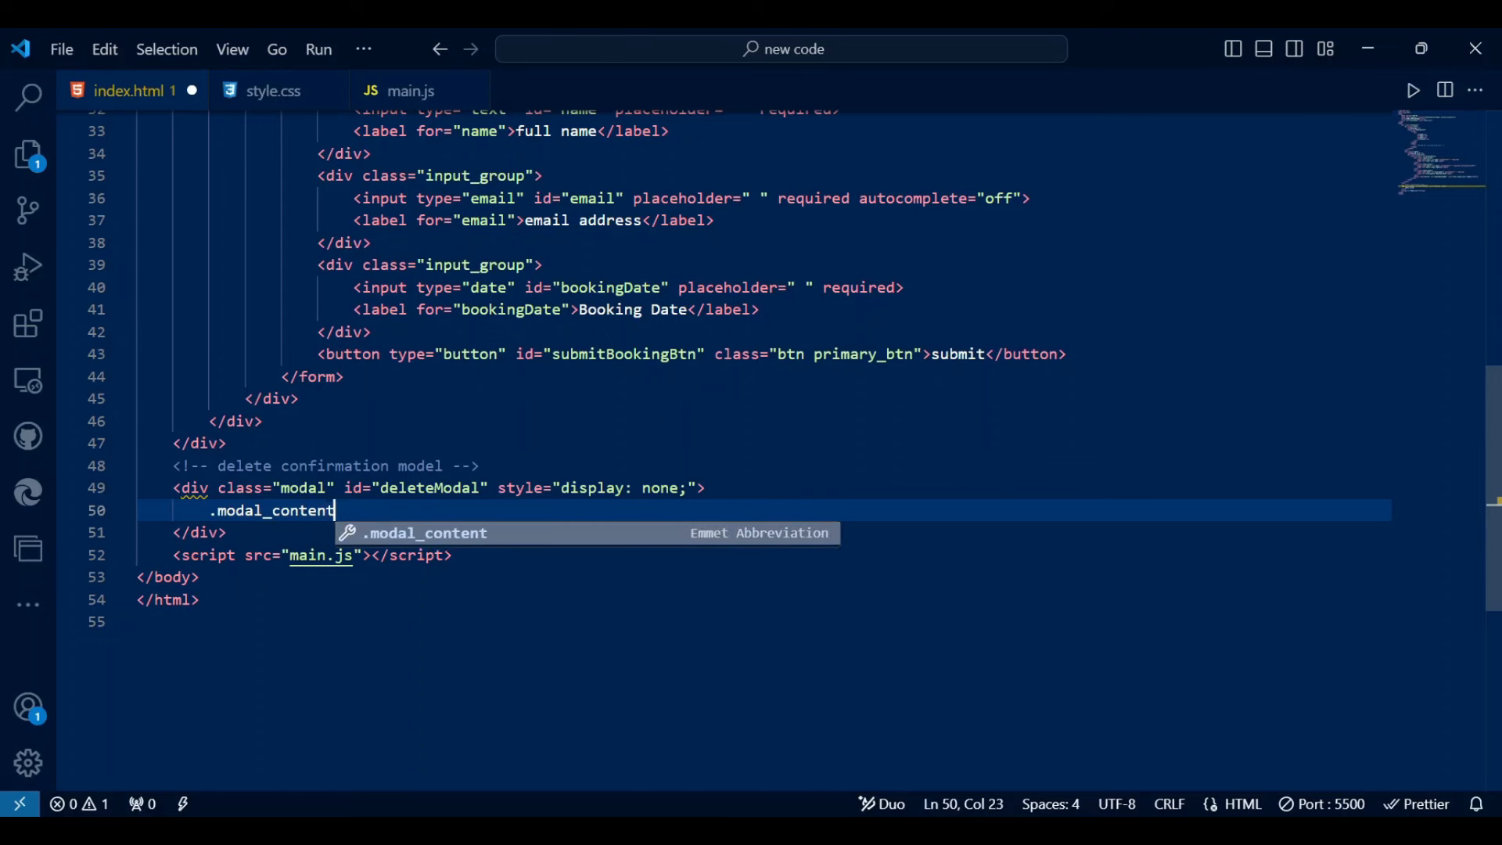
type("are you sure you </p>")
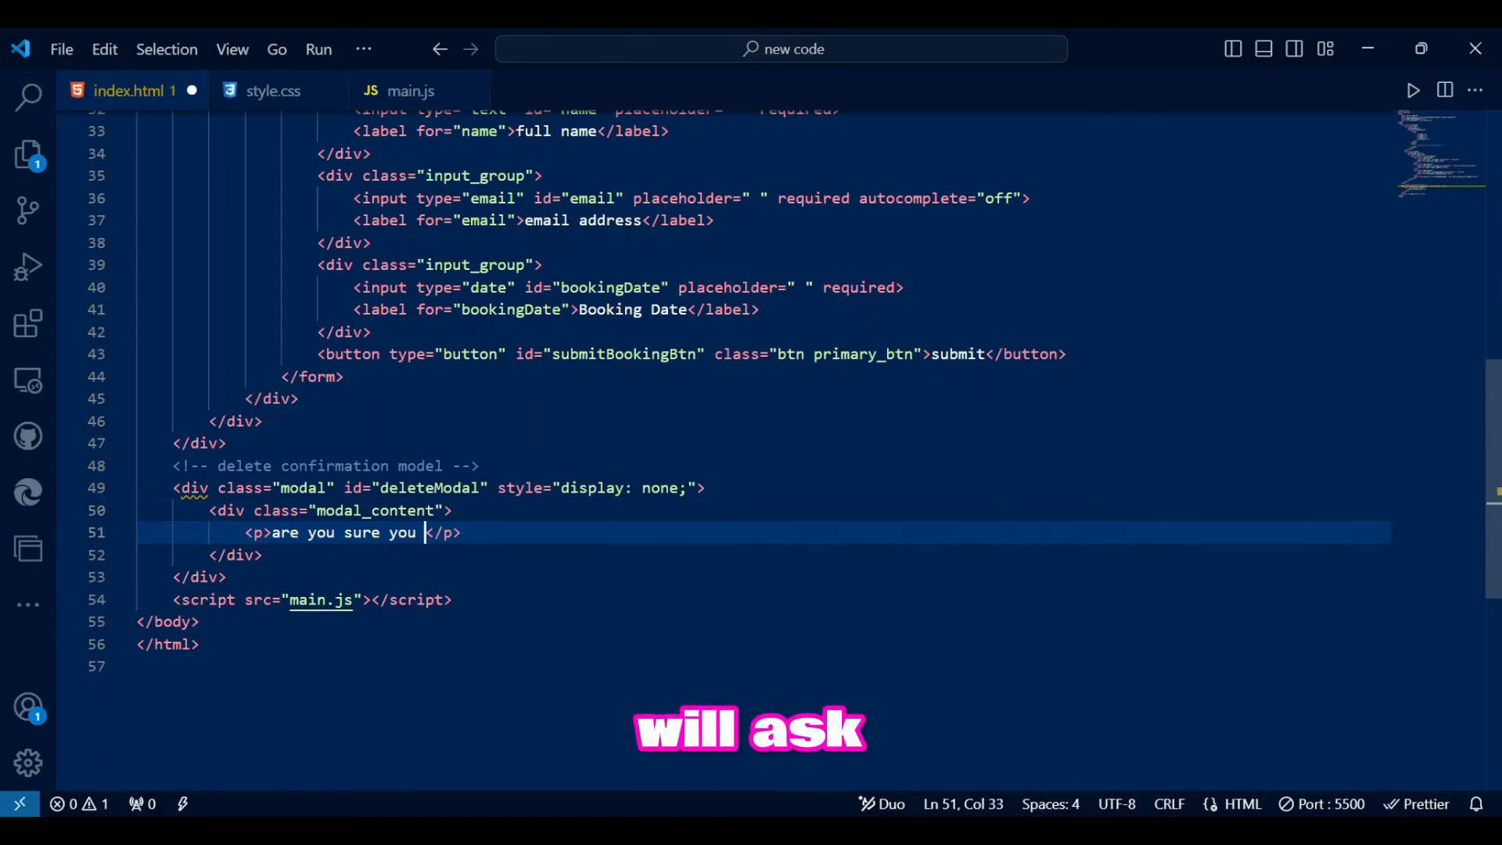
type("want to delete this booking>")
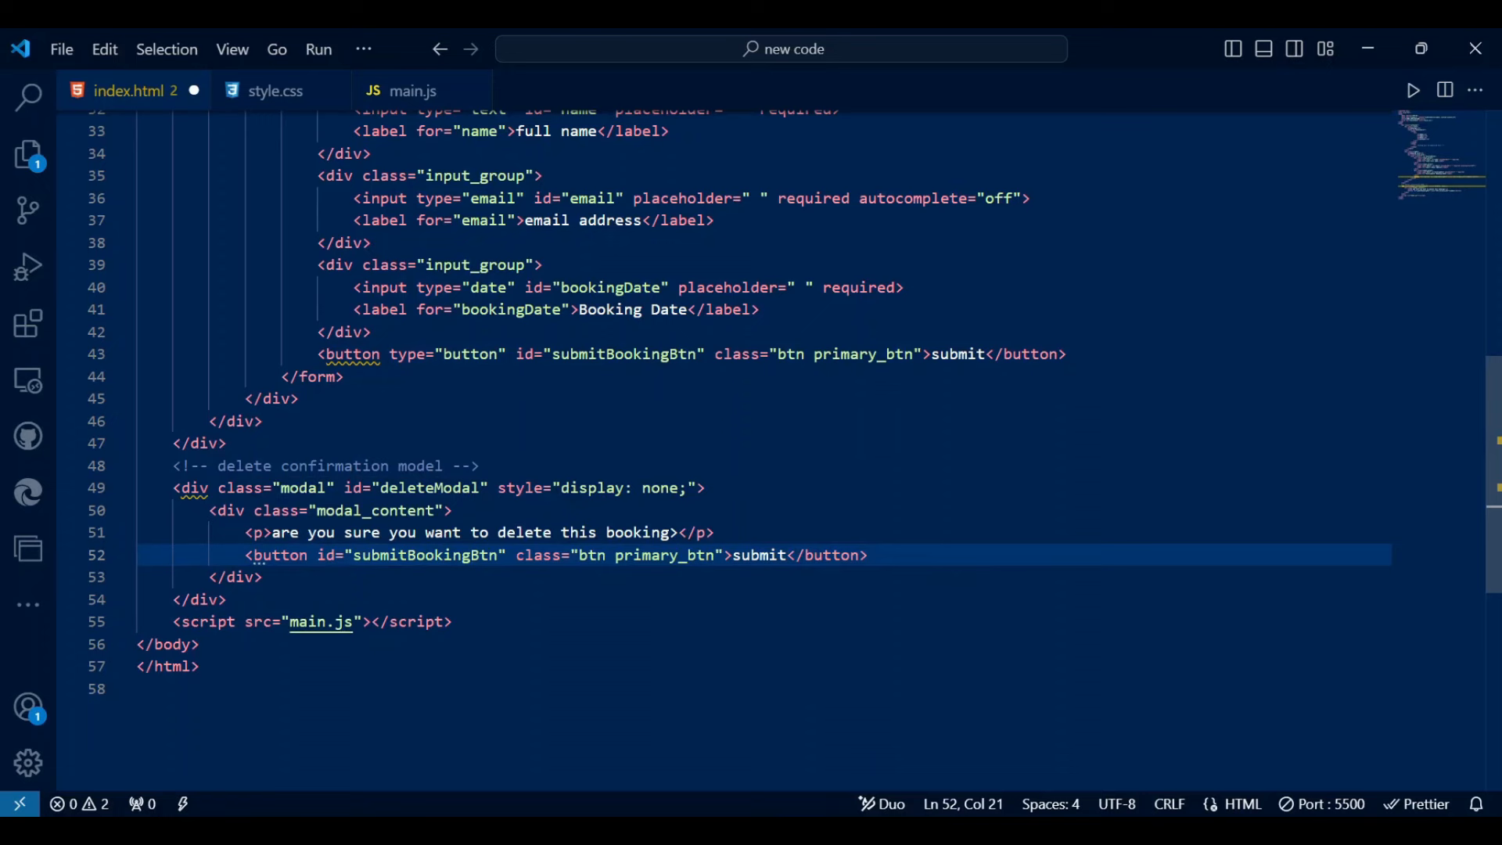
type("confirmDelete")
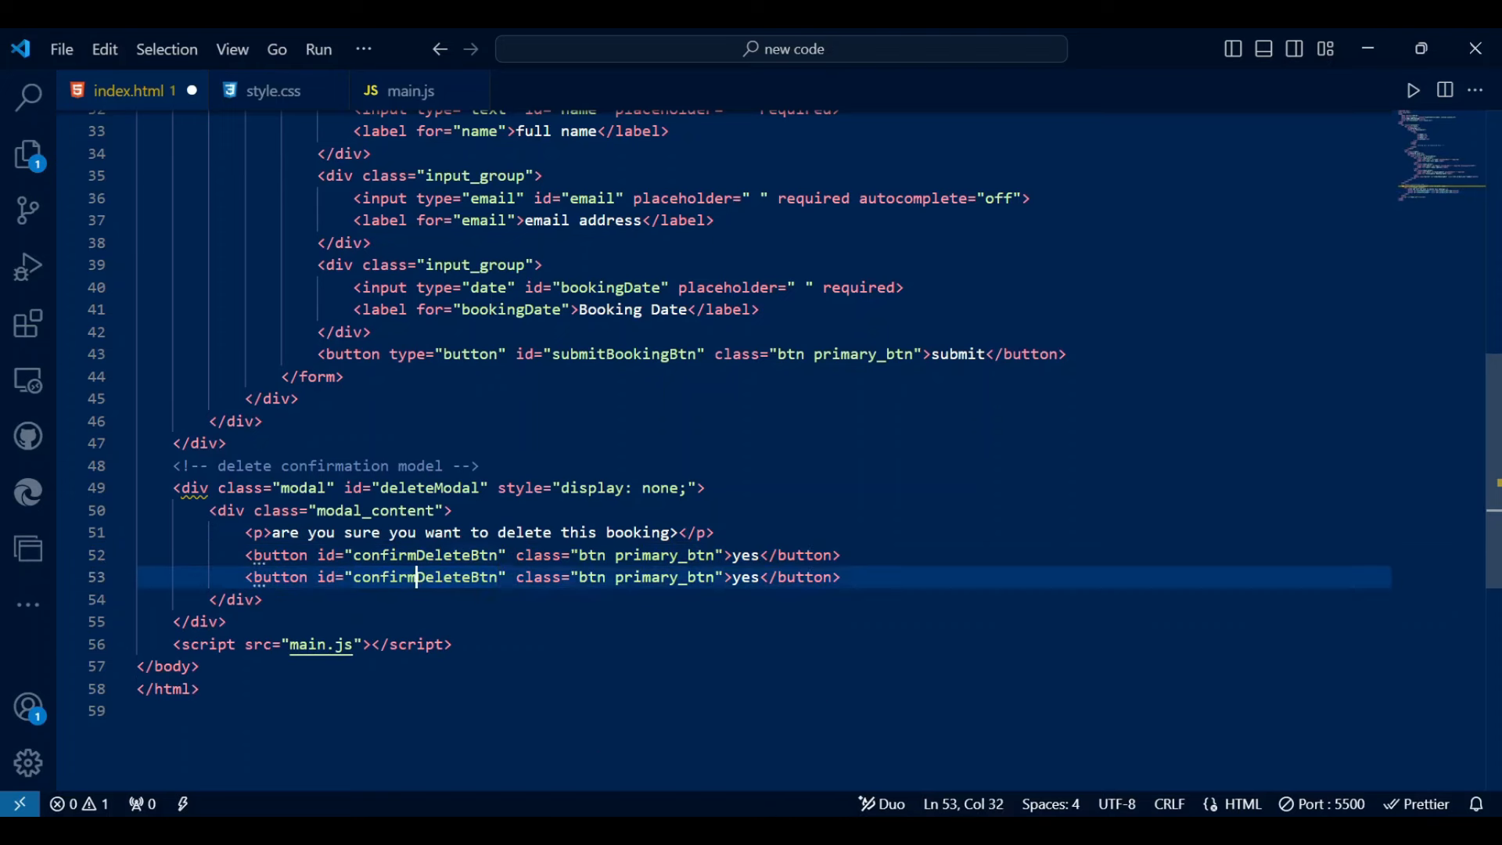
type("cancelDeleteBtn")
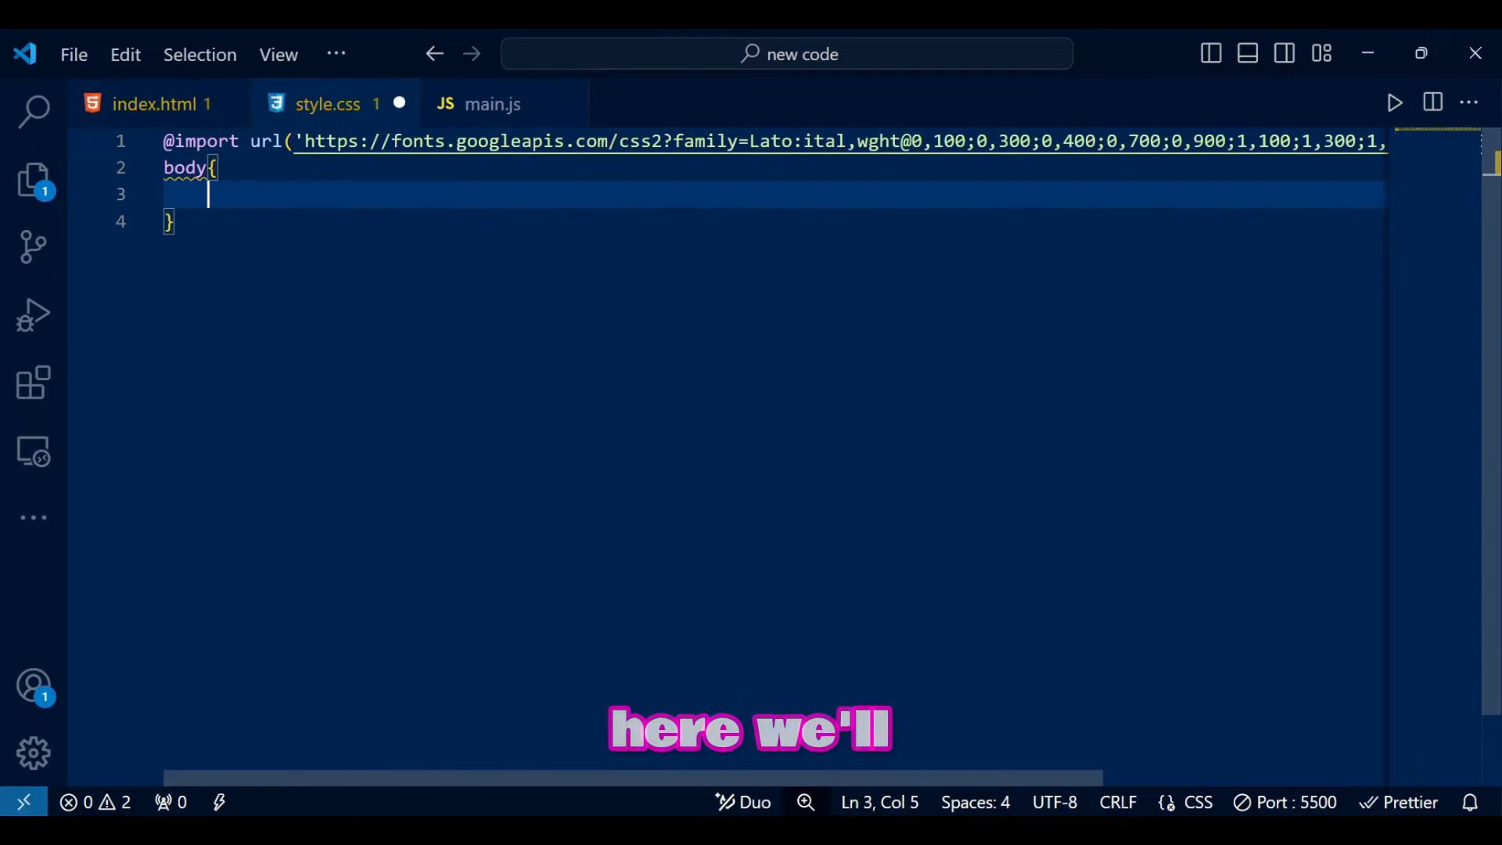
Step: Give body font 'Lato', a #00c6ff-to-#0072ff gradient, #2e2e2e text and centred content
type("font-family: '';")
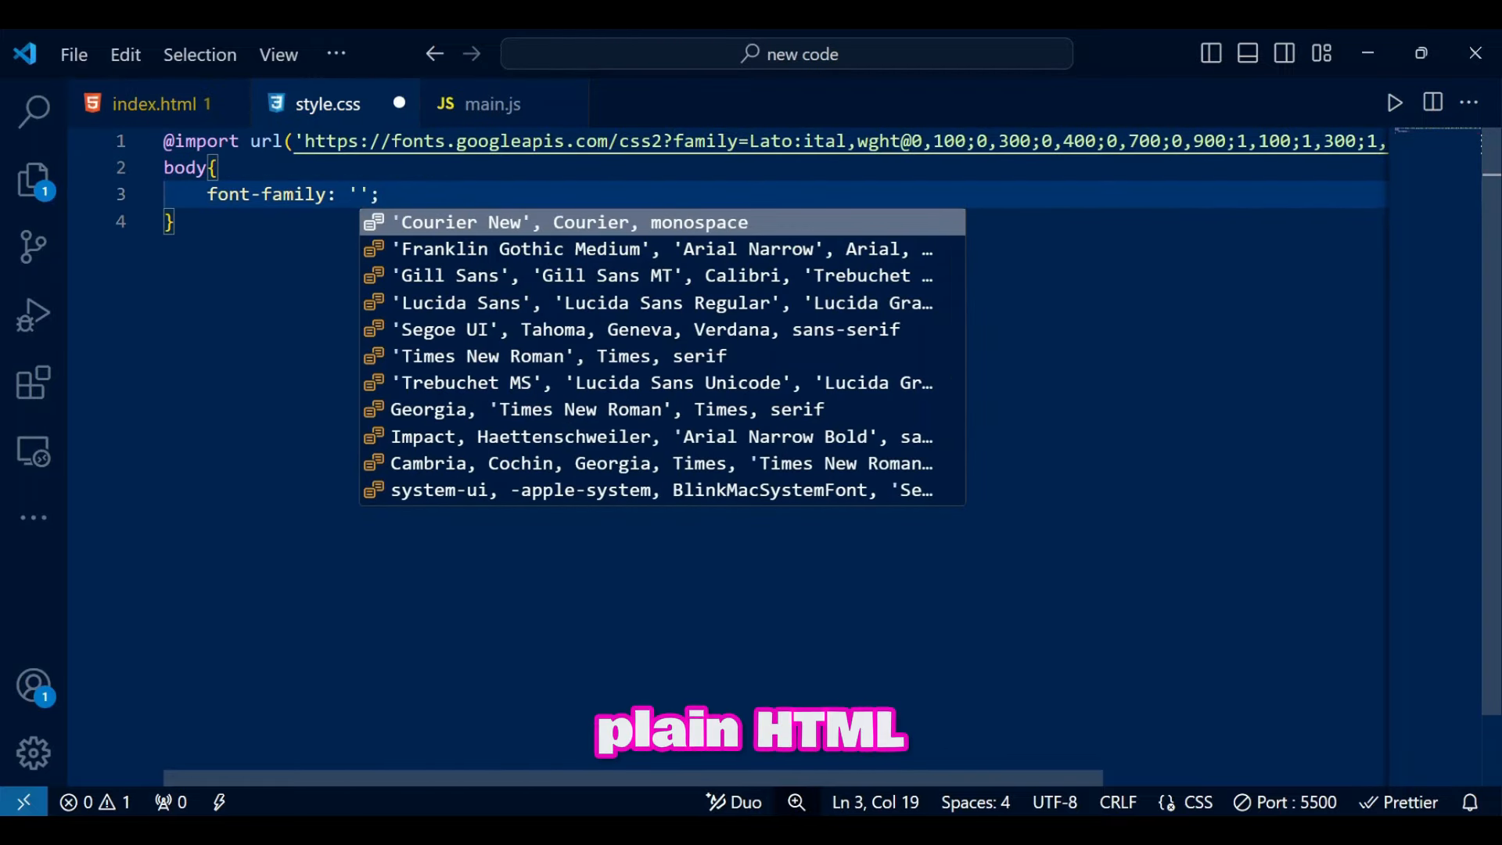
type("'Lato', sans-serif")
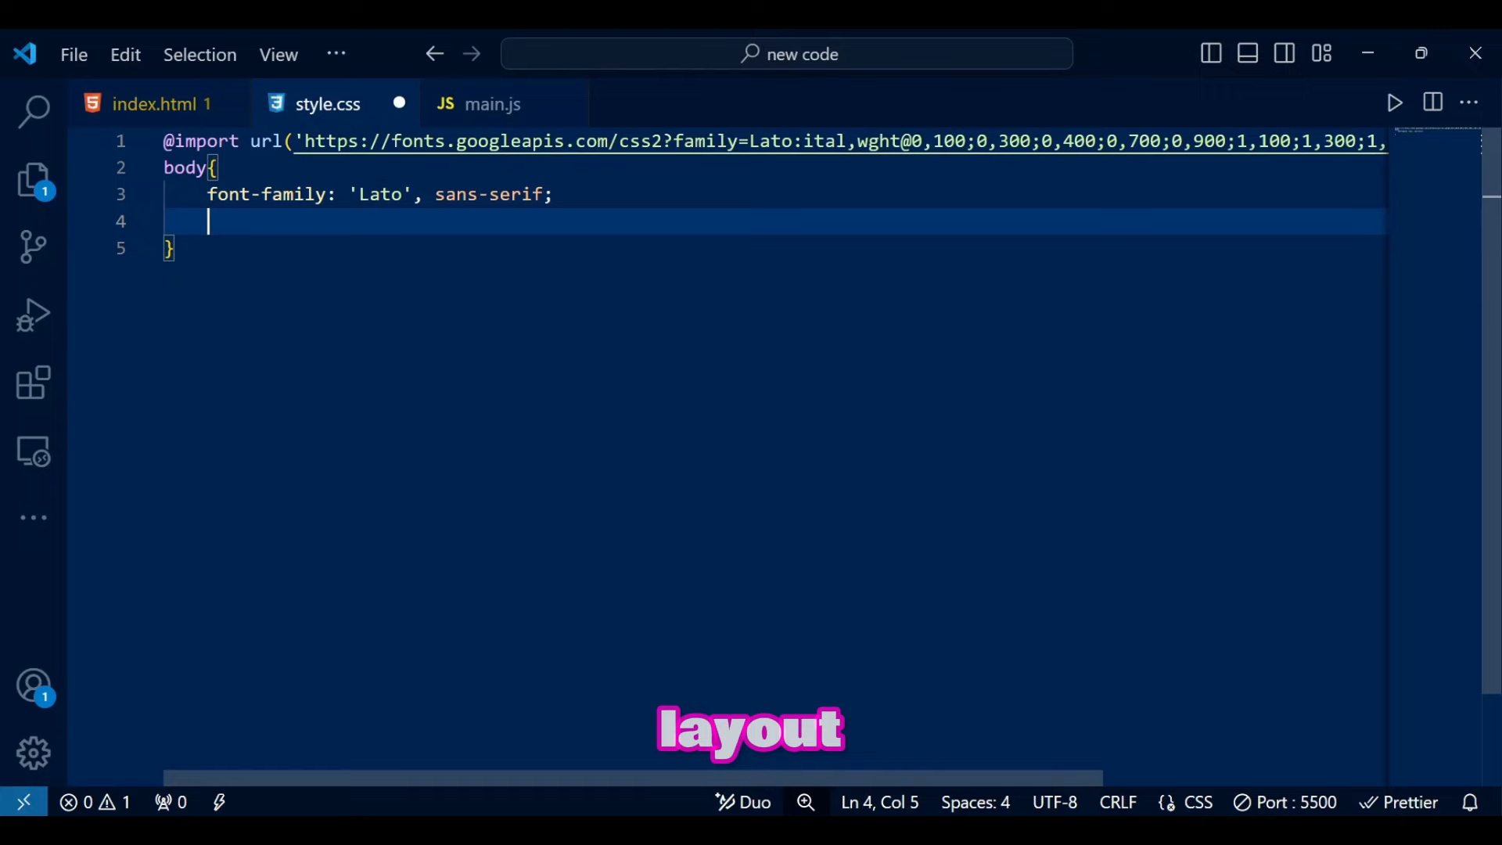
type("background: linear-gradient(135deg, );")
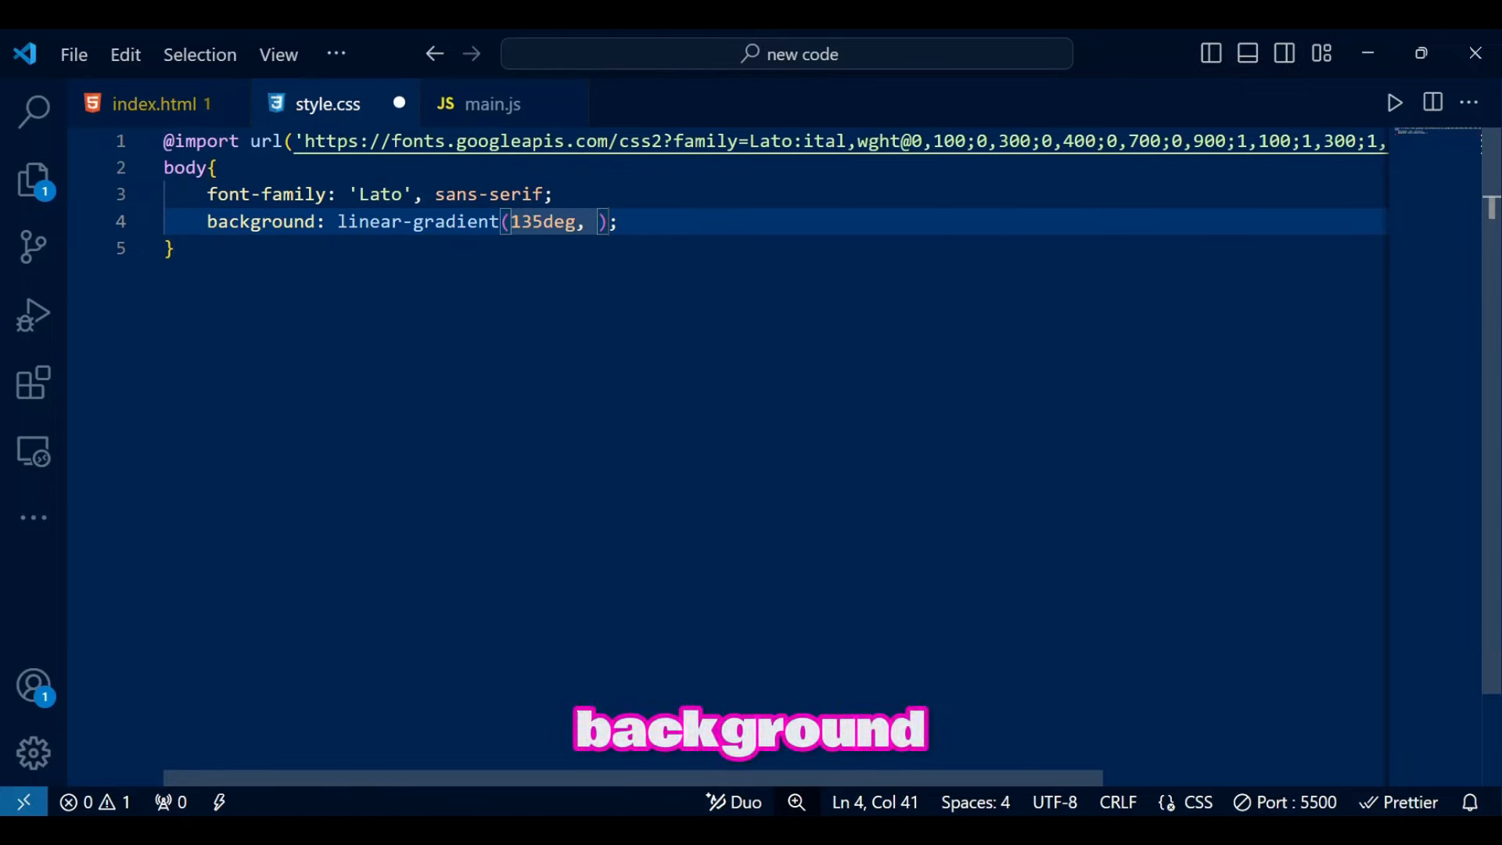
type("#00c6ff,")
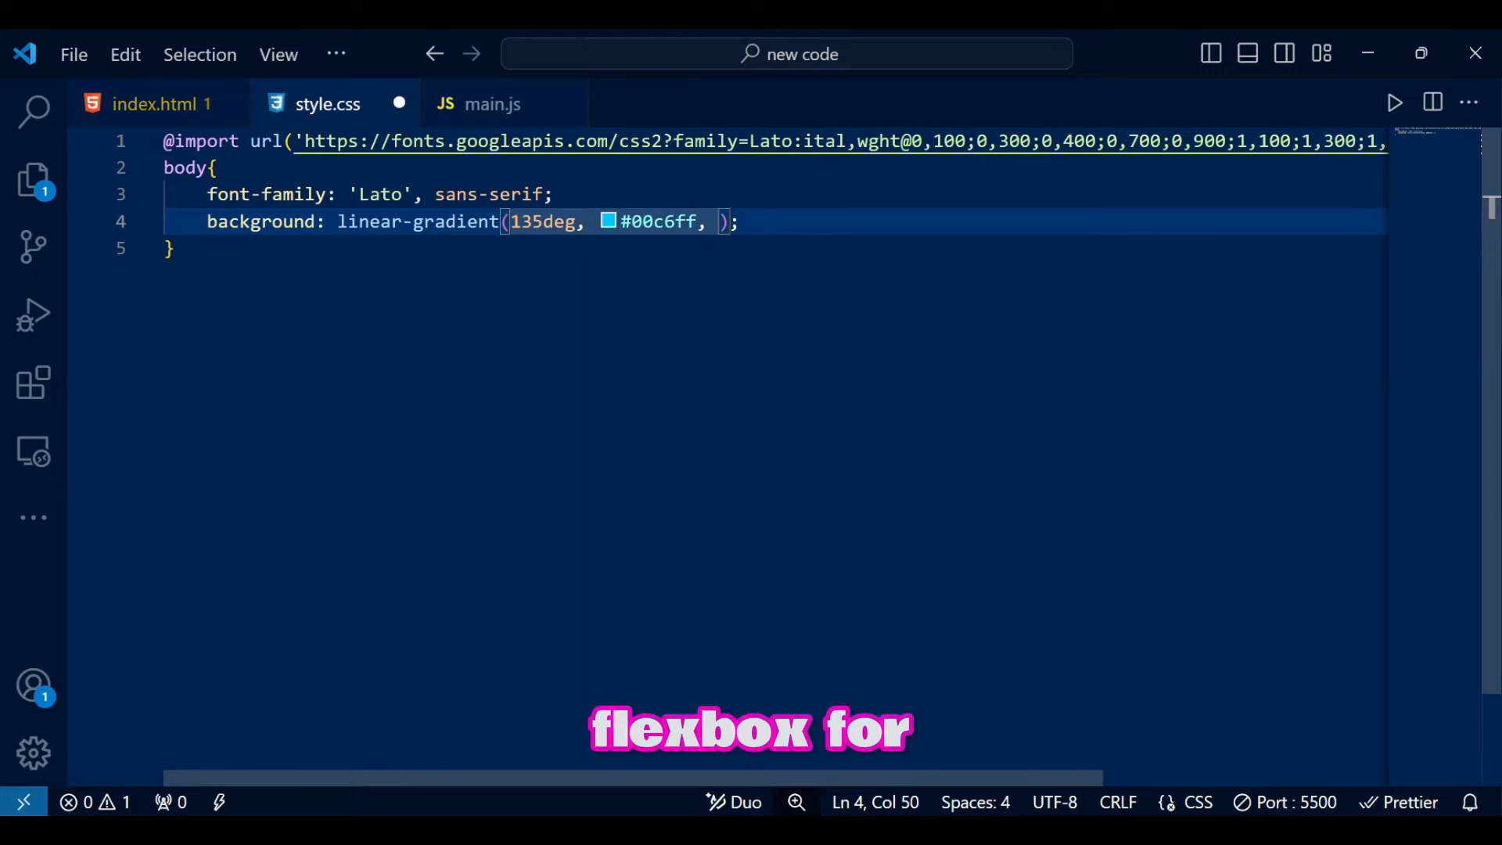
type("#0072ff")
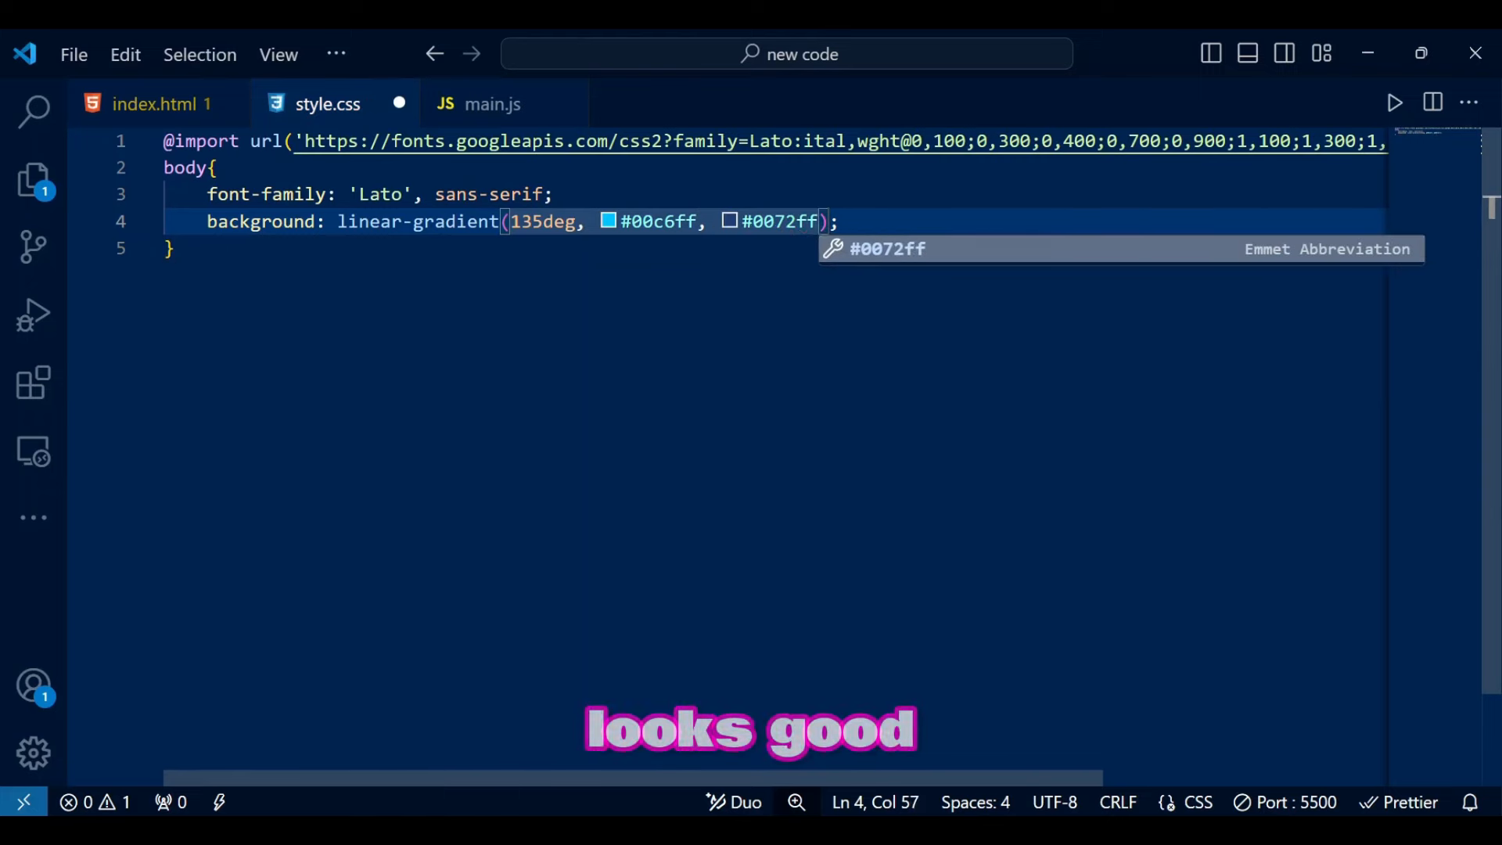
type("color: #2e2e2e;")
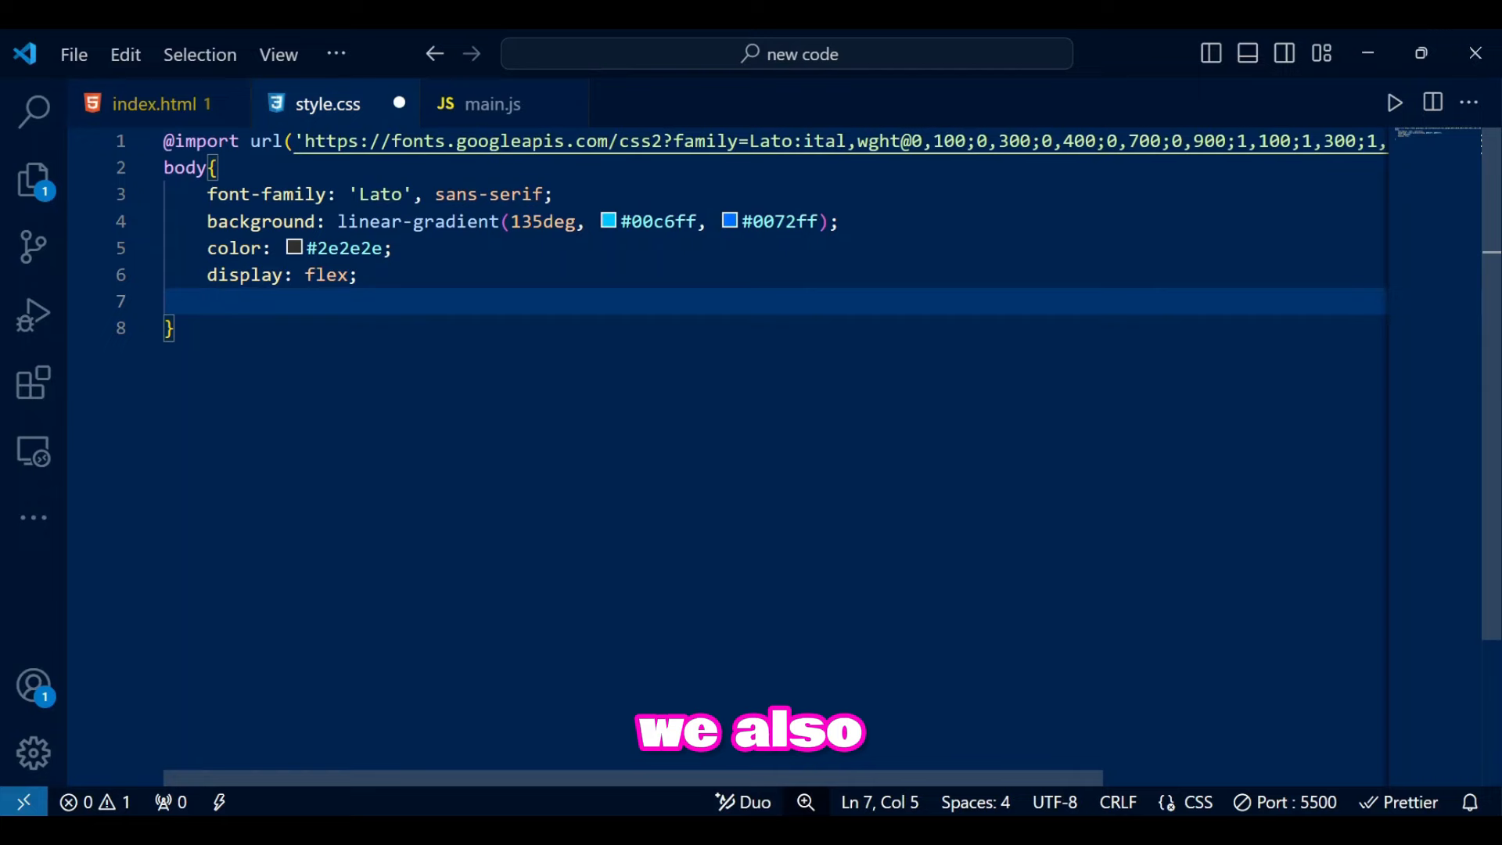
type("justify-content: center;")
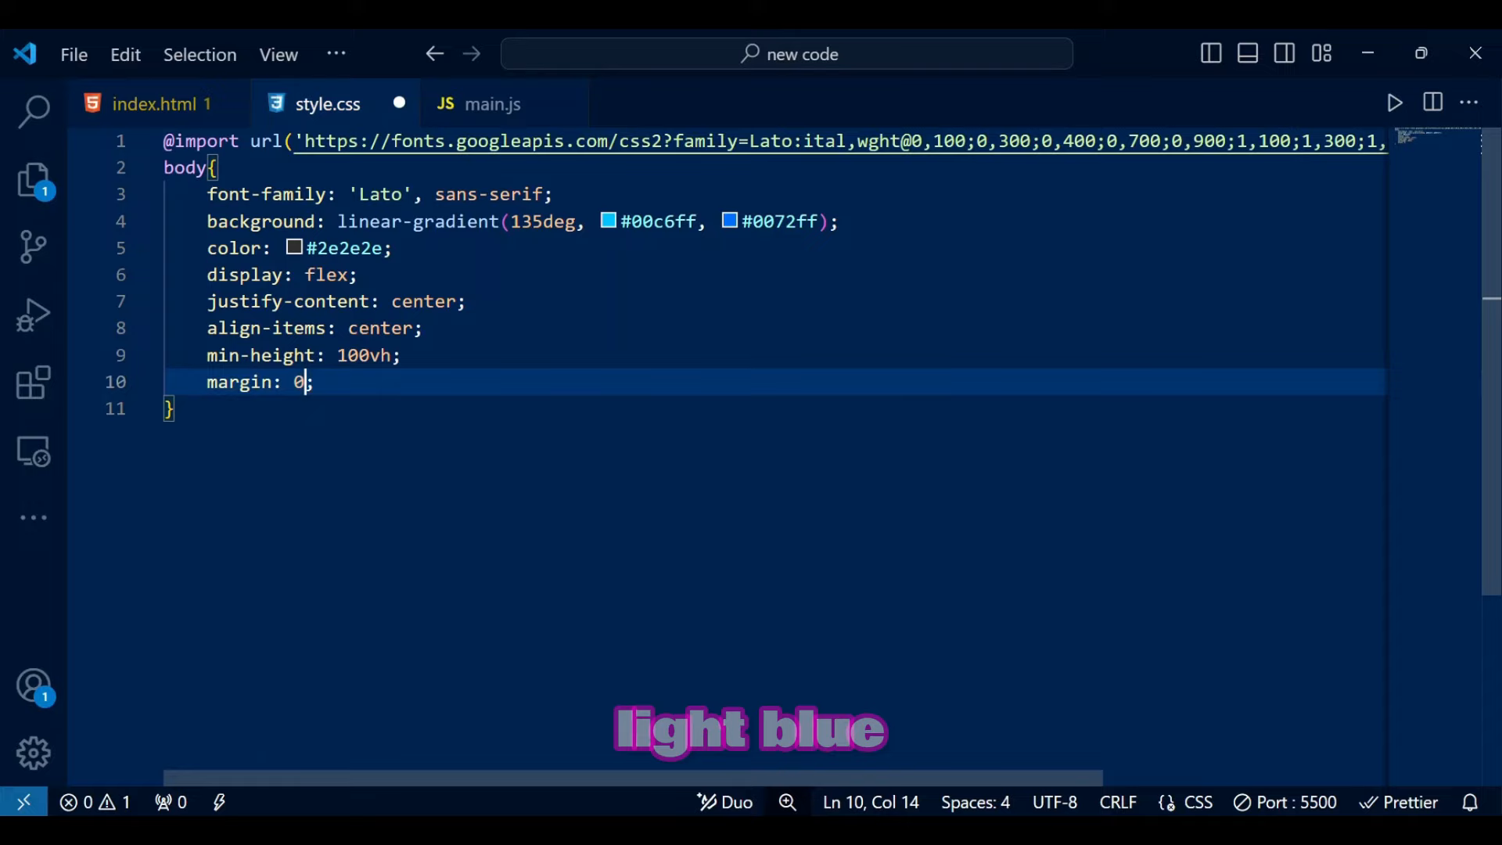
type(".con")
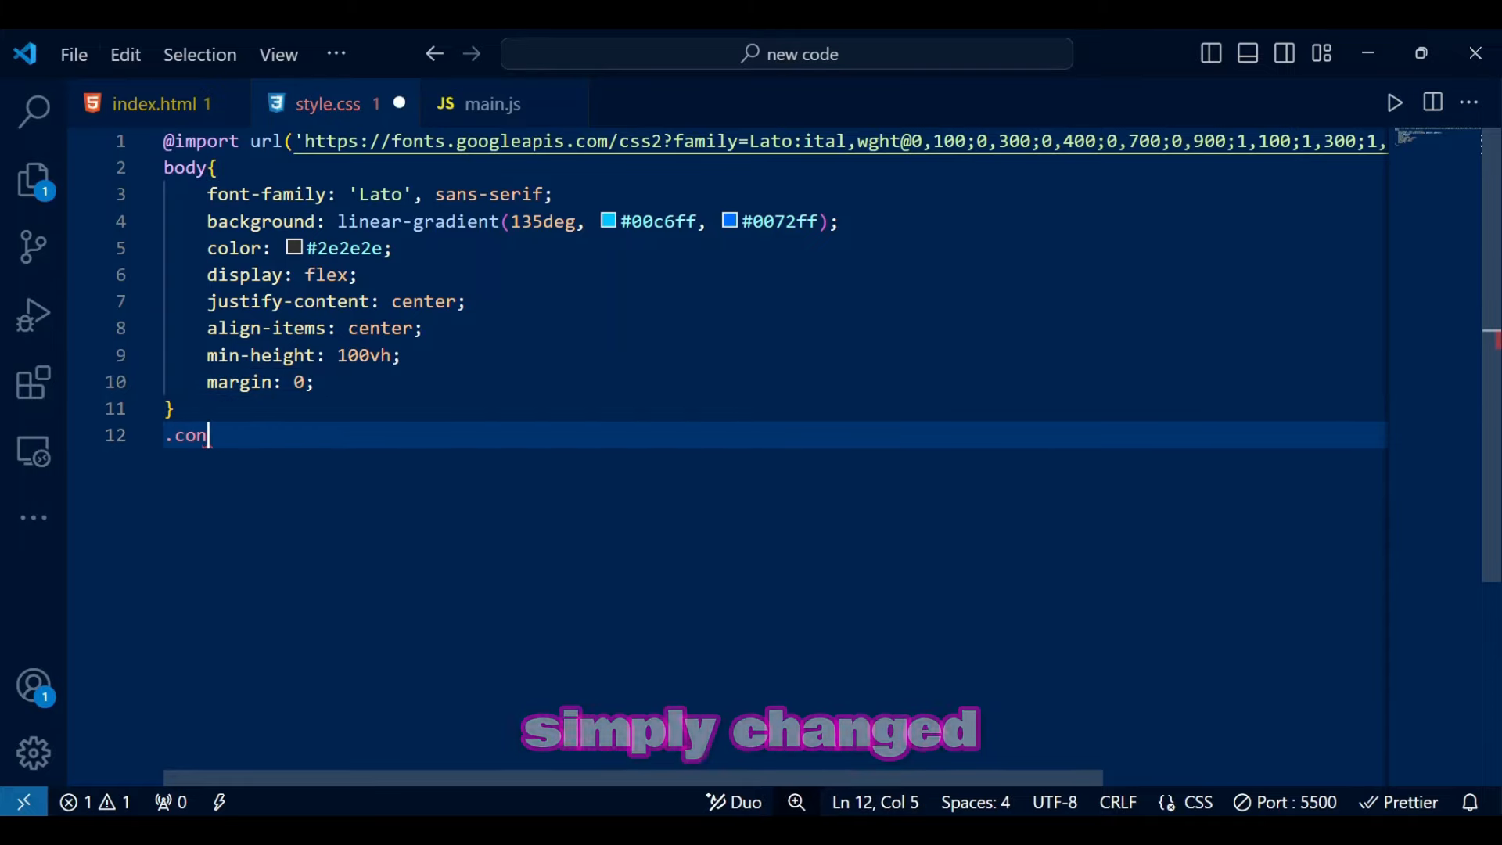
Step: Give the .container rule a 1rem gap after checking the class name in index.html
left_click(153, 103)
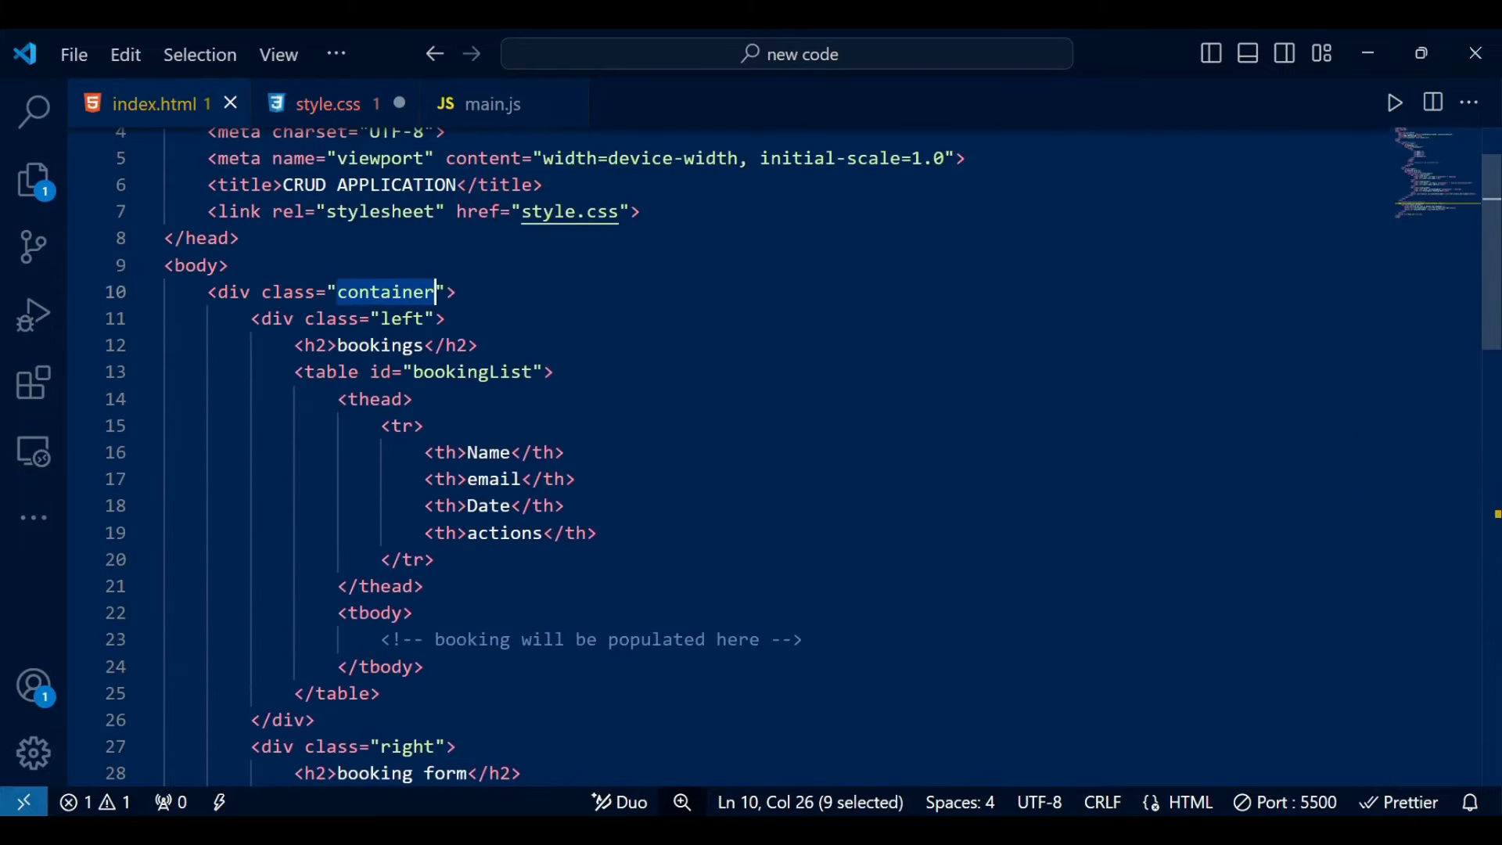
left_click(327, 104)
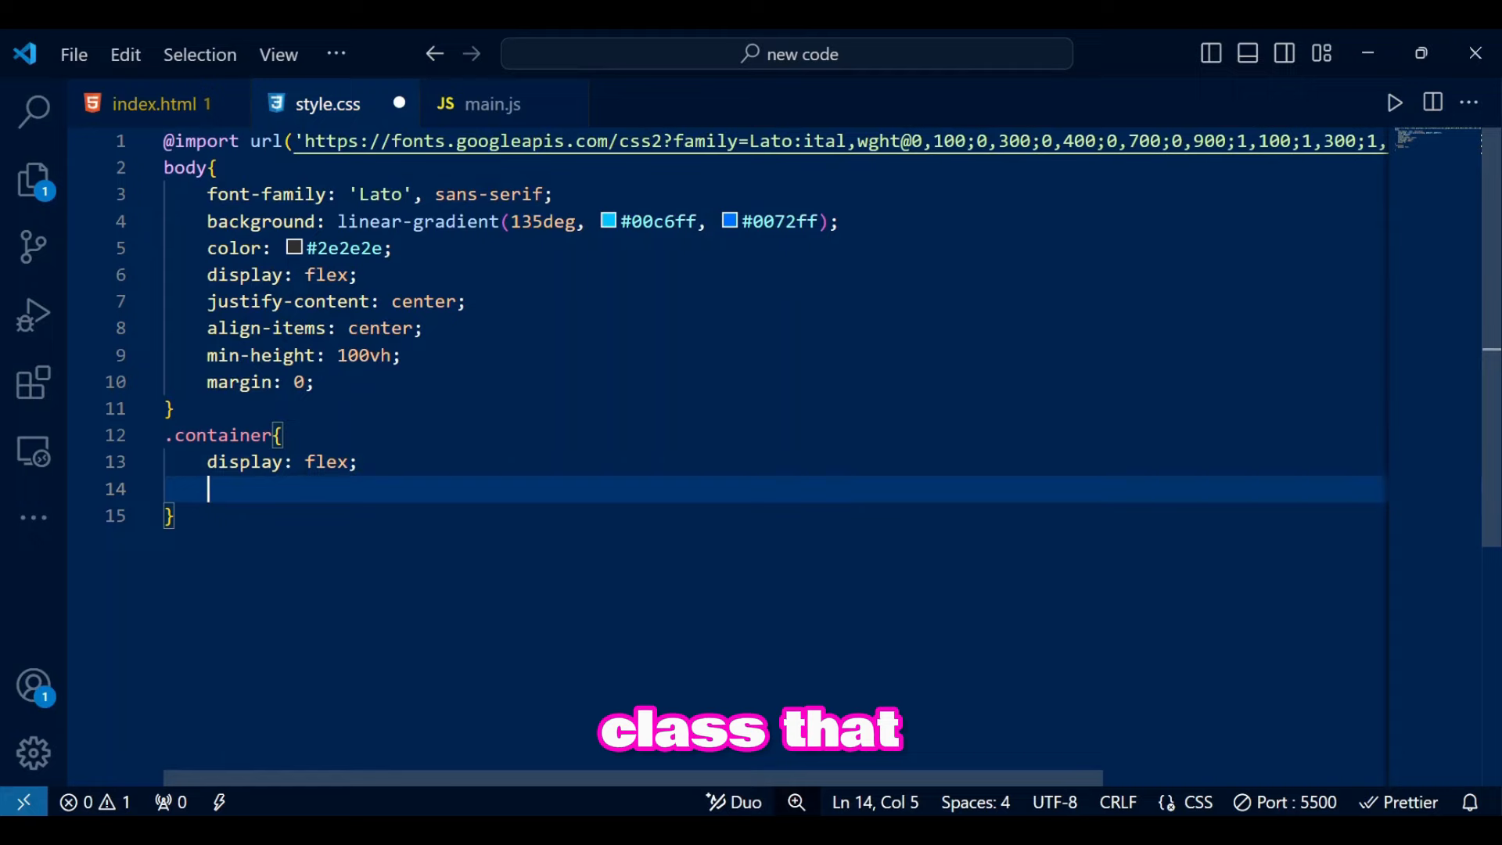
type("gap: 1rem;")
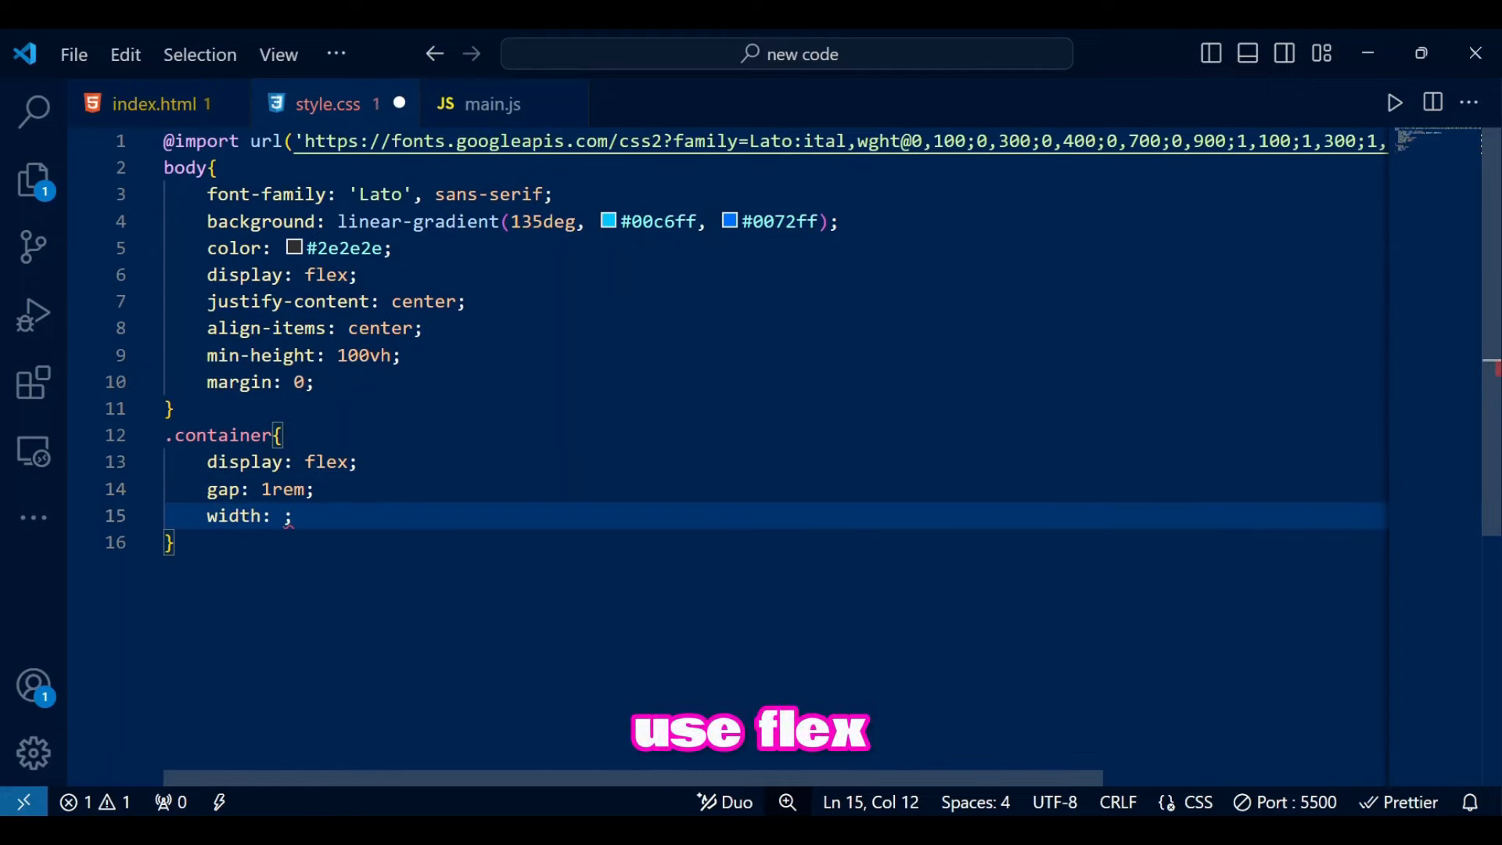
Step: Make .left, .right panels 50% wide with backdrop blur and rounded borders
left_click(155, 103)
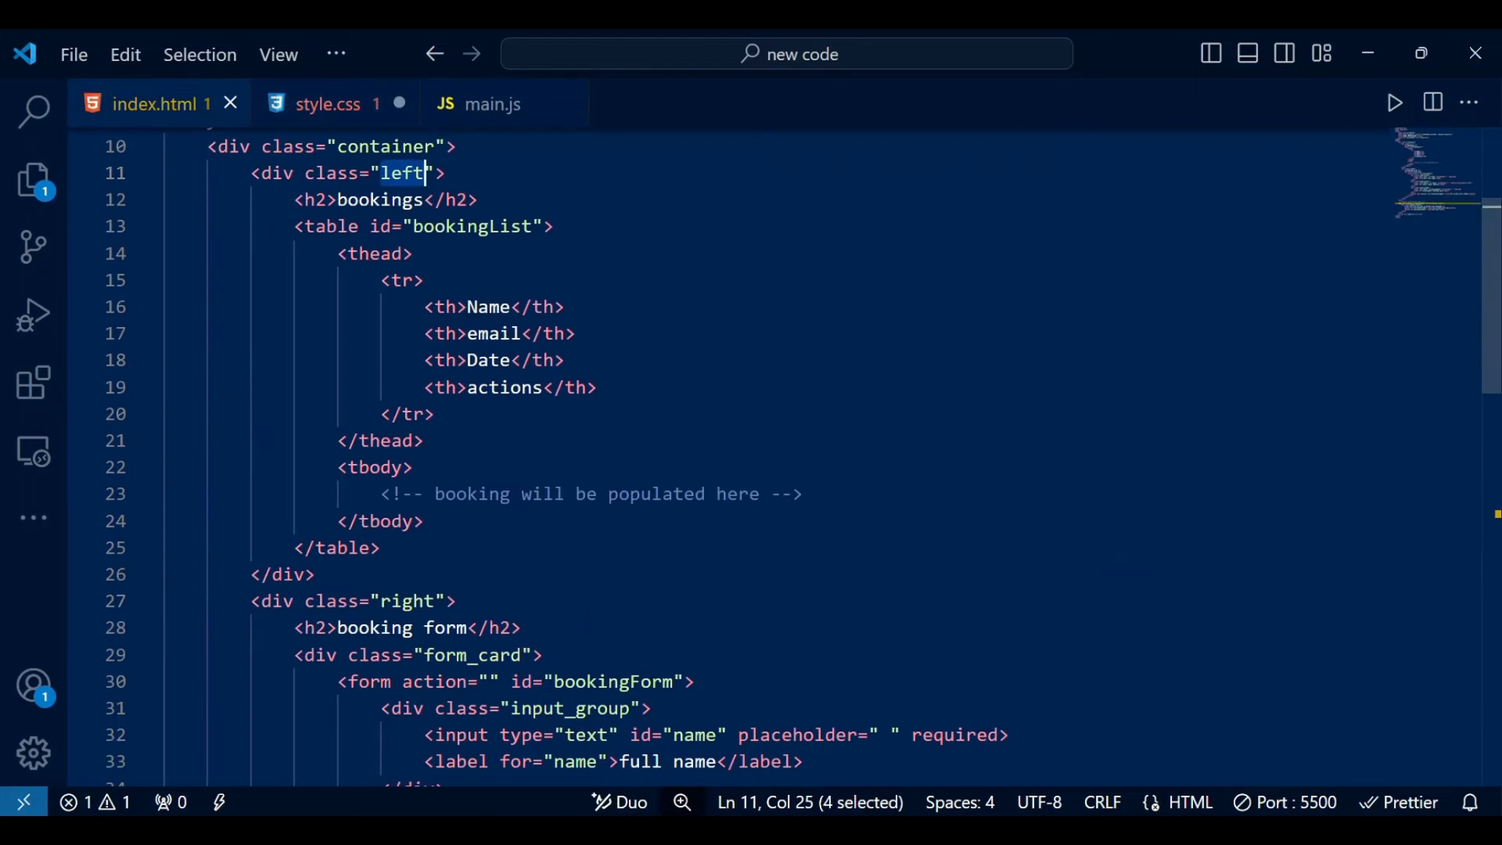
type("w")
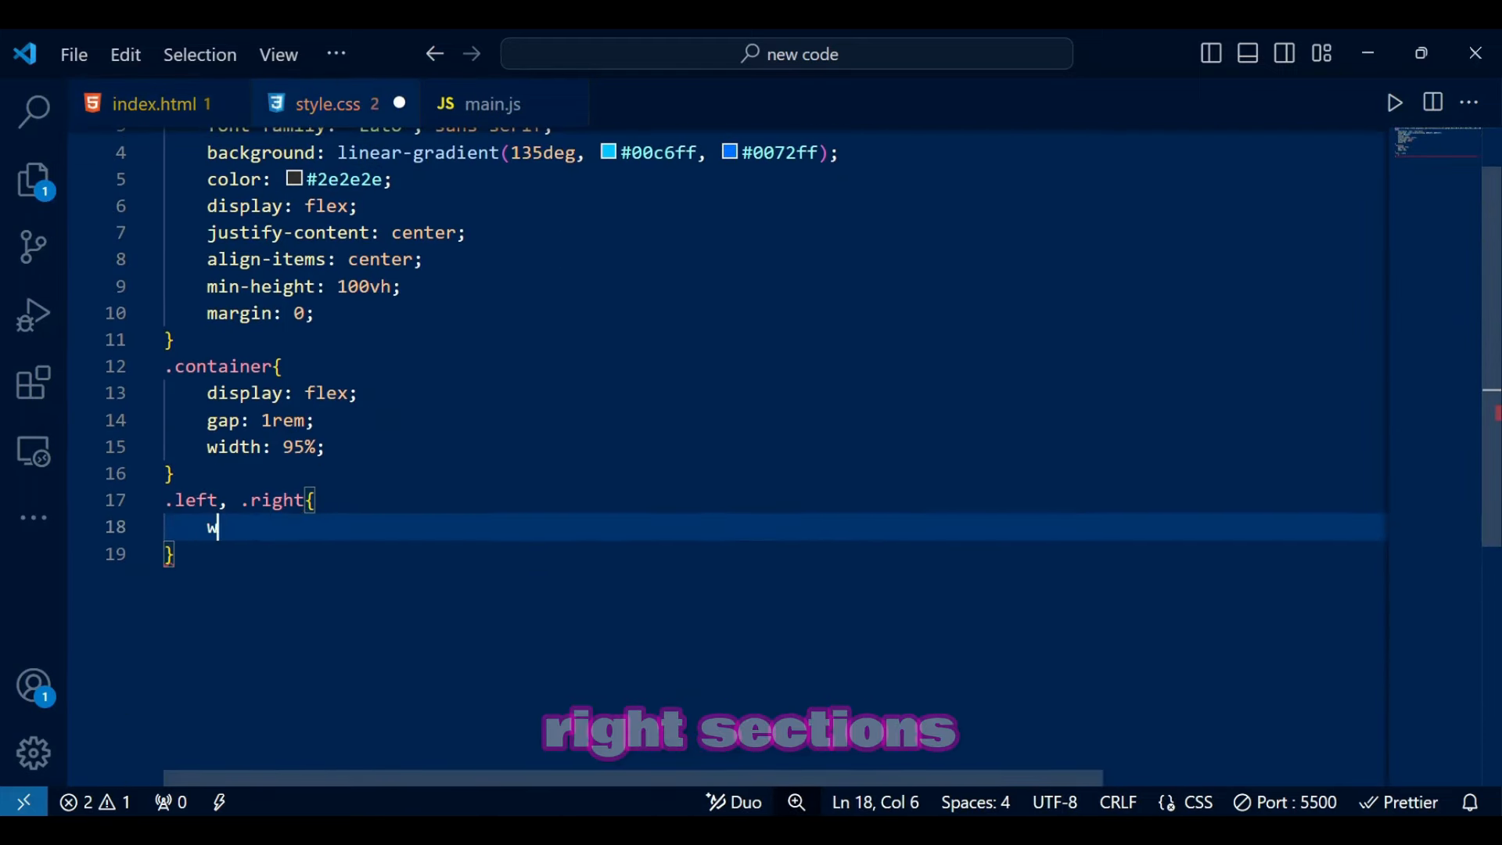
type("idth: 50%;")
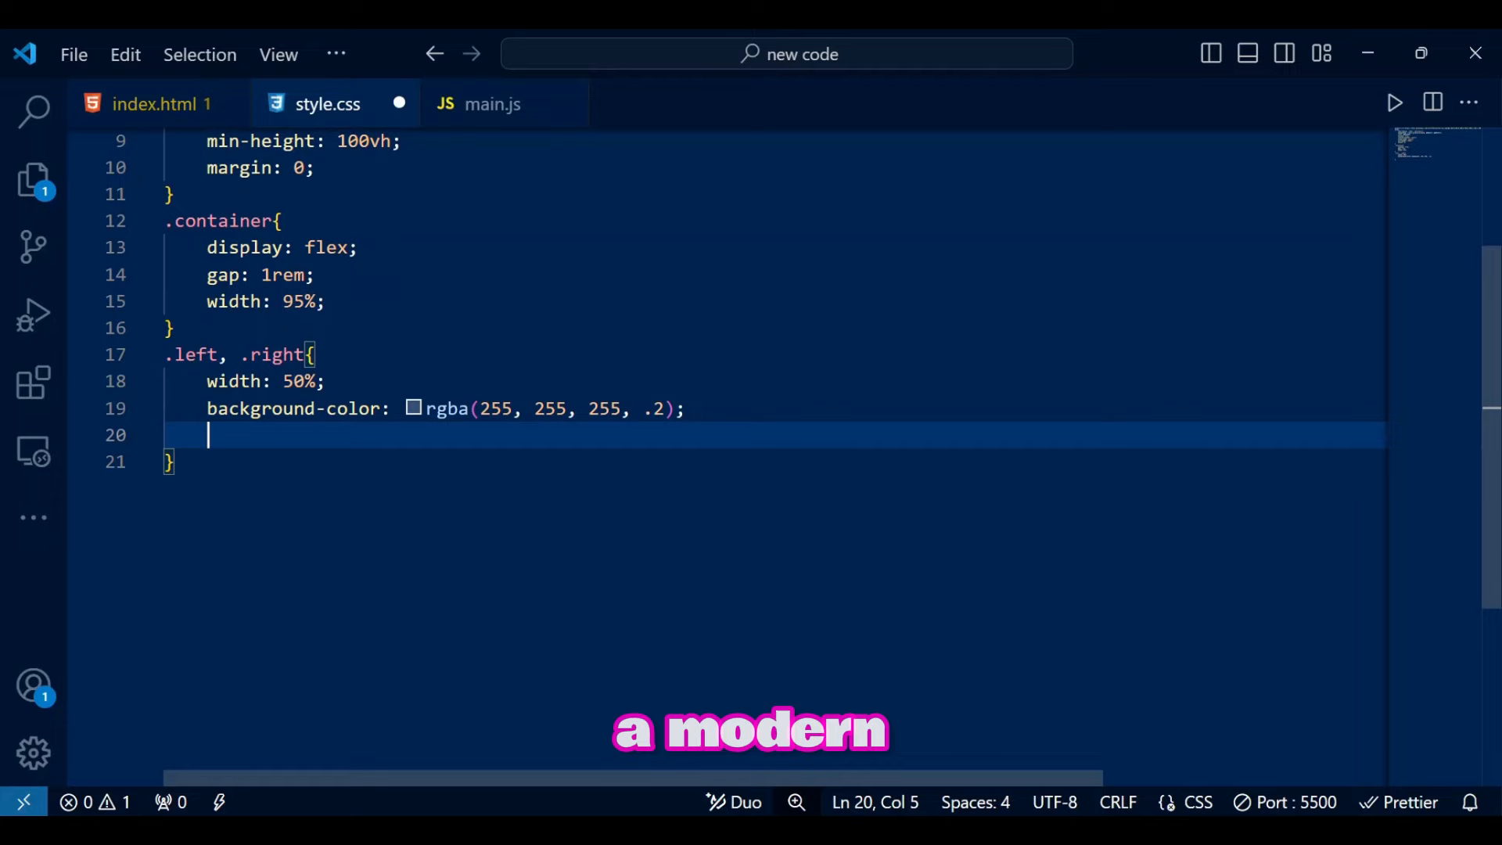
type("backdrop-filter: blur();")
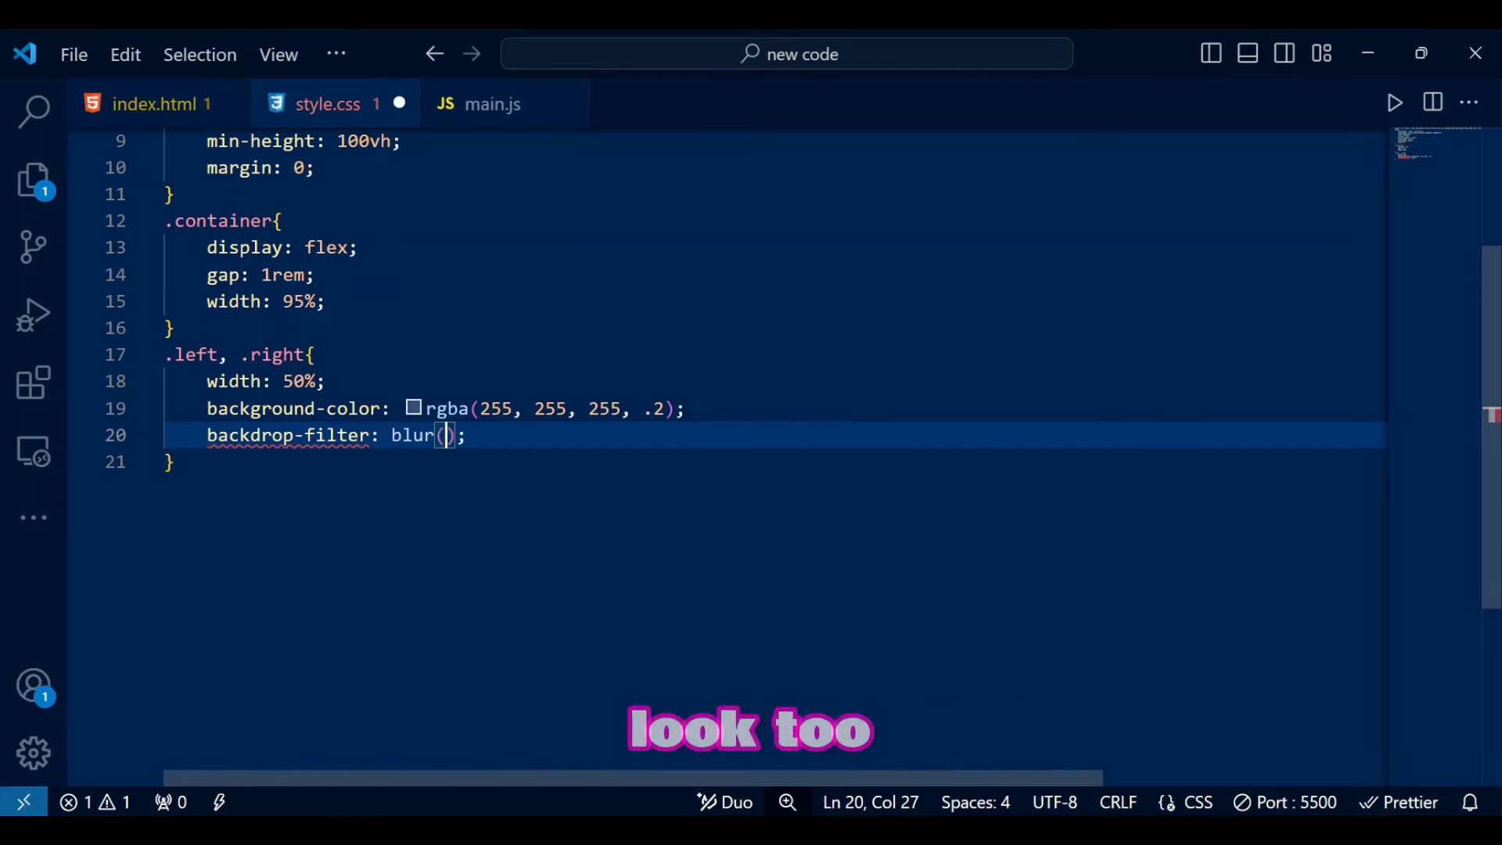
type("border-radius: 12px;")
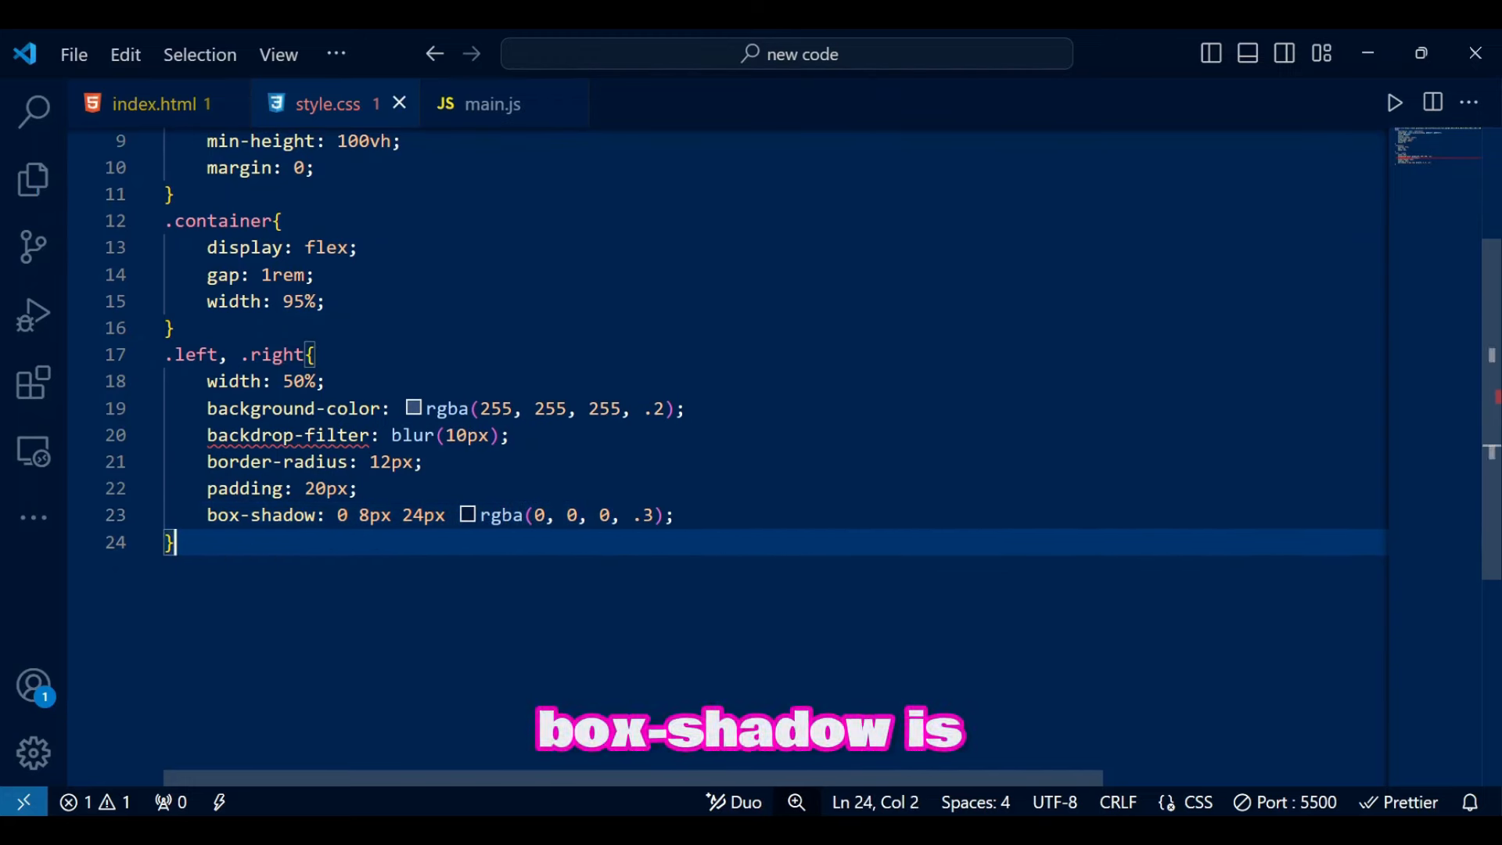
Step: Add an h2 rule with 1.8rem font size and 1rem bottom margin
type("h2{")
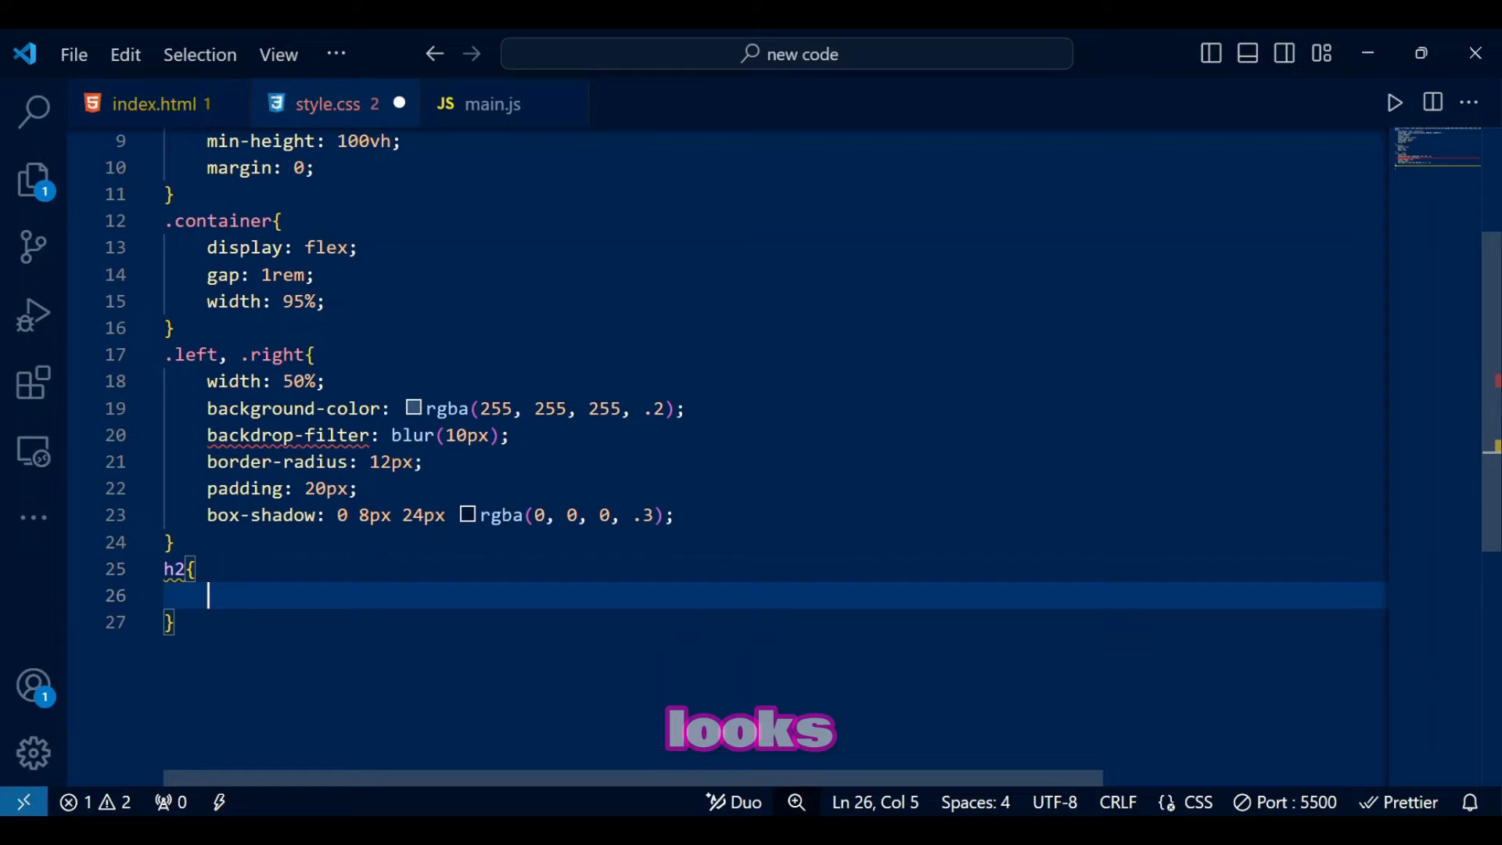
type("font-size: 1.8rem;")
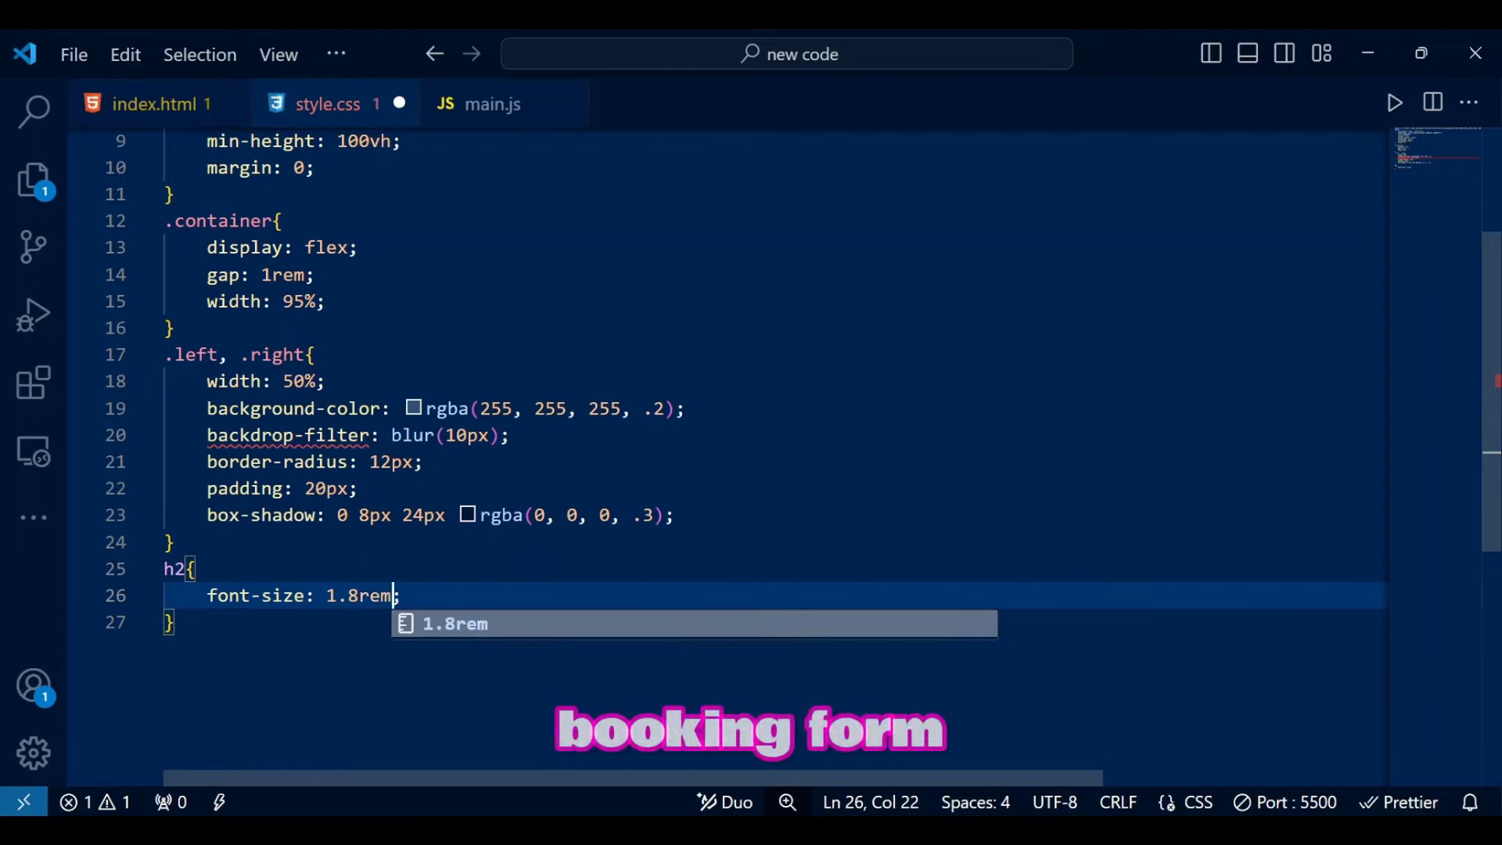
type("margin-bottom: 1rem;")
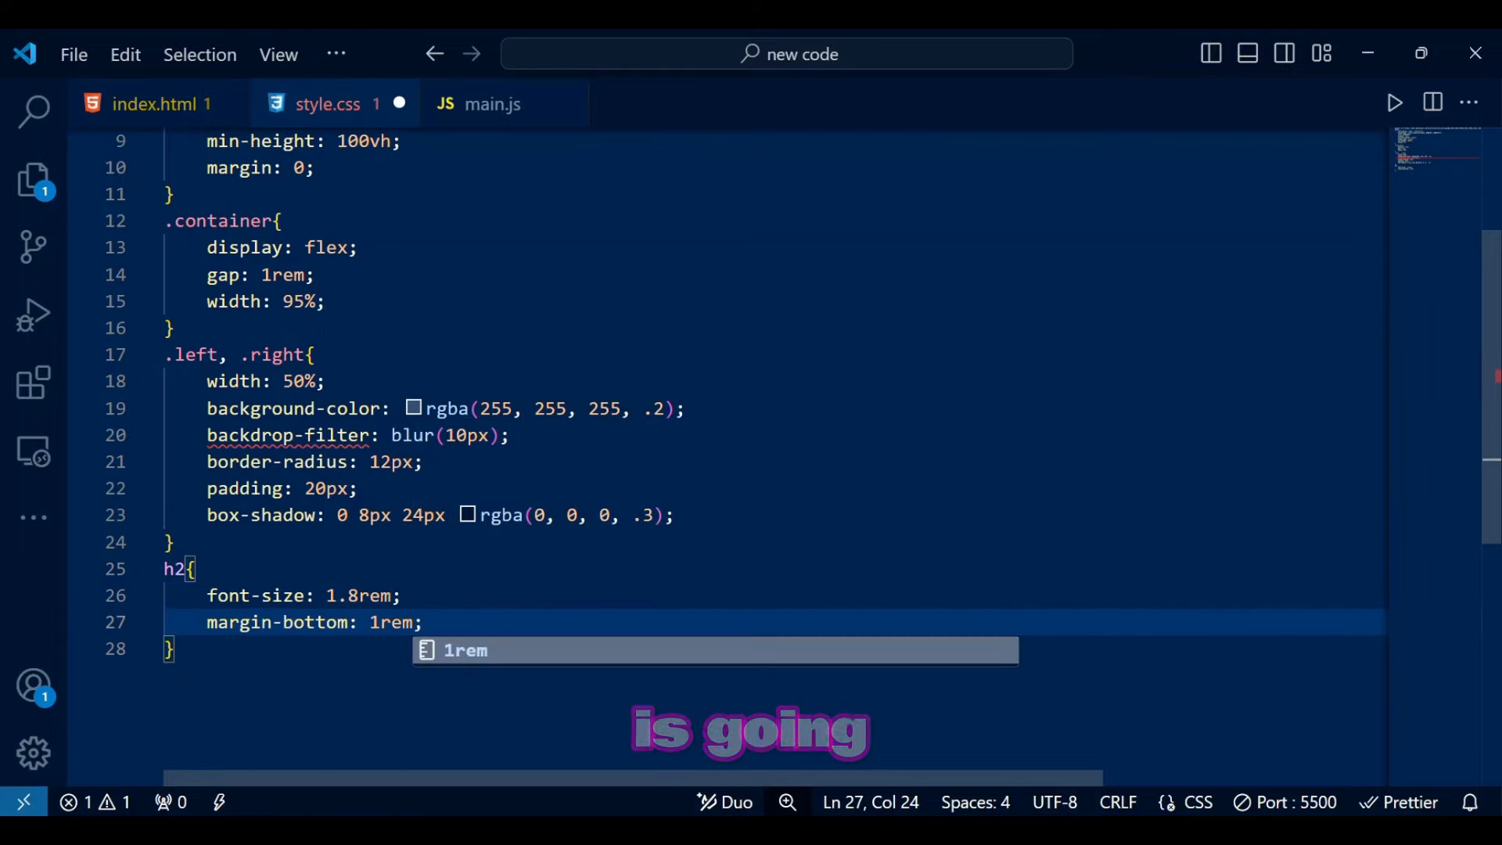
left_click(155, 103)
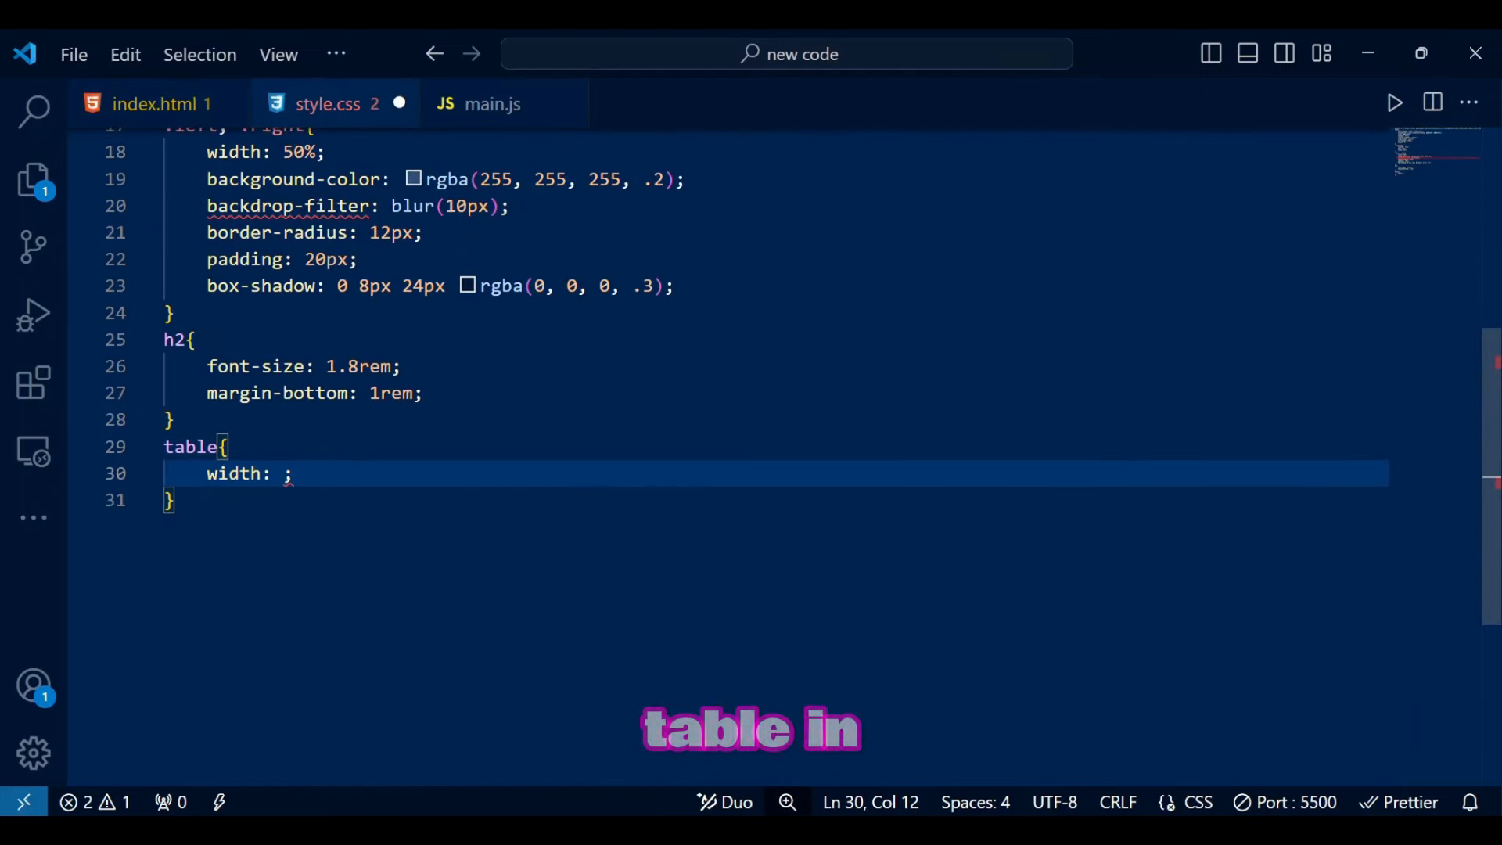
Step: Add a table rule with collapsed borders and 1rem font size
type("border-collapse: collapse;")
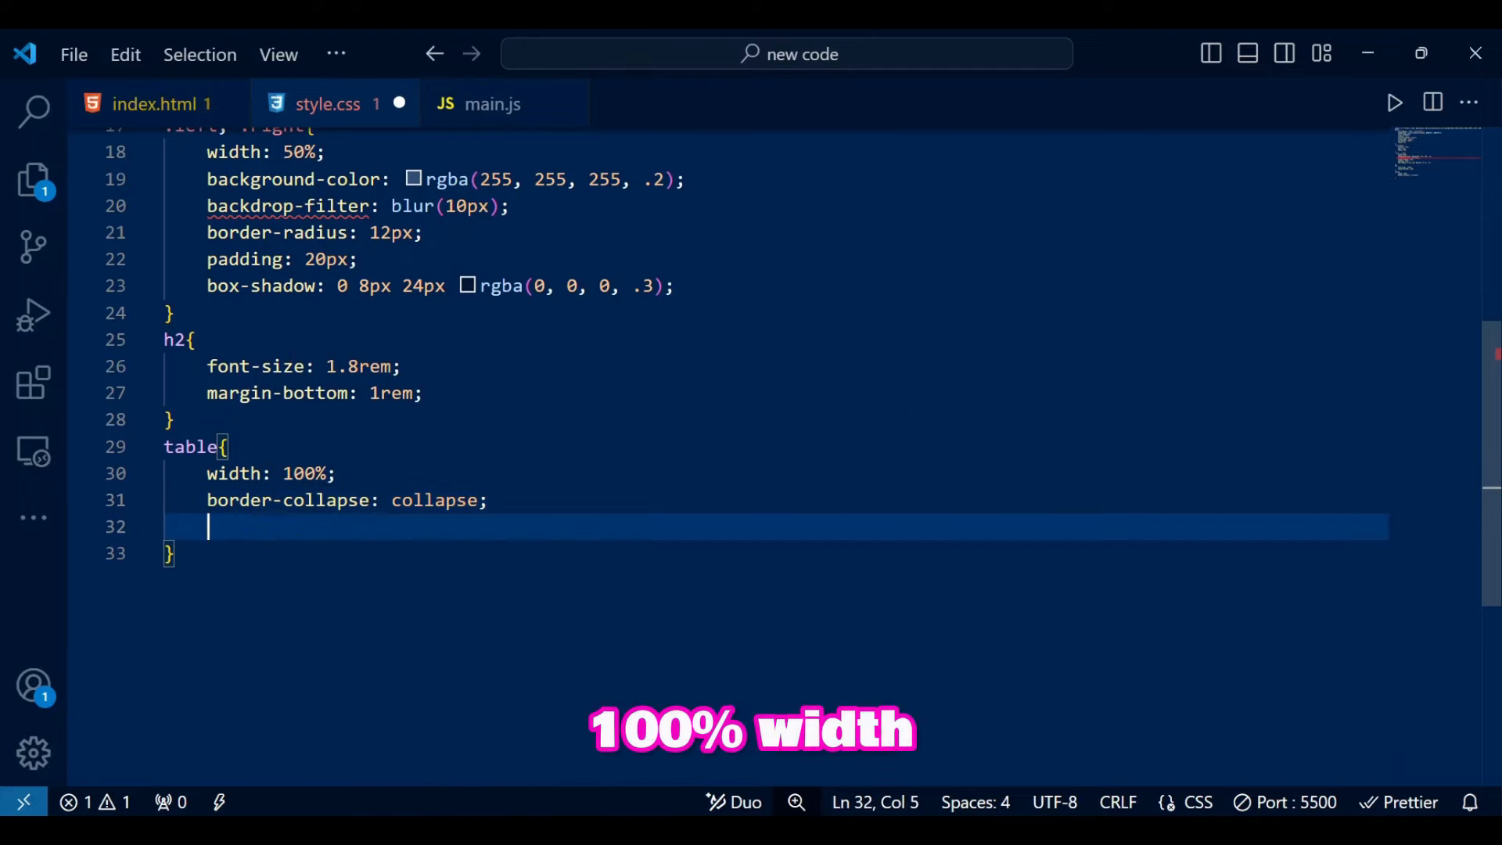
type("font-size: 1rem;")
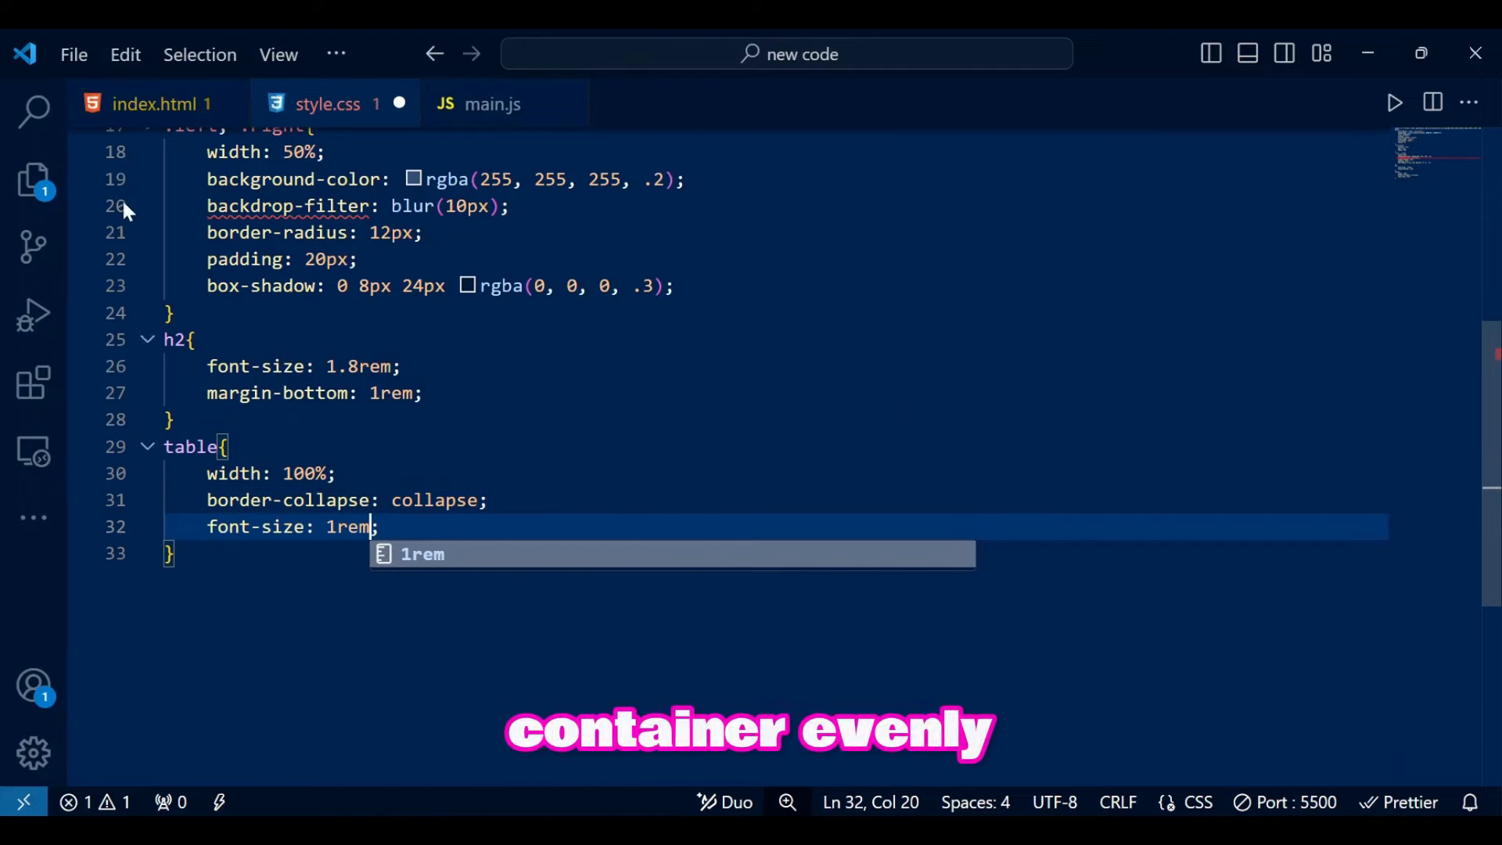
left_click(161, 104)
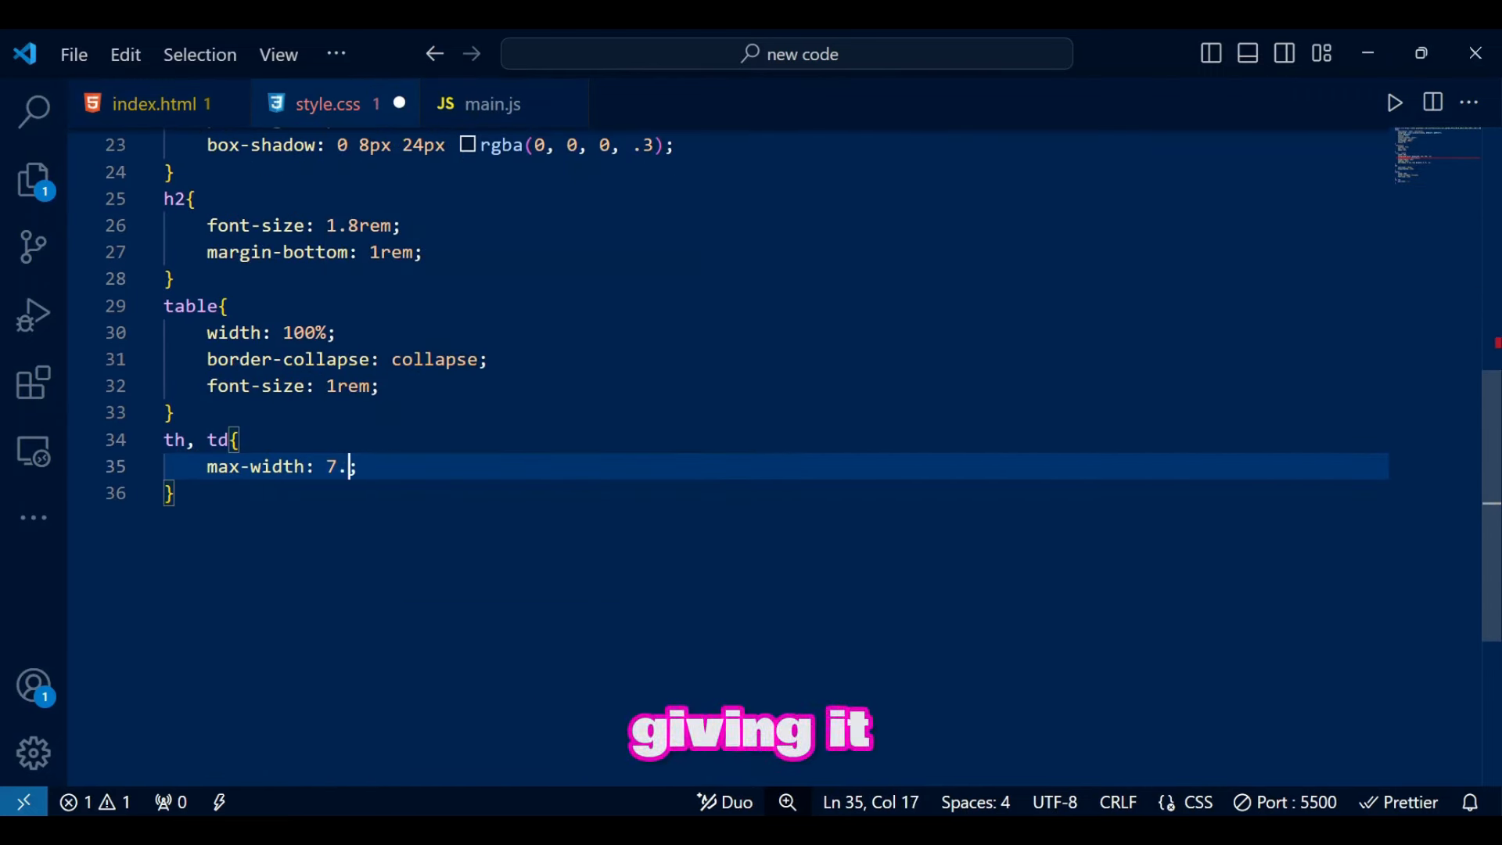
Step: Finish the th, td rule with 5rem max-width, rgba(255,255,255,.2) borders, break-word wrapping and normal white-space
type("5rem;")
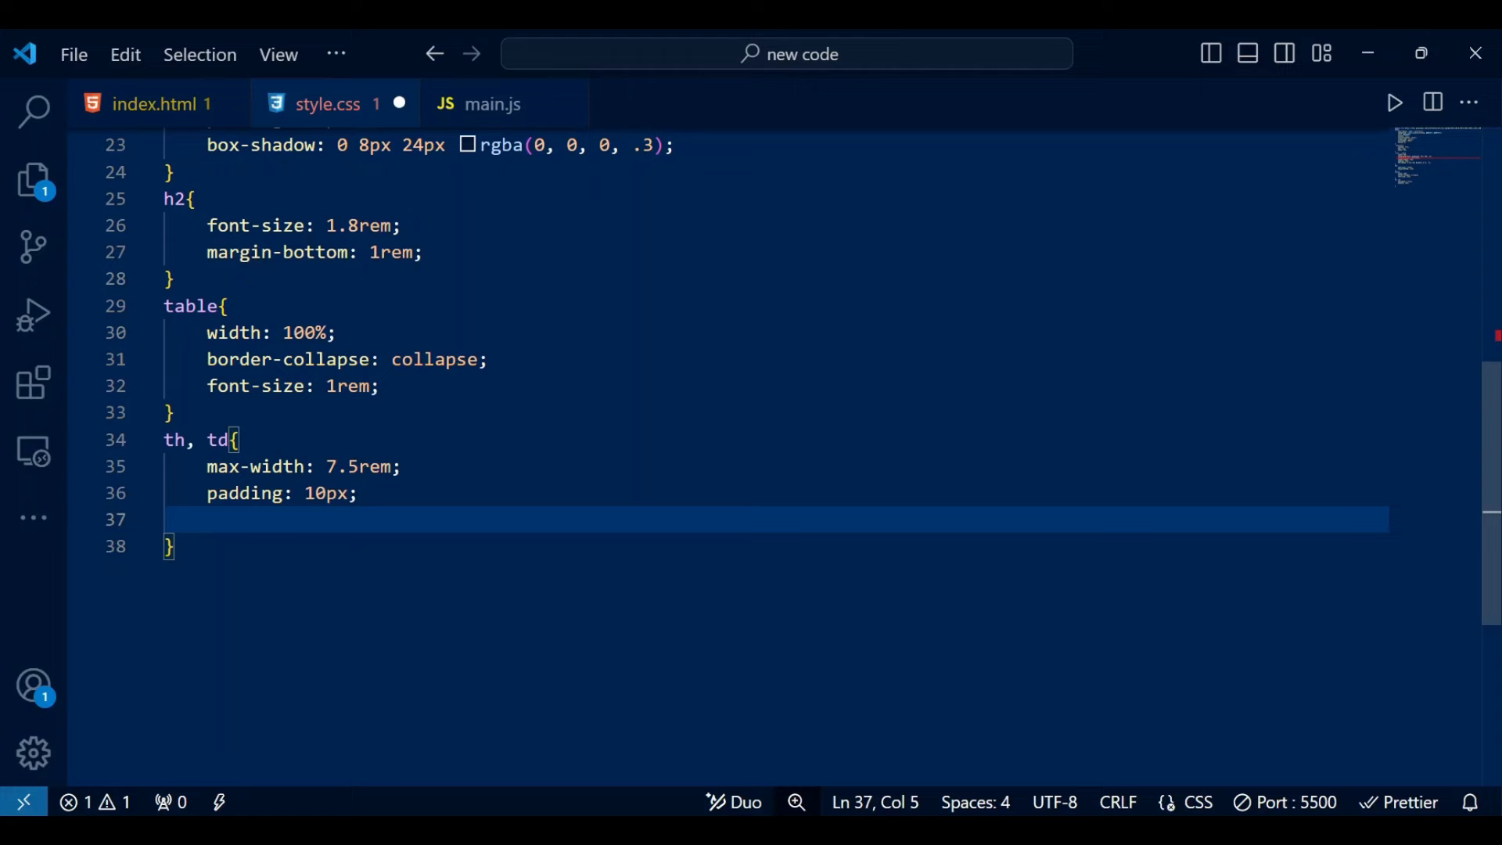
type("border-bottom: 2px solid ;")
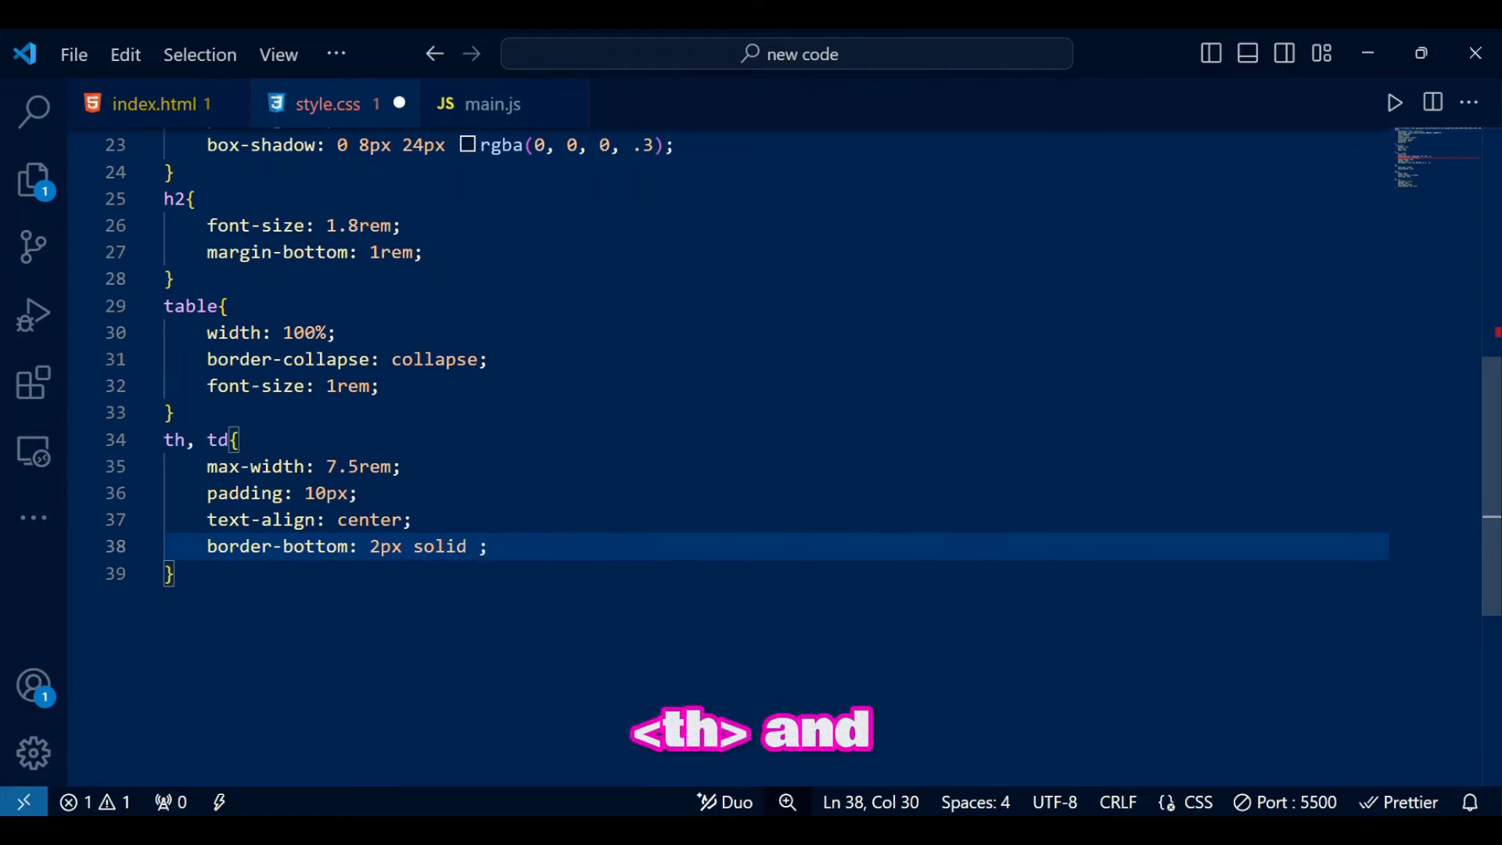
type("rgba(255, 255, 255, .2)")
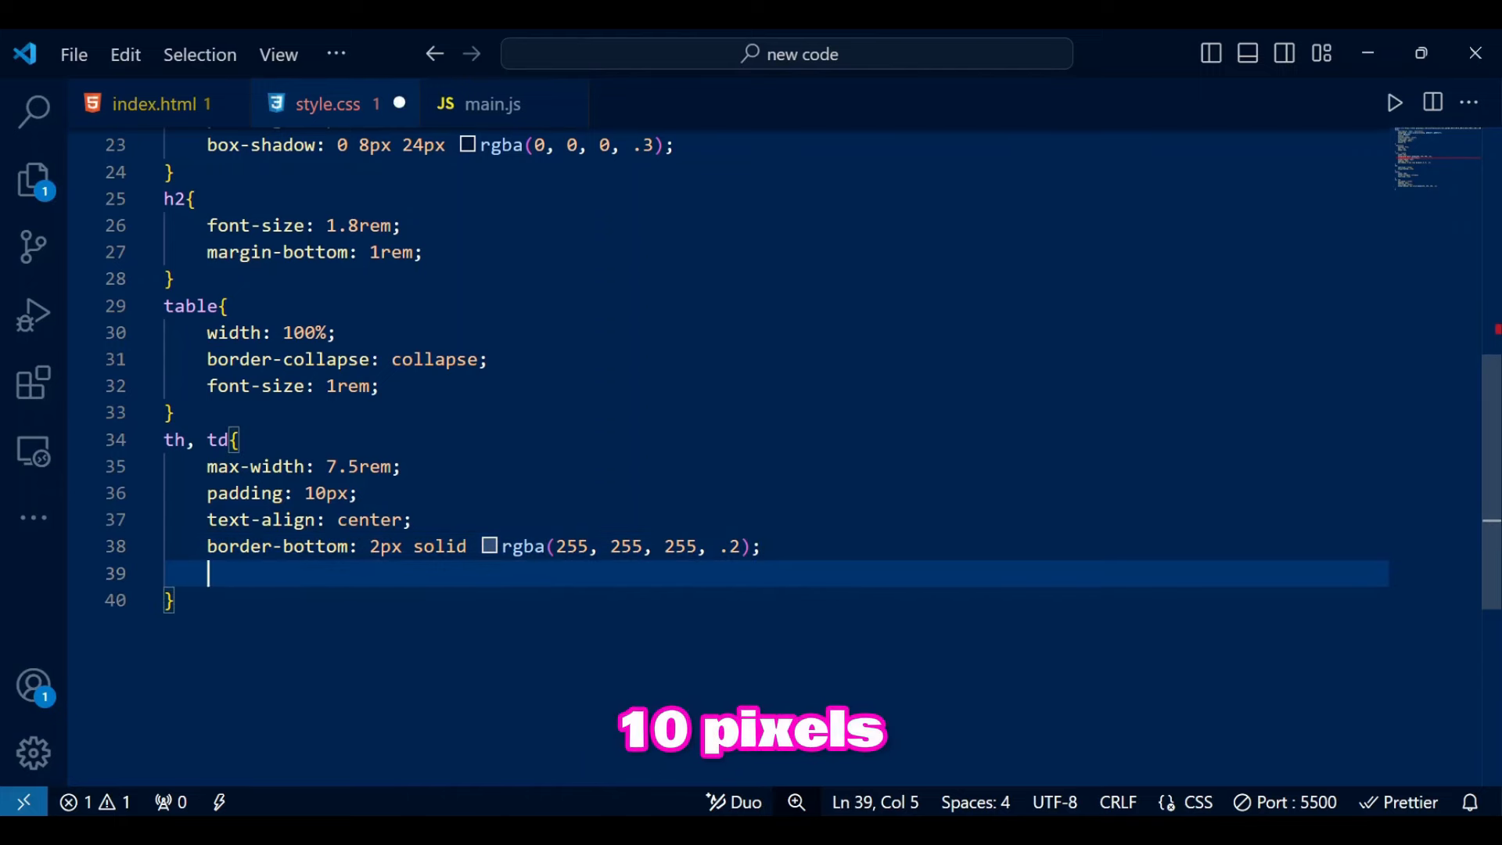
type("word-wrap: break-word;")
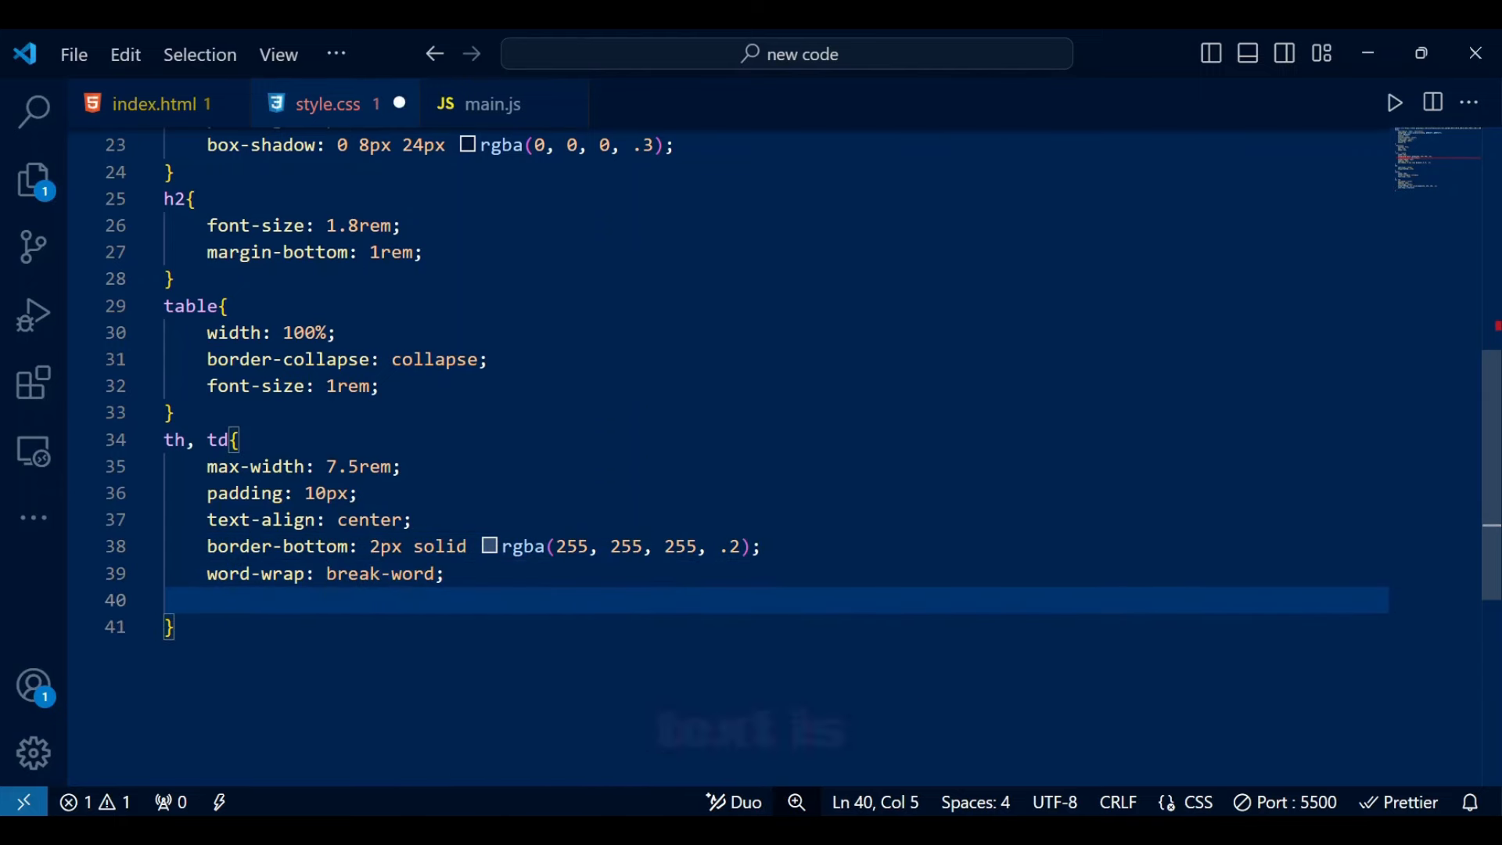
type("white-space: normal;")
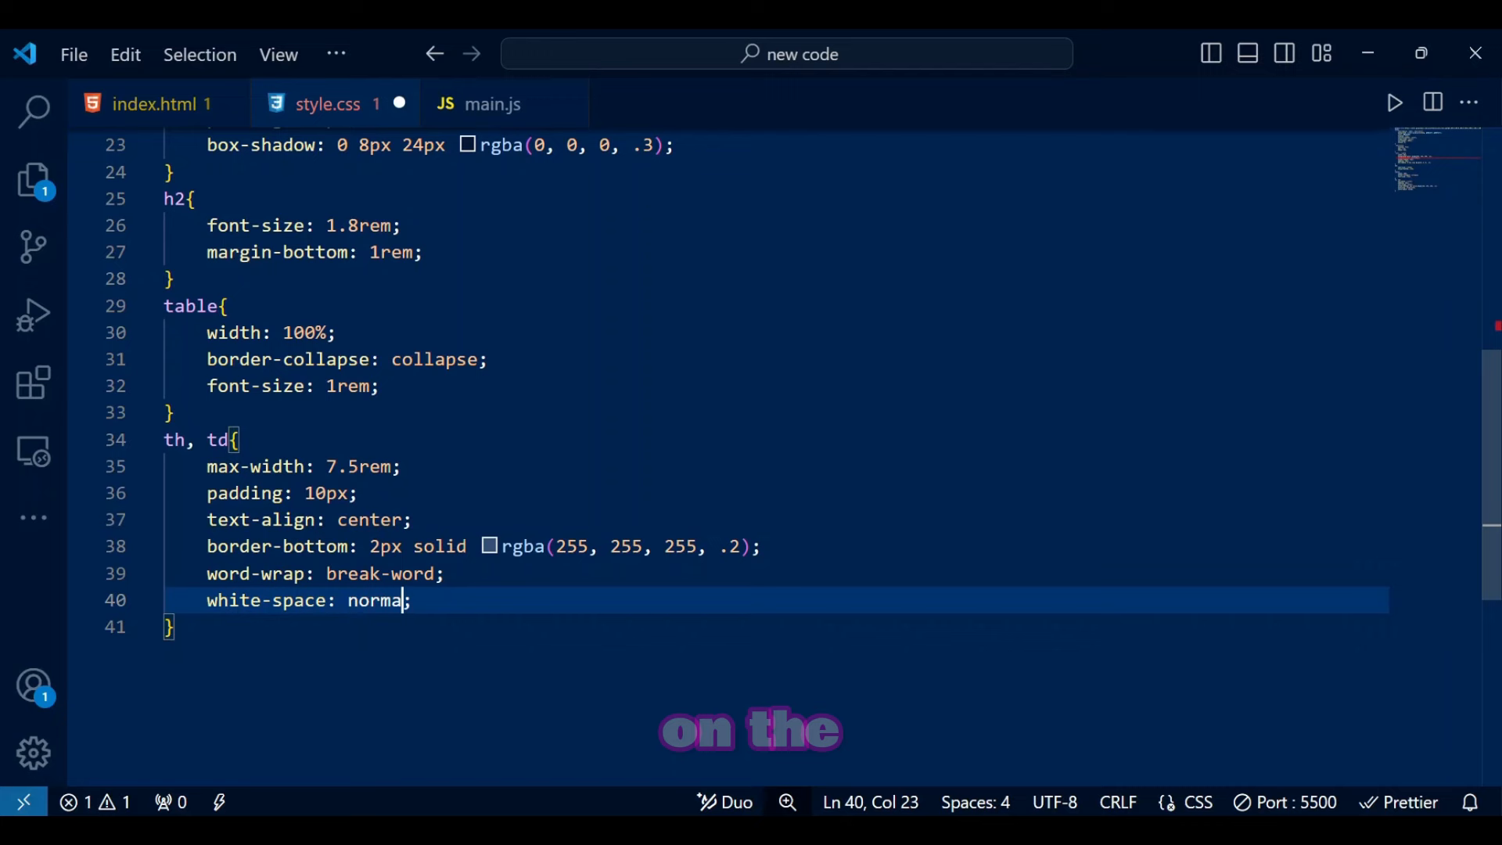
type("border-right: 2;")
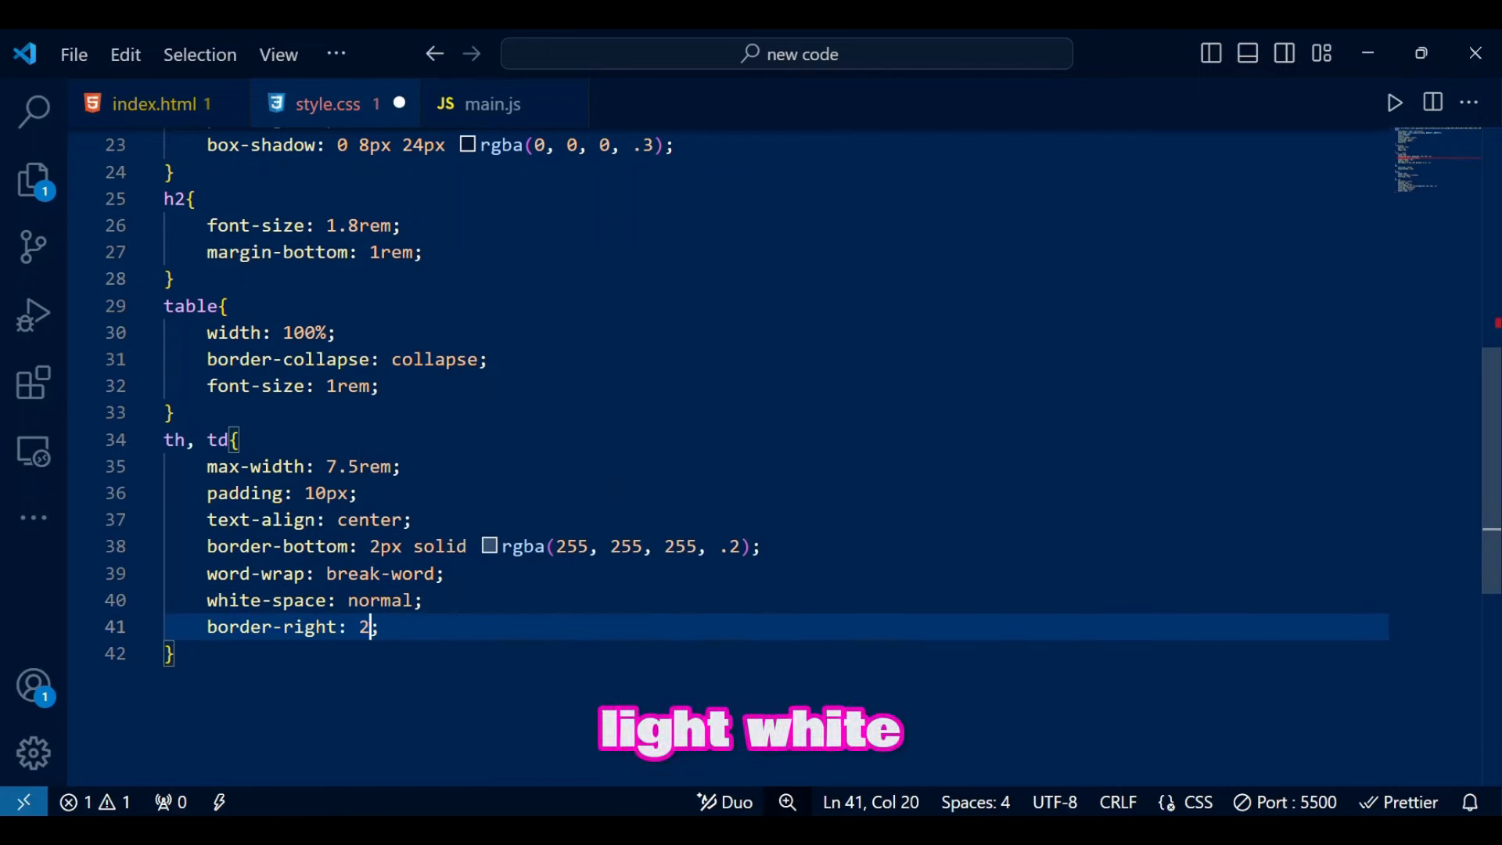
type("px solid rgba(255, 255, 255, .2")
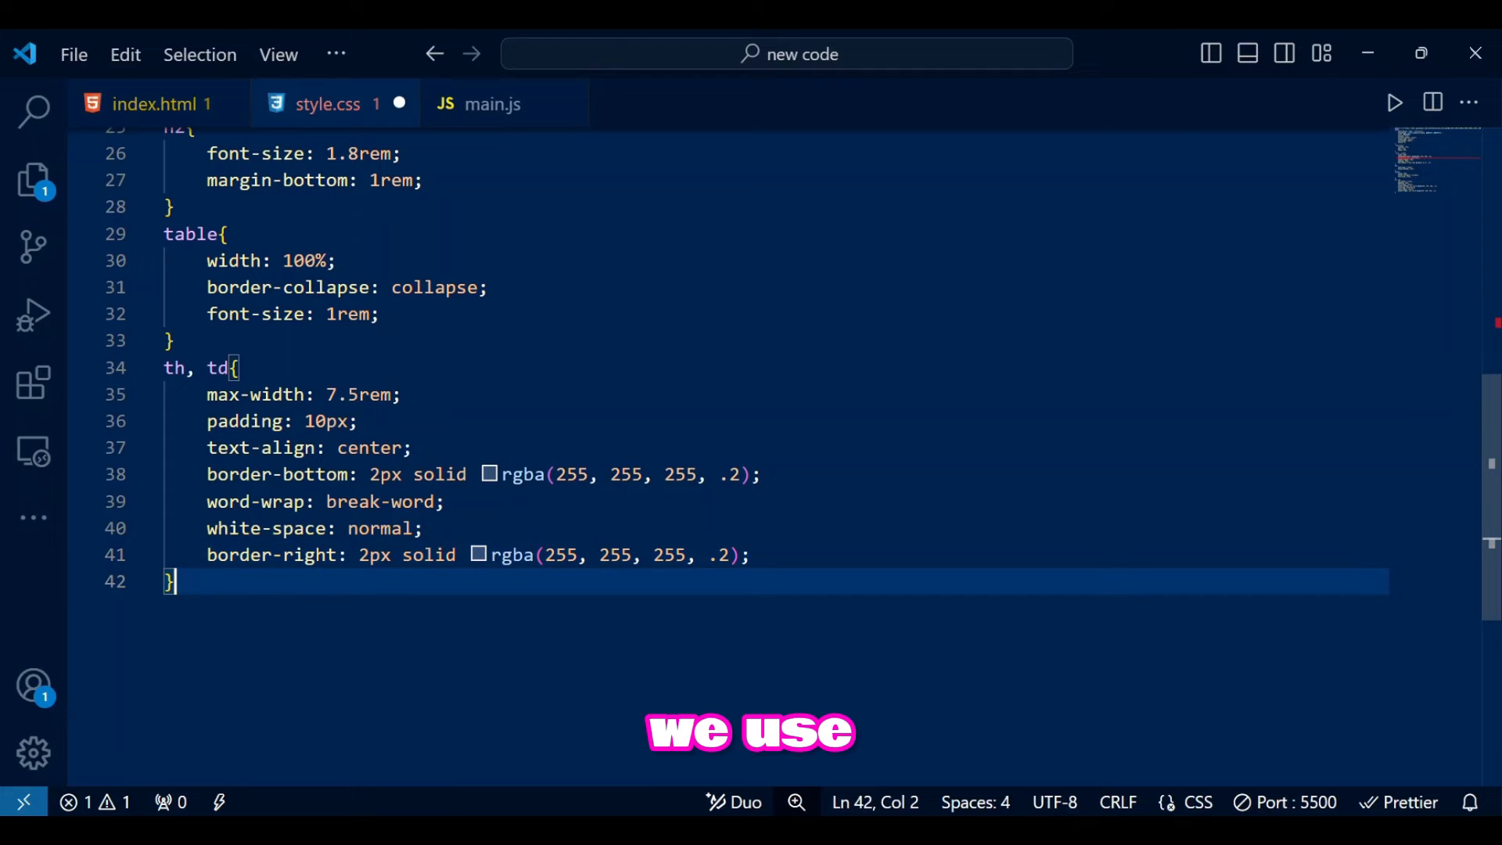
Step: Add a th rule with a translucent rgba(24,17,215) background and bold font weight
type("background-color: rgba();")
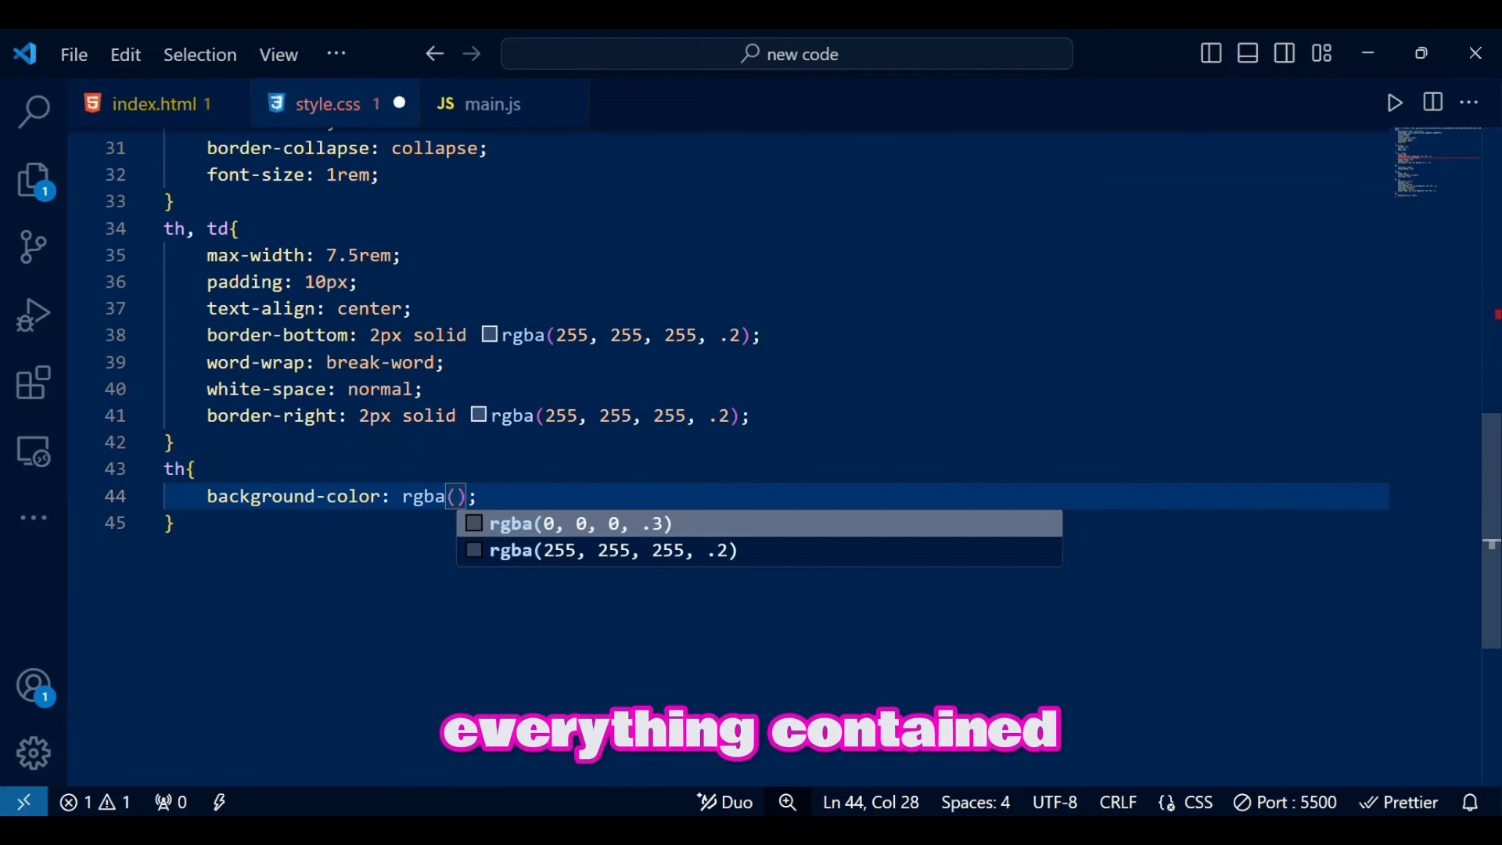
type("24, 17, 215,")
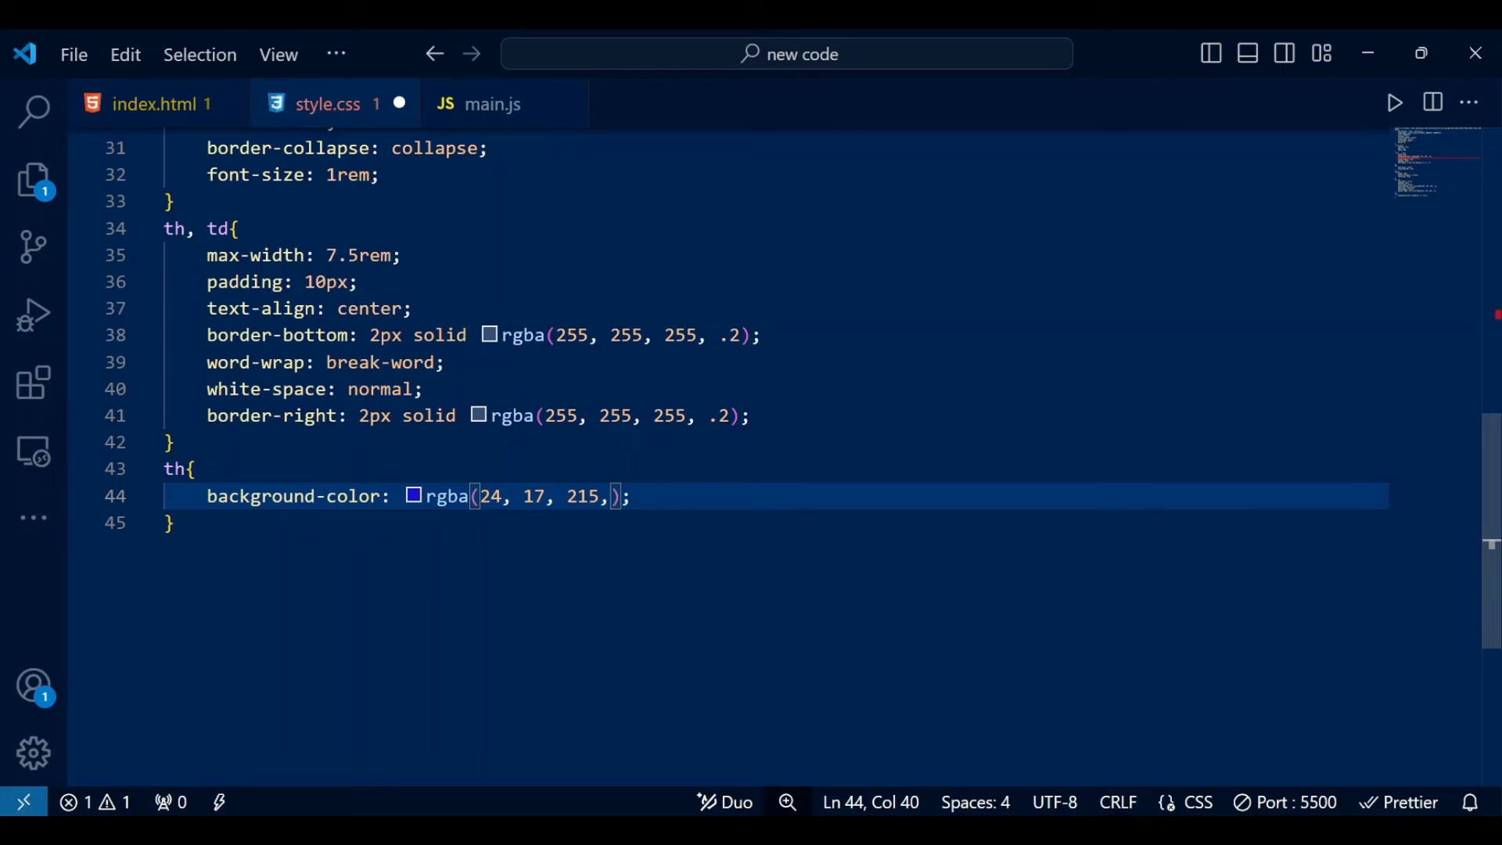
type("font-weight: bold;")
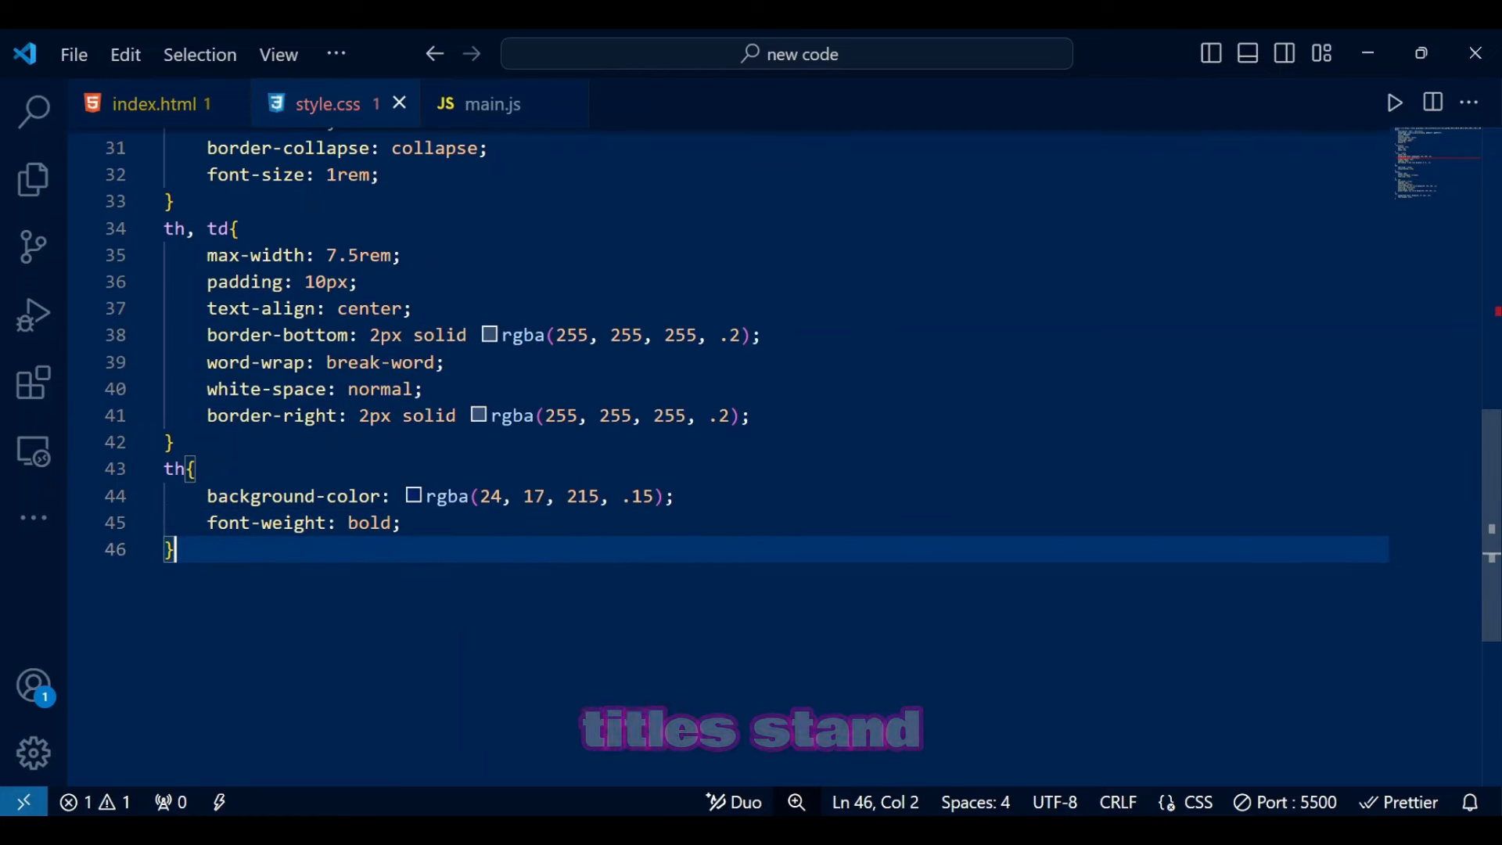
left_click(162, 104)
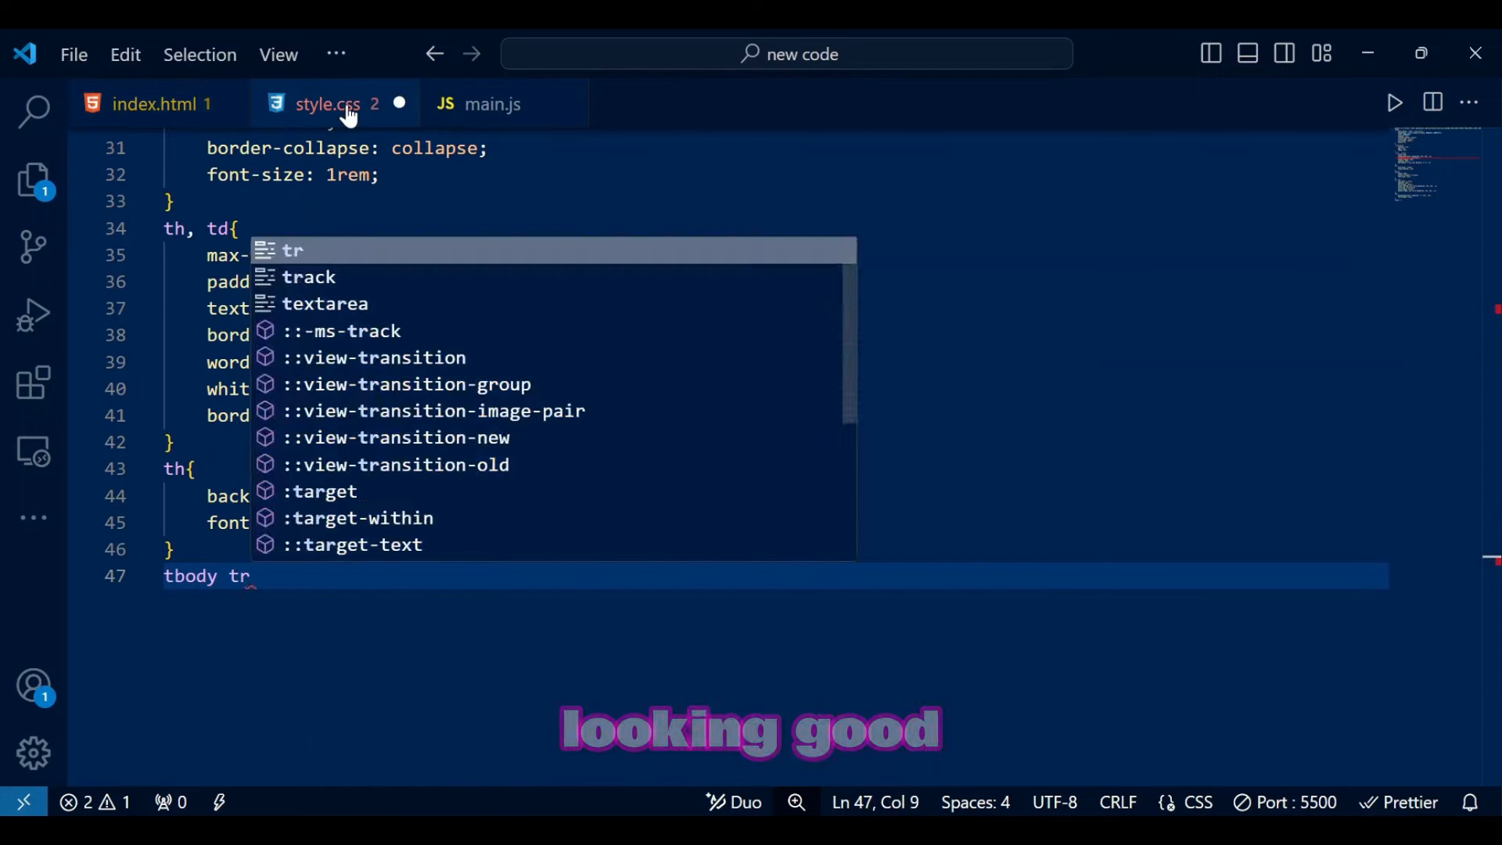
Step: Stripe odd and even tbody rows and add a blue tbody tr:hover background with a background transition
type(":nth-child(odd){")
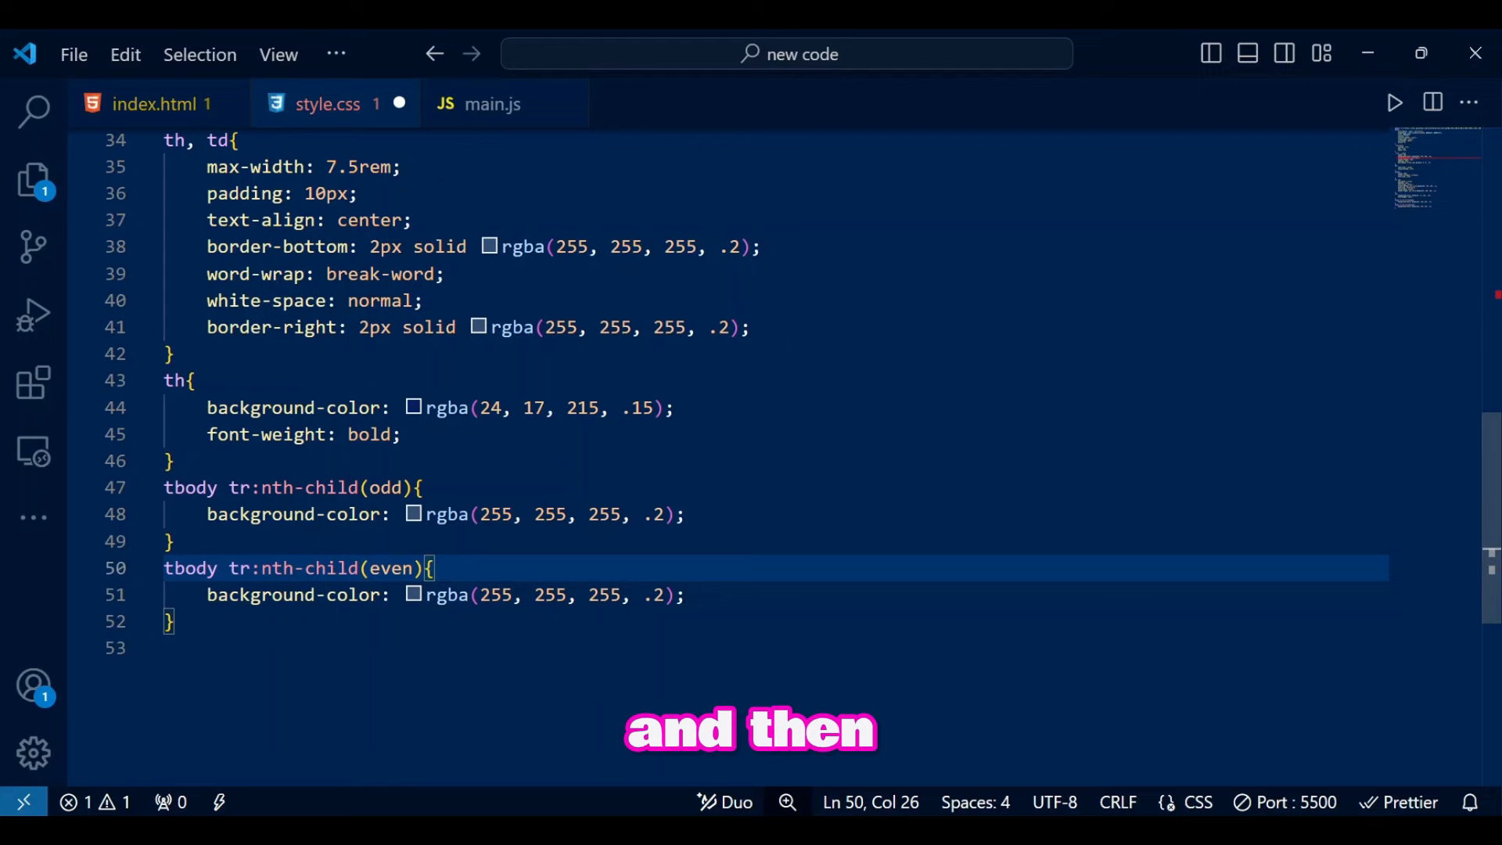
type("tbody tr:hover{")
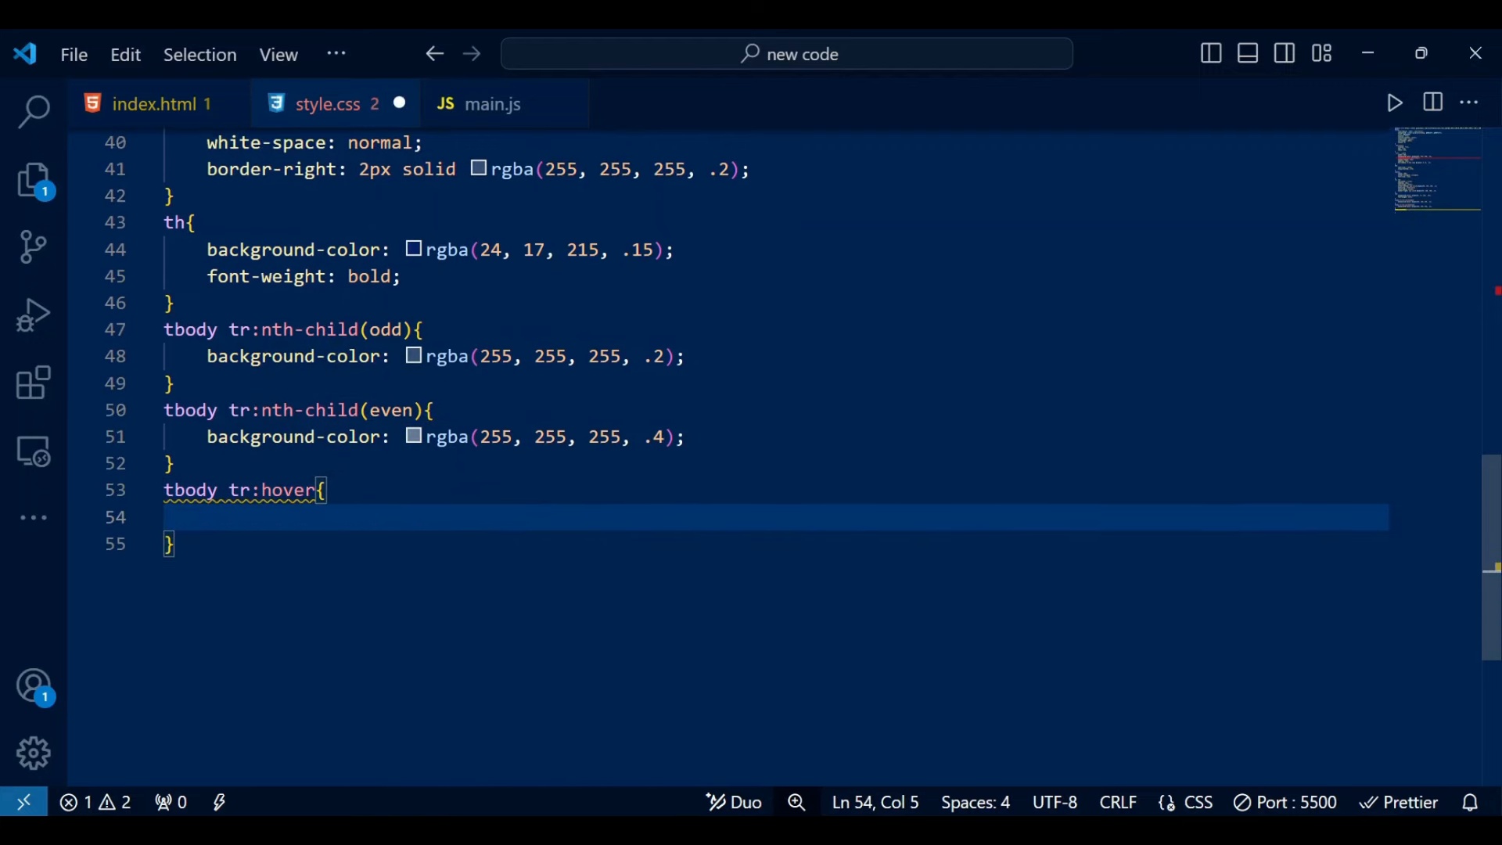
type("background-color: rgb;")
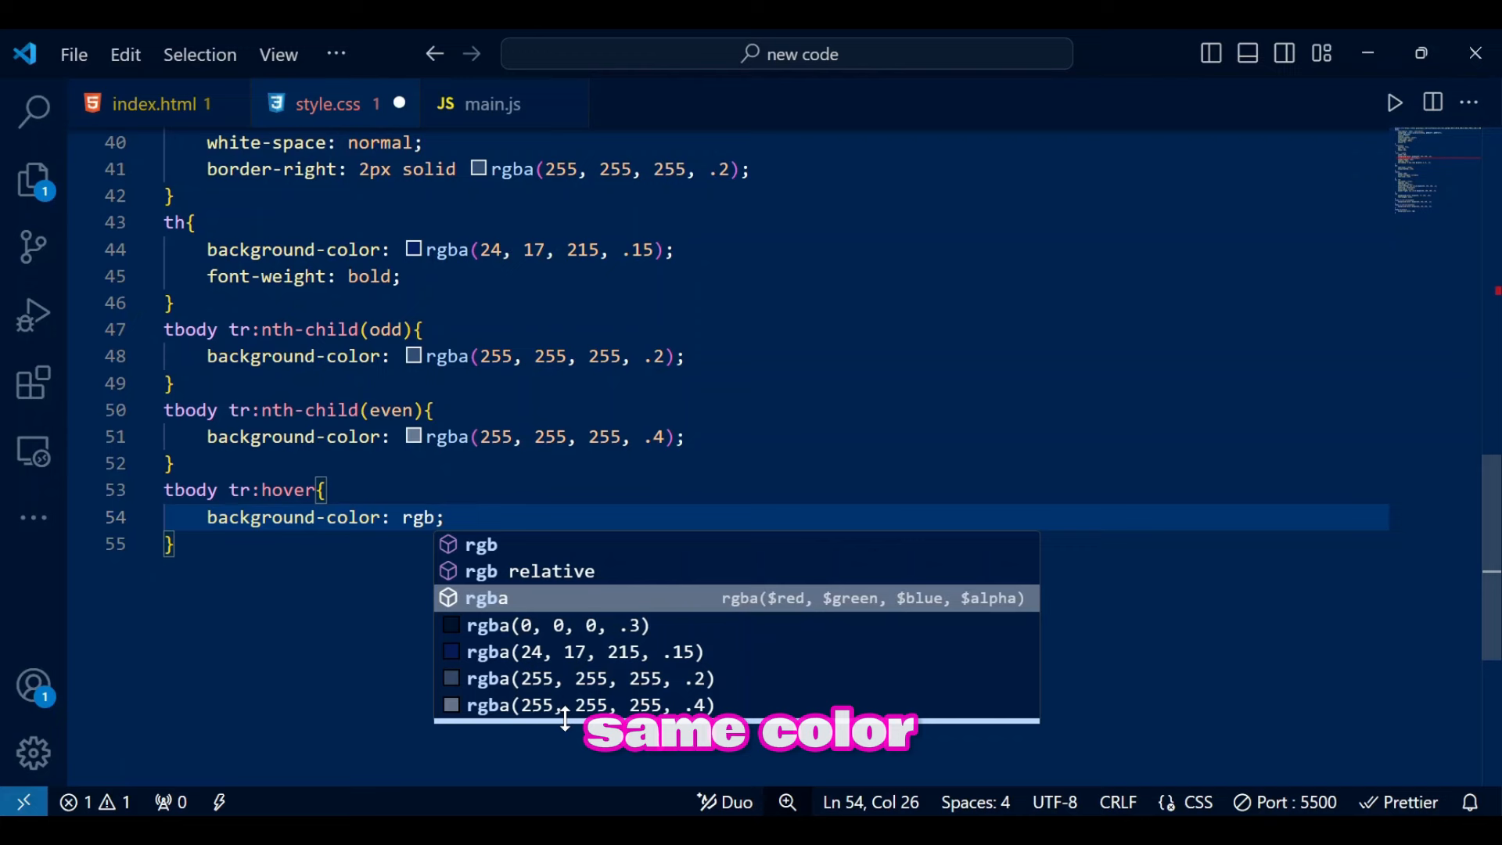
left_click(556, 624)
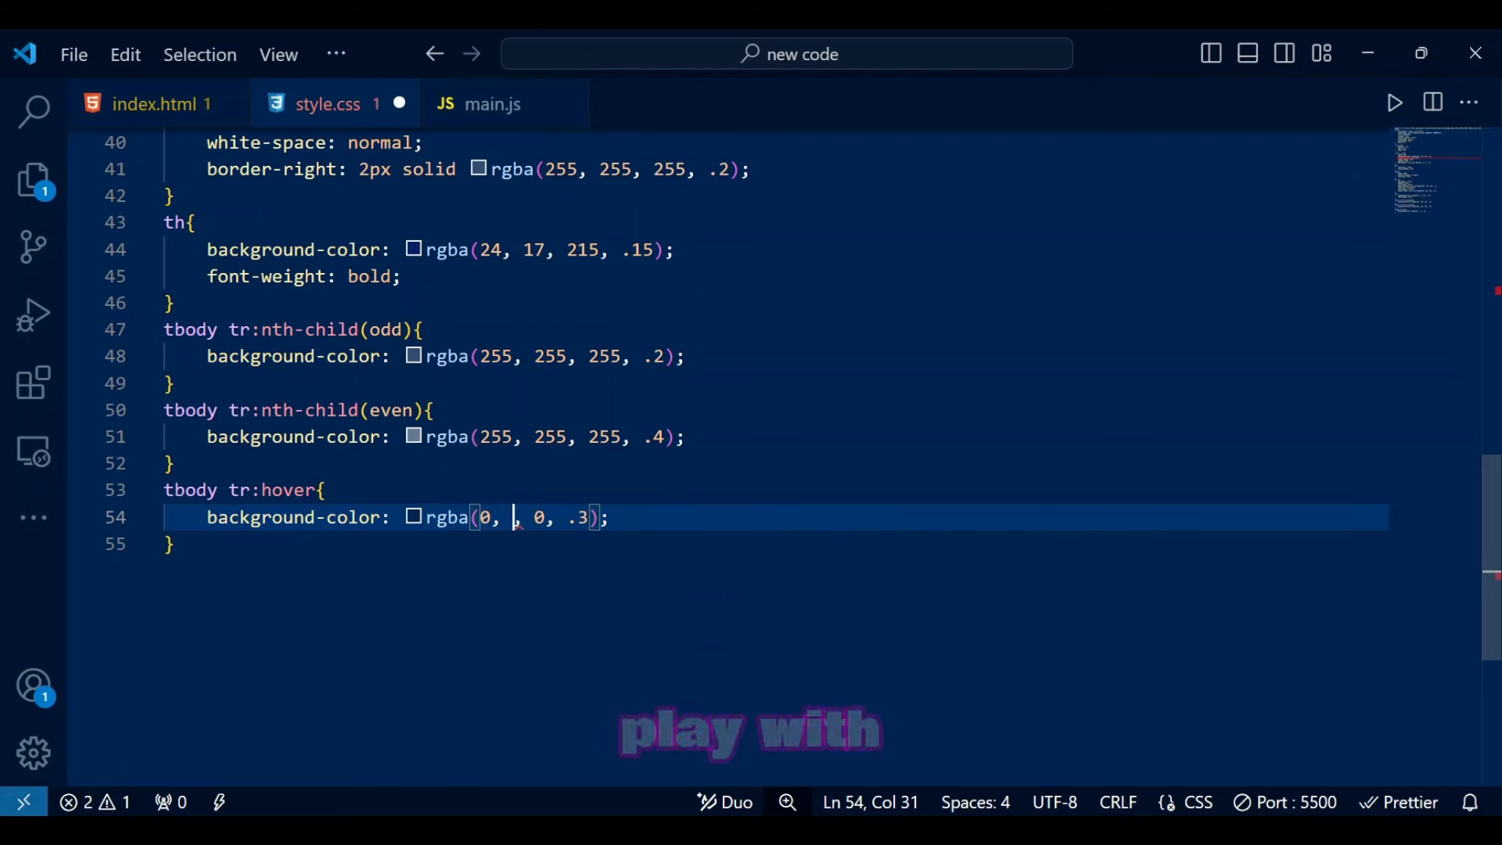
type("114, 255")
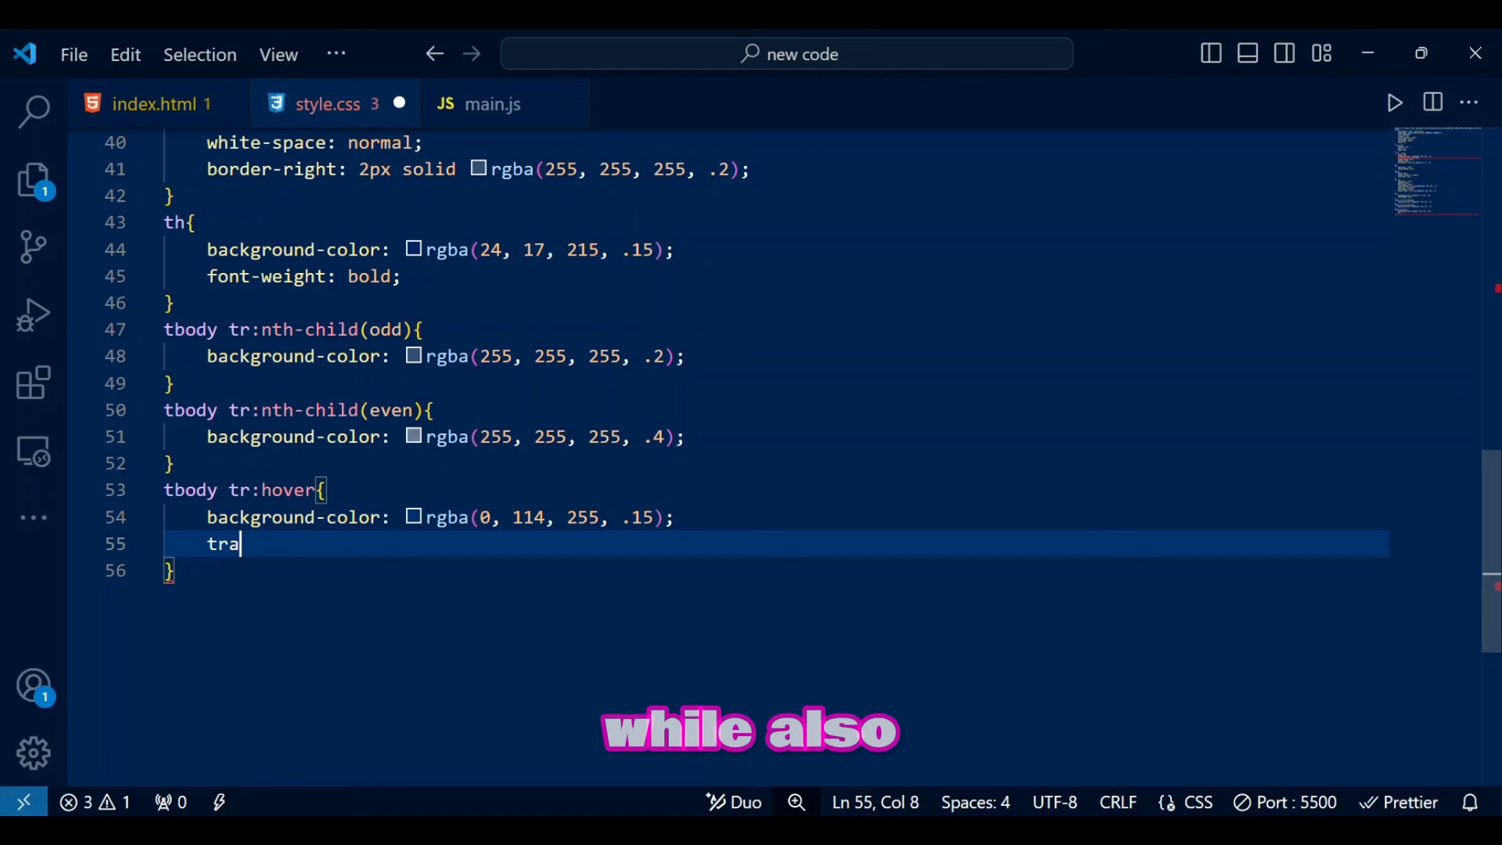
type("nsition: background-color .3s;")
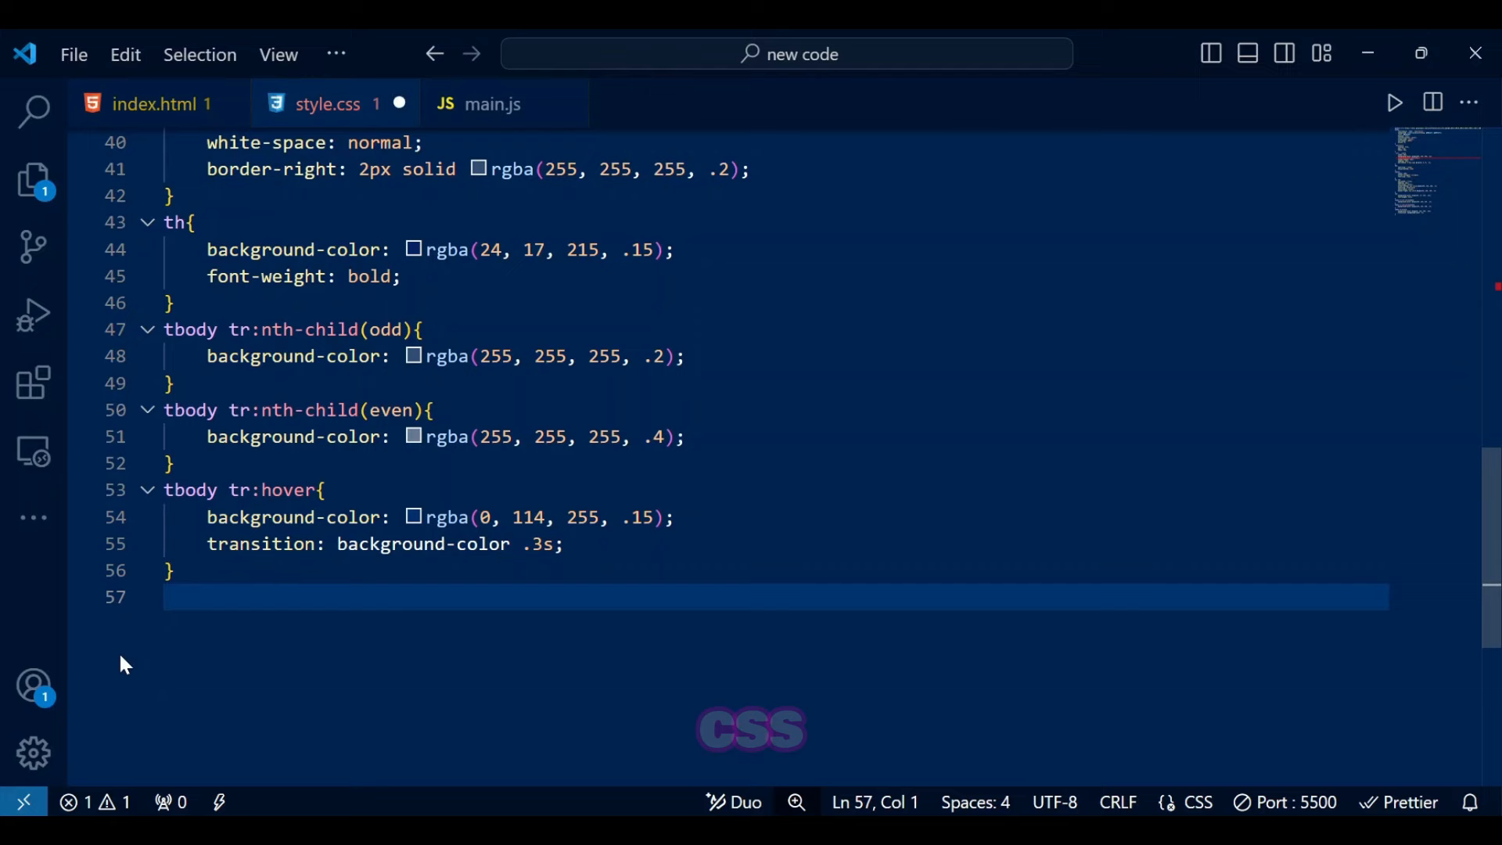
left_click(161, 103)
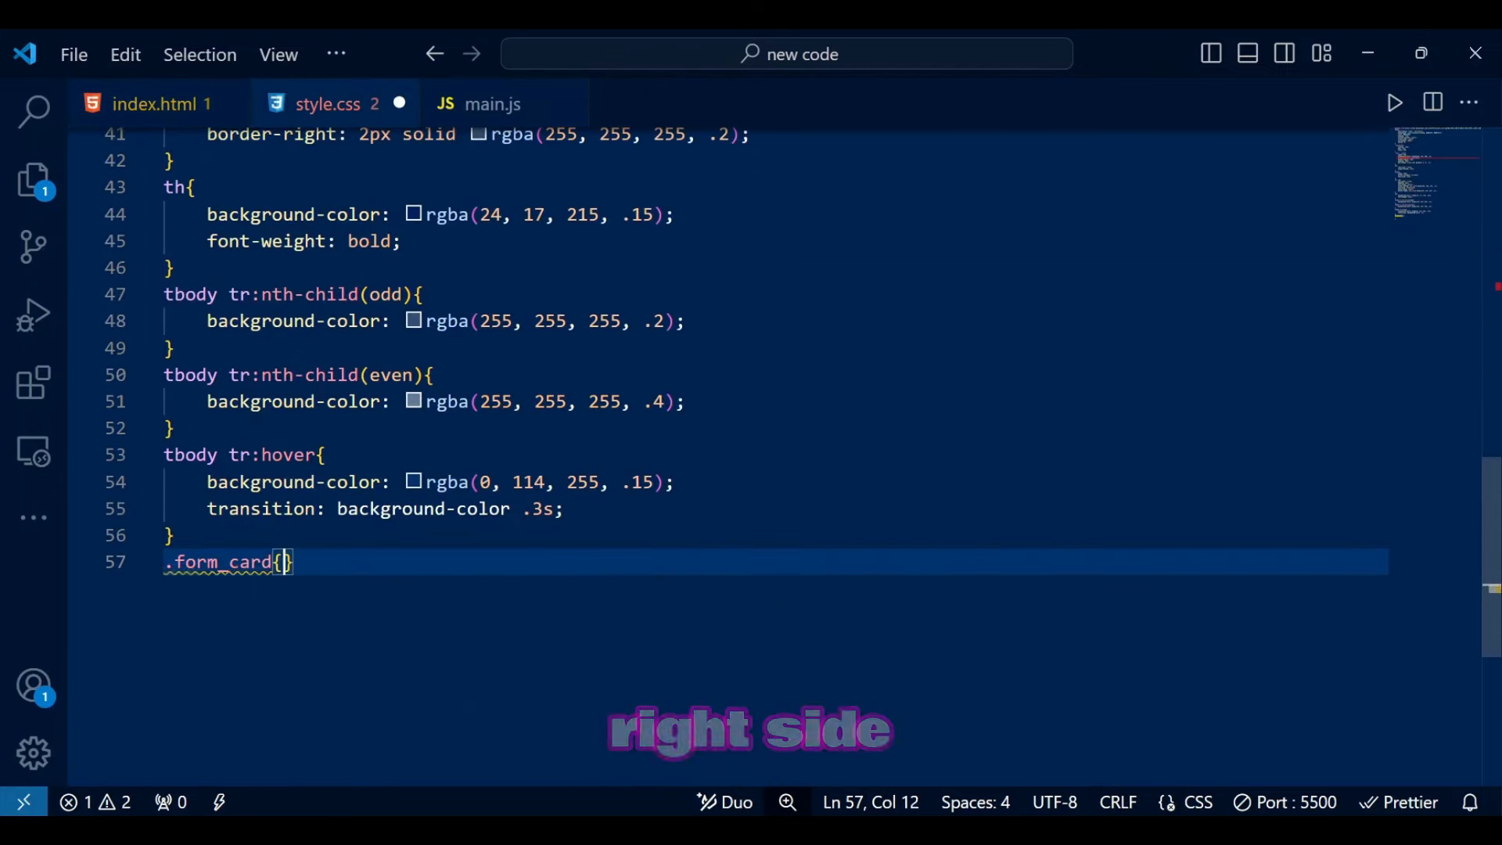
Step: Give .form_card a background, 30px padding, 8px radius, rgba(0,0,0,.2) shadow and fadeIn animation
type("background: rgba(255, 255, 255, .15);")
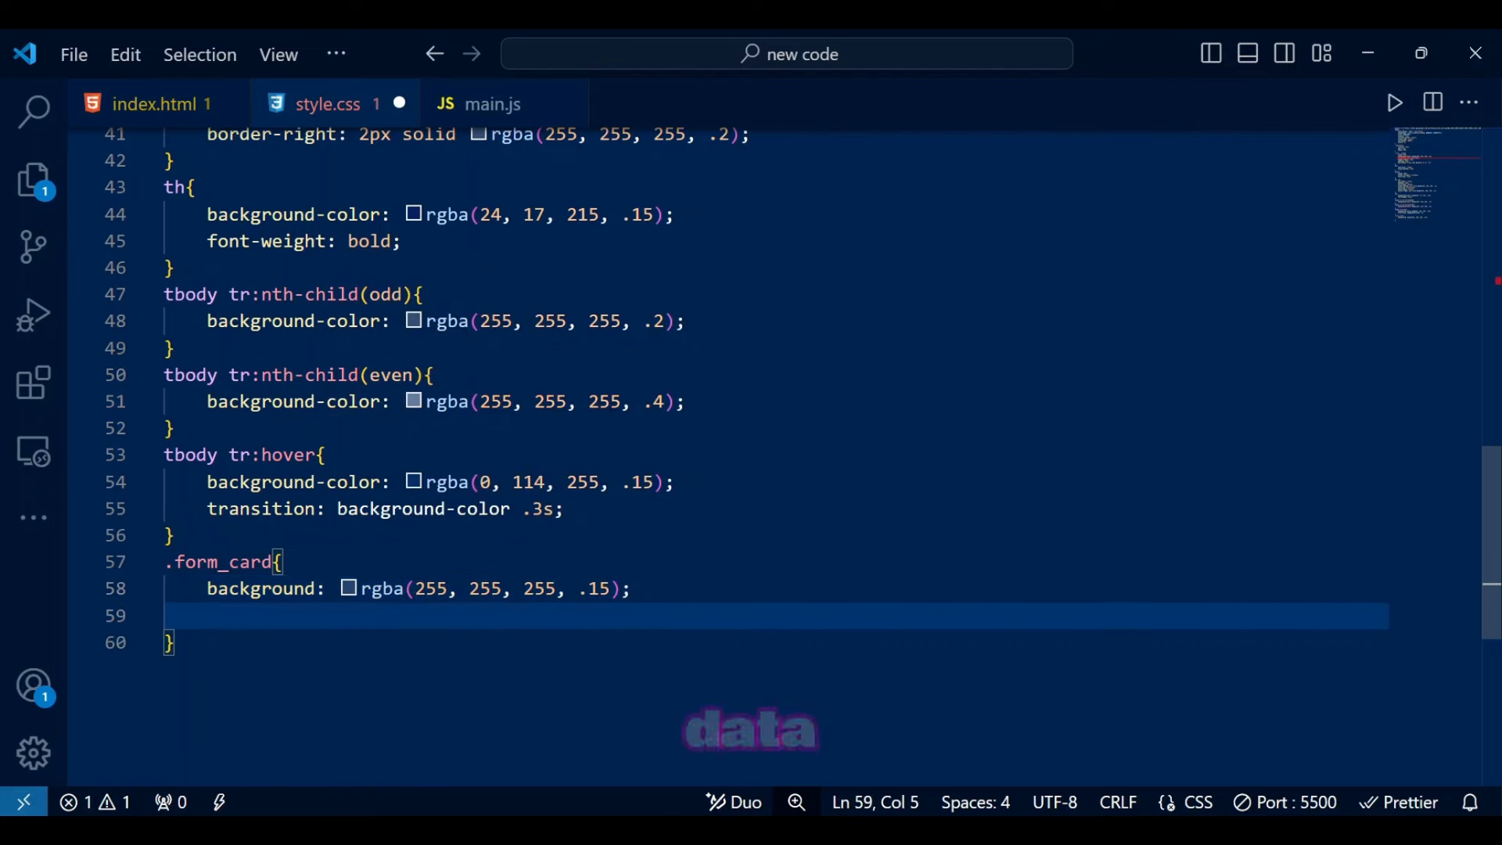
type("padding: 30px;")
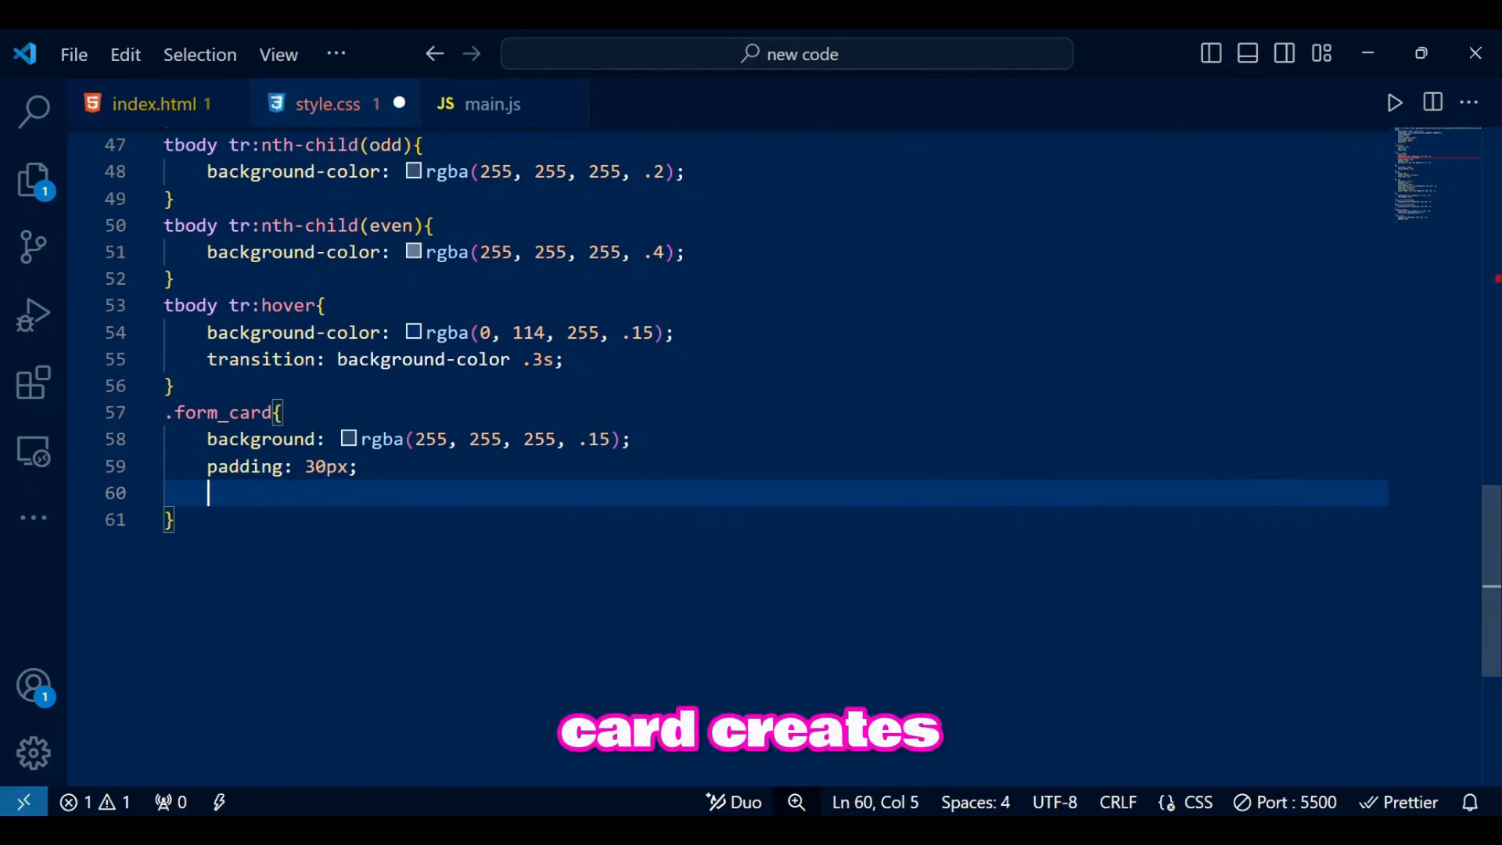
type("border-radius: 8px;")
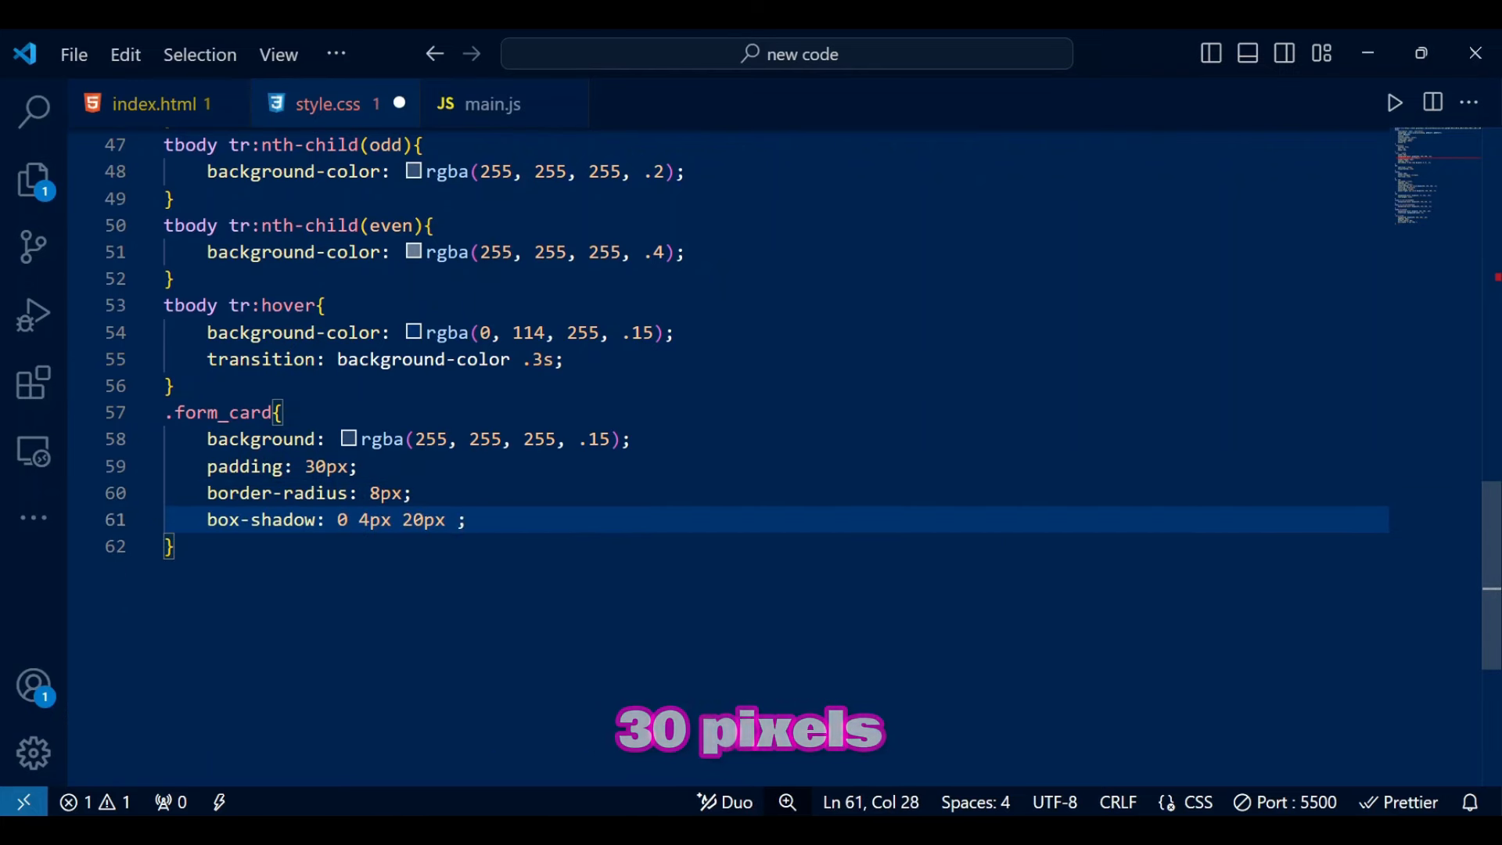
type("rgba(0, 0, 0, .2);")
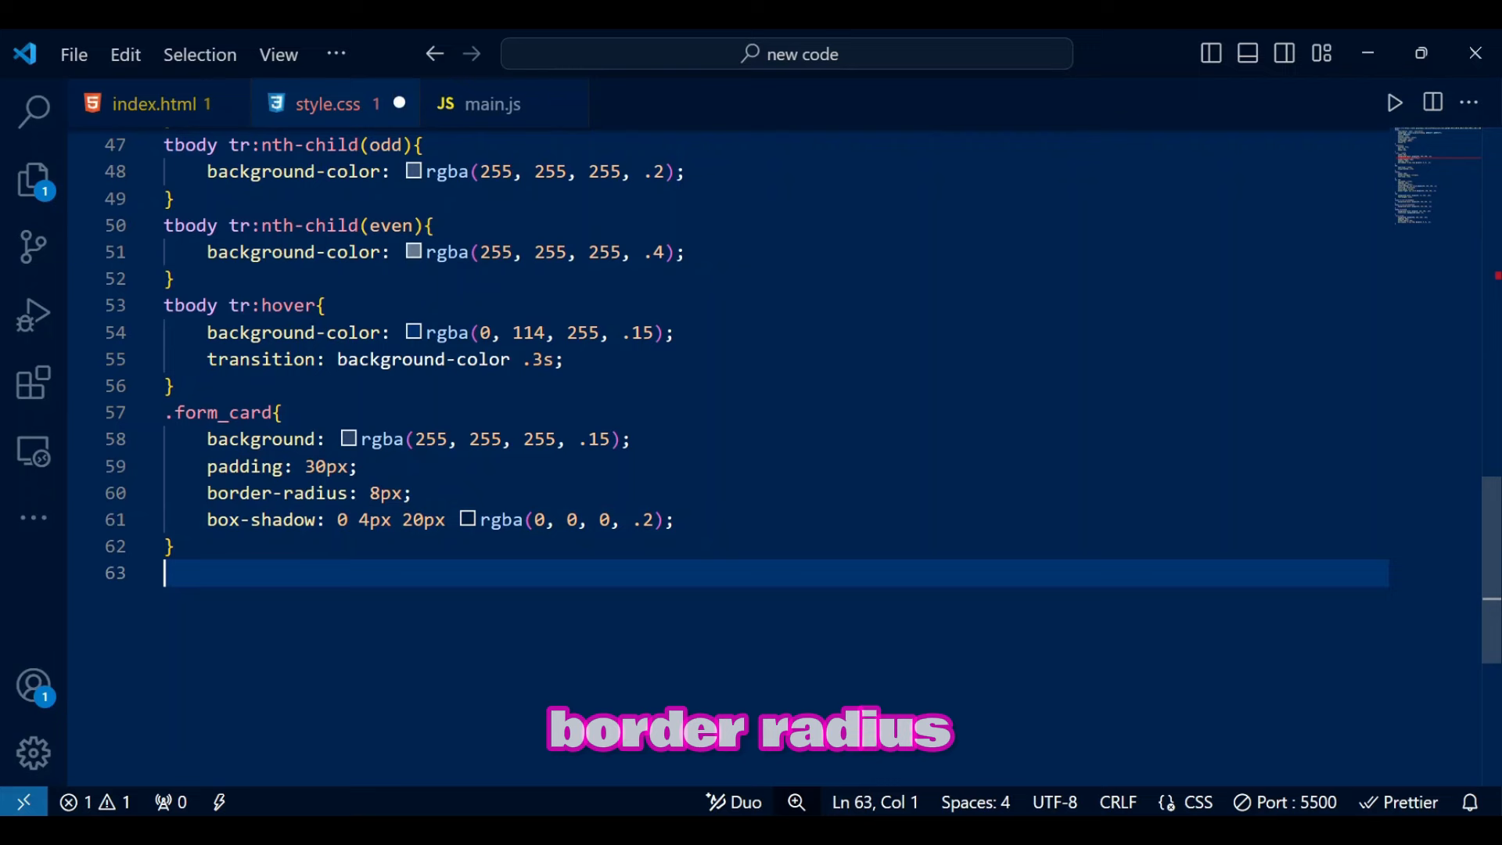
type("animation: fadeIn .6s ease;")
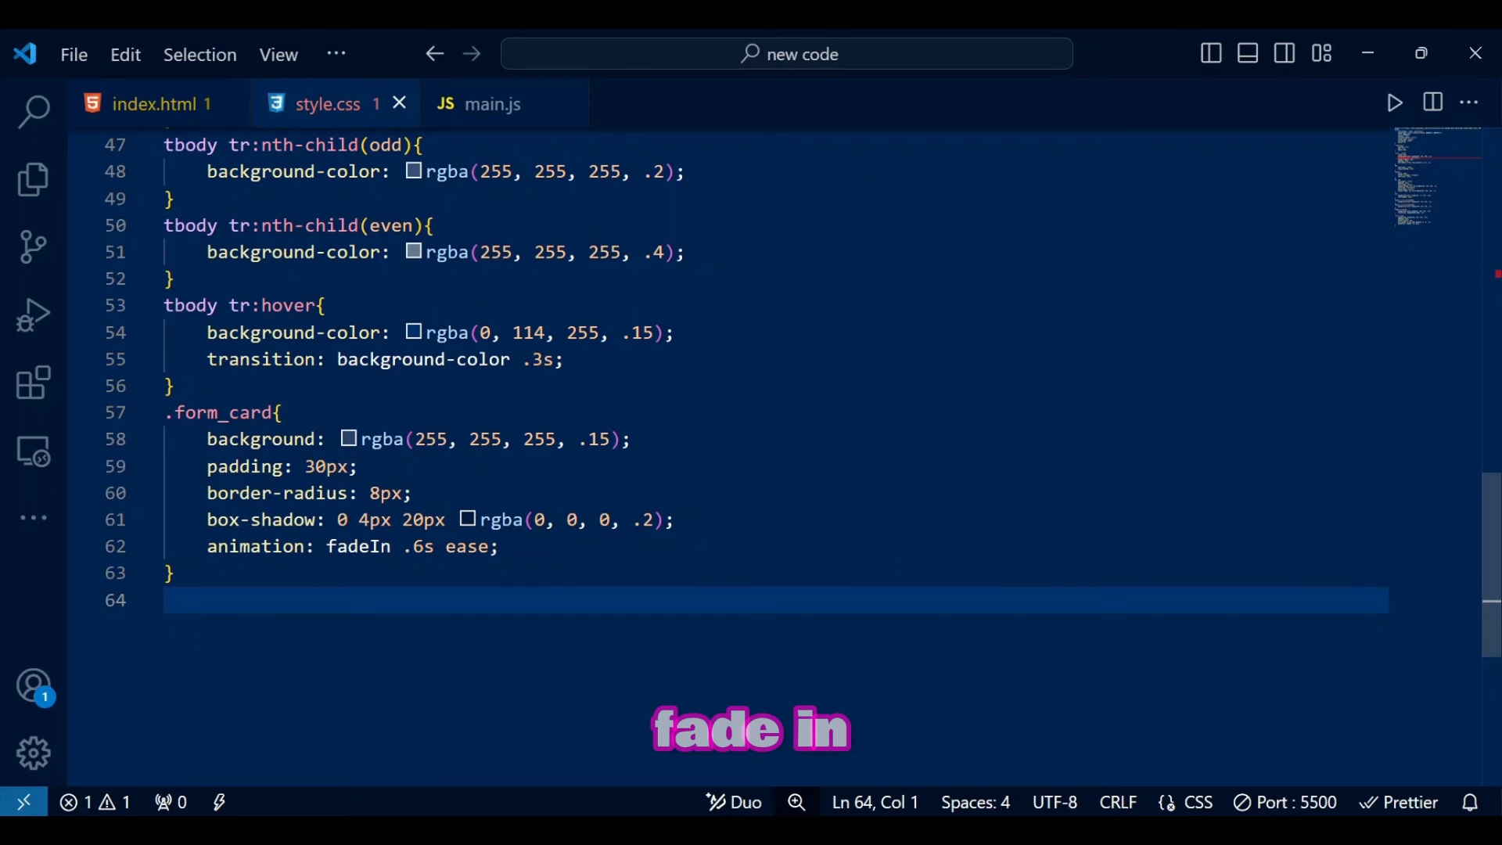
type(".form_card inpu")
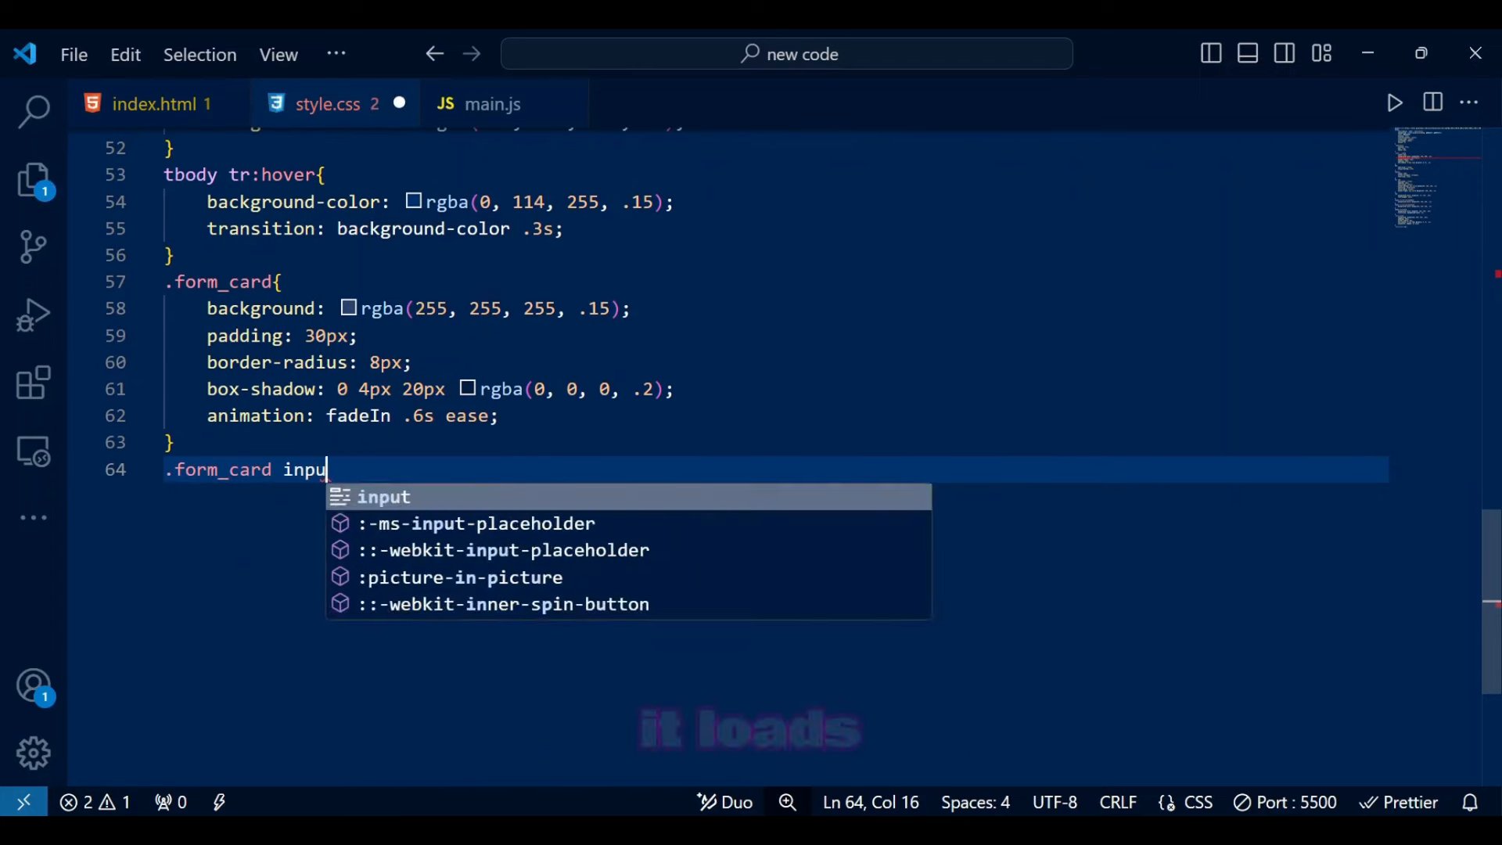
Step: Write the '.form_card input, .input_group input' rule: margin 0 auto, no border, translucent white background, 1rem font, background-color transition
type("t,")
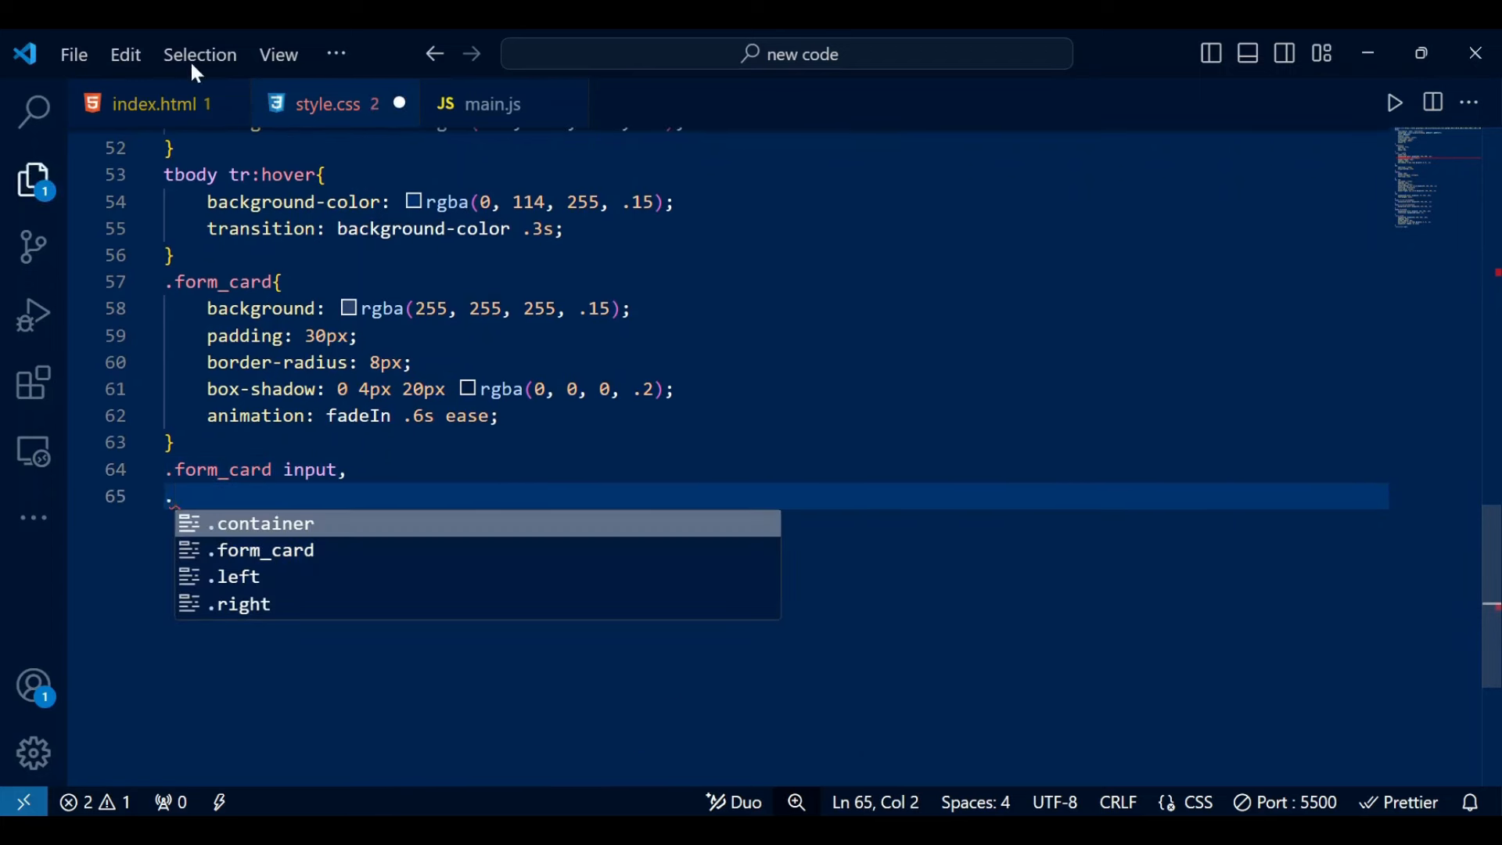
key("Escape")
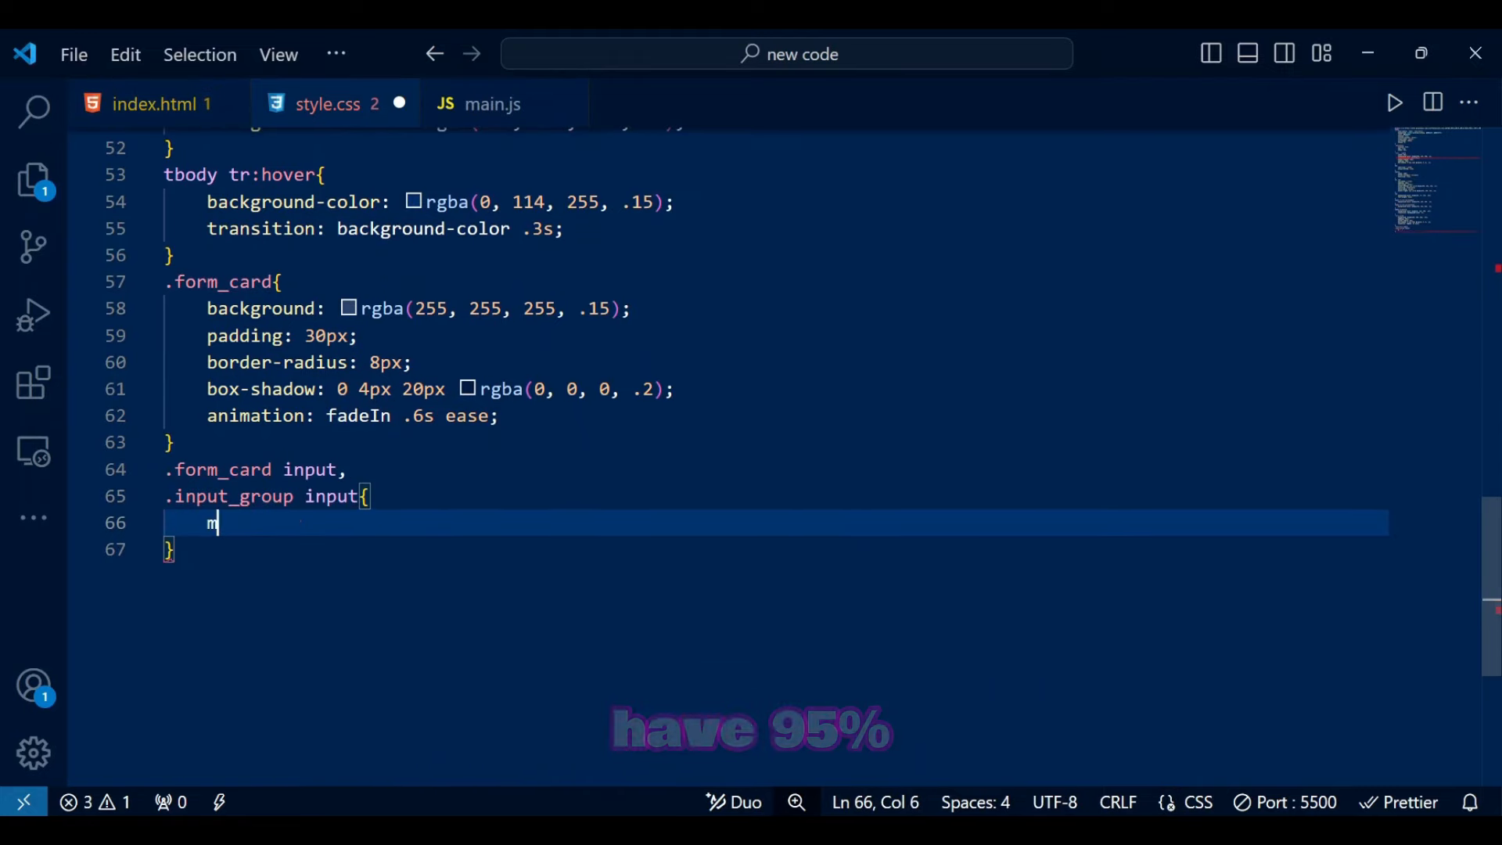
type("argin: 0 auto;")
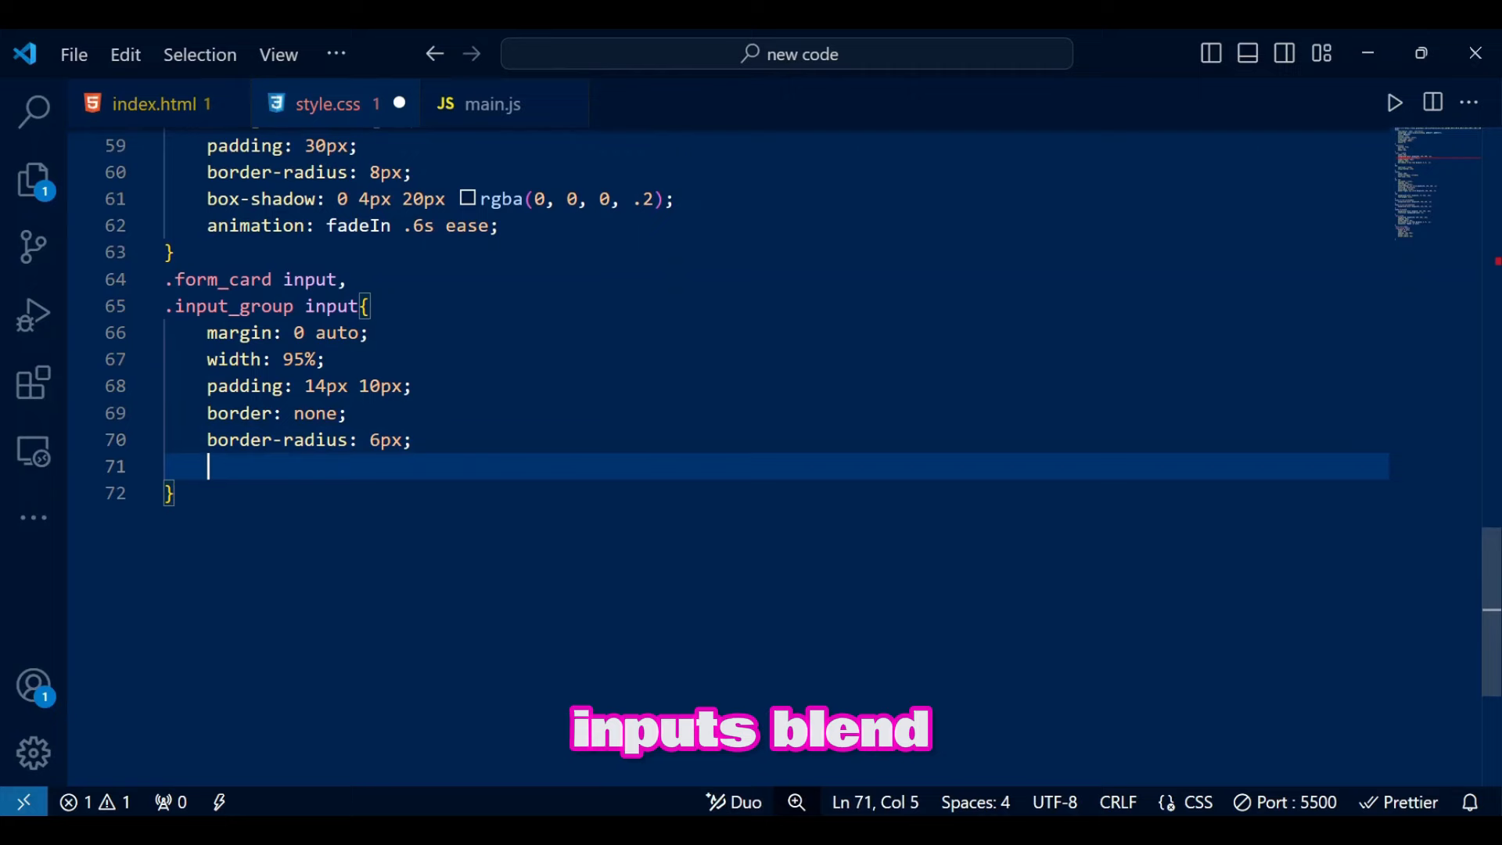
type("bord")
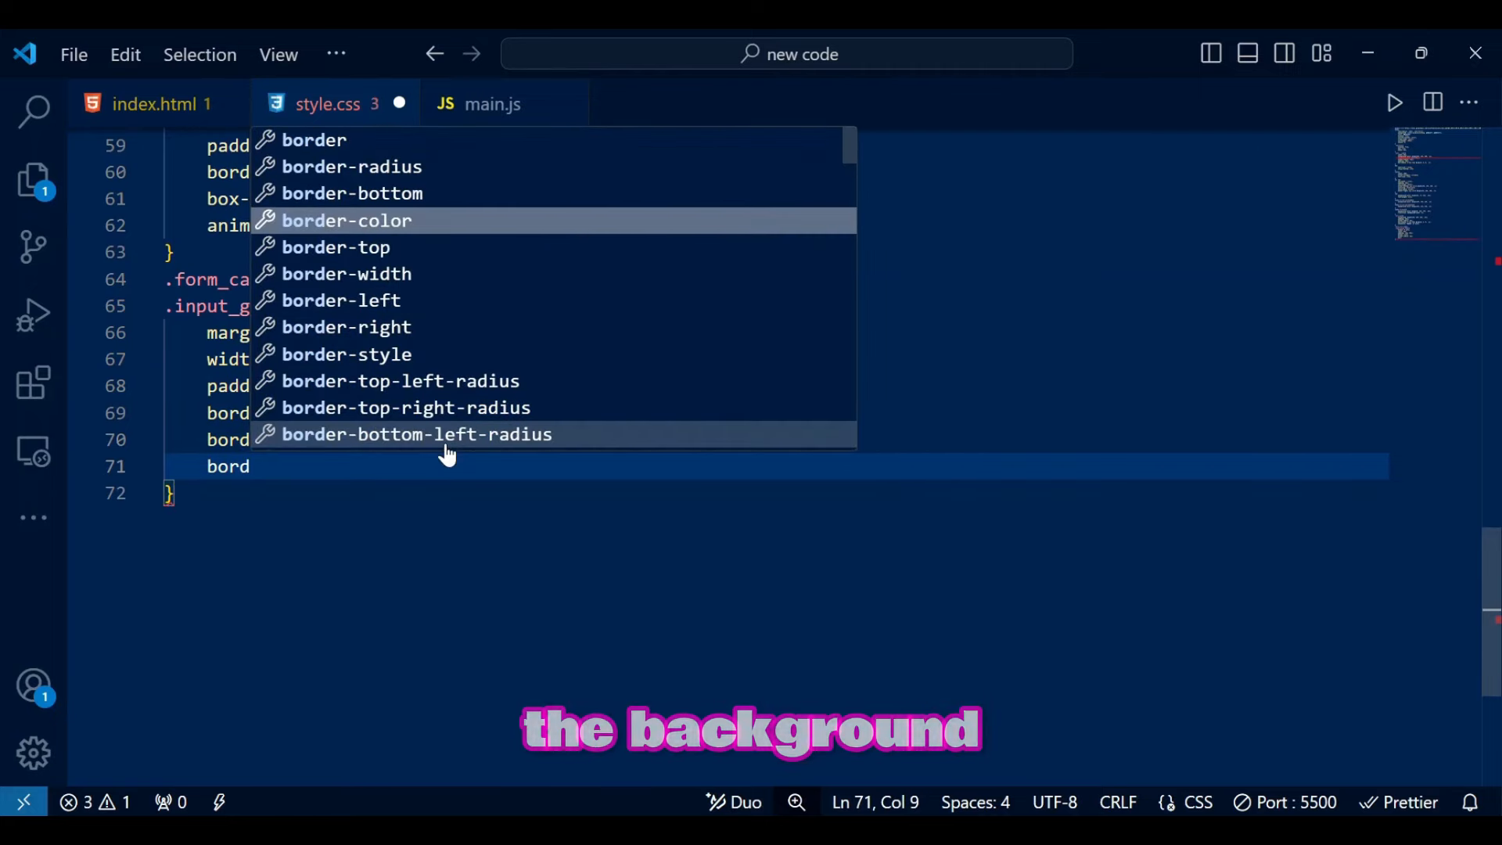
type("background-color: ;")
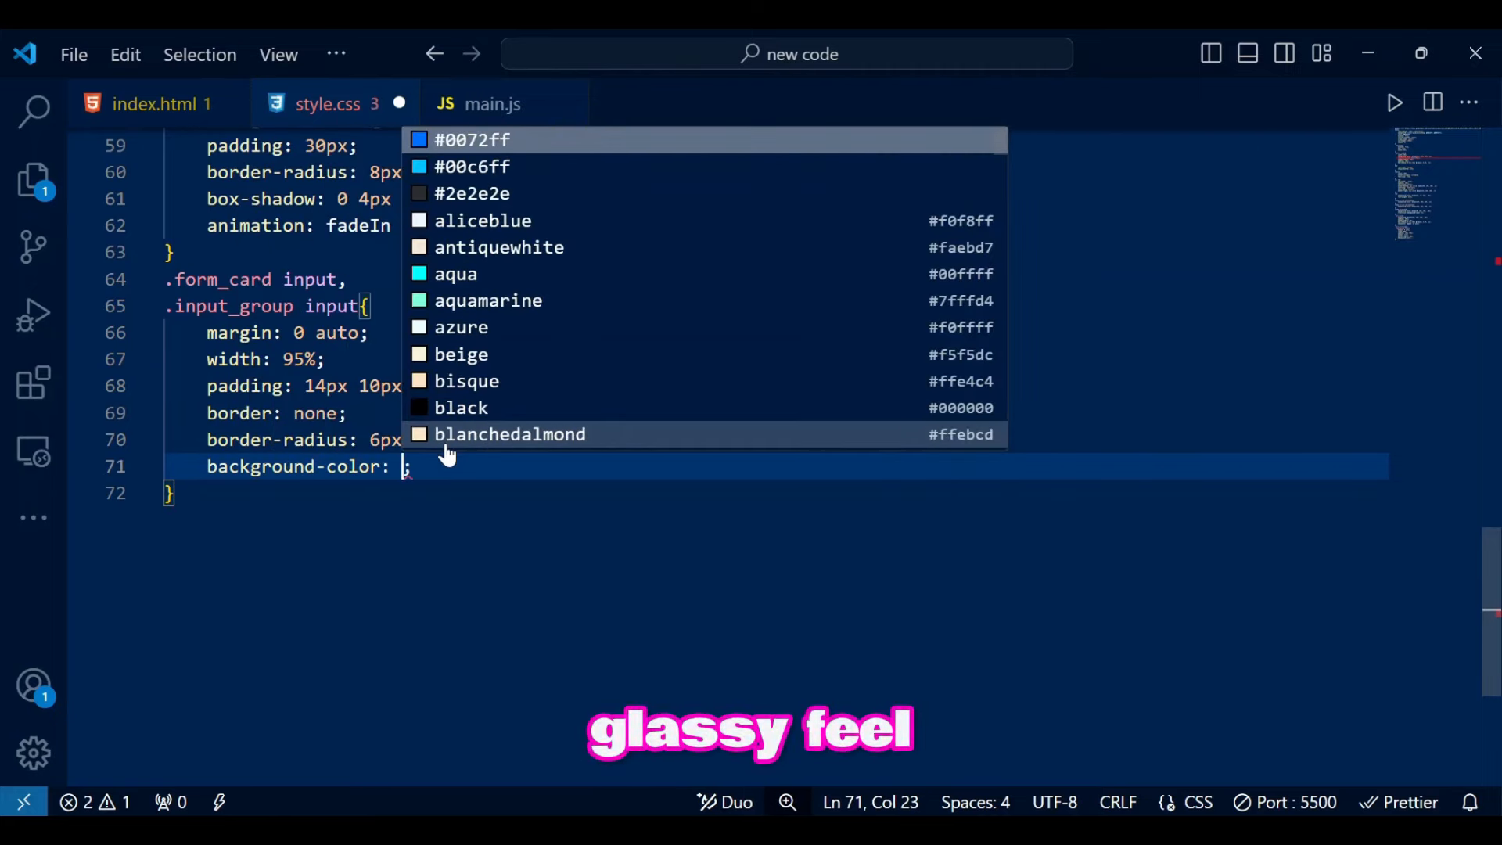
type("rgb")
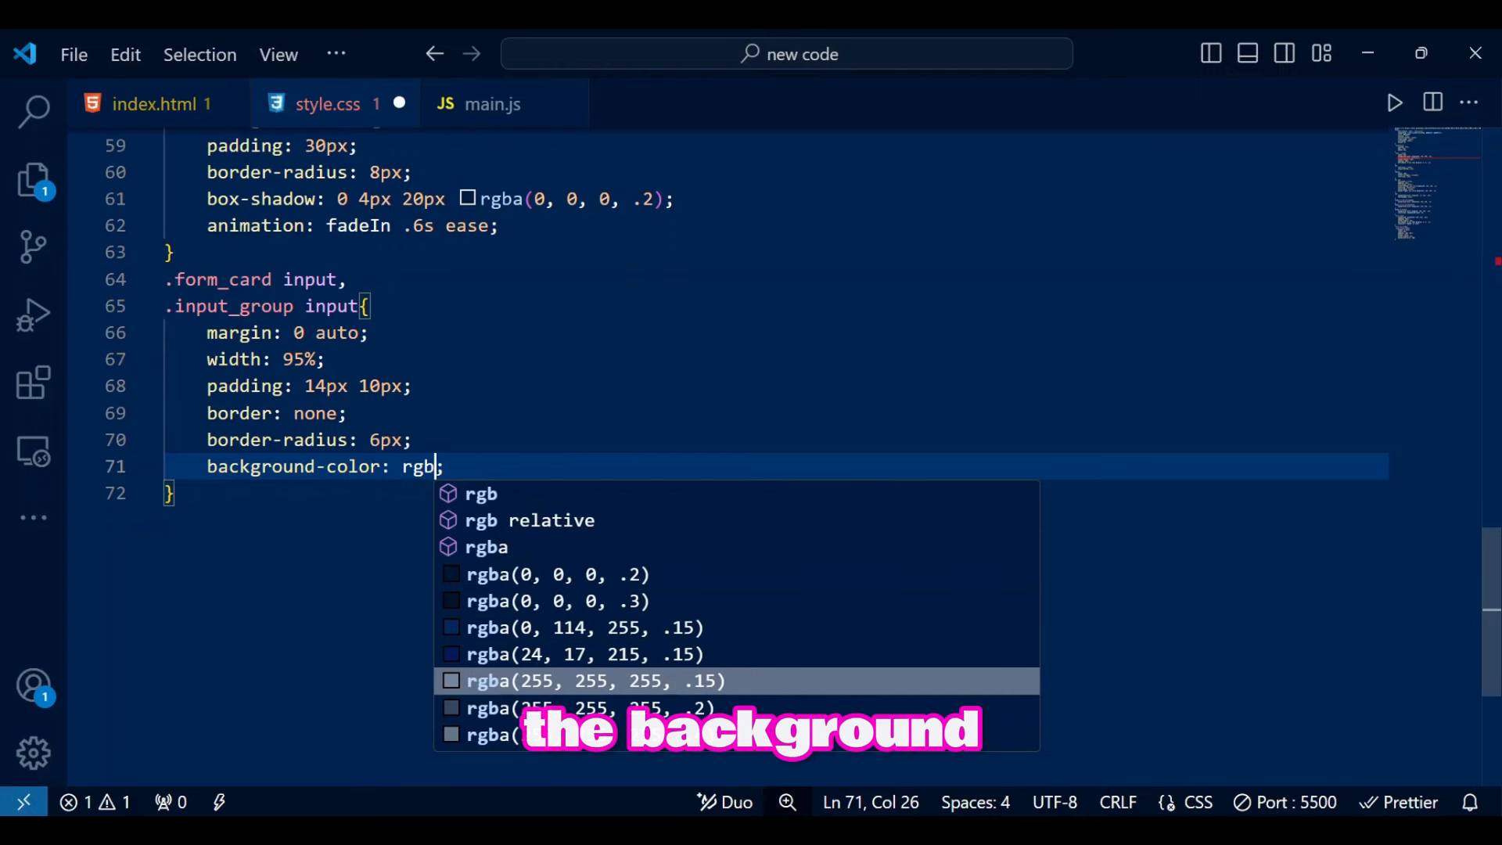
left_click(594, 708)
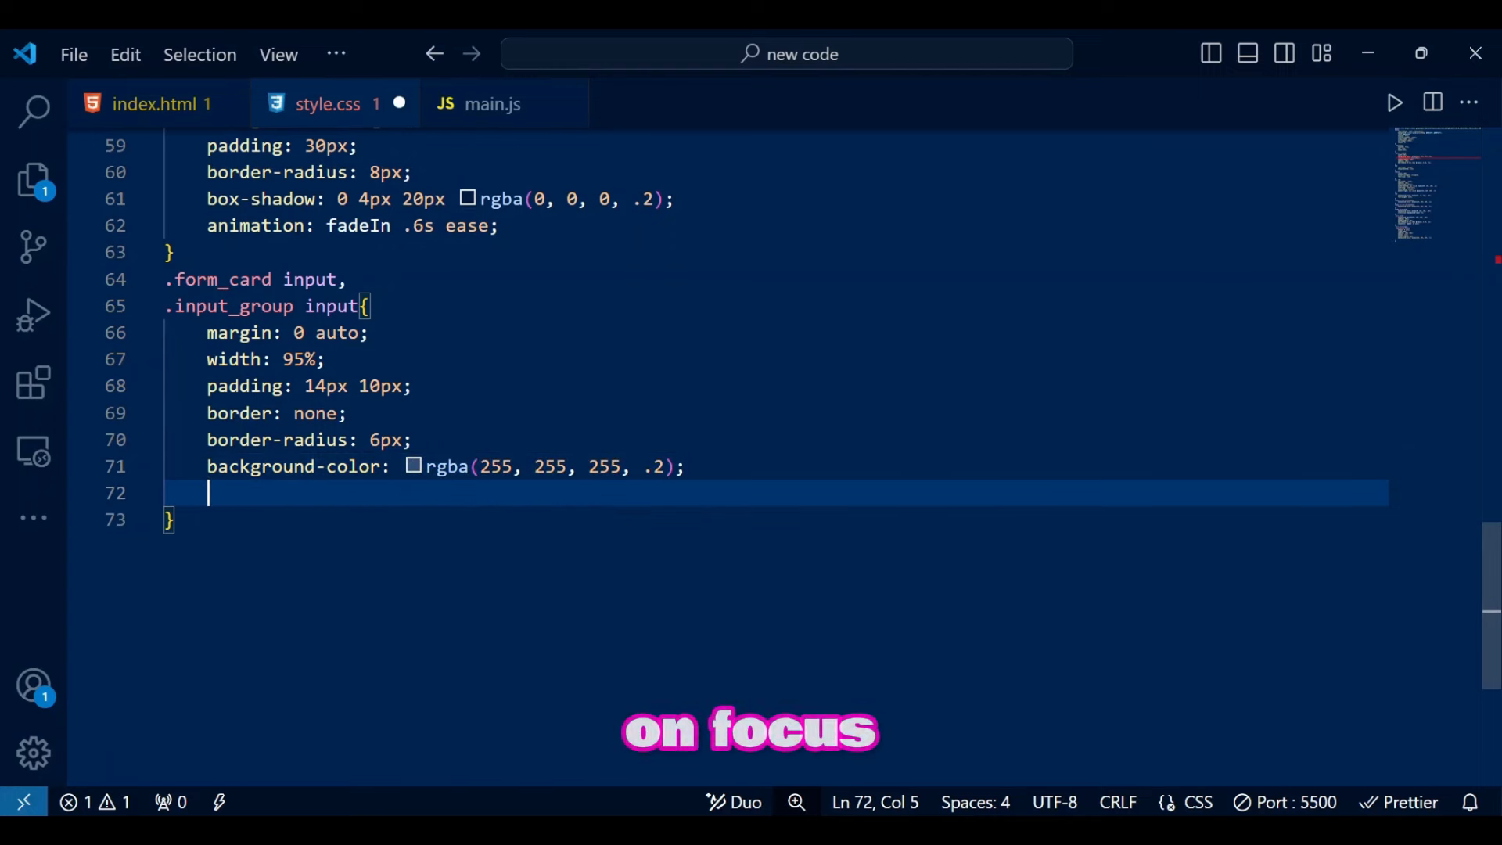
type("font-size: 1rem;")
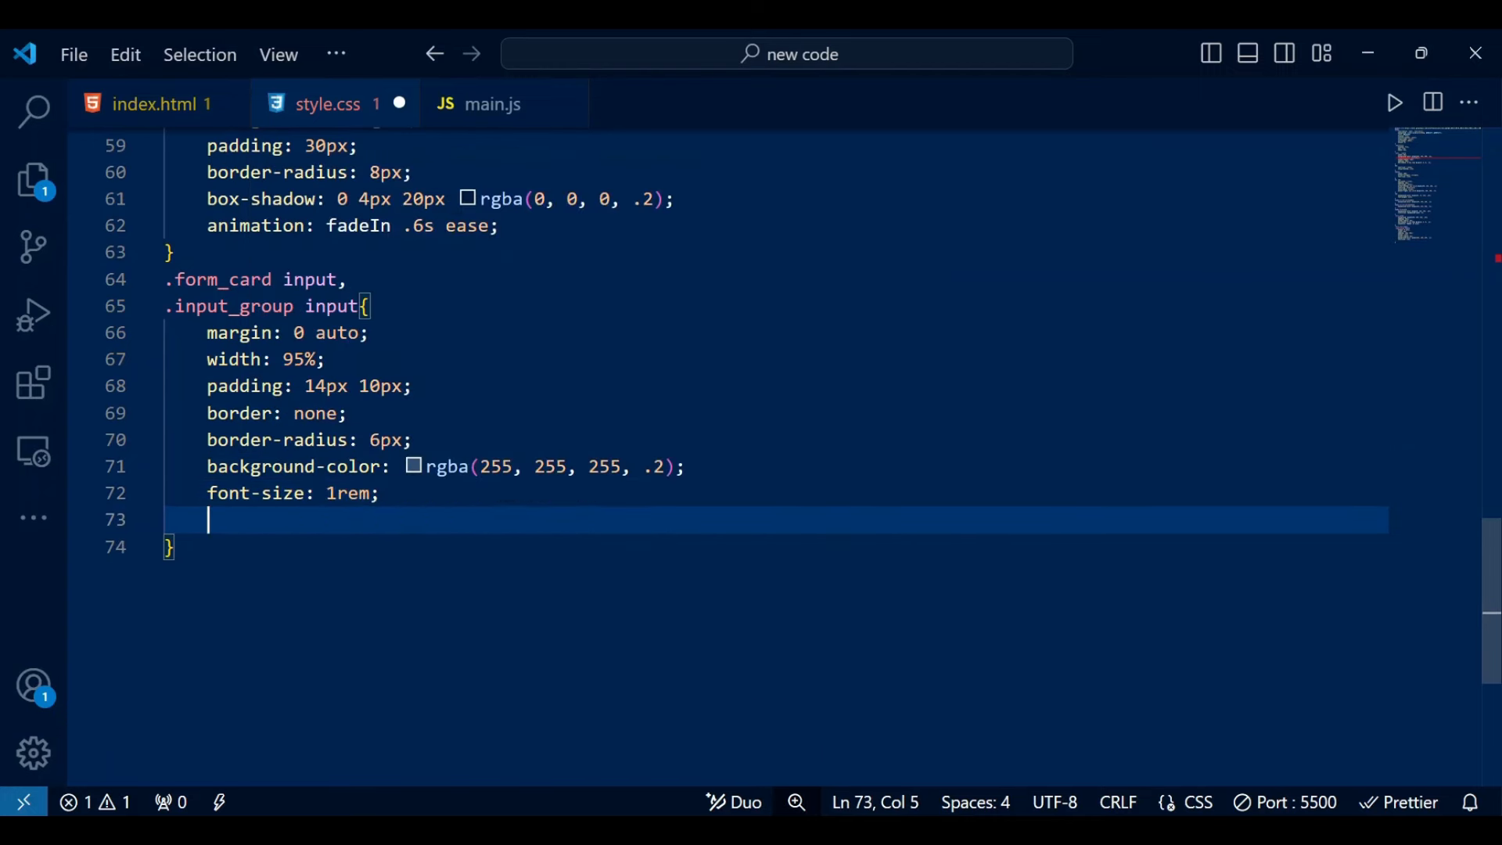
type("transition: b;")
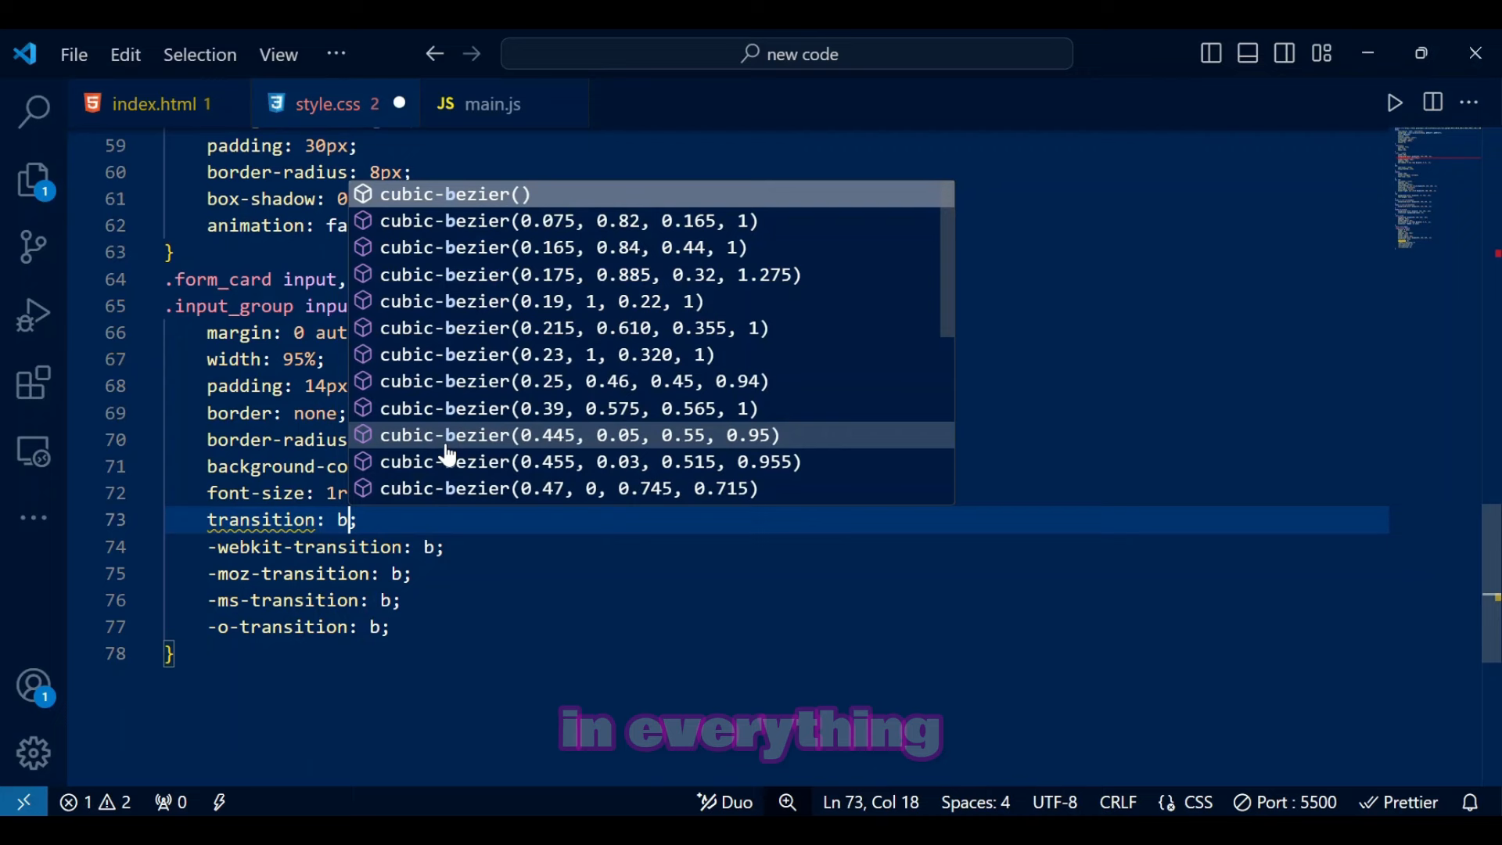
type("ackground-color .3s")
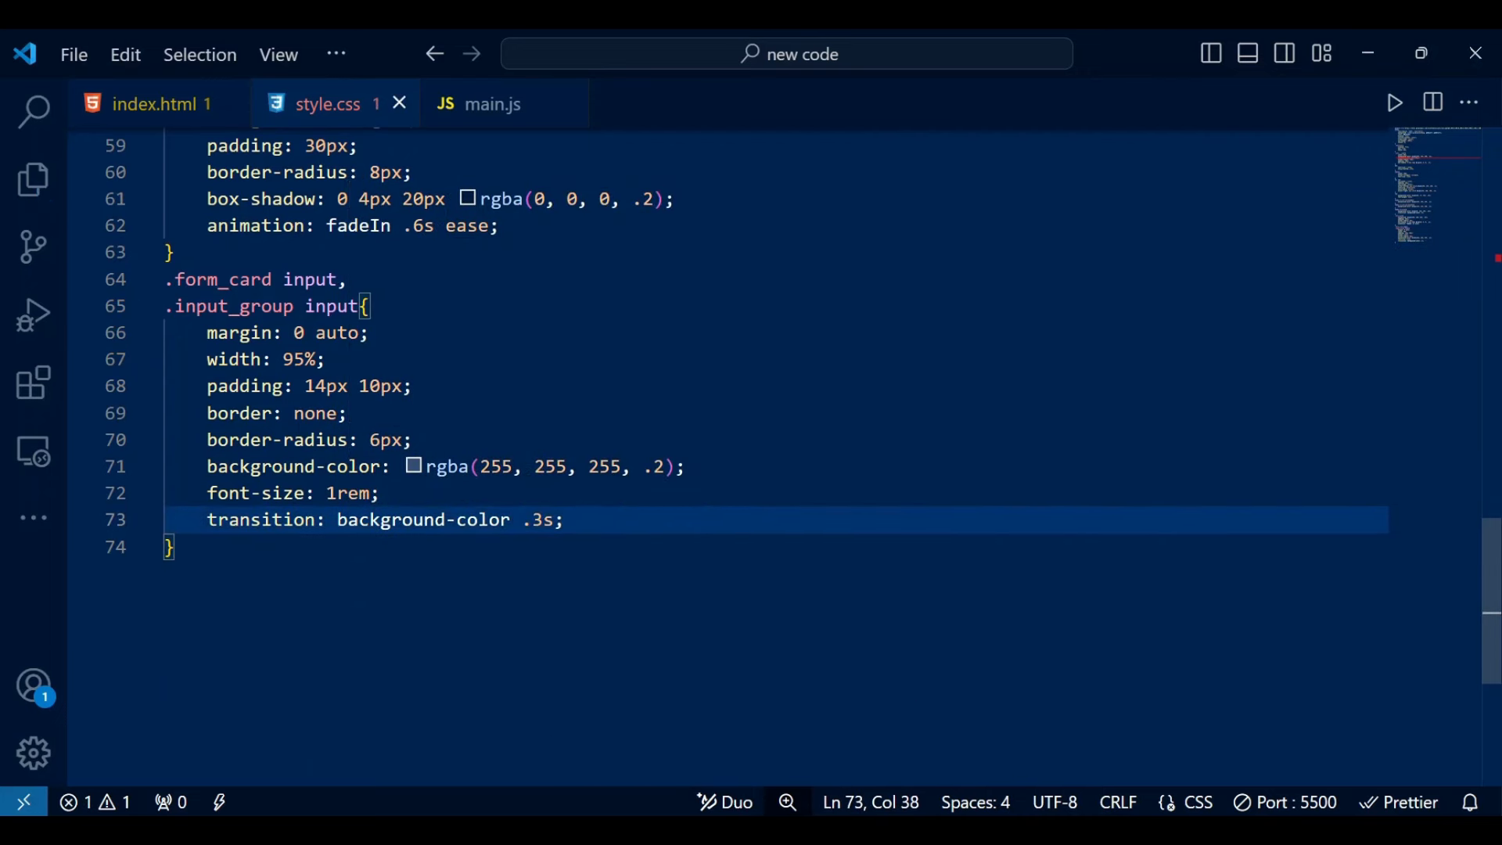
type(".form_card input:focus,")
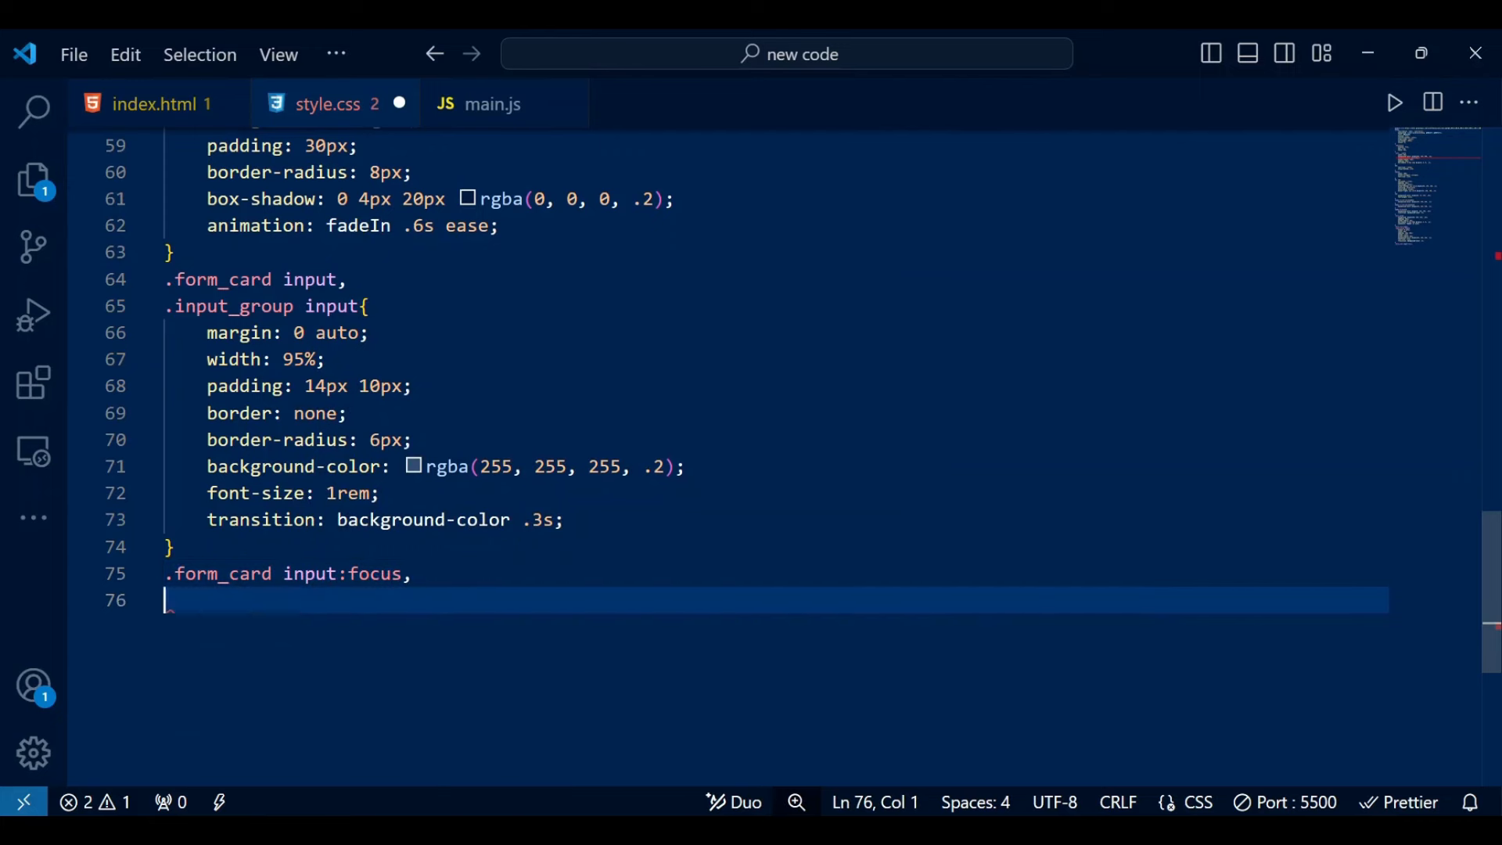
Step: Add a :focus rule for both input selectors with brighter translucent background, outline none and soft blue box-shadow
type(".input_group in")
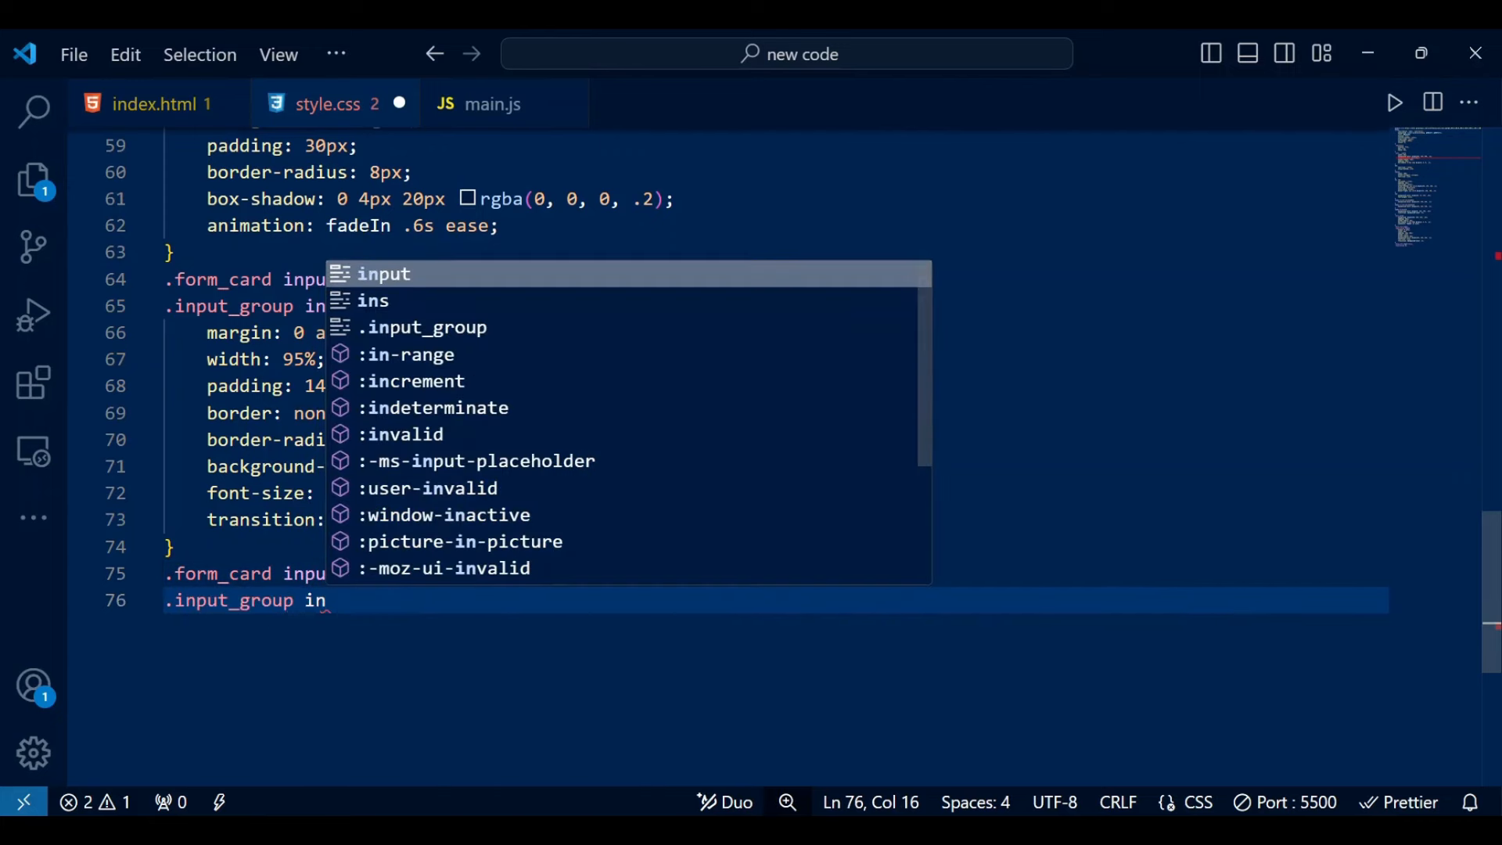
type("bac")
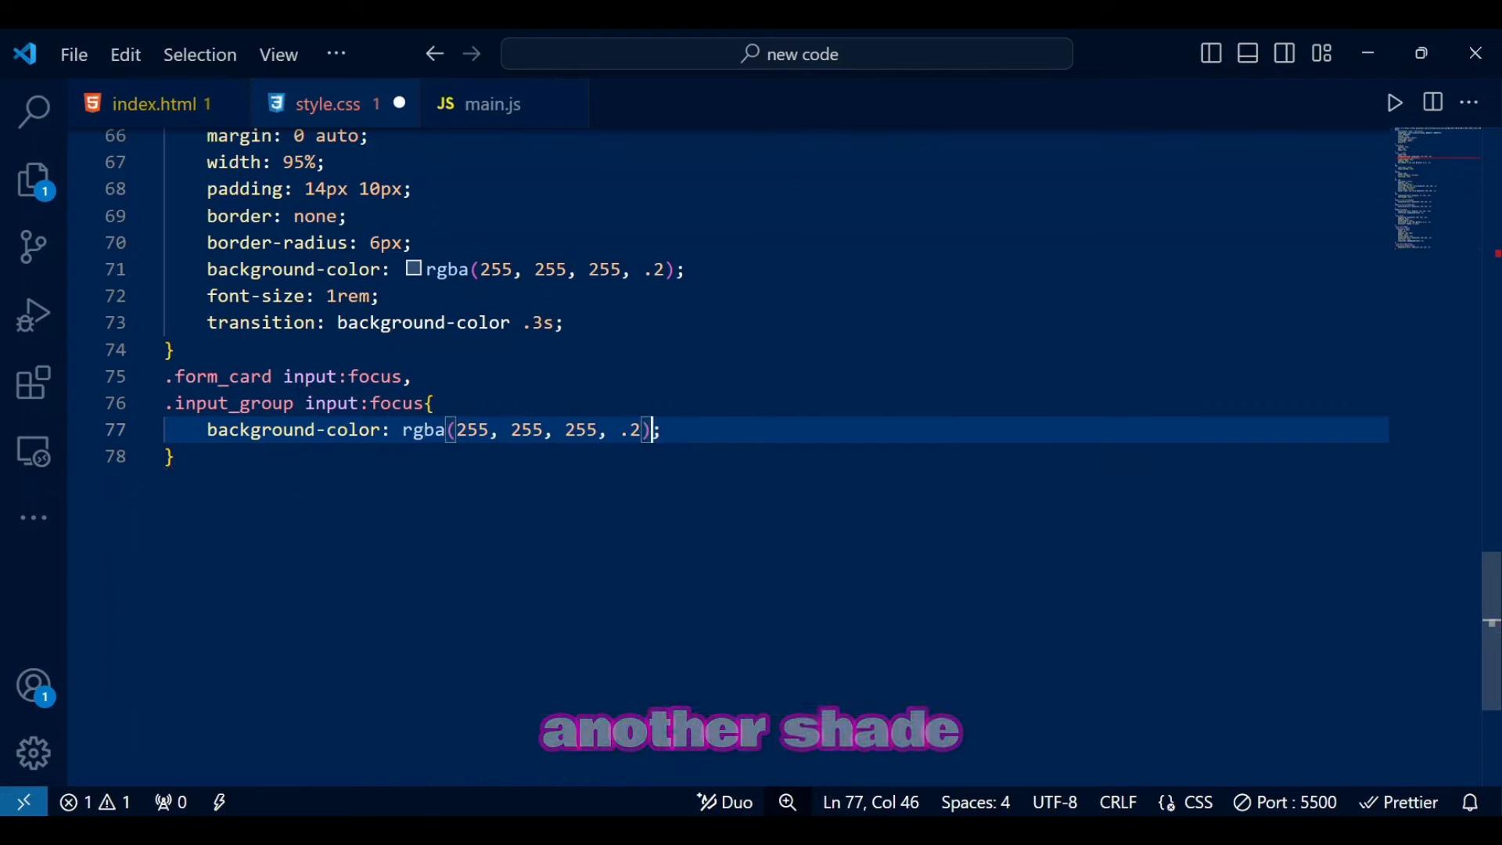
type("outline: none;")
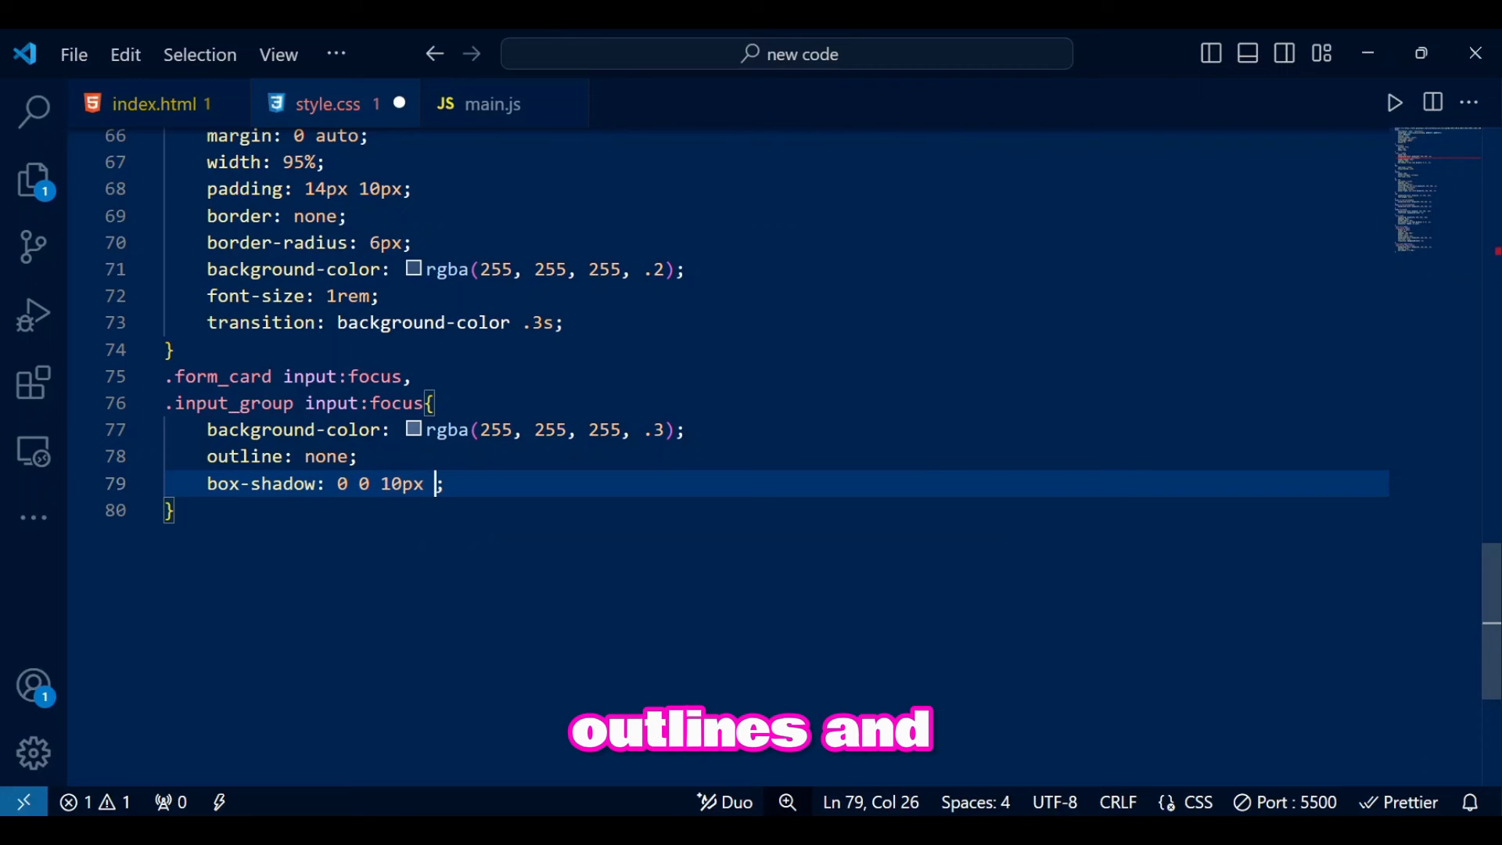
type("rgba(0, 114, 255, .15)")
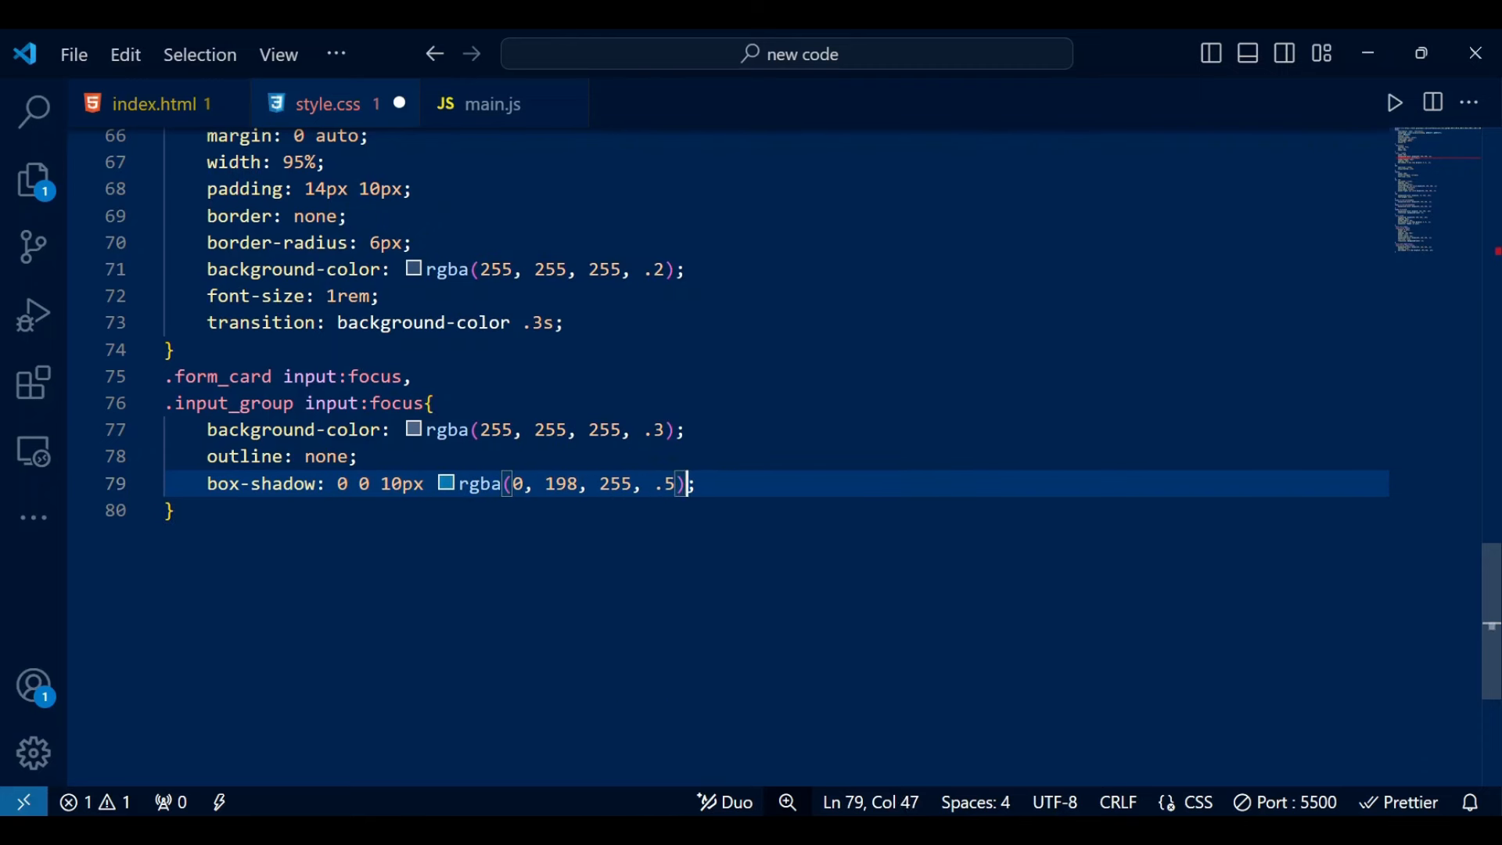
type(".in")
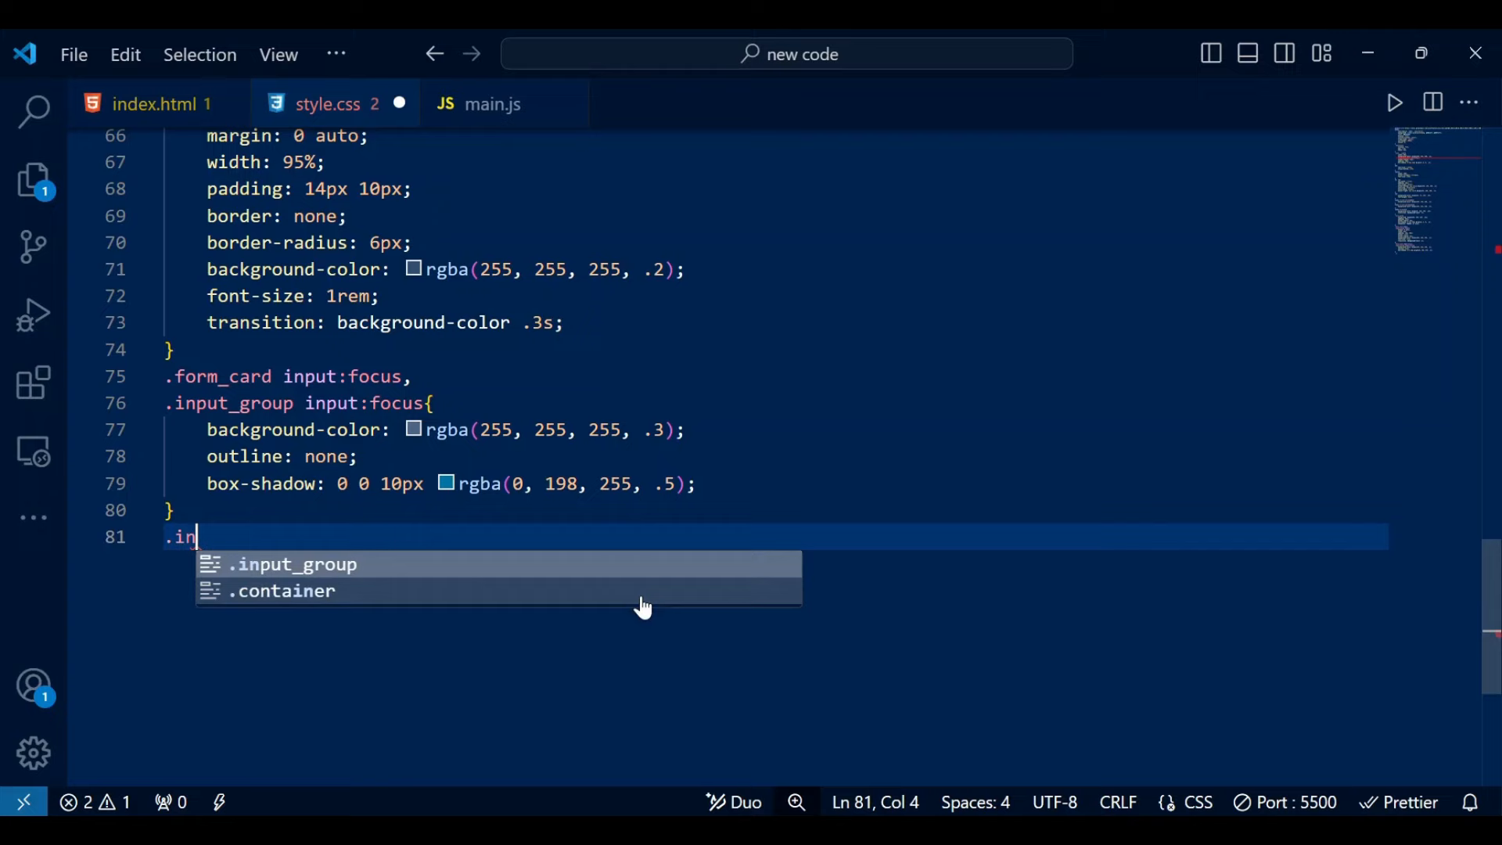
Step: Give .input_group relative positioning with 1.5rem bottom margin and make its label absolute with pointer-events none
type("margin-bottom: 1.5rem;")
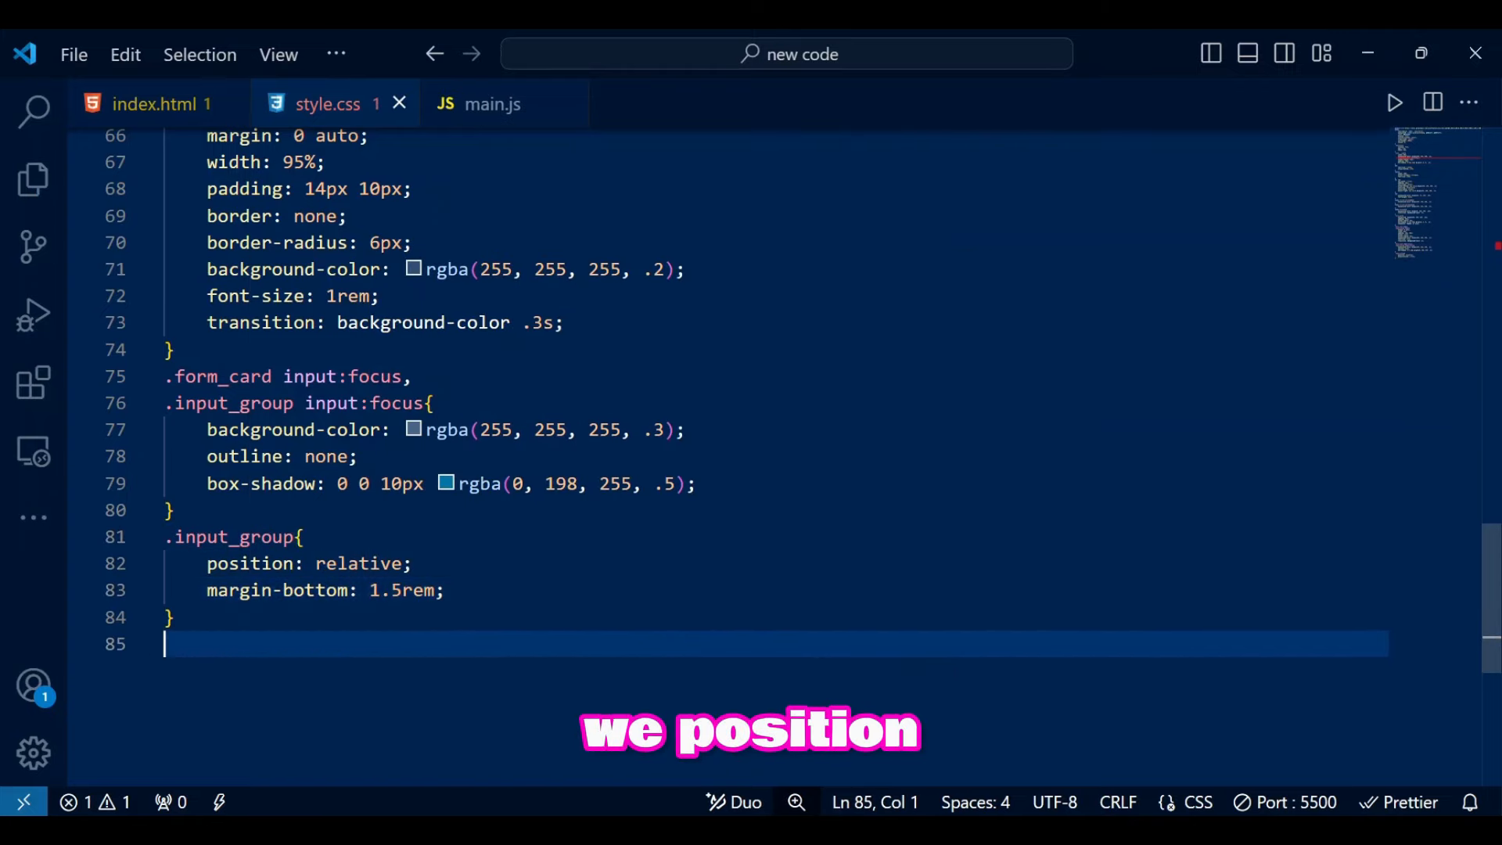
type(".input_group label,")
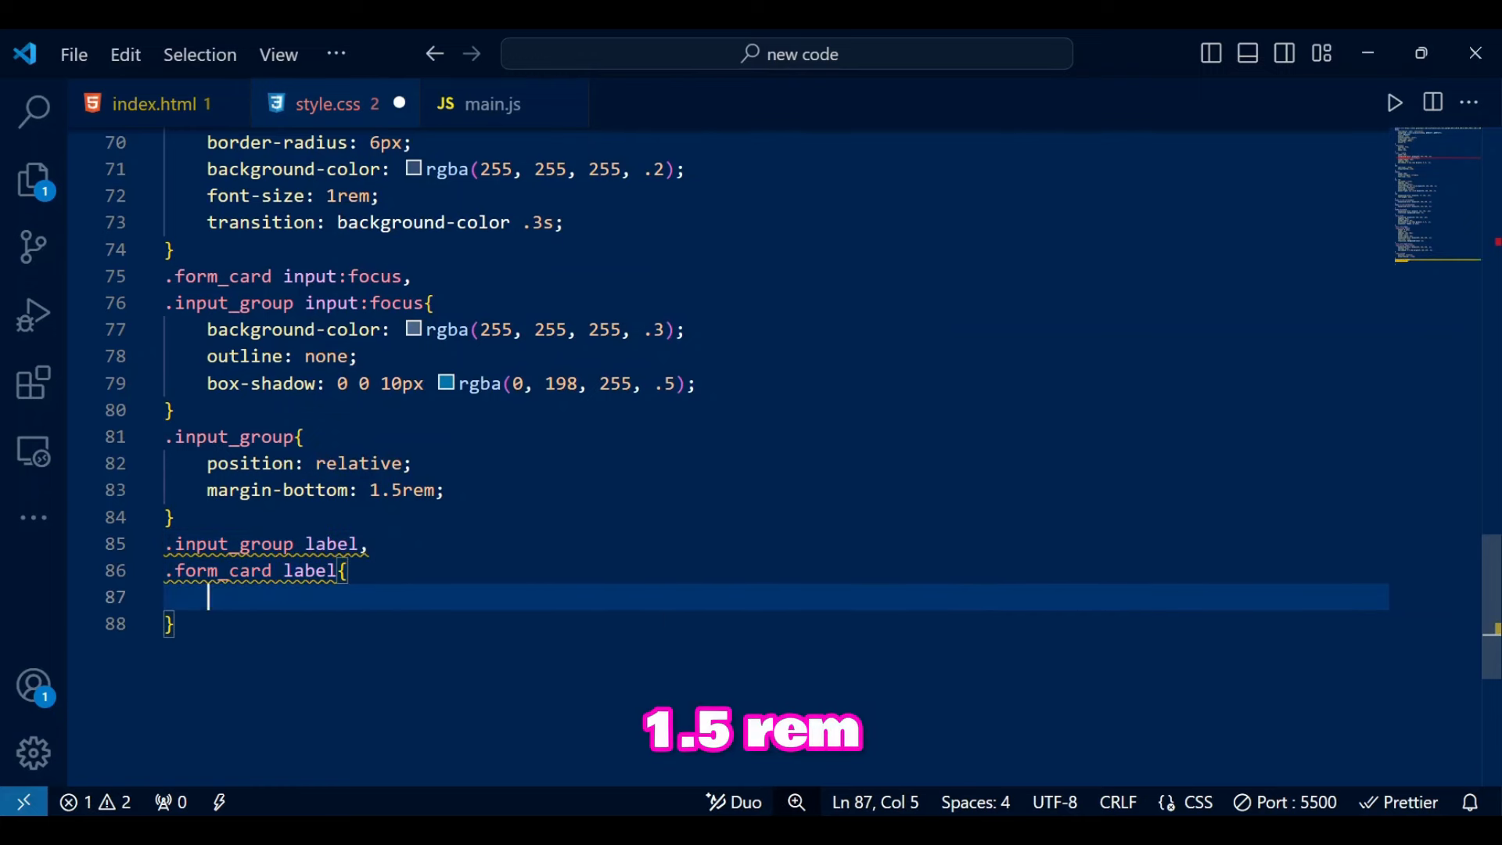
type("position: absolute;")
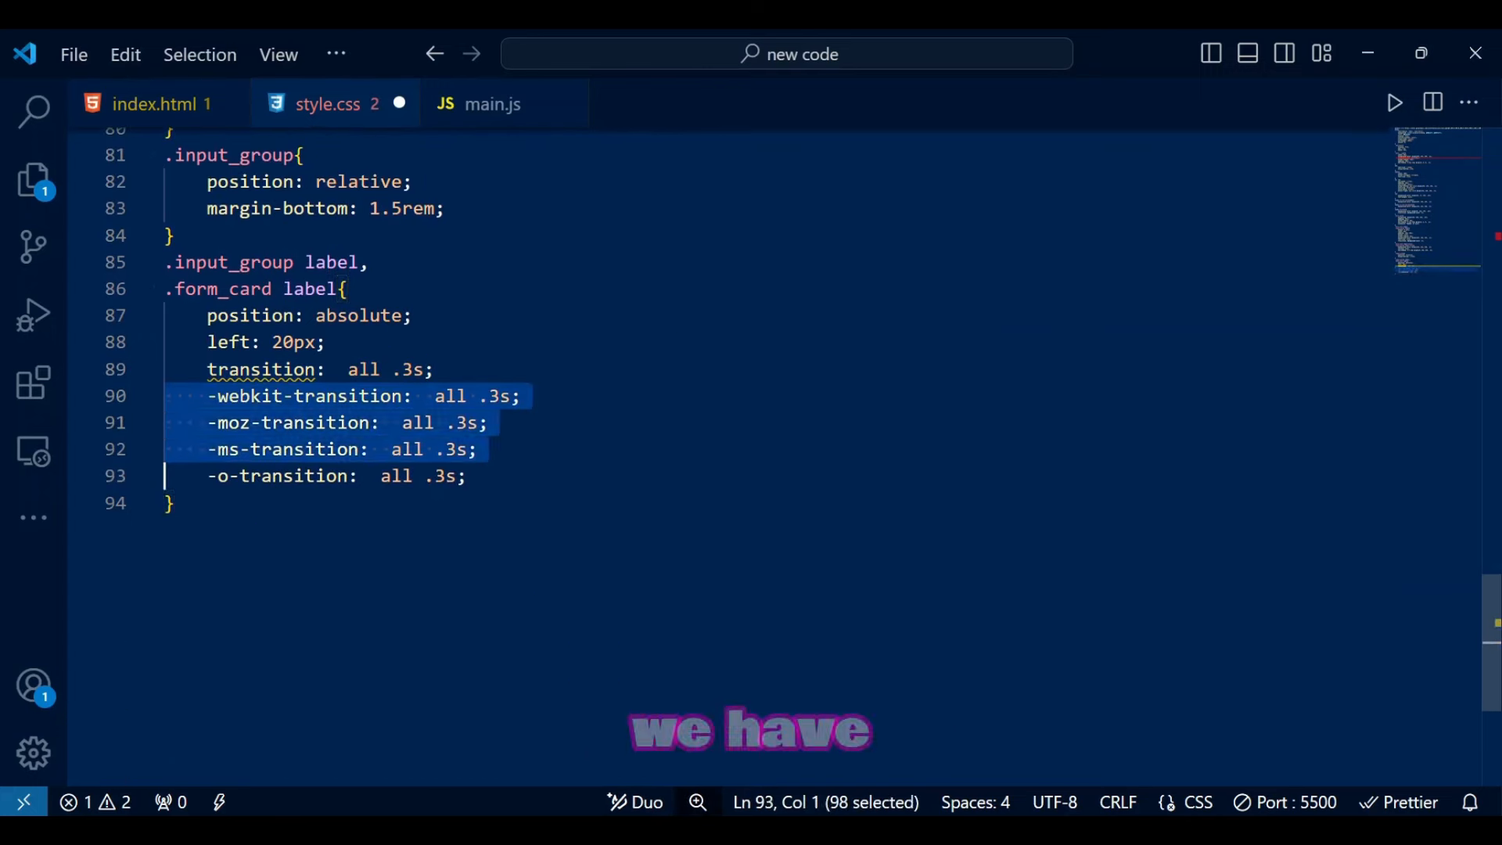
key("Delete")
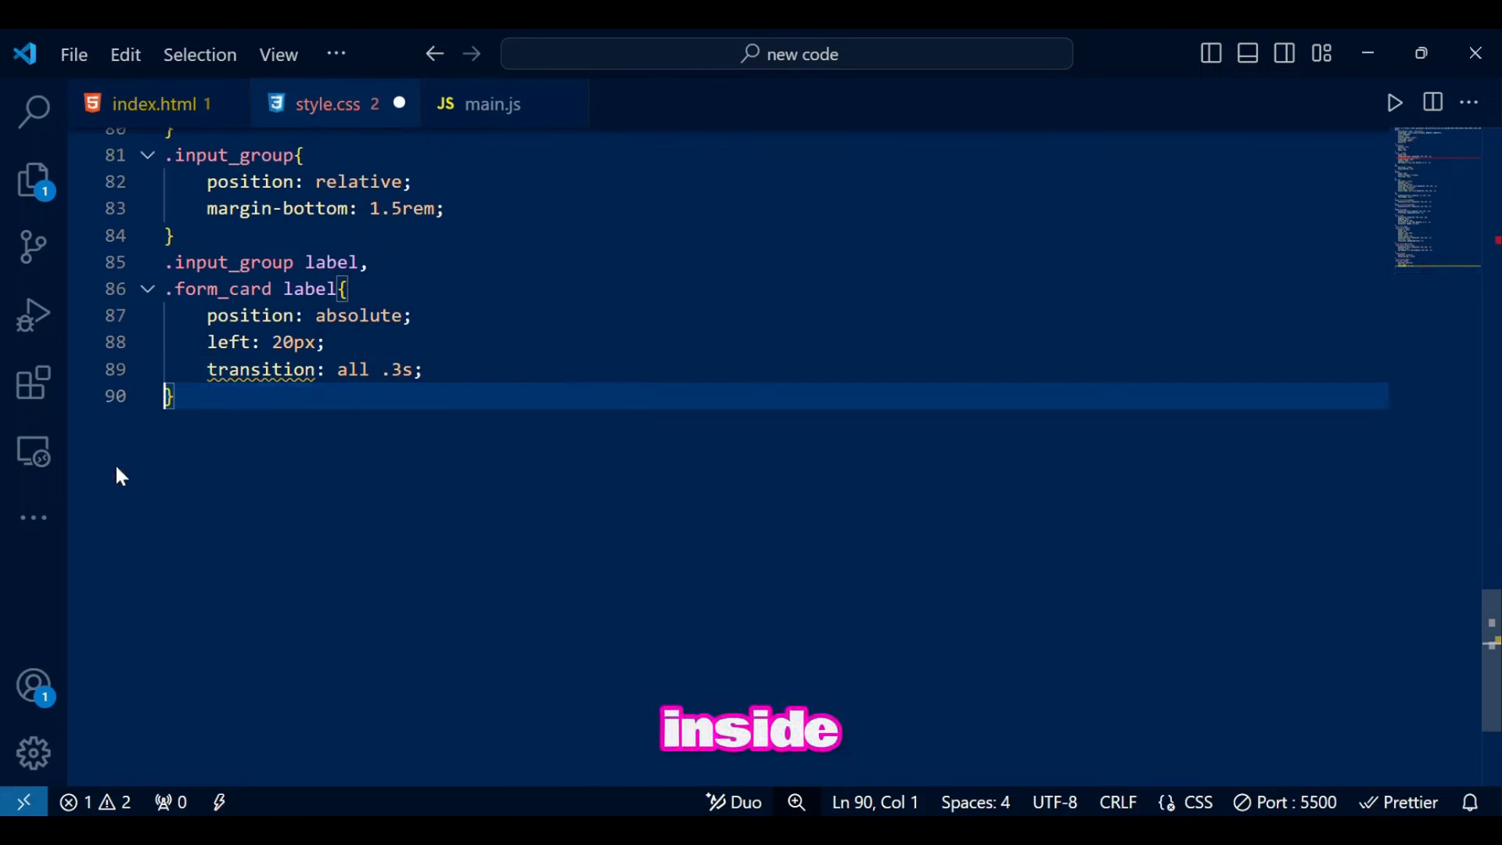
type("pointer-events: none;")
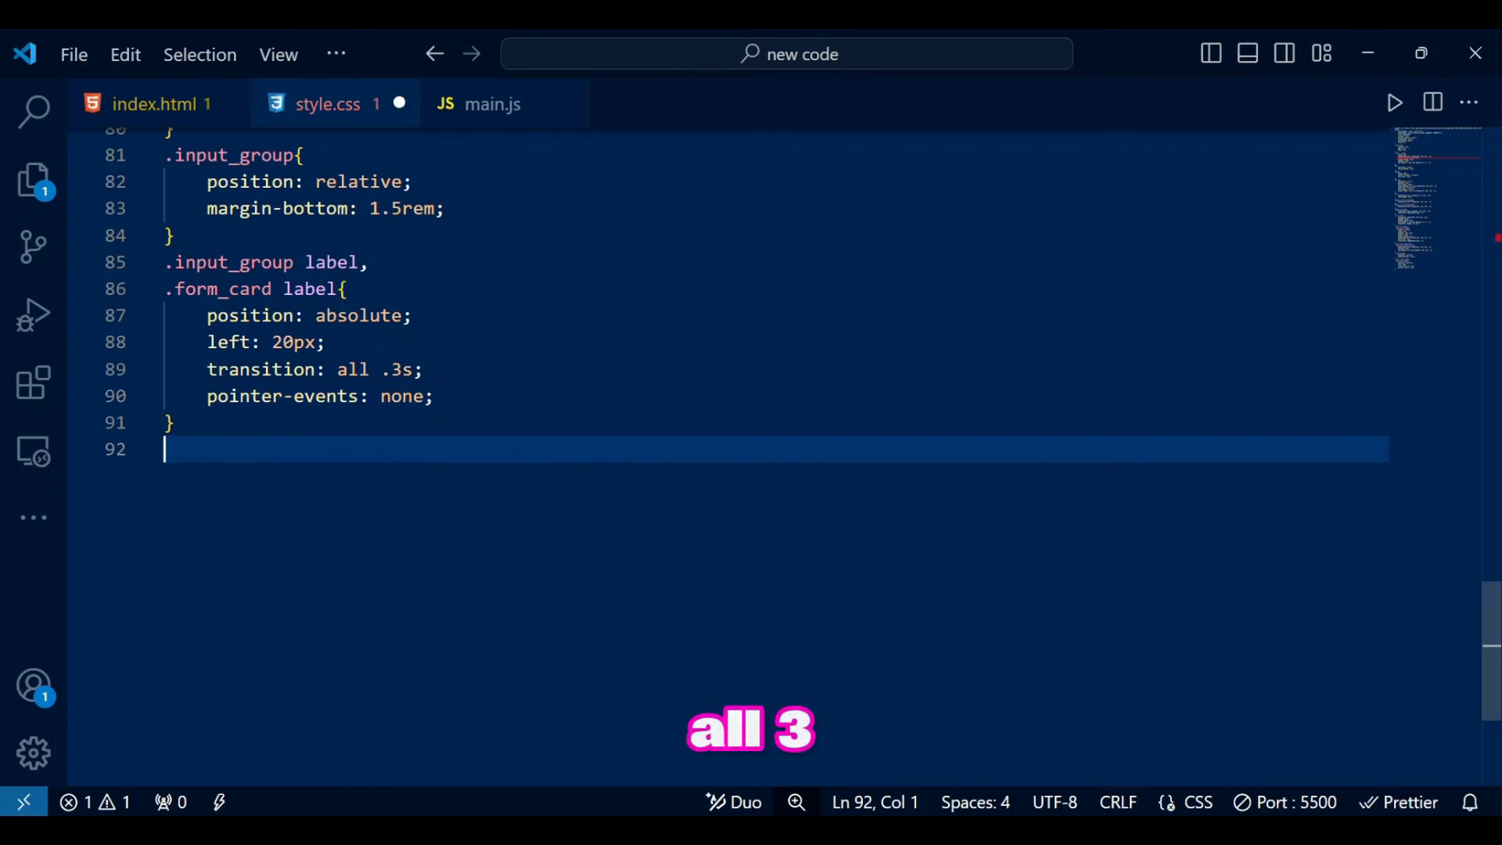
Step: Place the label 30% from the top and begin the focused-or-filled input + label selector
type(".input_group label{")
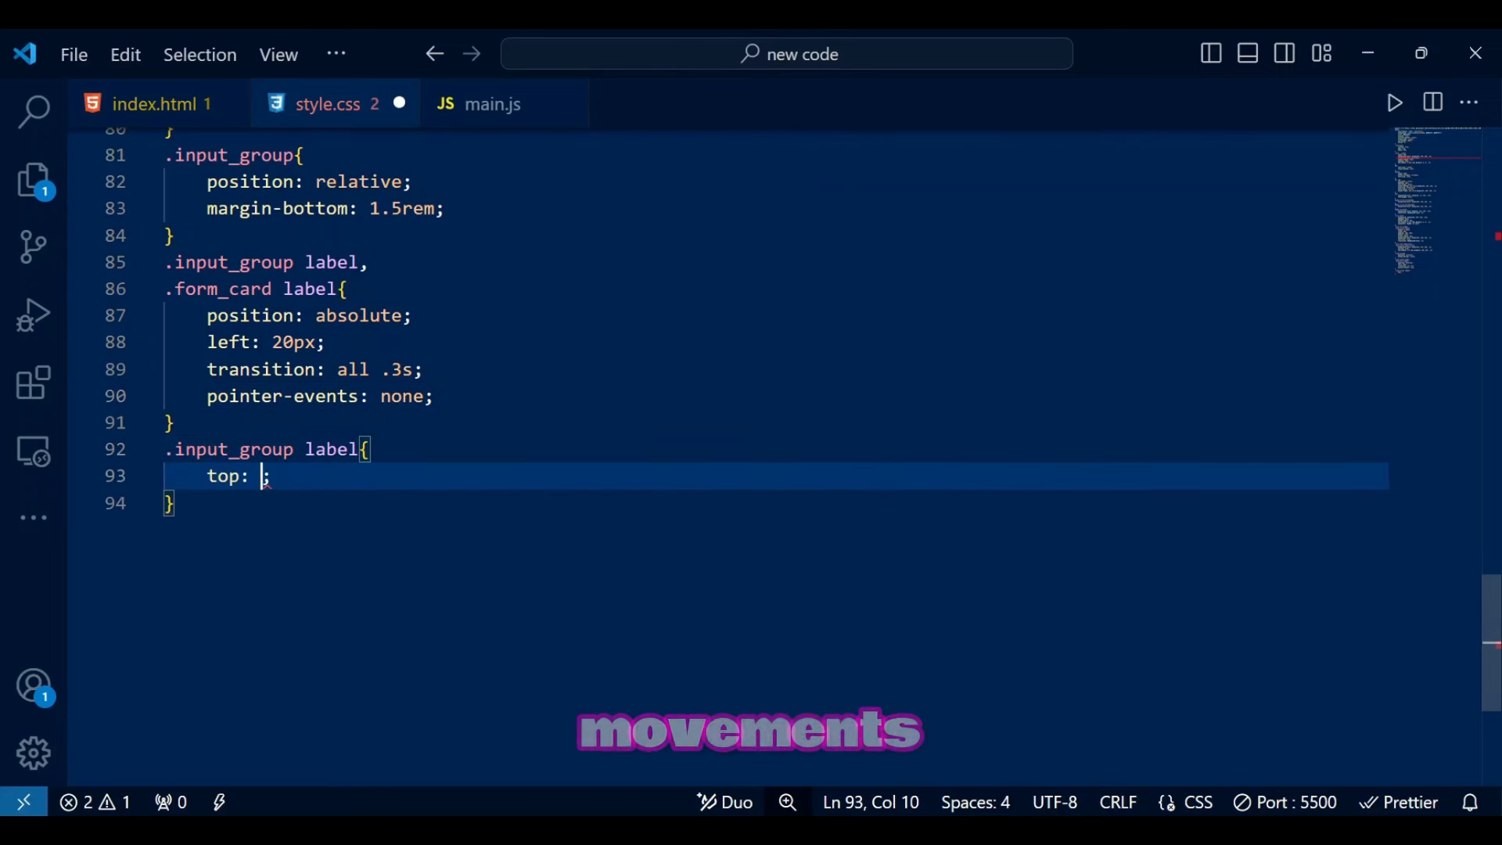
type("30%")
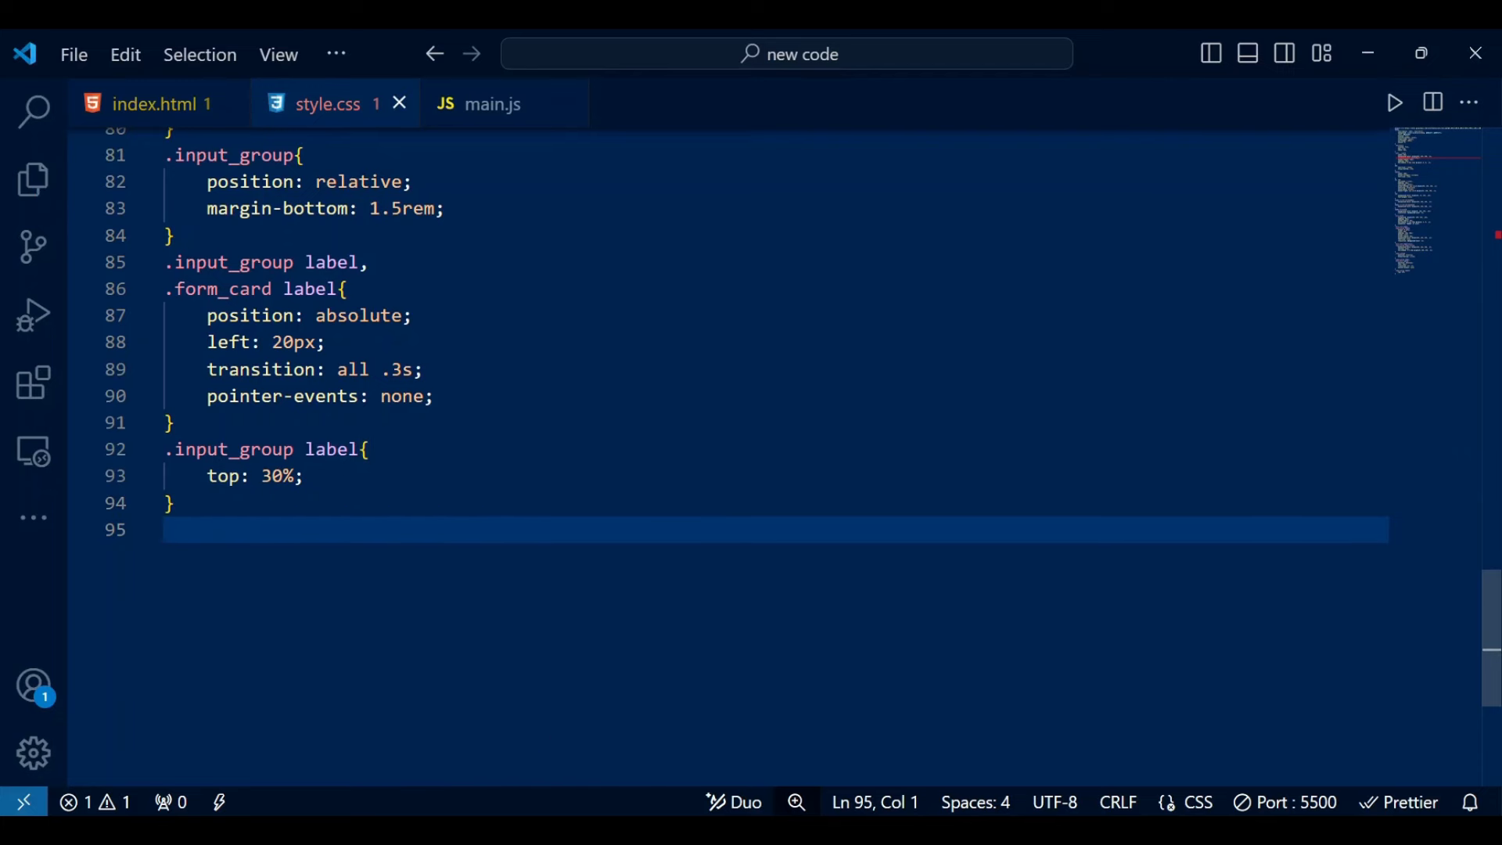
type(".form_card input:")
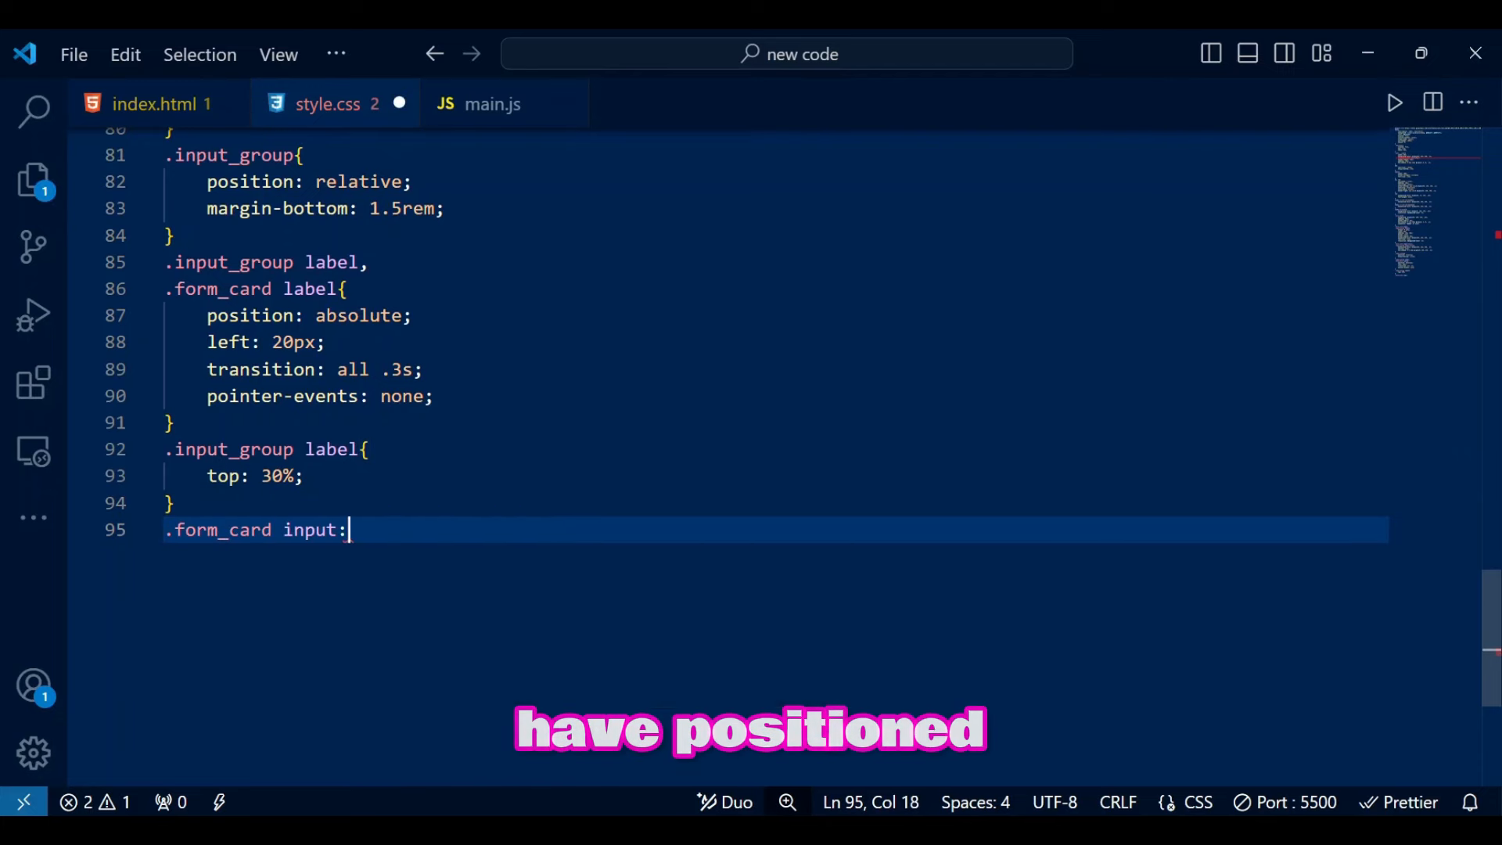
type("focus + label")
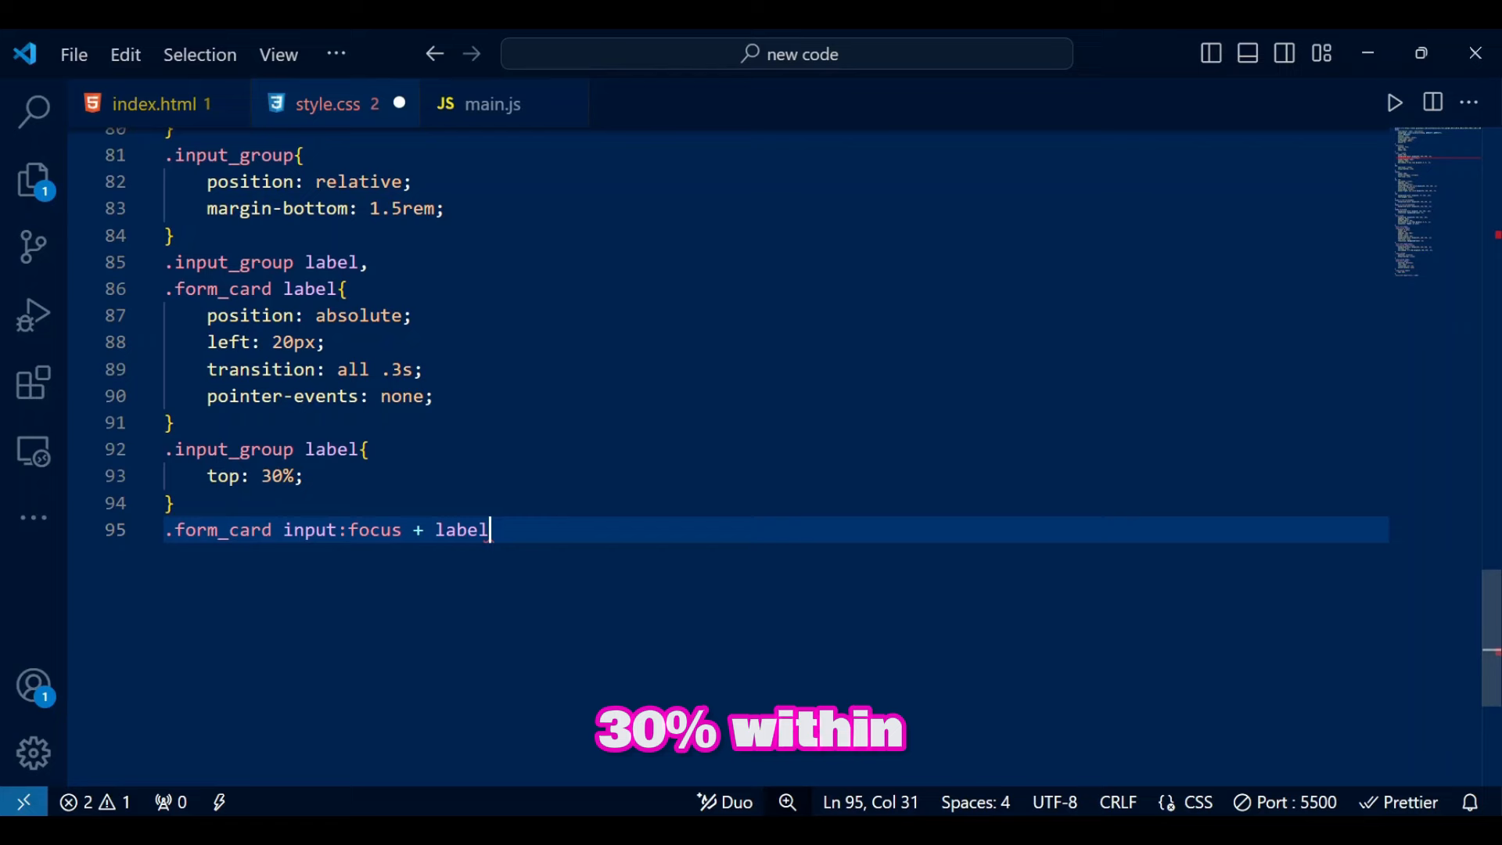
type(".form_card input:not(:placeholder-shown) + label{")
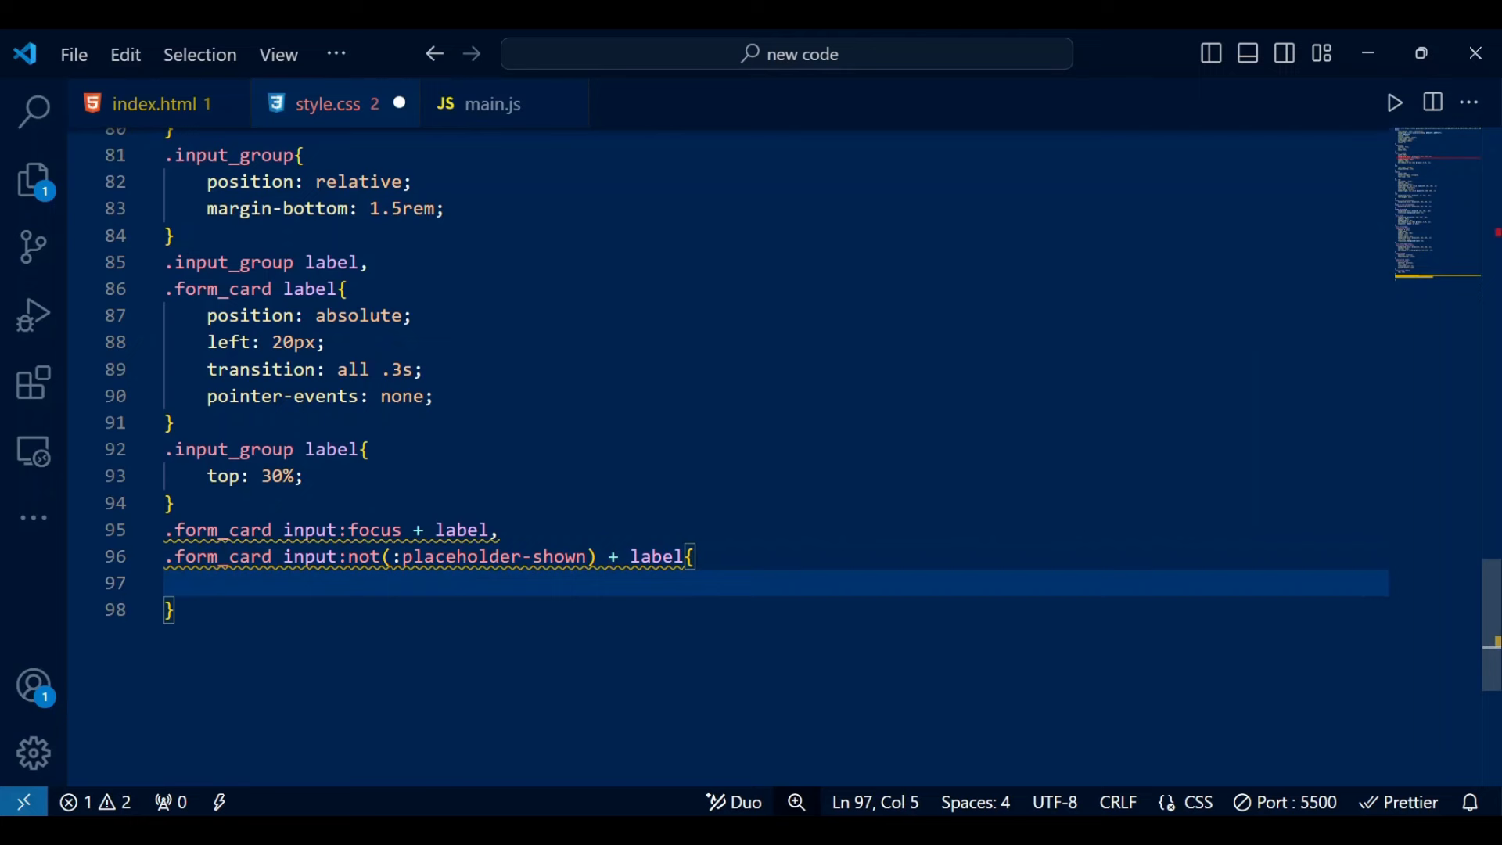
Step: Complete the input:focus / :not(:placeholder-shown) + label selector and move the label to top -8px
type(".{")
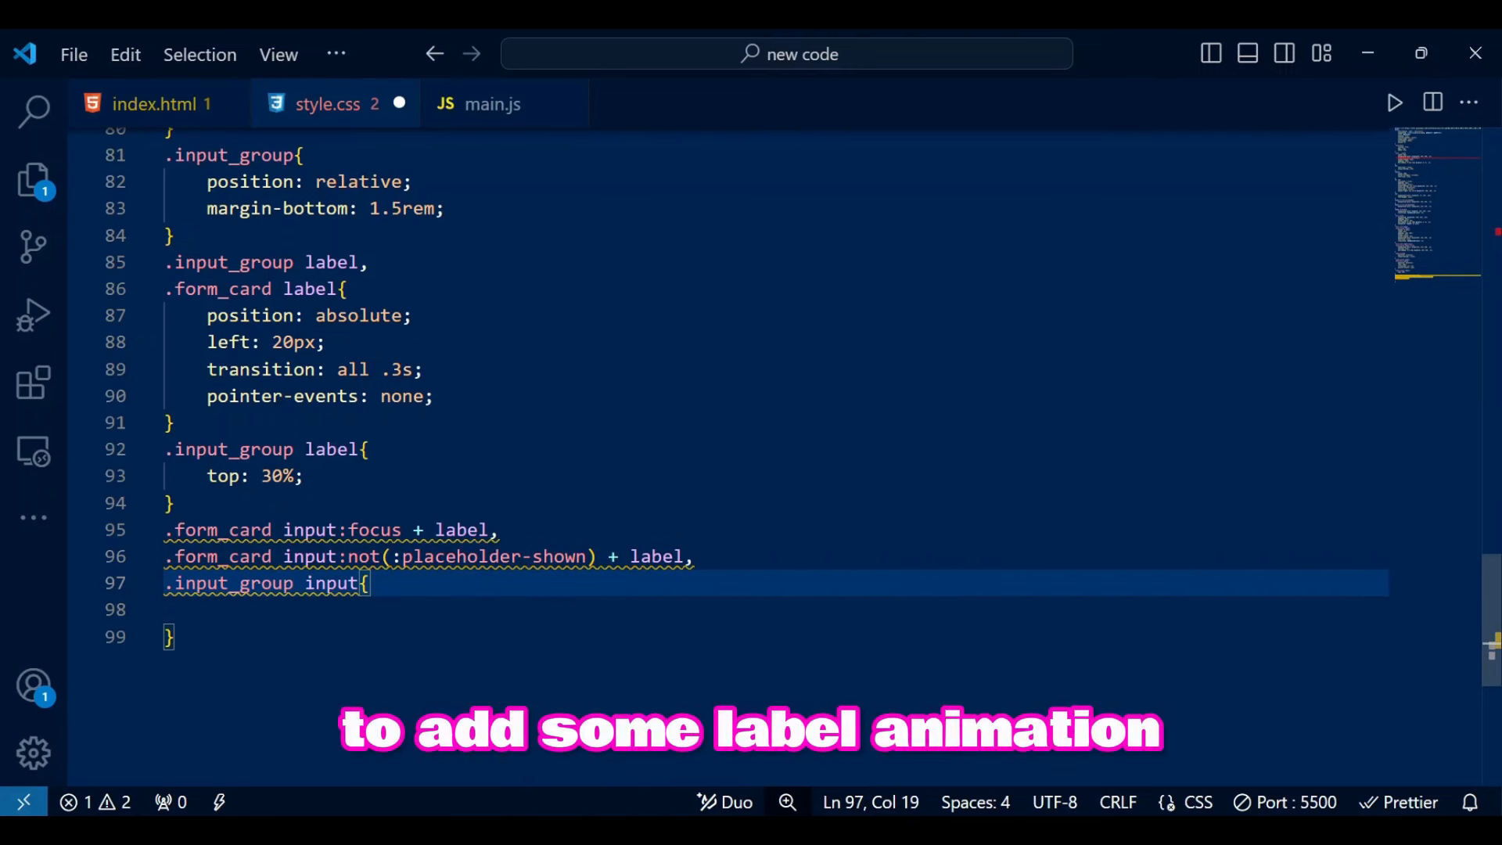
type(":focus + label,")
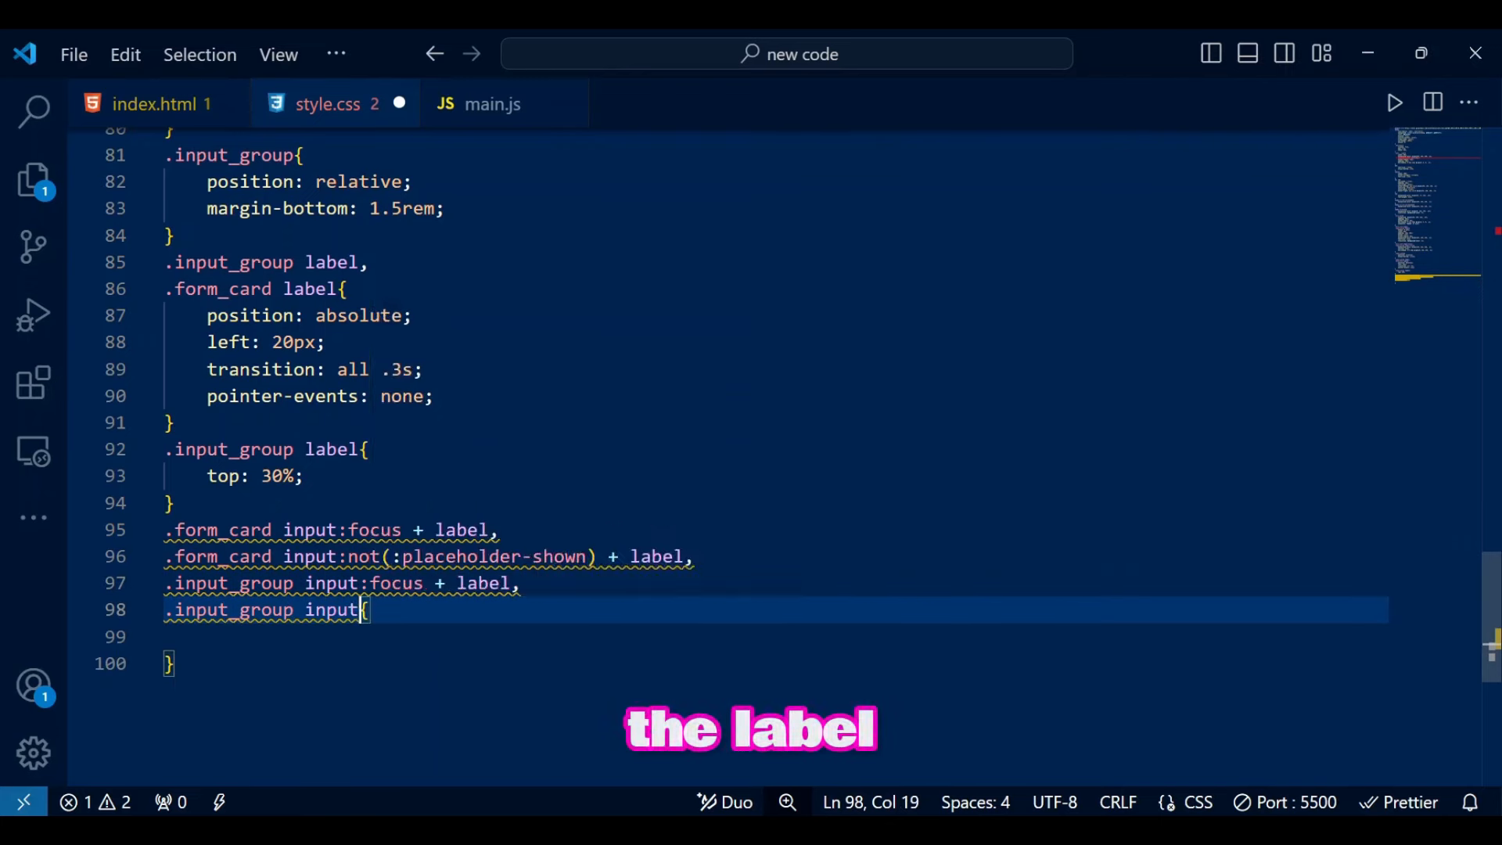
type(":not(:placeholder-shown) + label")
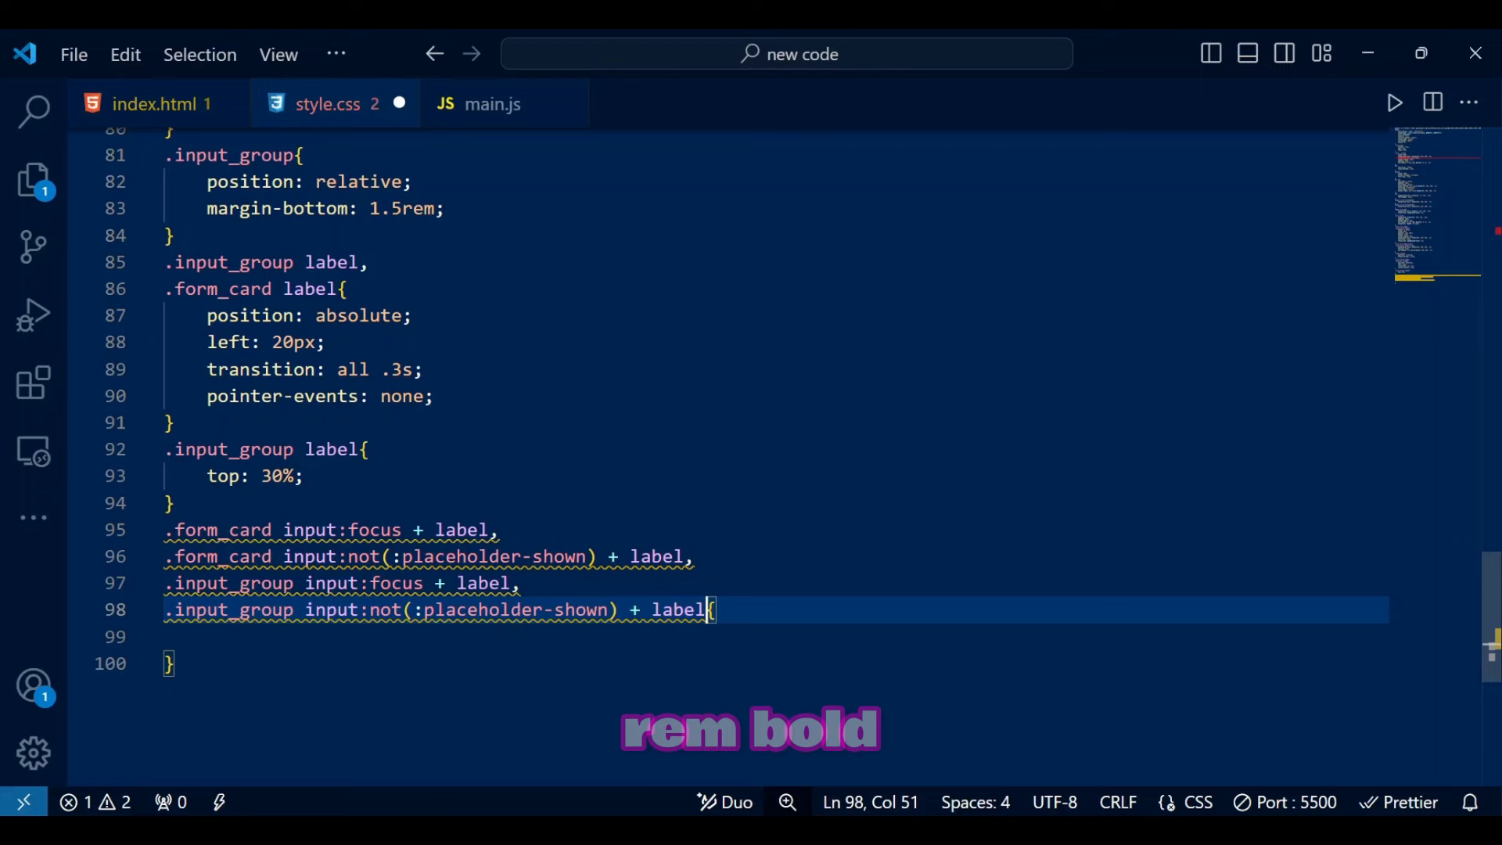
type("top: -8p;")
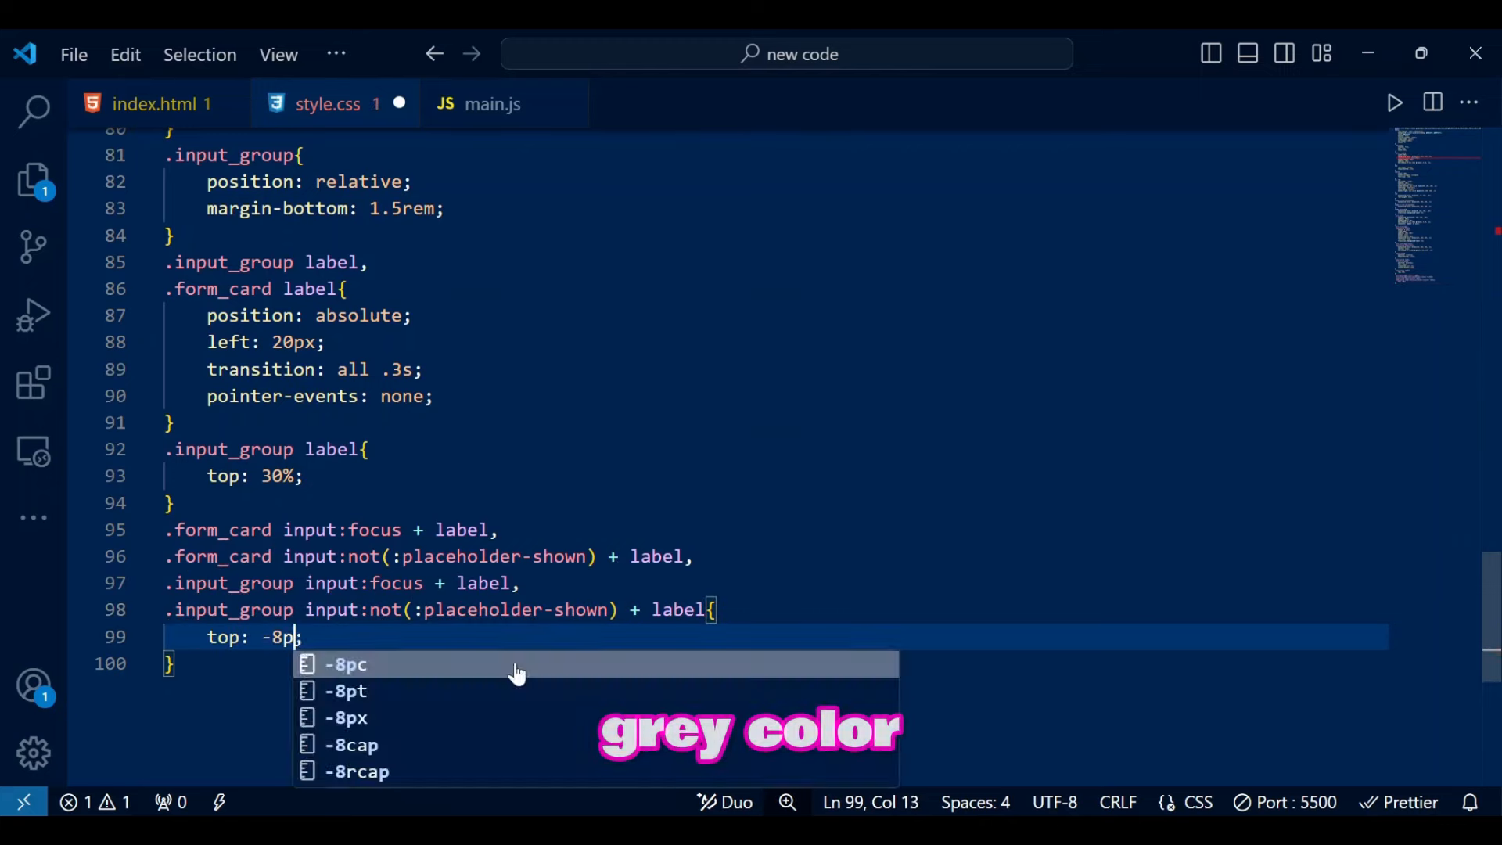
type("x;")
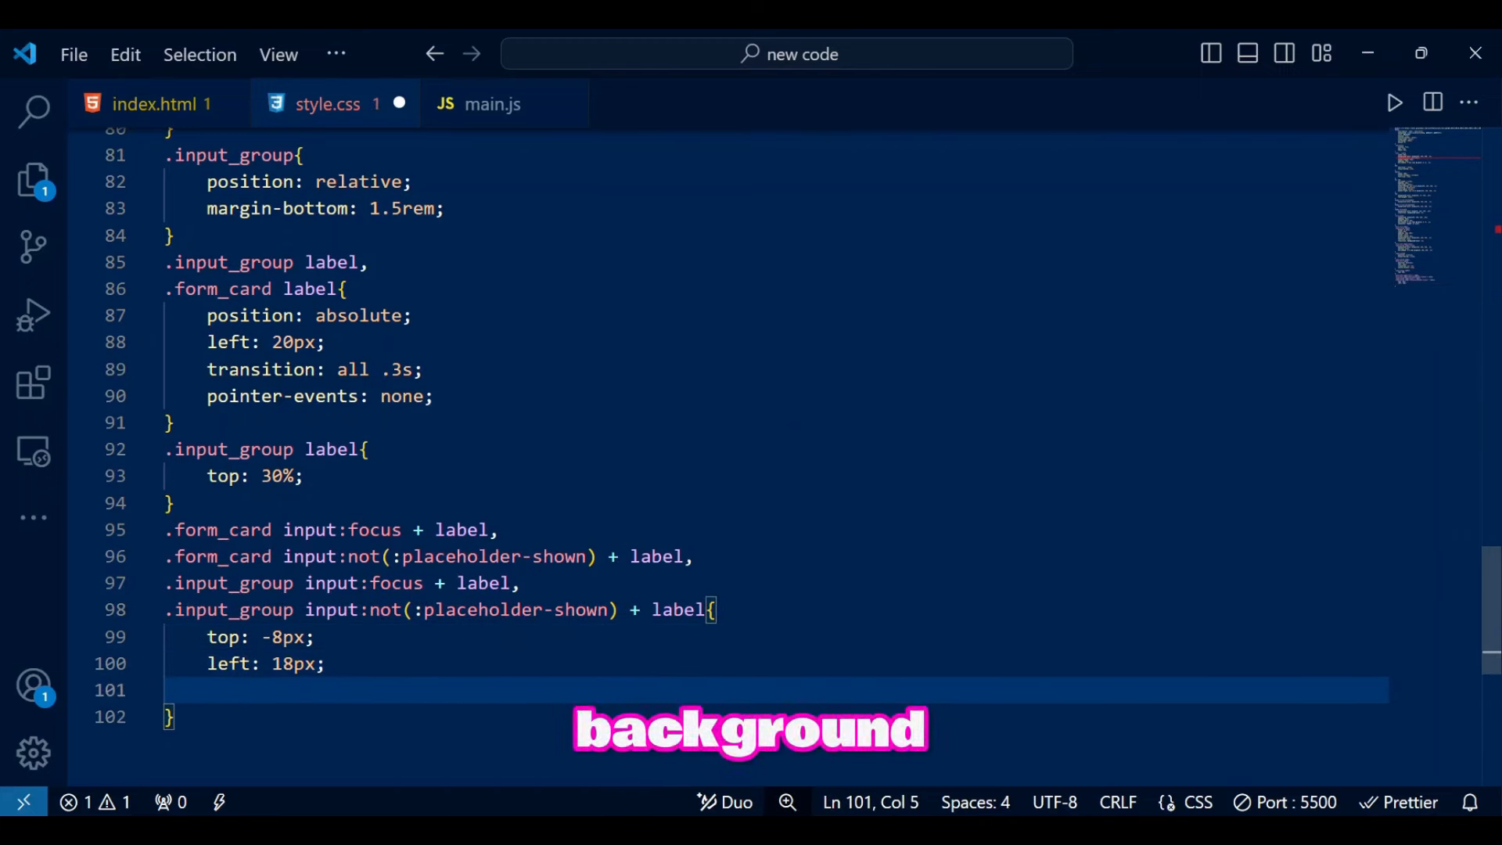
Step: Give floated labels .8rem grey text, rgba(255,255,255,.2) background, 0 6 padding and 4px radius
type("font-size: .8rem;")
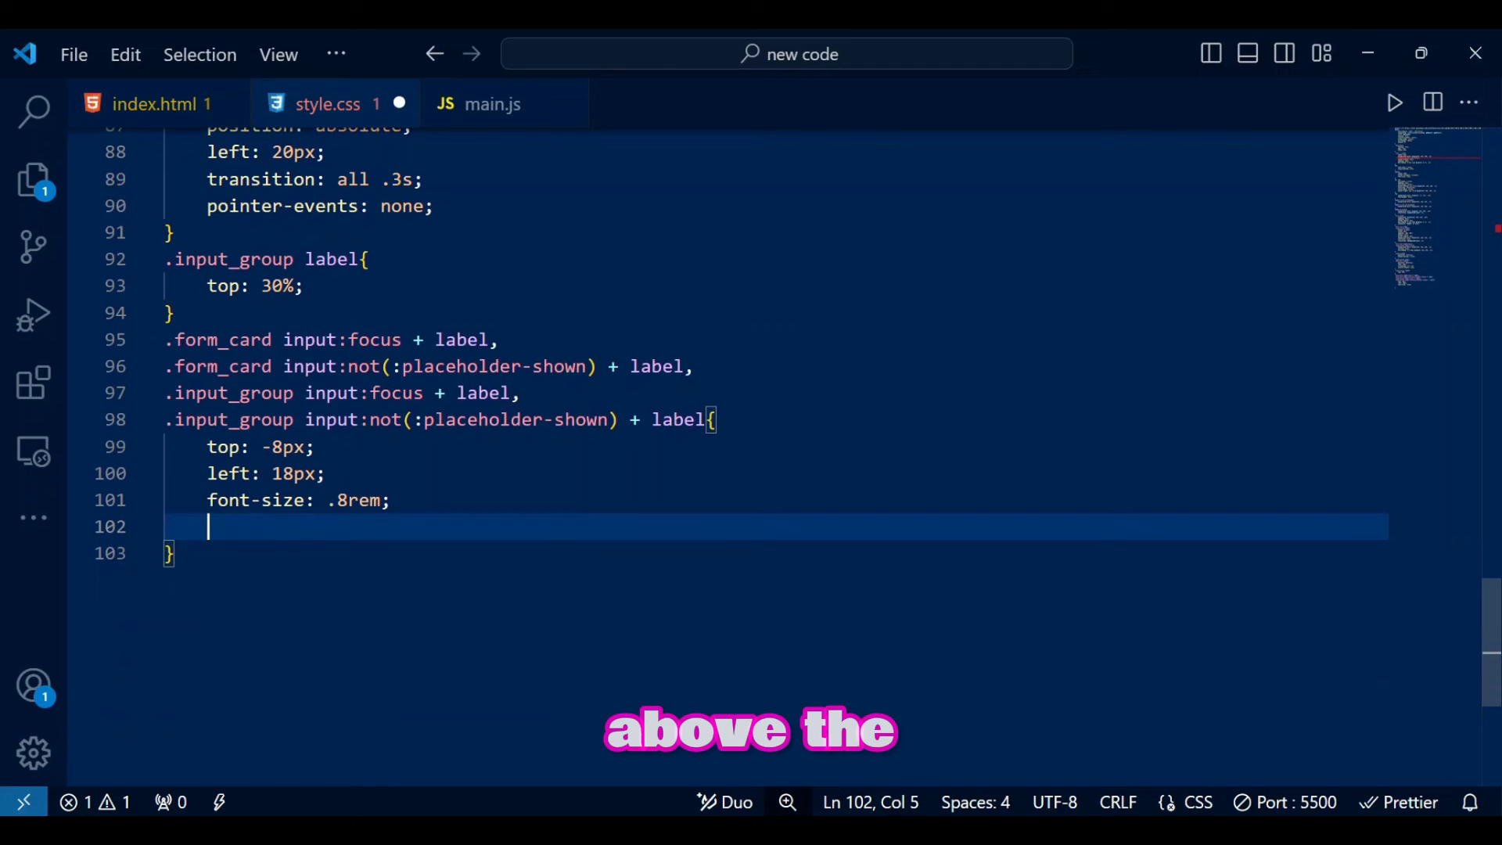
type("color: #2e2e2e;")
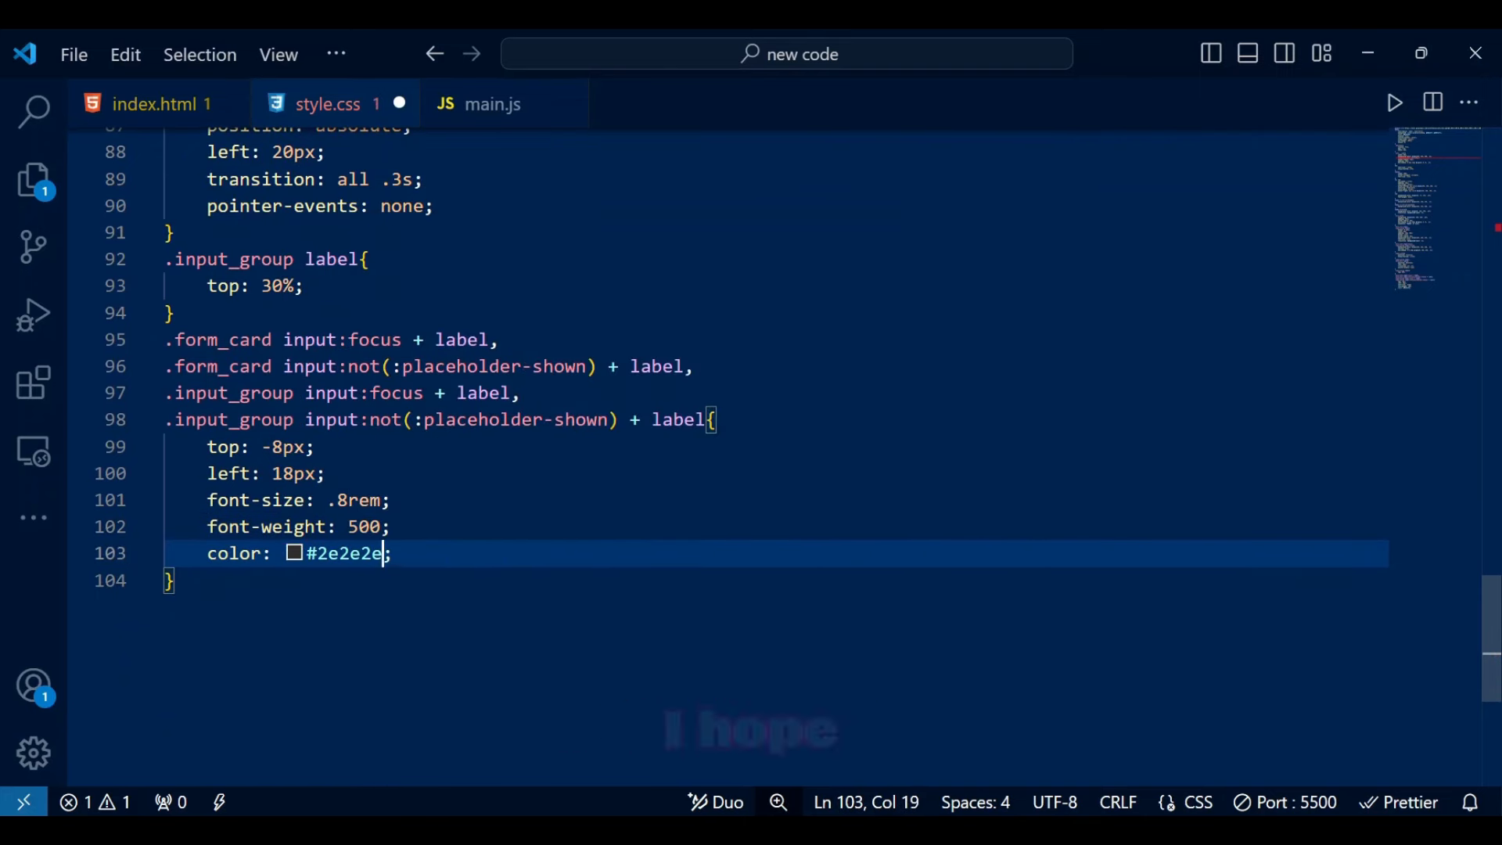
type("background: ;")
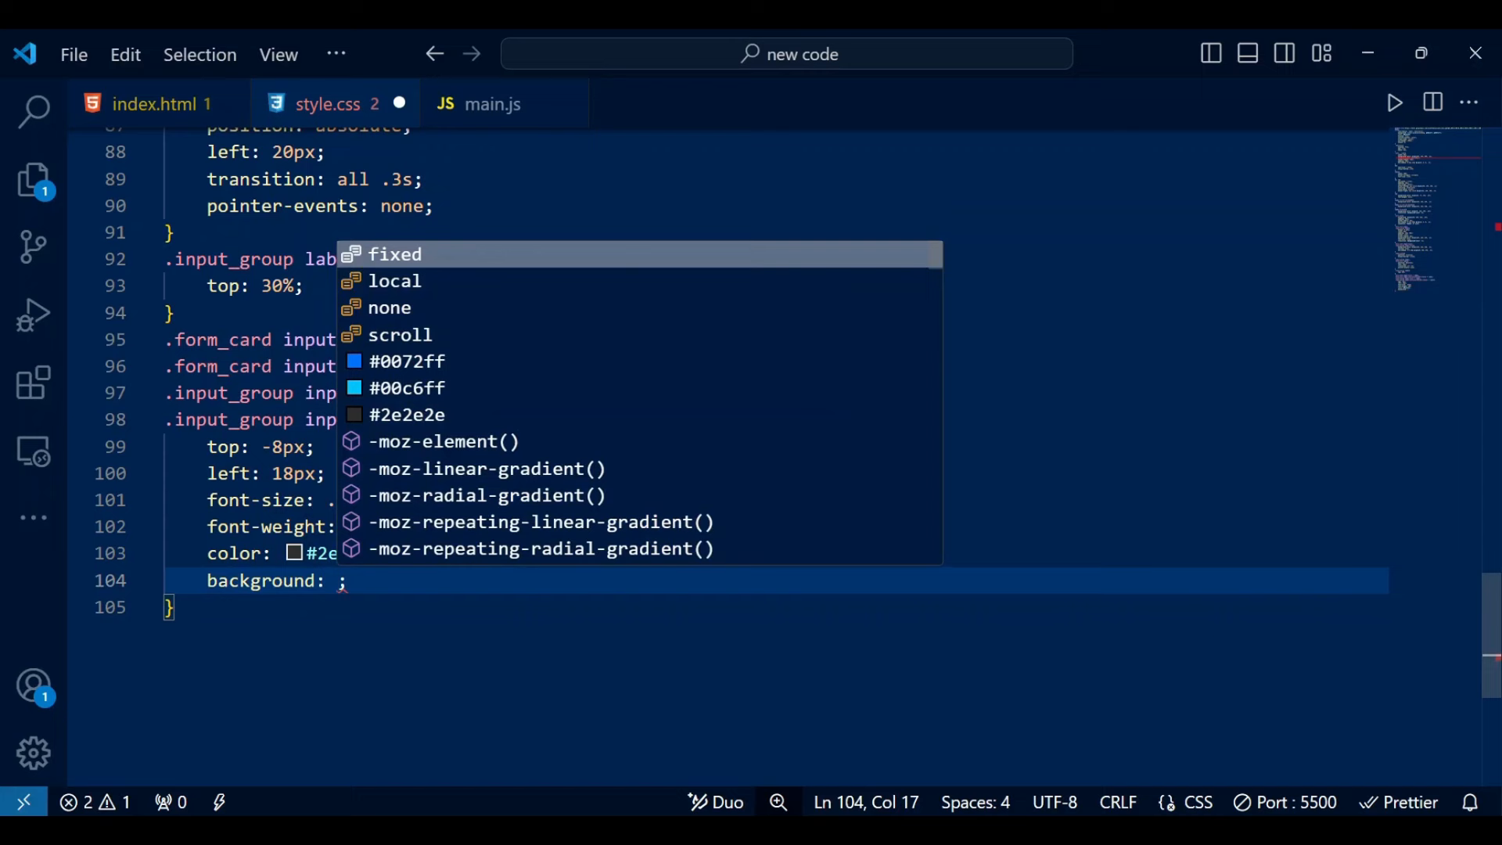
type("rgba(255, 255, 255, .2);")
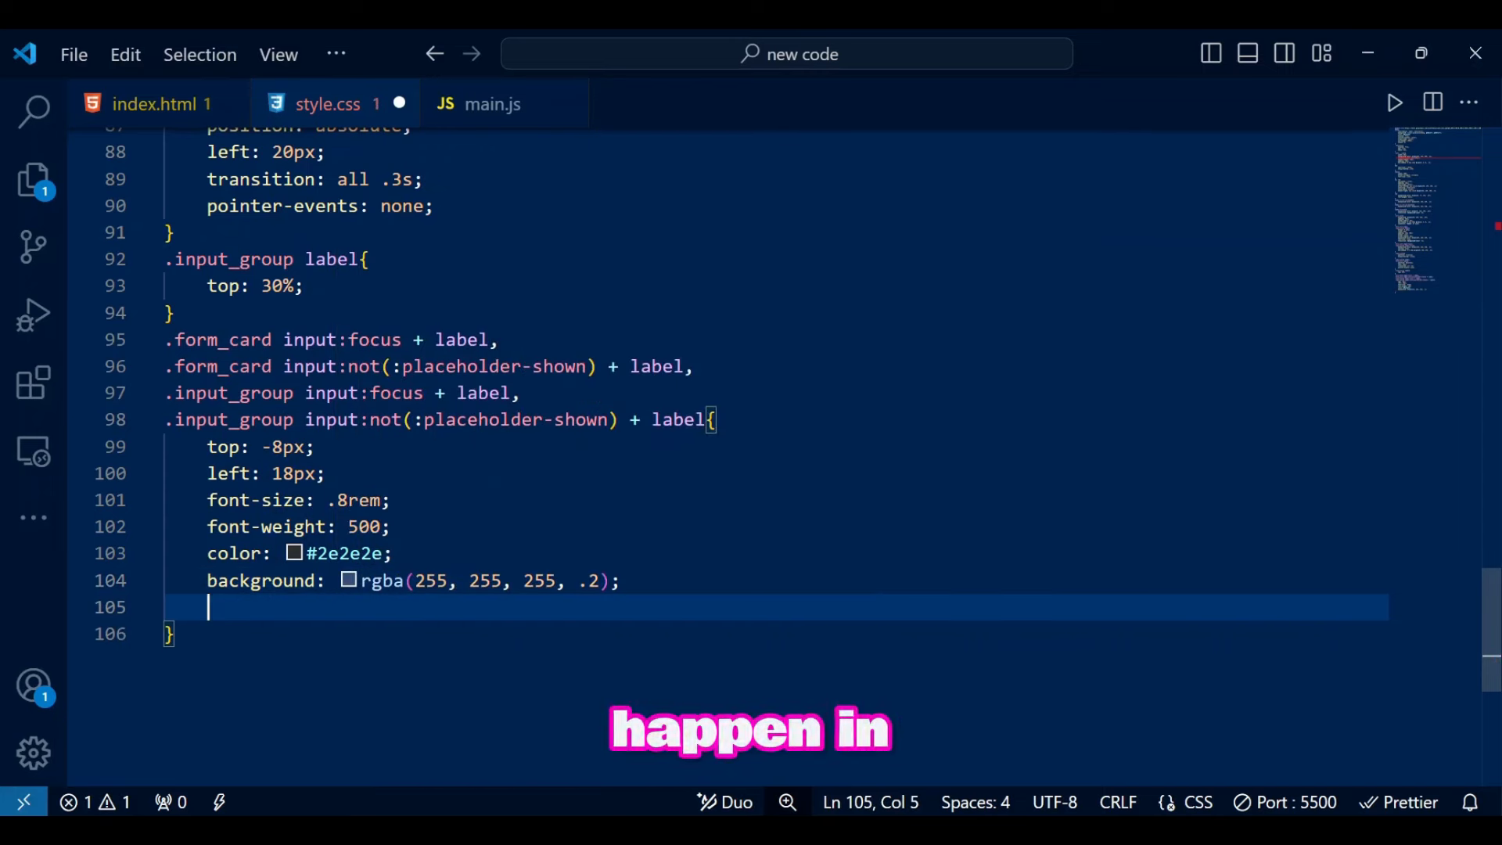
type("padding: 0 6;")
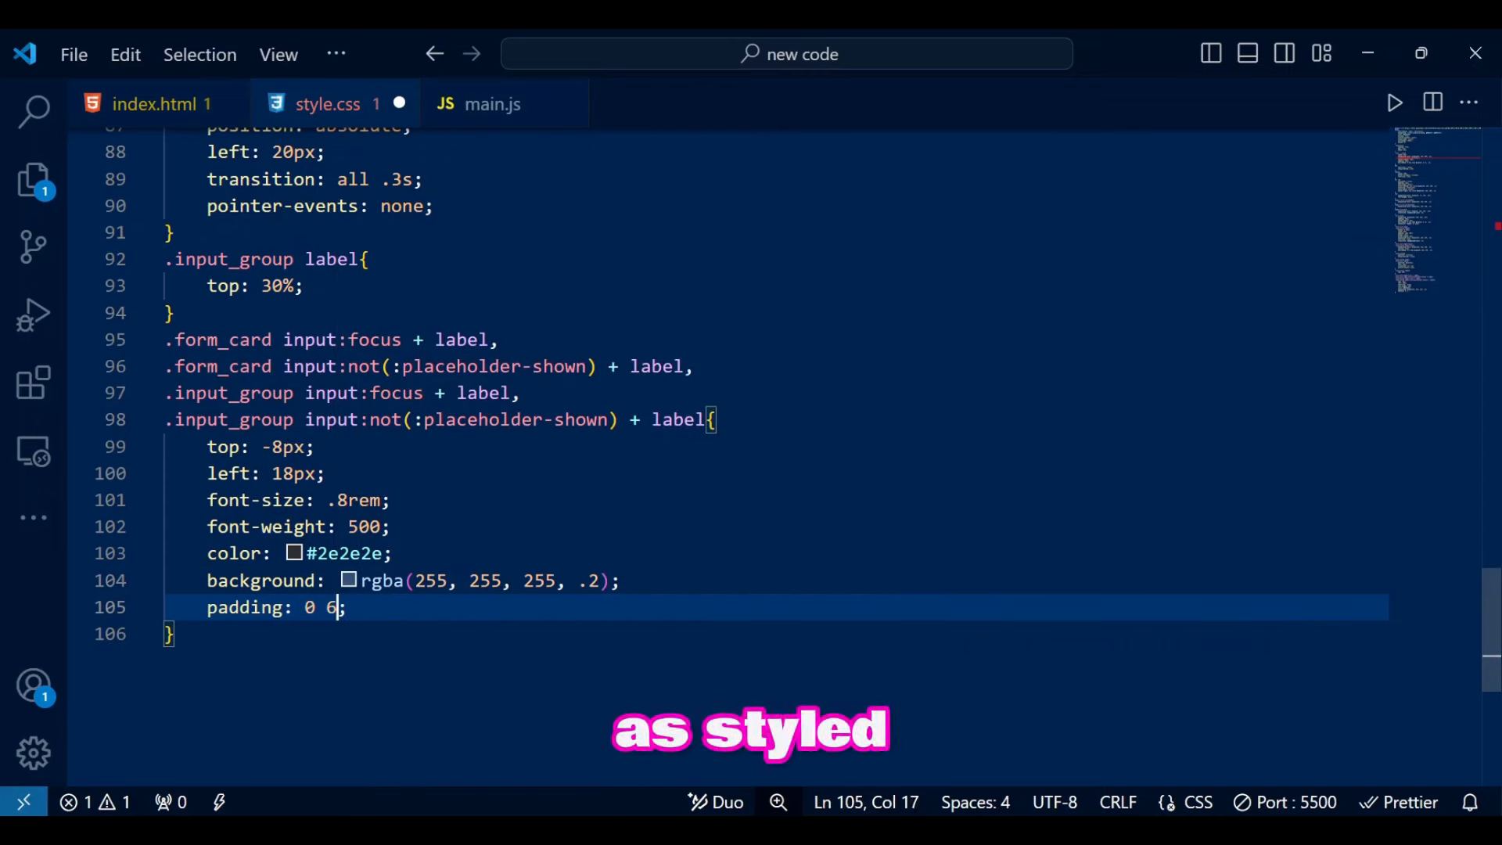
type("border-radius: 4px;")
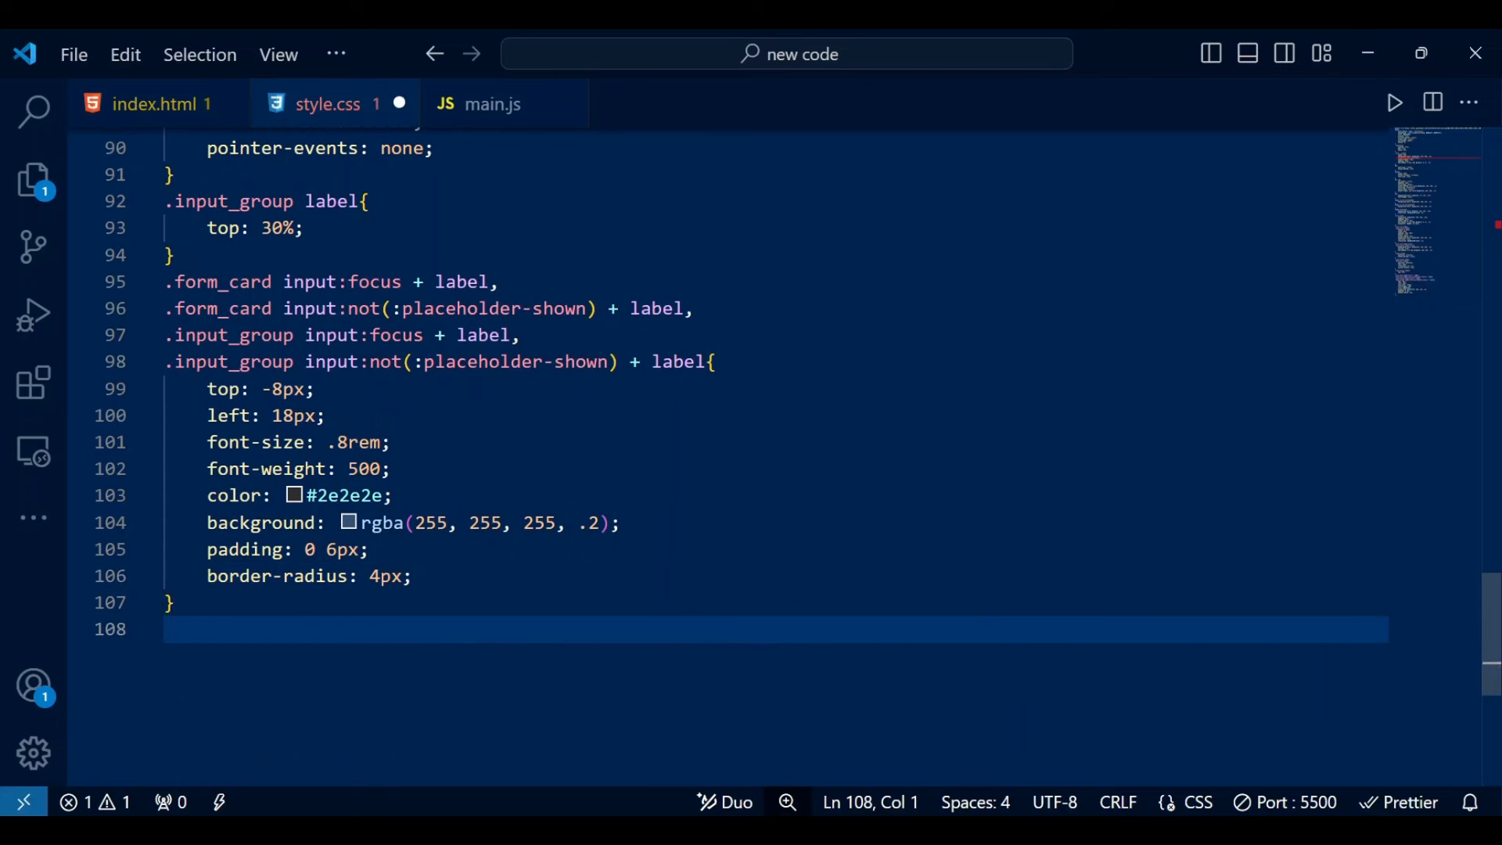
type(".btn{")
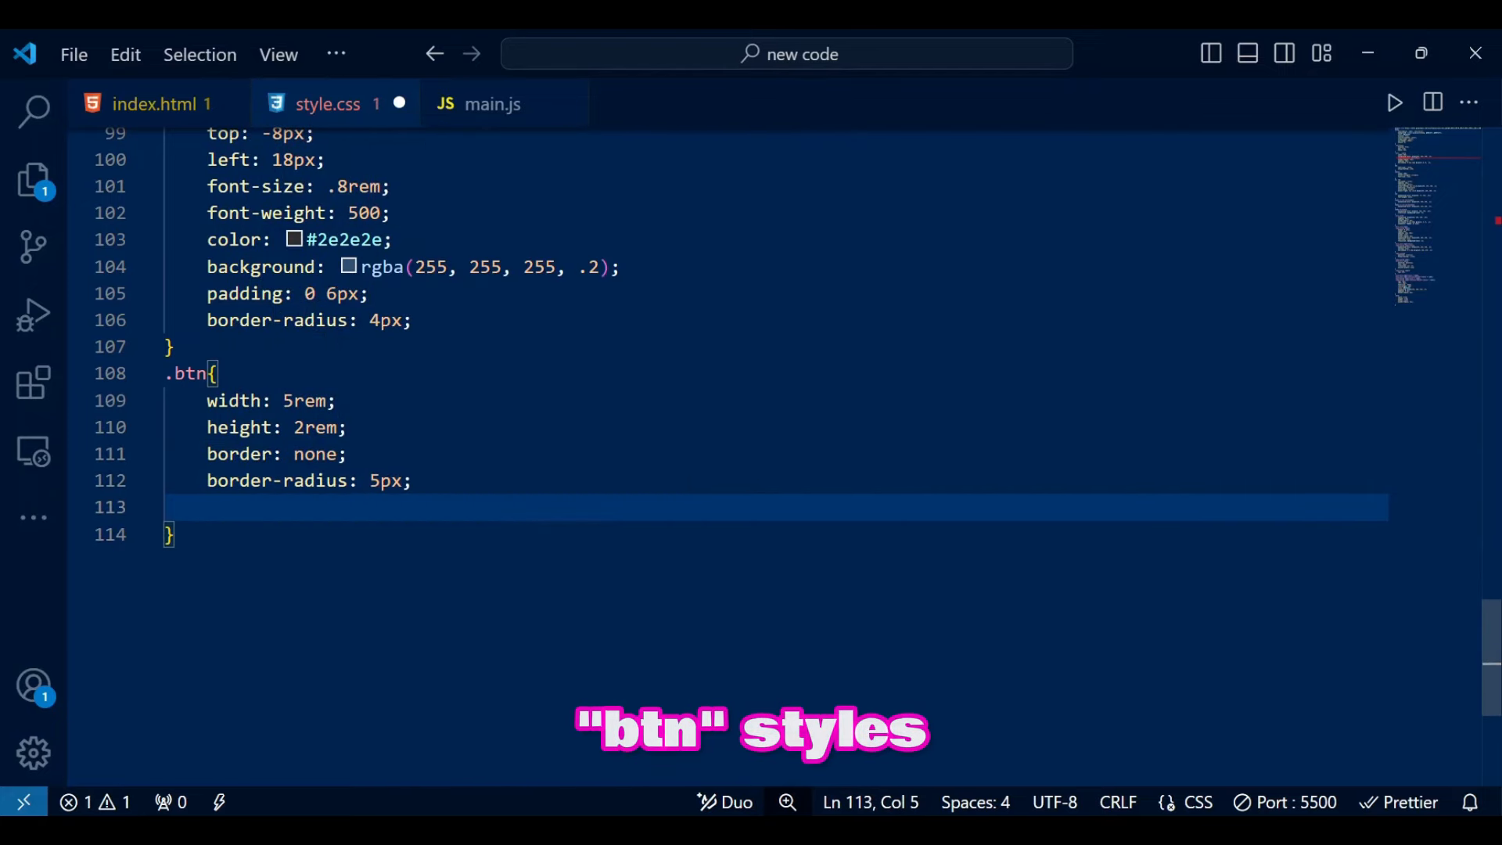
Step: Write the .btn base rule and give .primary_btn a 135deg #0072ff–#00c6ff gradient with rgba(0,0,0,.2) shadow
type("cu")
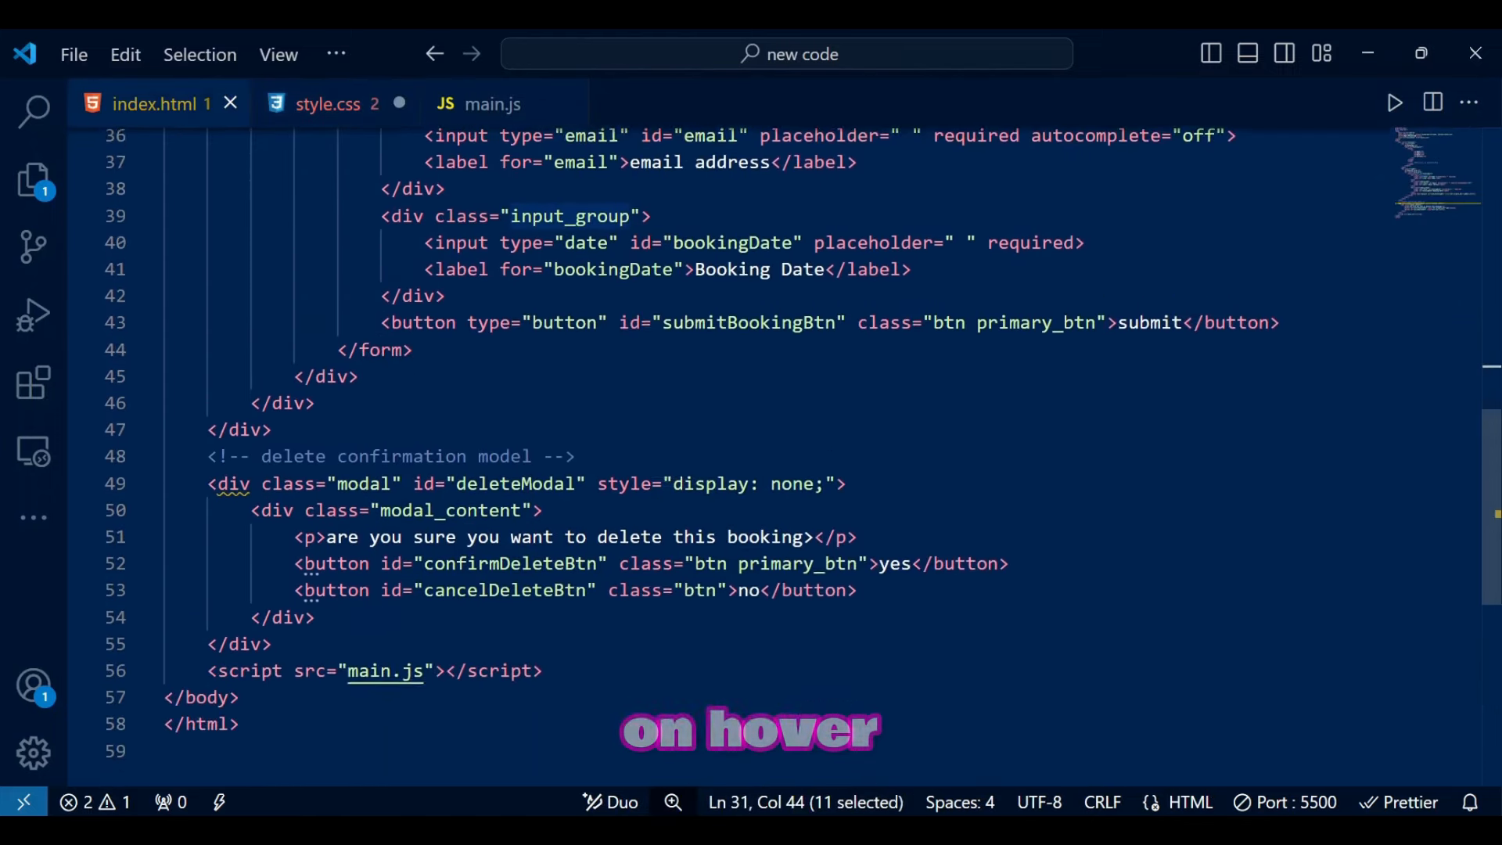
left_click(328, 103)
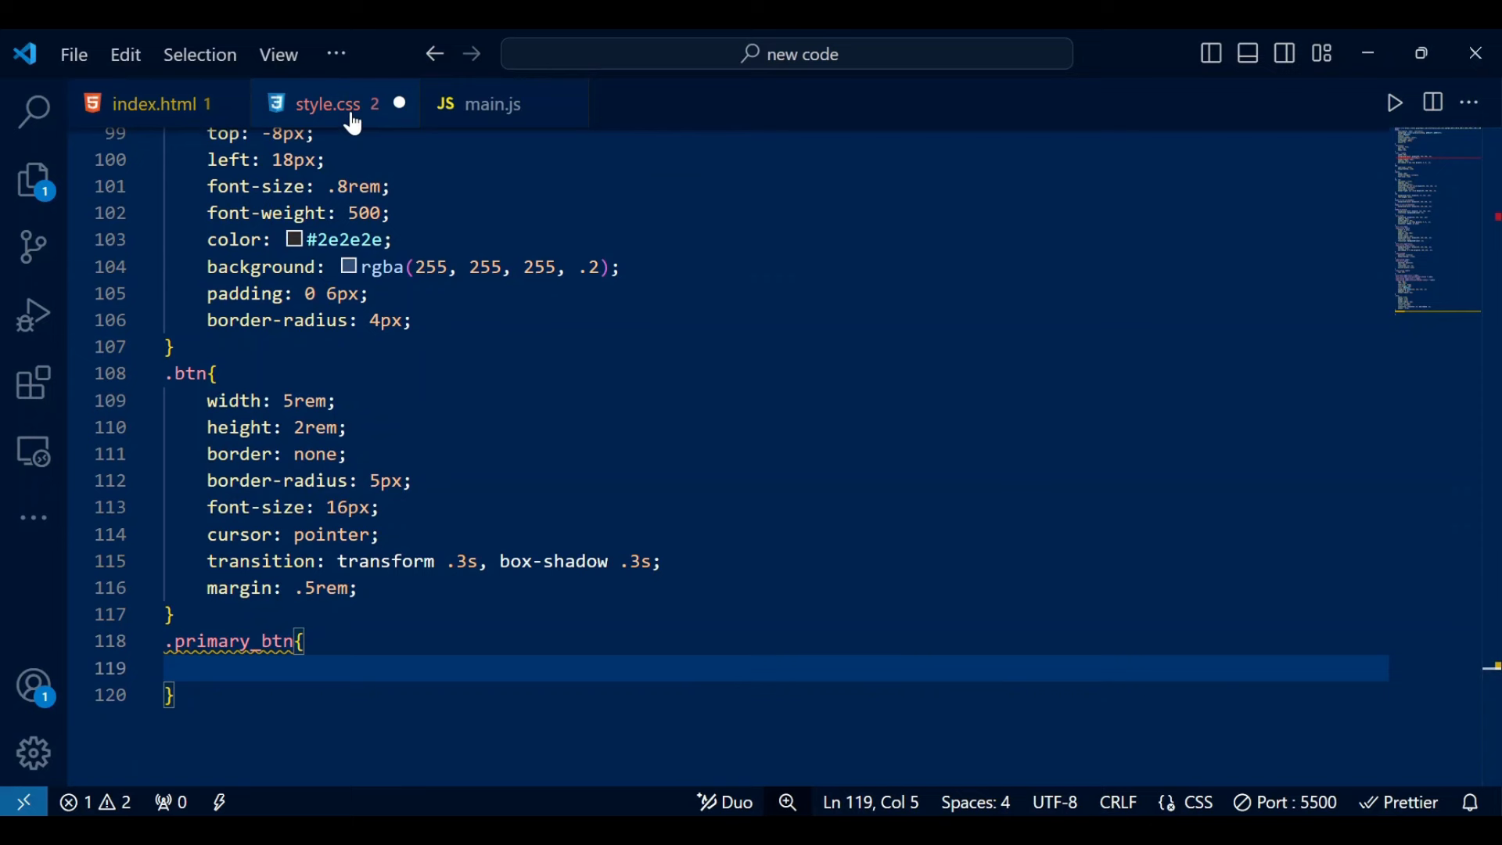
type("background: linear-gradient();")
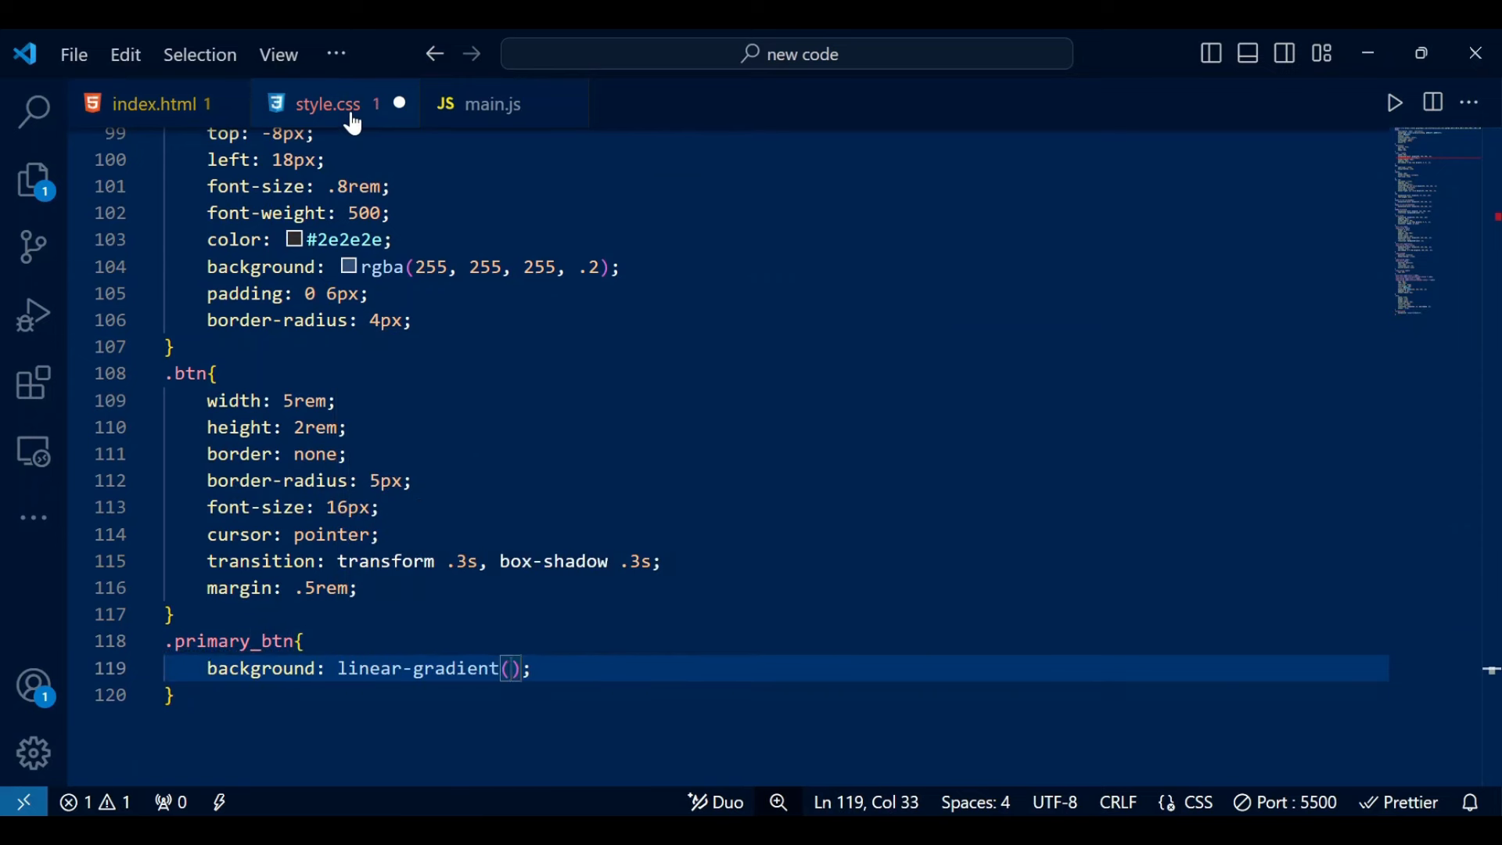
type("135deg")
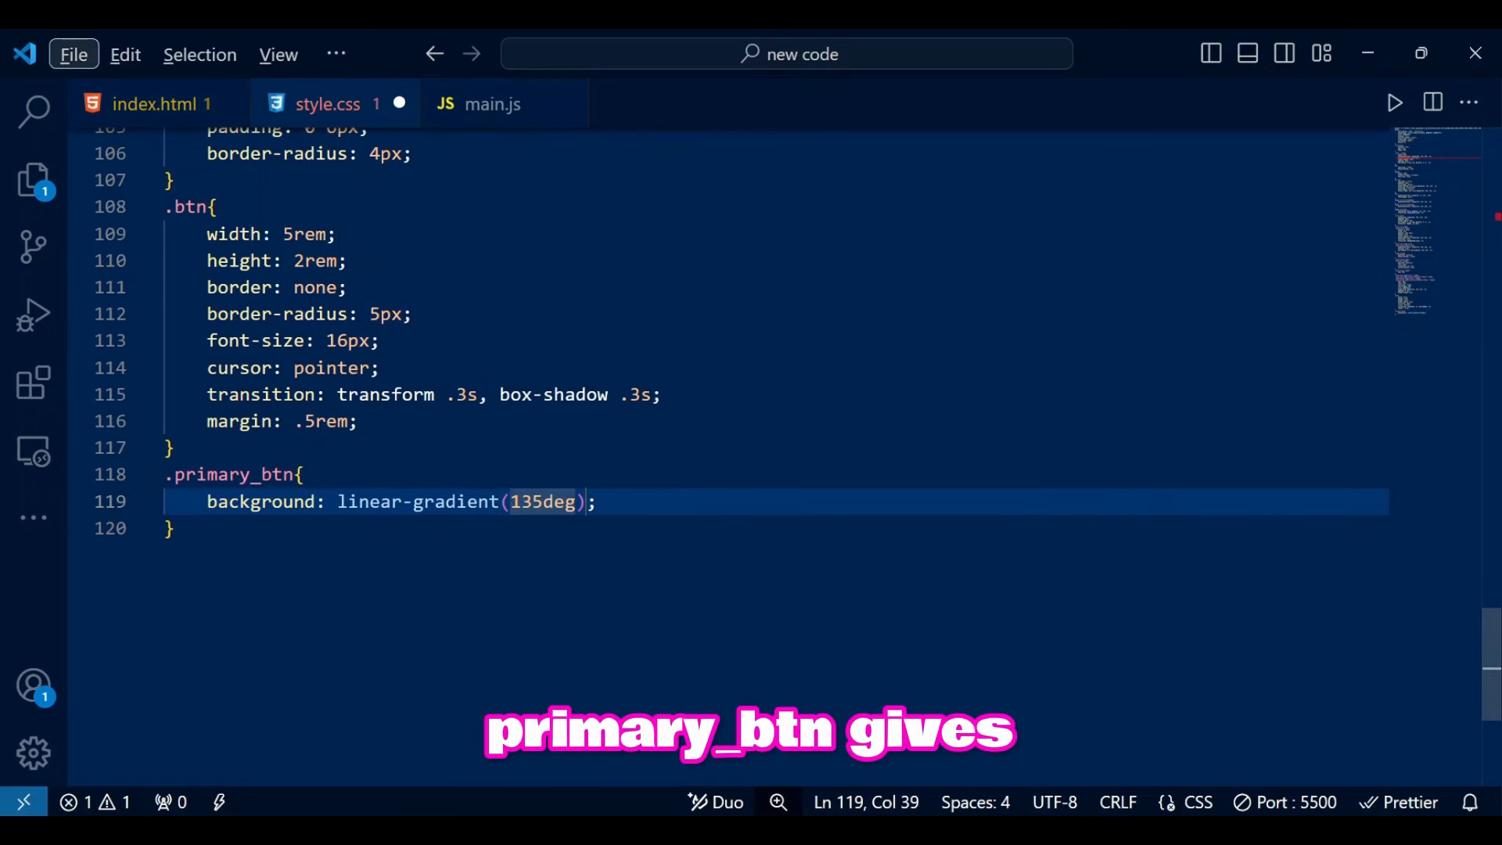
type(", #0072ff")
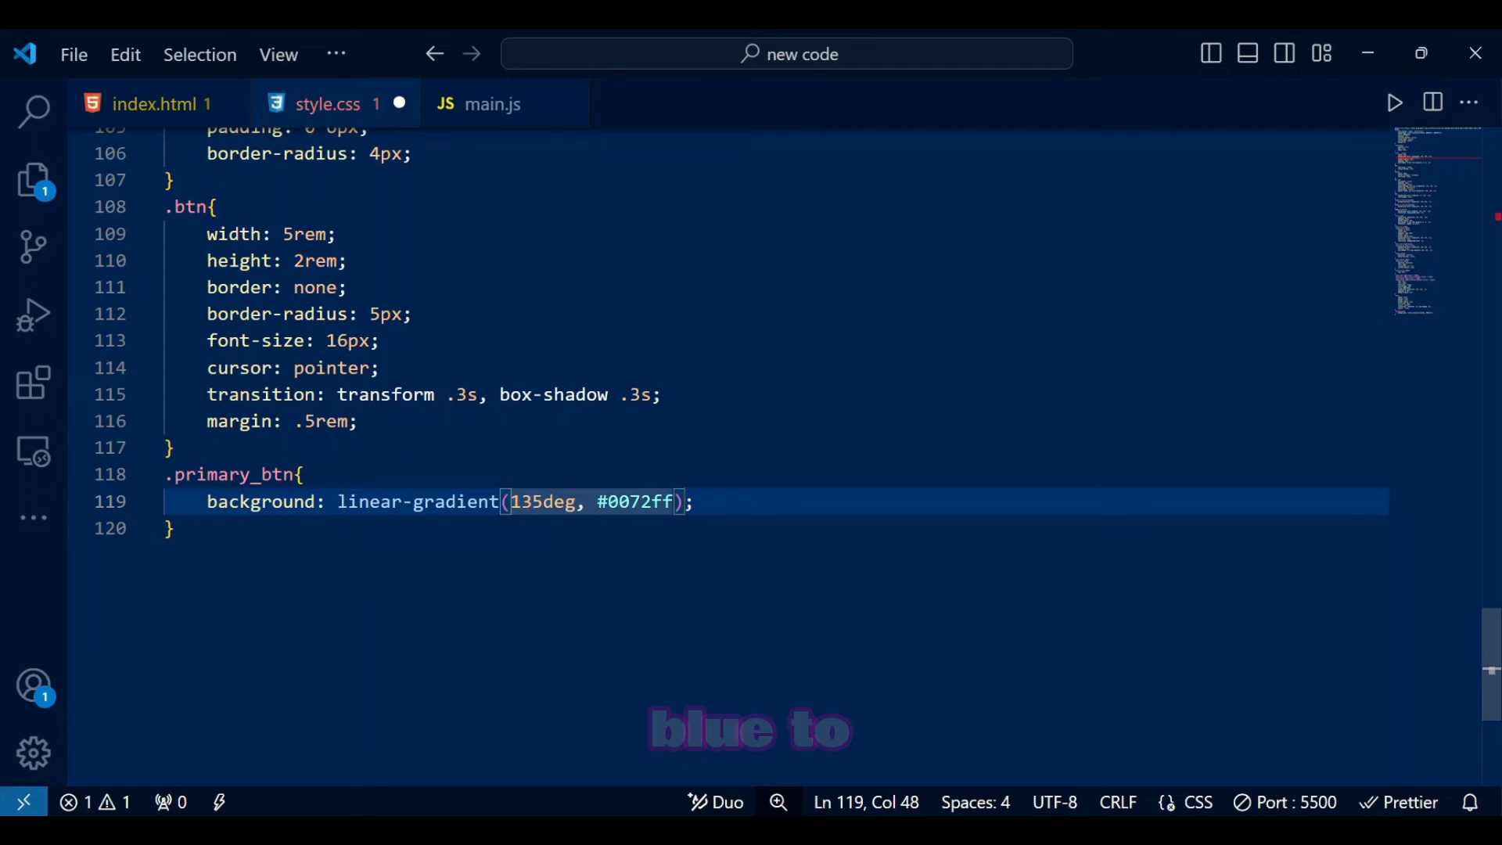
type(", #00c6ff")
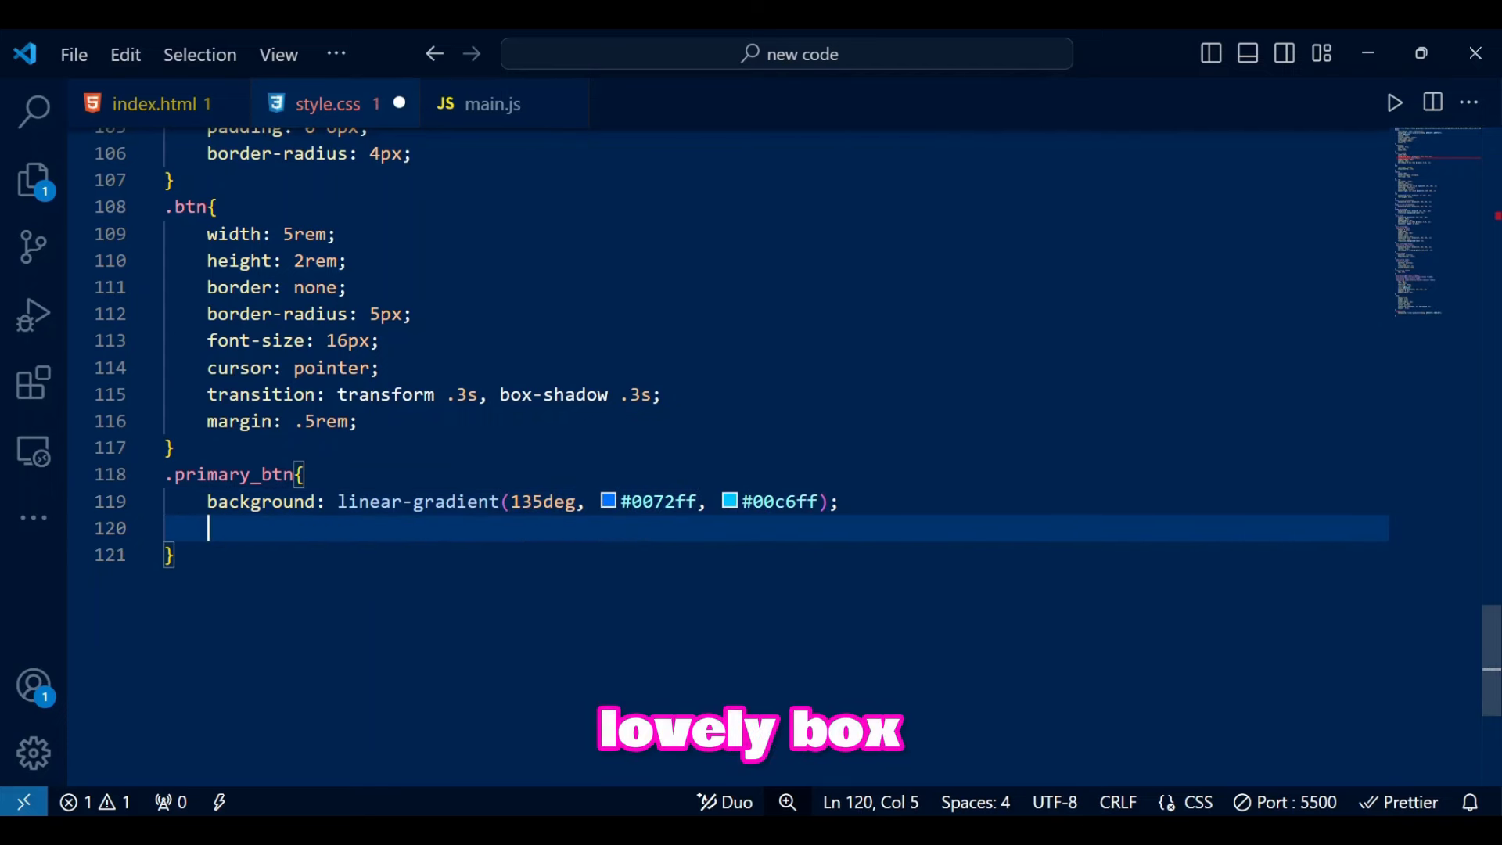
type("box-shadow: 0 4px ;")
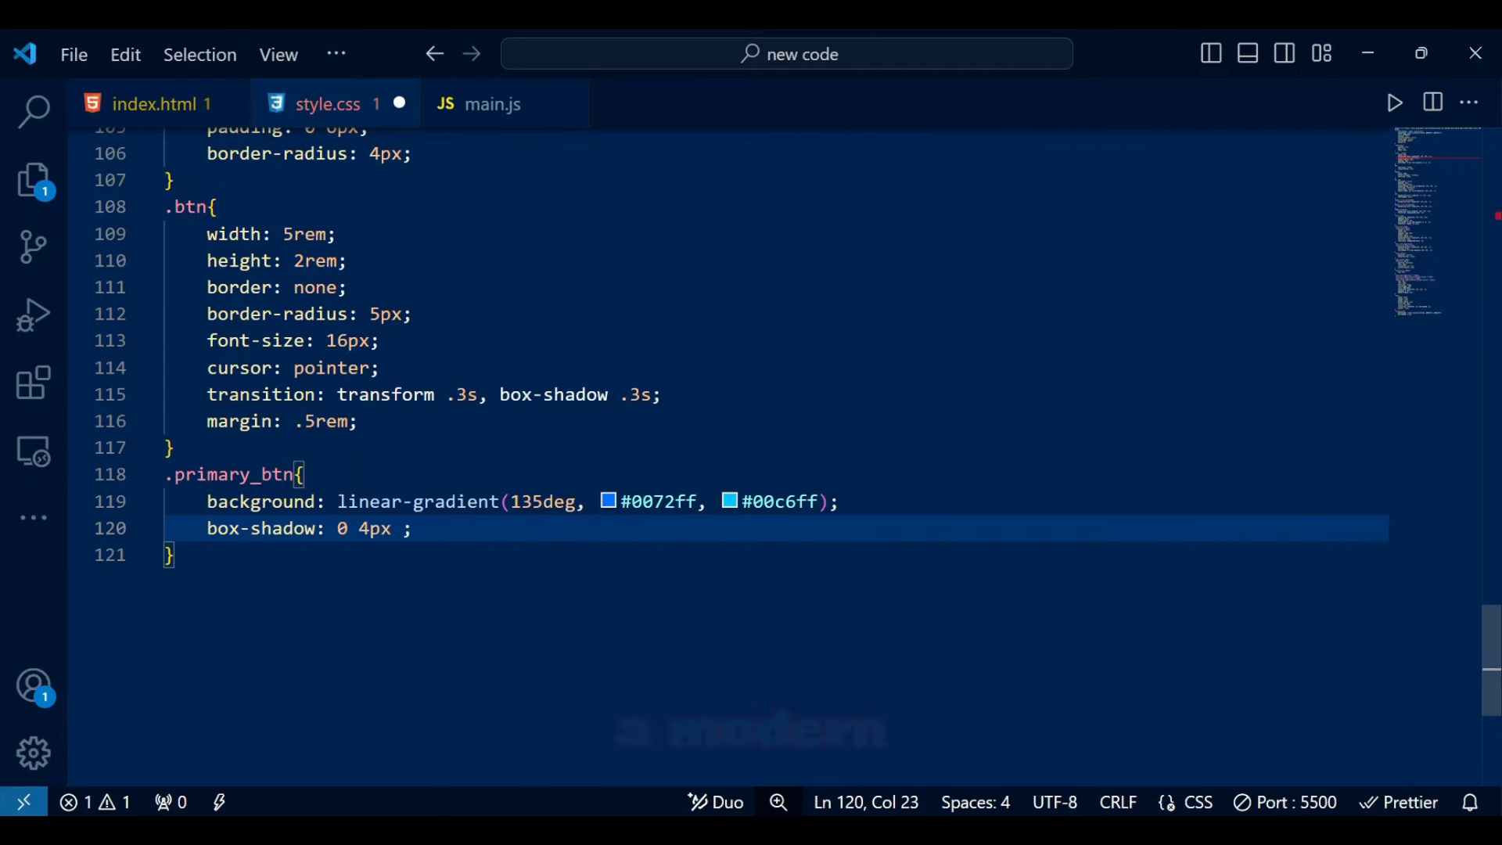
type("10px rgba(0, 0, 0, .2)")
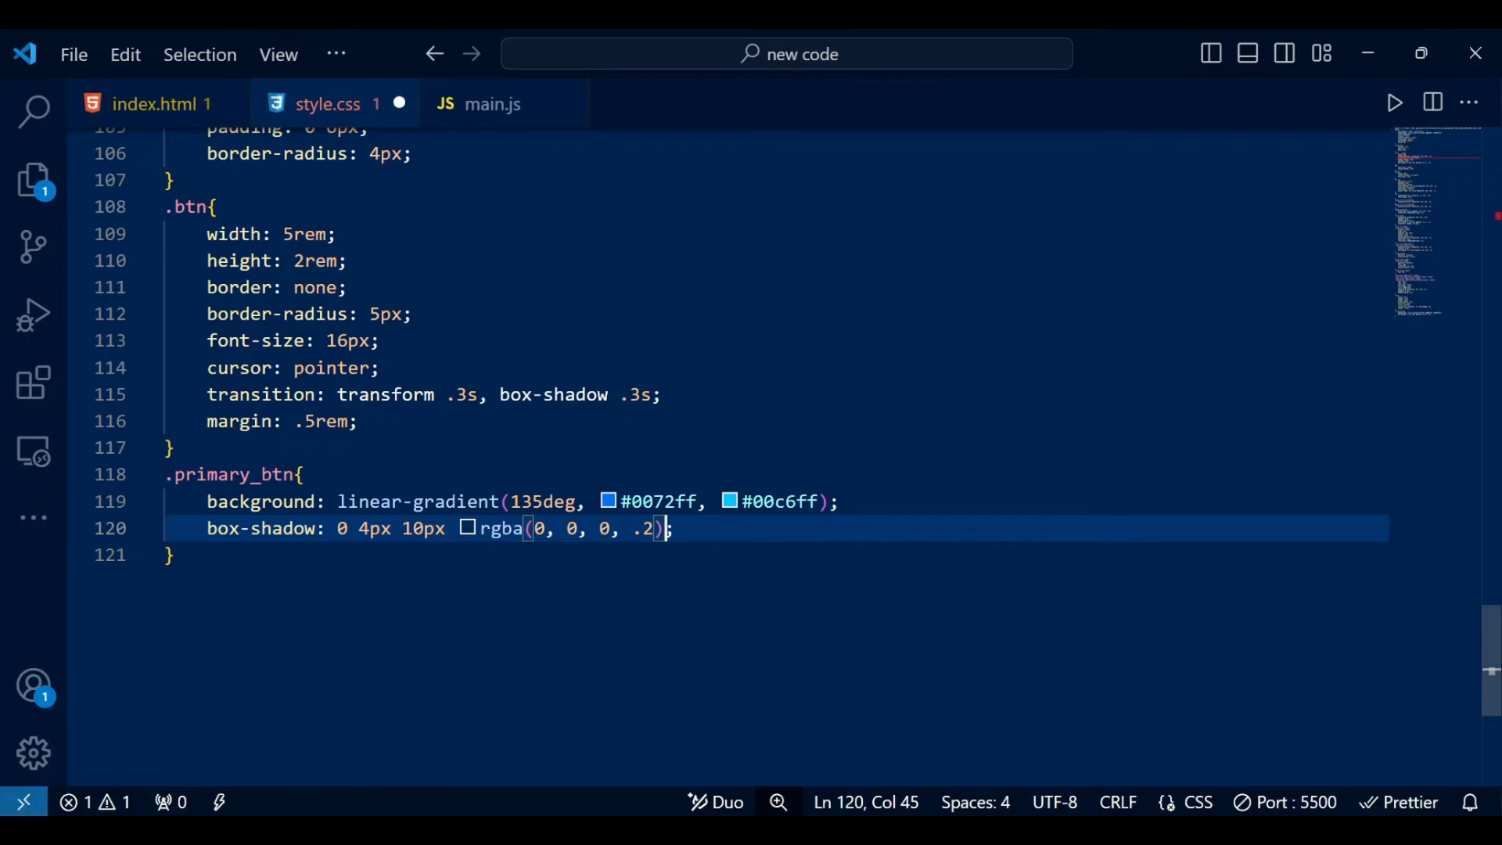
Step: Add .primary_btn:hover with scaling and a deeper 14px rgba(0,0,0,.3) shadow
type(".primary_btn:hover")
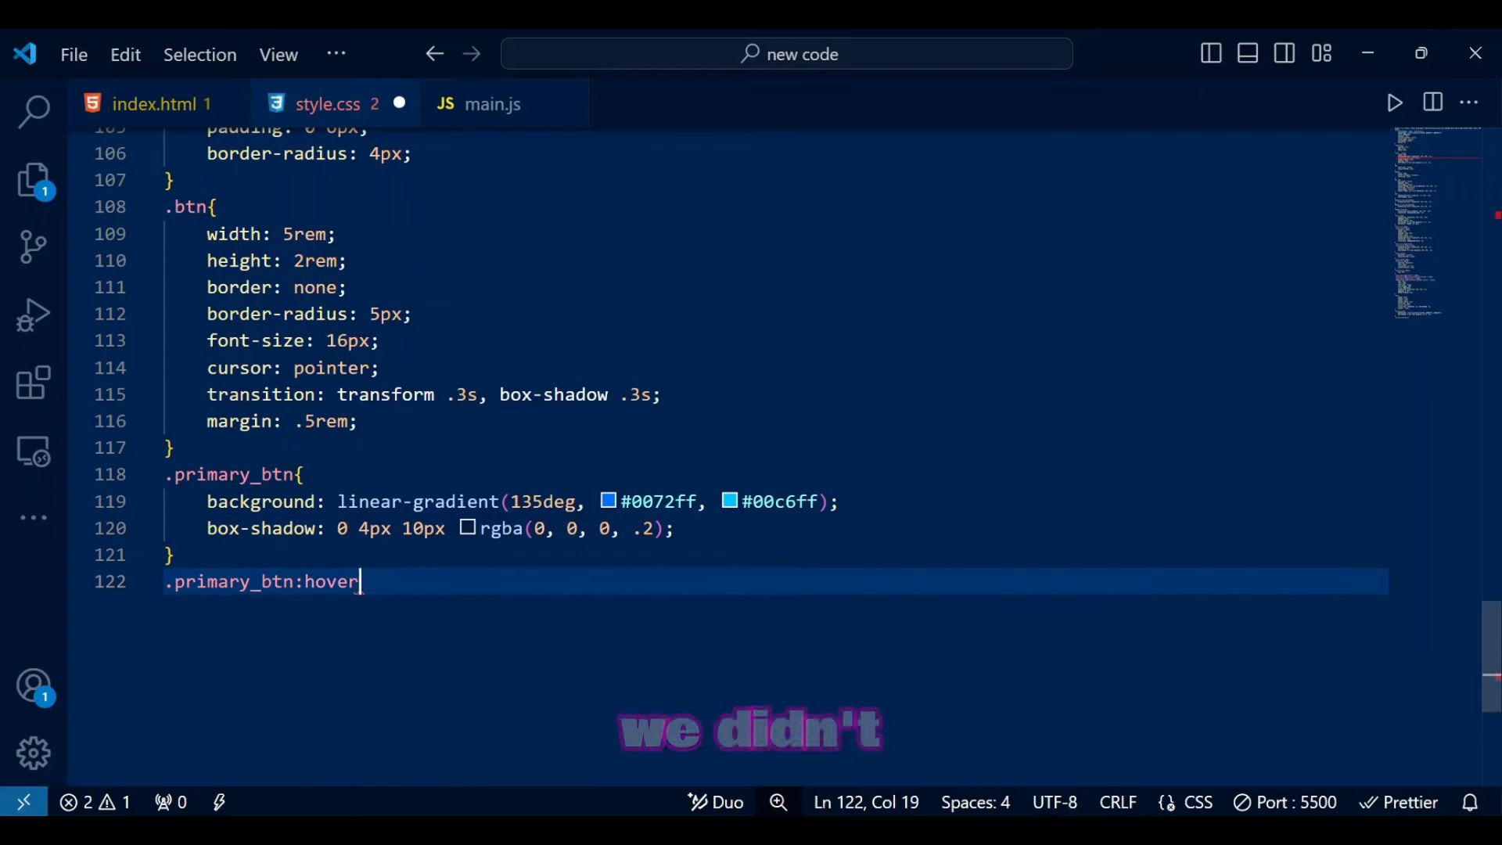
type("{")
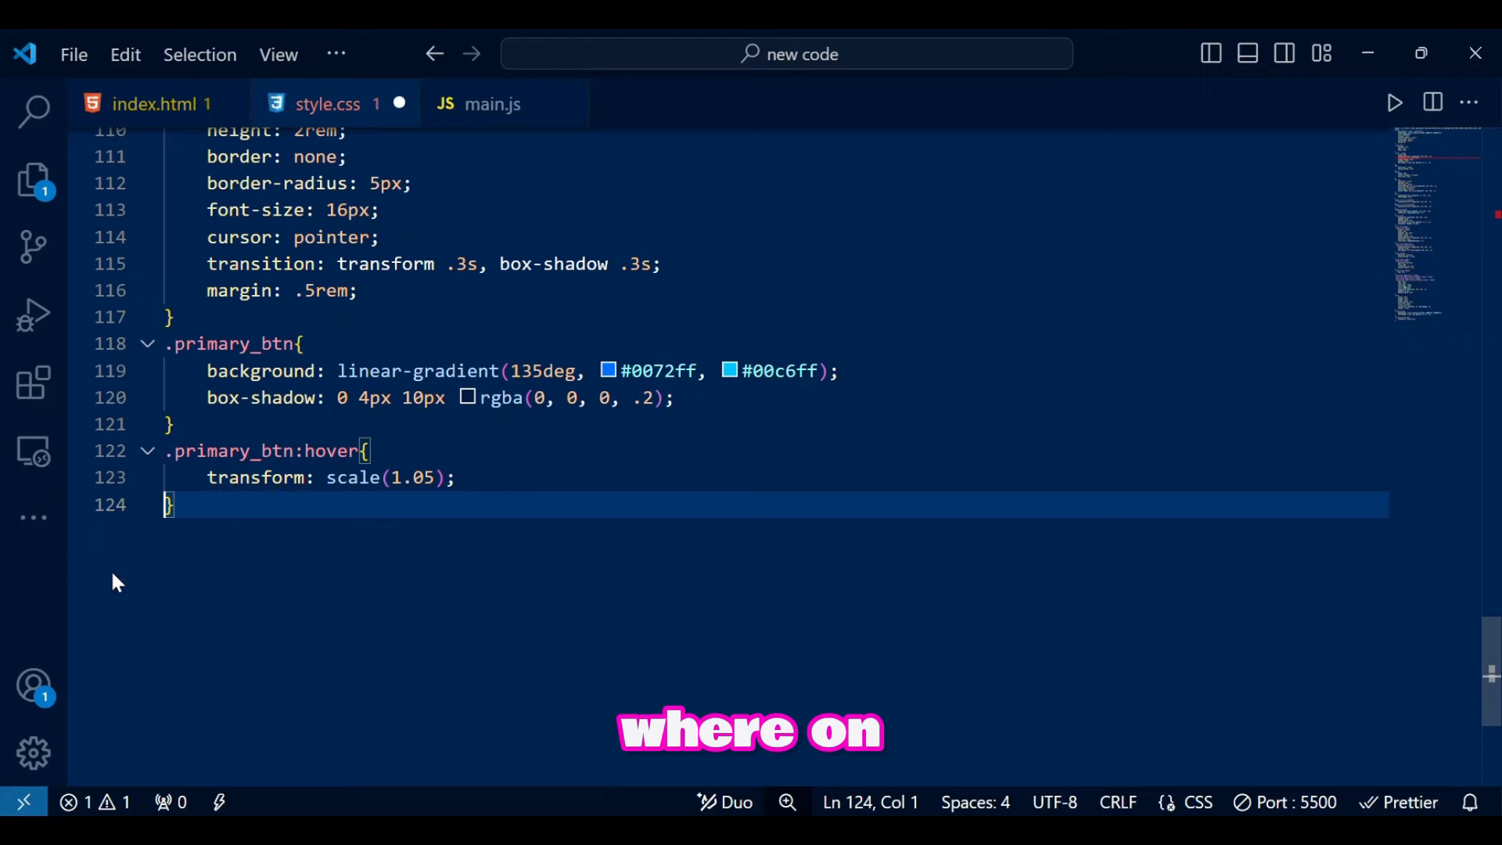
type("box-shadow: 0 8px ;")
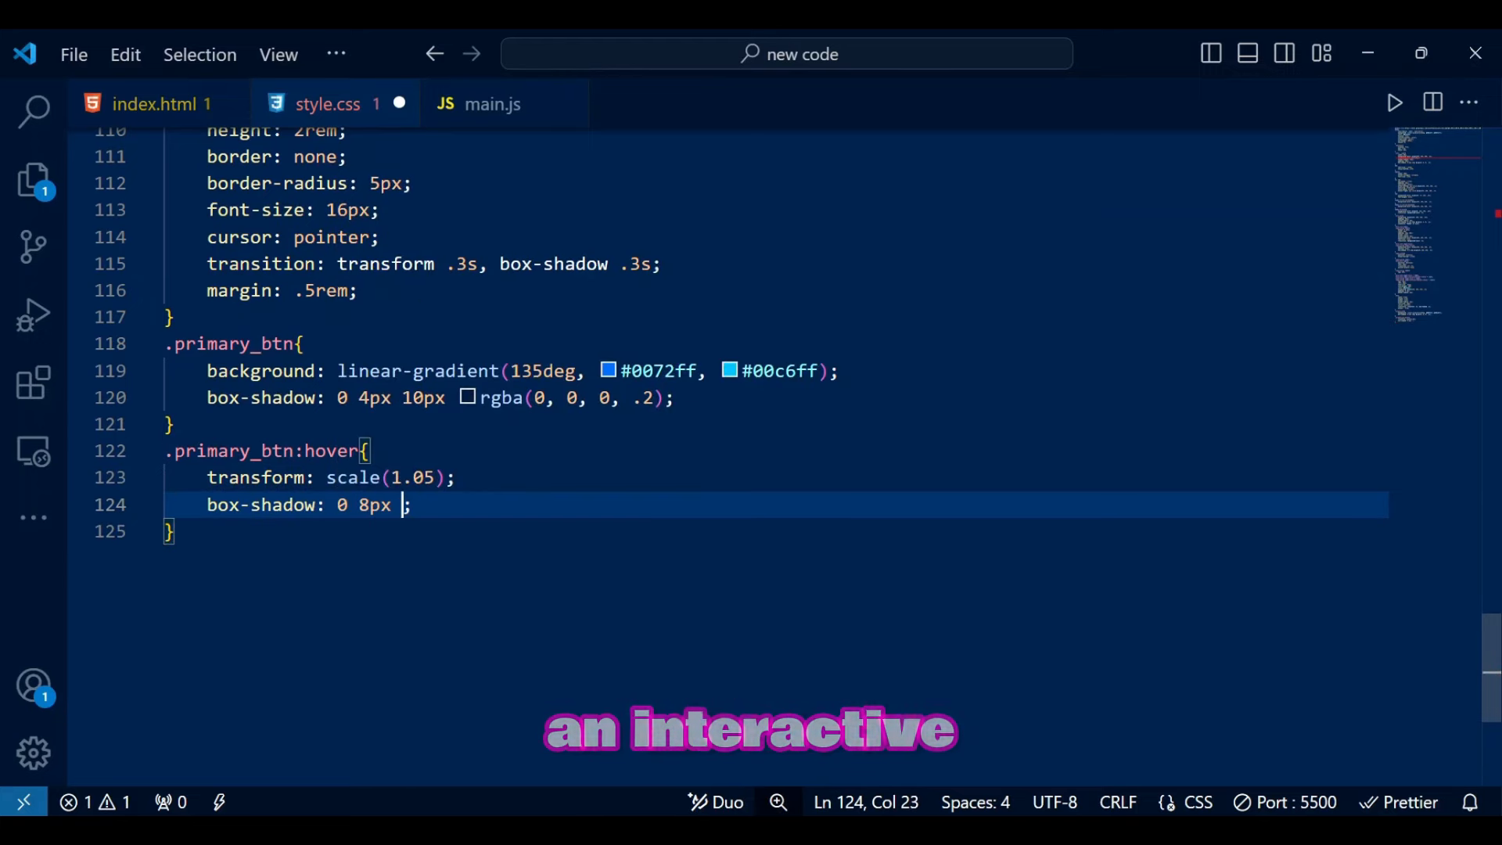
type("14px rgba(0, 0, 0, .3)")
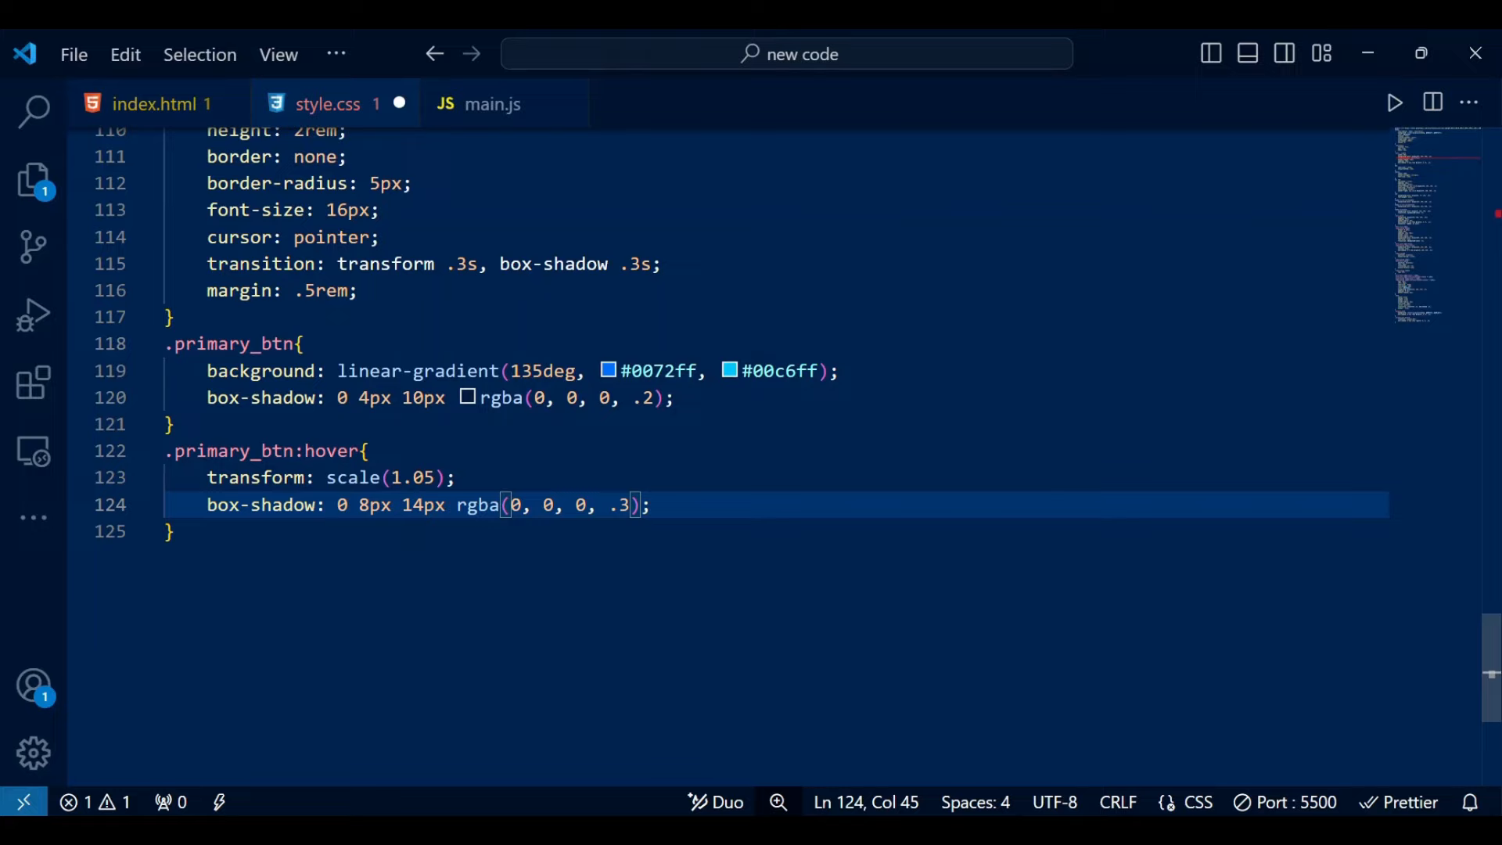
type("@keyframes fadeIn{")
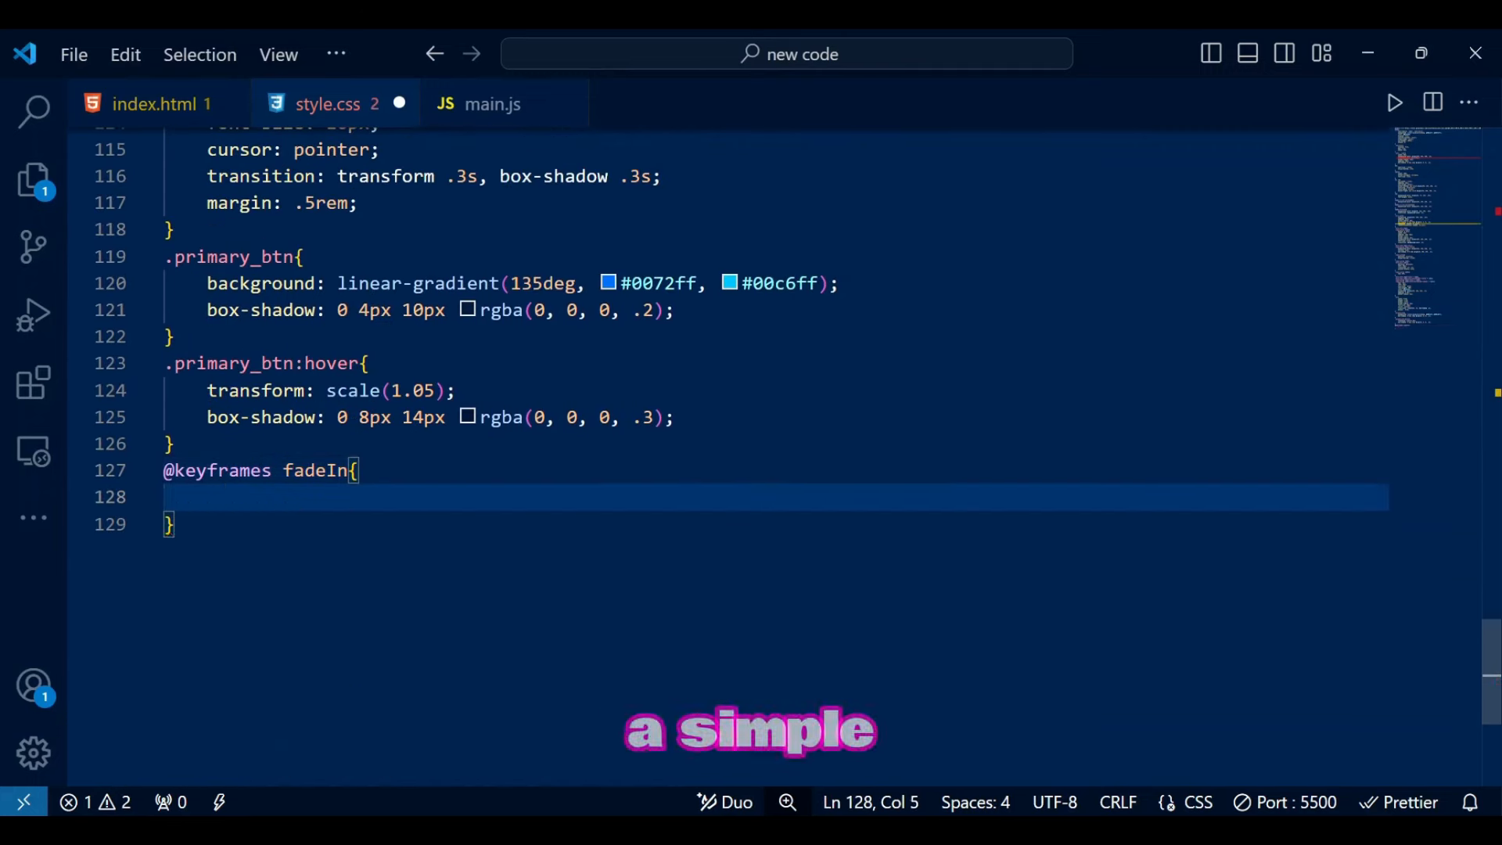
type("from{opacity: 0;}")
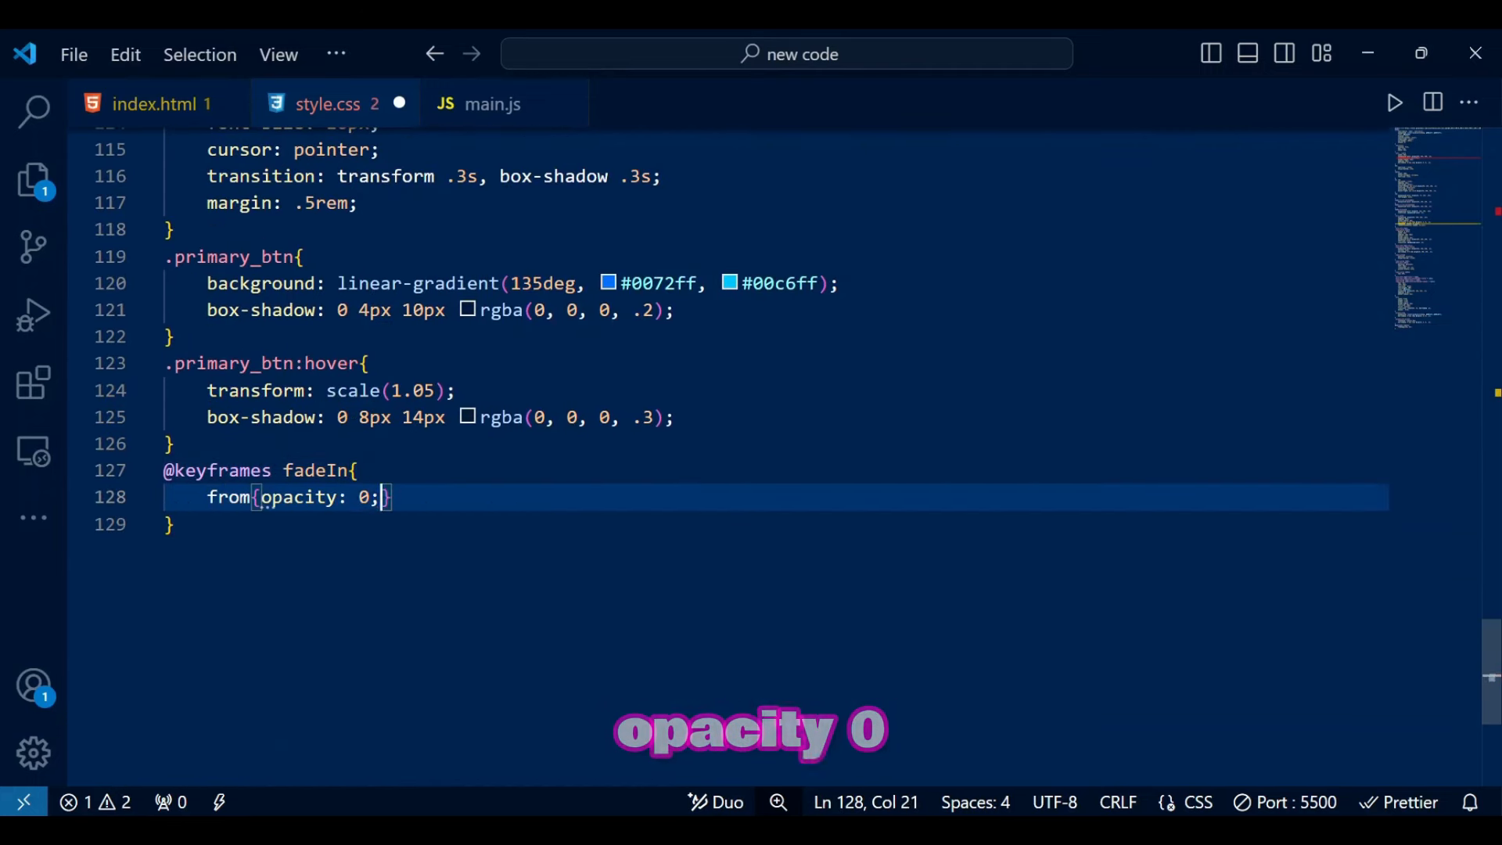
type("to{op")
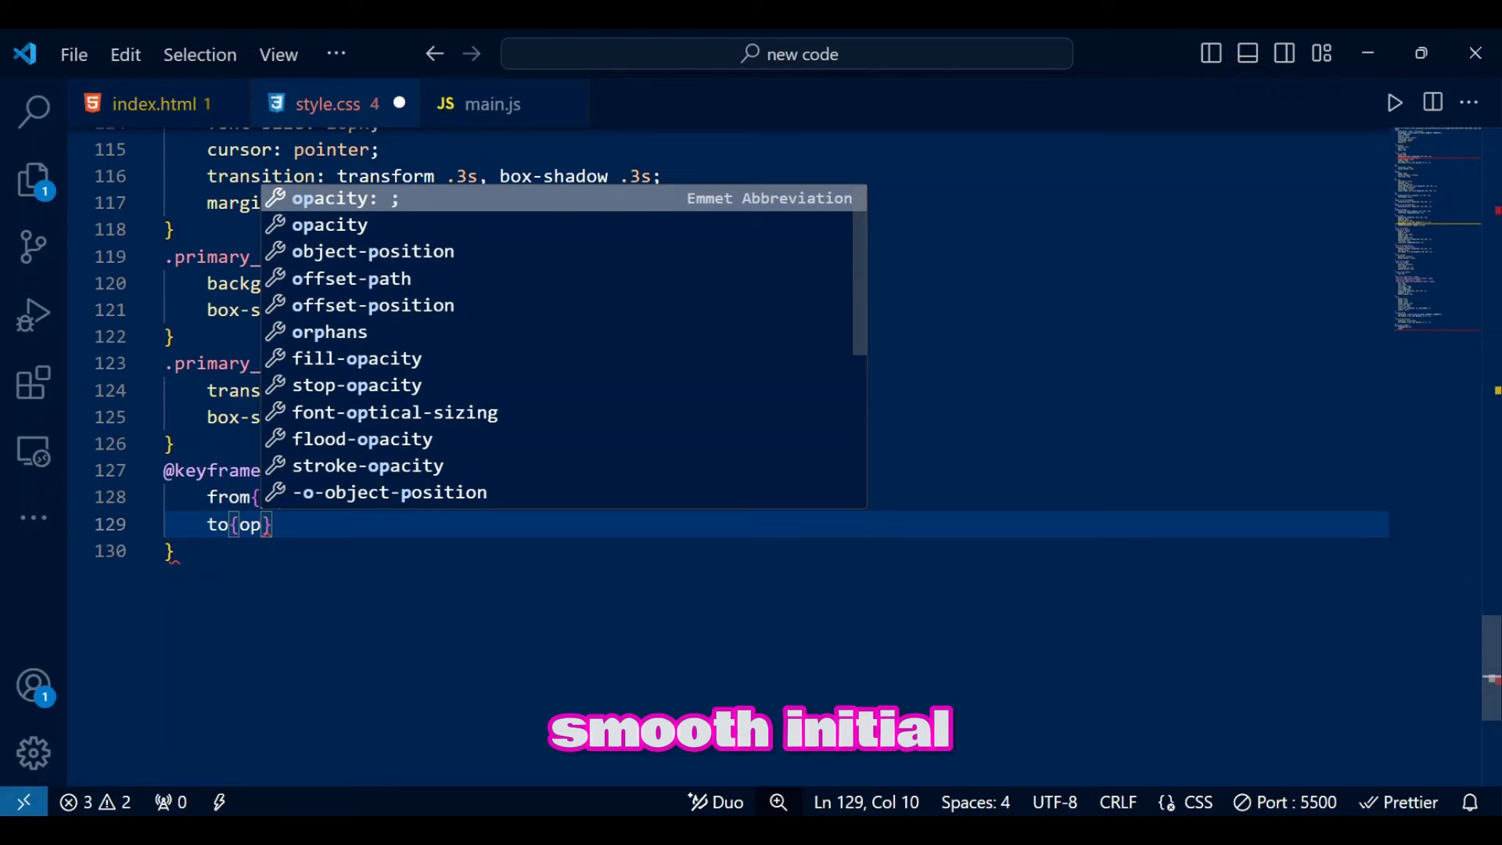
left_click(161, 104)
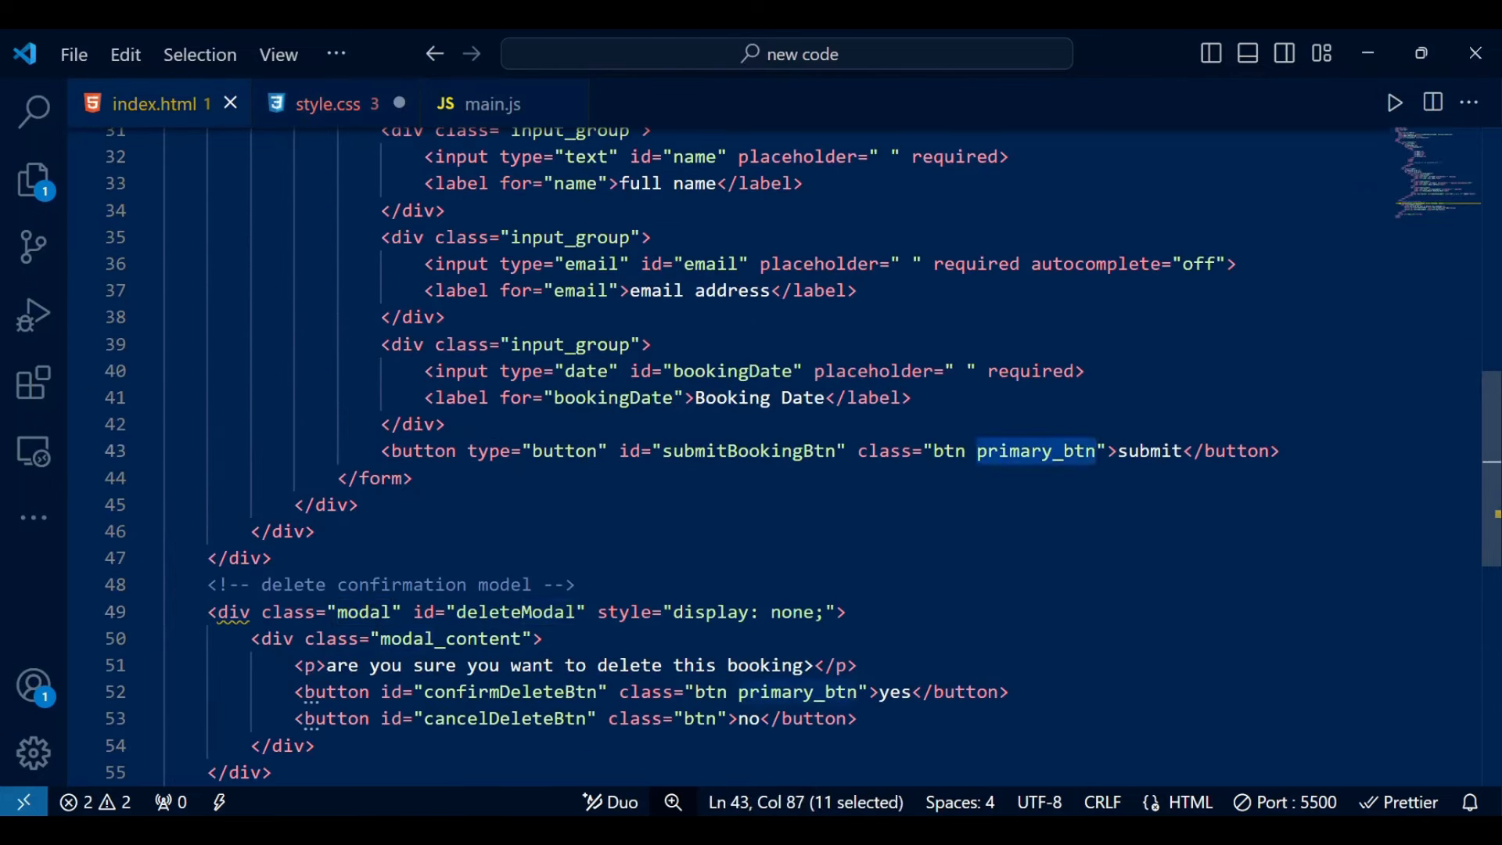
left_click(328, 103)
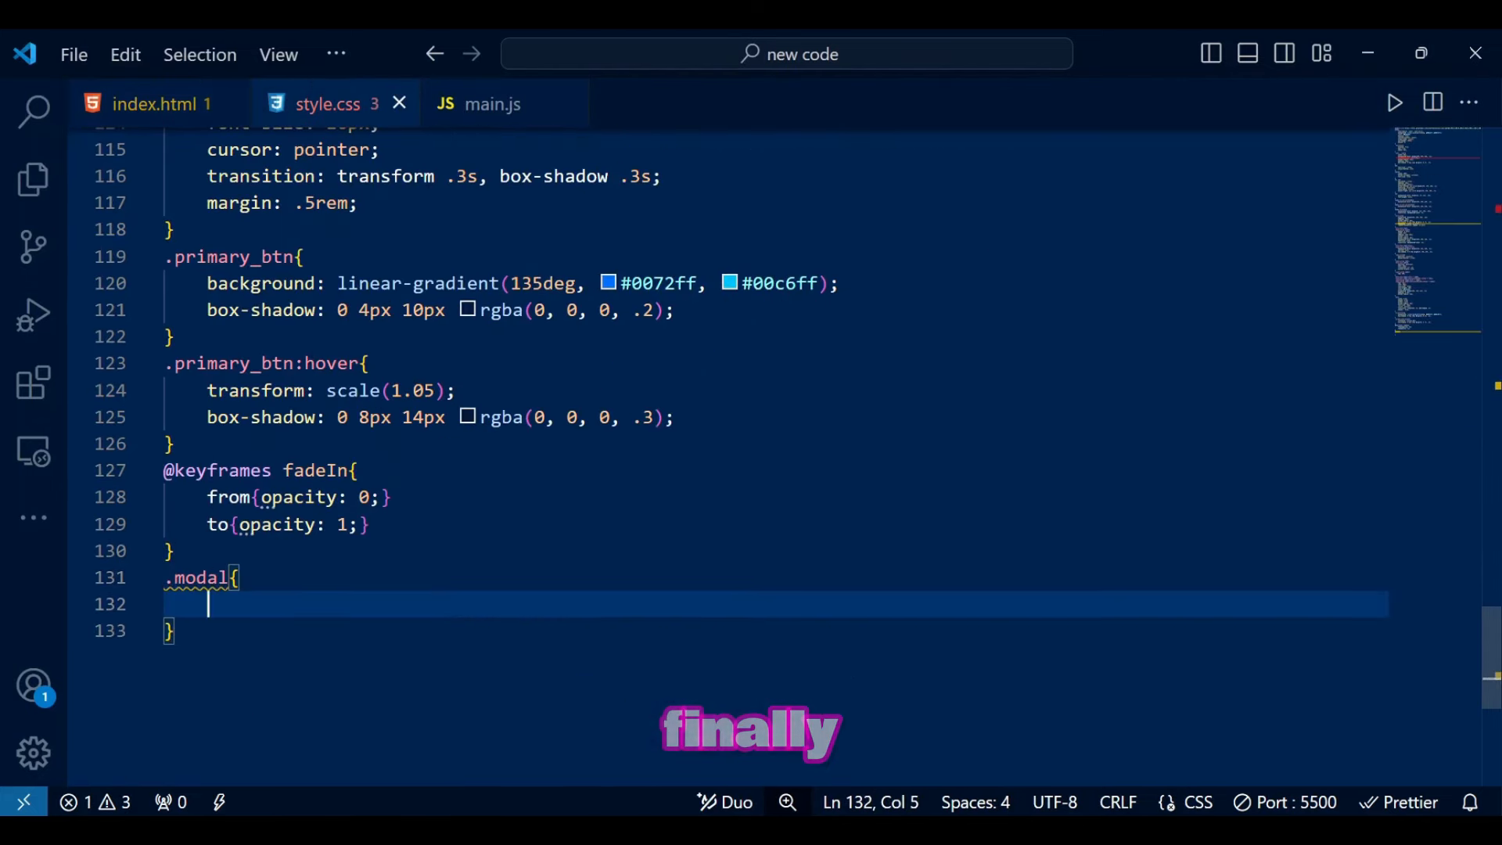
Step: Complete the .modal overlay rule with positioning, left 0 and a dim background
type("position: fixed;")
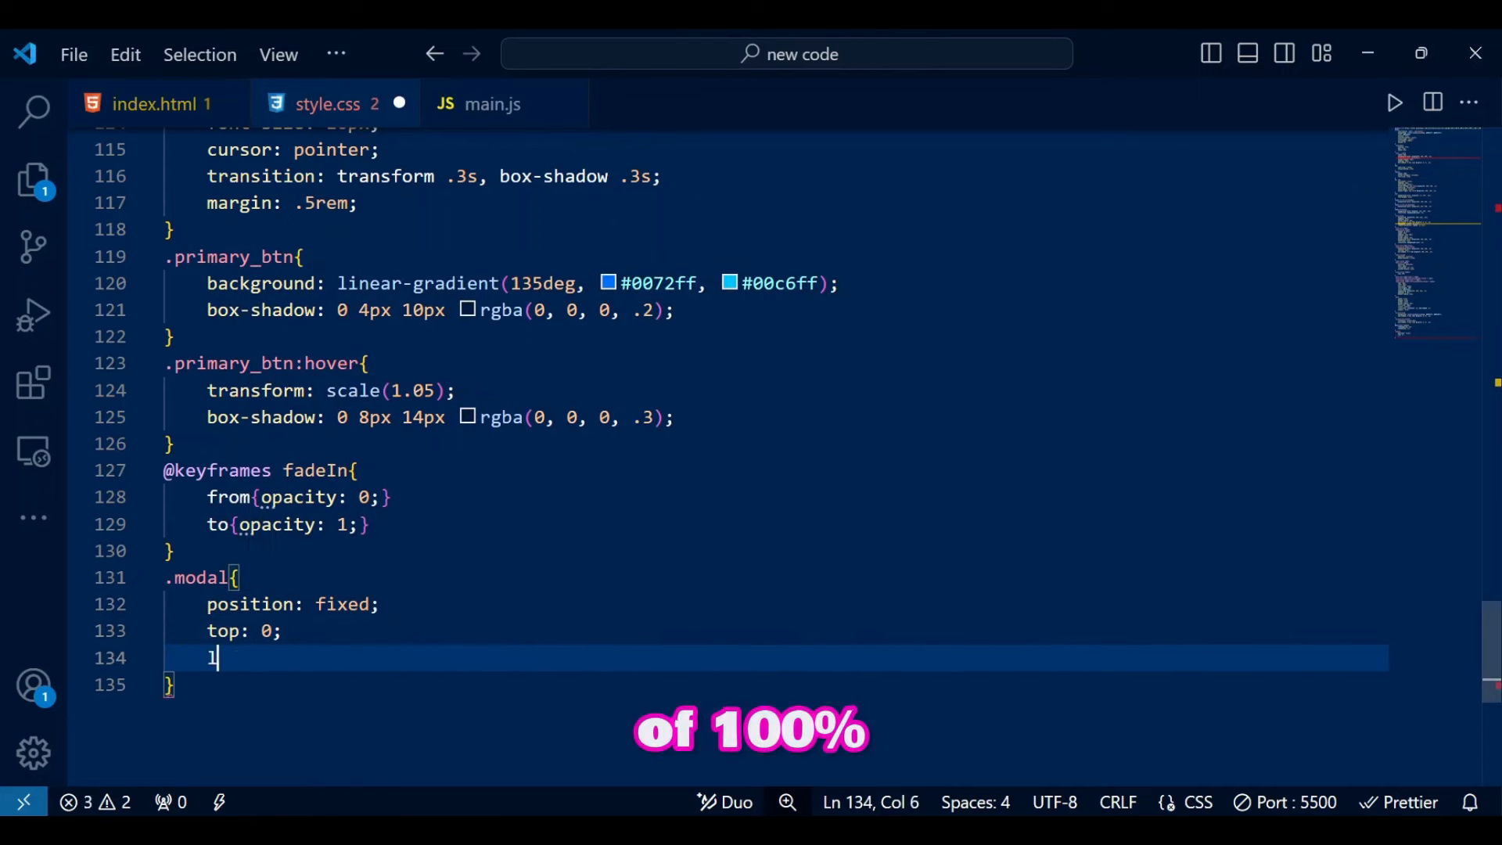
type("eft: 0;")
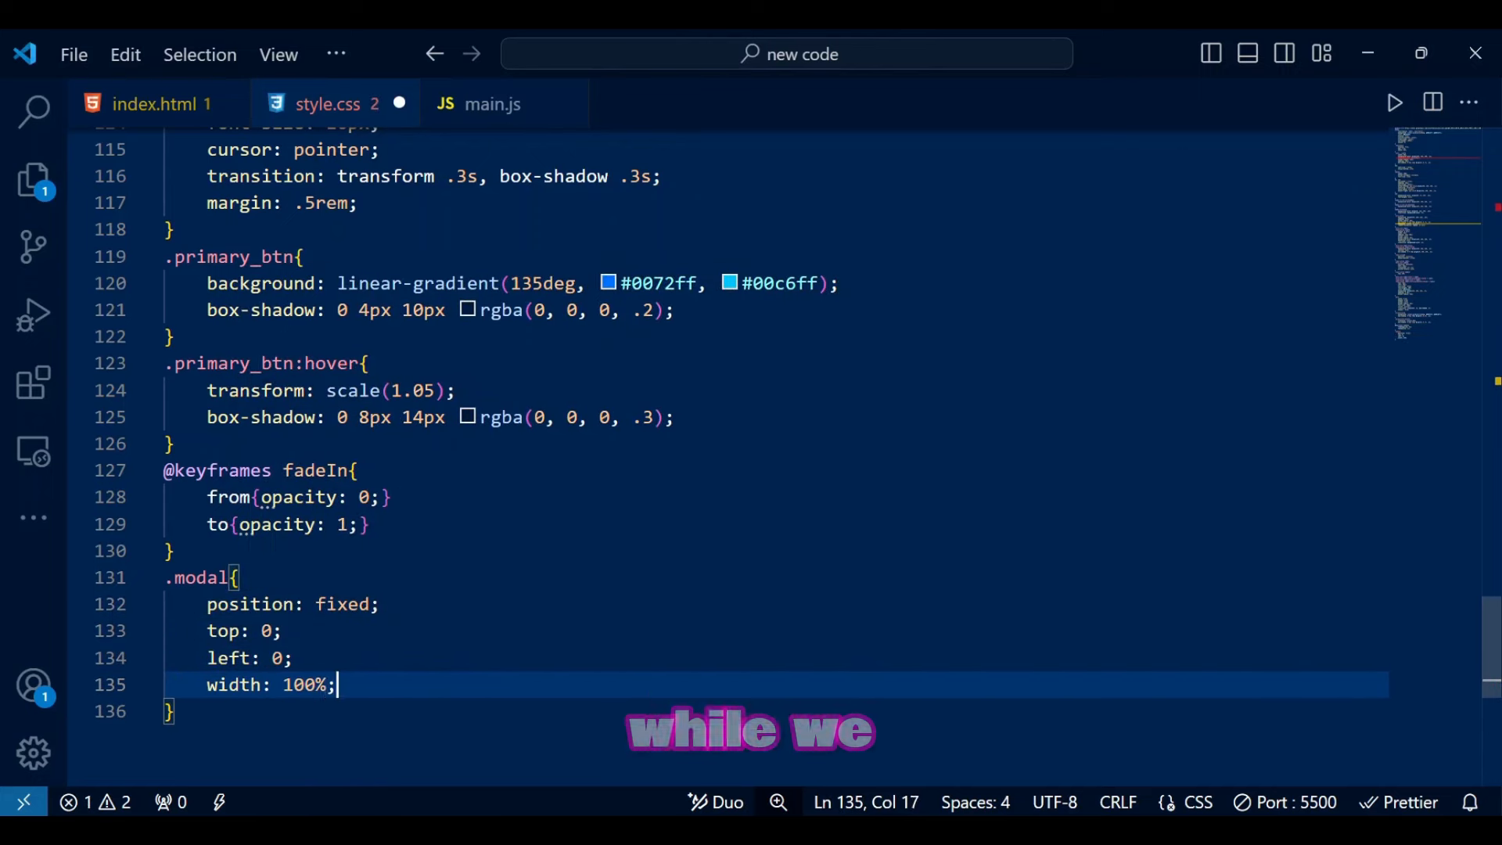
type("ba")
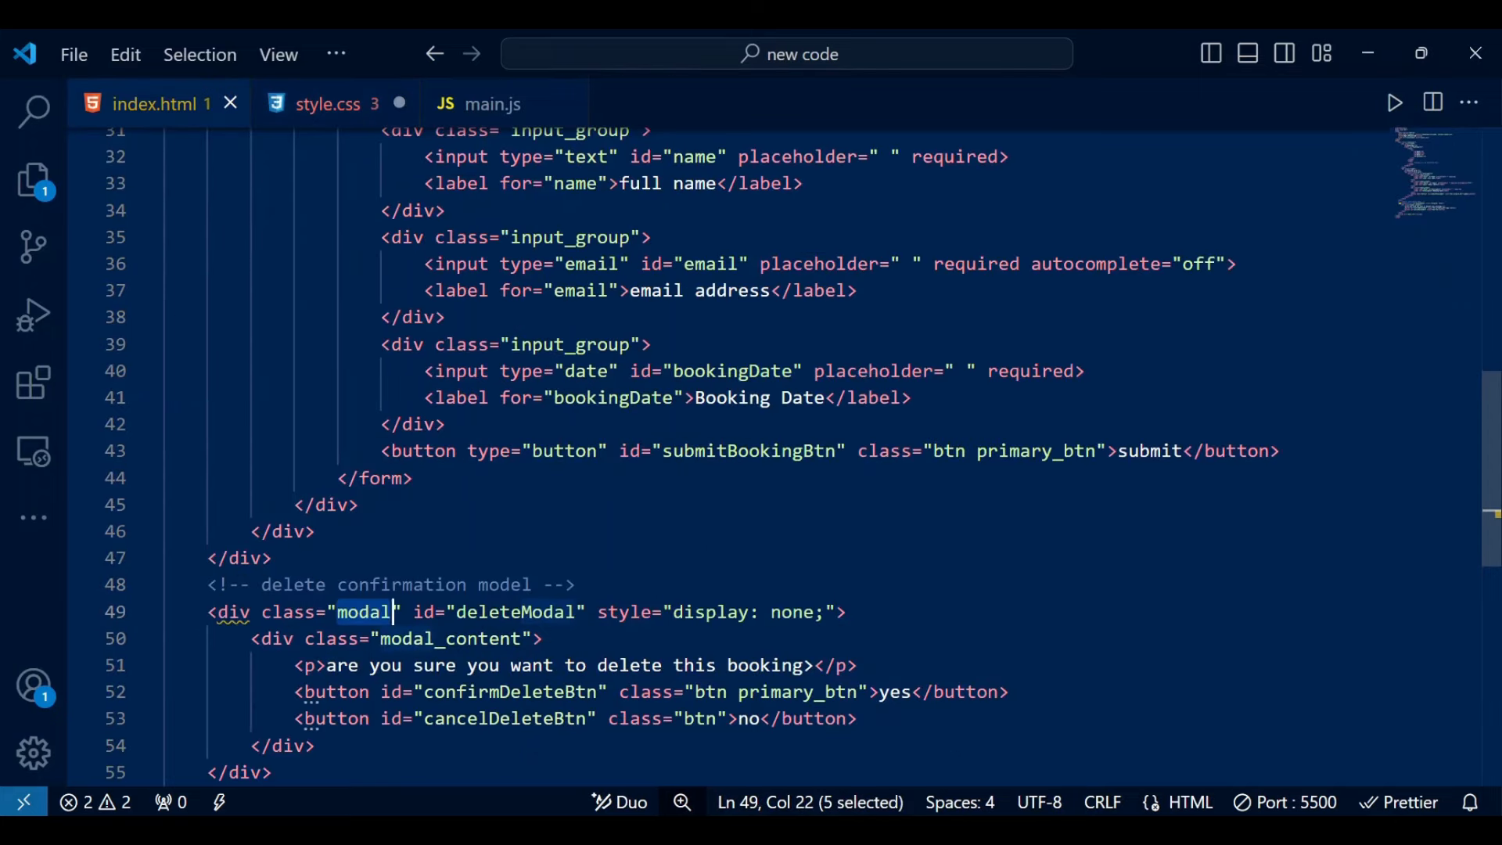
Step: Give .modal_content a #fff background, rgba(0,0,0,.3) shadow and centred text, plus 20px paragraph bottom margin
left_click(328, 103)
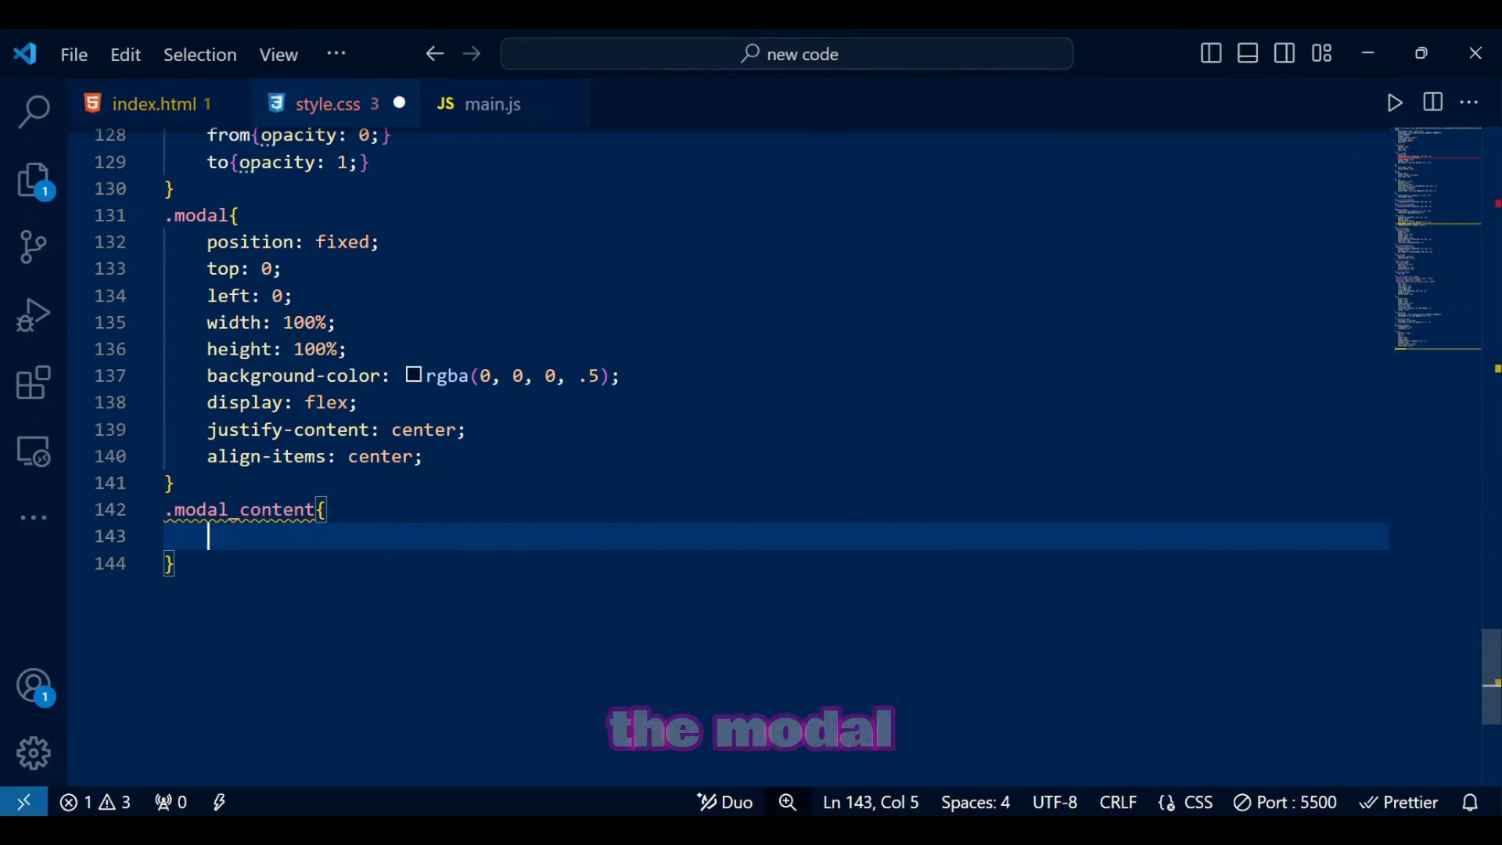
type("background-color: #fff;")
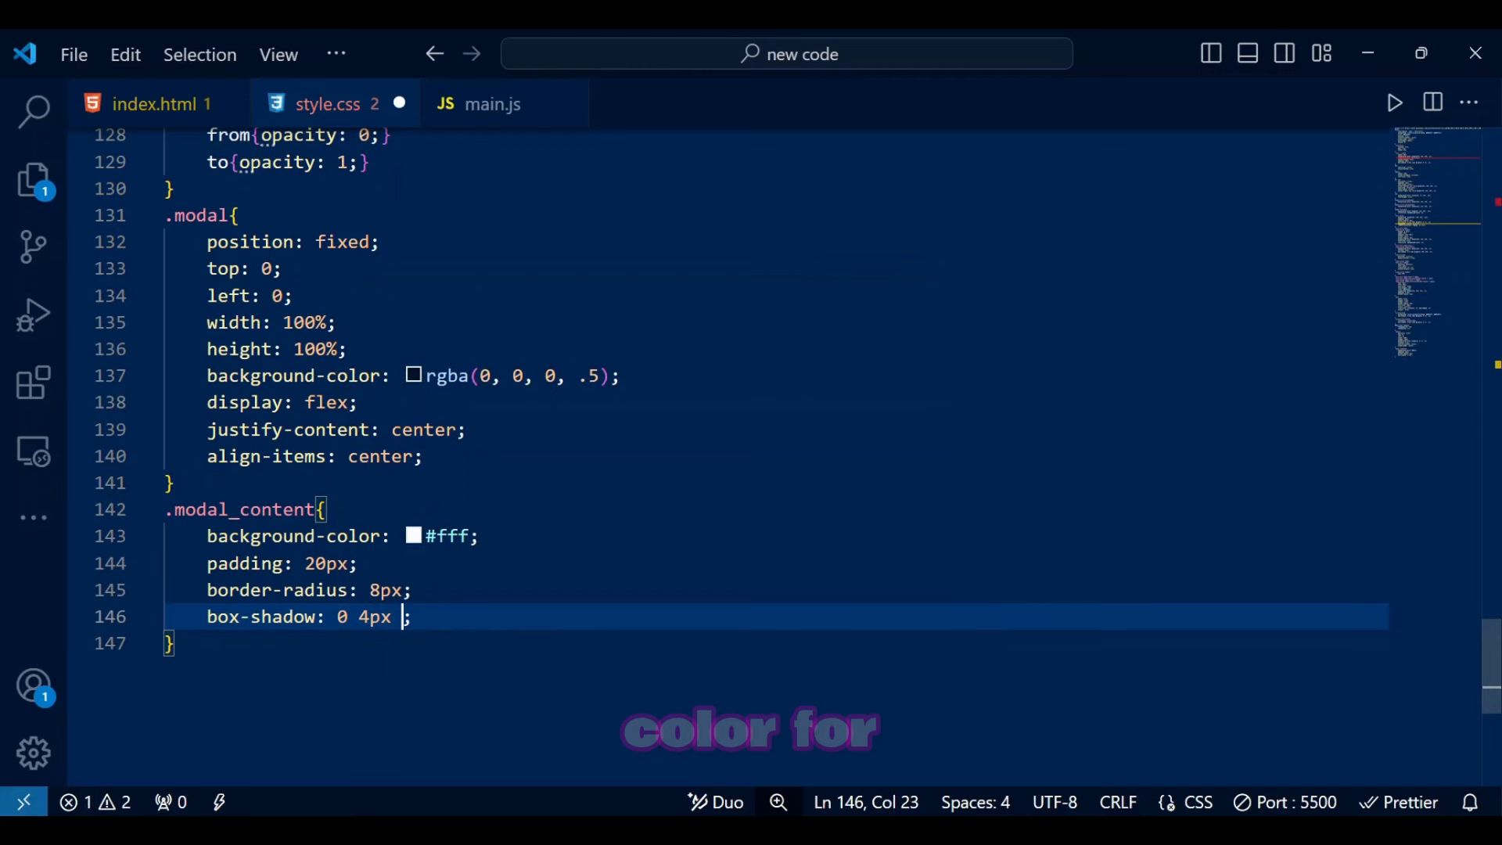
type("20px rgba(0, 0, 0, .3)")
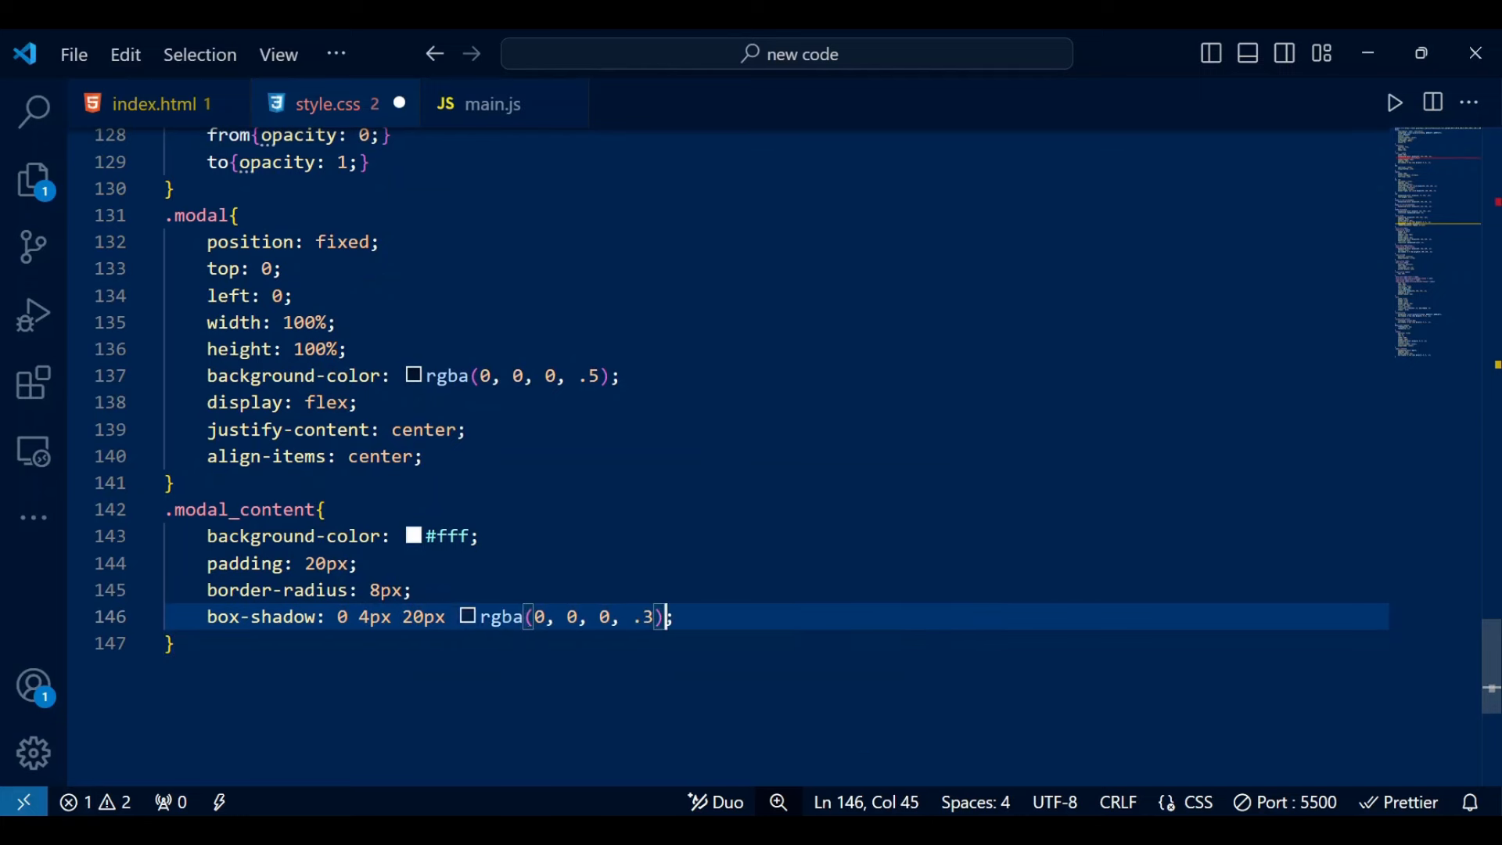
type("text-align: center;")
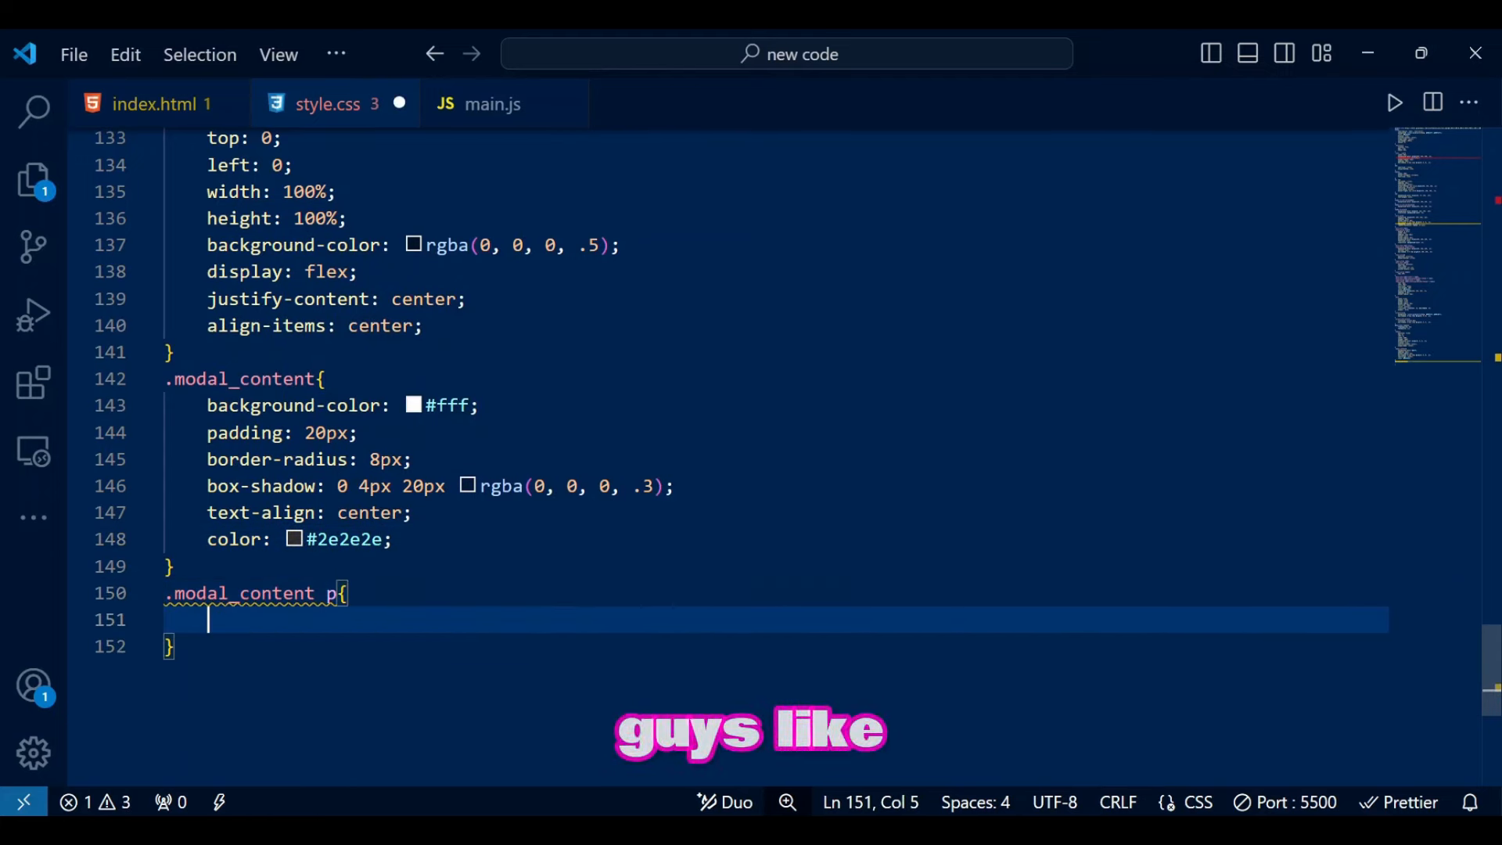
type("margin-bottom: 20px")
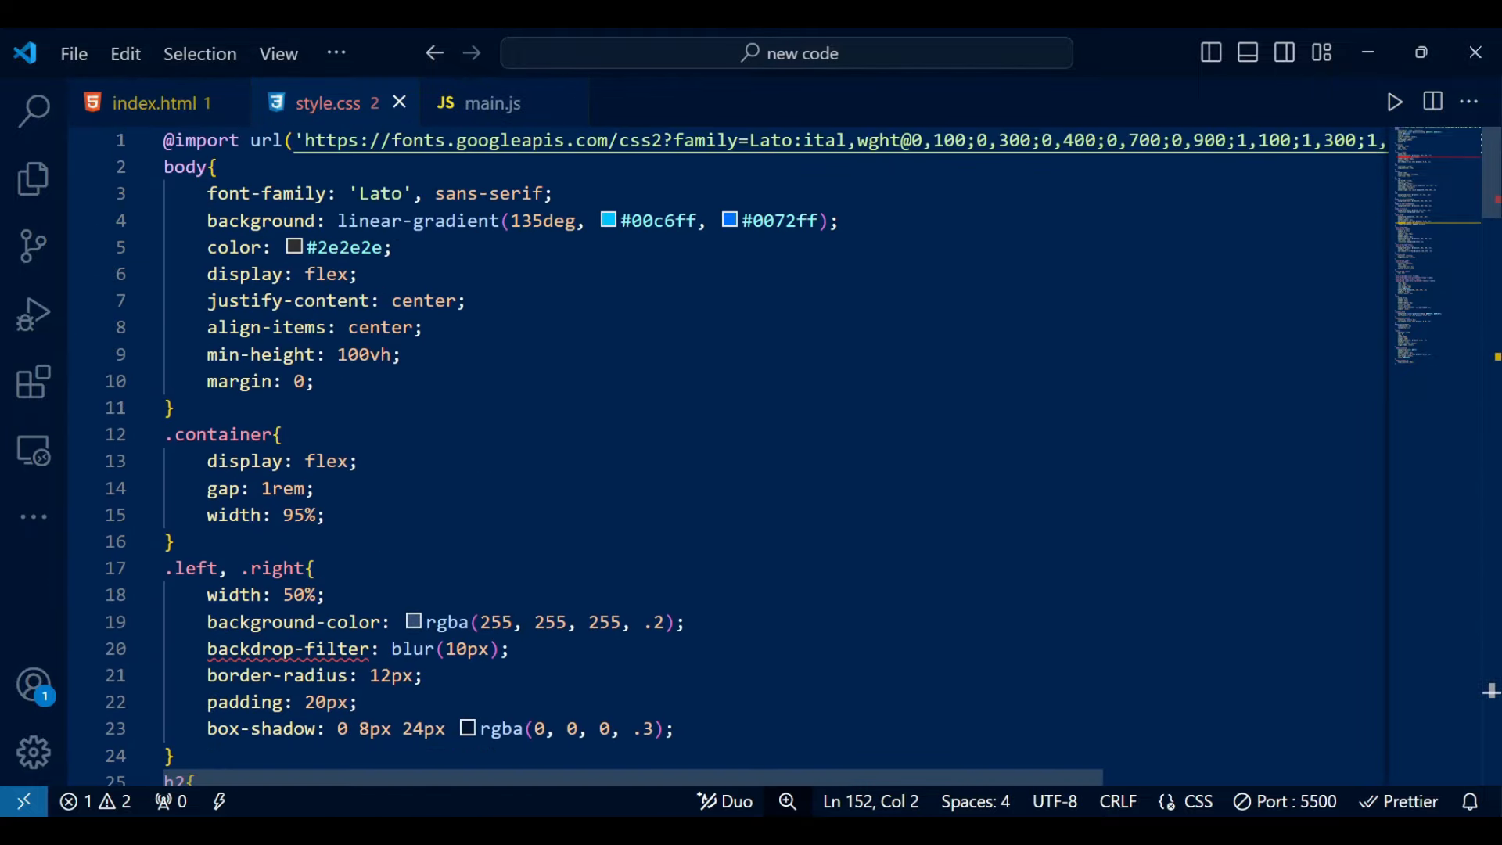
Step: Add a text-transform: property to the body rule at the top of style.css
type("t")
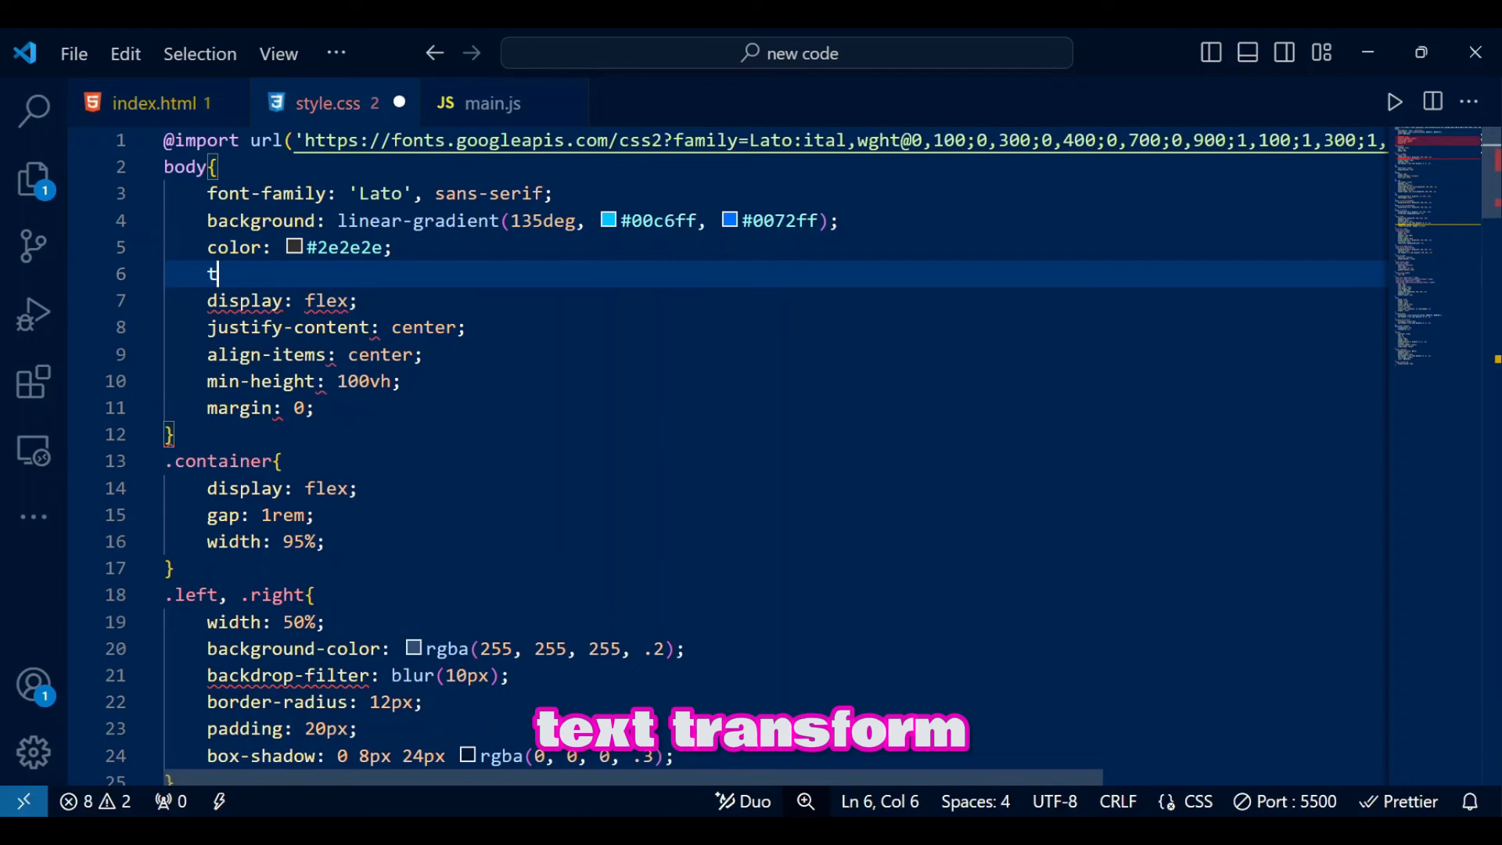
type("ext-transform:")
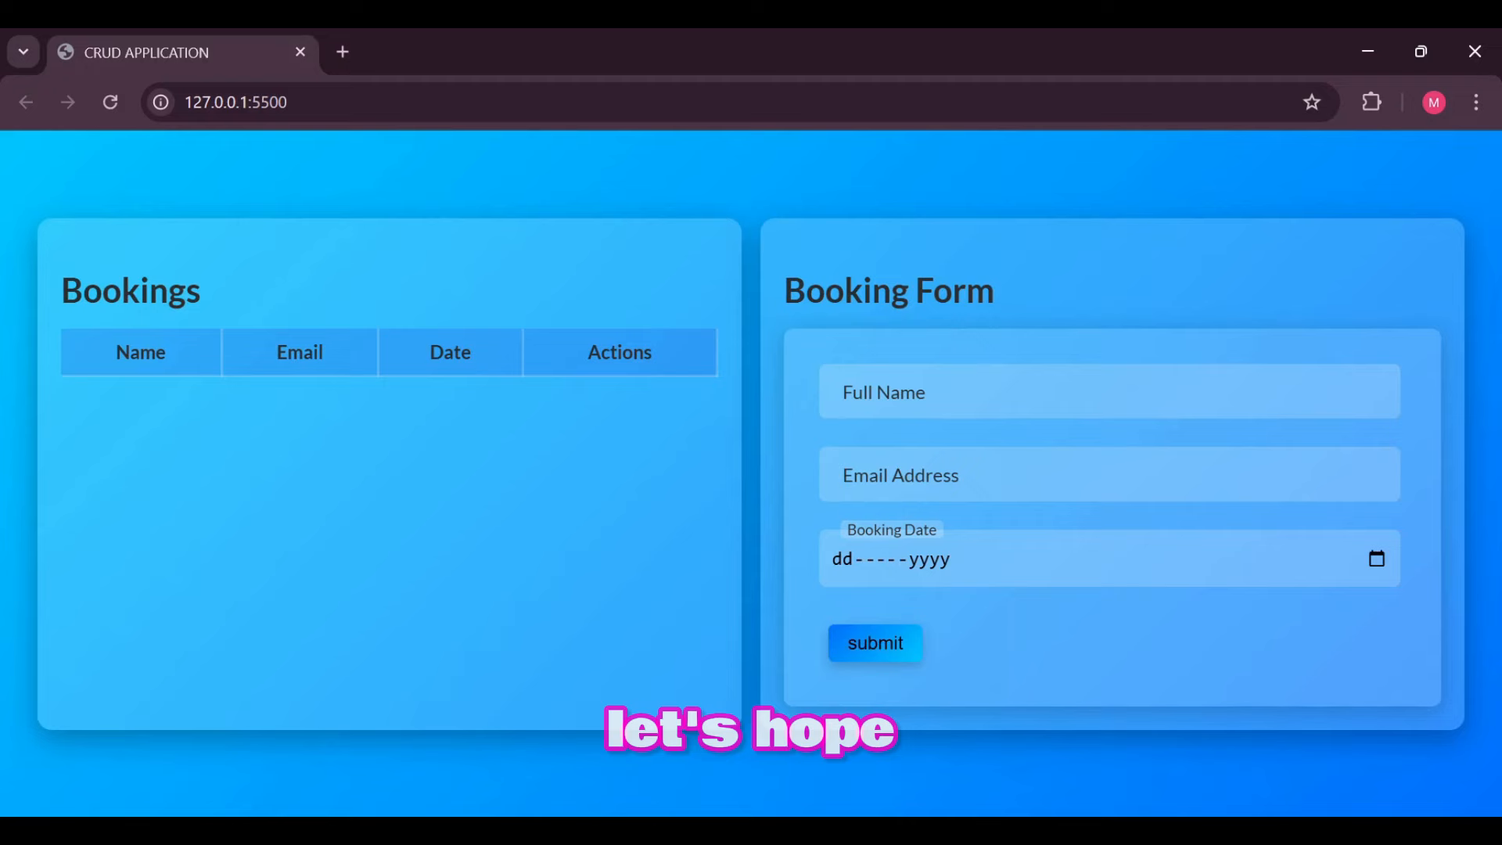
mouse_move(1111, 738)
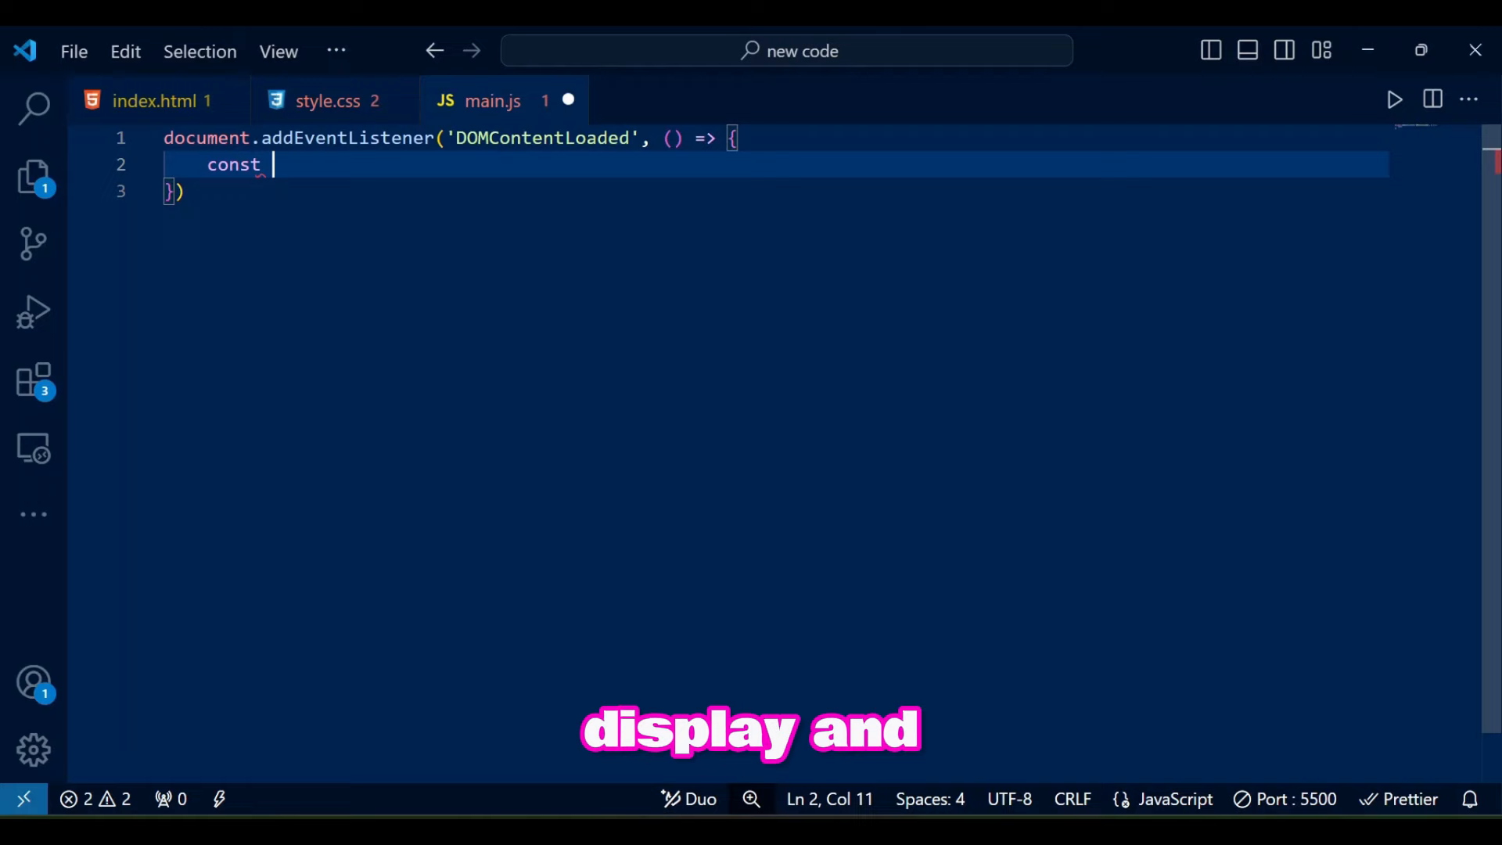
Step: Declare submitBookingBtn with document.querySelector, checking its id in index.html
type("submitBooki")
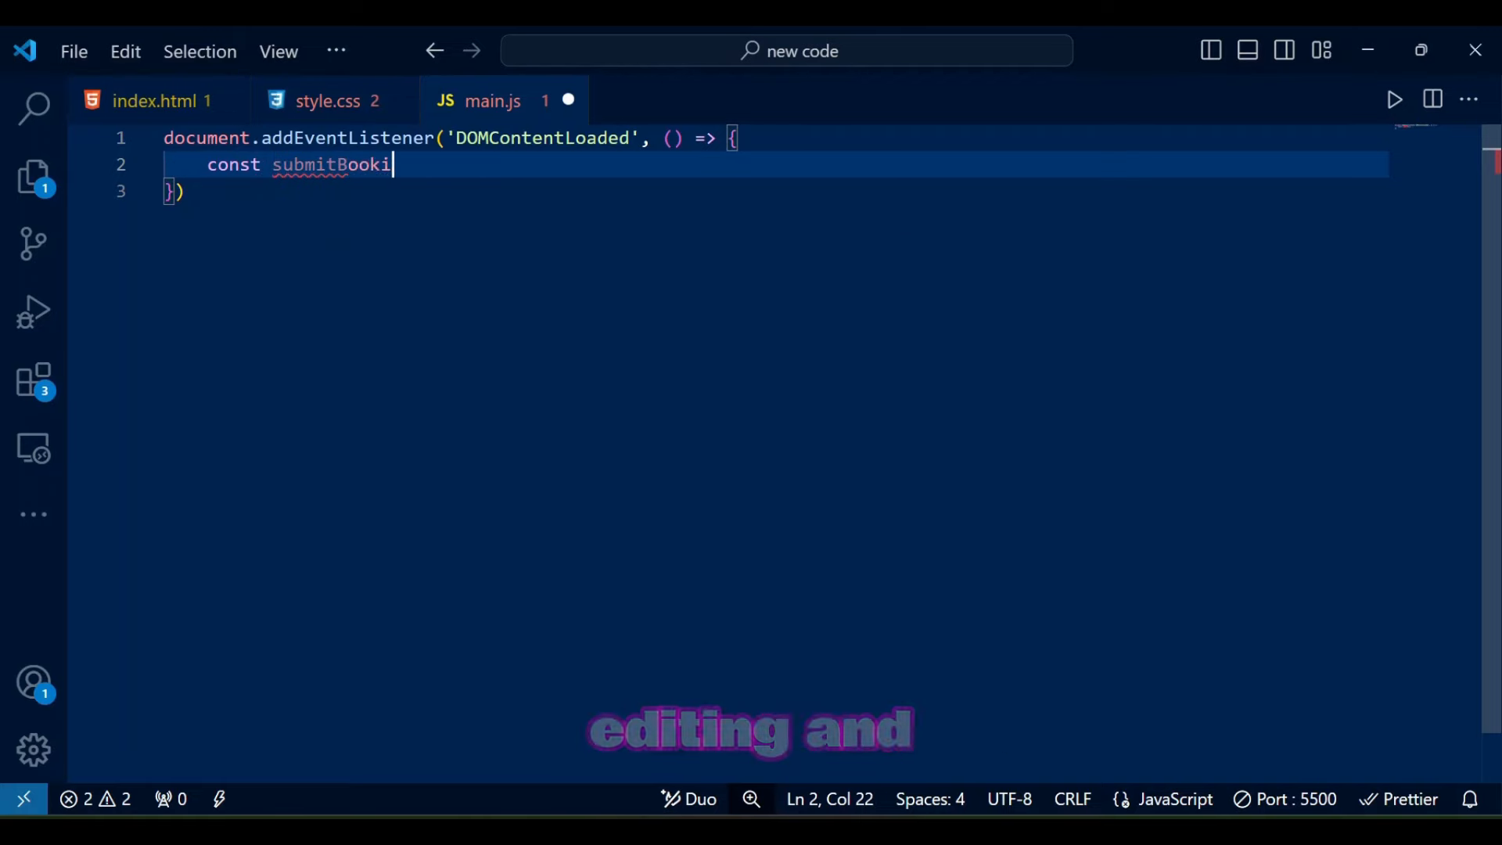
type("ngBtn = document.")
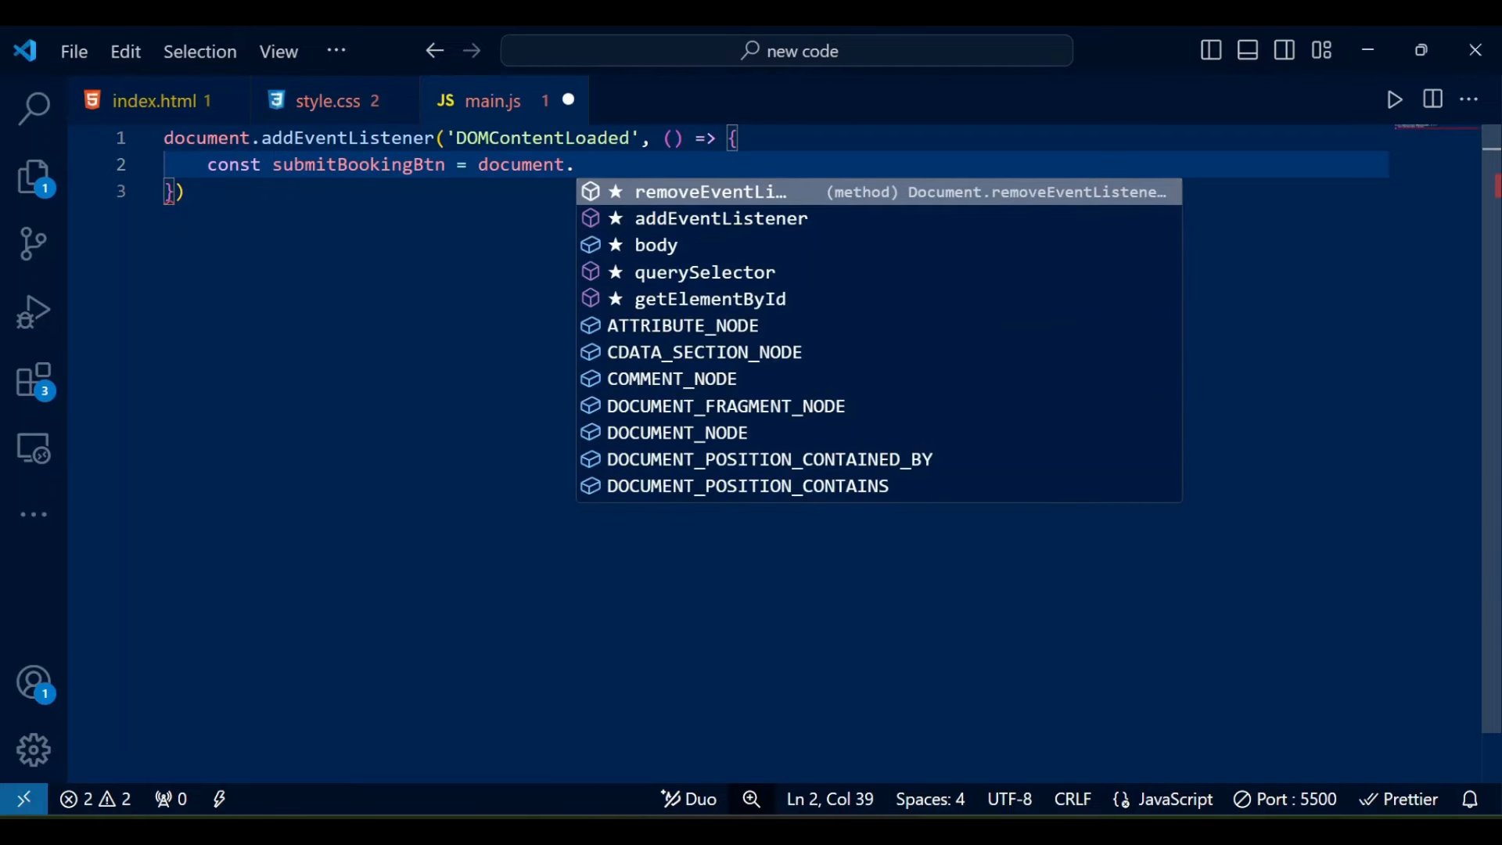
type("querySelector")
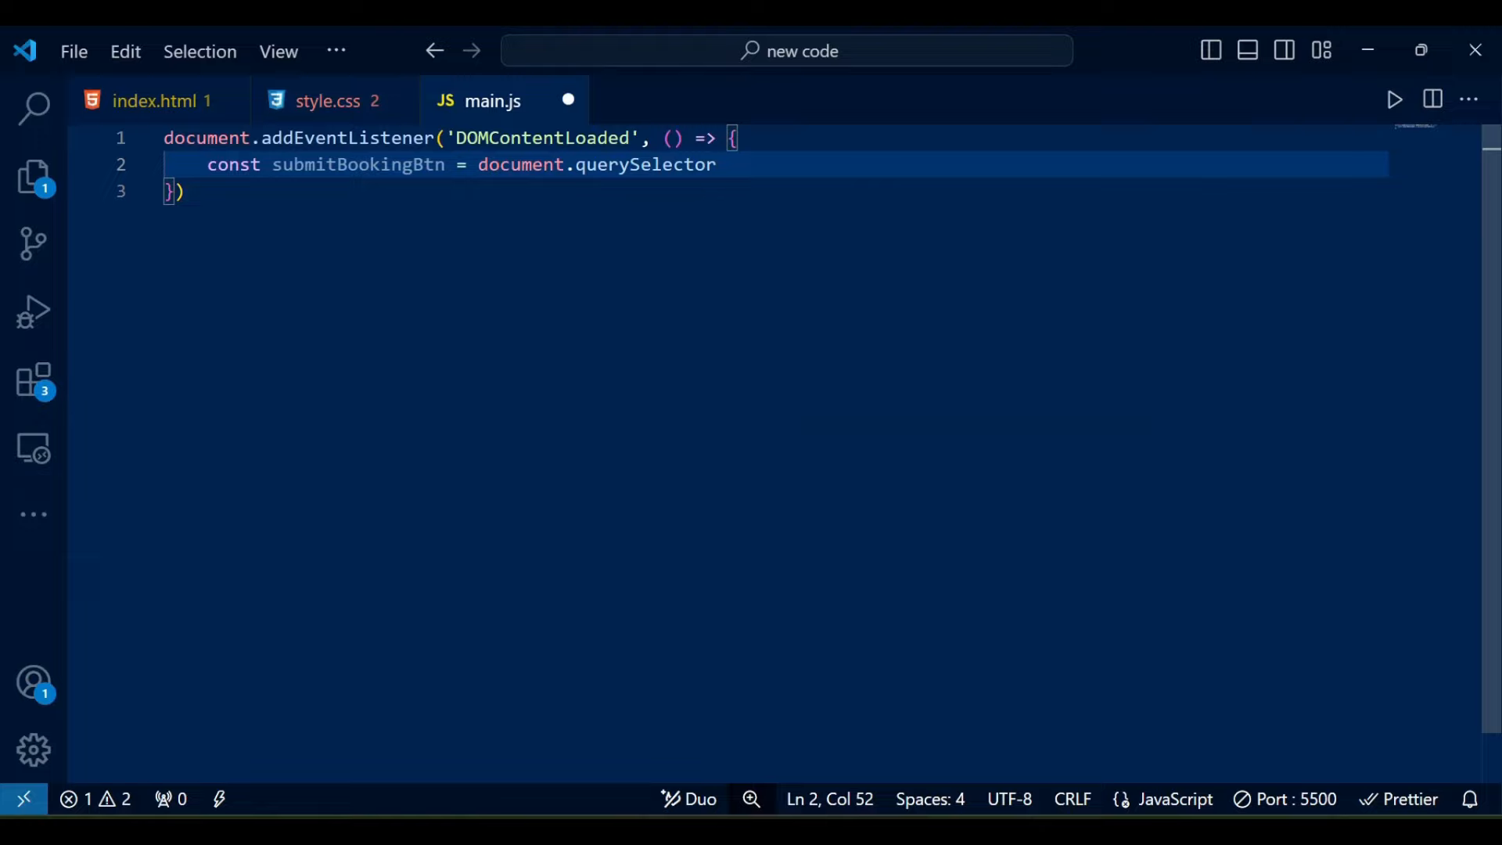
left_click(161, 101)
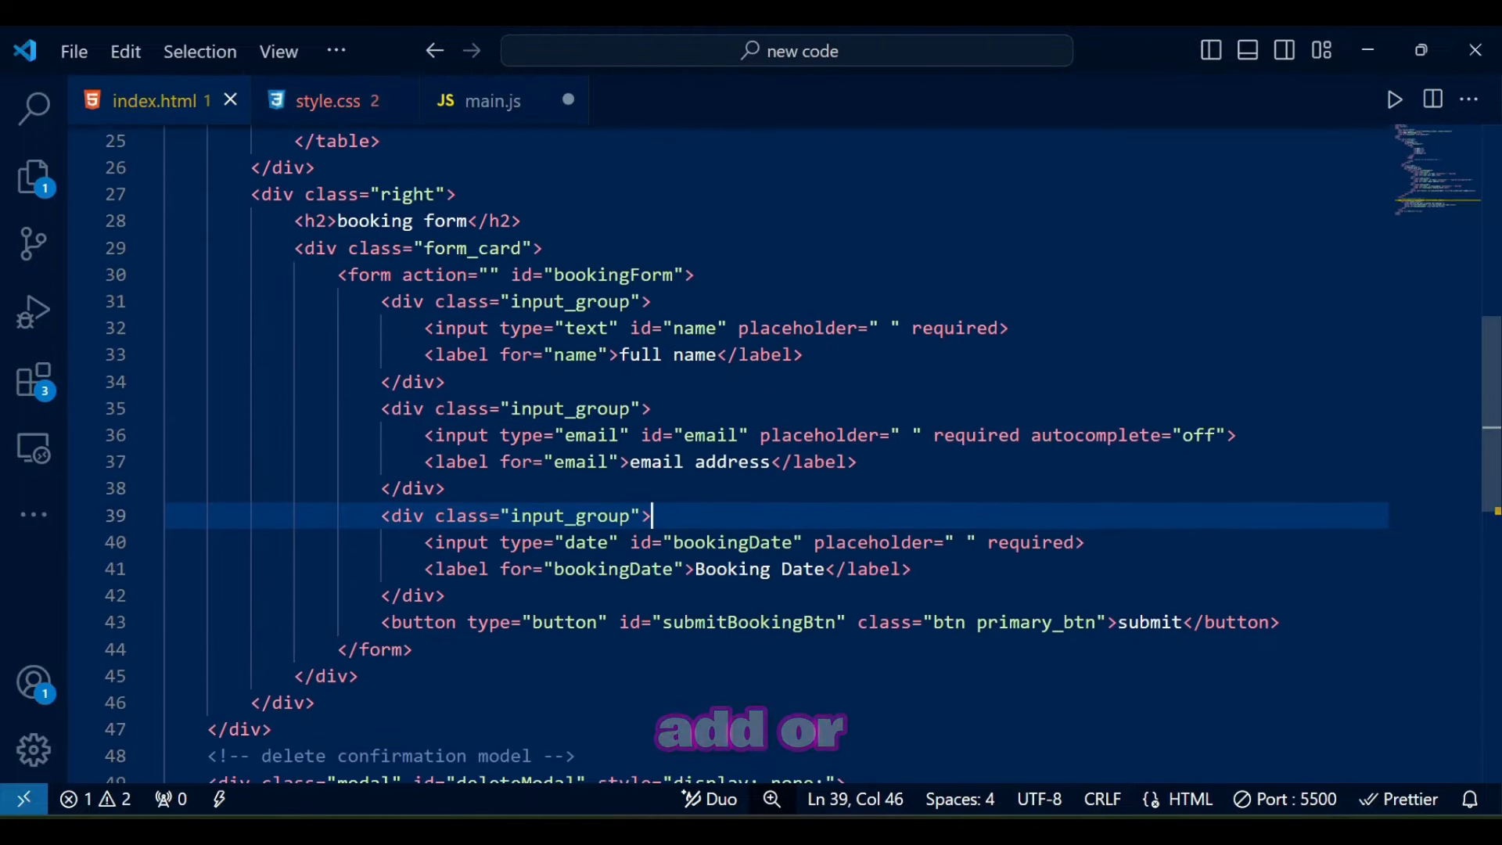
left_click(491, 101)
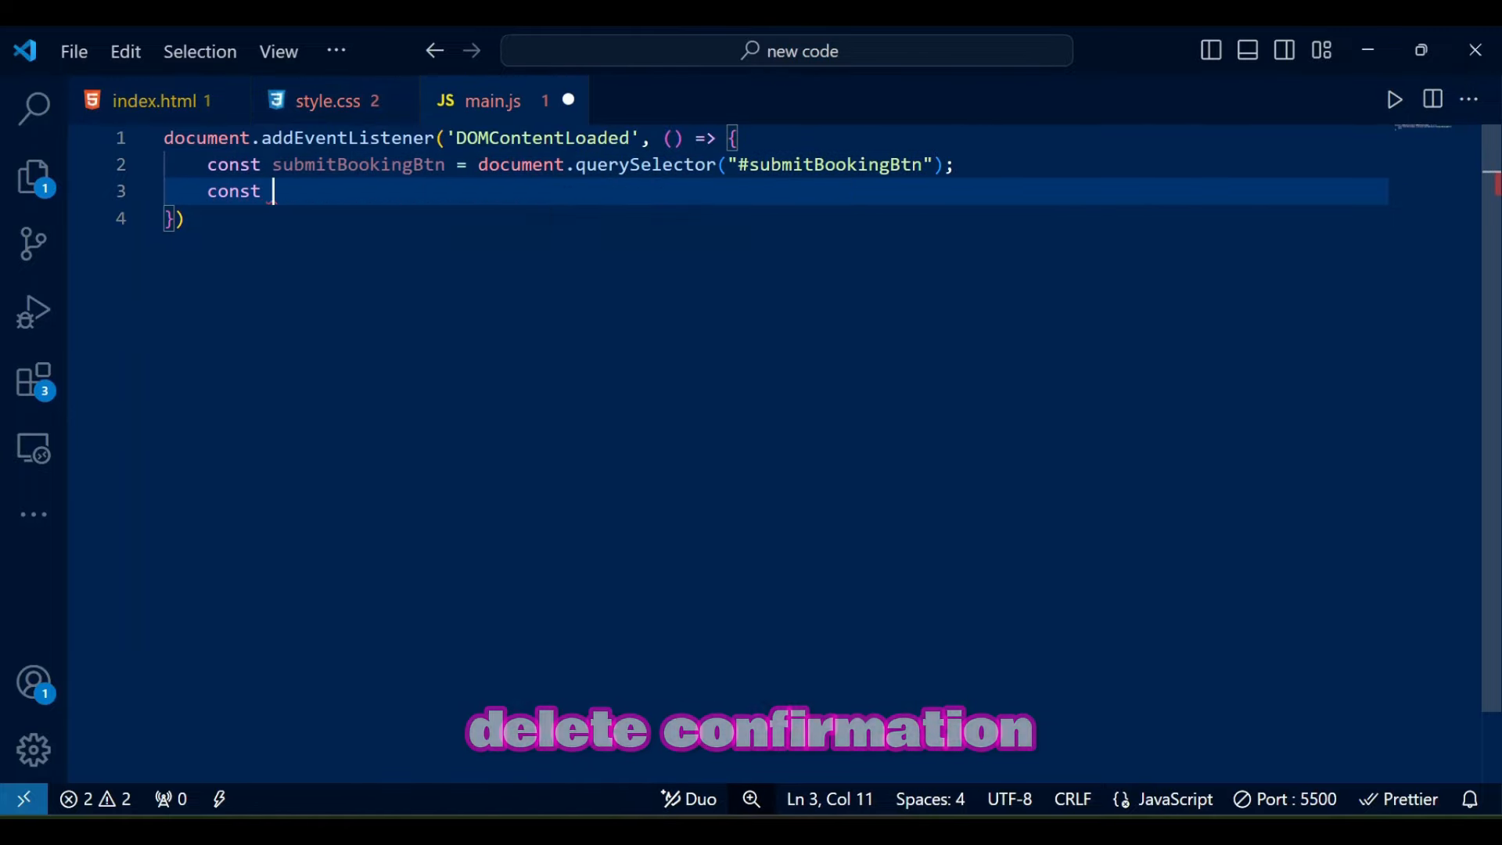
Step: Declare the bookingList and deleteModal constants using ids looked up in index.html
type("bookingList =")
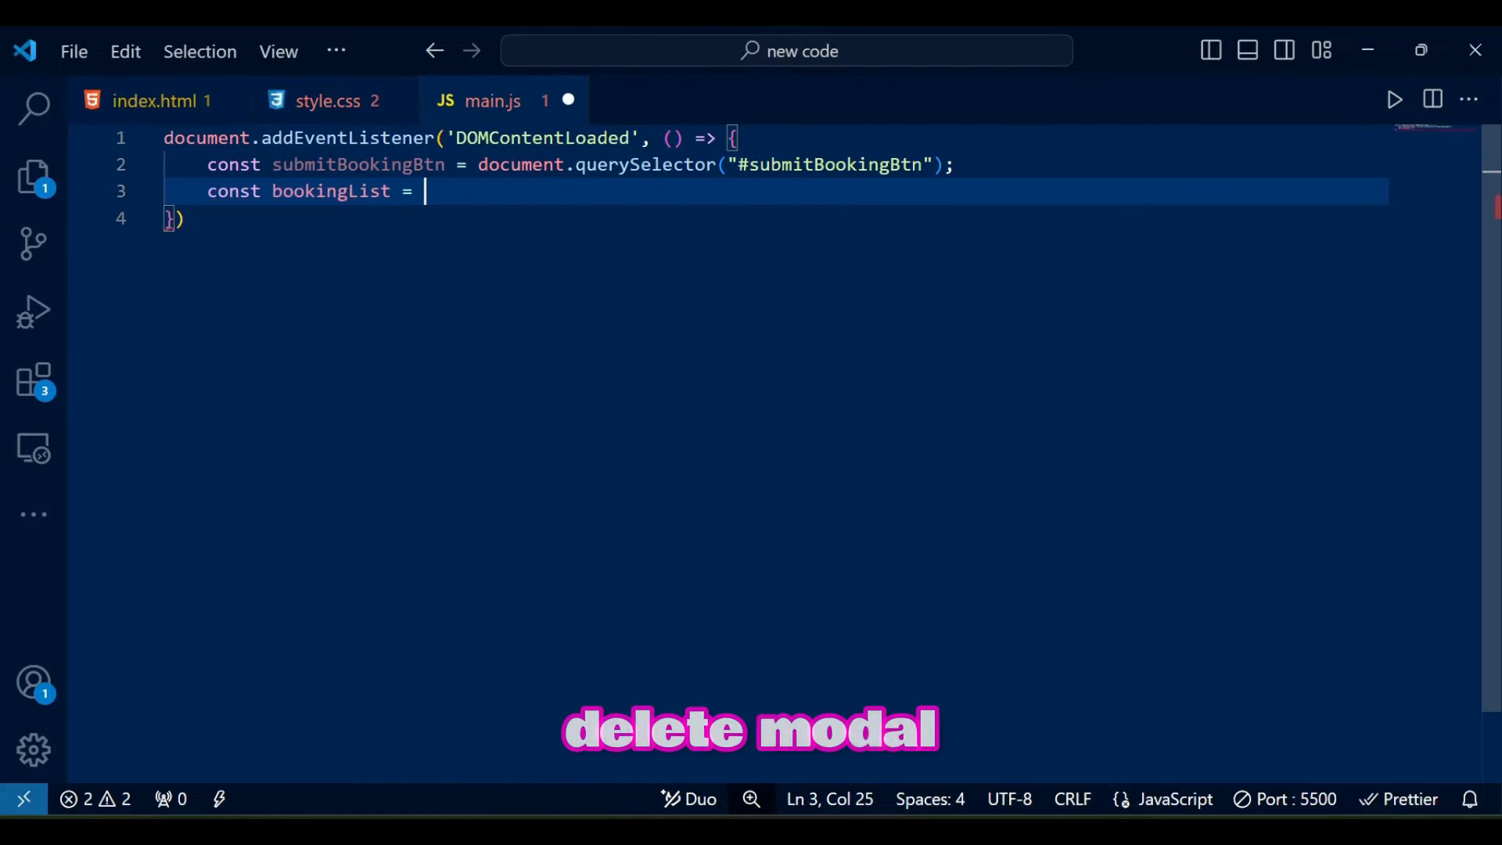
type("document.querySelector(\"#\"")
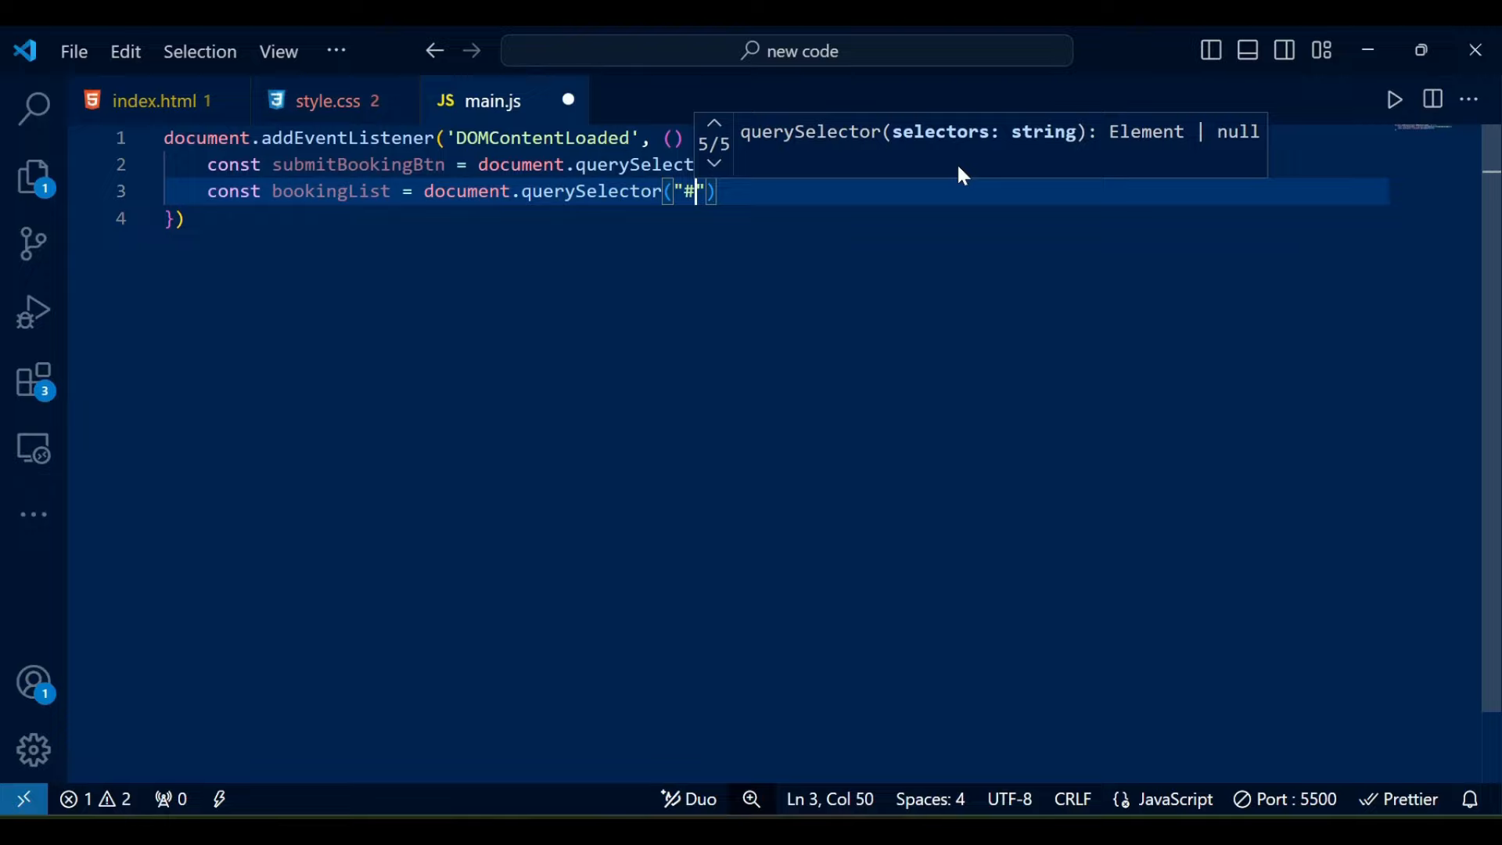
left_click(161, 101)
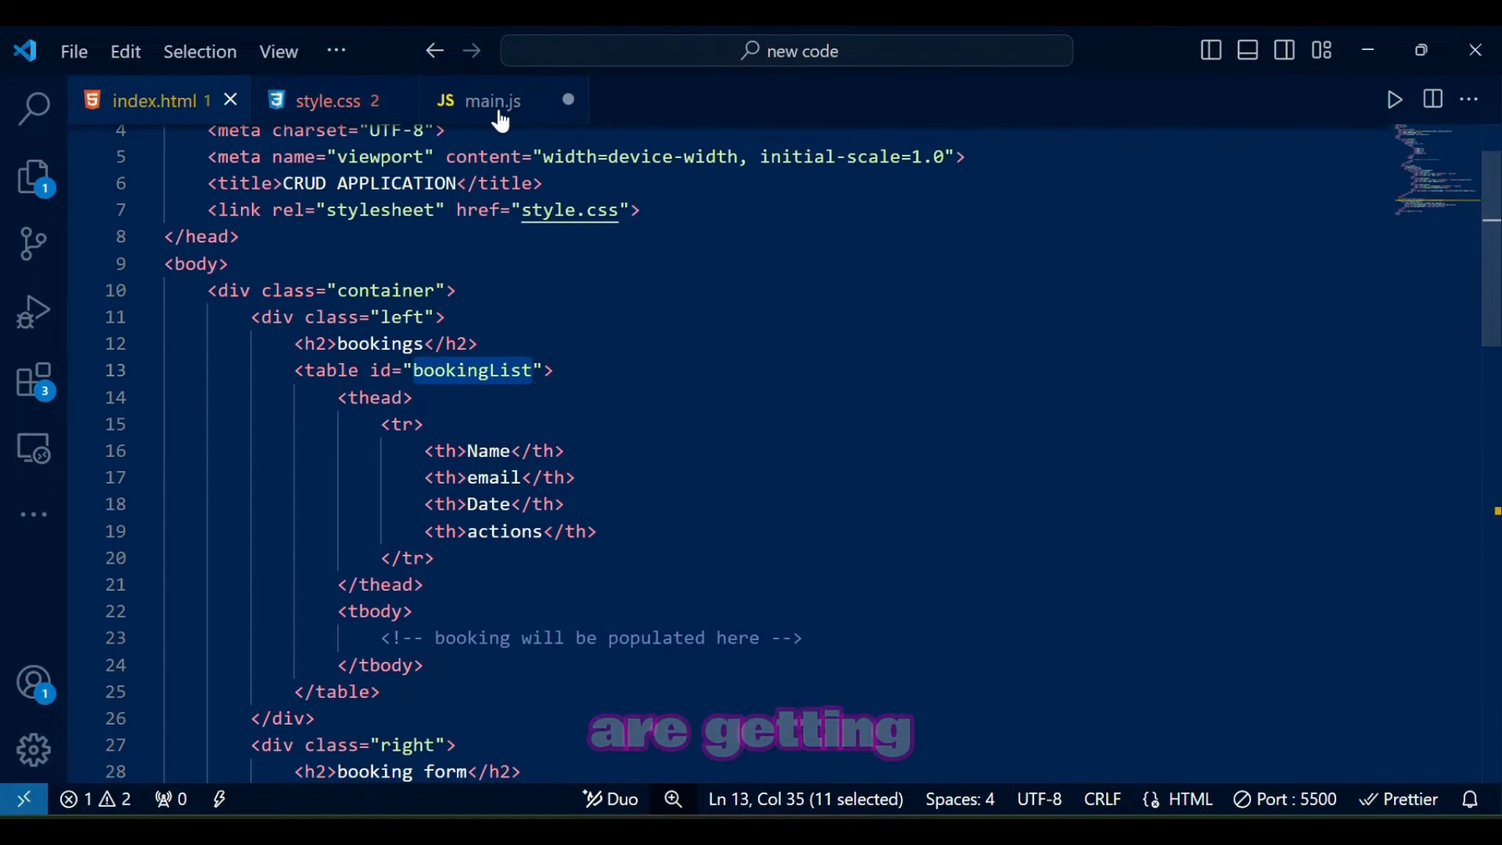
scroll("down", 3)
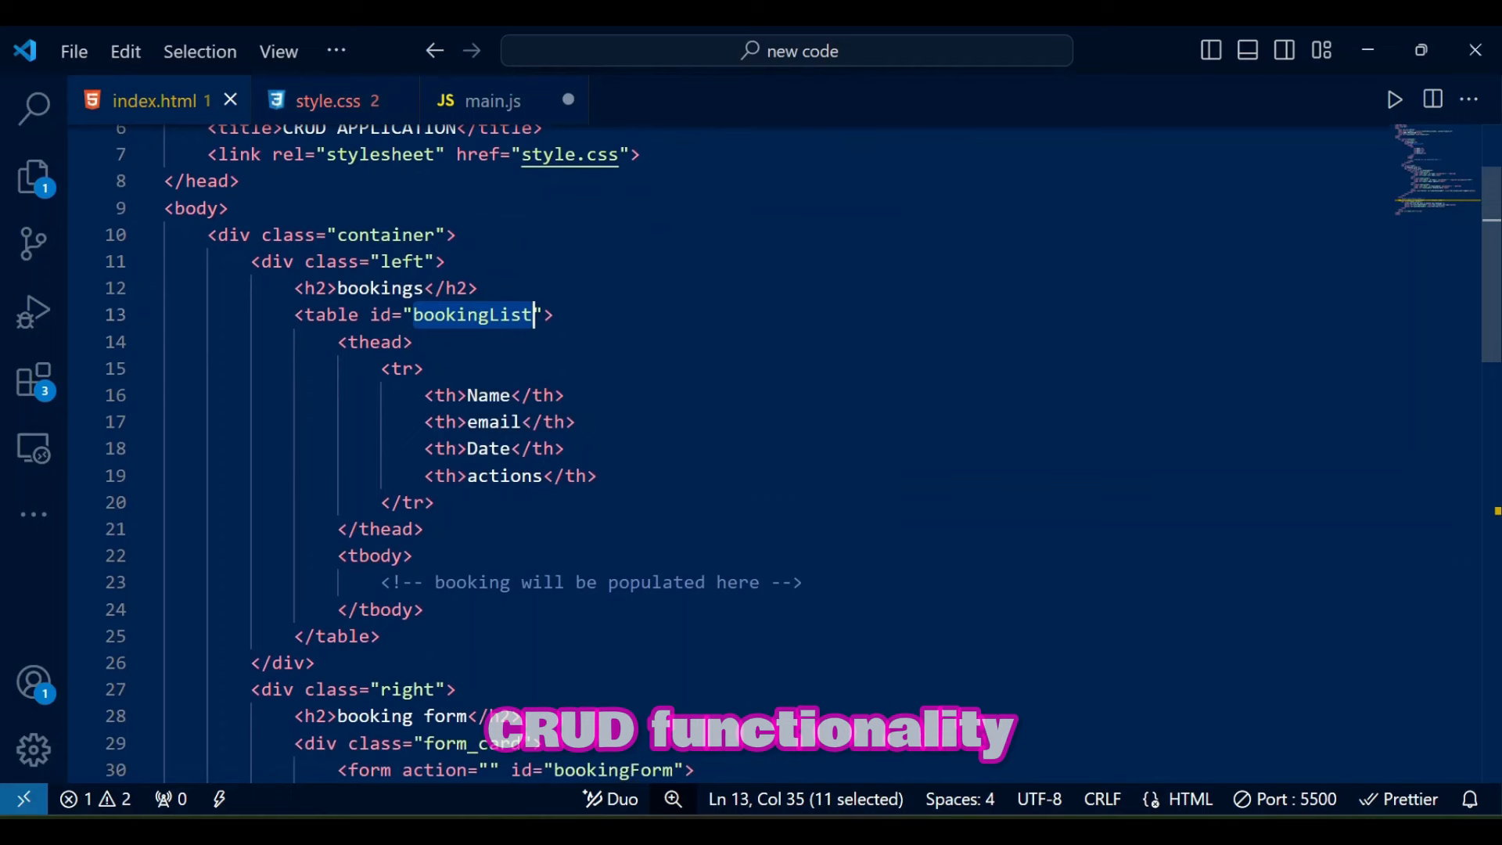
left_click(492, 101)
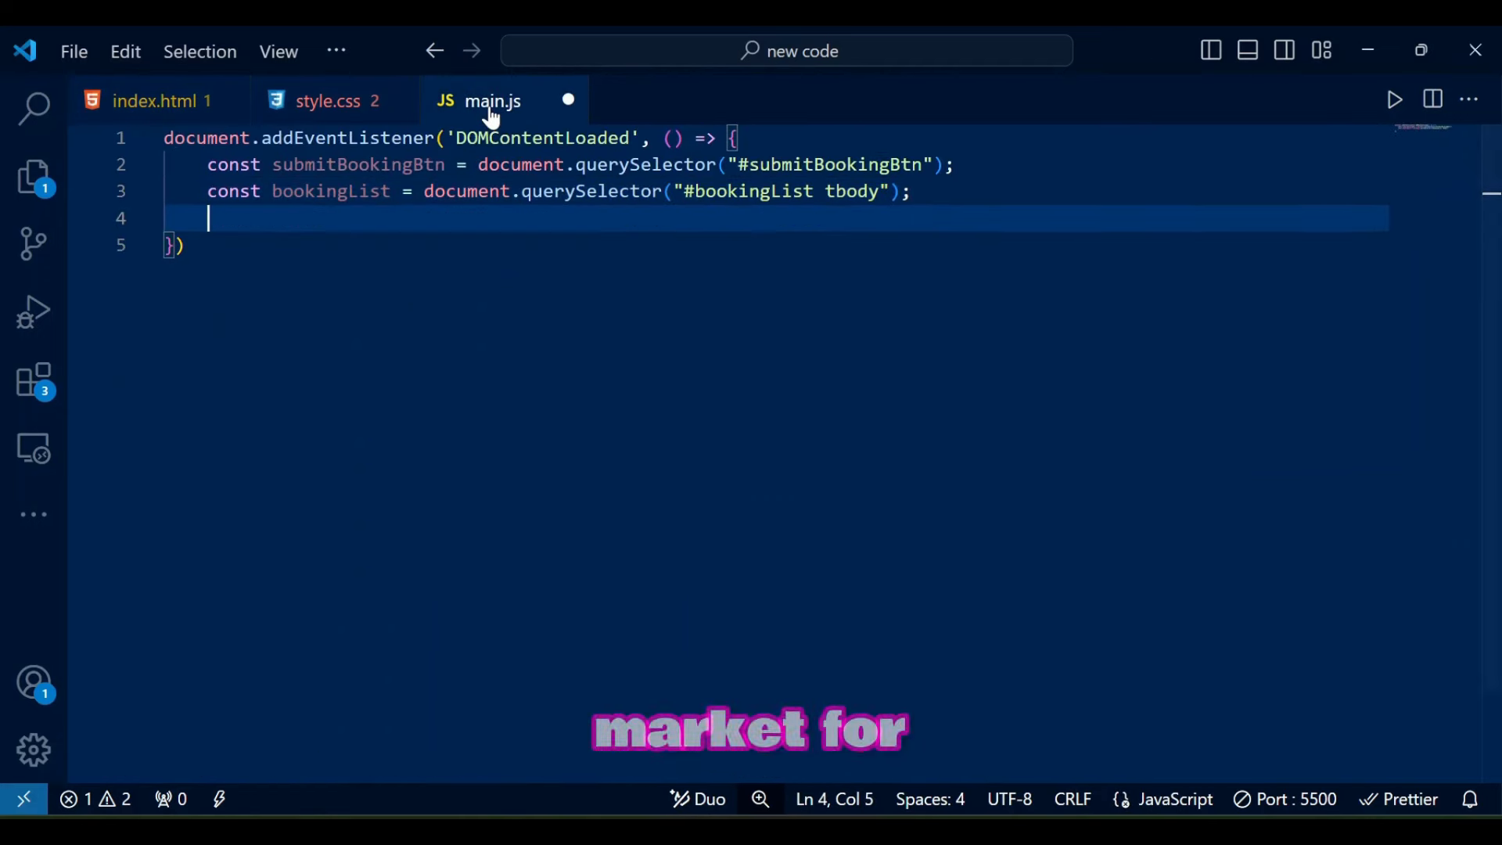
type("const deleteModal = document.q")
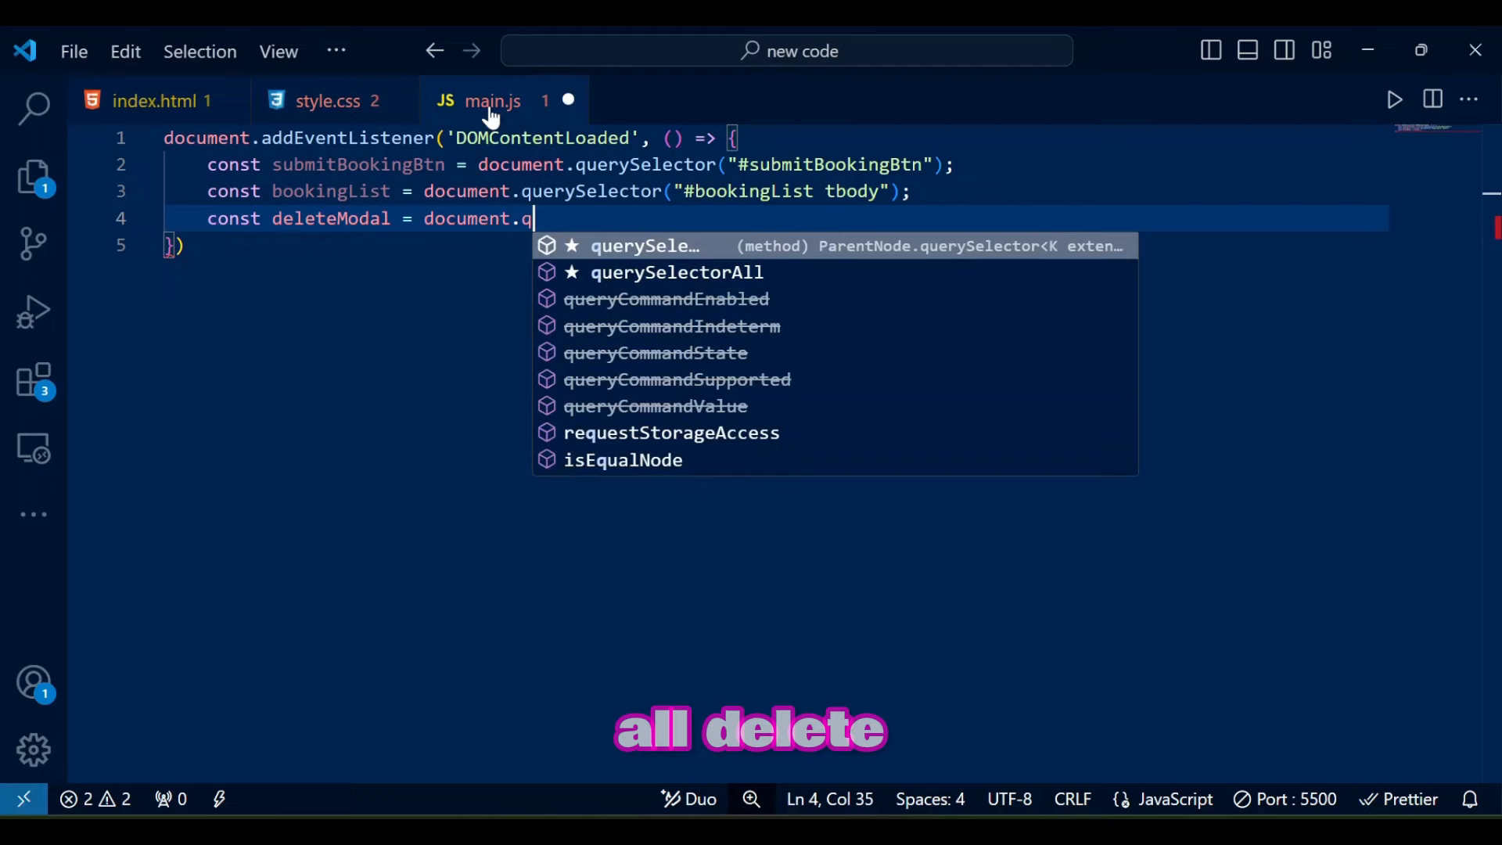
left_click(161, 101)
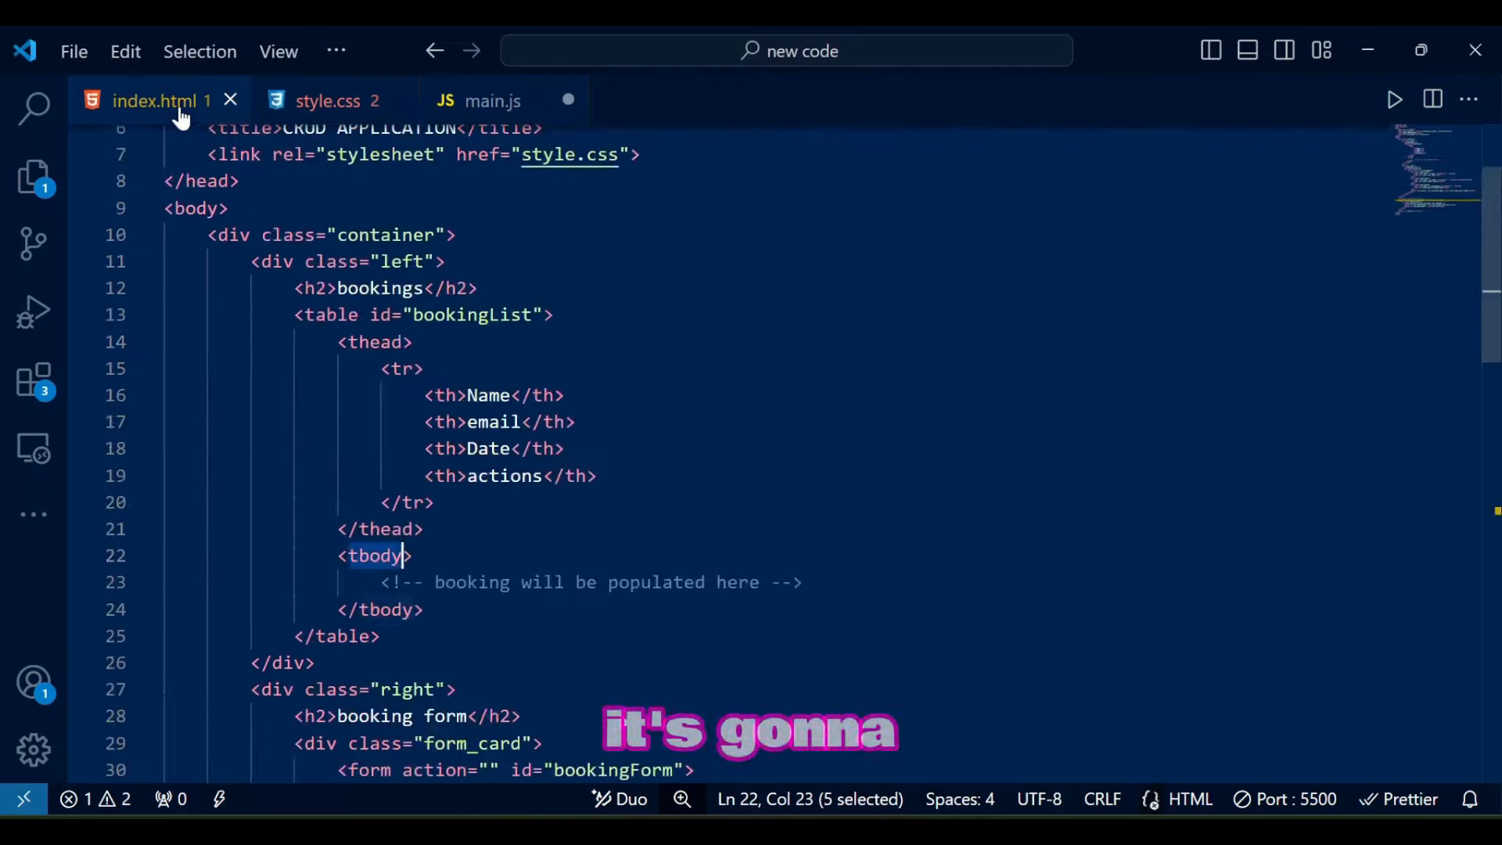
left_click(483, 101)
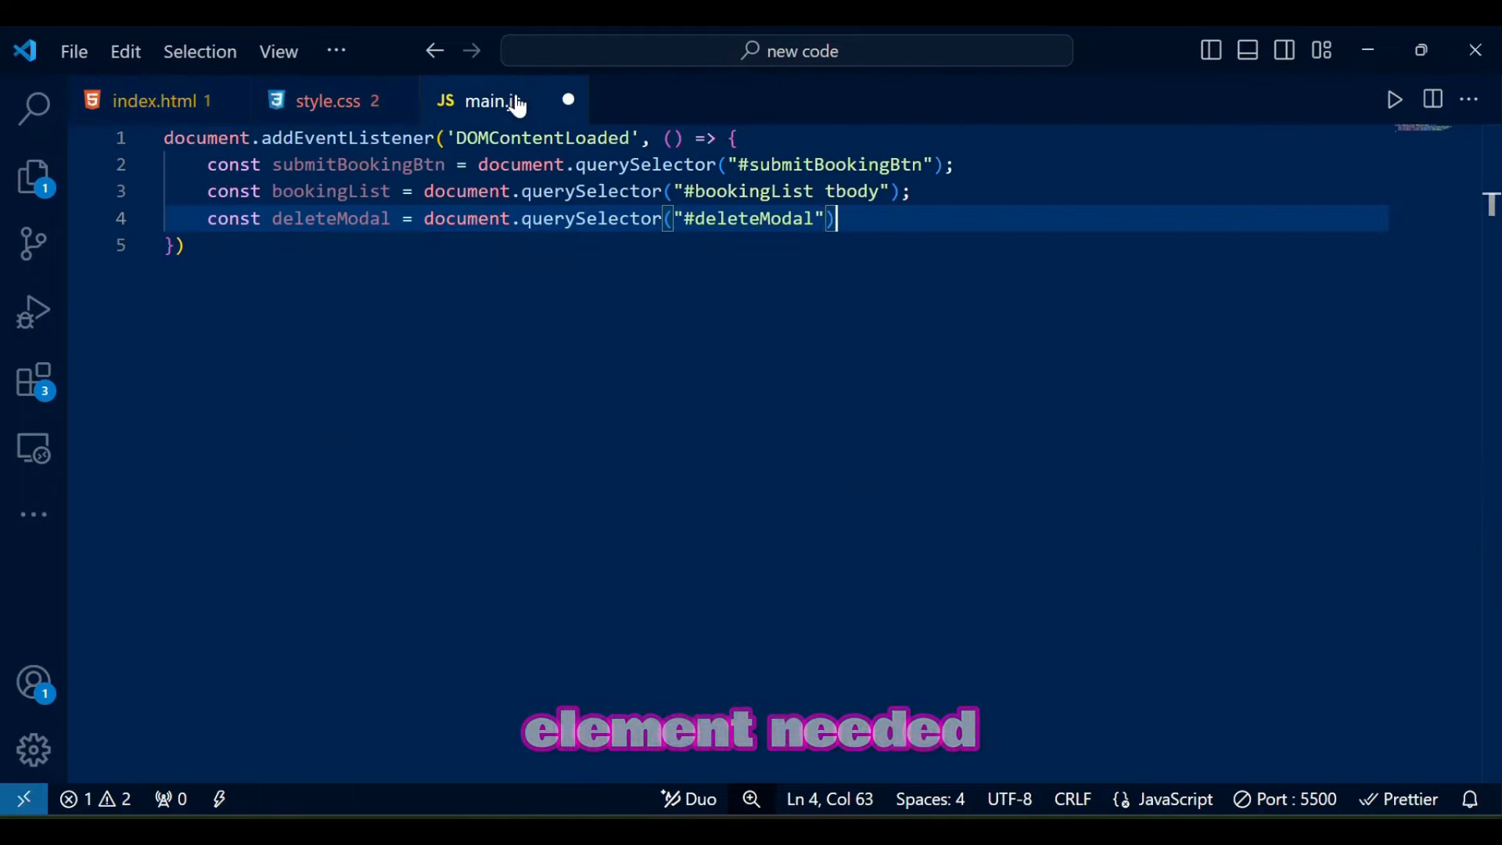
Step: Declare confirmDeleteBtn and cancelDeleteBtn from index.html ids, and begin a let declaration
type("const con")
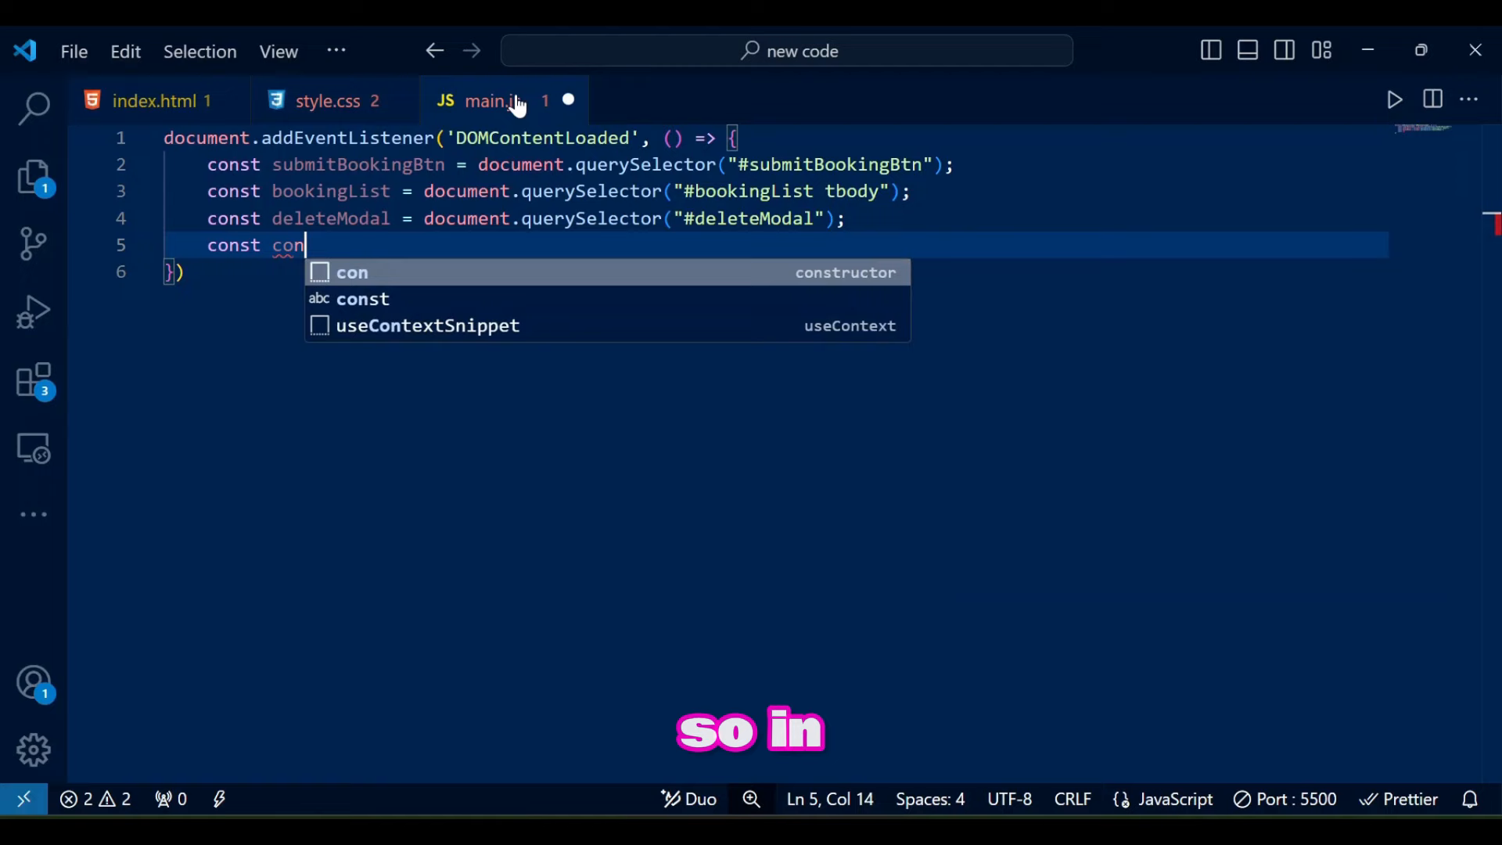
type("firmDeleteBtn =")
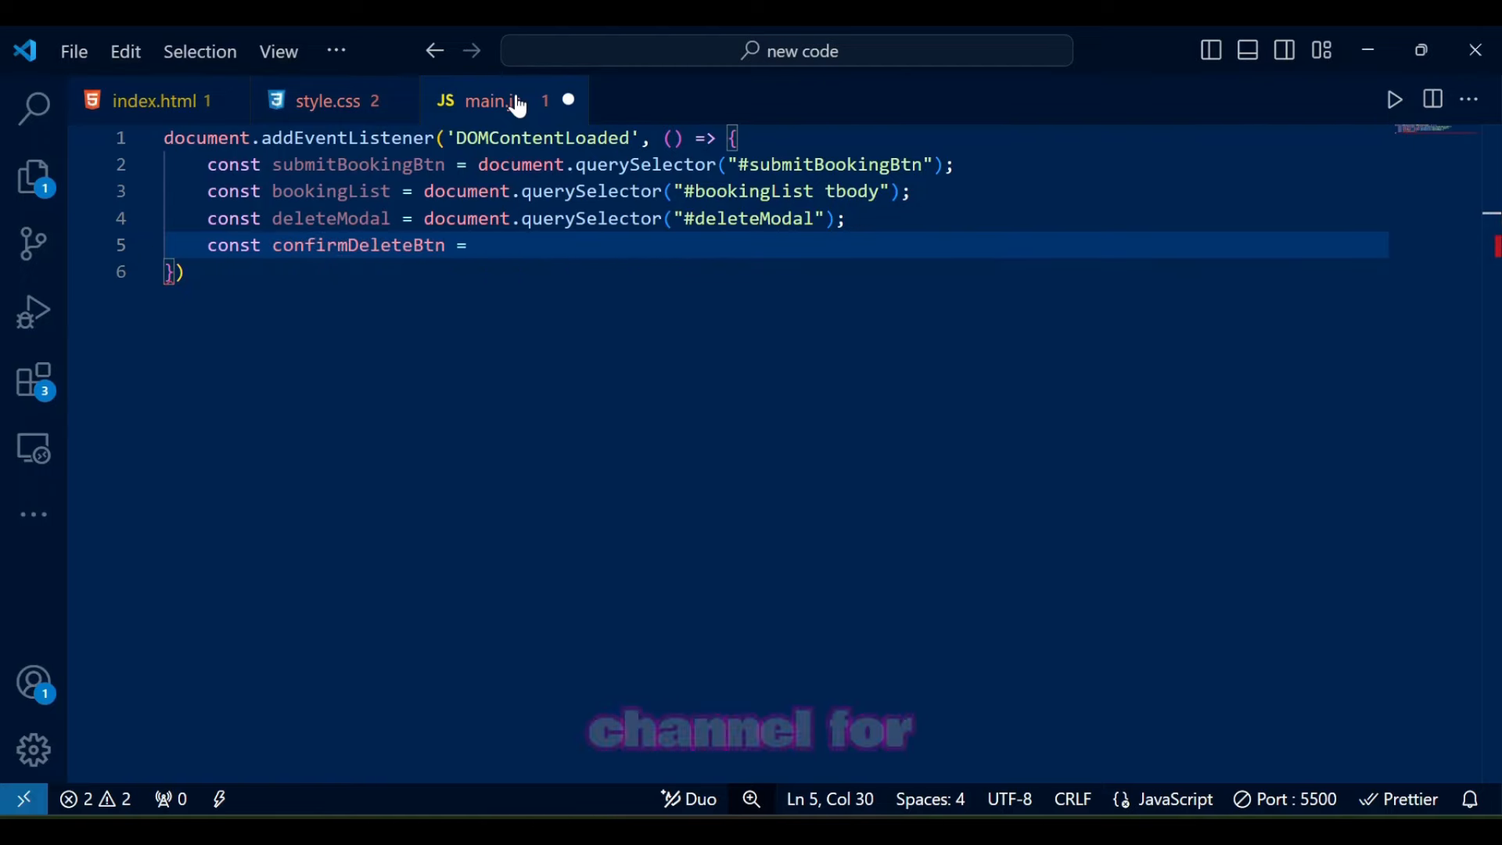
type("document.querySelector(")
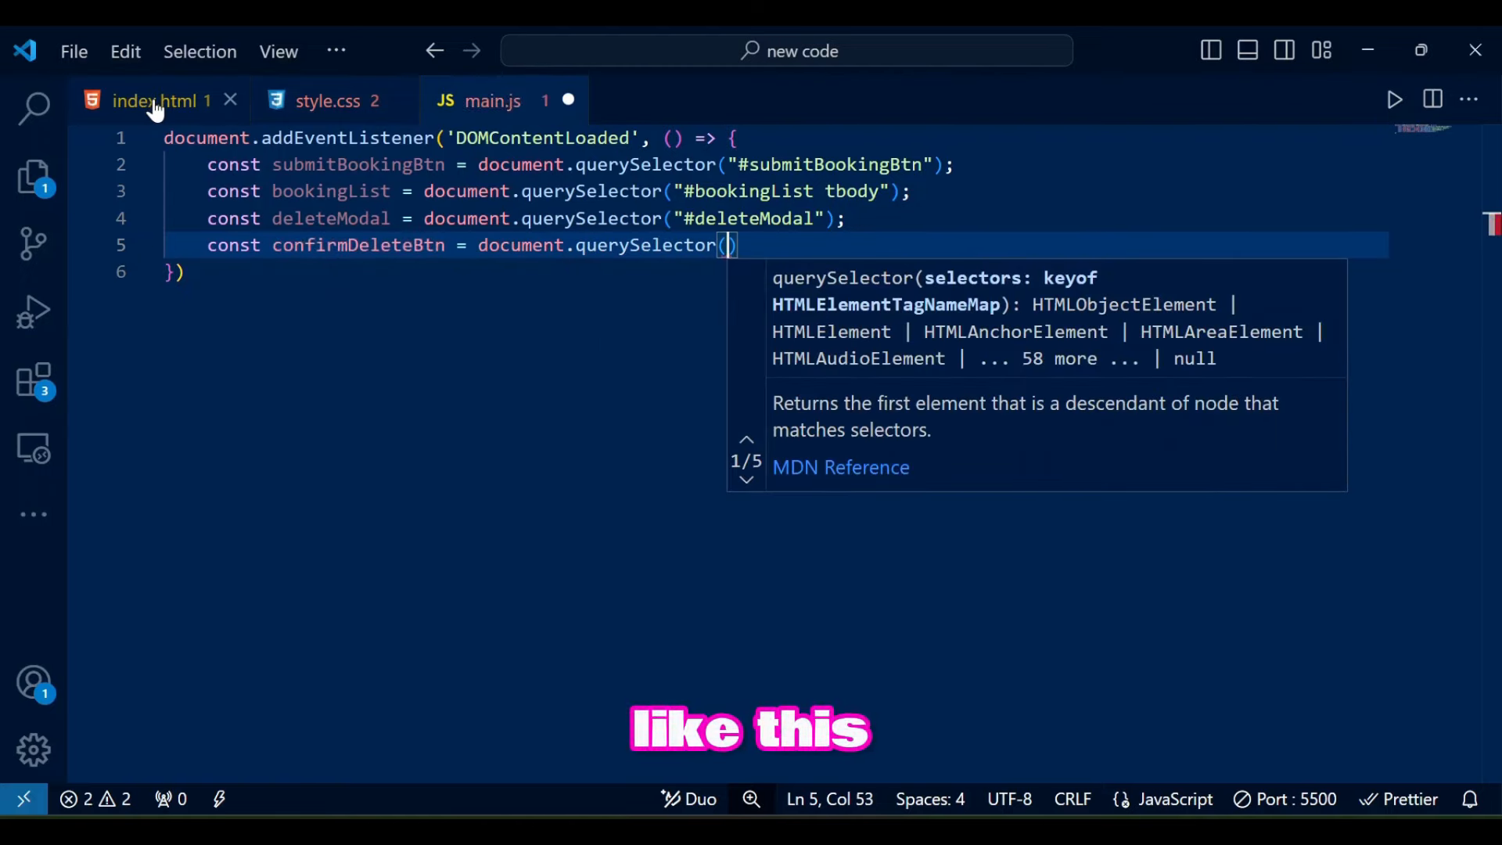
left_click(161, 101)
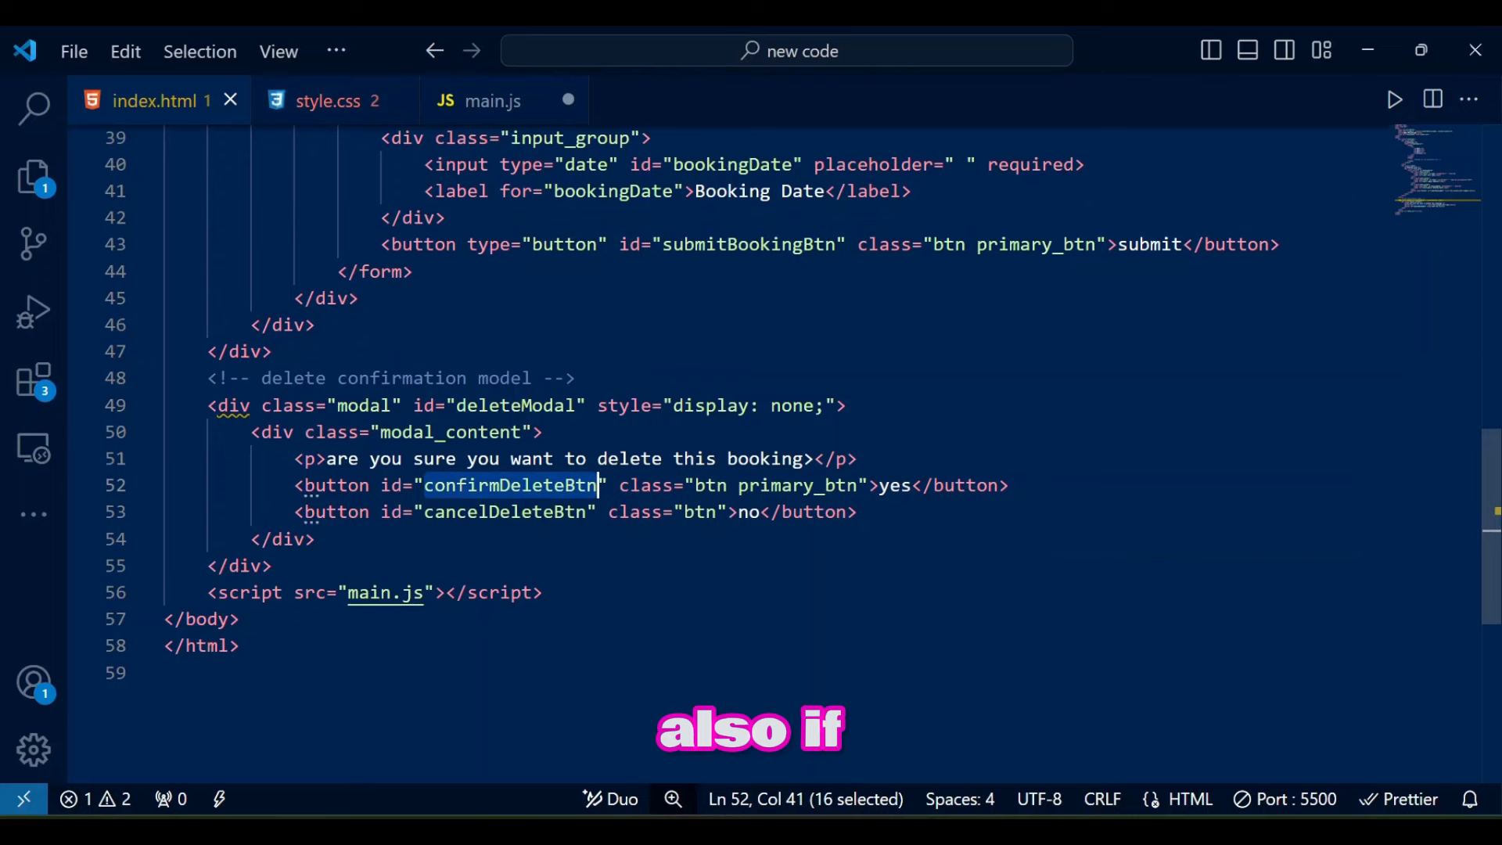
left_click(491, 101)
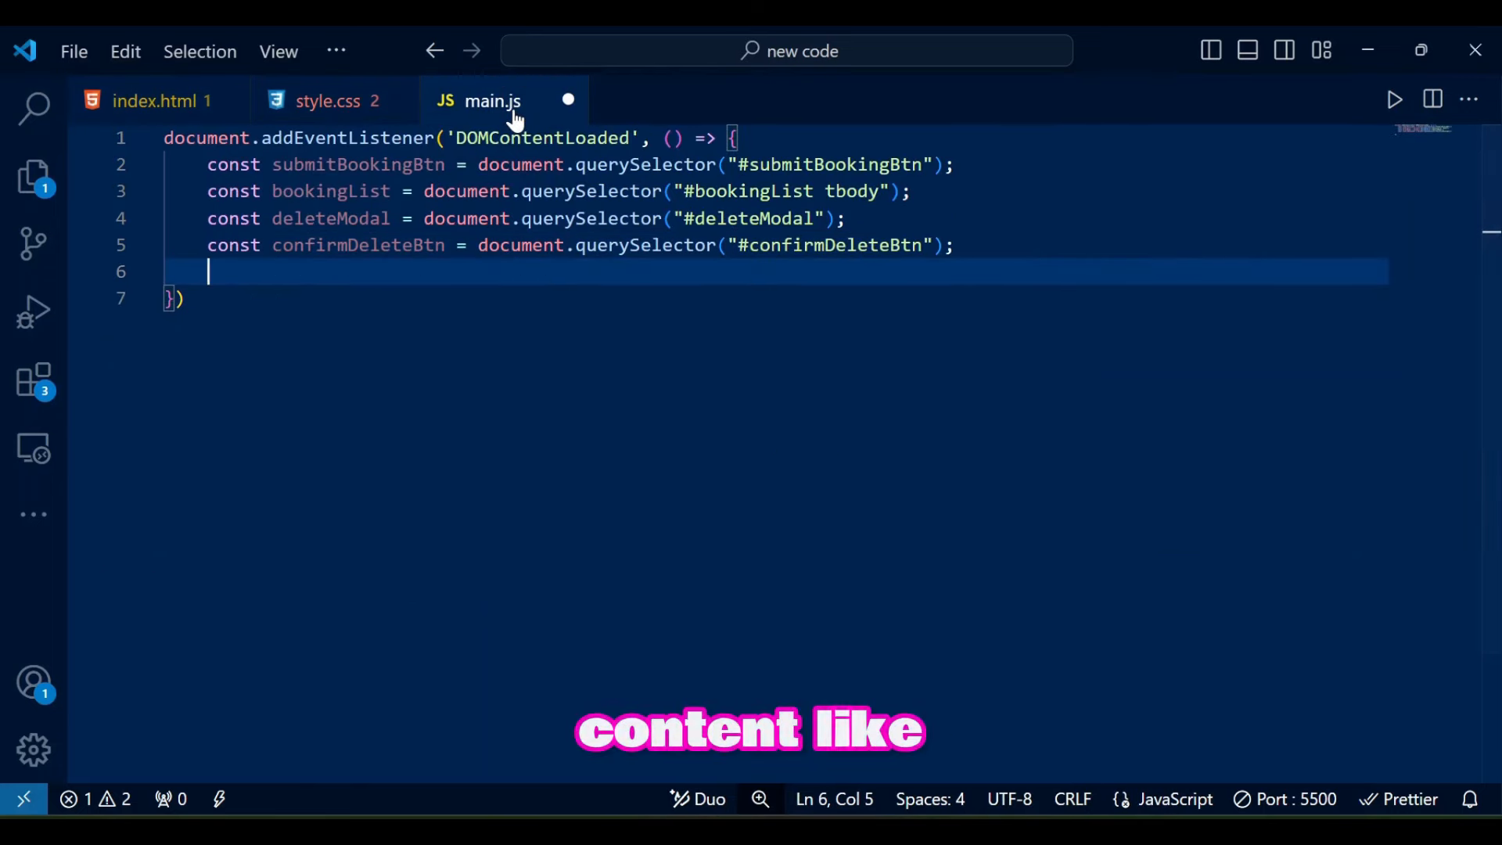
type("const cancelDeleteBtn = document.querySelector(\"")
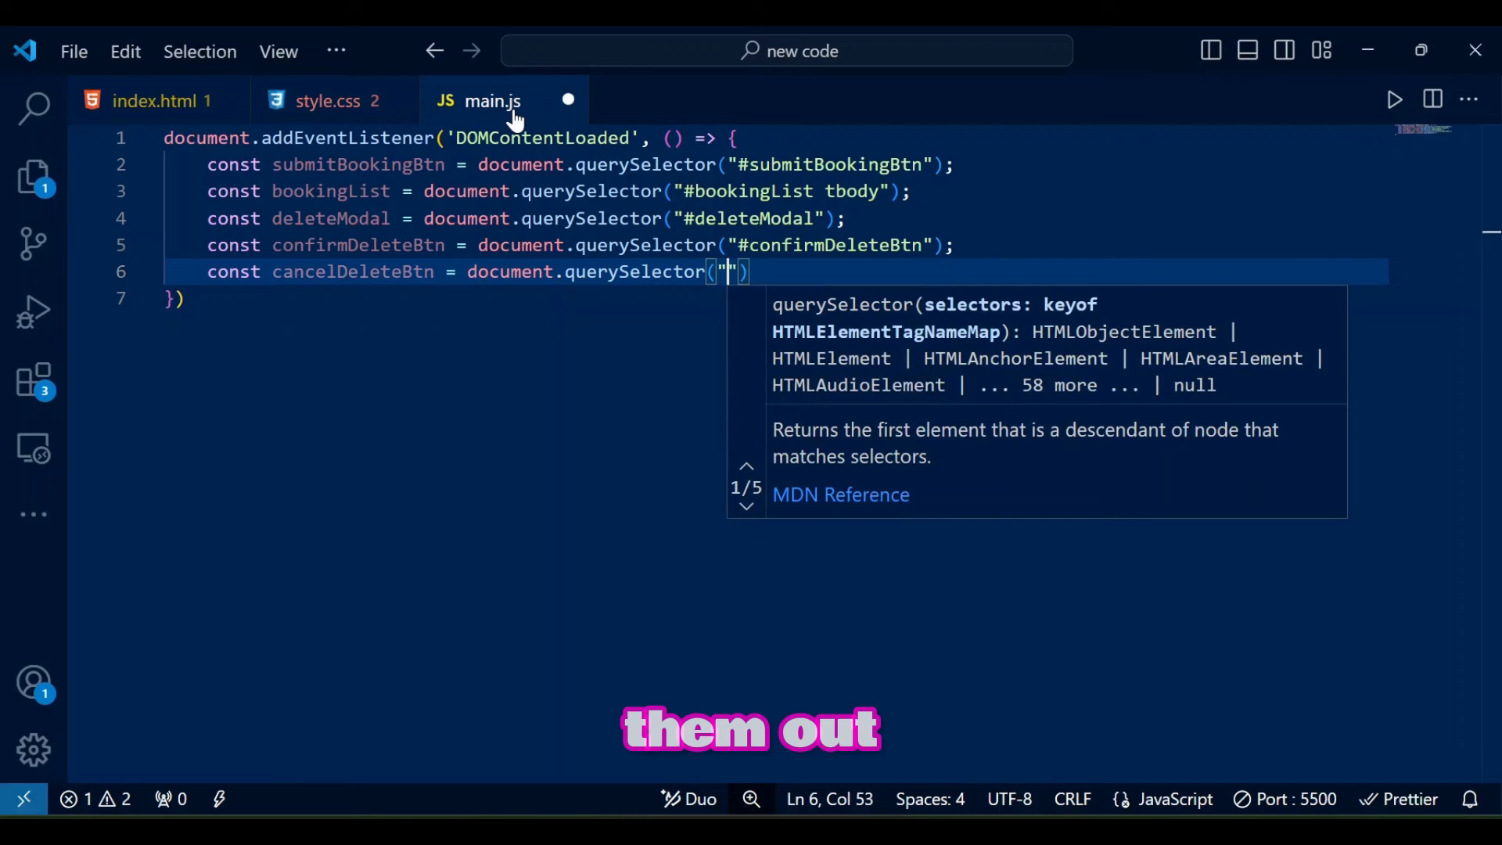
left_click(162, 101)
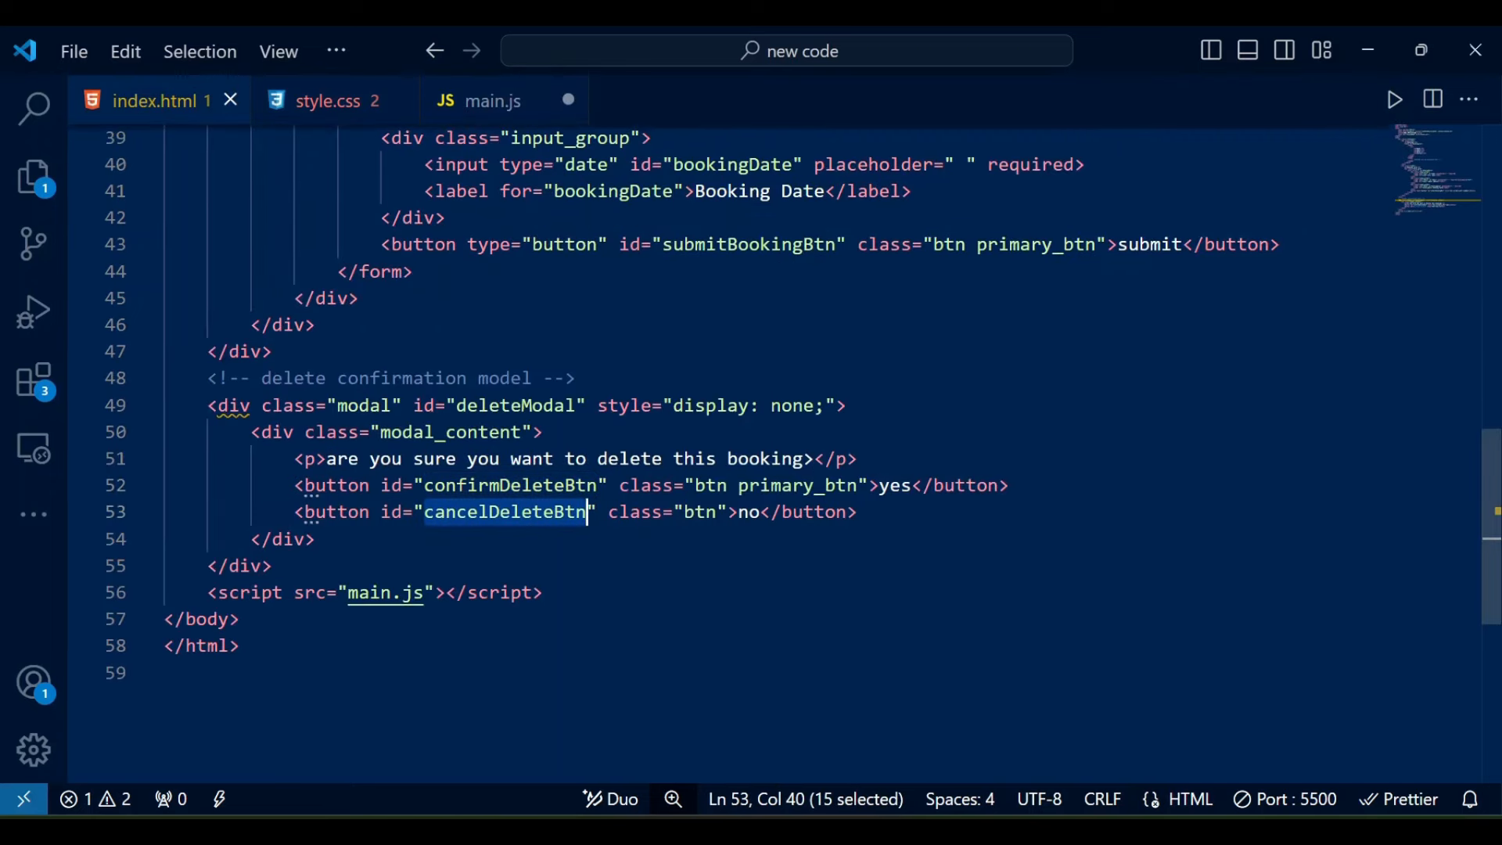
left_click(492, 101)
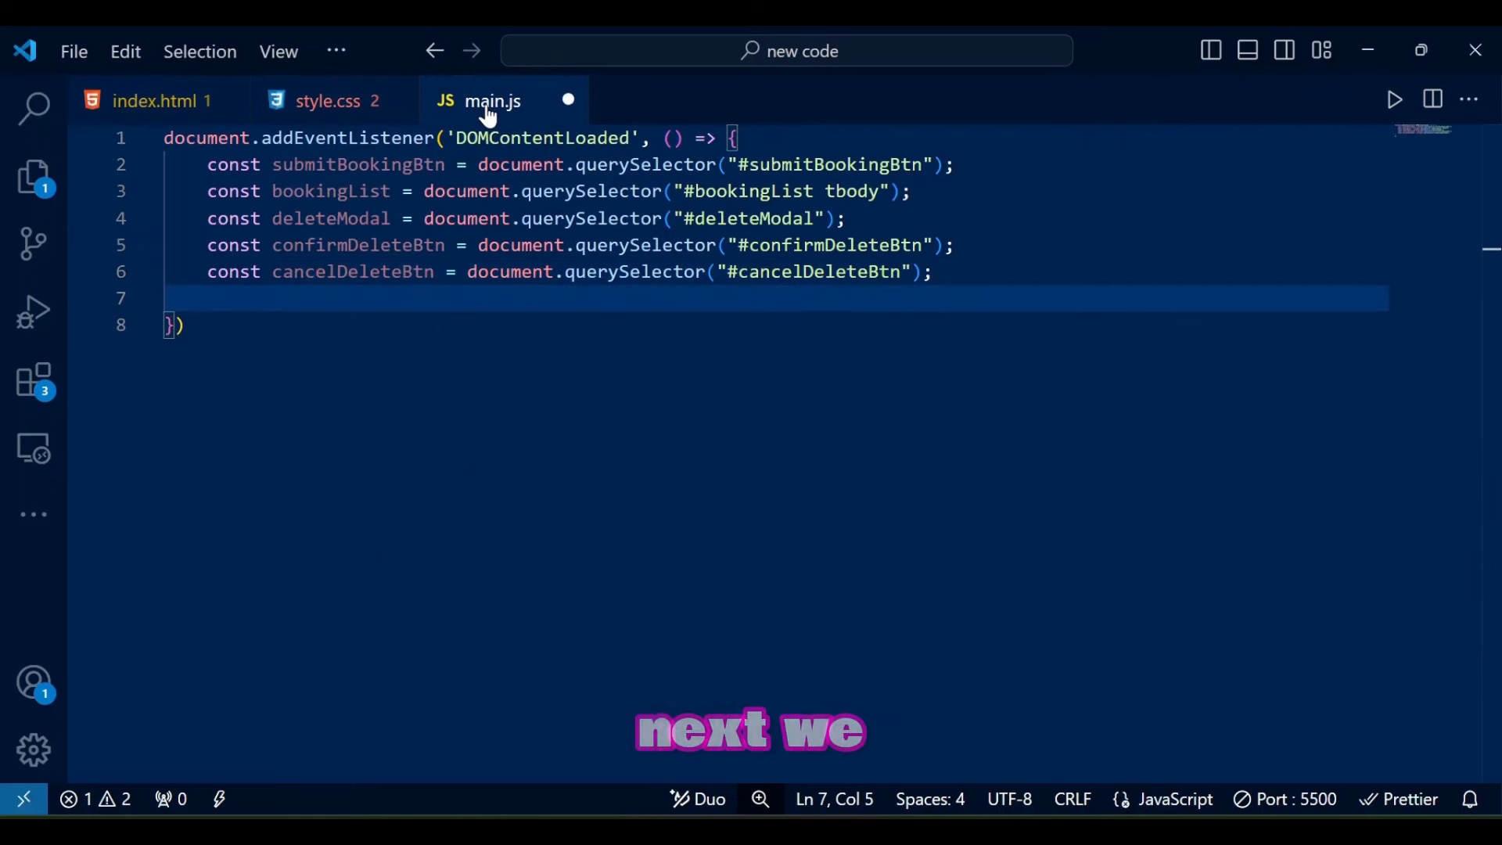
type("let bookib=n")
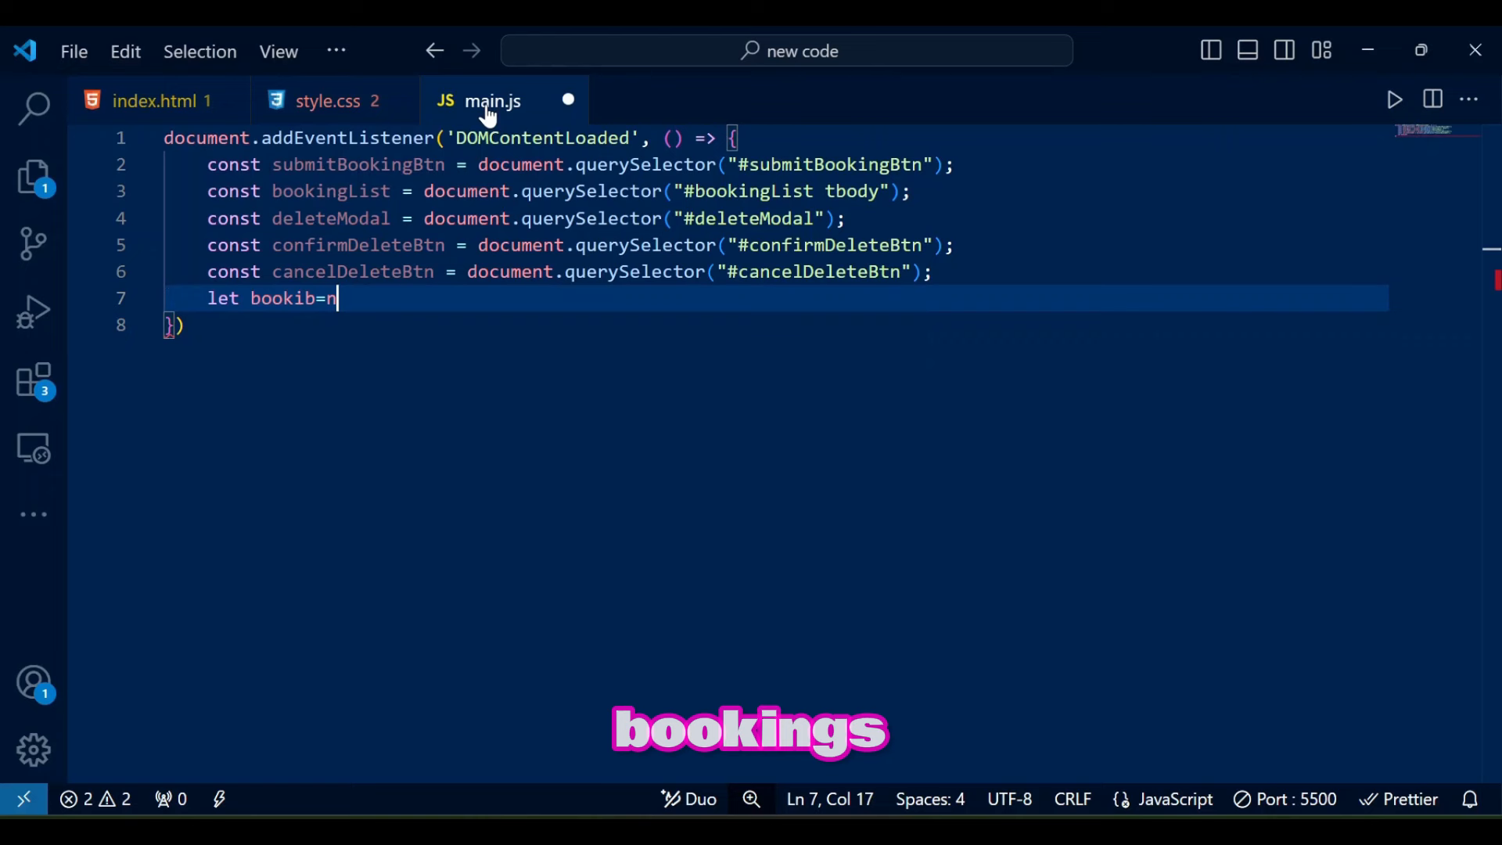
Step: Declare bookings = [], editIndex = -1 and deleteIndex = -1, and begin loadBookings
type("ookings = [];")
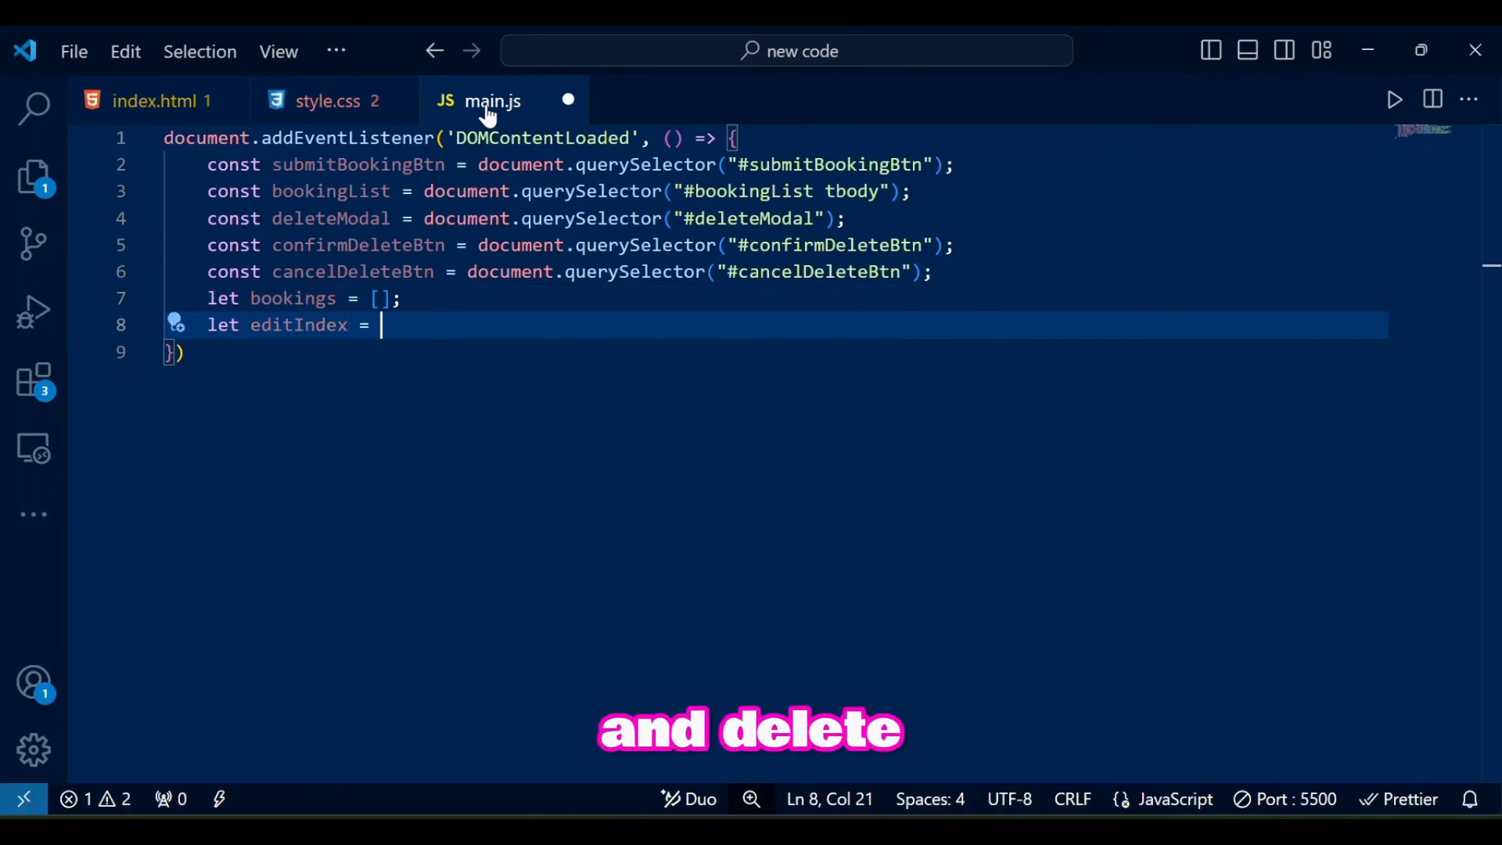
type("-1;")
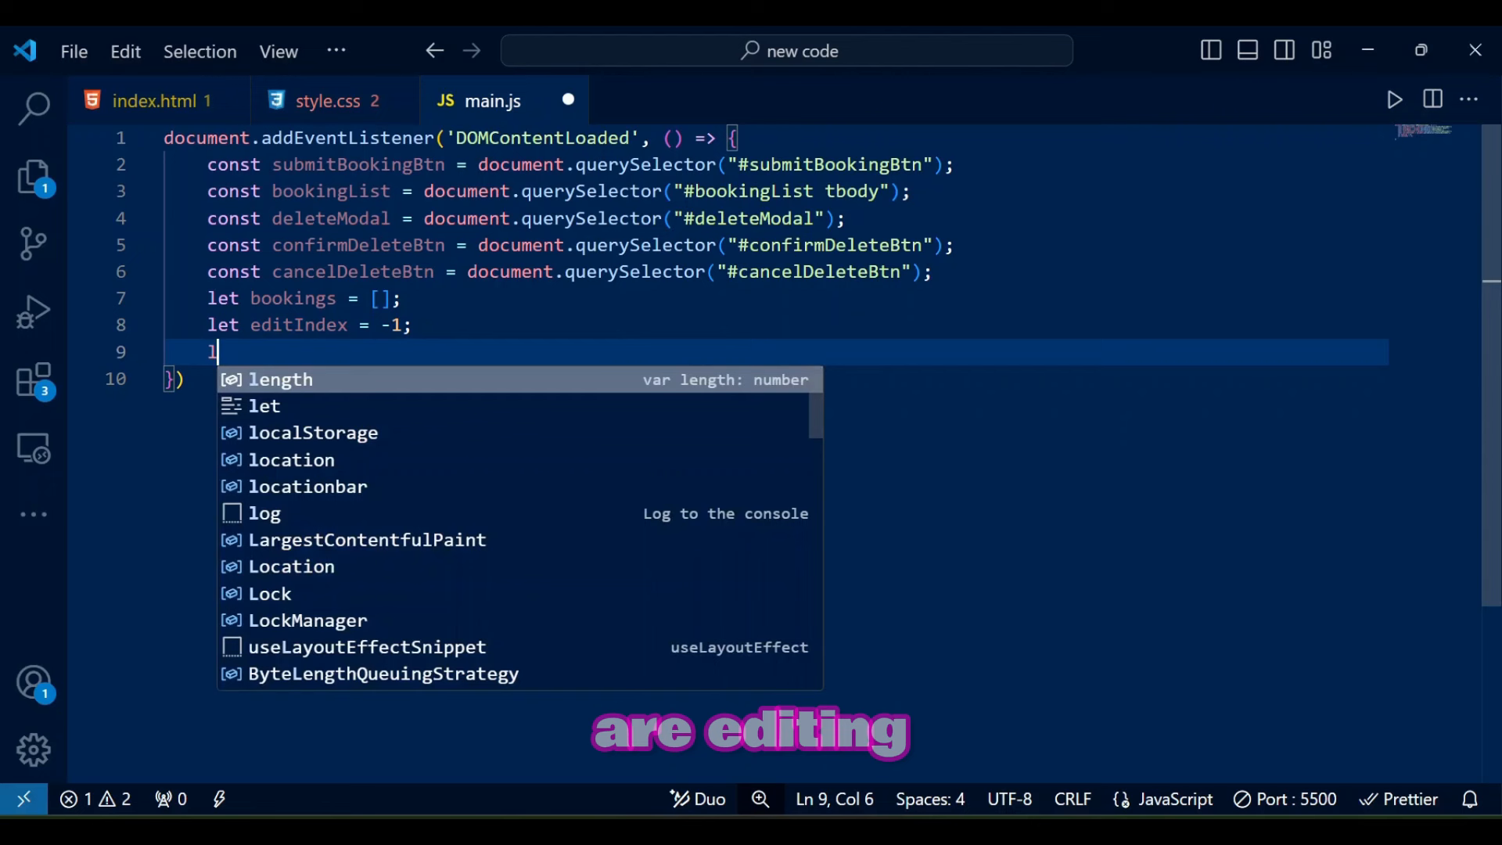
type("et deleteIndex =")
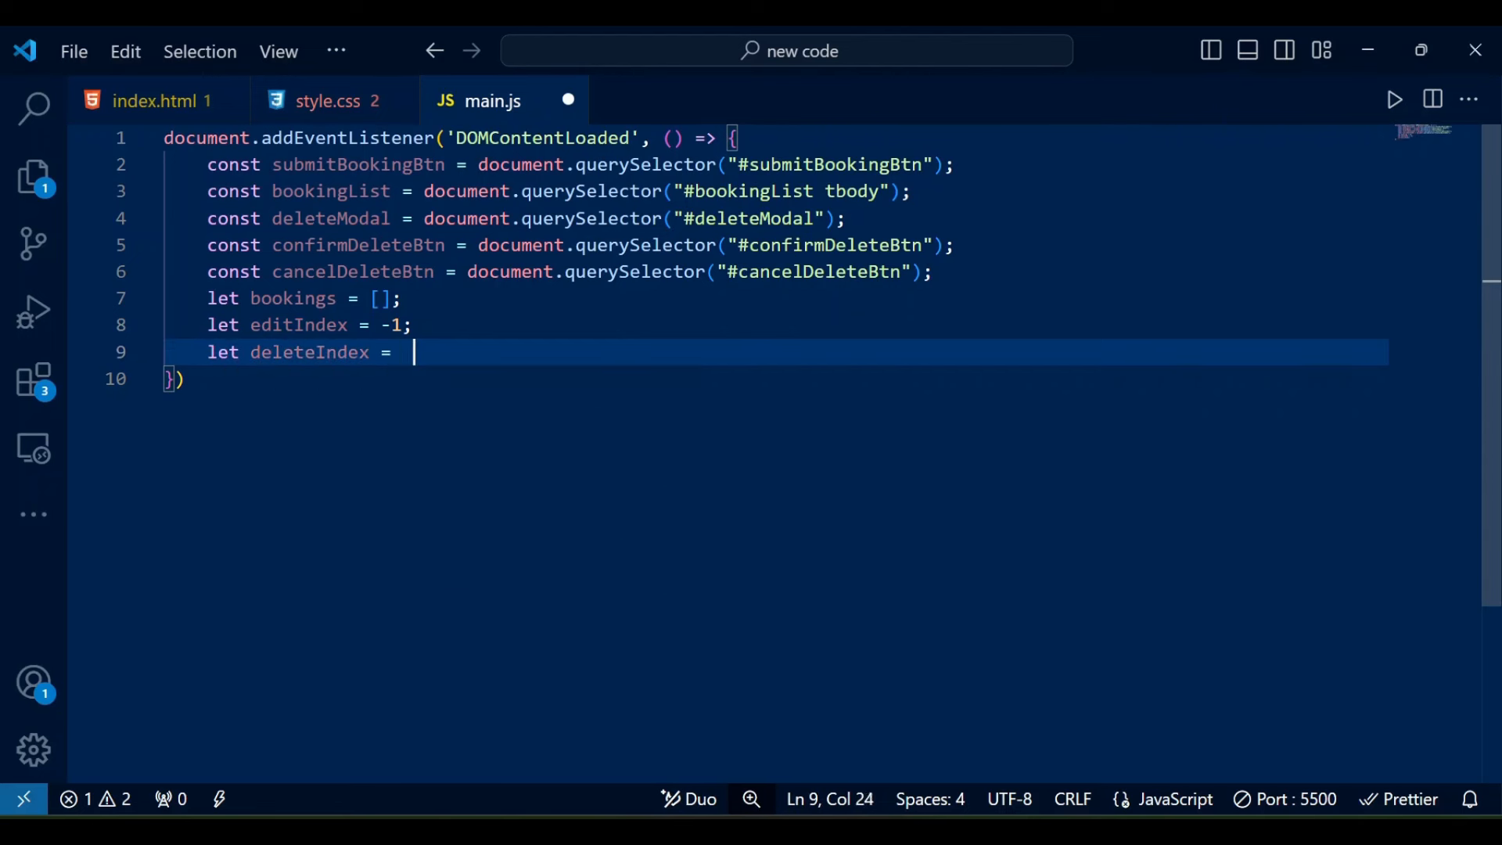
type("-1;")
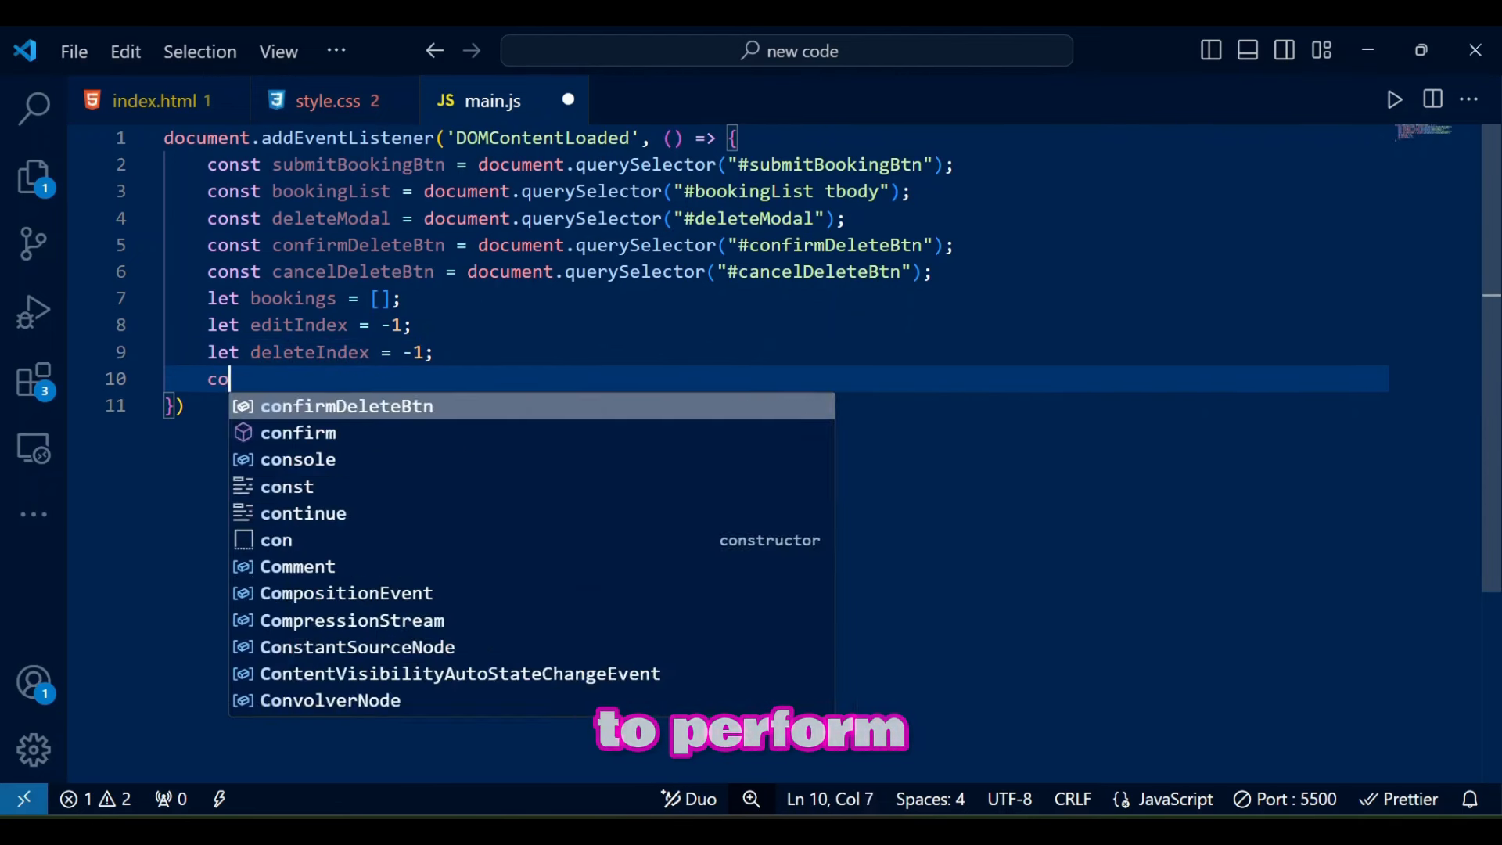
type("nst loadBookings = () => {")
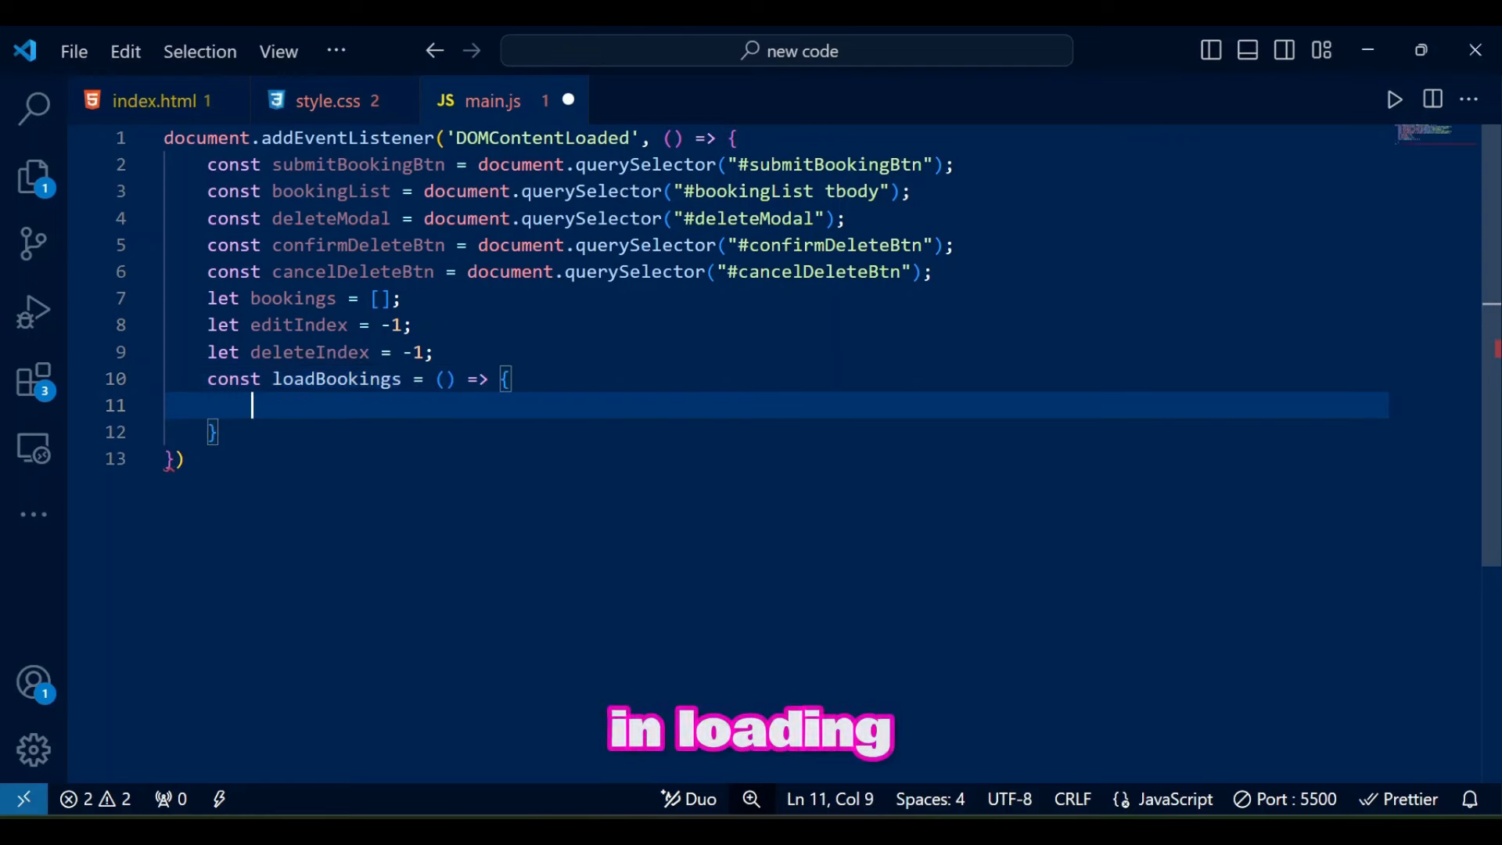
Step: Write loadBookings: getItem storedBookings, JSON.parse it if present, then call renderBookings()
type("const storedBooking")
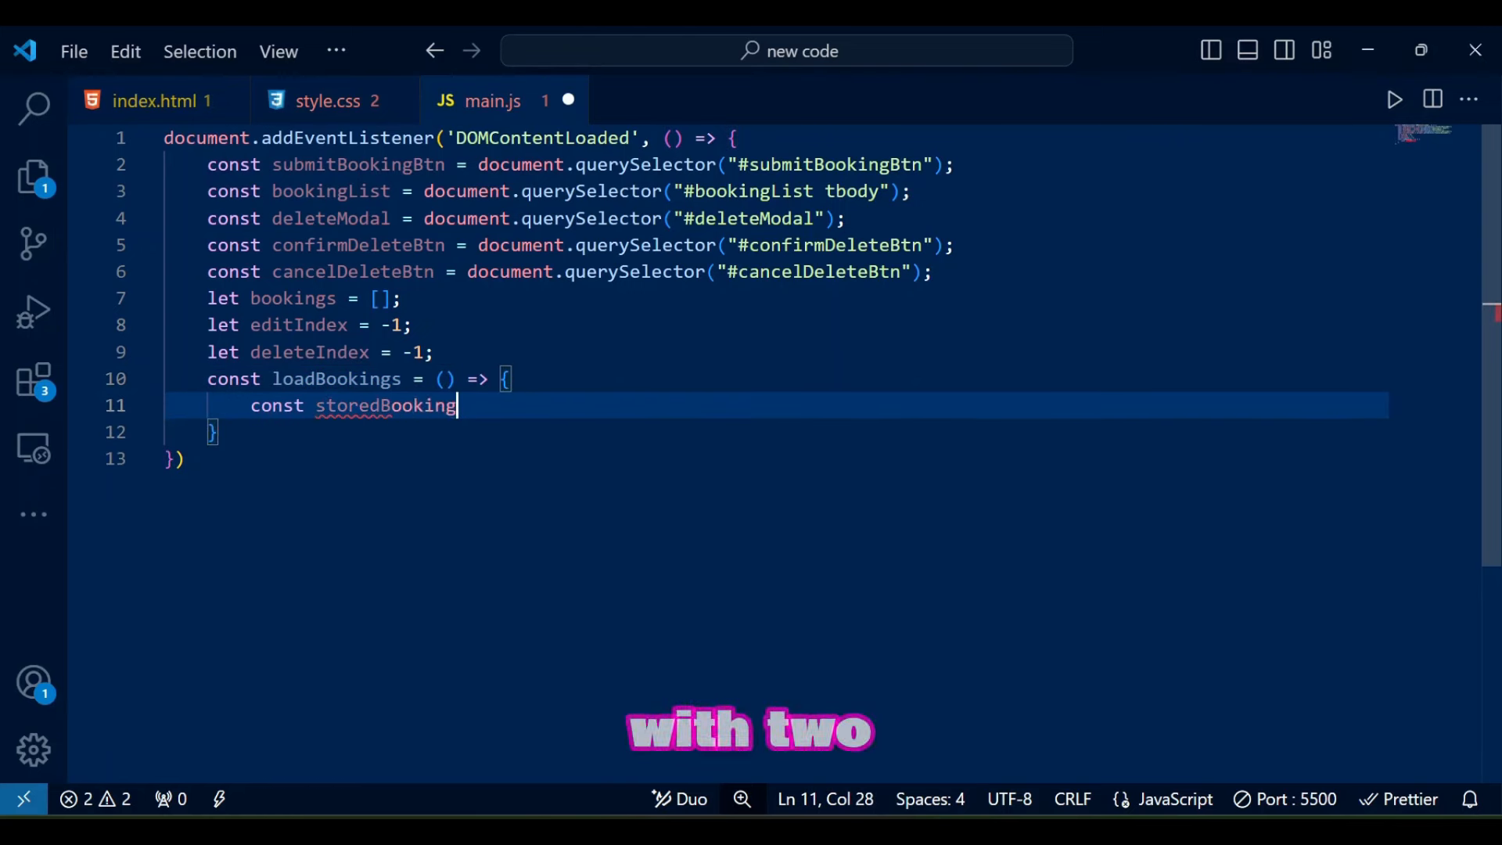
type("s = localStorage")
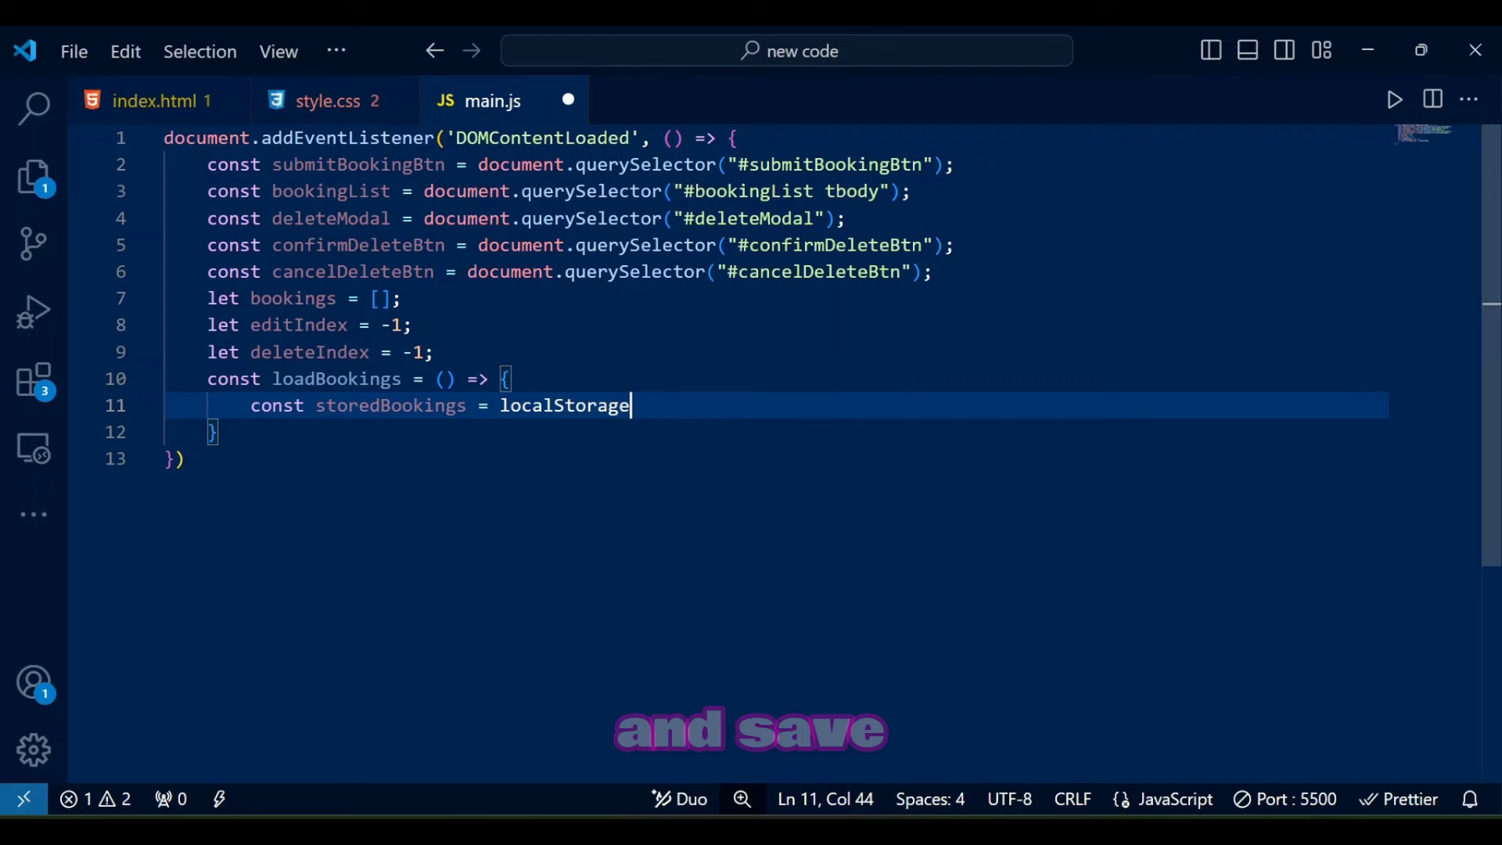
type(".getItem(\"\")")
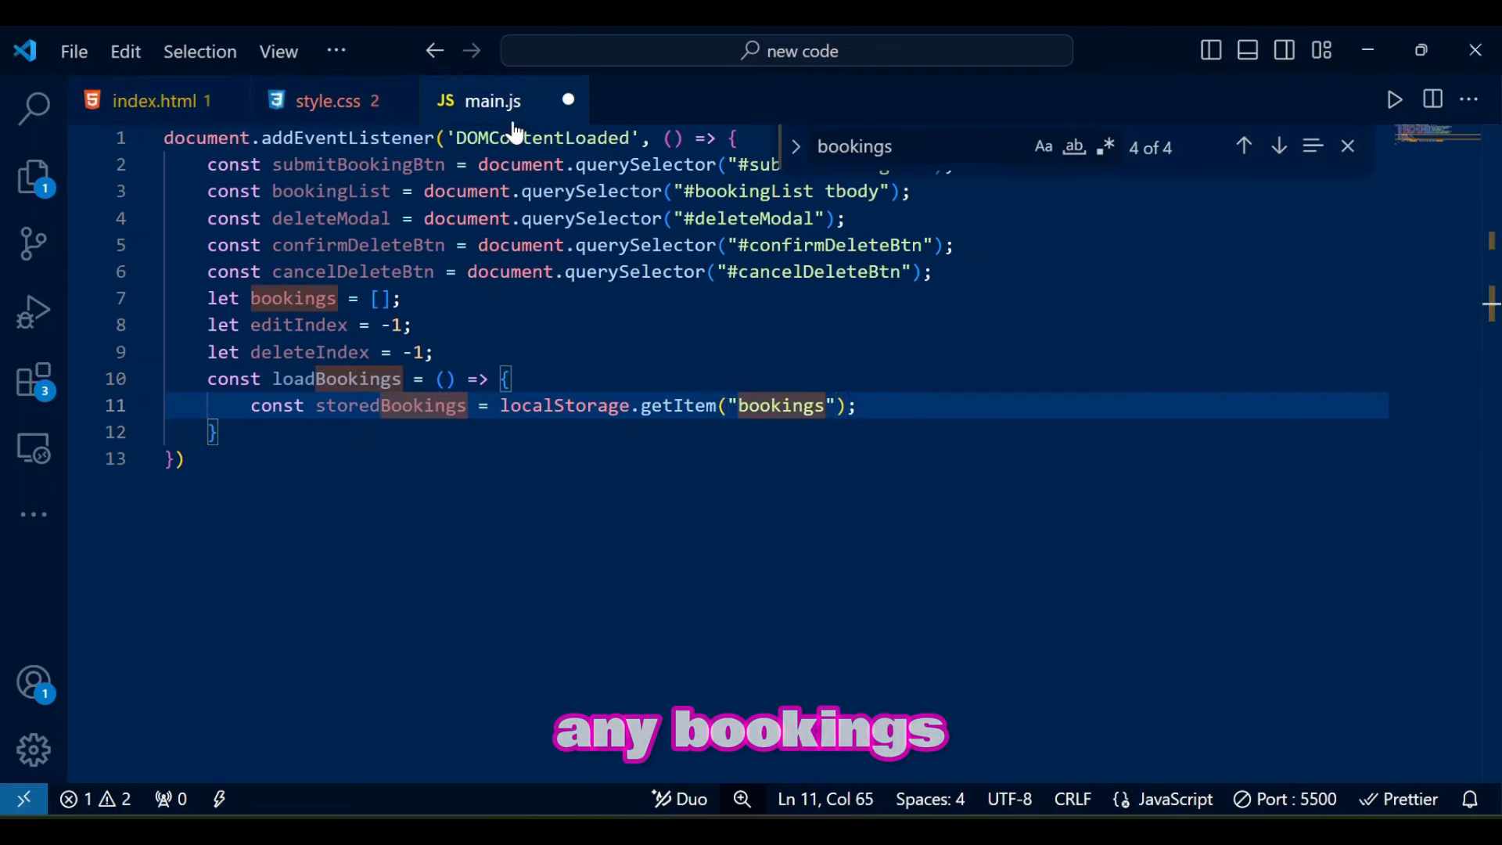
type("c")
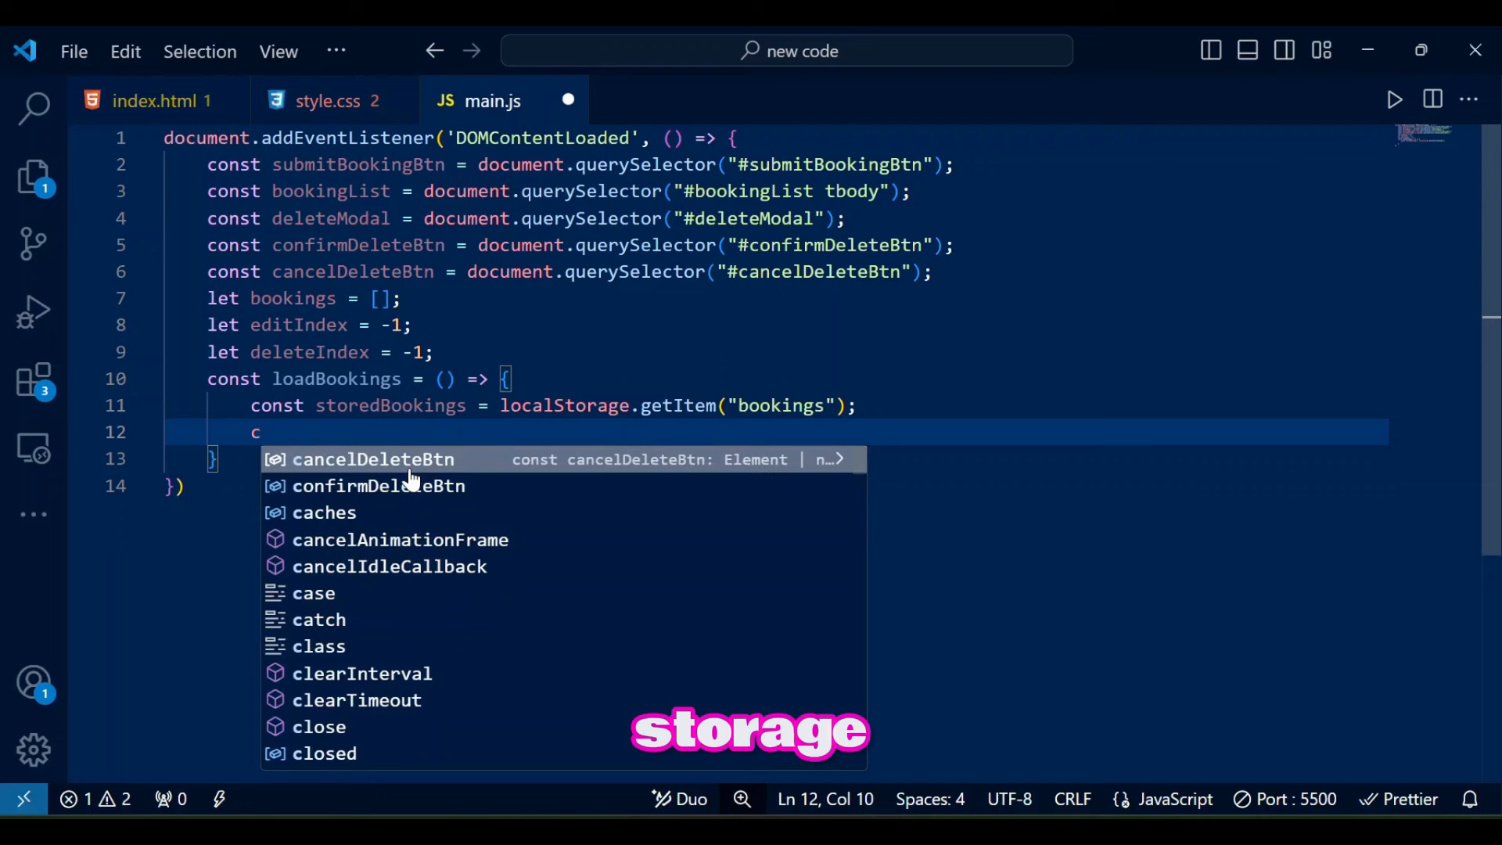
type("if (storedBookings)")
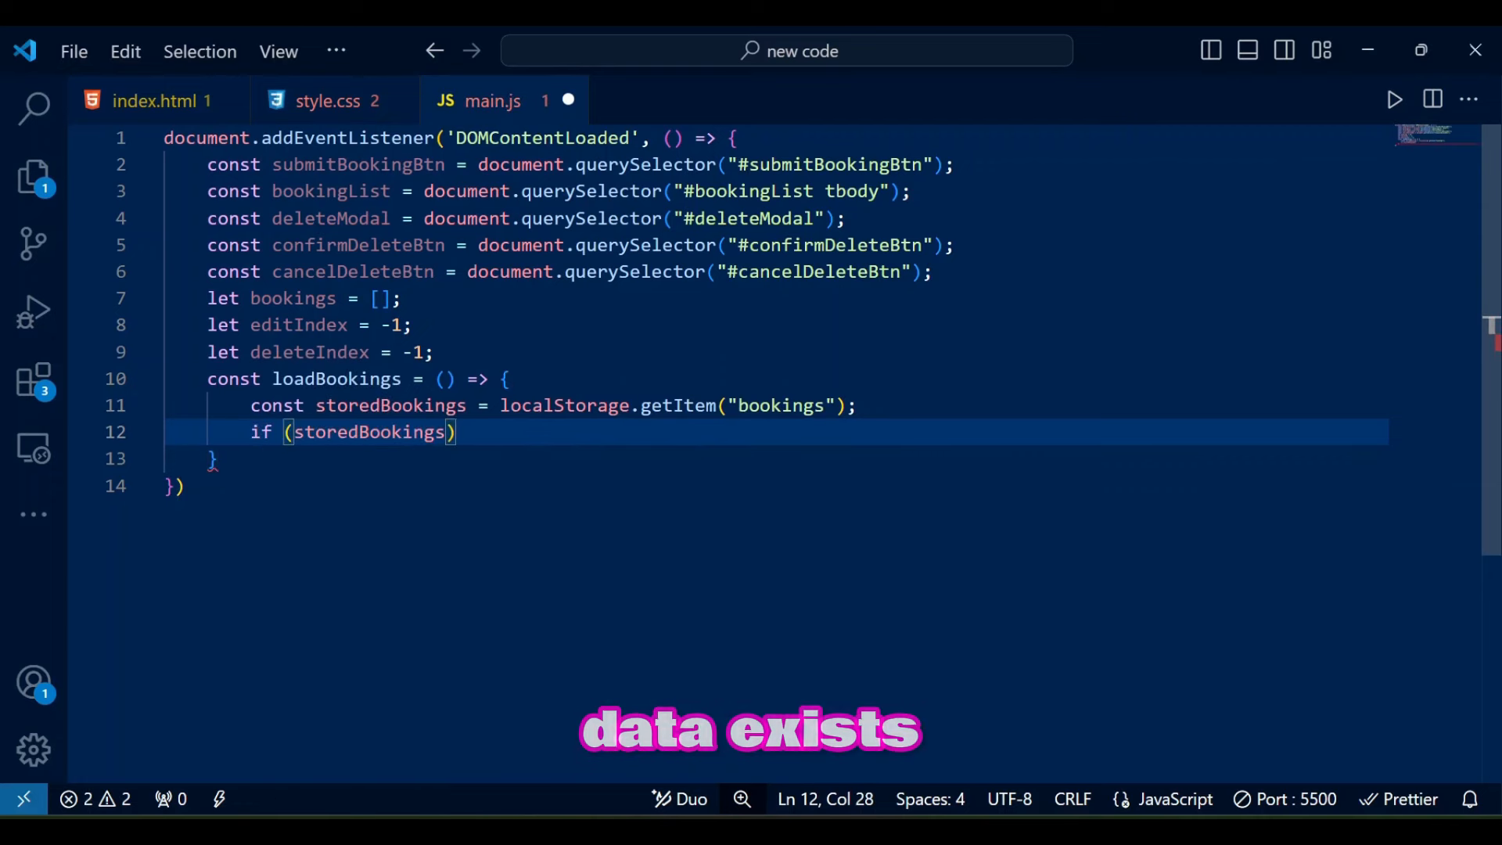
type("bookings =")
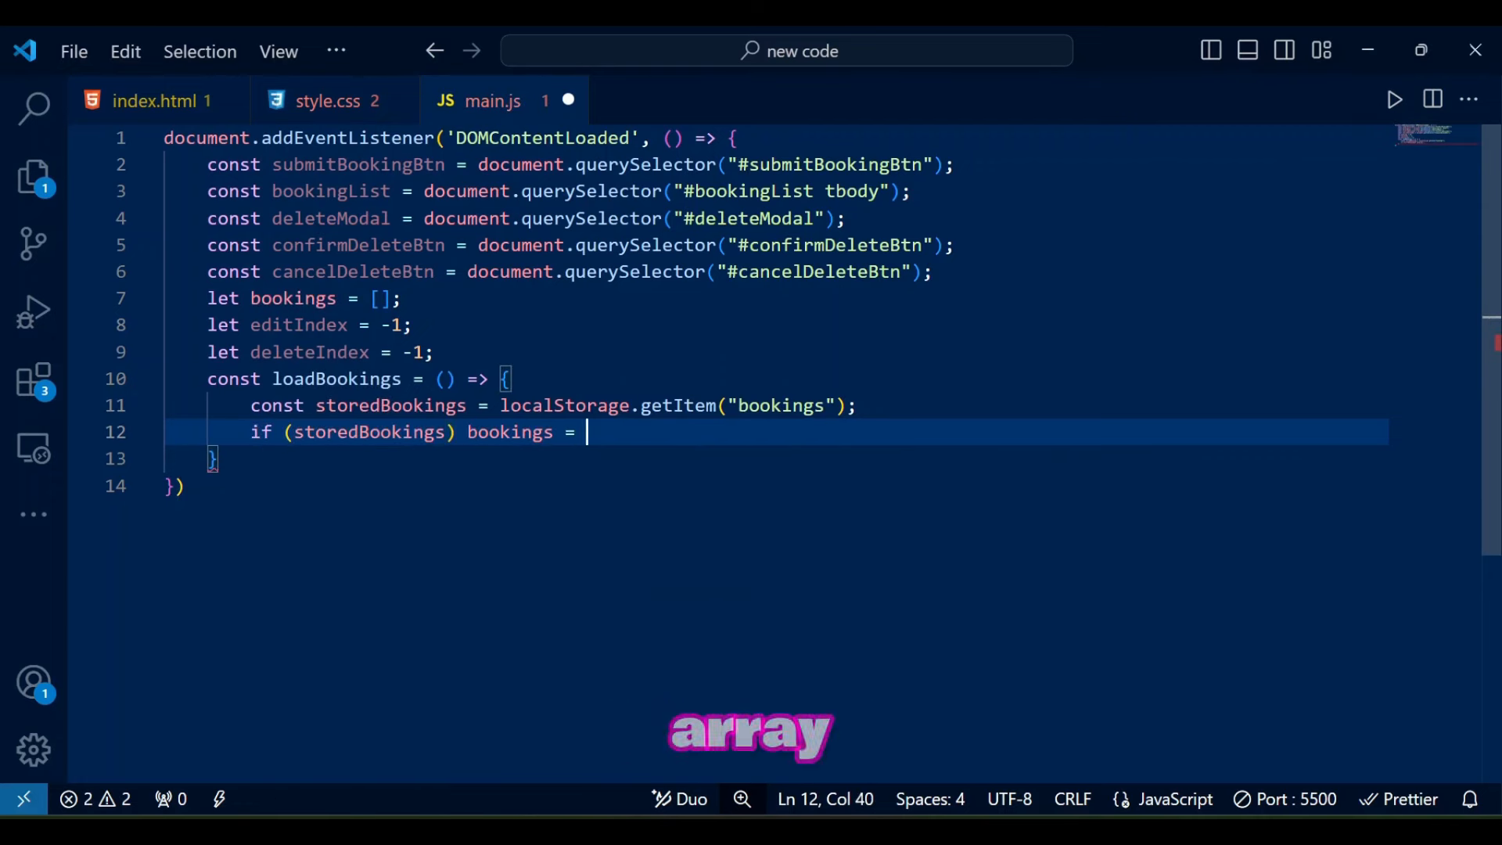
type("JSON.parse(storedBookings)")
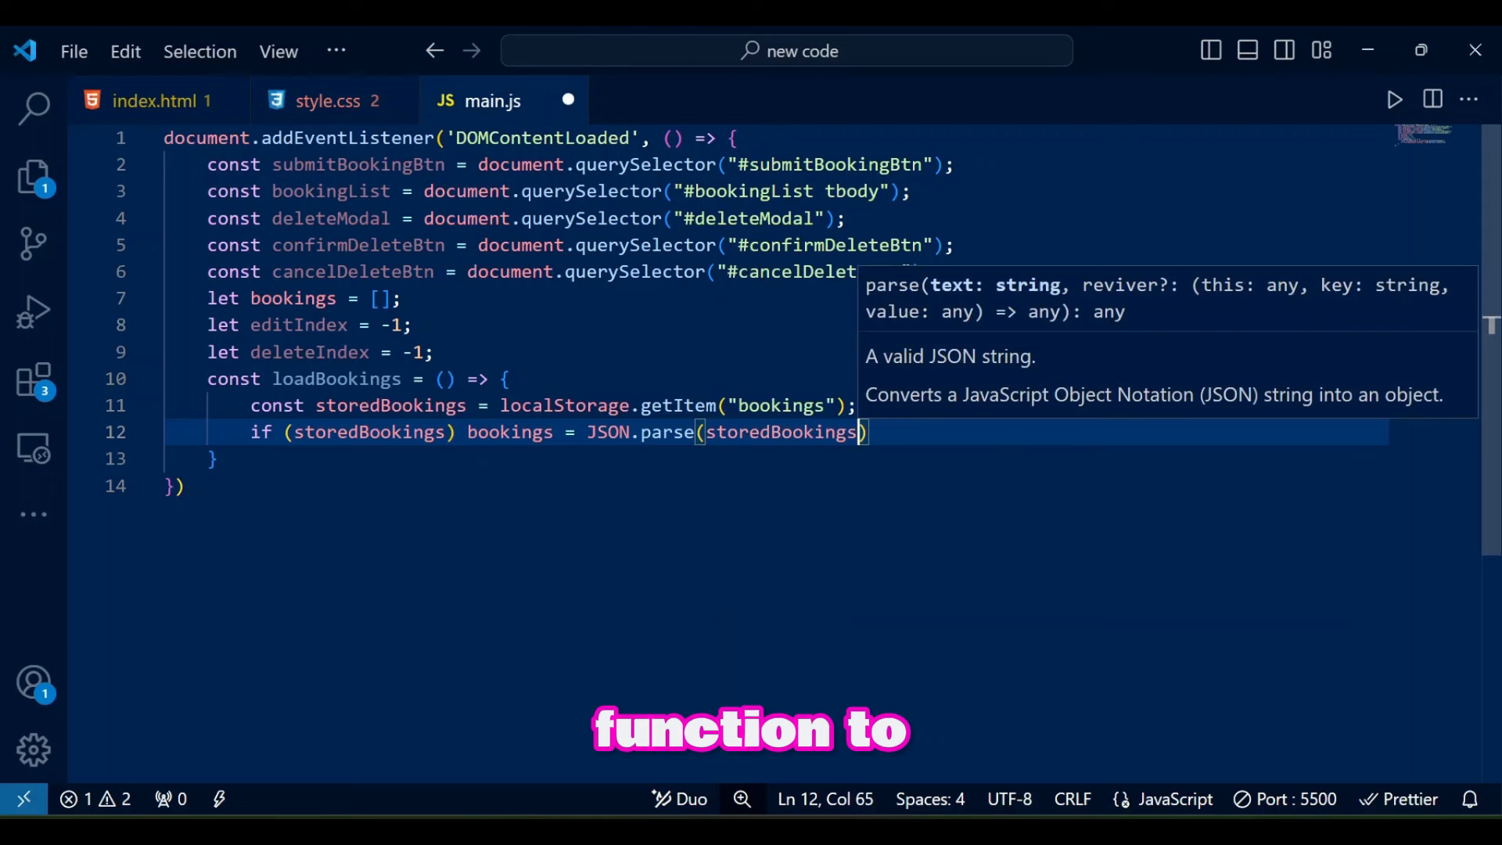
type("render")
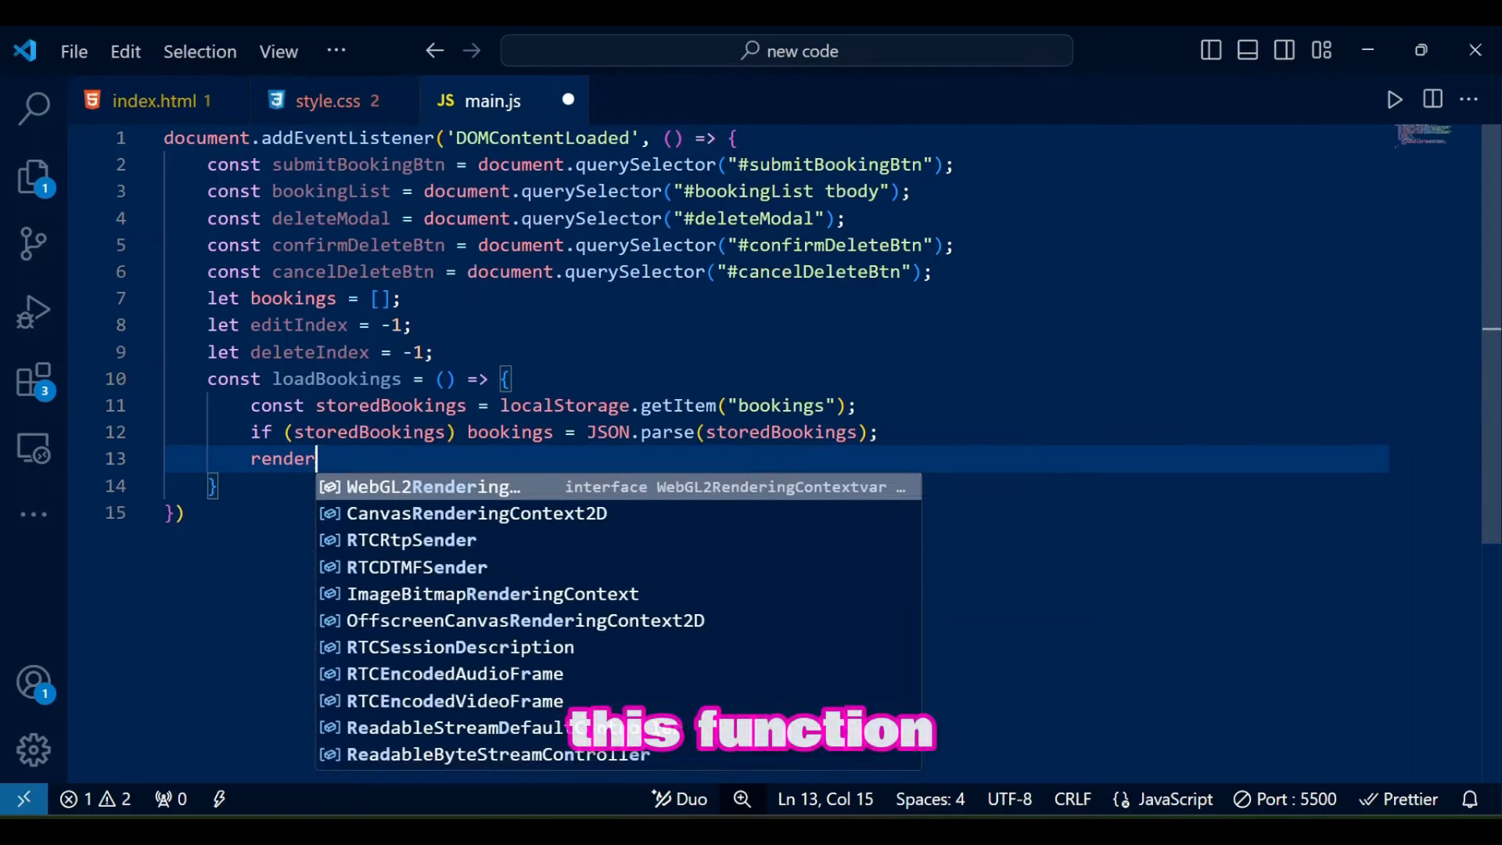
type("Bookings();")
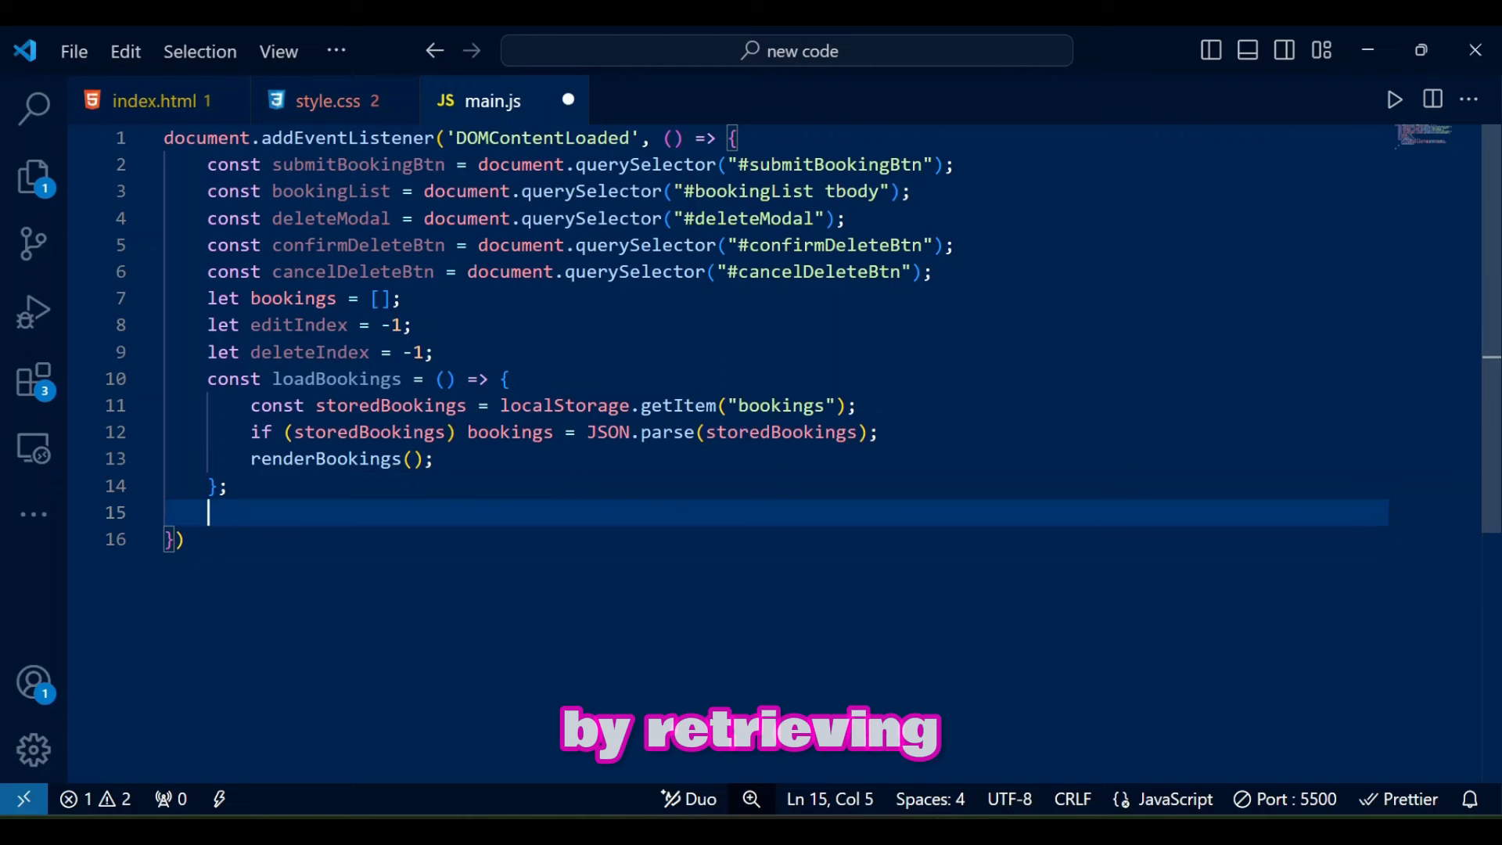
type("const saveBook")
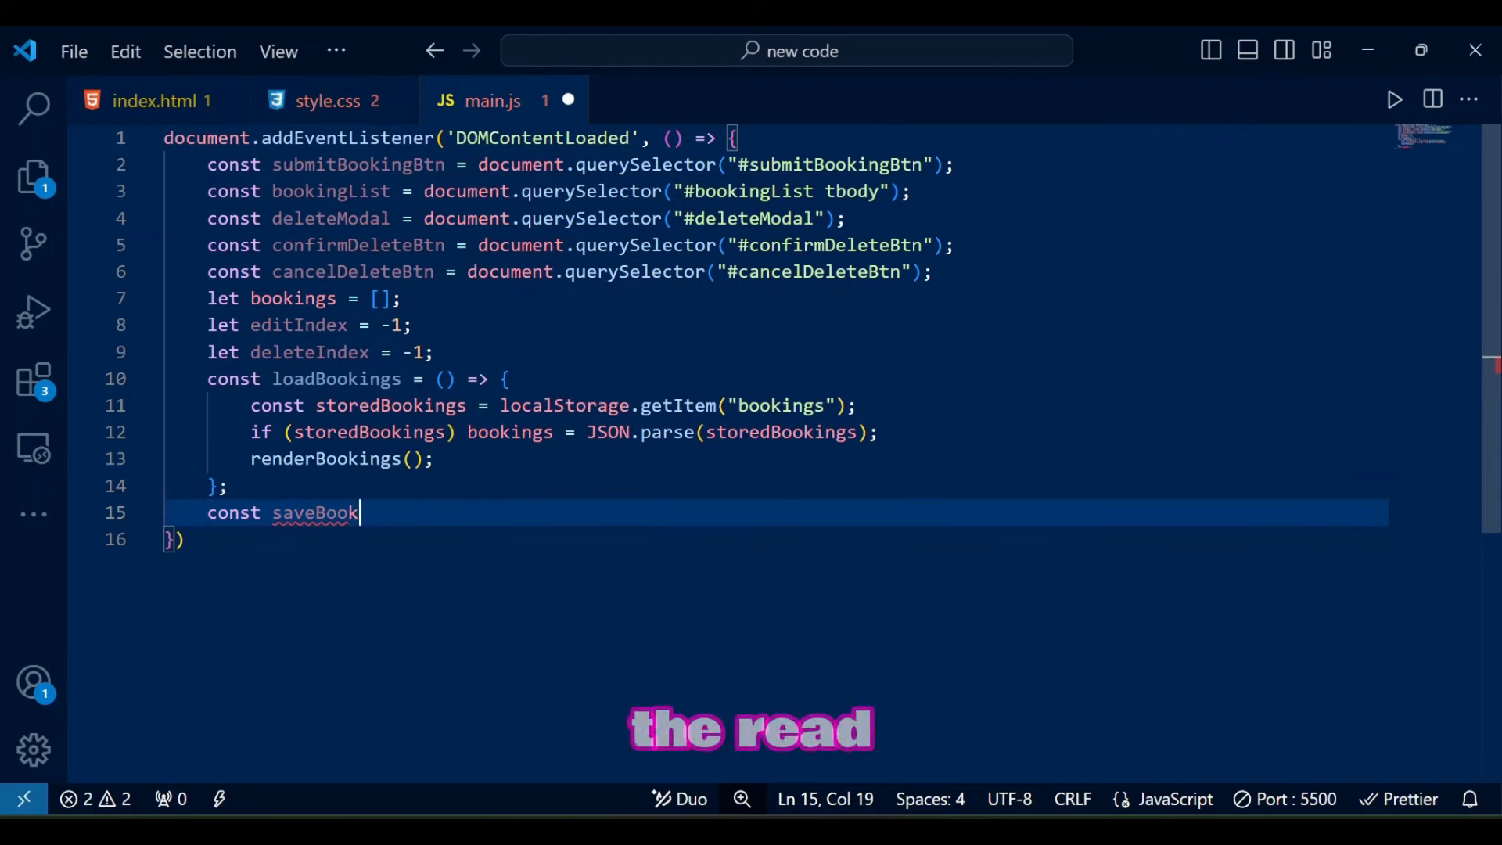
Step: Add saveBookings using localStorage.setItem("bookings", JSON.stringify(bookings)) and start renderBookings
type("ings = () =>")
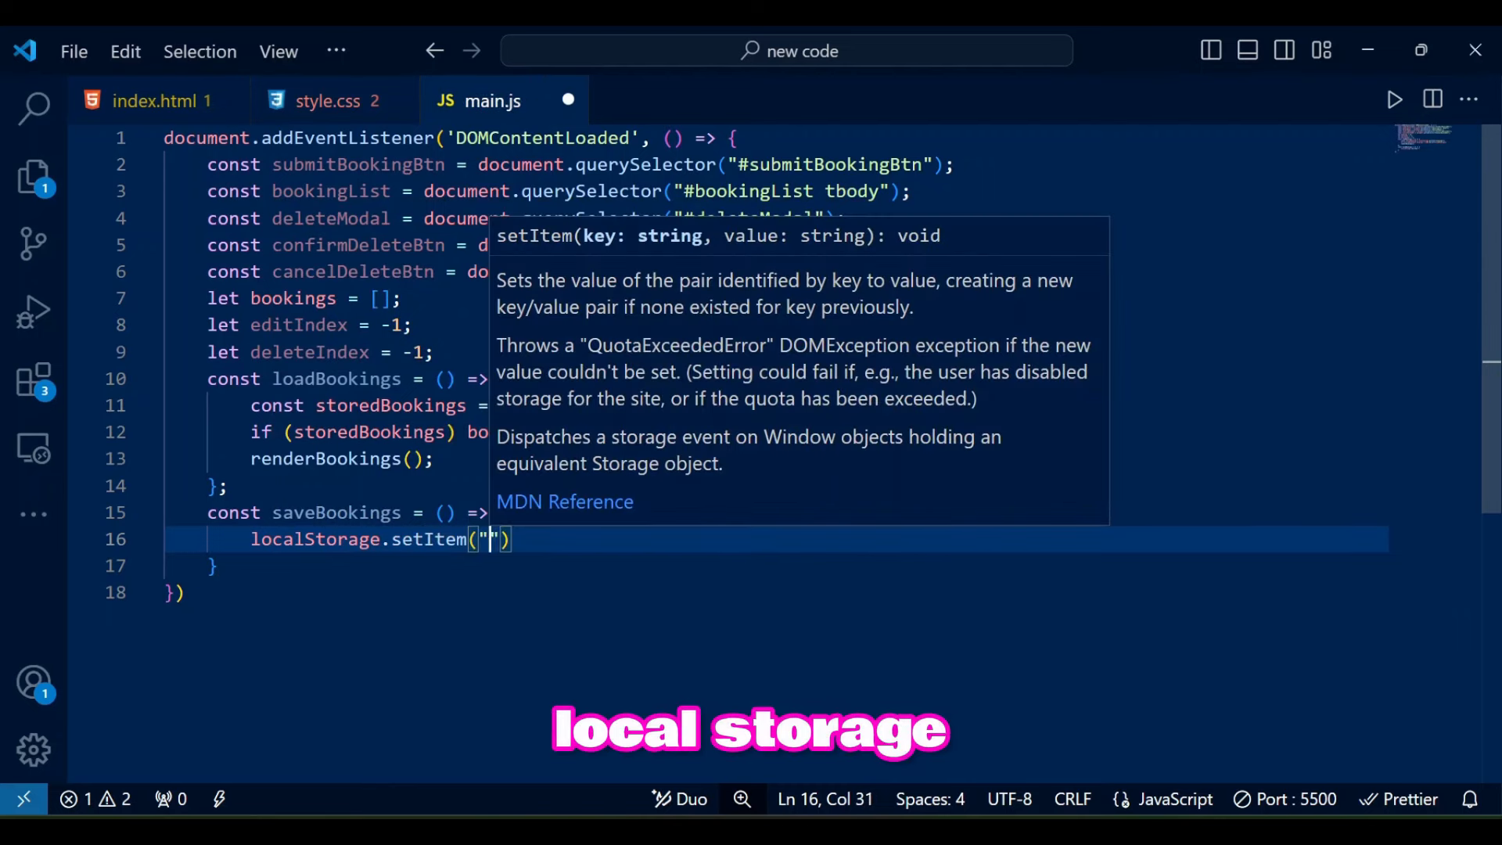
type("bookings\", JSON")
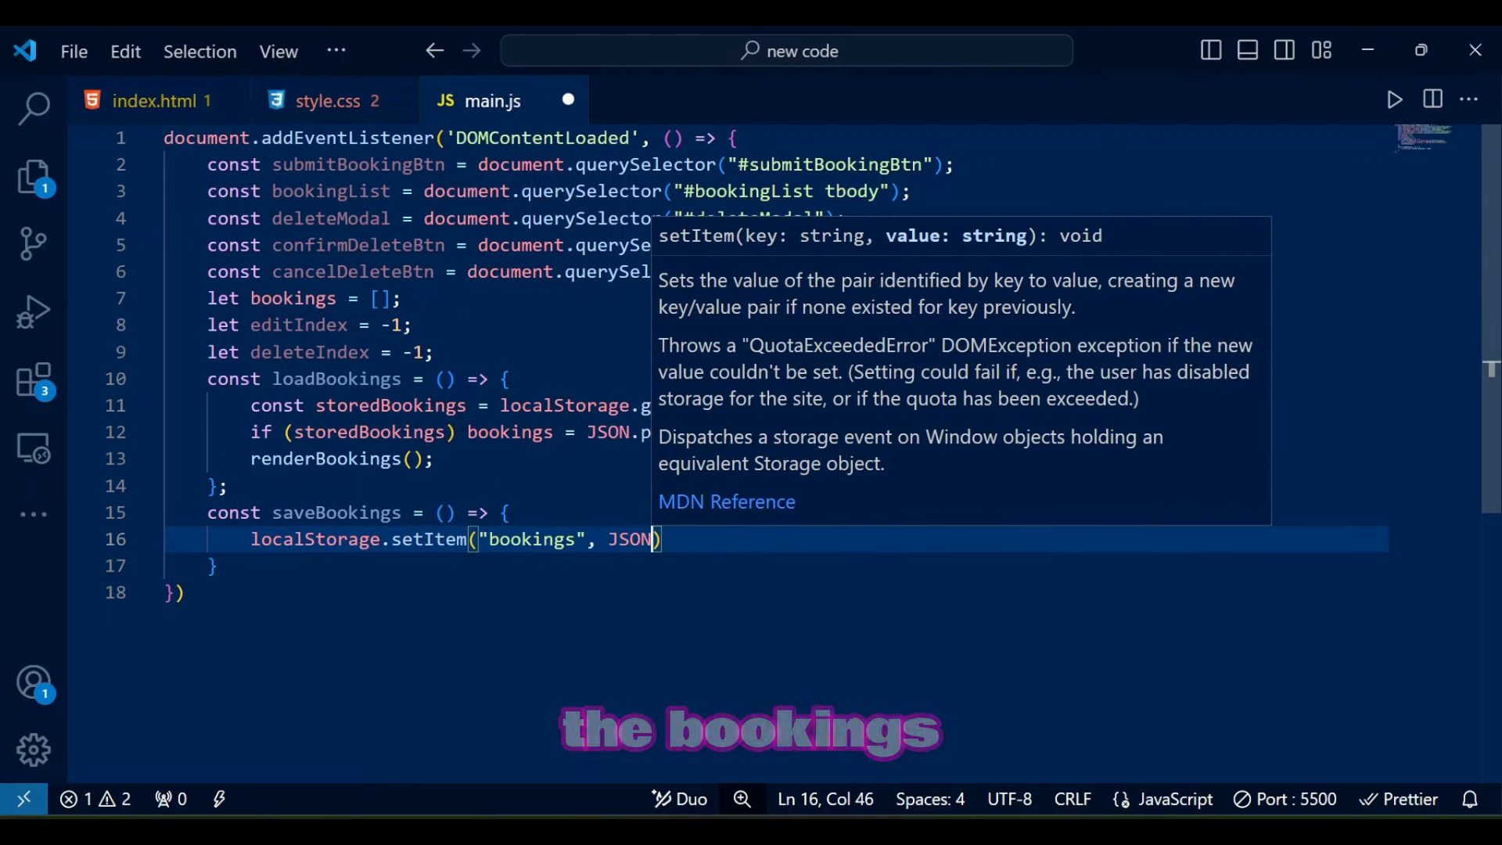
type(".stringify(")
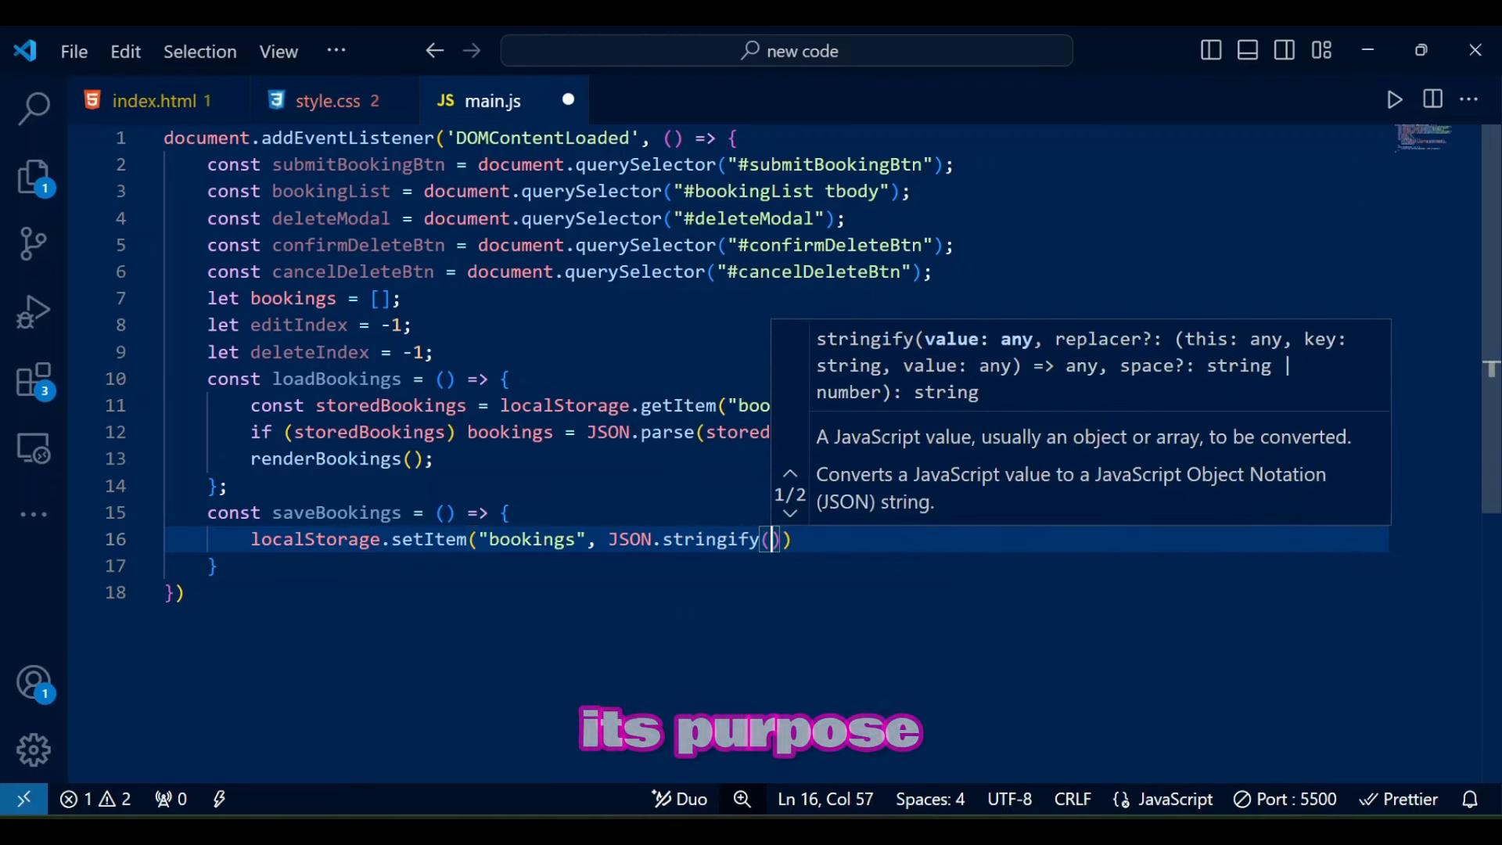
type("bookings")
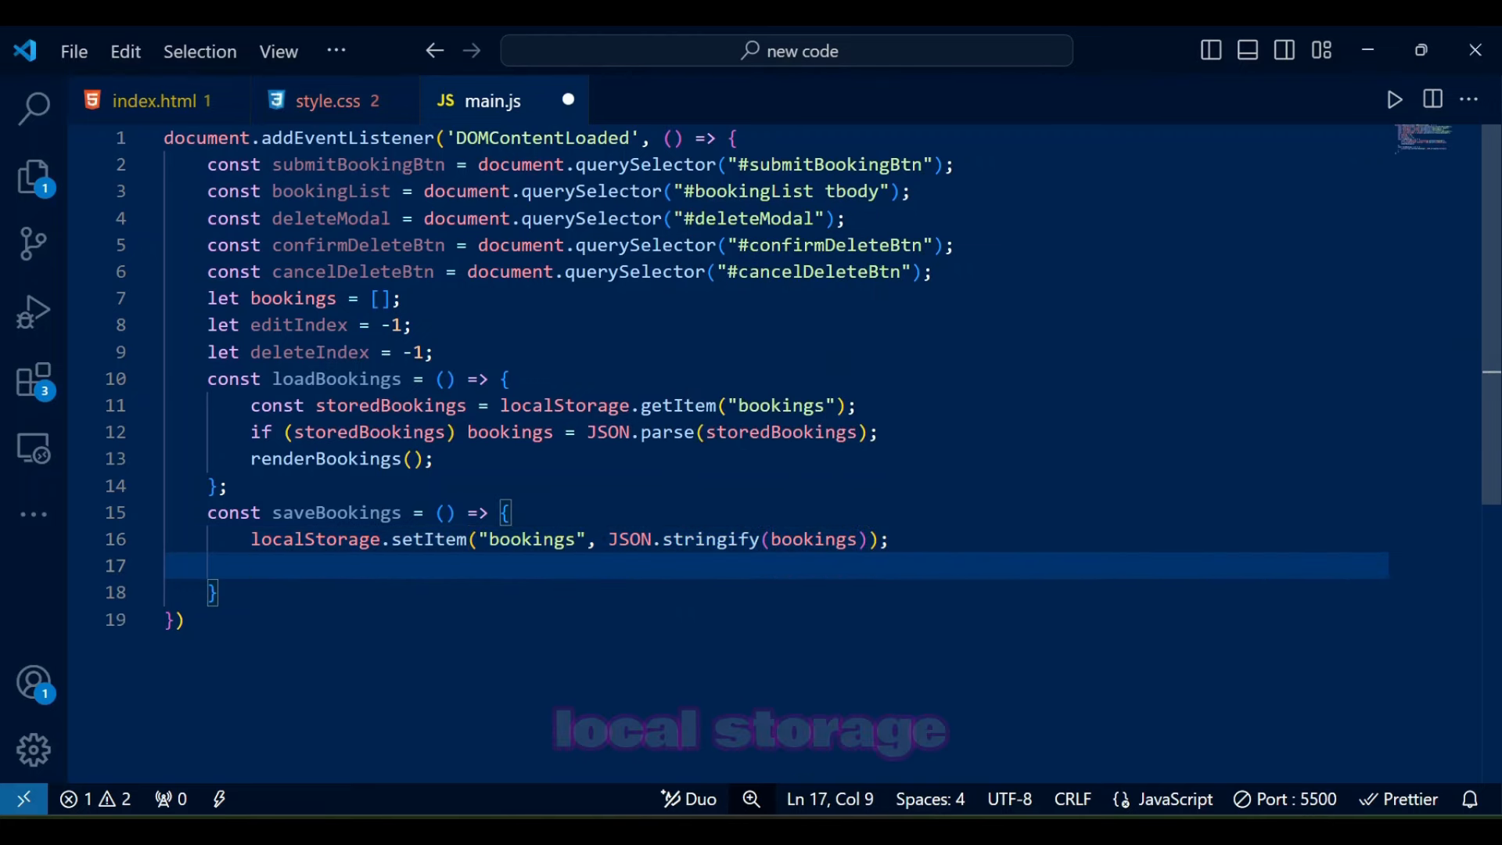
type("const renderBookings =")
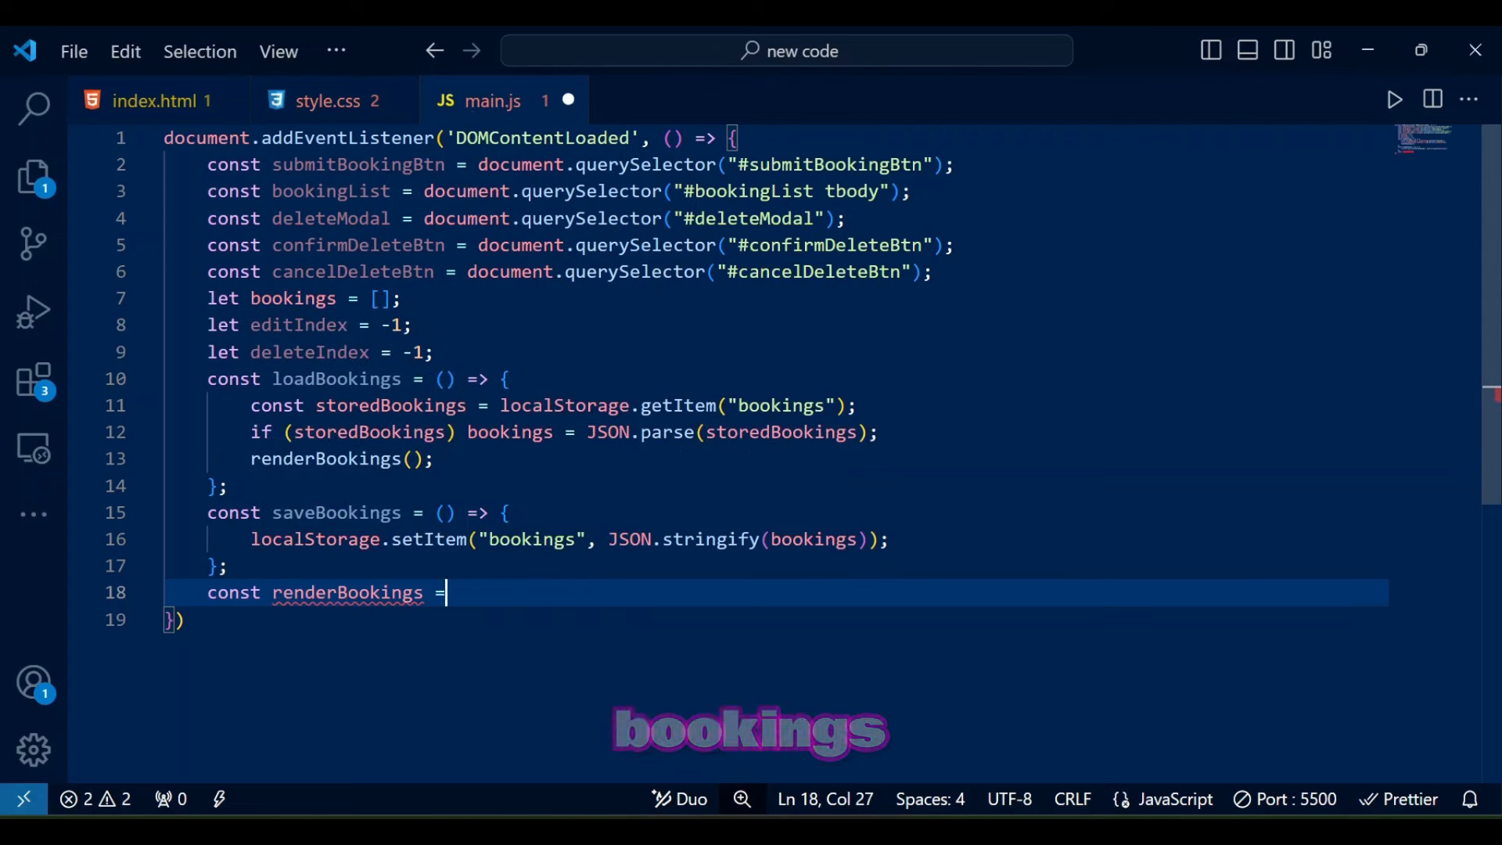
type("() => {")
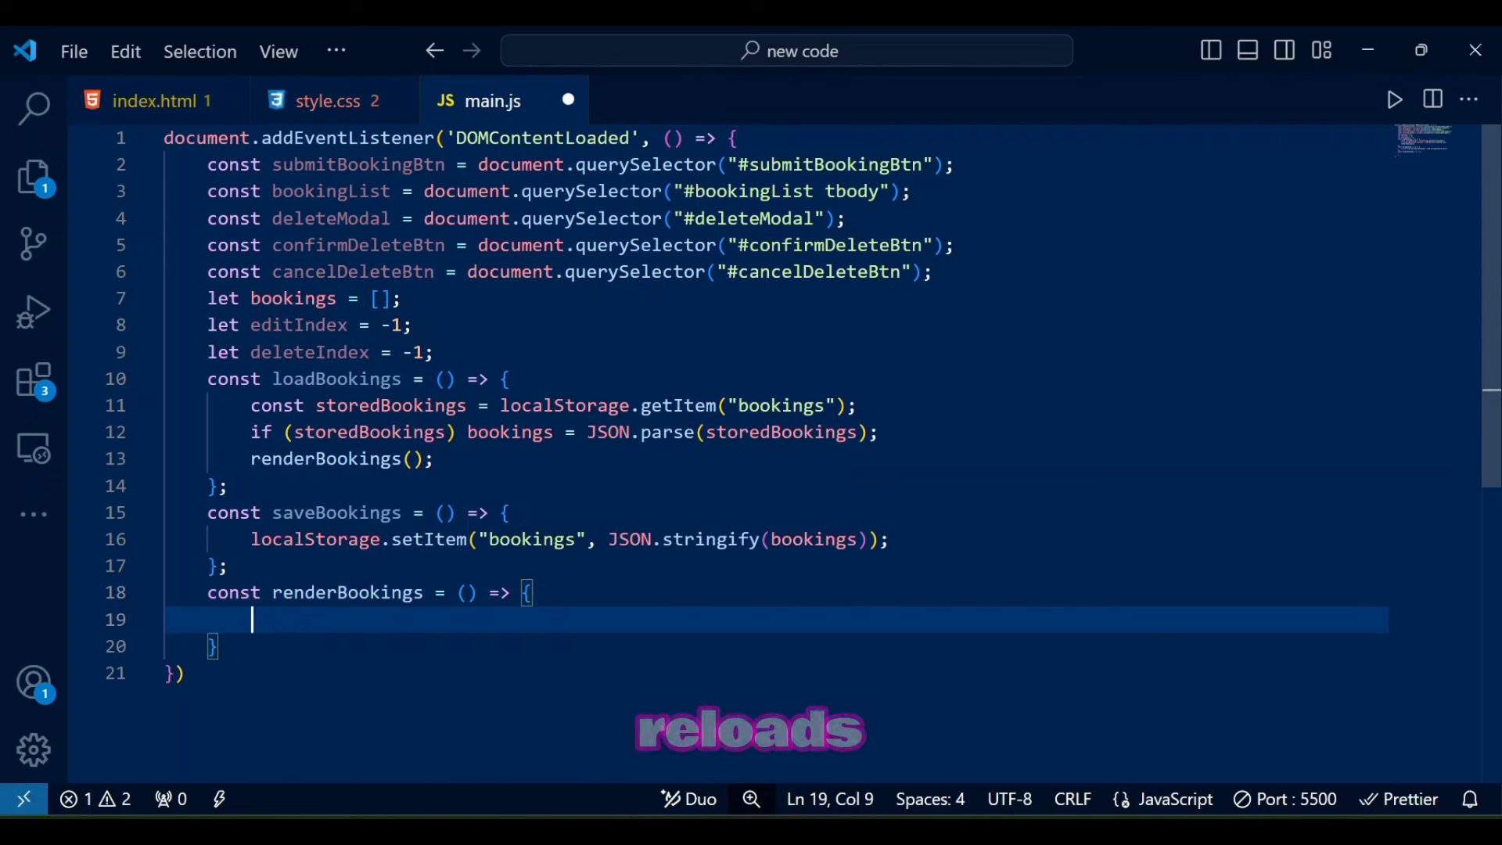
Step: Clear bookingList.innerHTML and loop bookings, creating a "tr" row for each
type("bookingList.innerHTML")
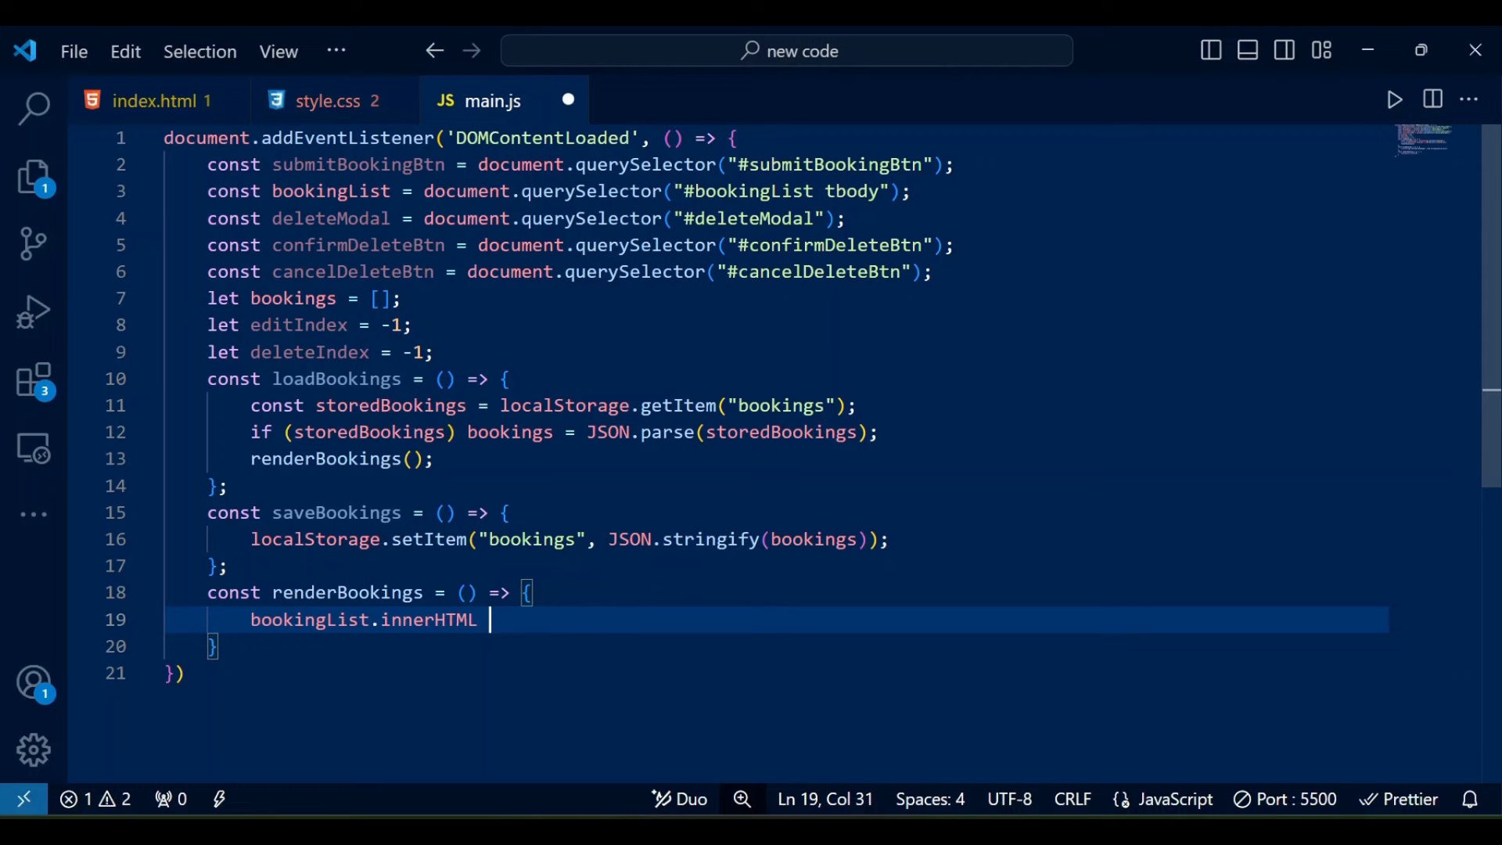
type("= \"\";")
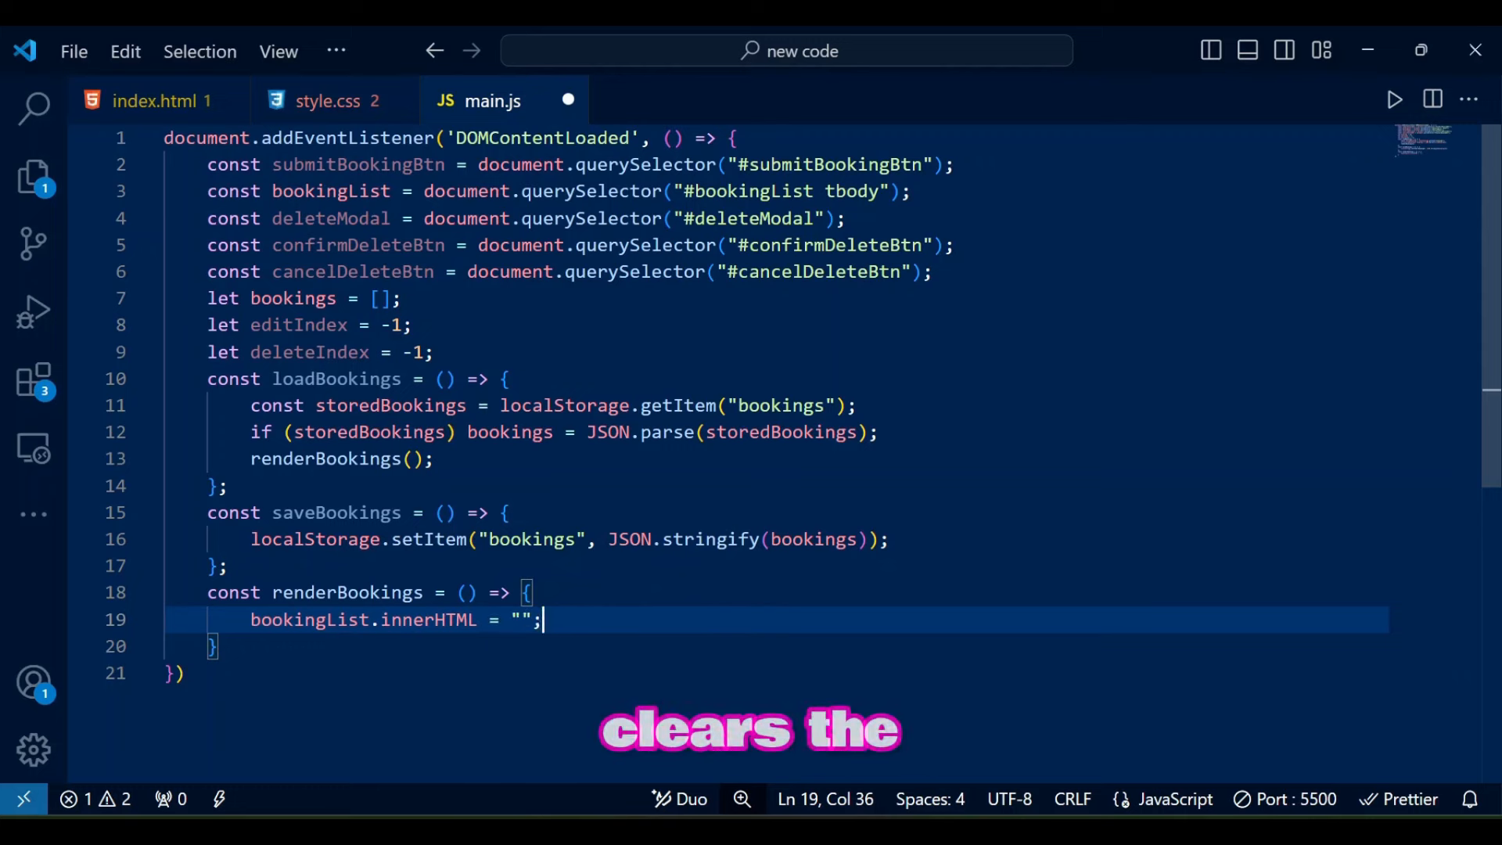
type("bookings.")
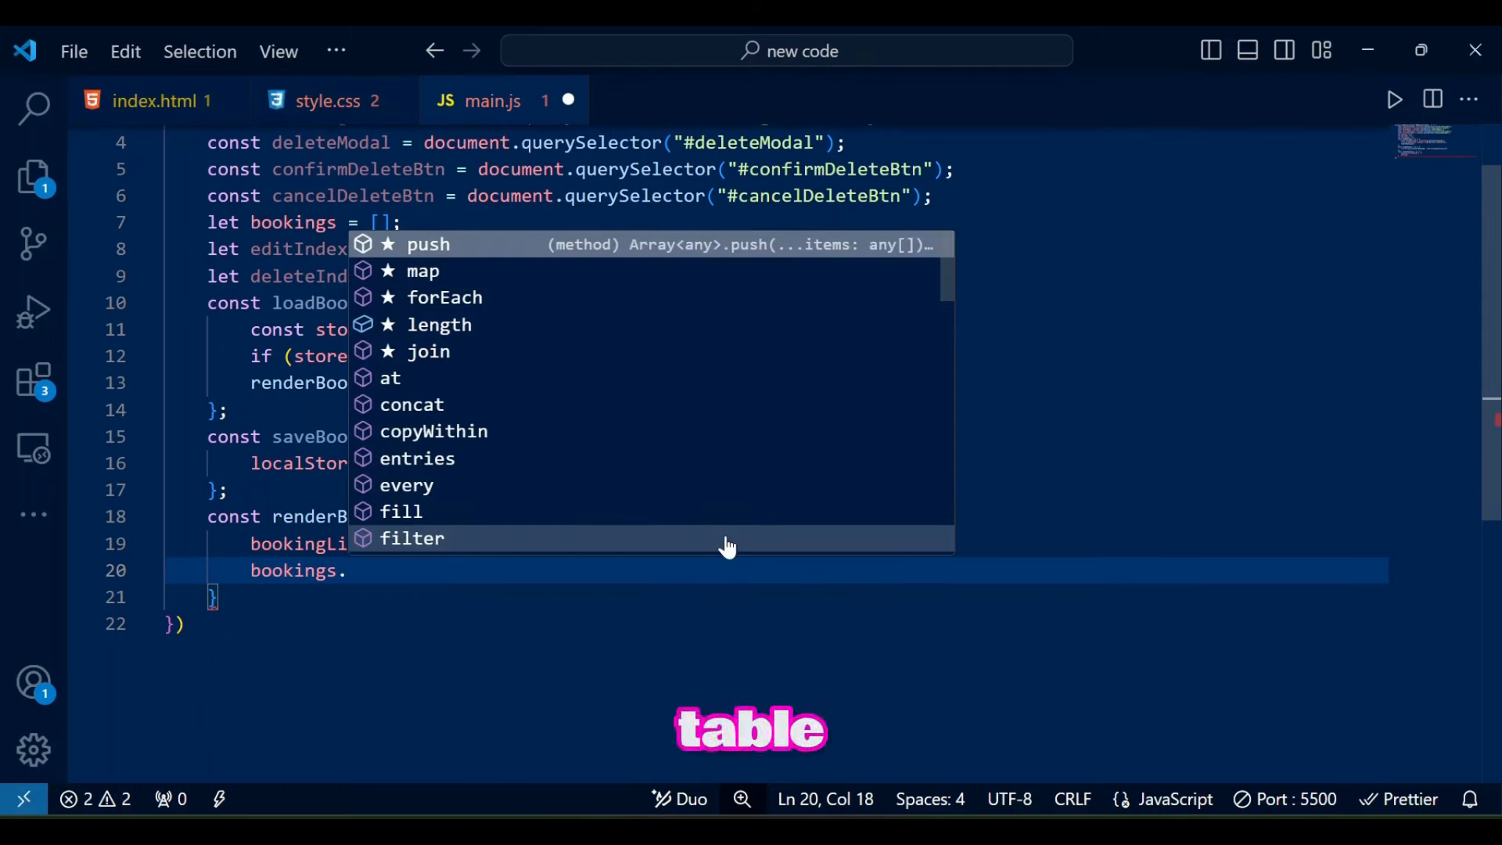
type("forEach((booking, index) => {")
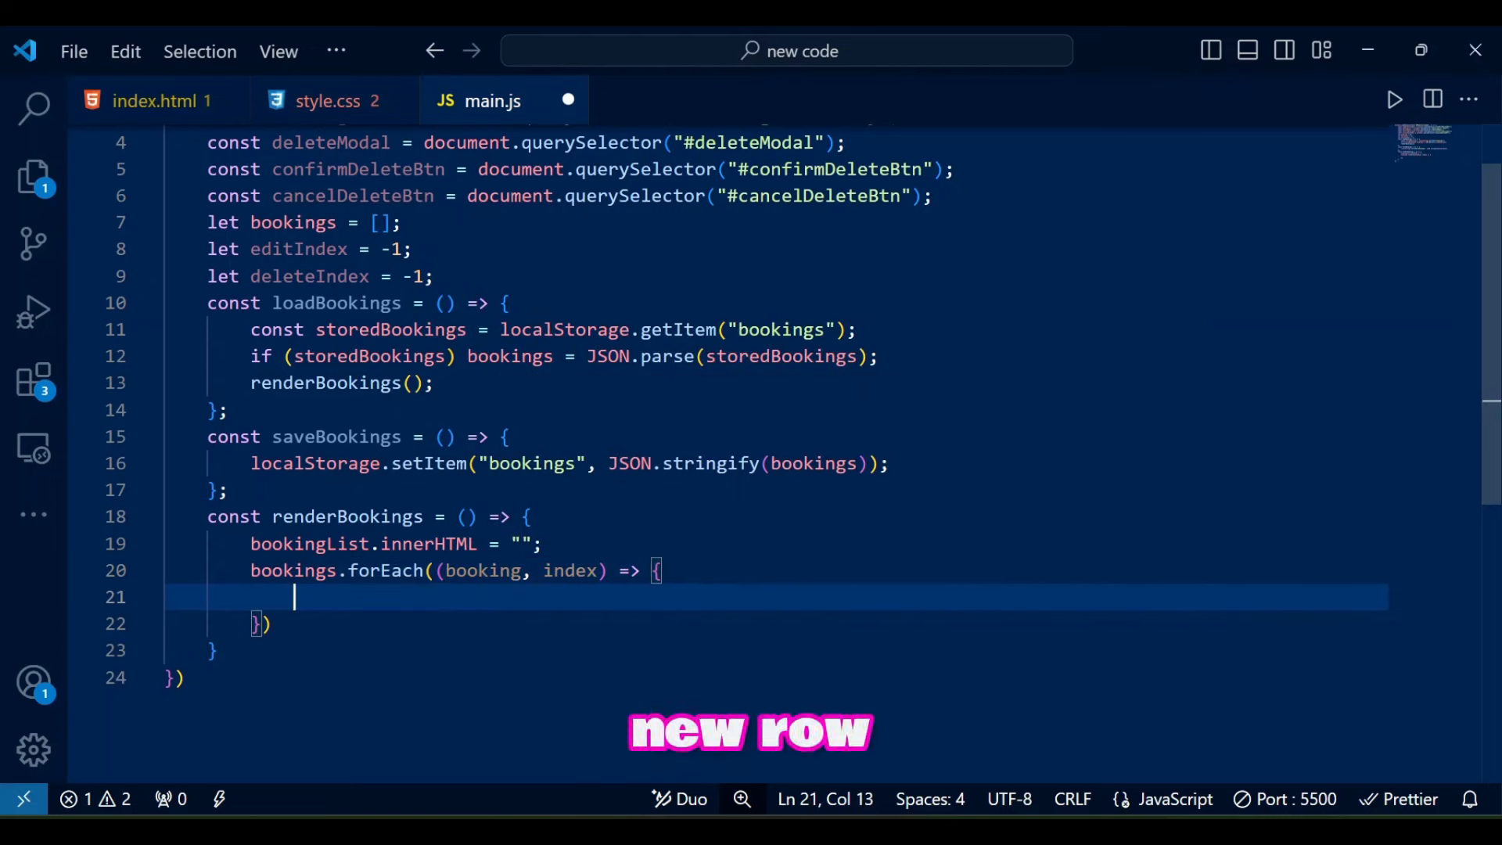
type("const row =")
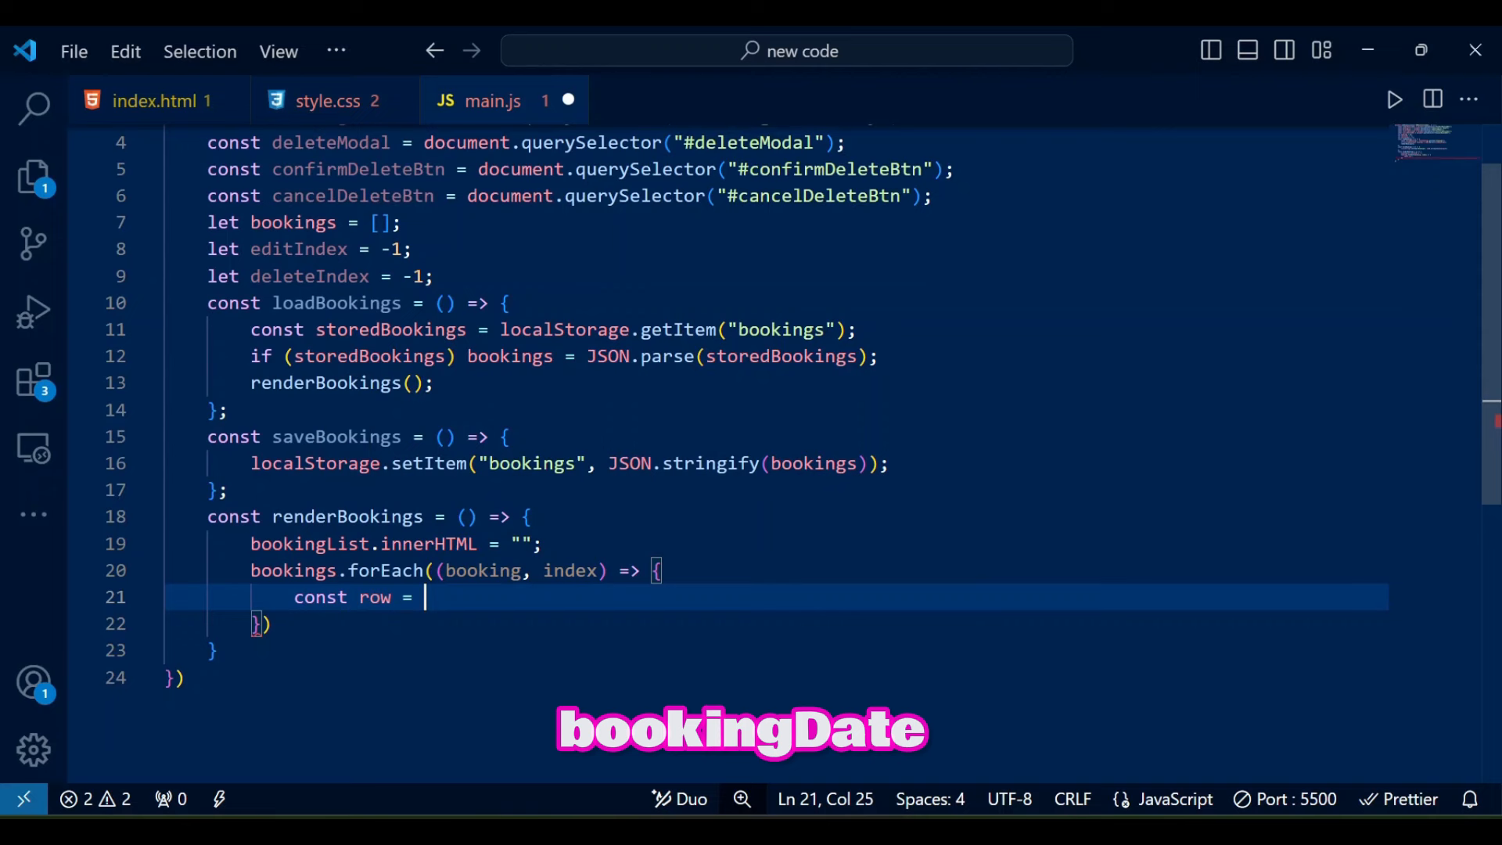
type("document.createElement(")
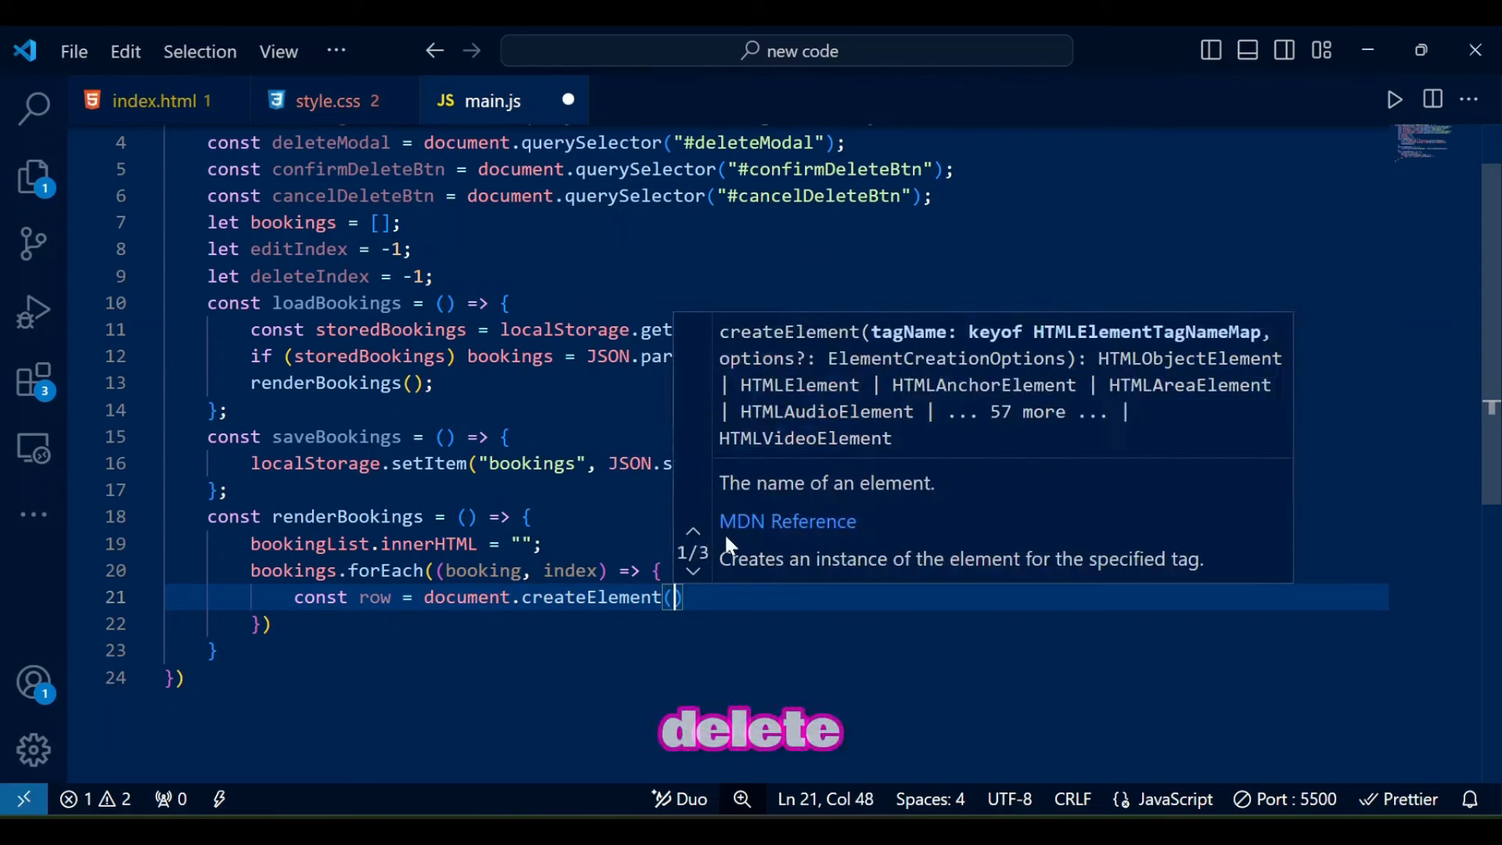
type("\"tr\");")
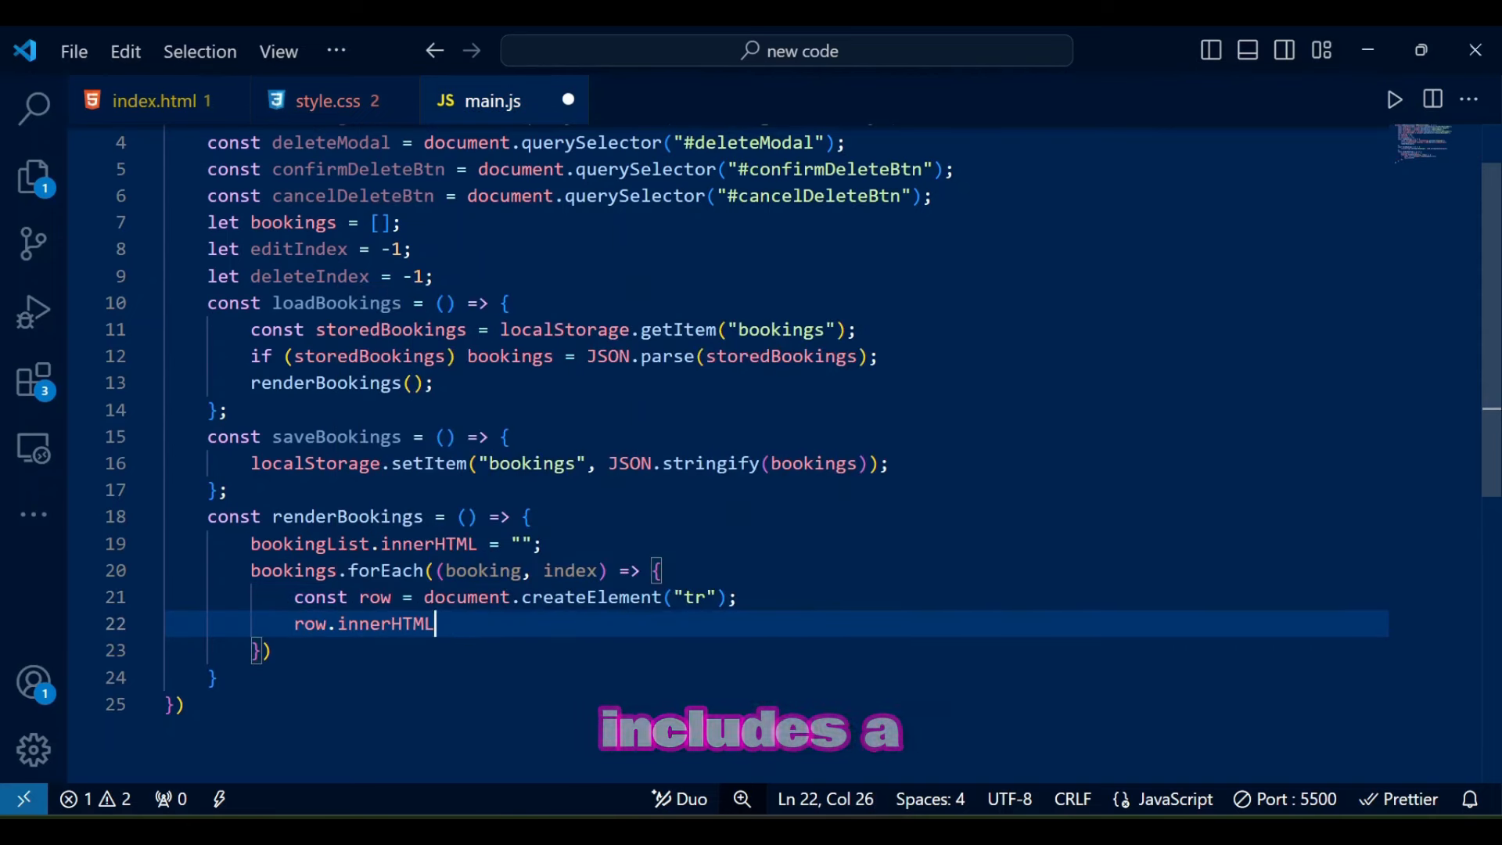
Step: Fill the row's template with booking name, email and date cells
type("= `")
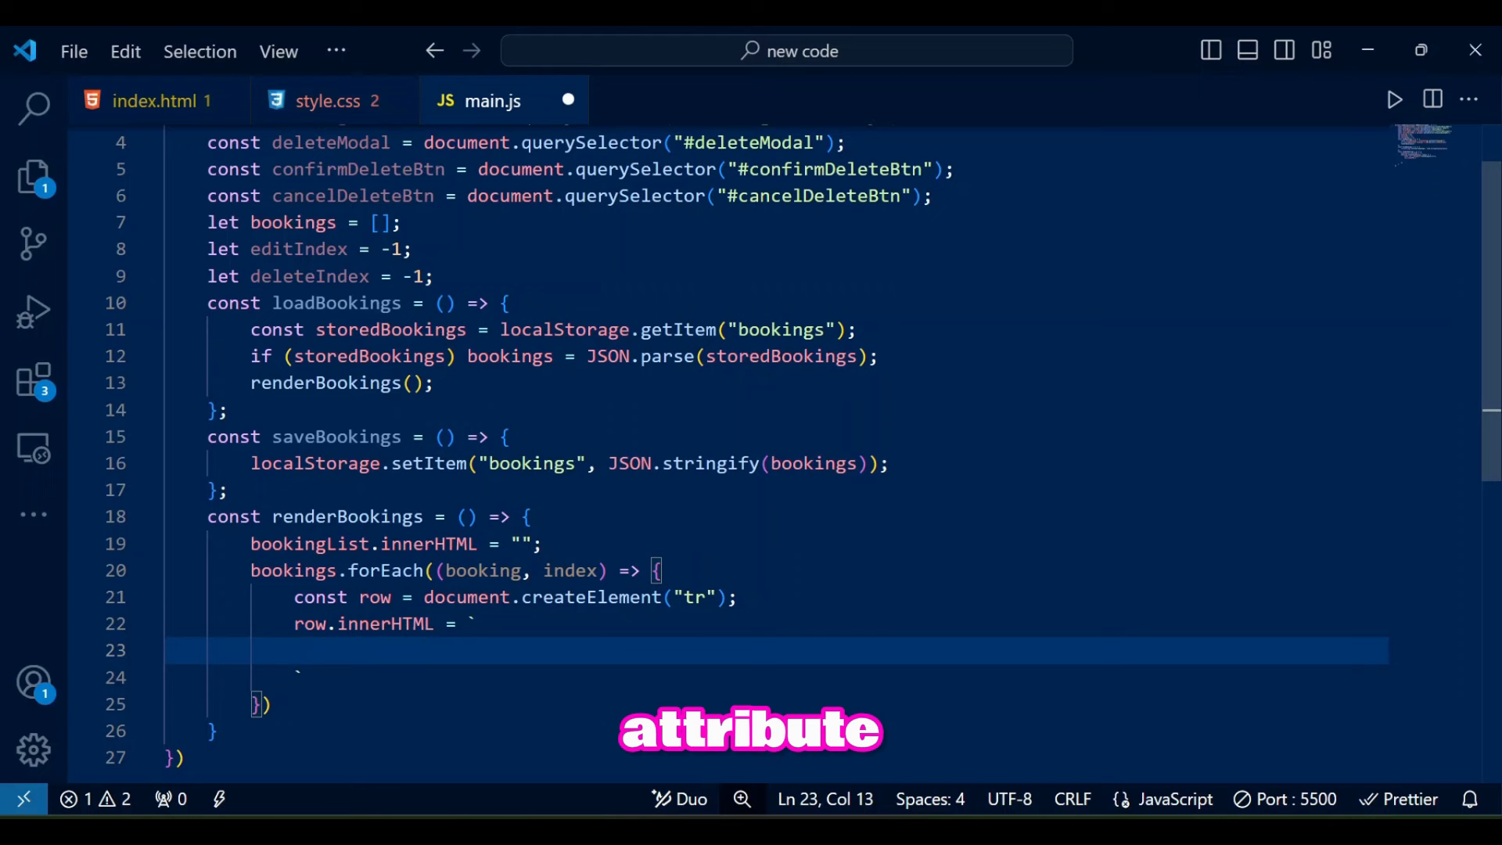
type("<td>$")
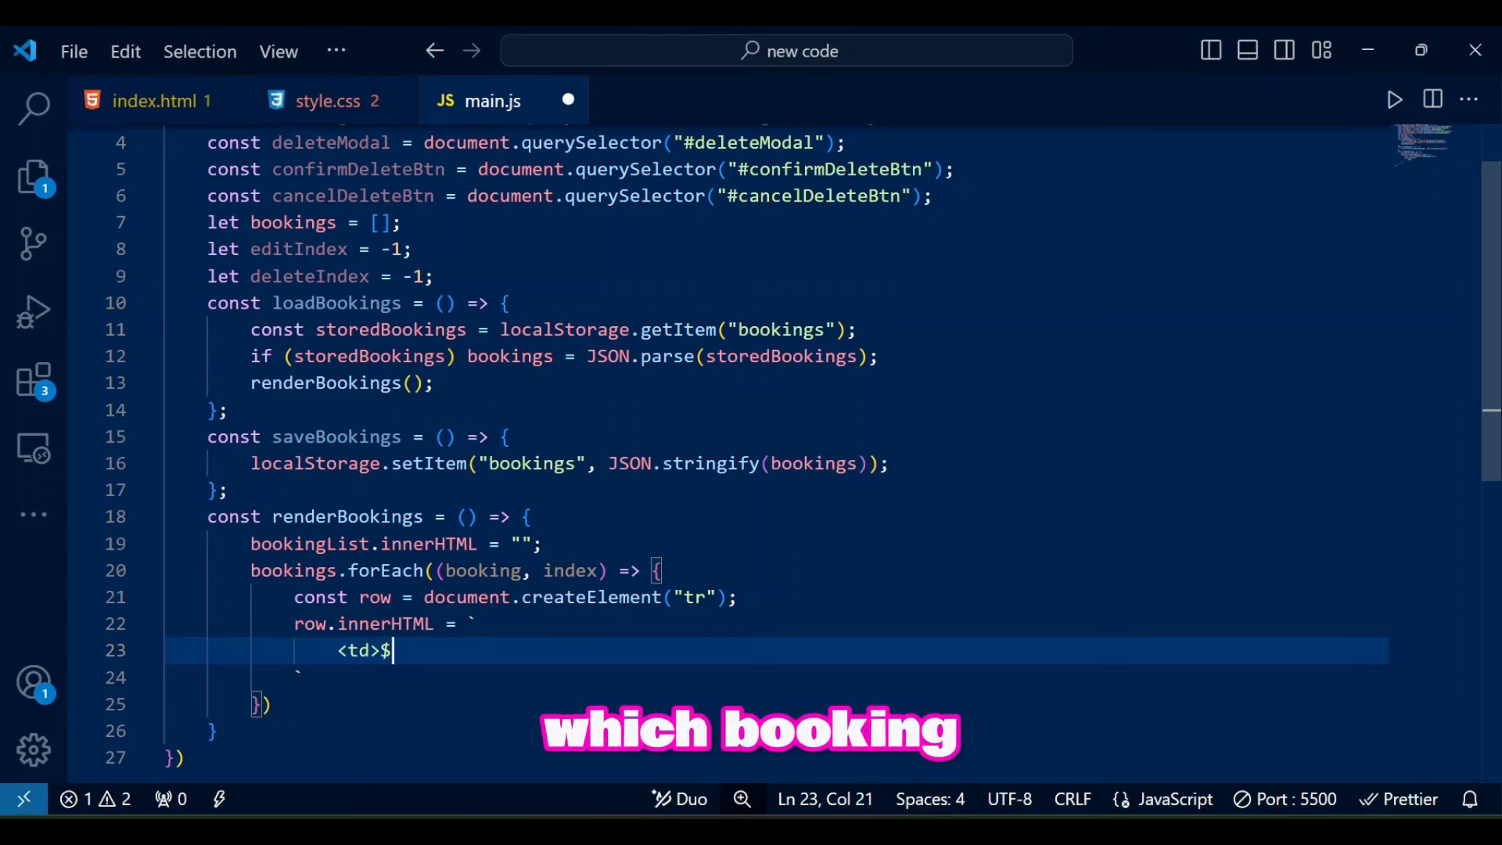
type("{booking.name}</t")
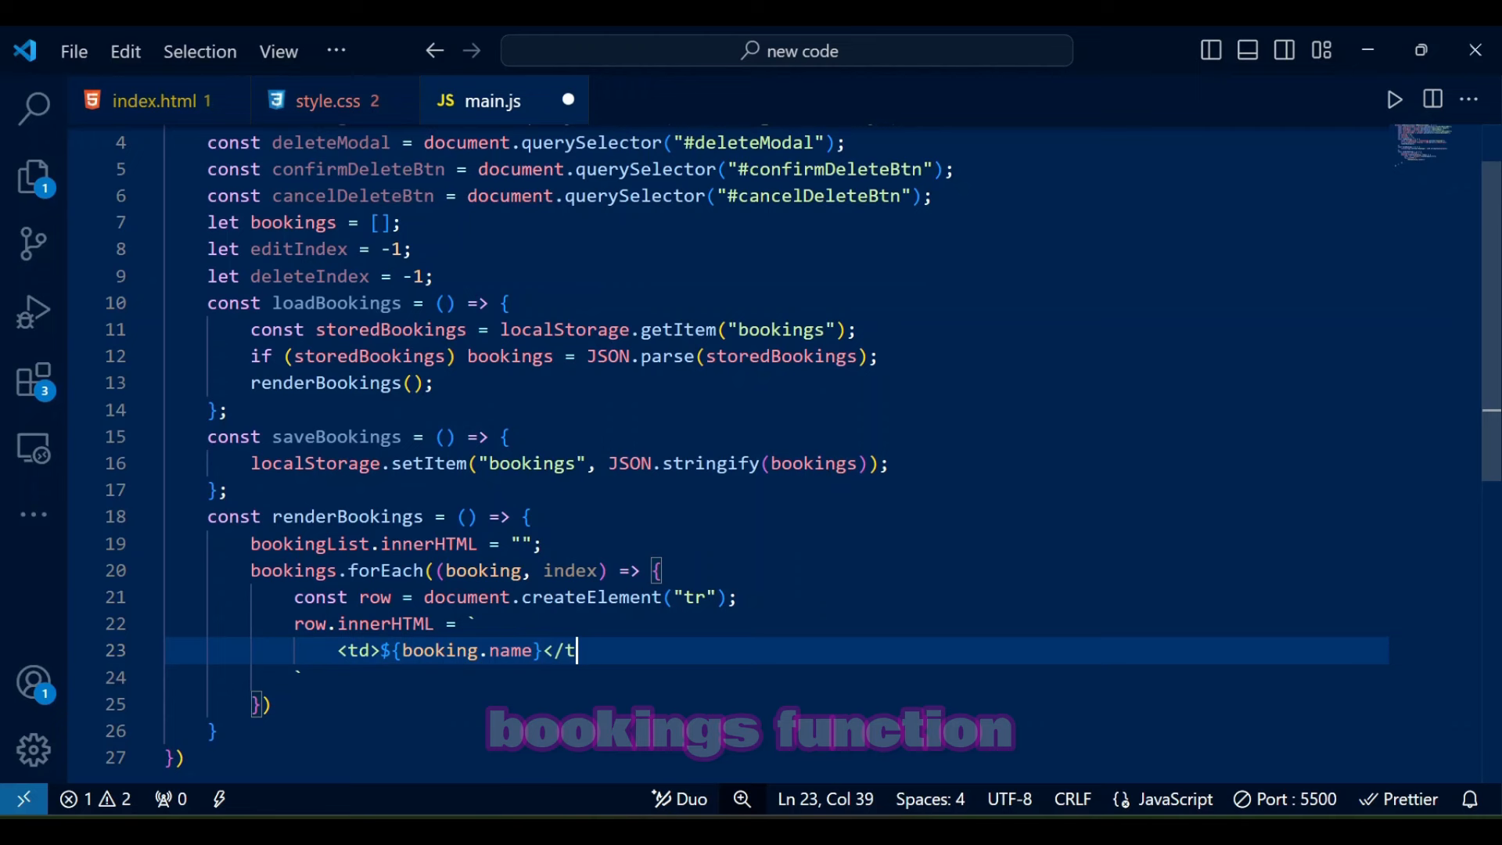
type("d>")
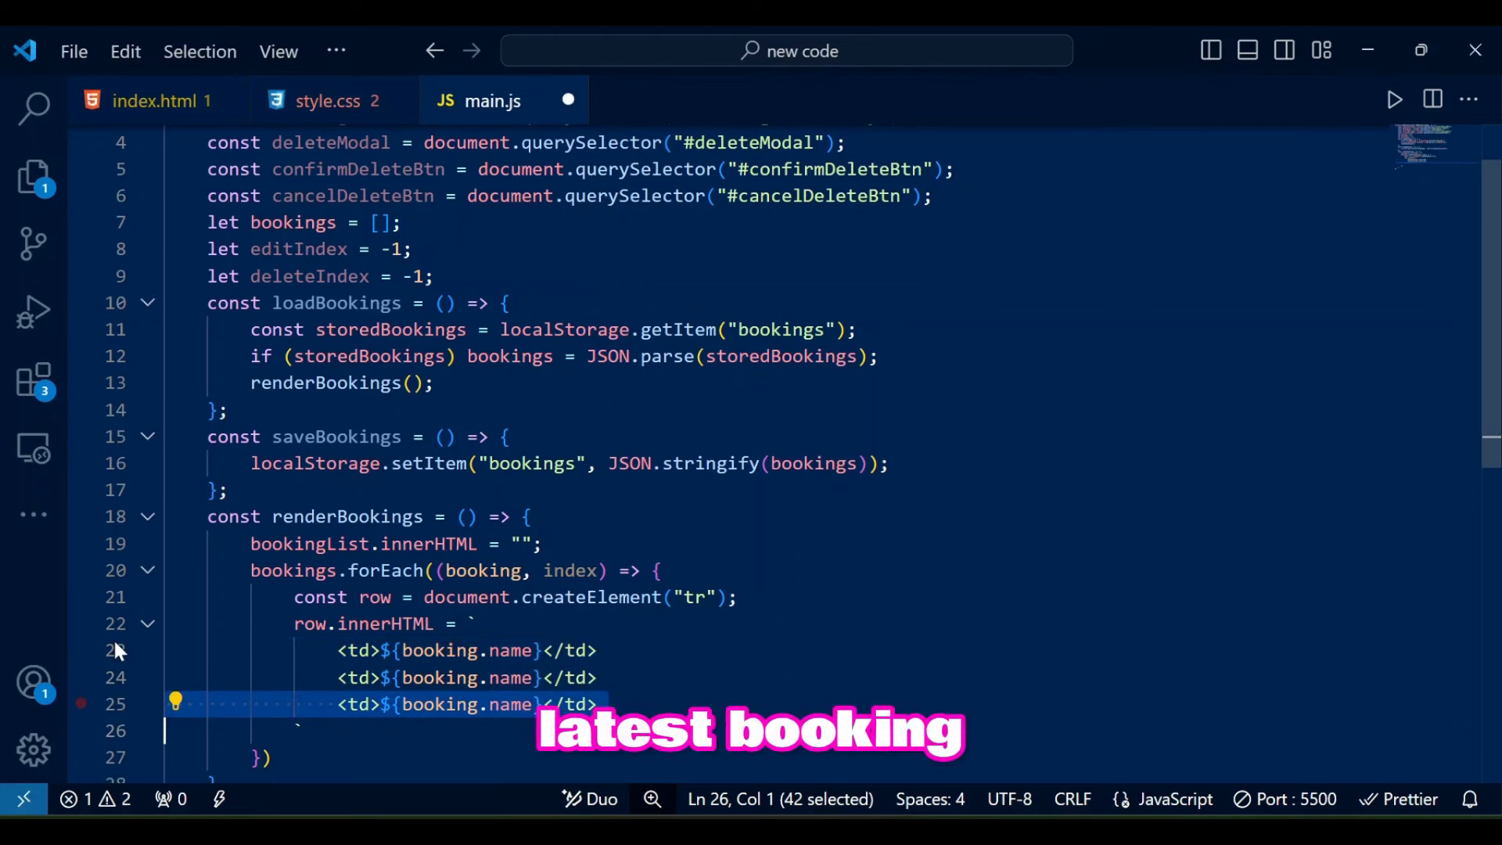
type("email")
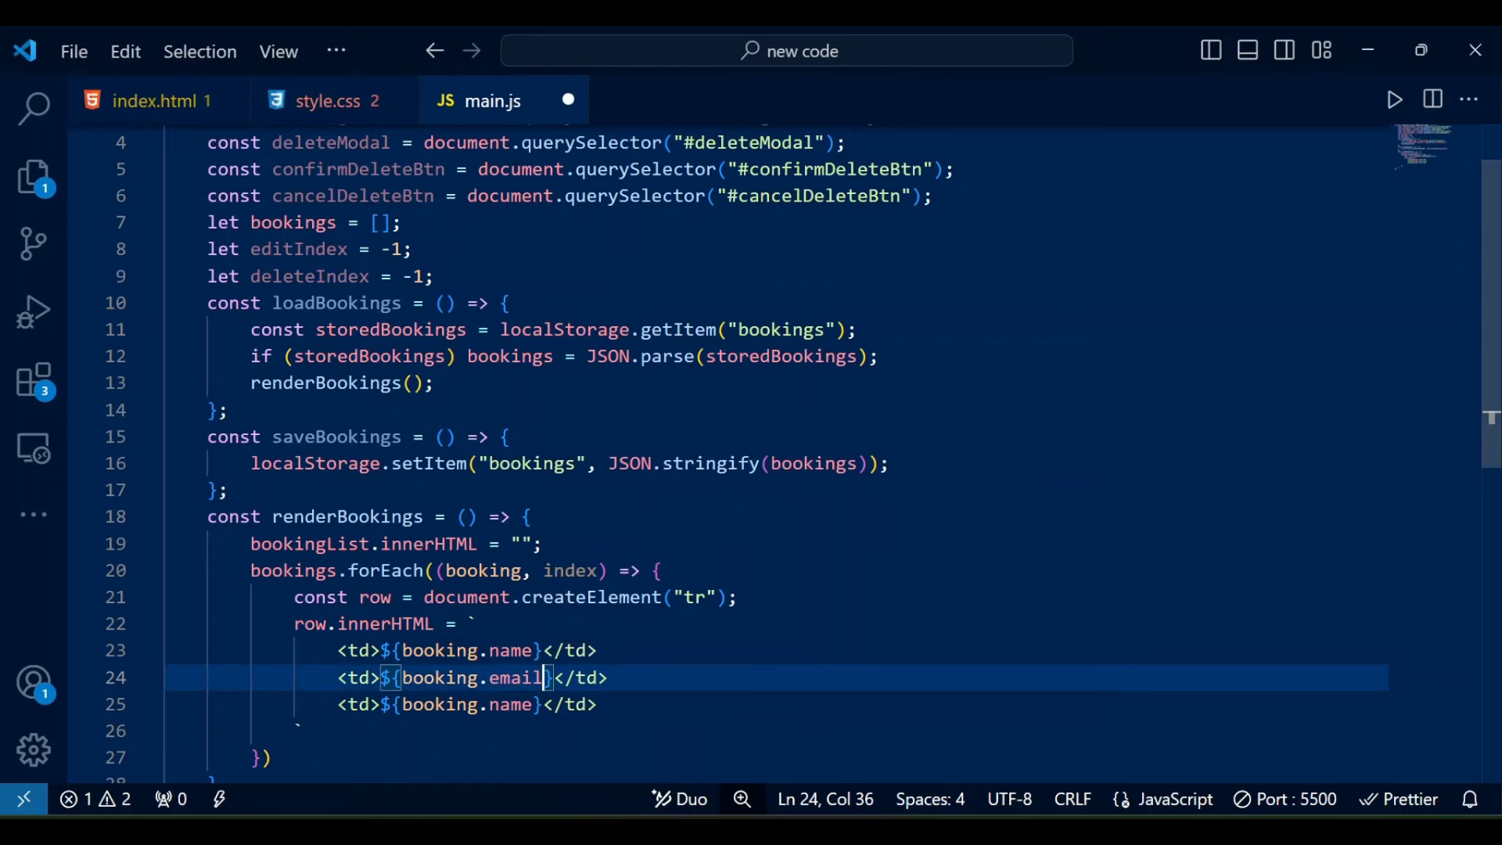
type("bookingDat")
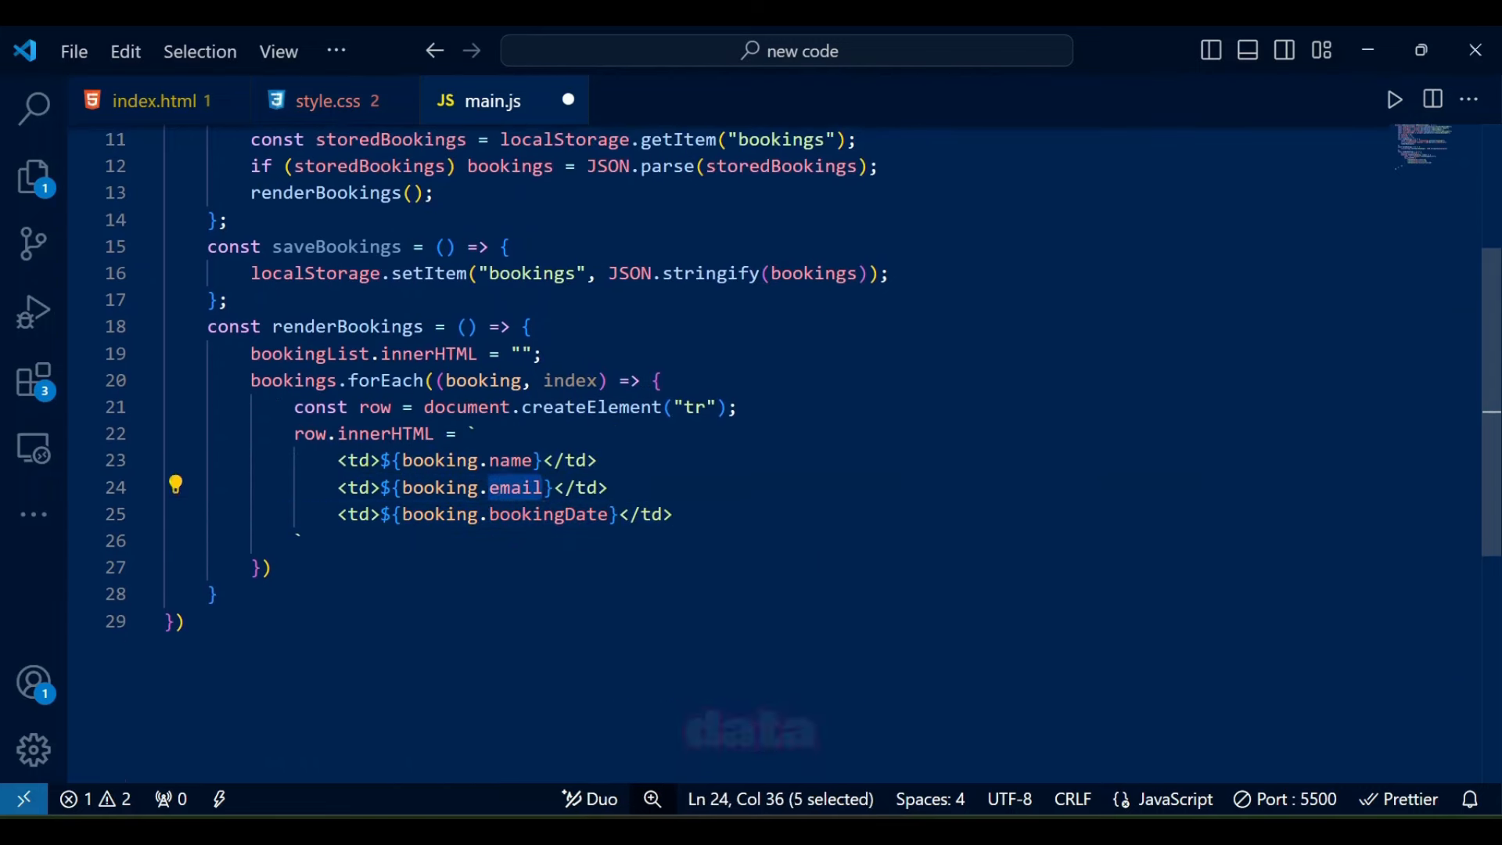
left_click(161, 101)
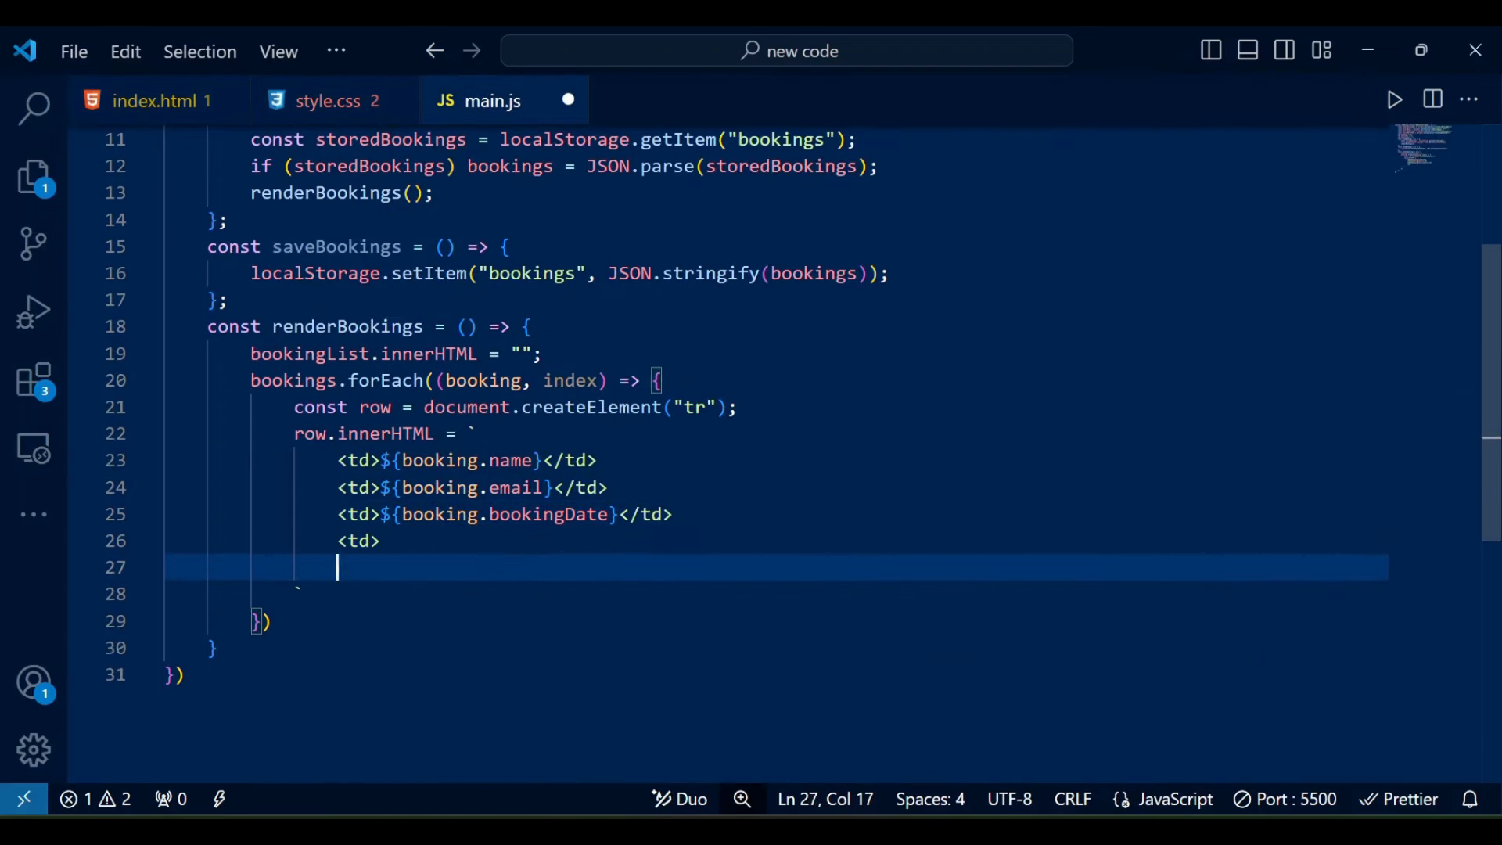
Step: Add an edit-btn button with data-index="${index}", then bookingList.appendChild(row)
type("<button class")
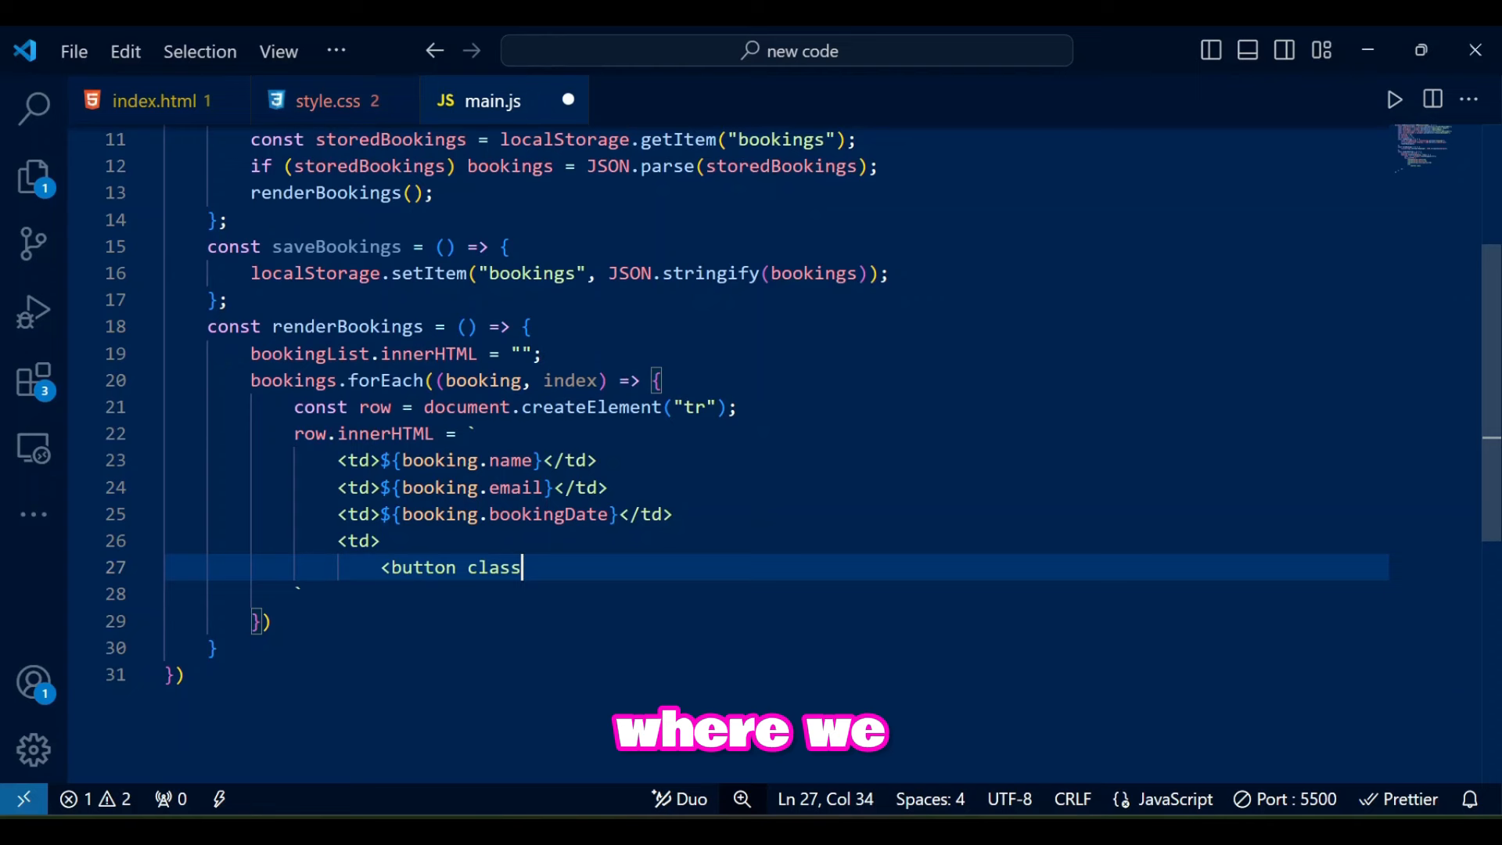
type("=\"btn")
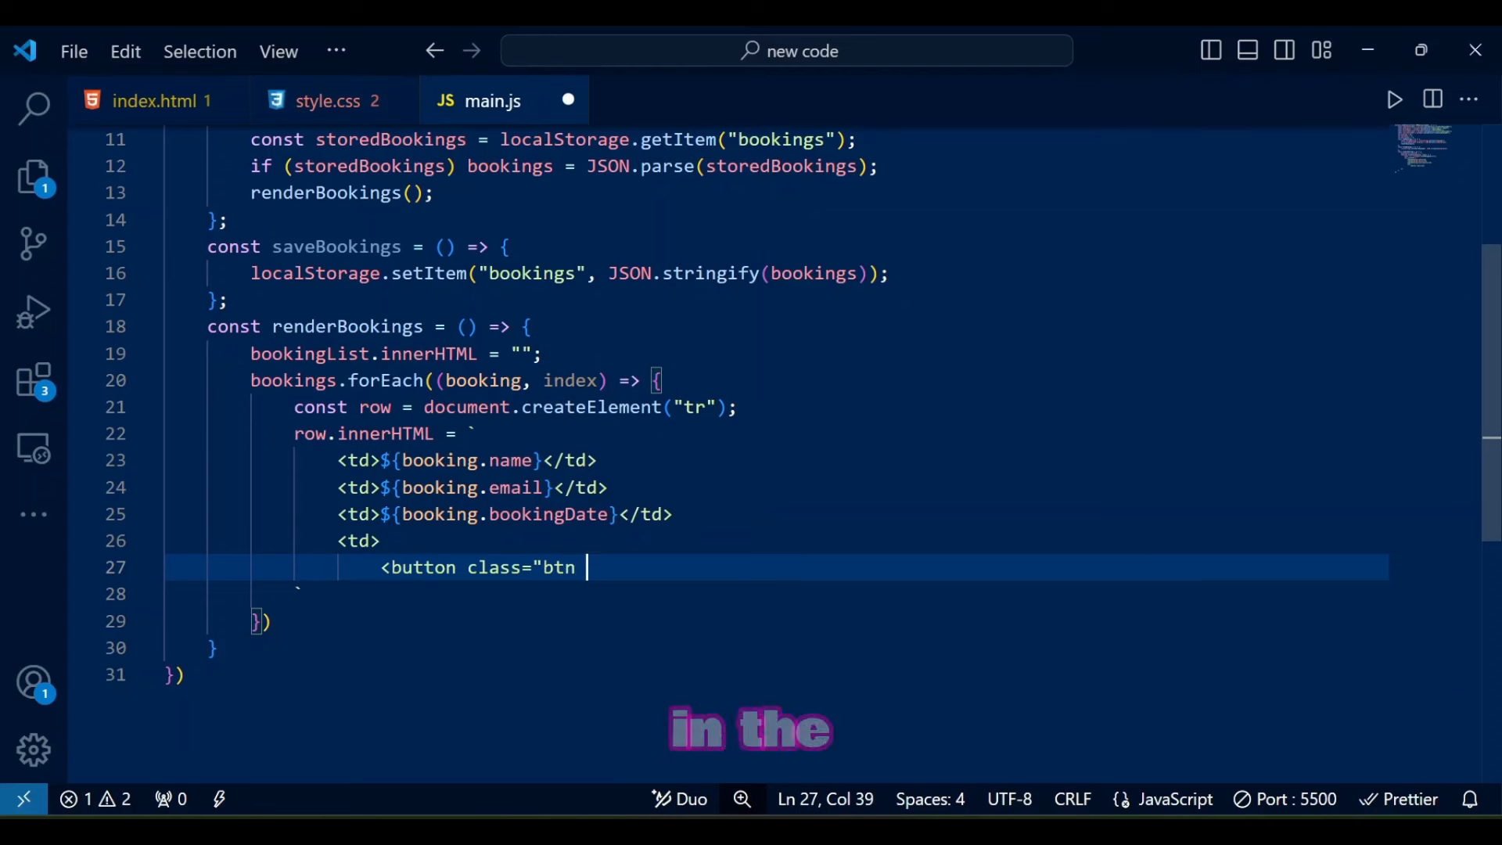
type("edit-btn primary_btn\" data")
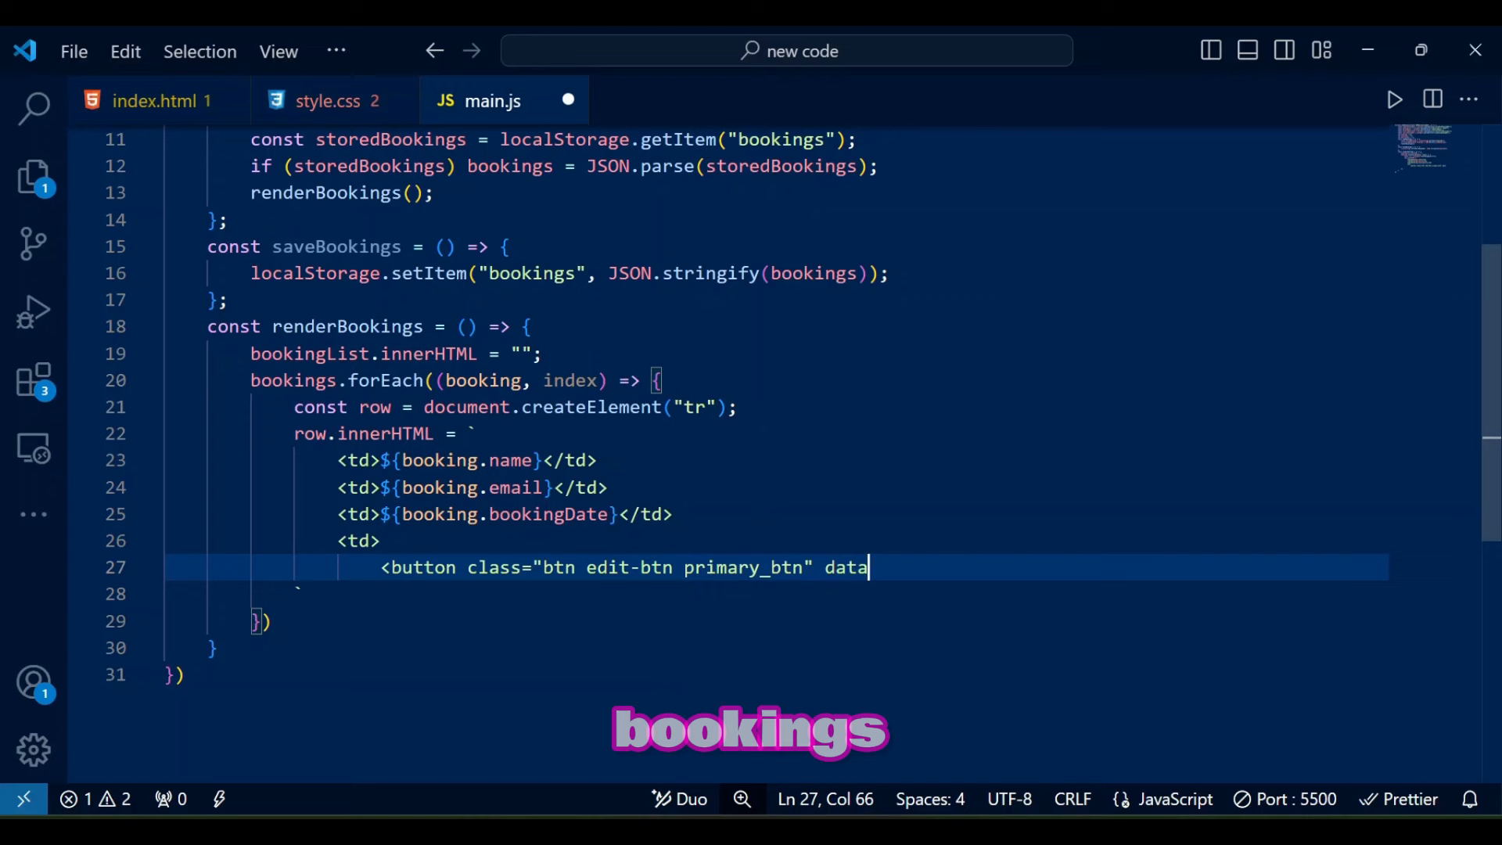
type("-index=\"")
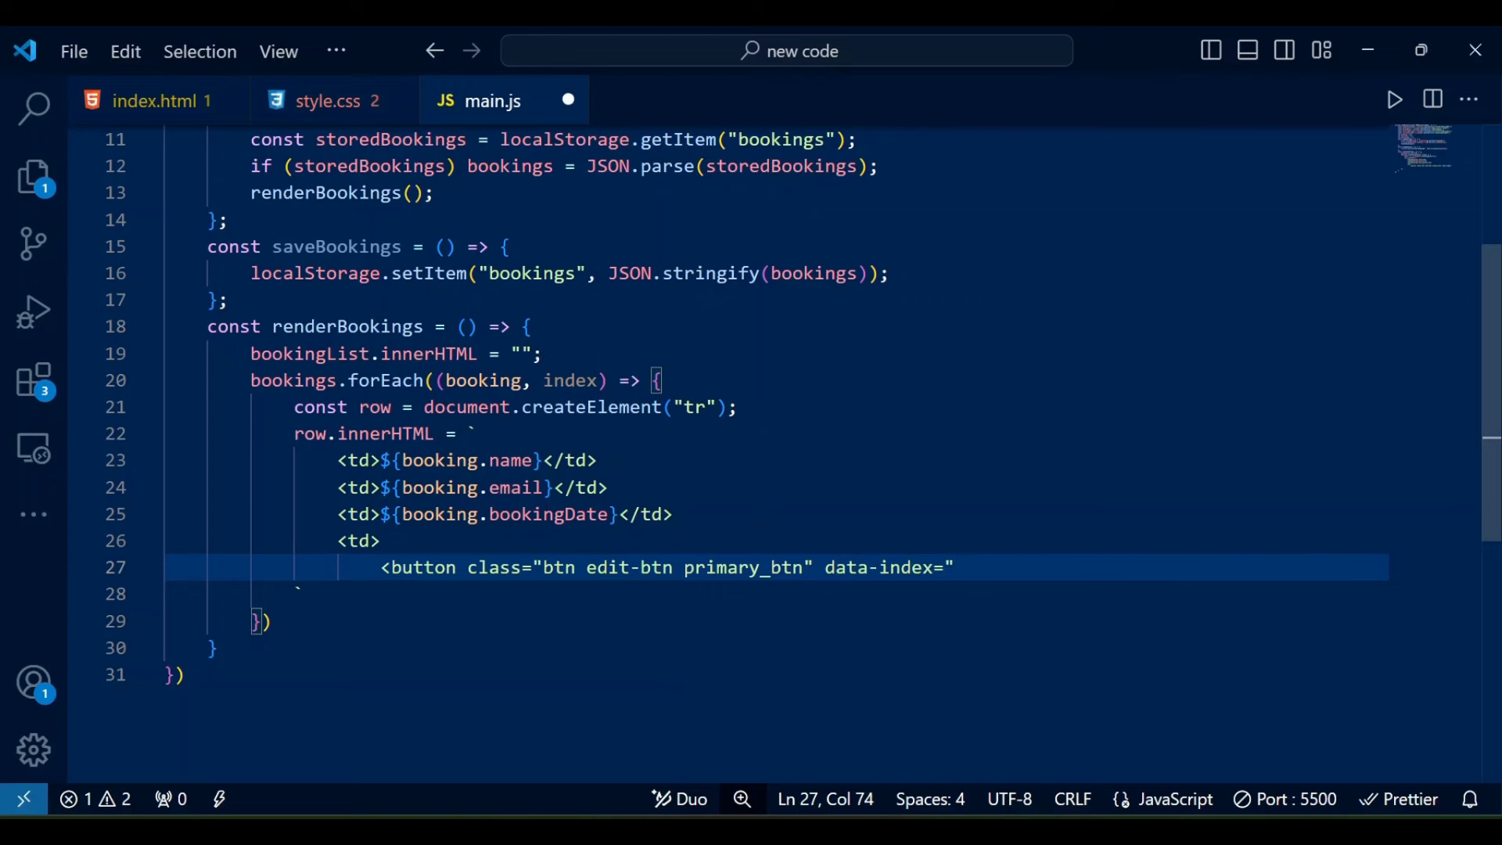
type("${index}\"")
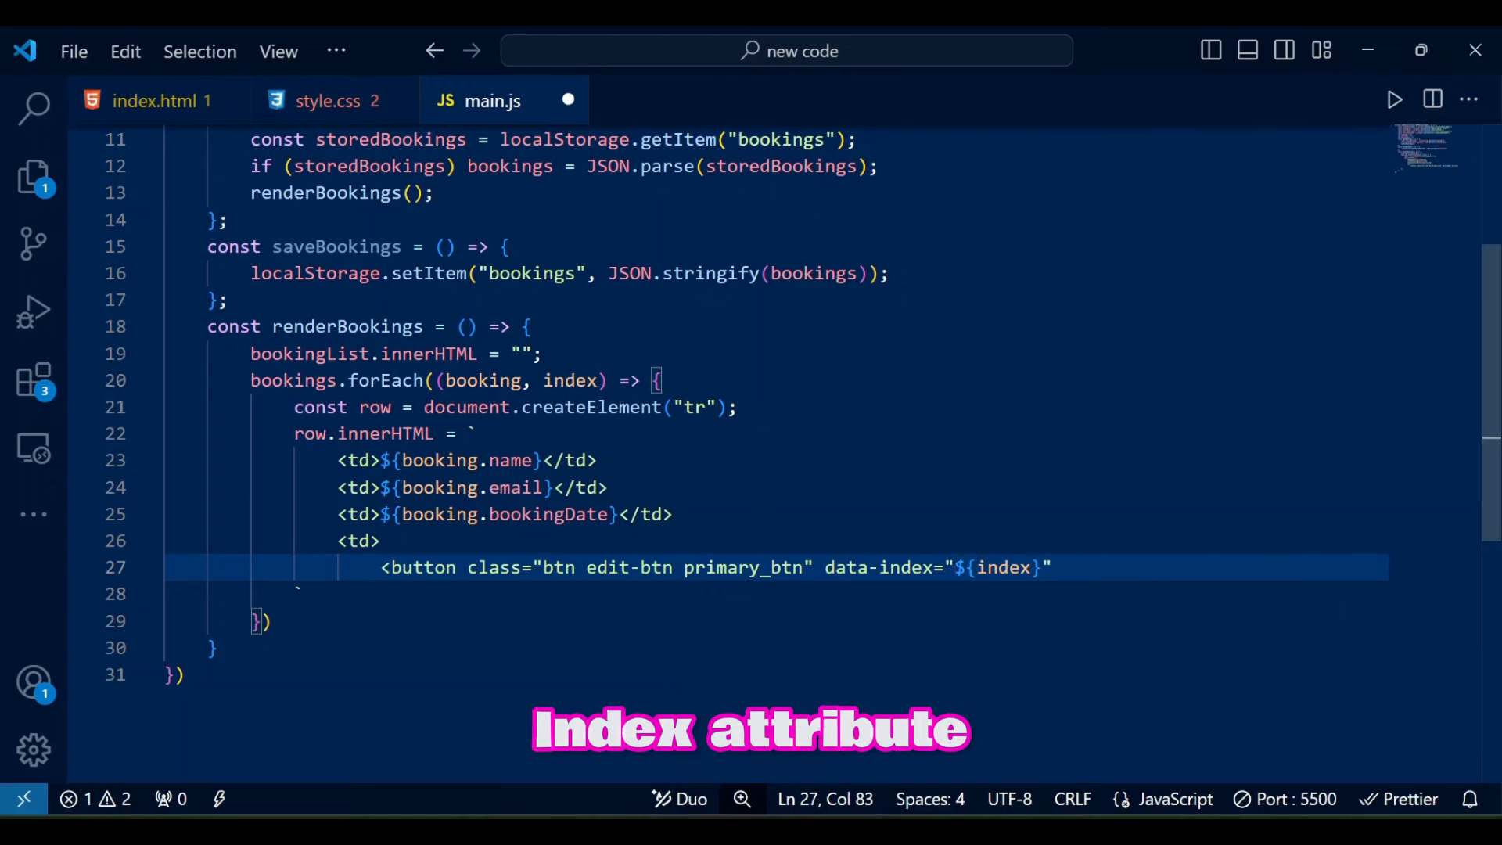
type(">Edit")
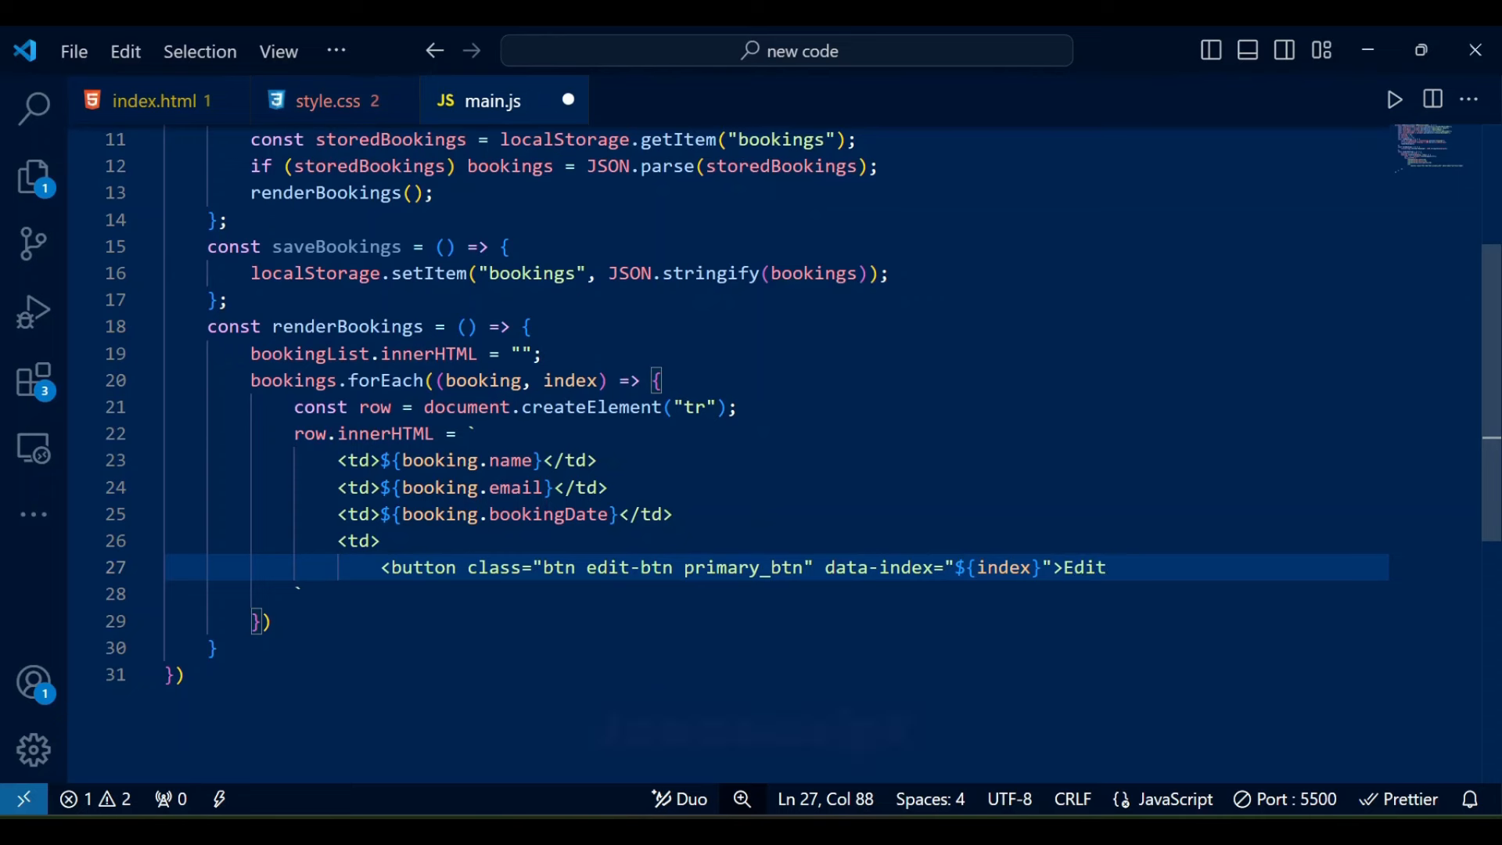
type("</button>")
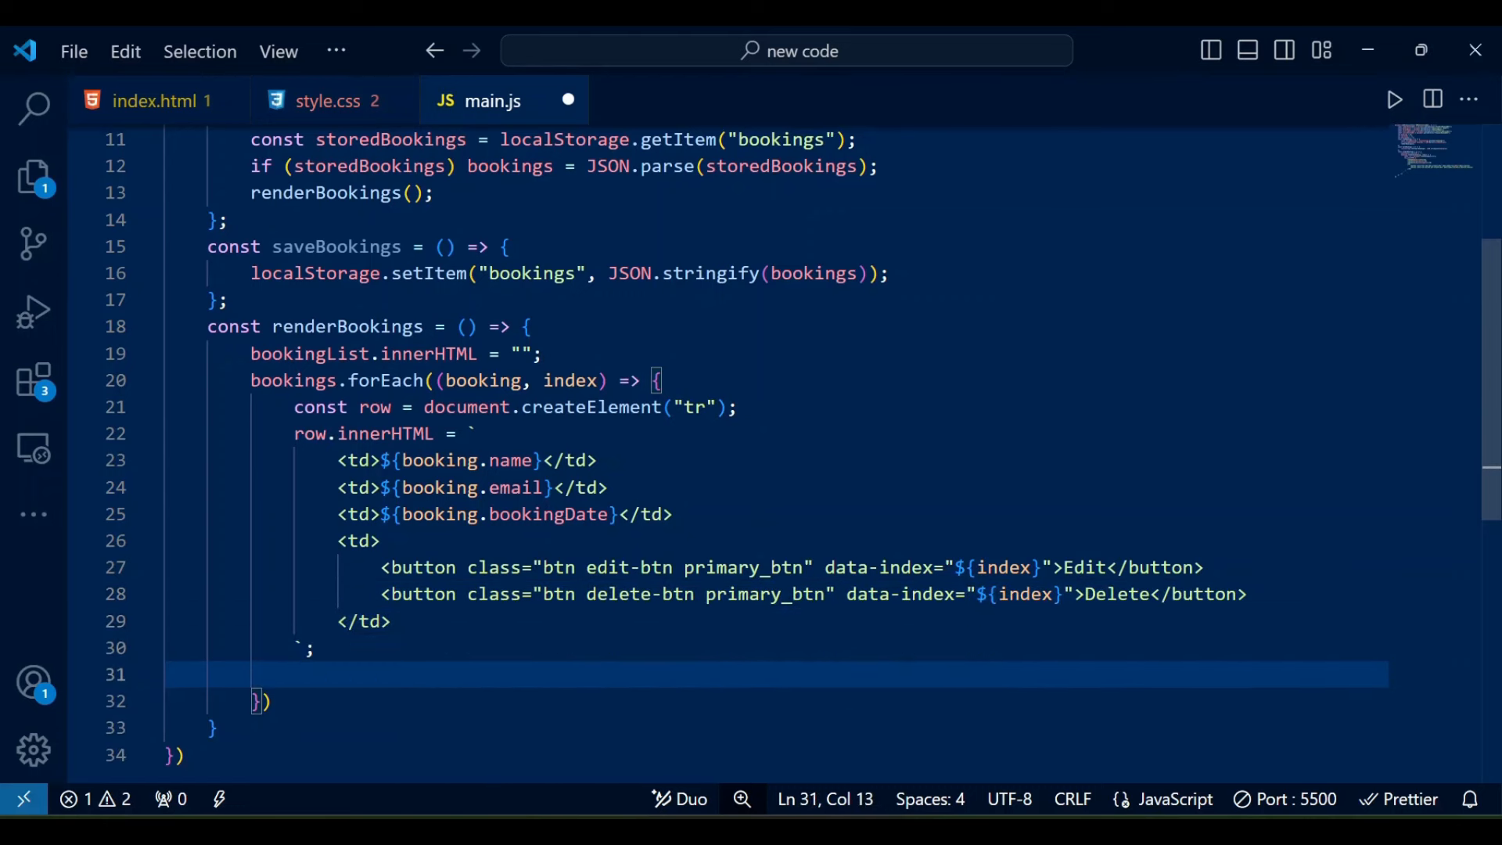
type("bookingList.appendChild")
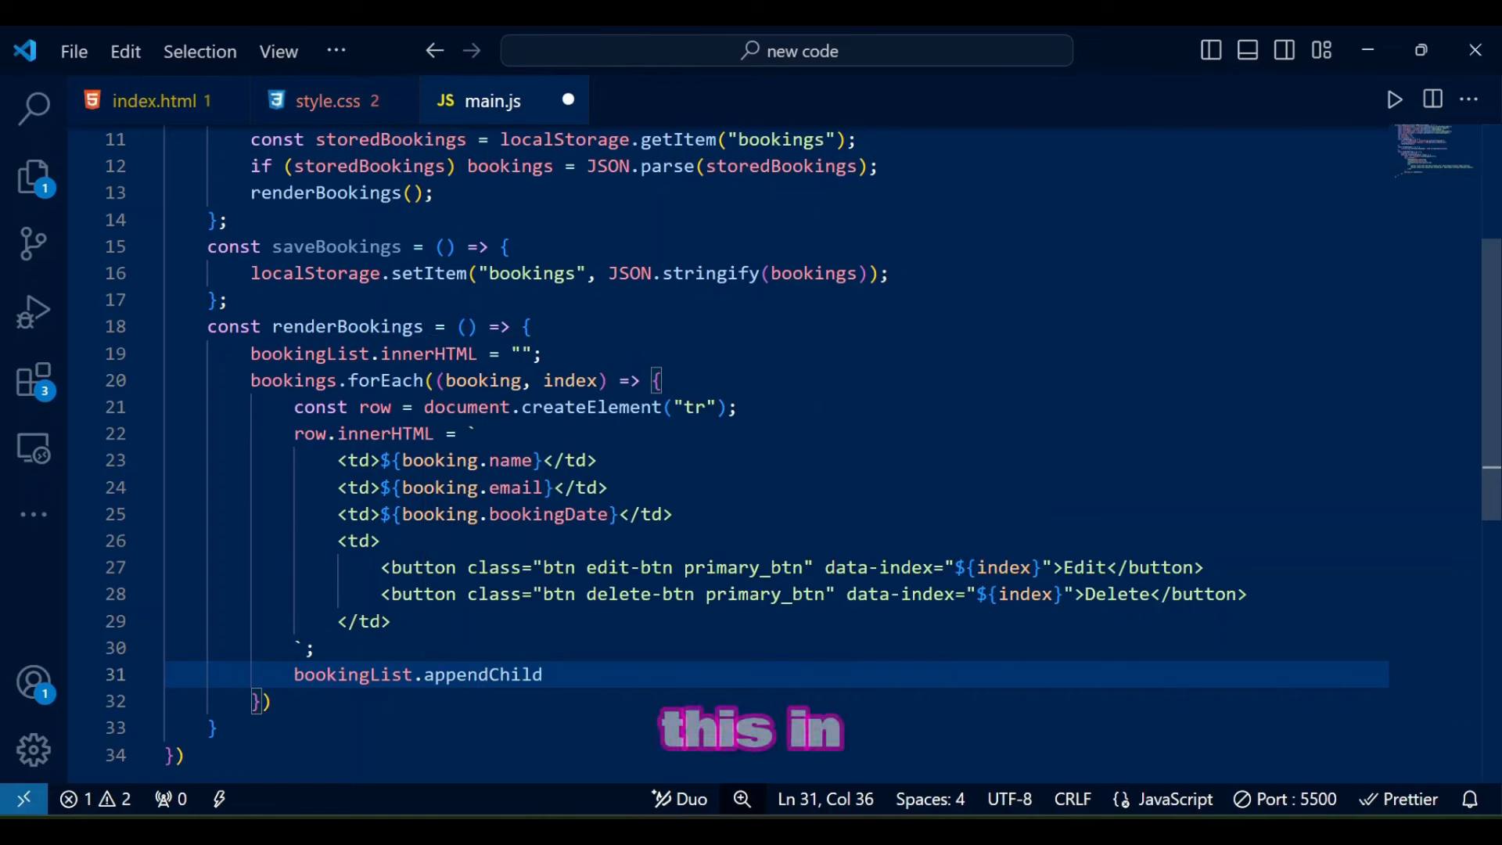
type("(row);")
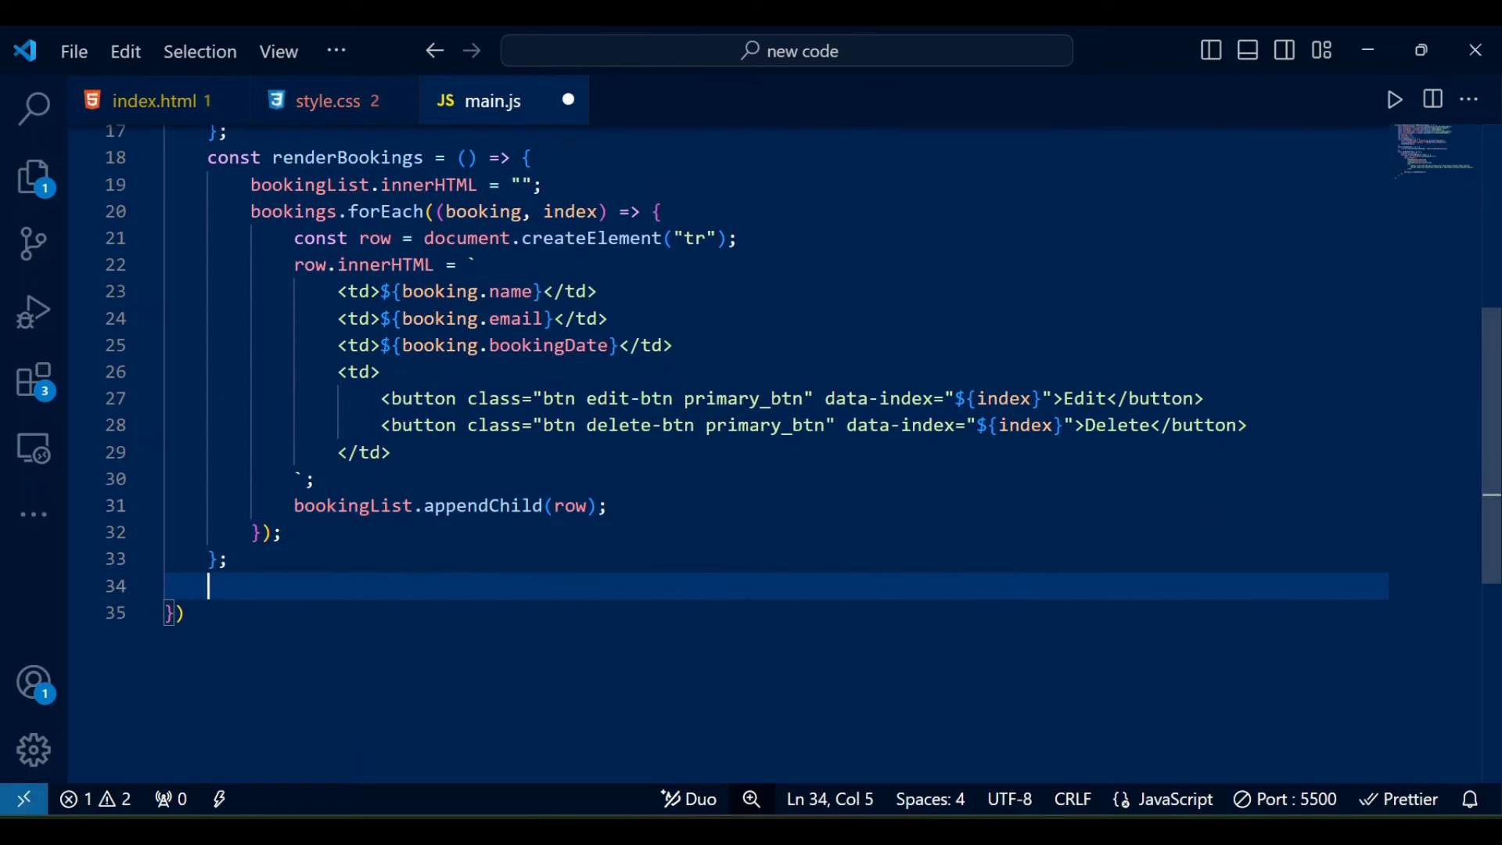
Step: Write clearForm setting #name, #email and #bookingDate values to "" and editIndex = -1
type("const cla")
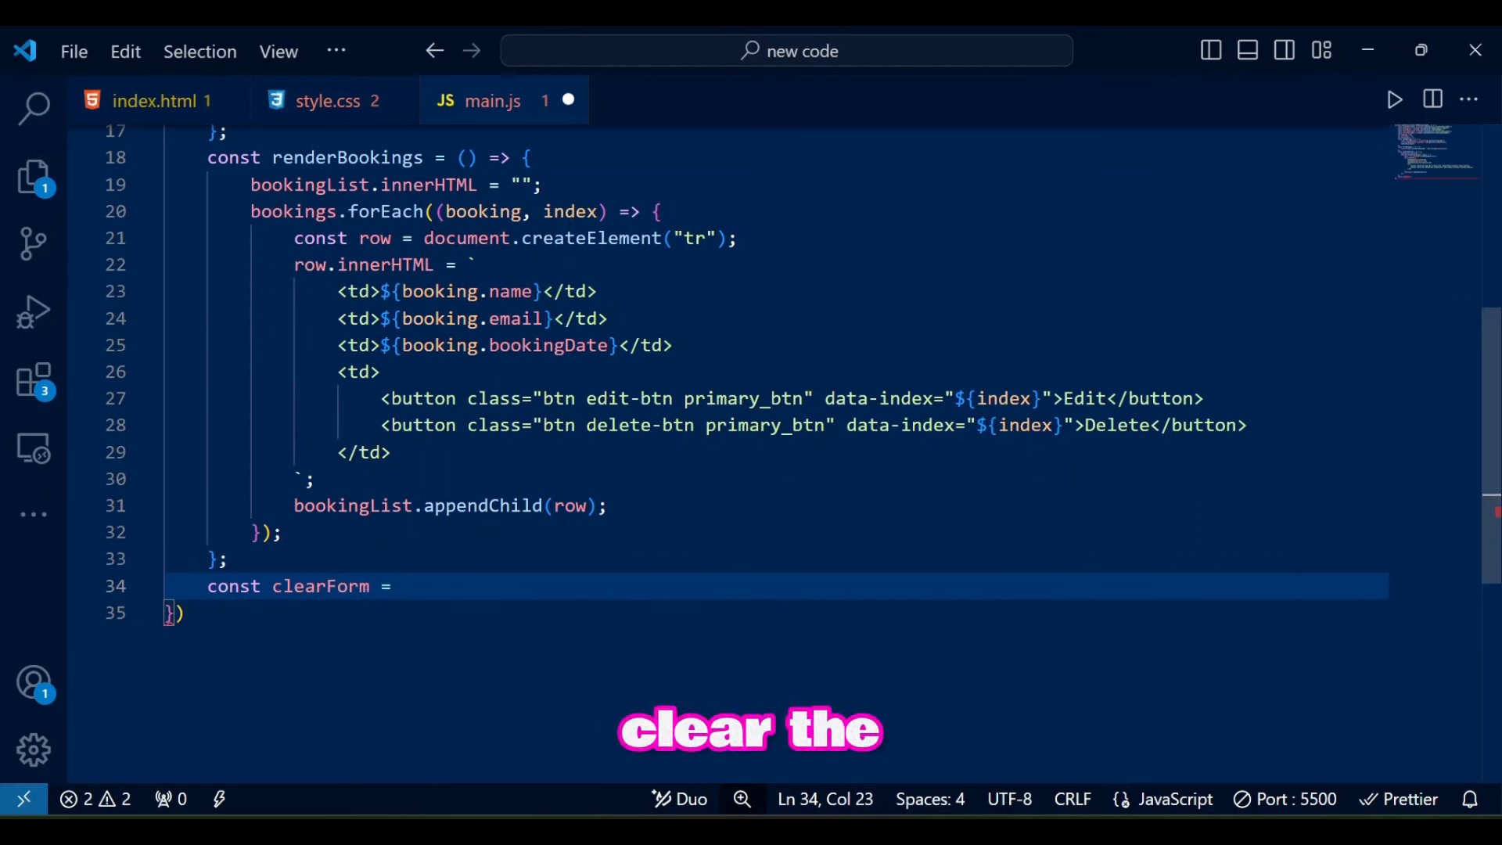
type("() => {")
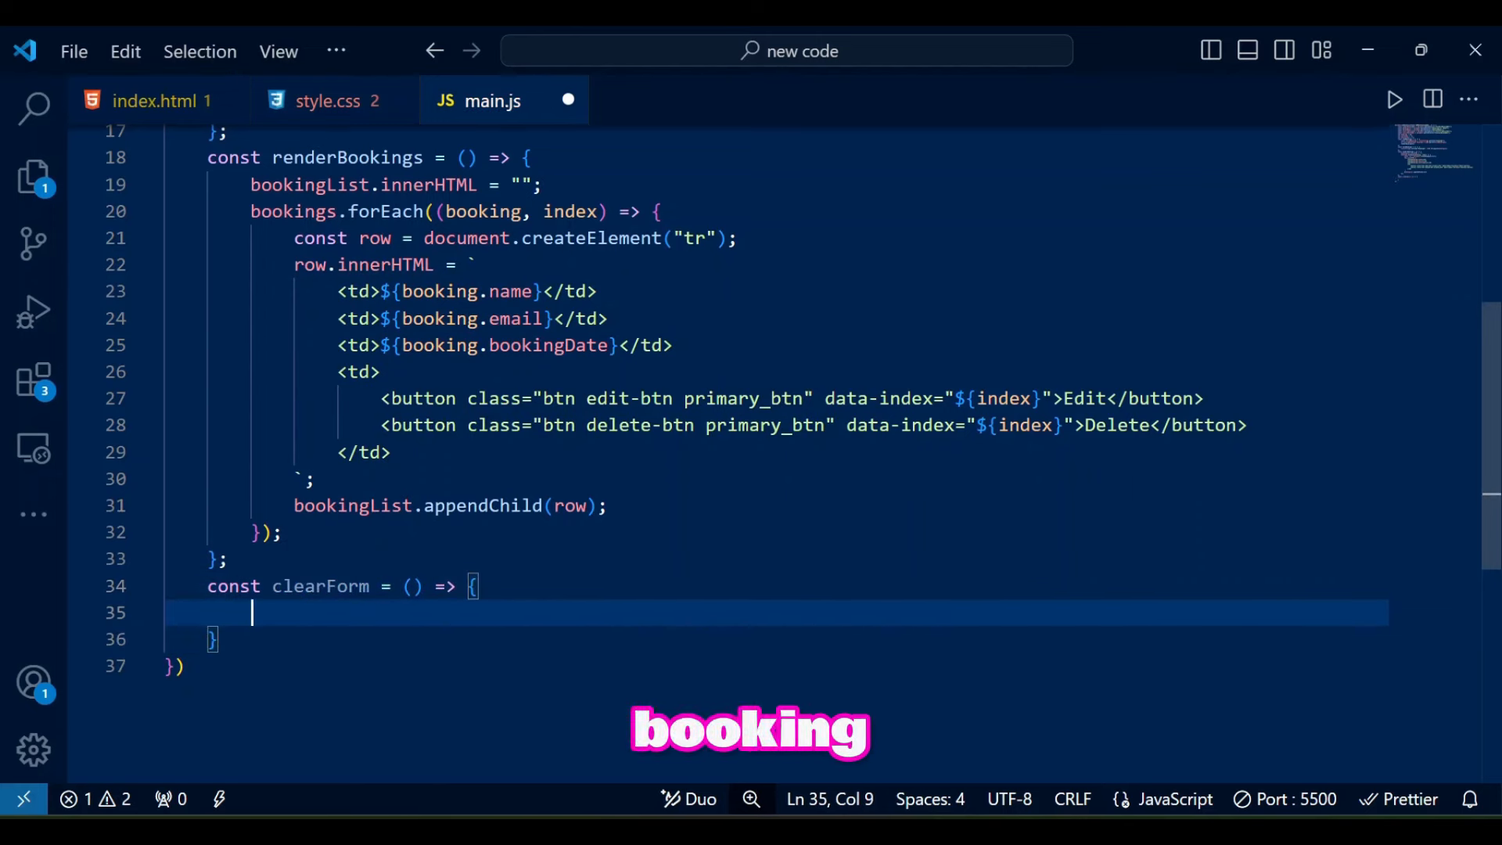
type("document.q")
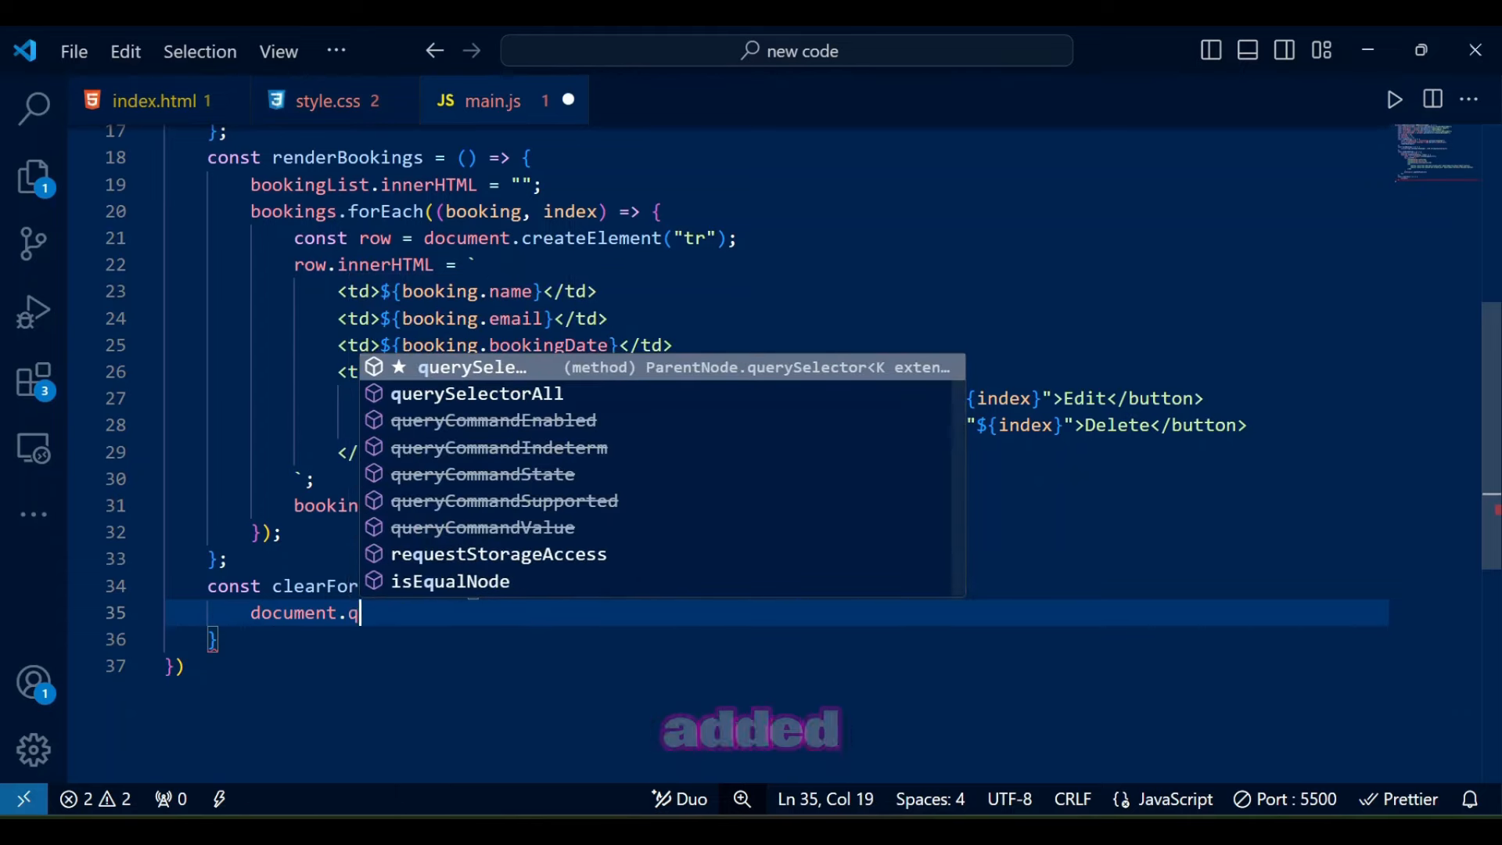
type("uerySelector(\"#name\")")
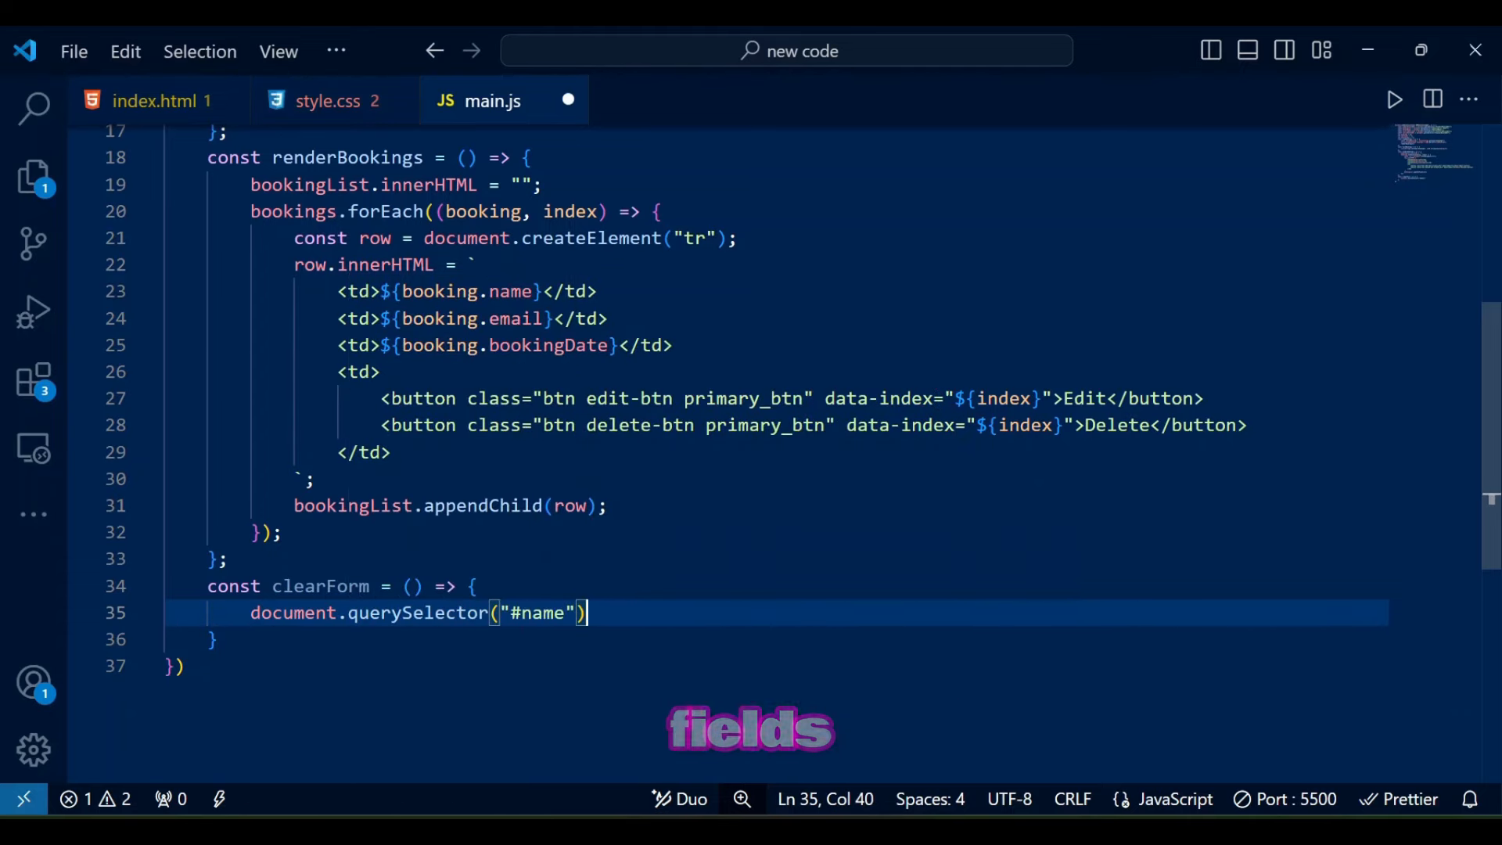
type(".value")
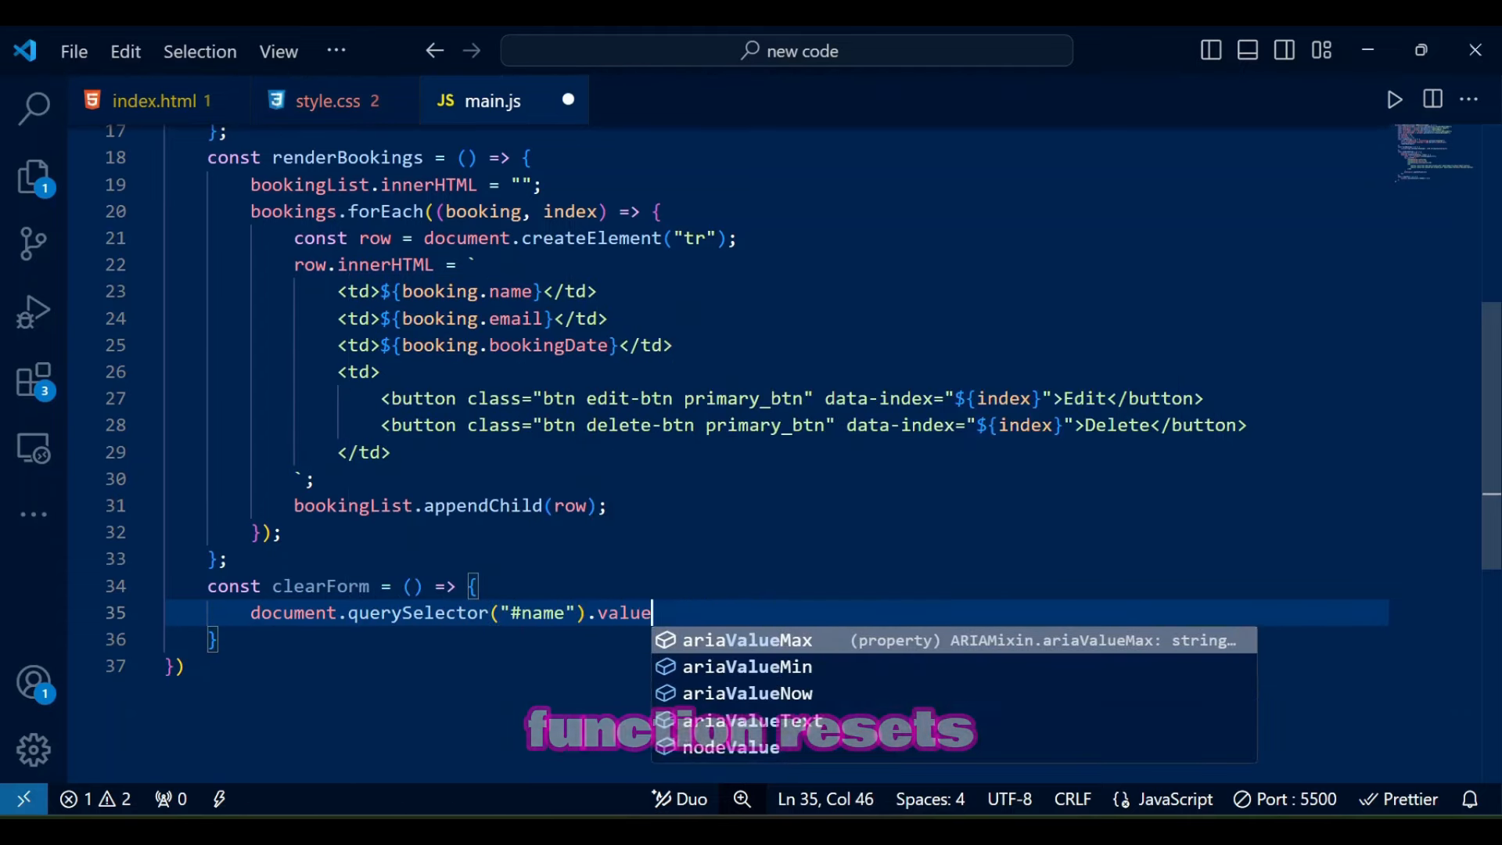
type("= \"\";")
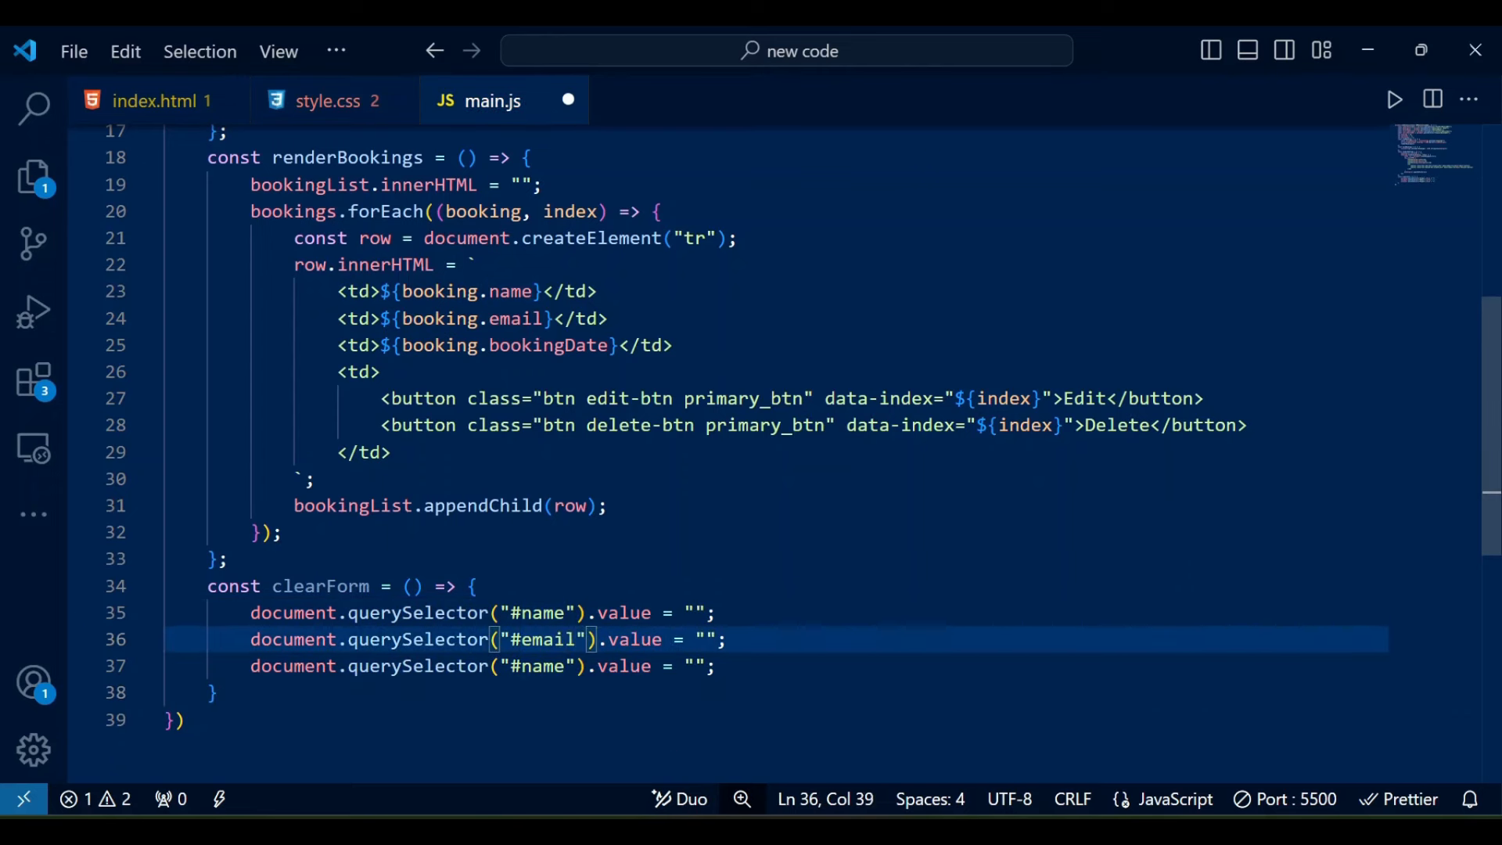
left_click(161, 101)
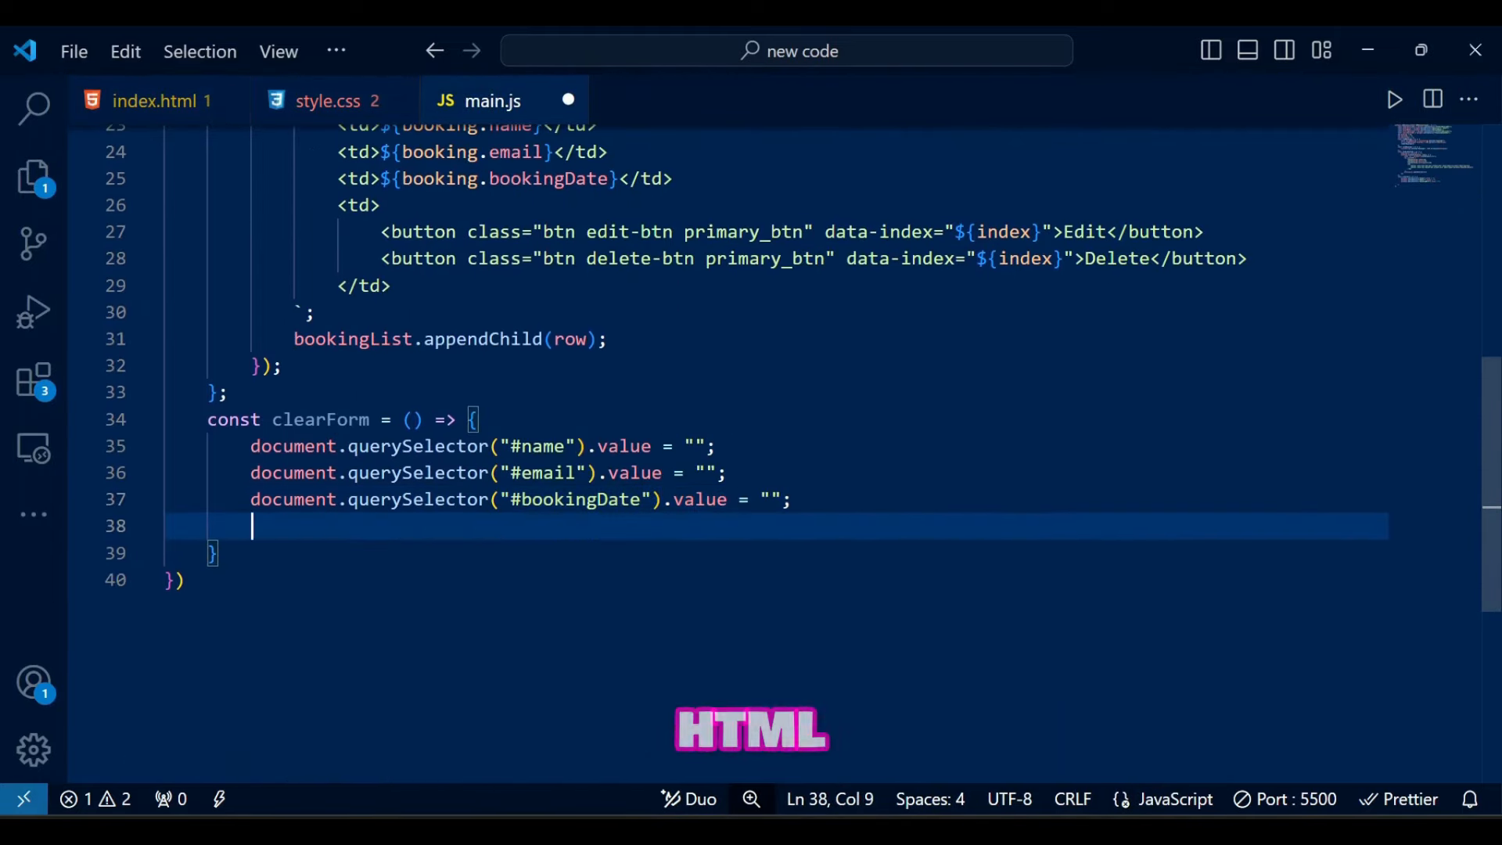
type("editIndex = -1")
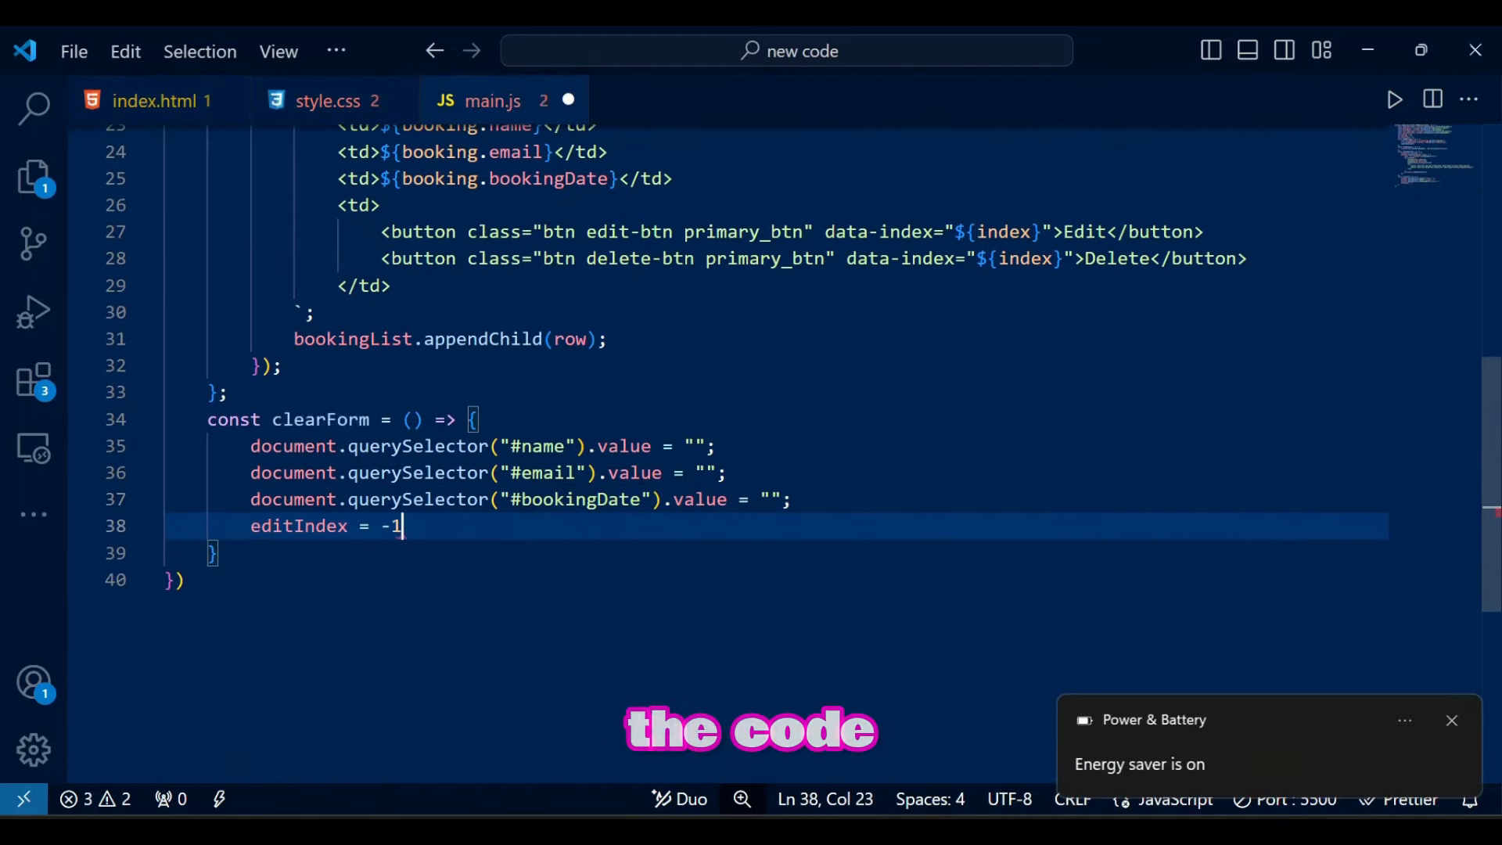
type(";")
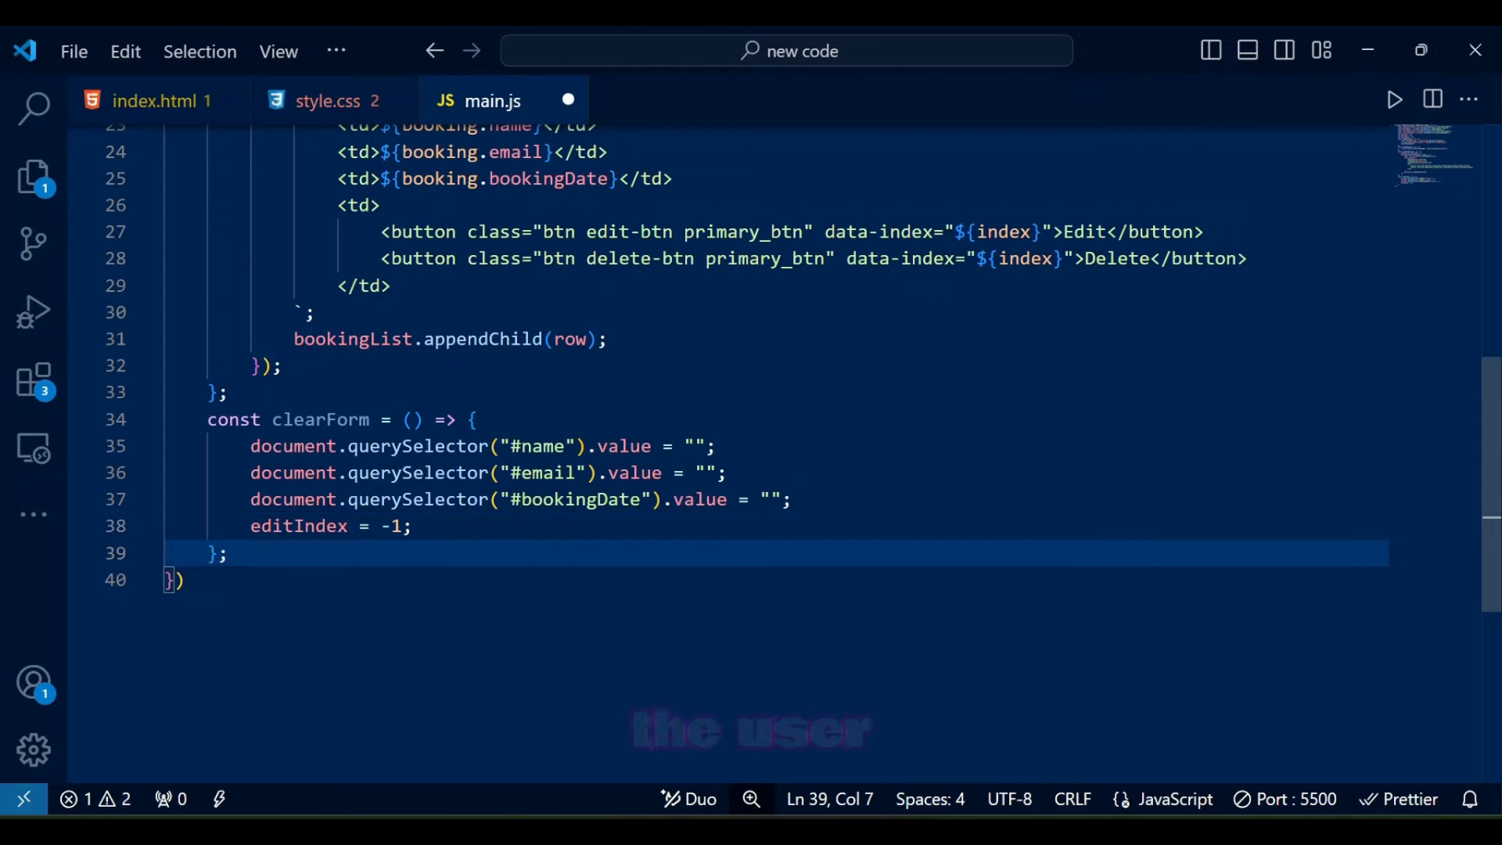
Step: Start submitBookingBtn.onclick and read the trimmed #name value into name
type("submitBookingBtn.")
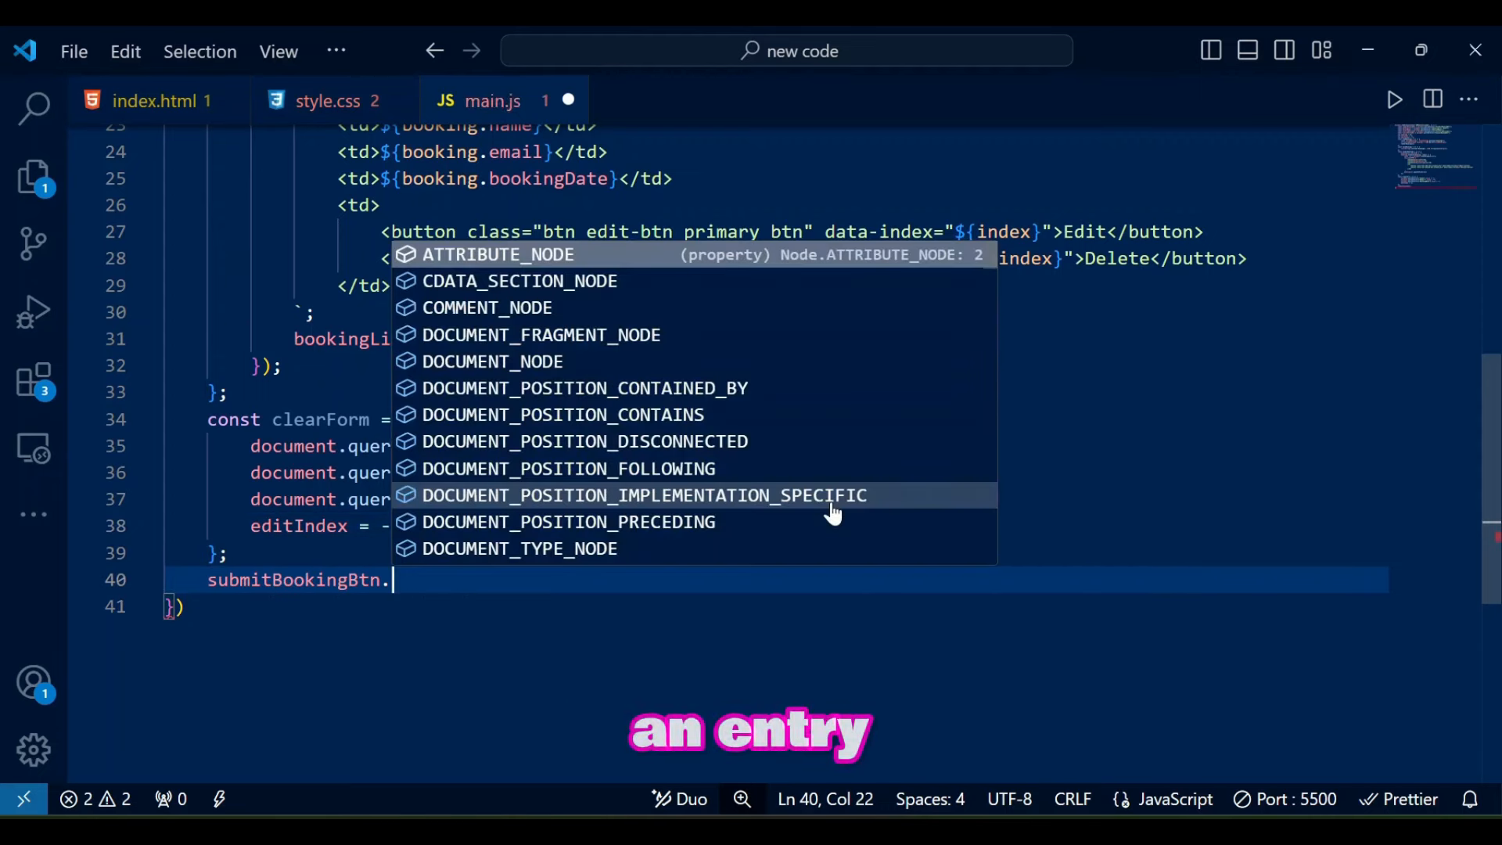
type("onclick")
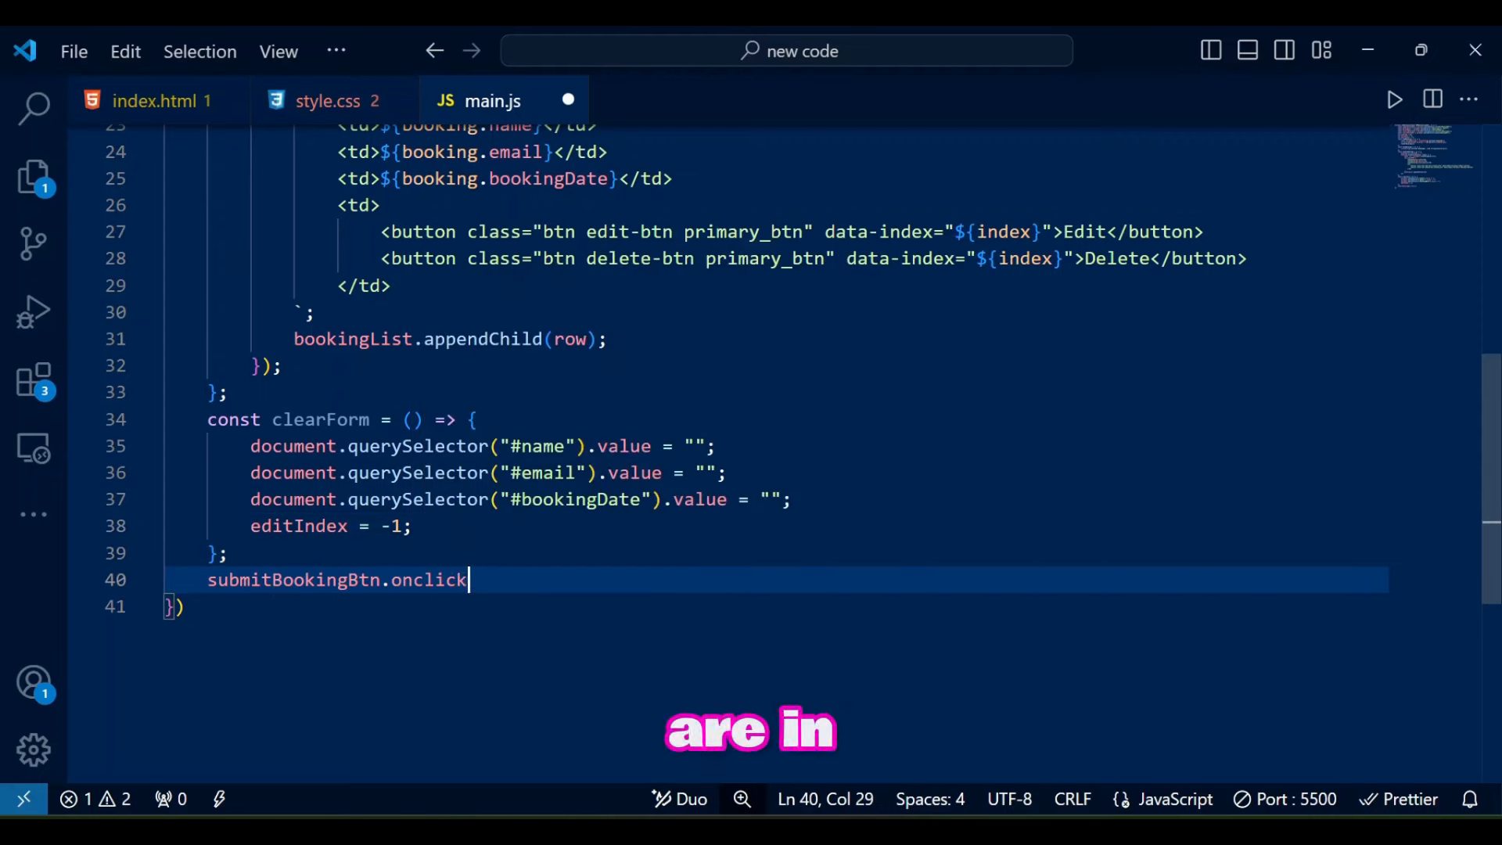
type("= () => {")
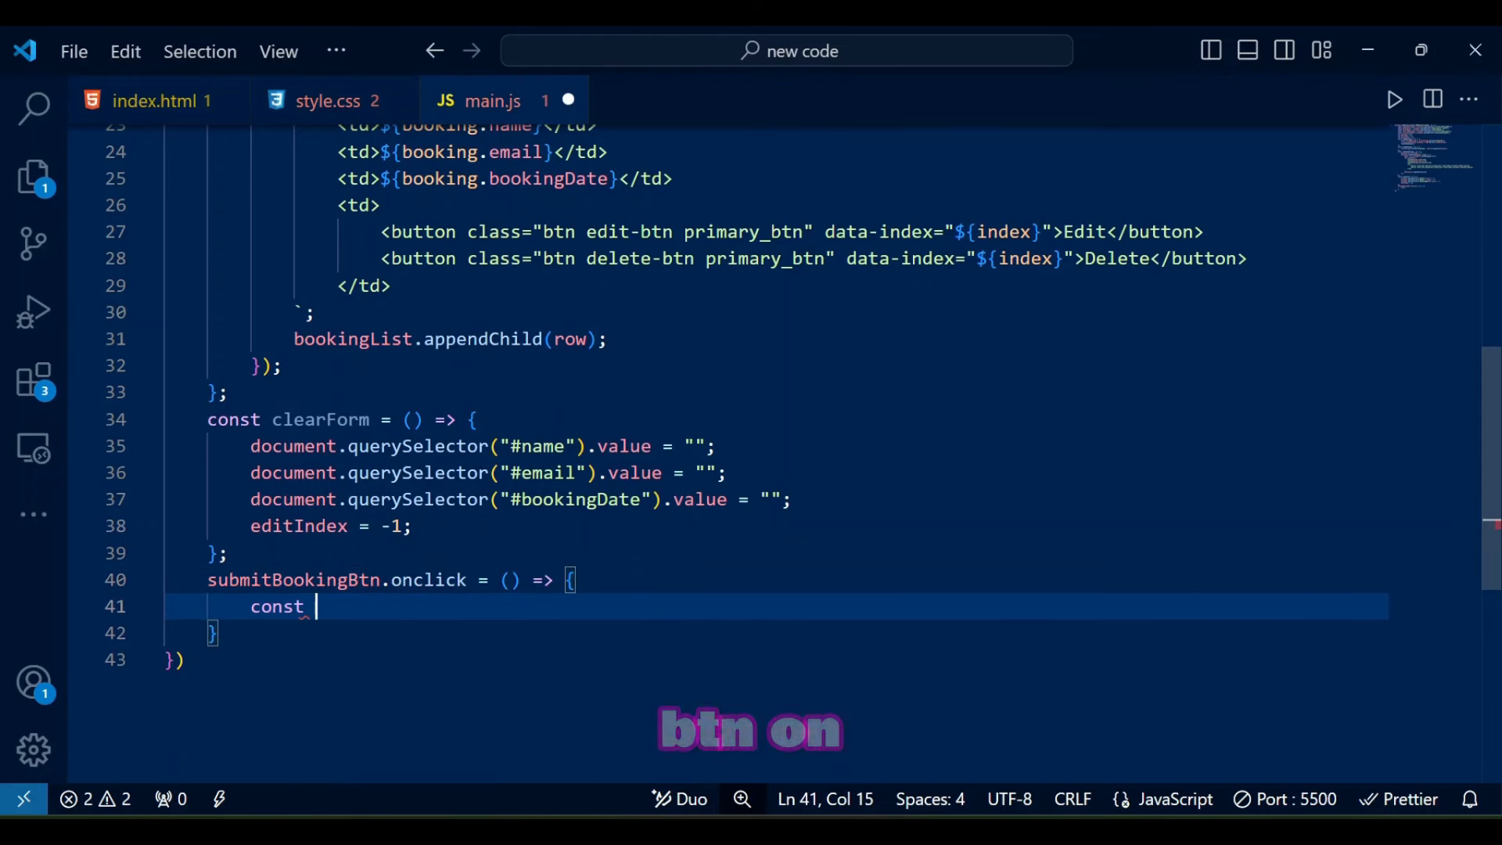
type("nam")
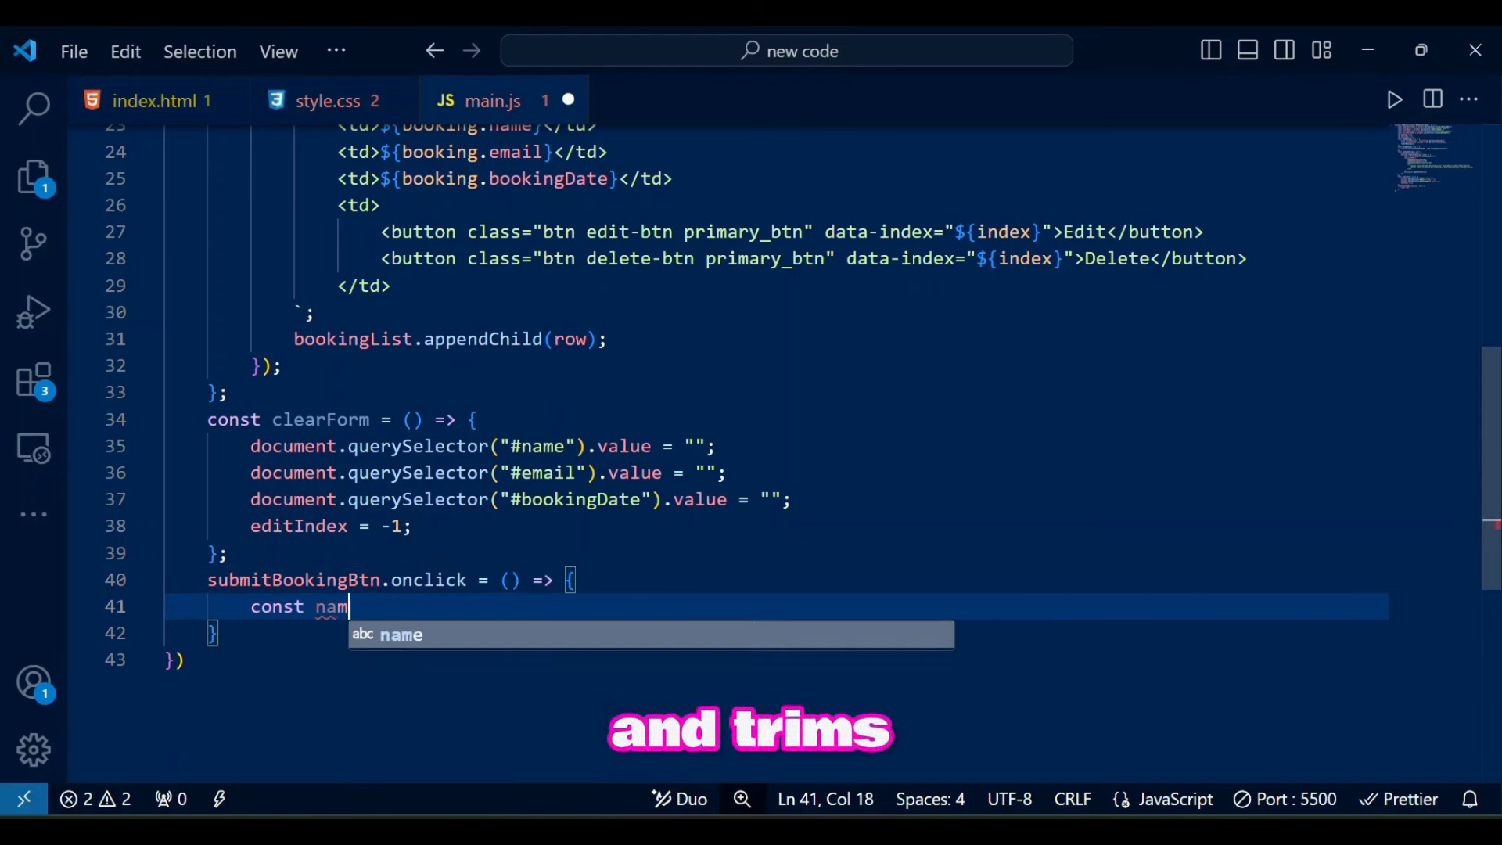
type("e =")
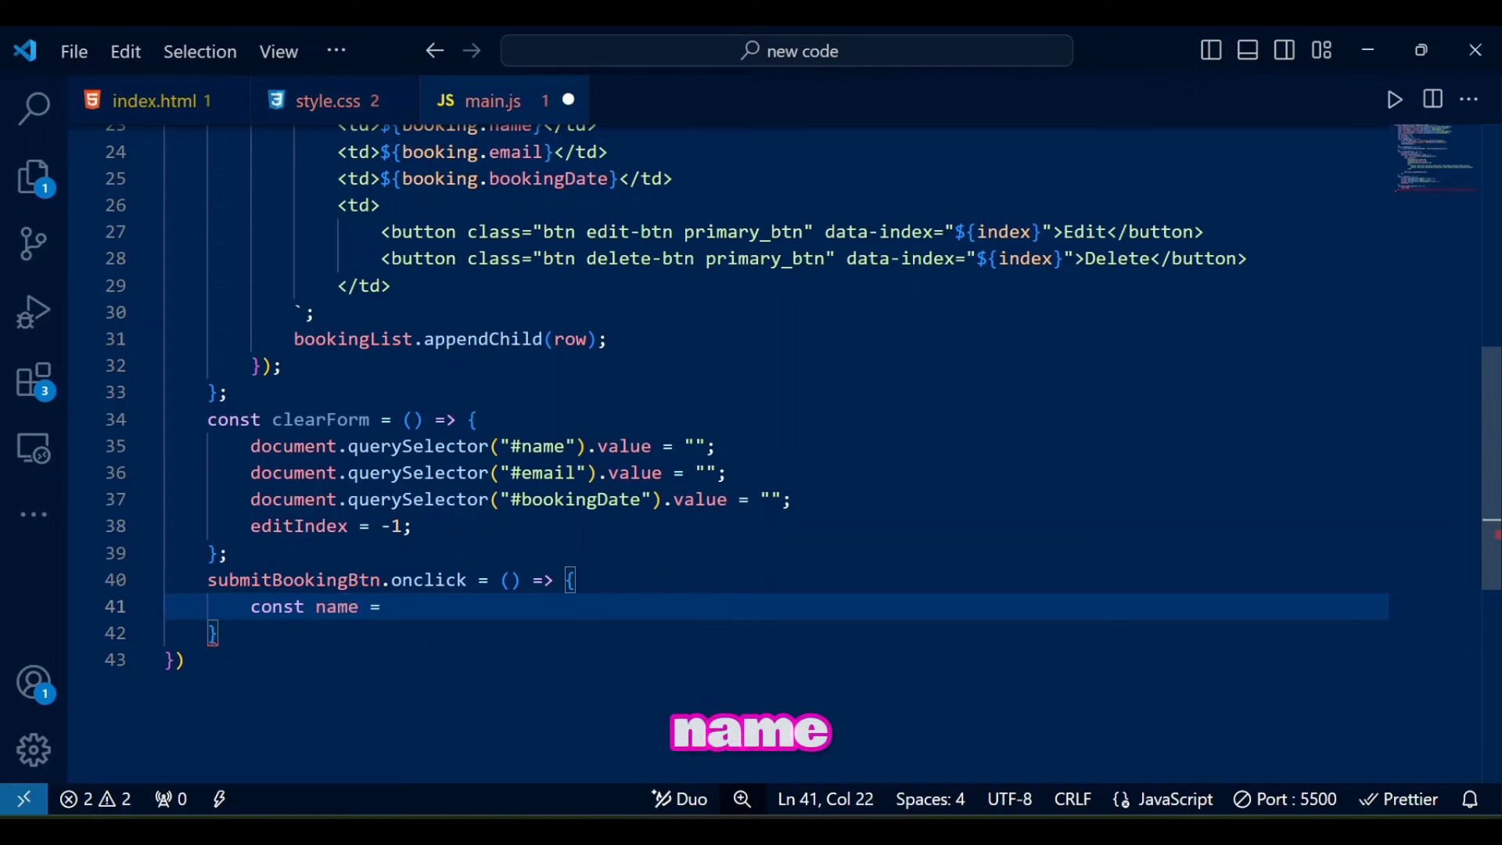
type("document.querySelector(\"#n")
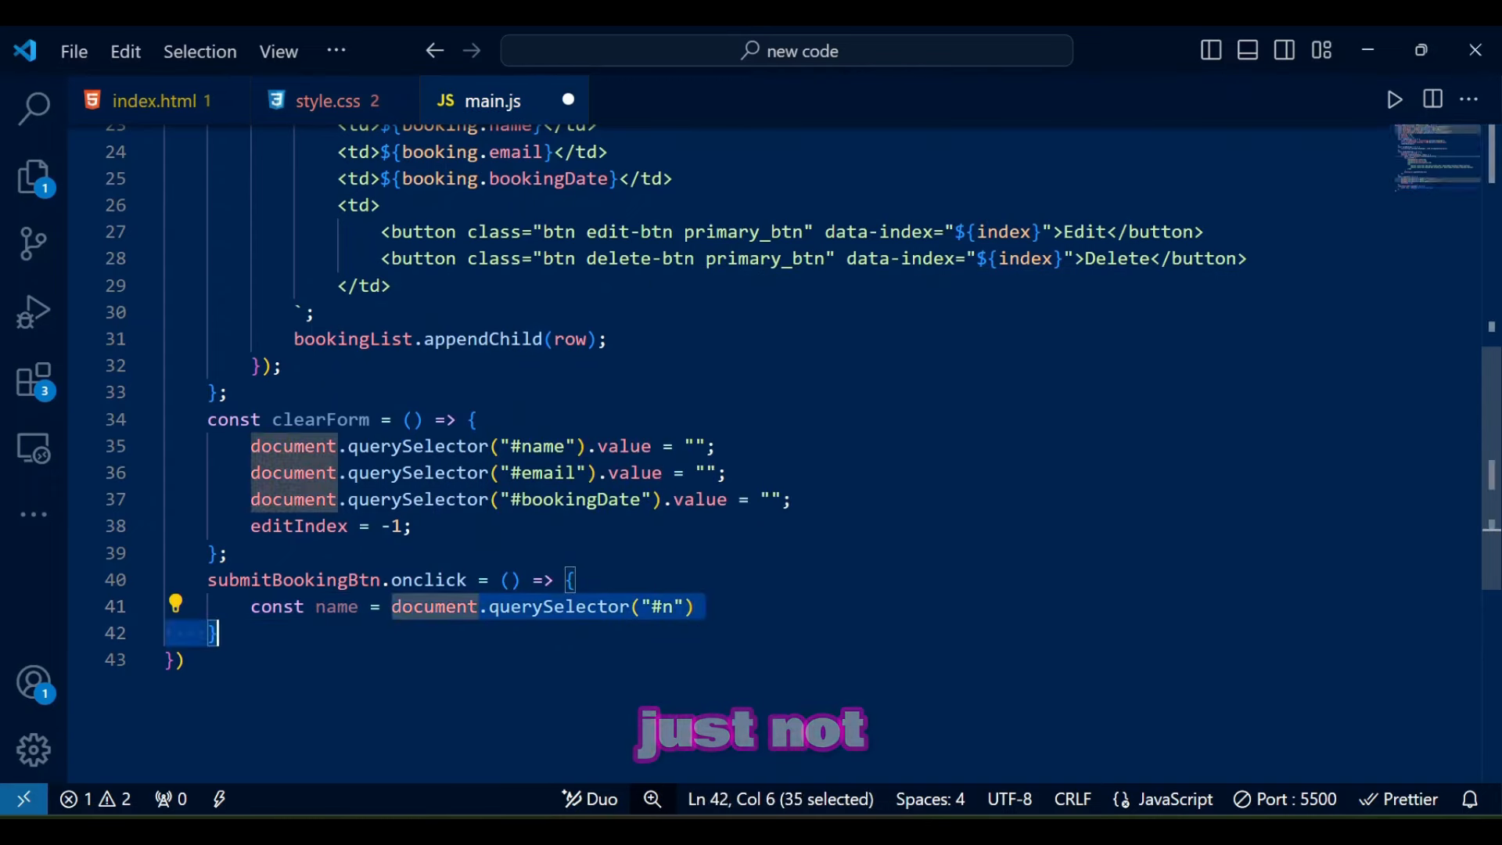
type("ame\").value = \"\";")
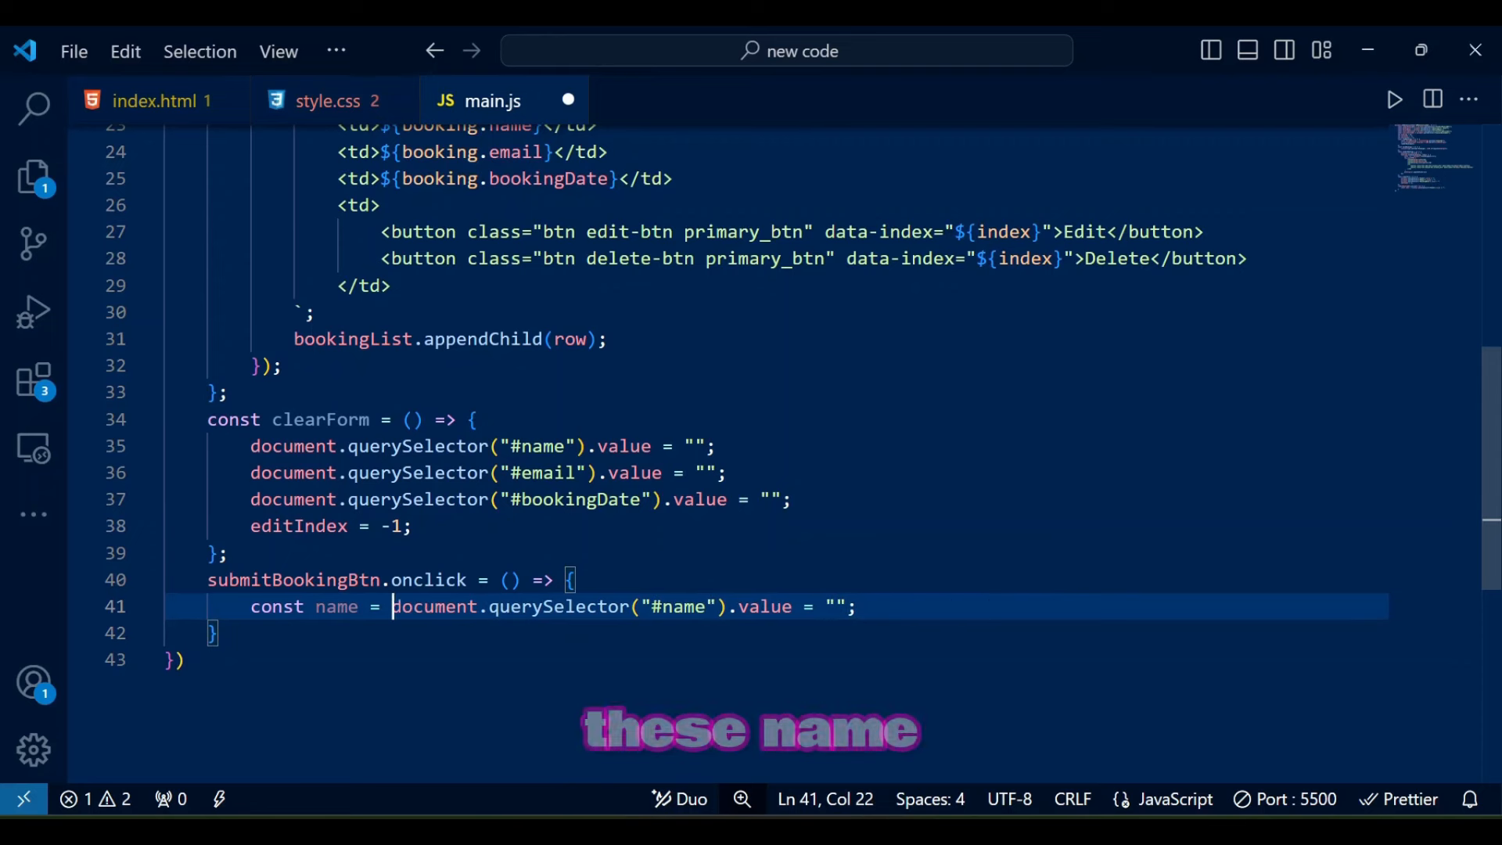
type(".trim(")
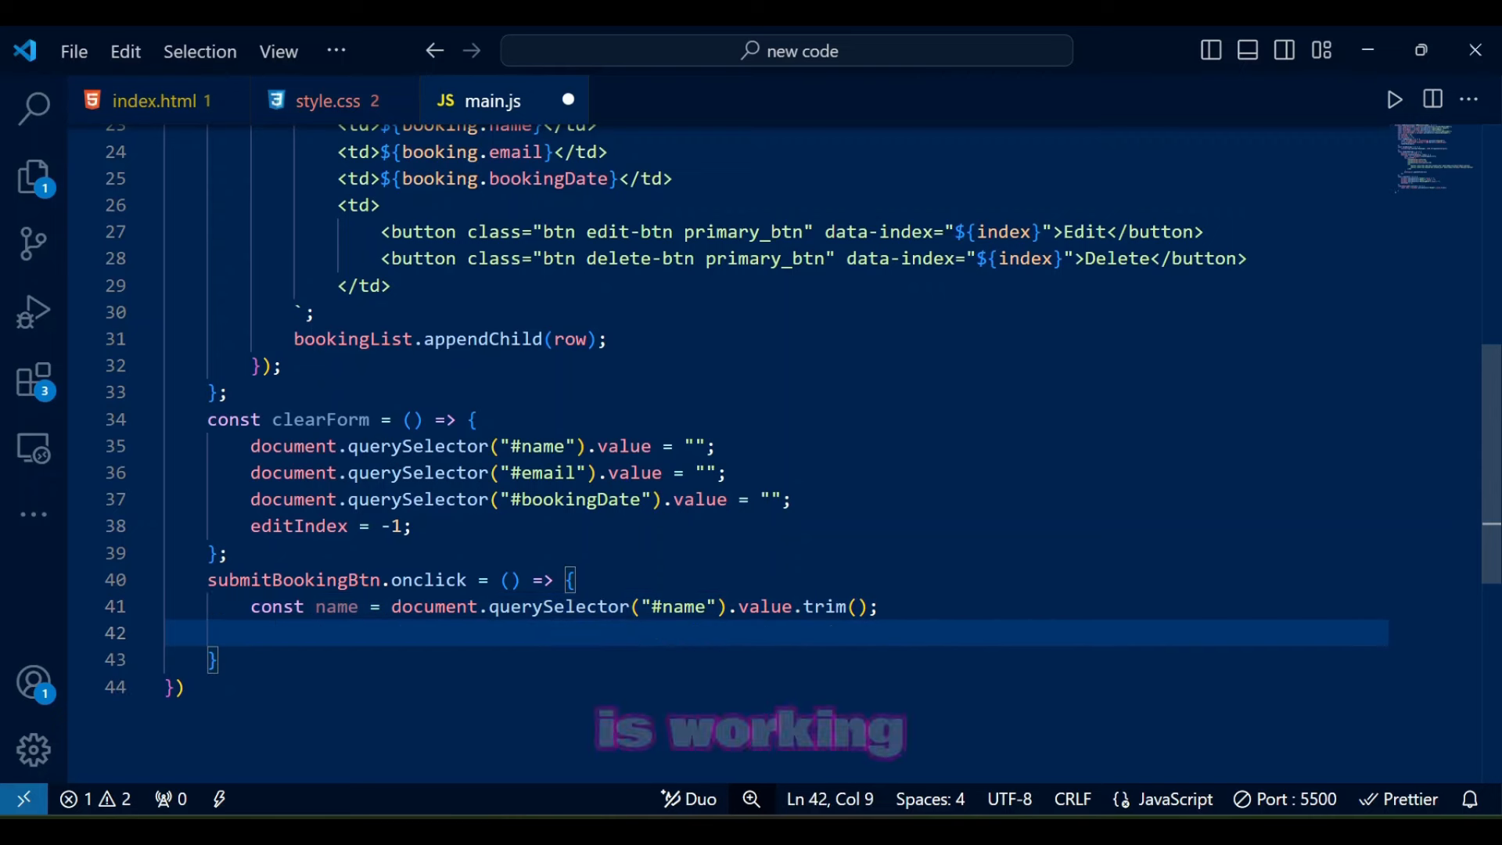
Step: Read email and bookingDate, then begin if(name && email && bookingDate)
type("const email =")
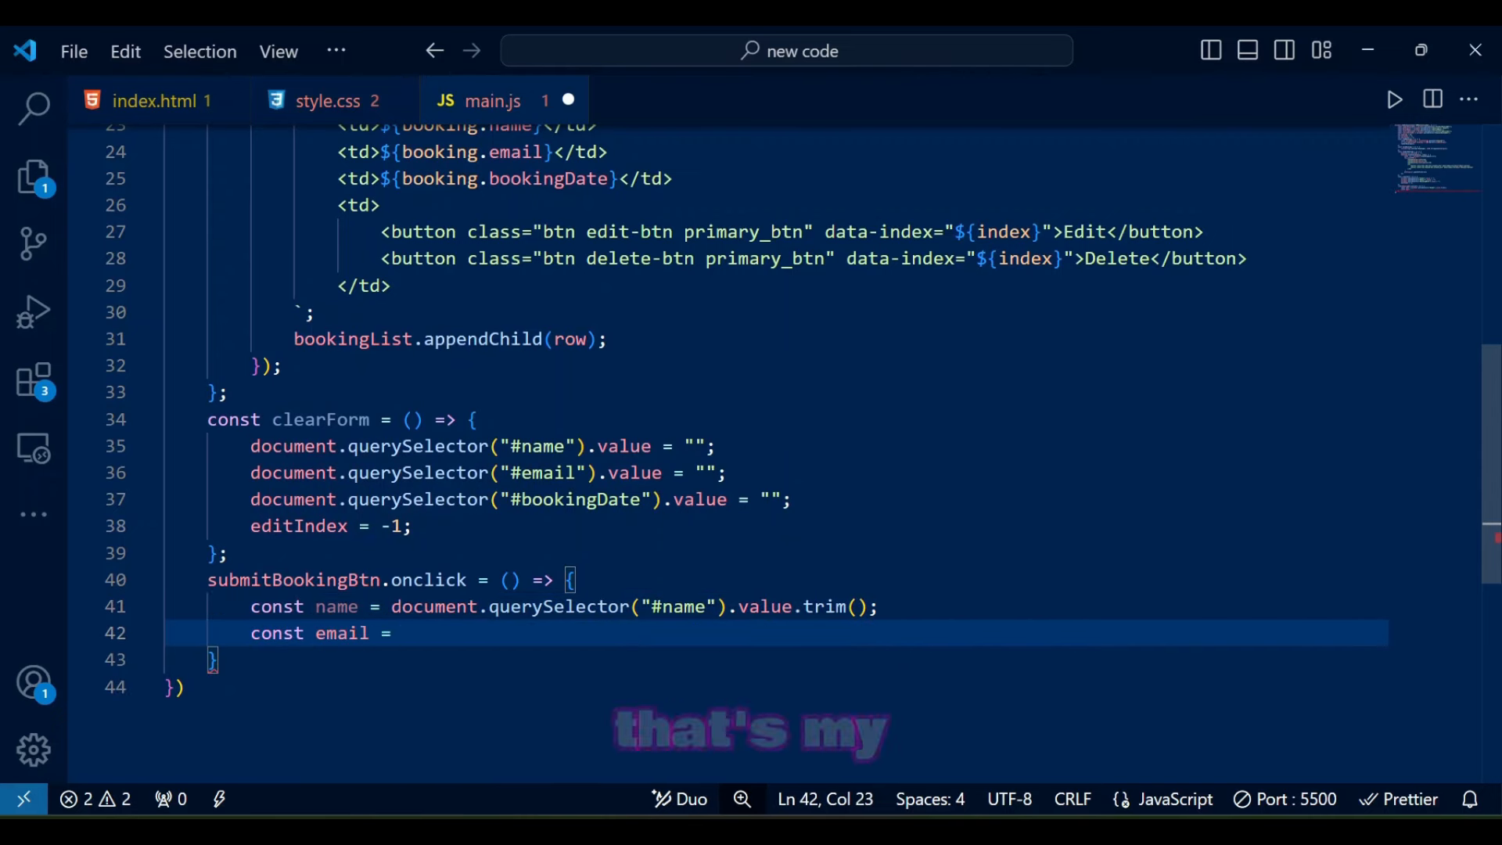
type("document.querySelector(\"#email\").value.trim();")
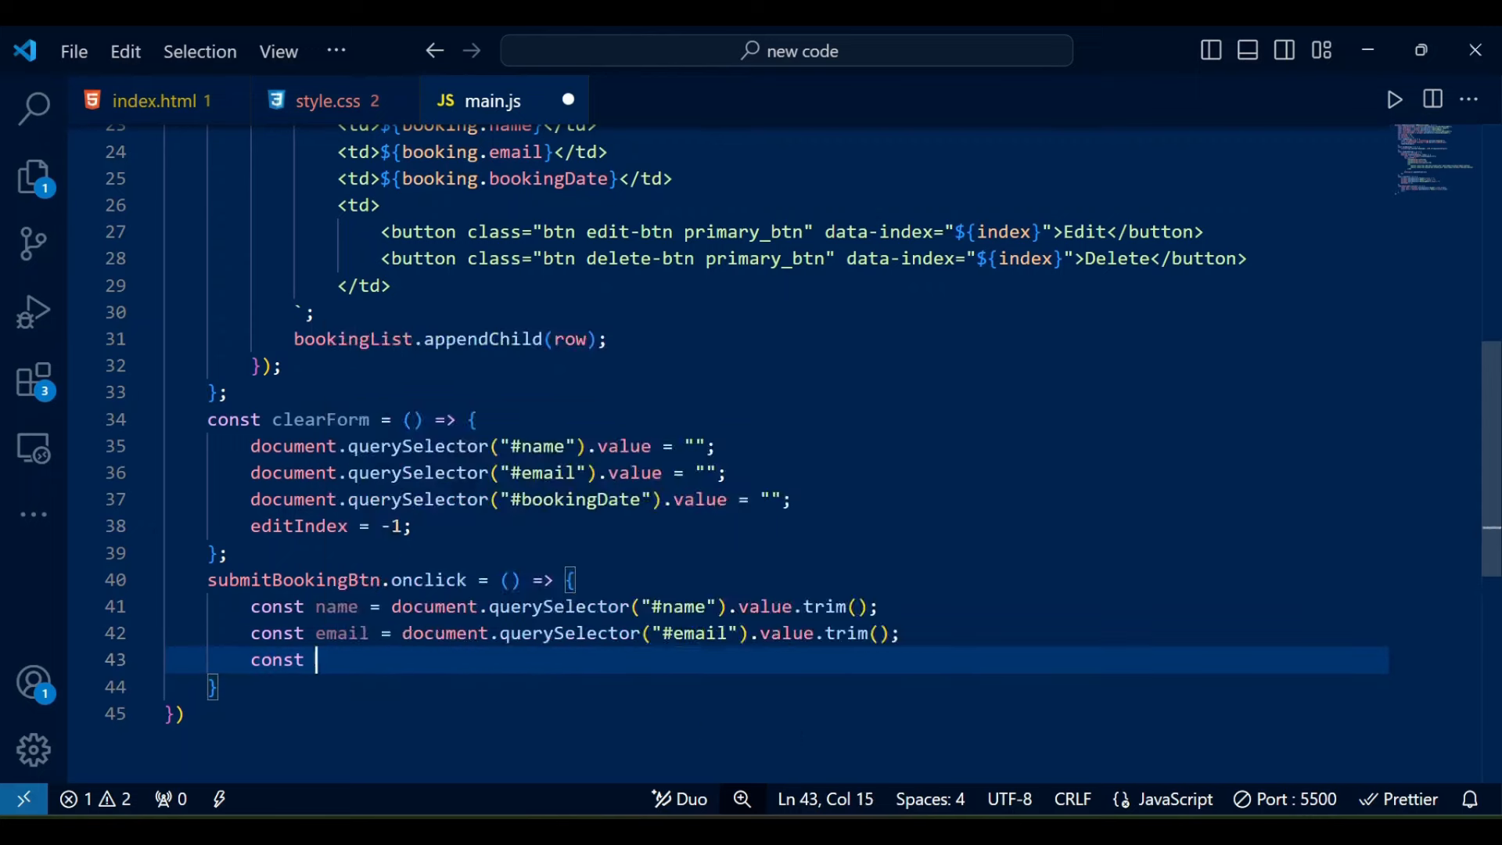
type("bookingDate = document.querySelector(\"#bookingDate\").value.trim();")
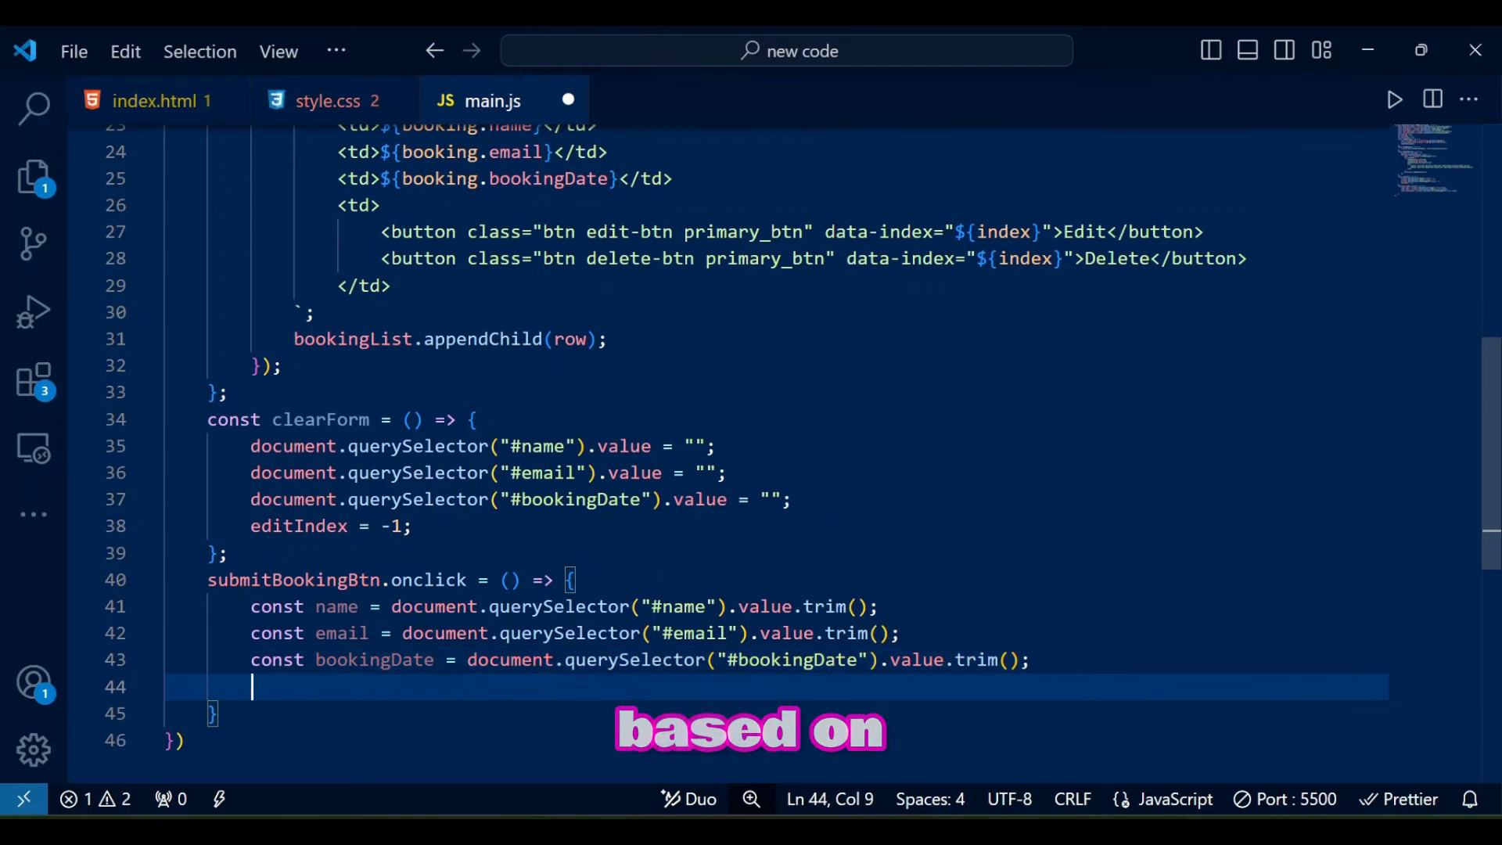
type("if(name)")
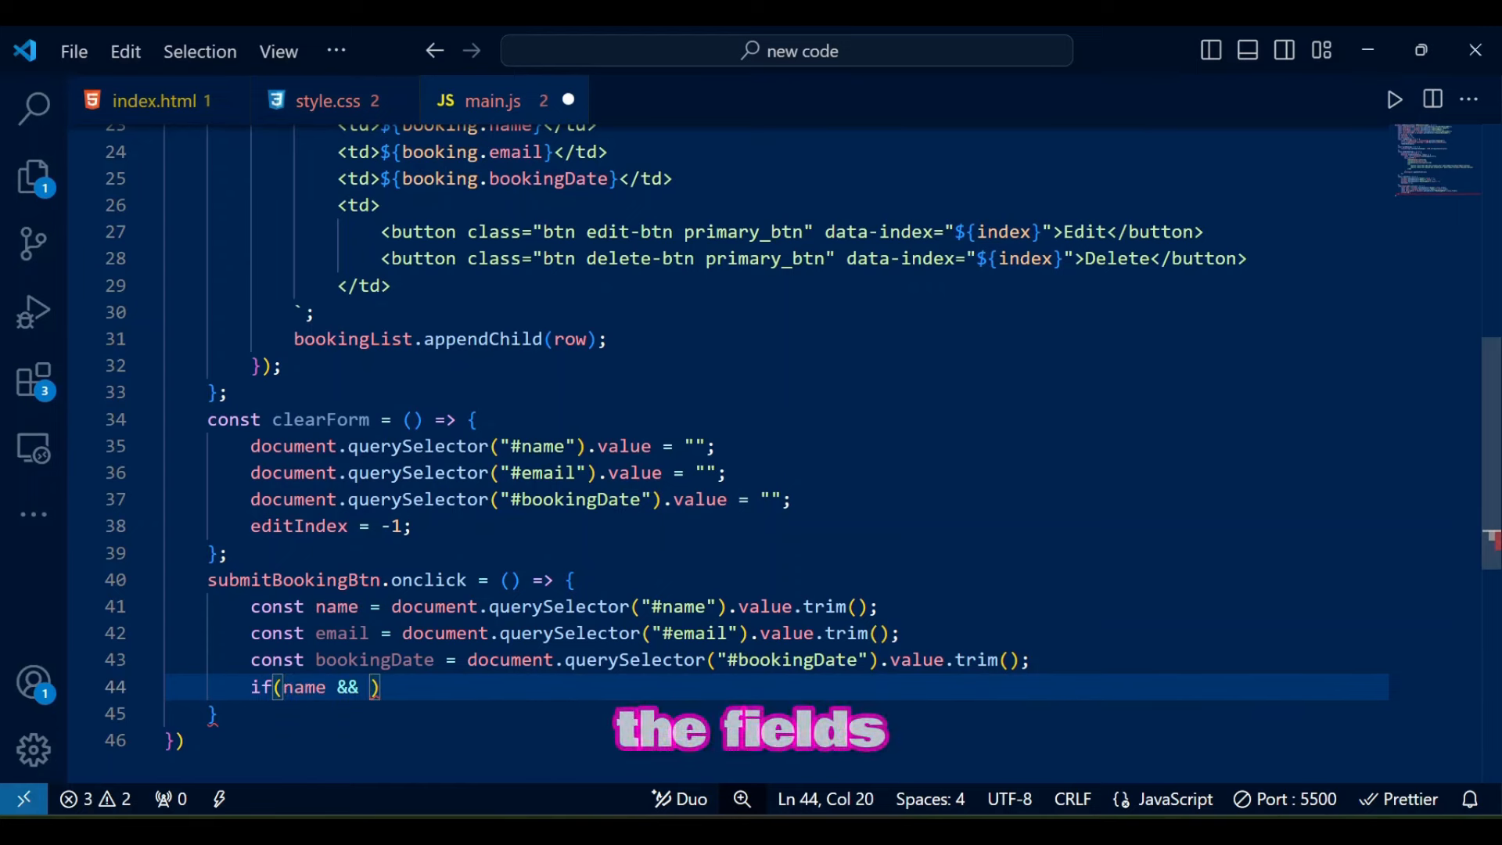
type("email && bookingDate")
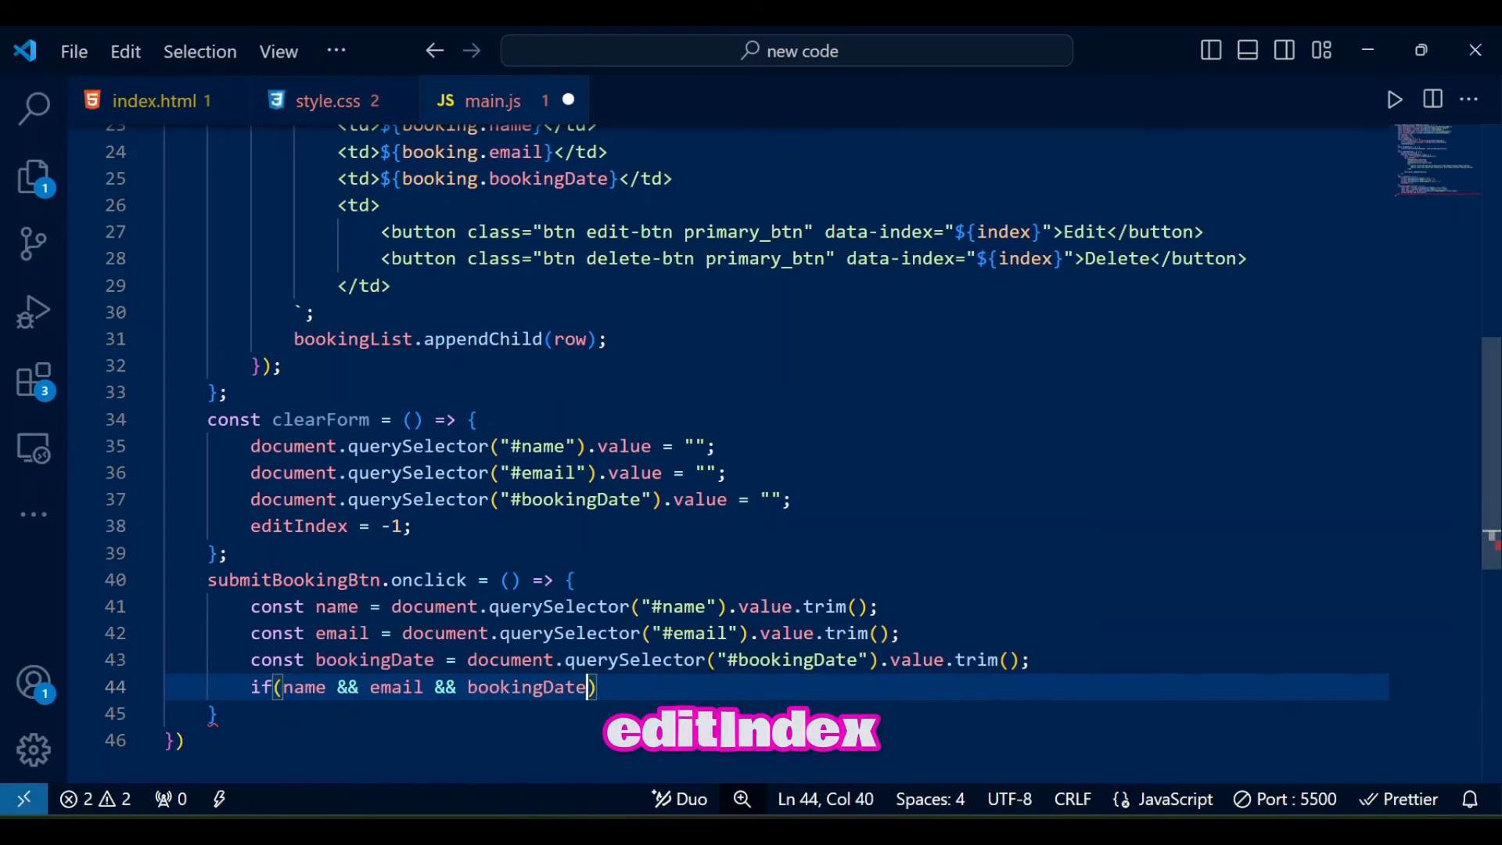
Step: Push { name, ... } as a new booking when not editing, and open an update-existing else branch
type("if(editIndex === -1){")
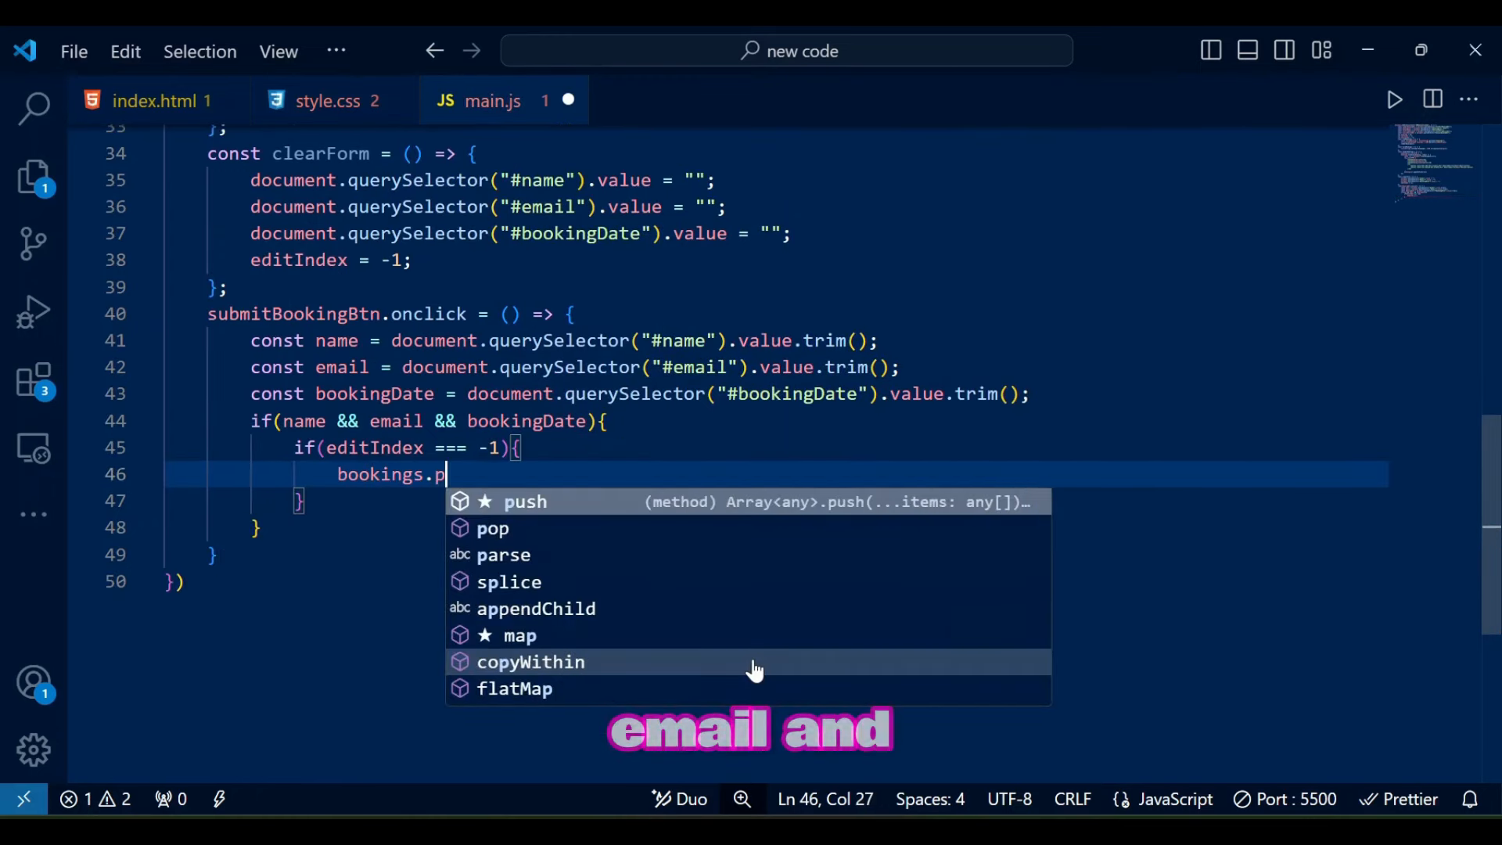
type("ush({ name}")
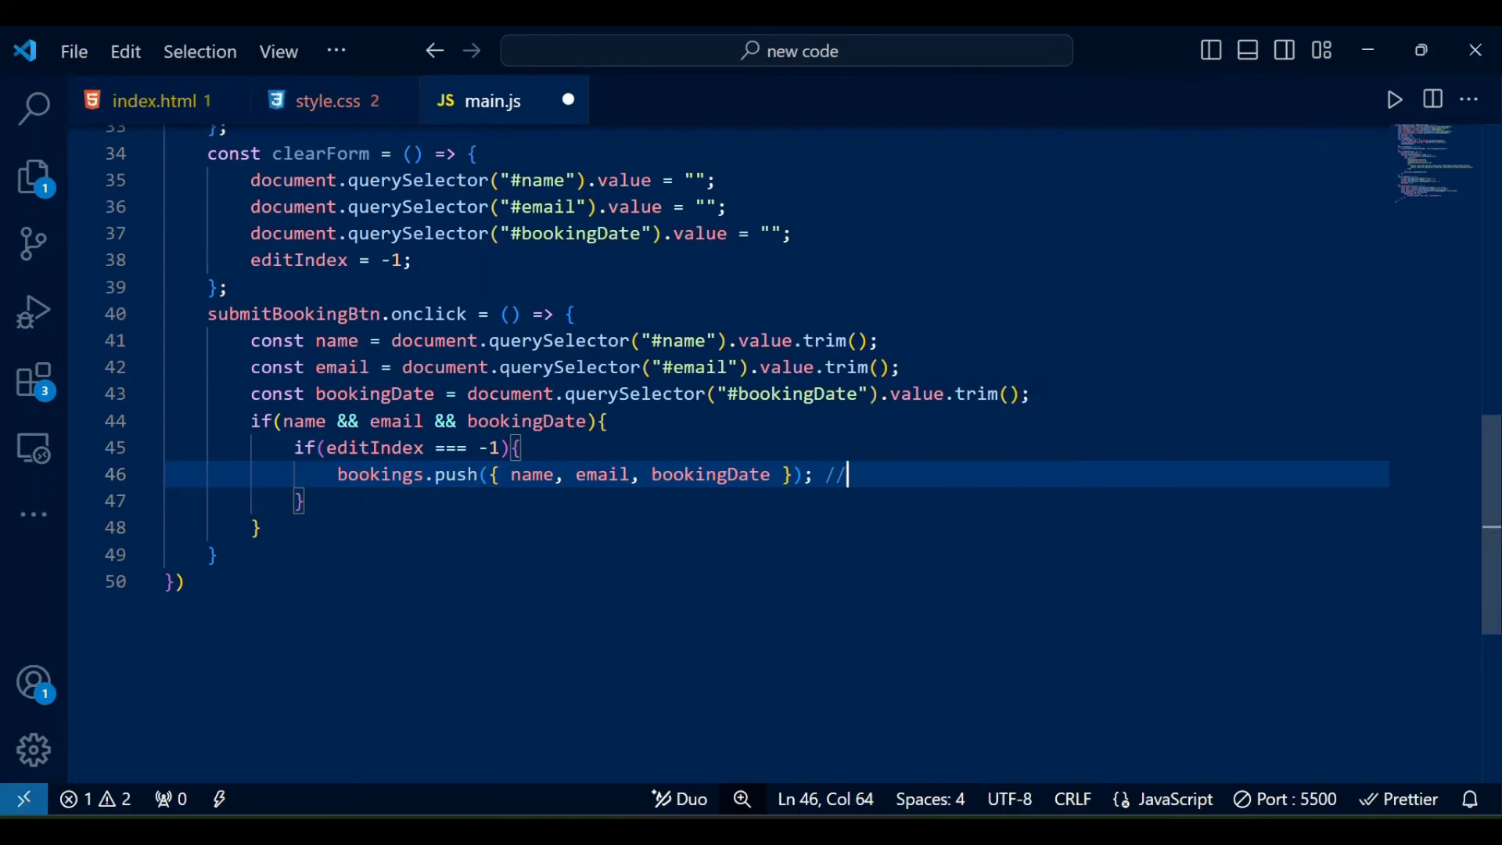
type("Add new booking")
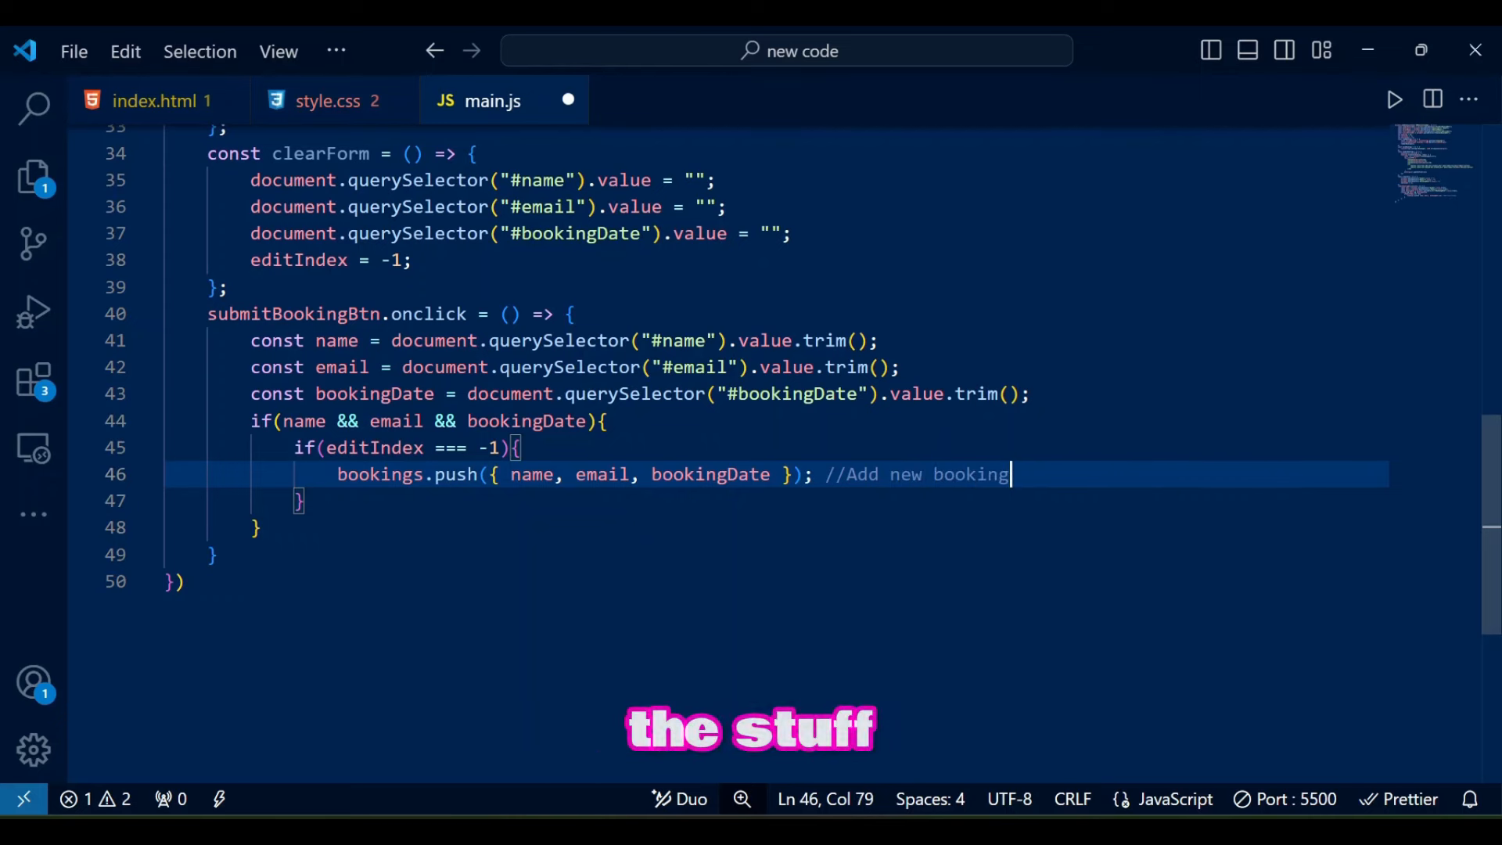
type("else {")
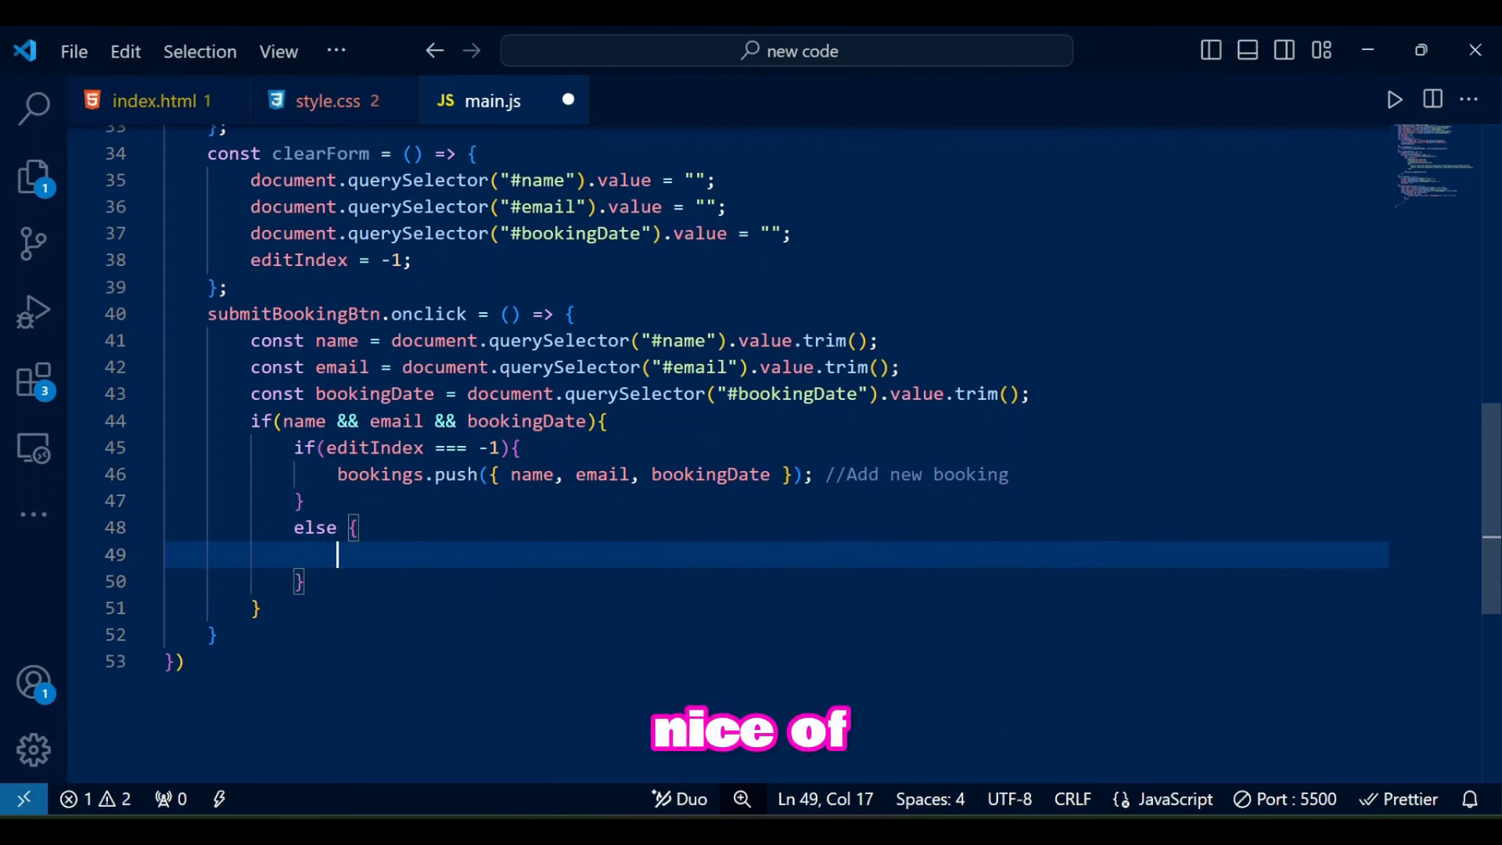
type("// Update")
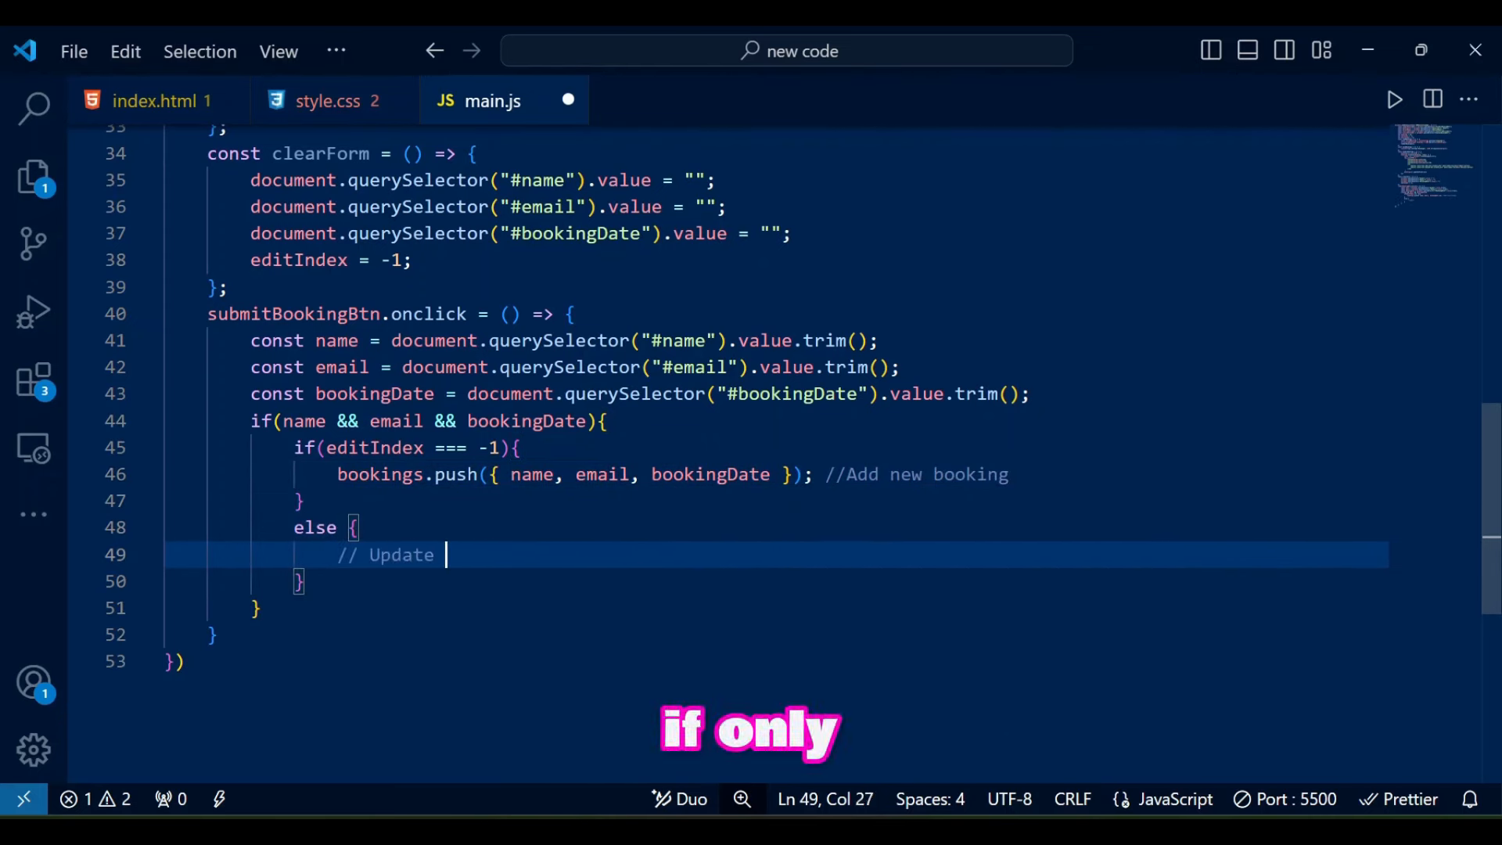
type("Existing Booking")
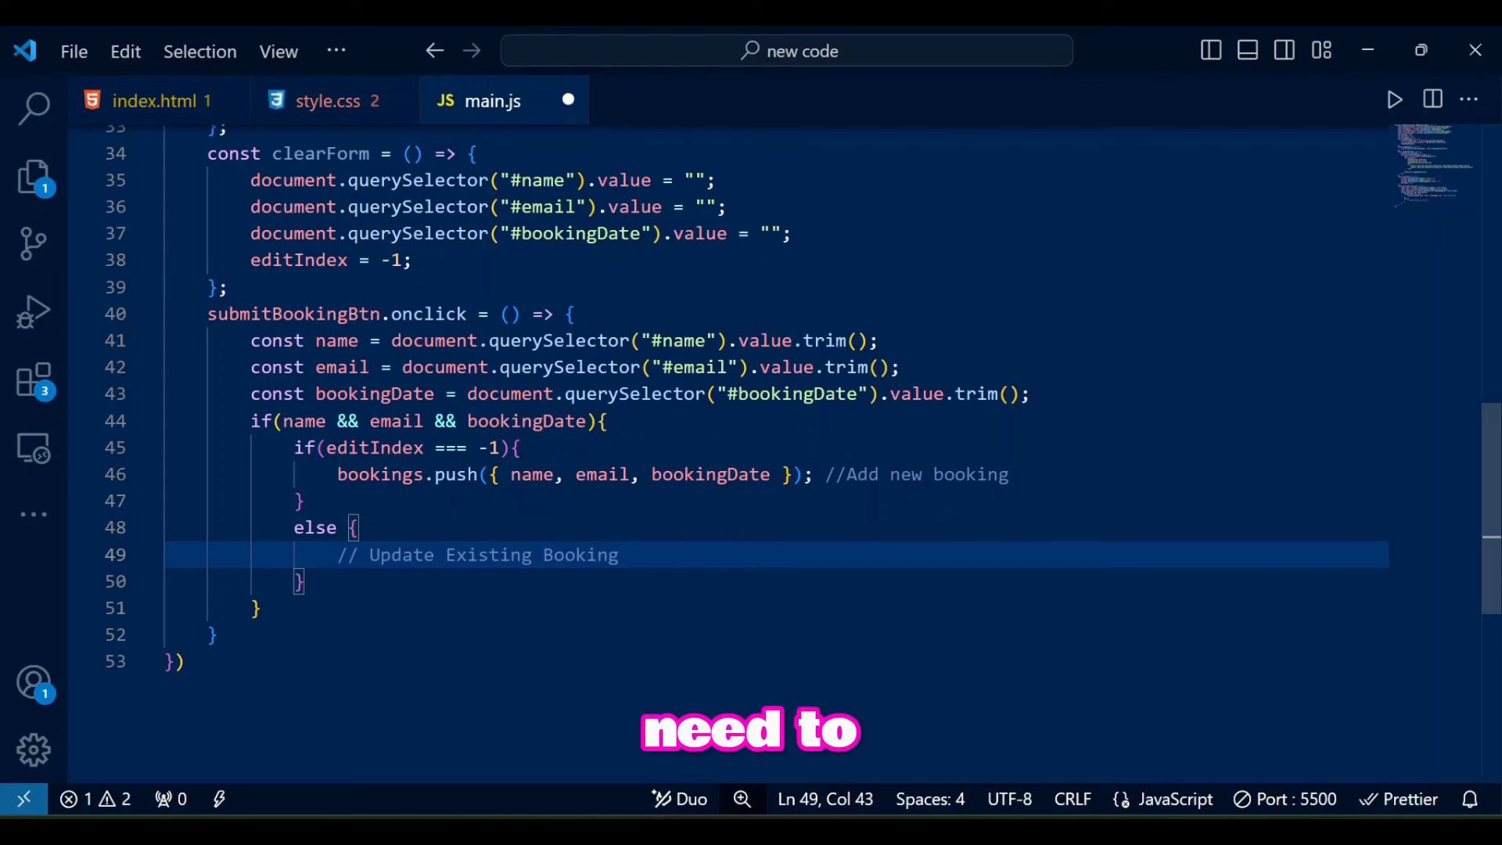
Step: Set bookings[editIndex] = { name, email, bookingDate }, reset editIndex, save and clear the form
type("bookings")
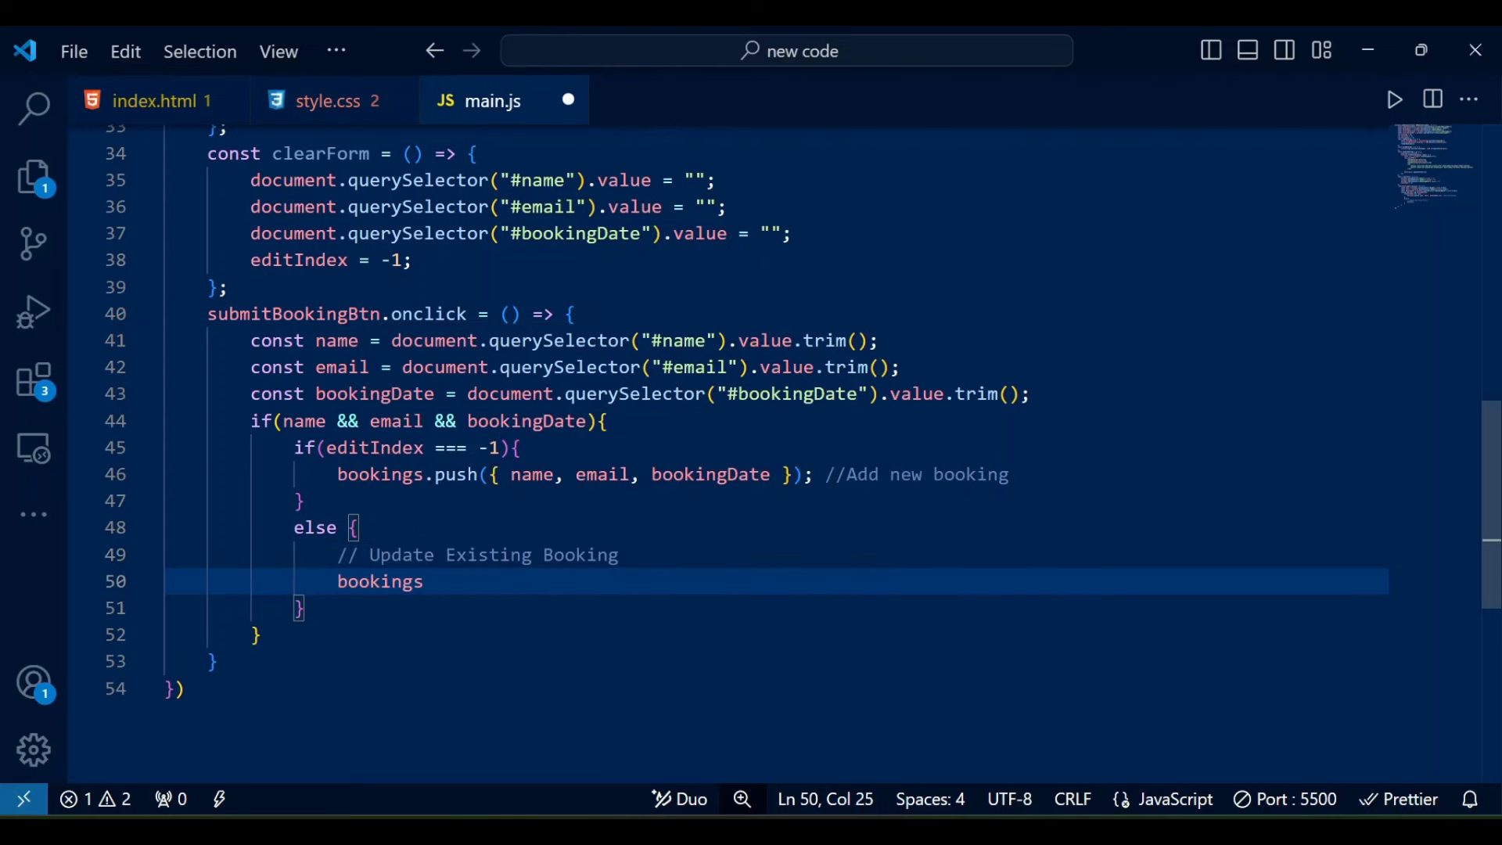
type("[editIndex]")
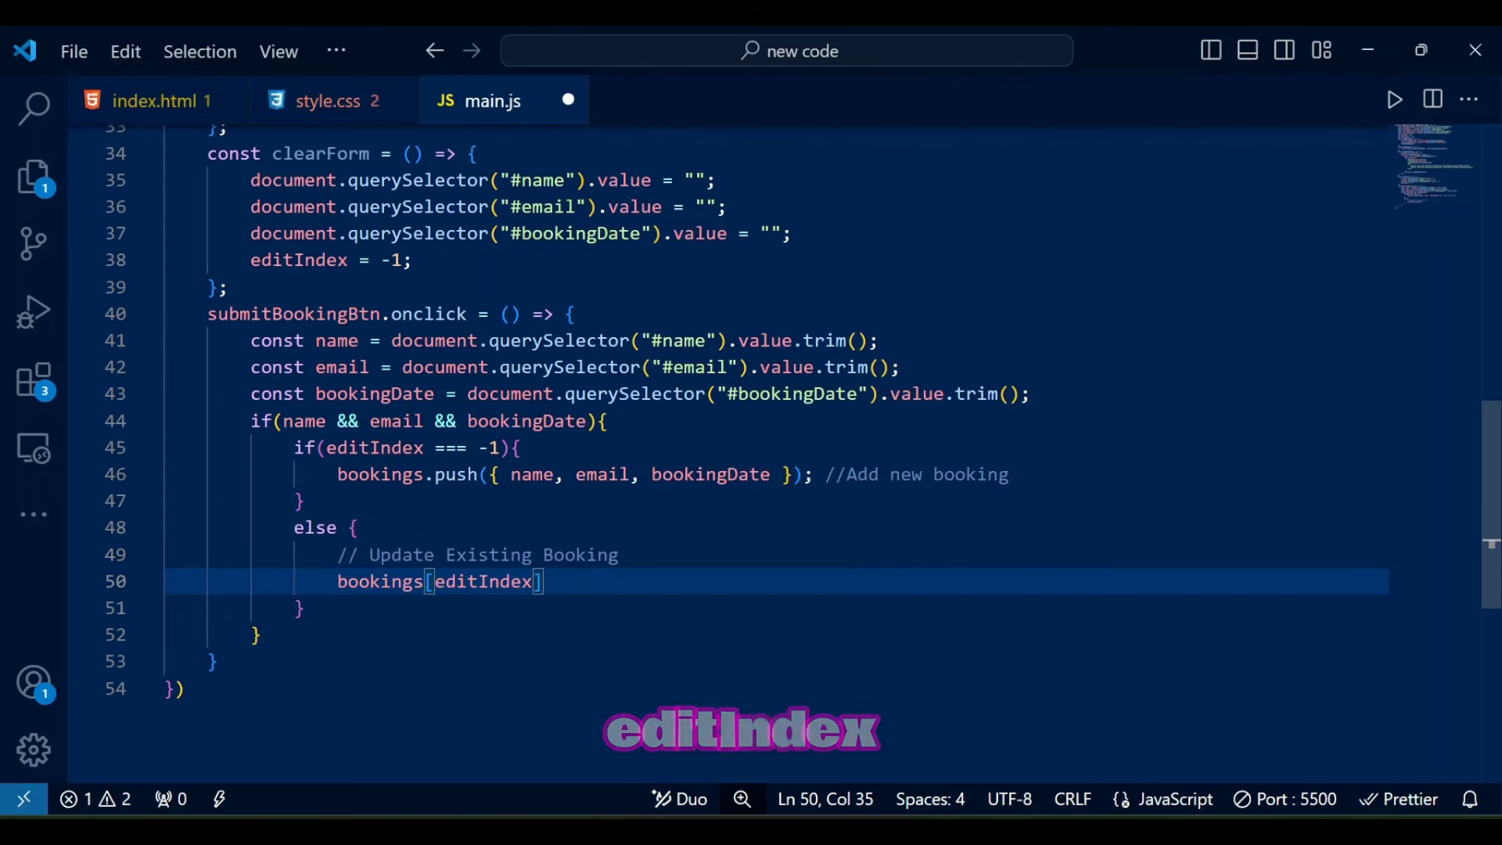
type("= {}")
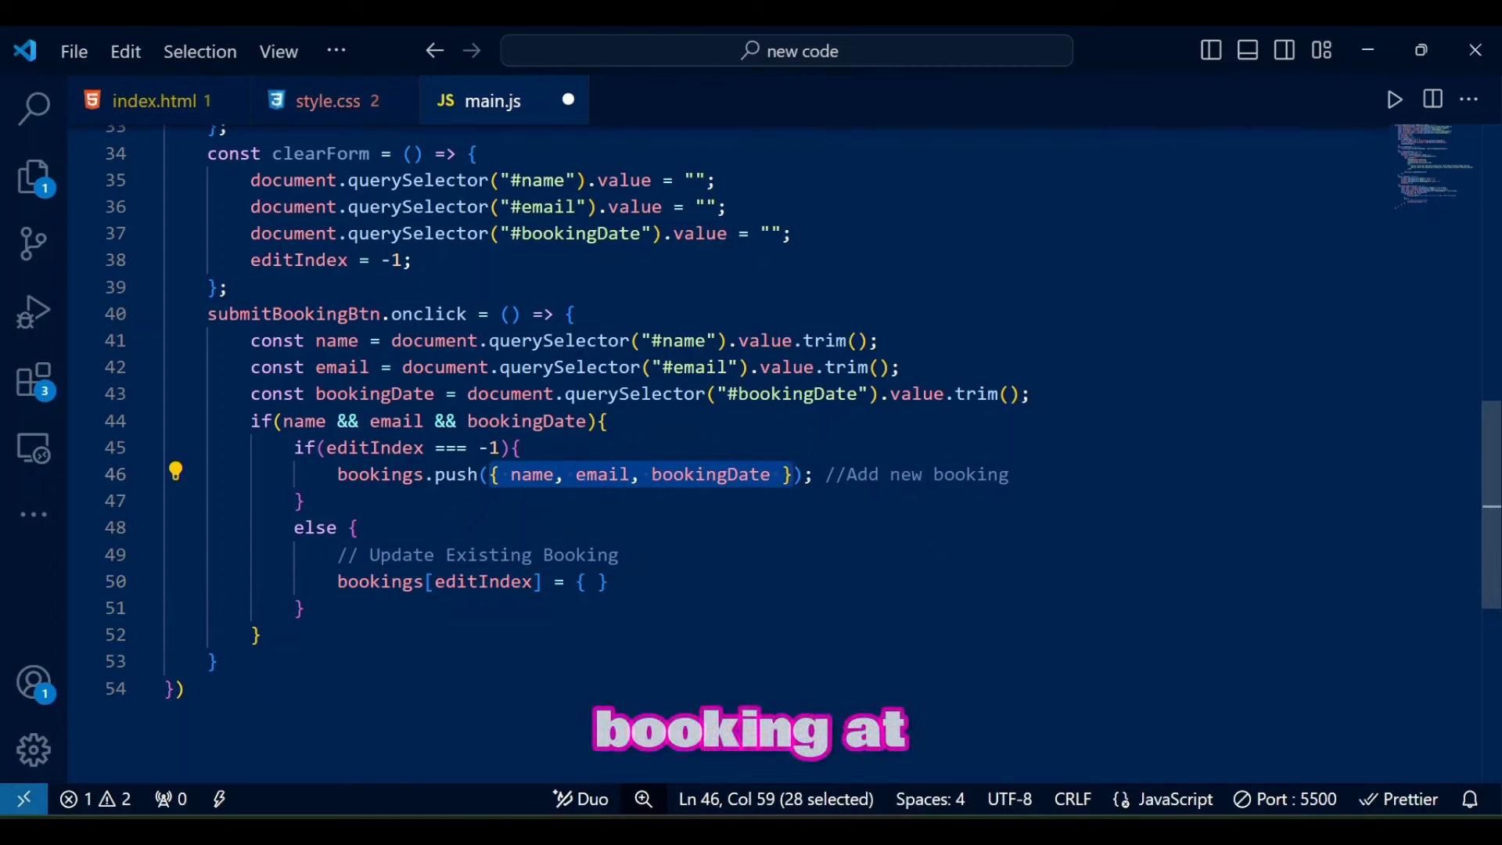
type("name, email, bookingDate }")
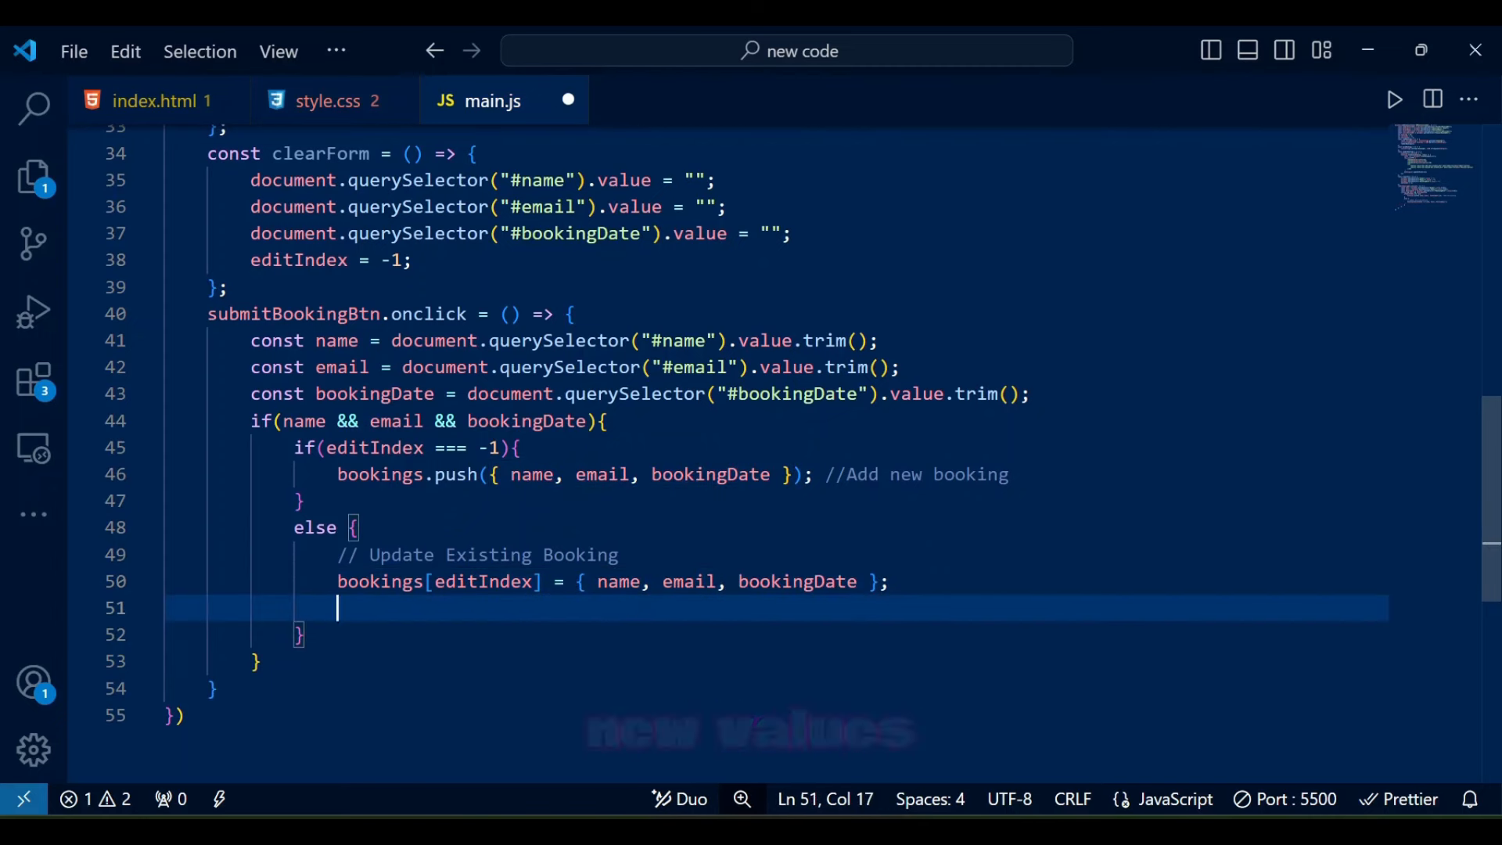
type("editIndex = -1;")
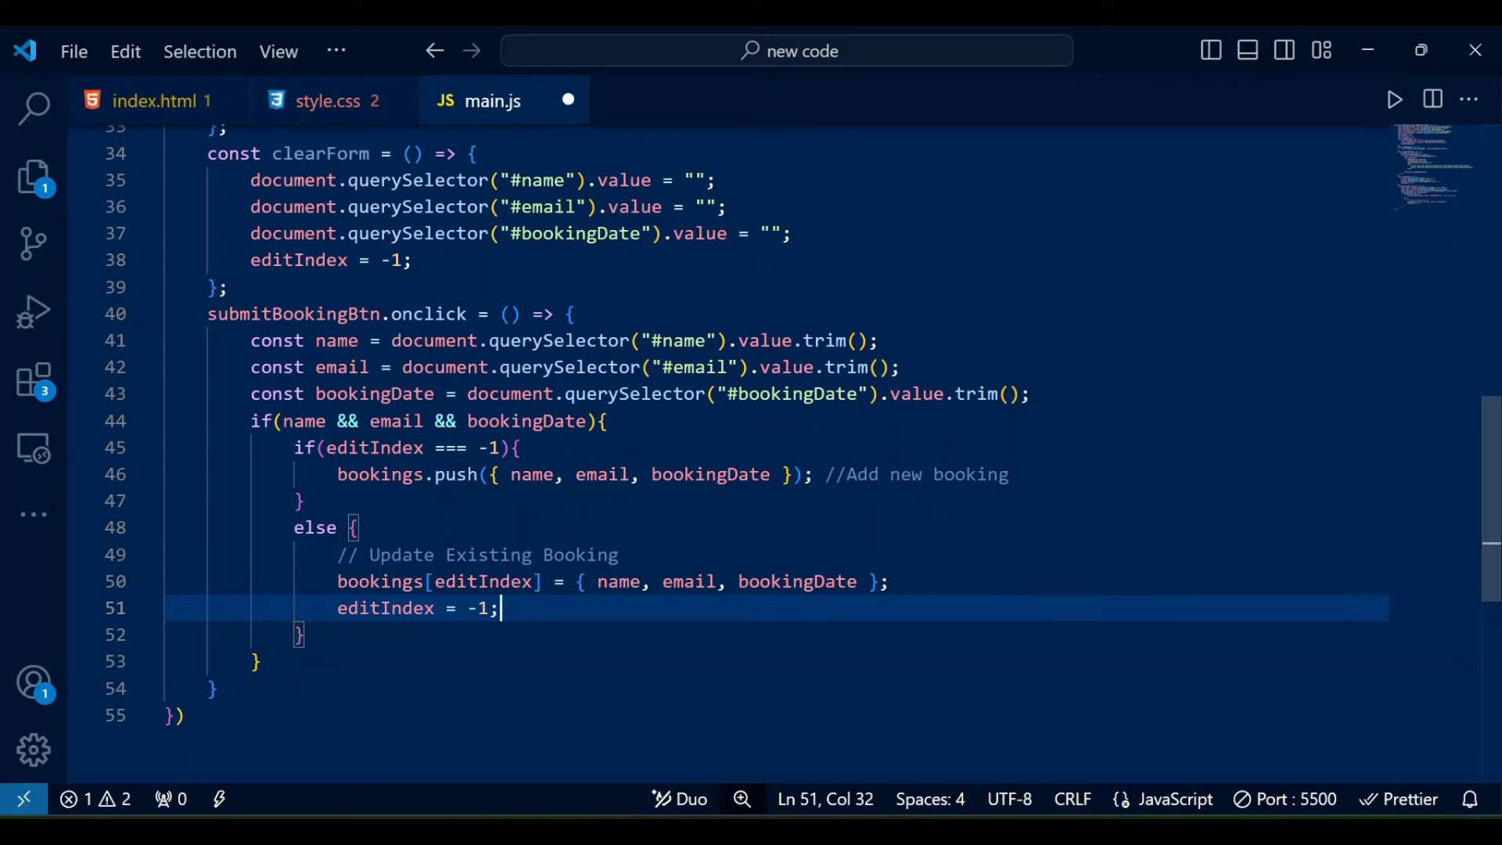
type("saveBookings();")
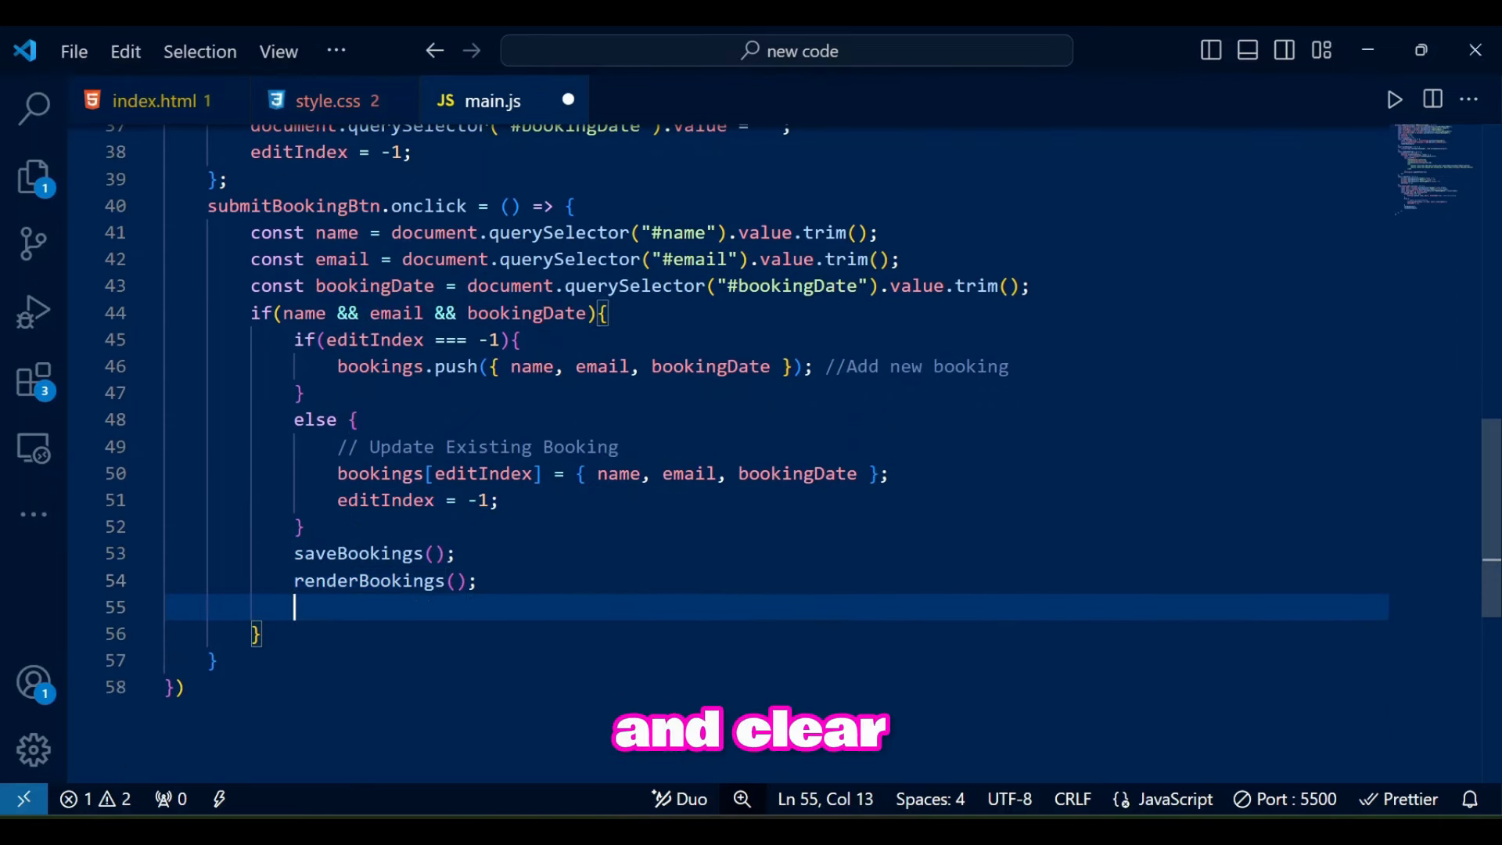
type("clearForm();")
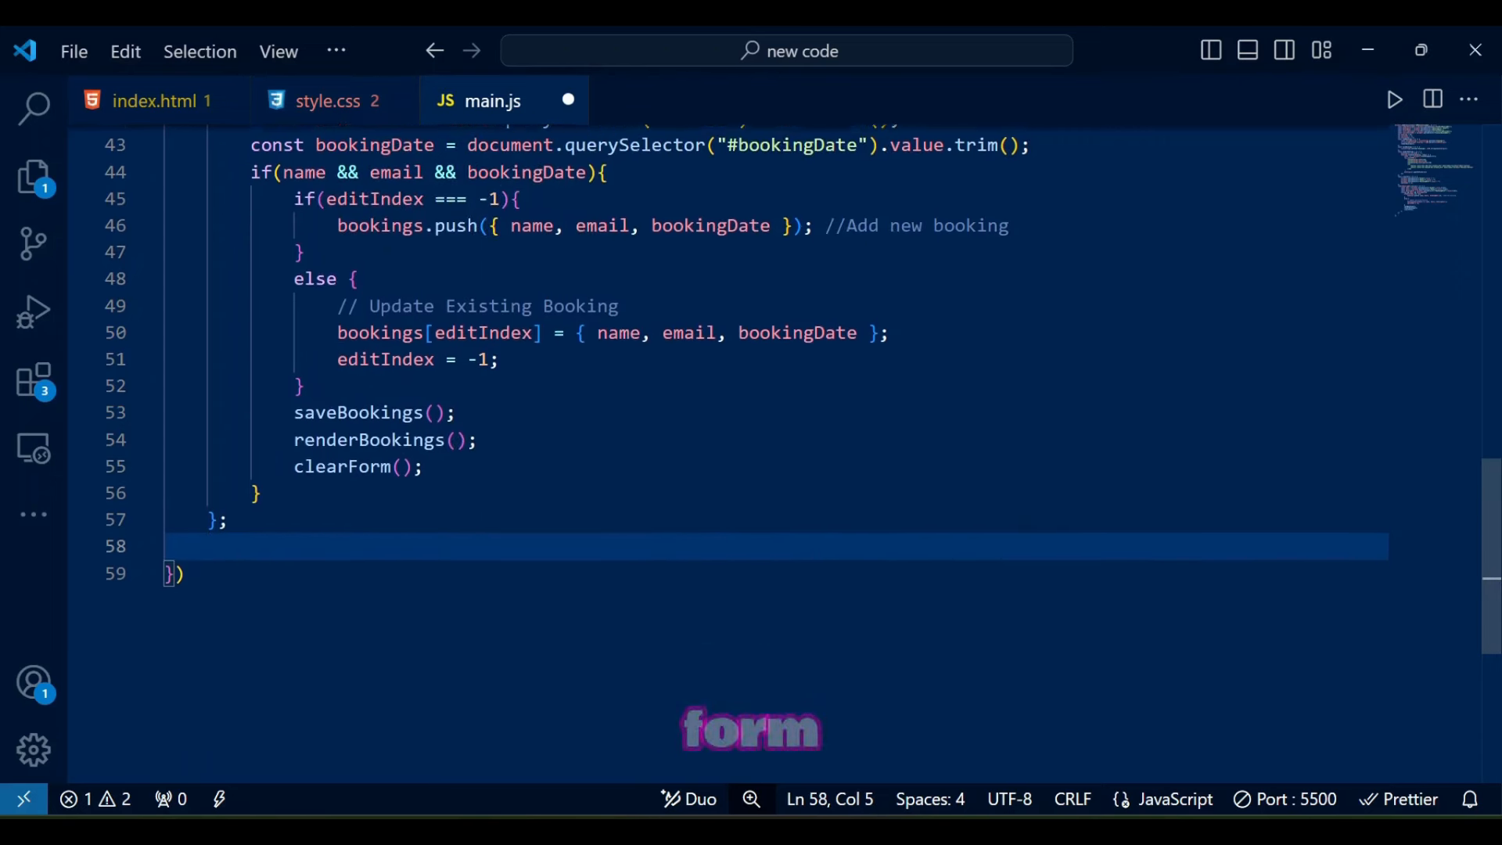
type("bookingList.onclick = (e) => {")
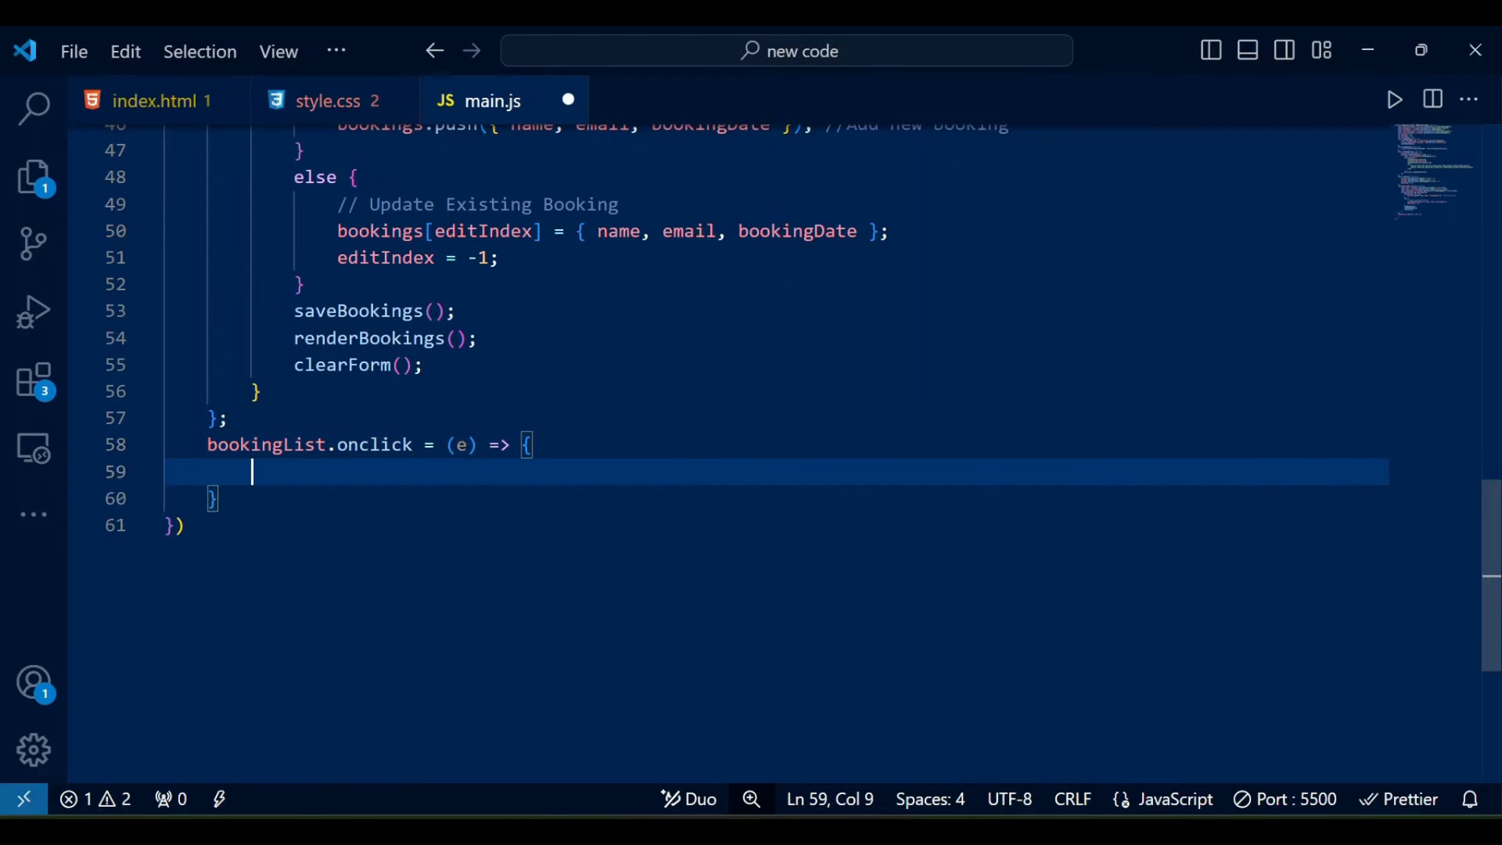
Step: Read e.target.dataset.index; for delete-btn targets set deleteIndex and show the modal
type("const i")
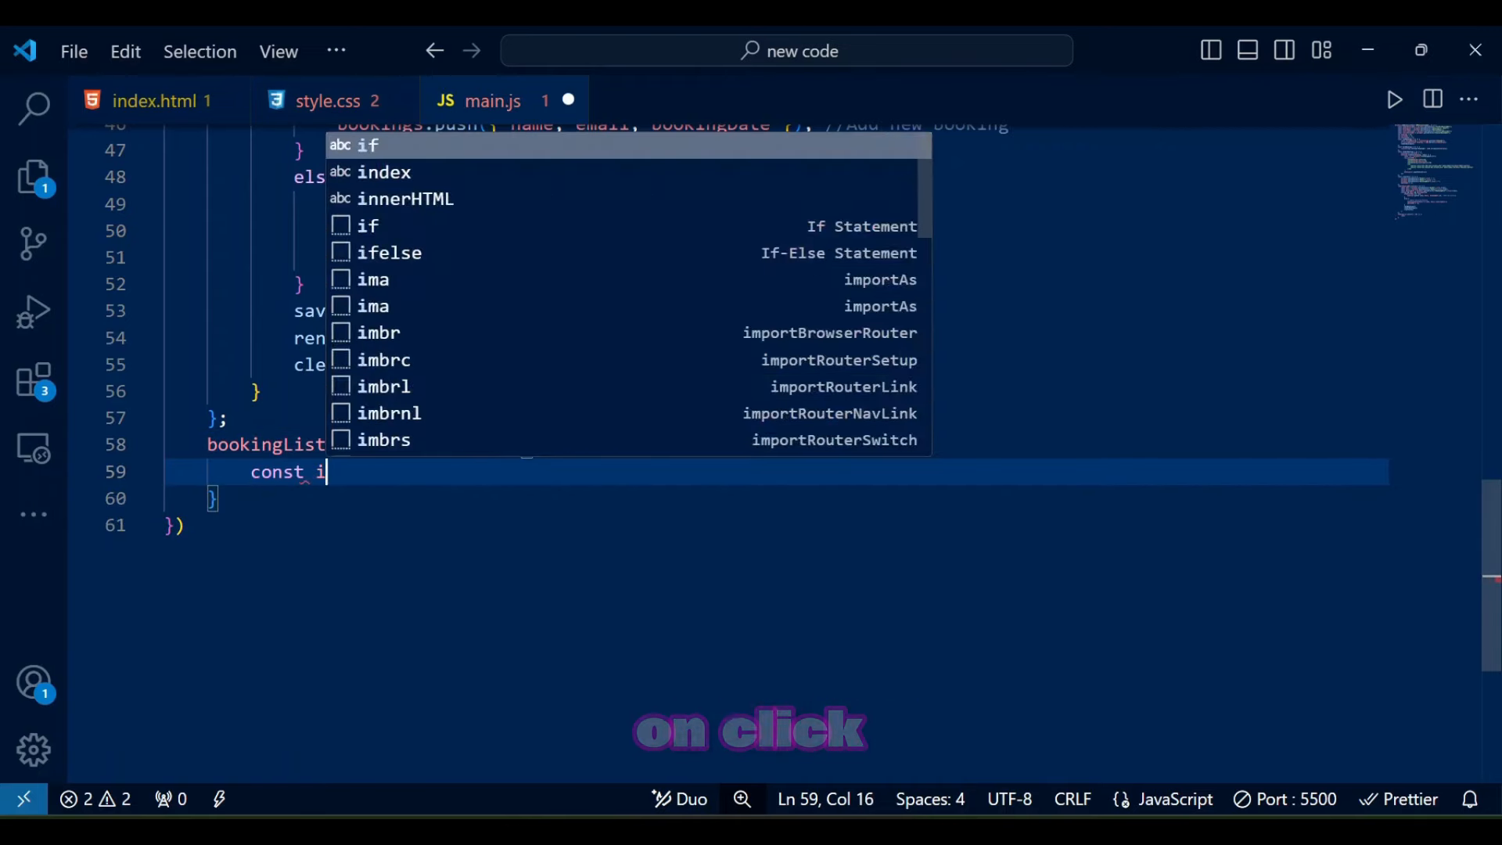
type("ndex = e.target")
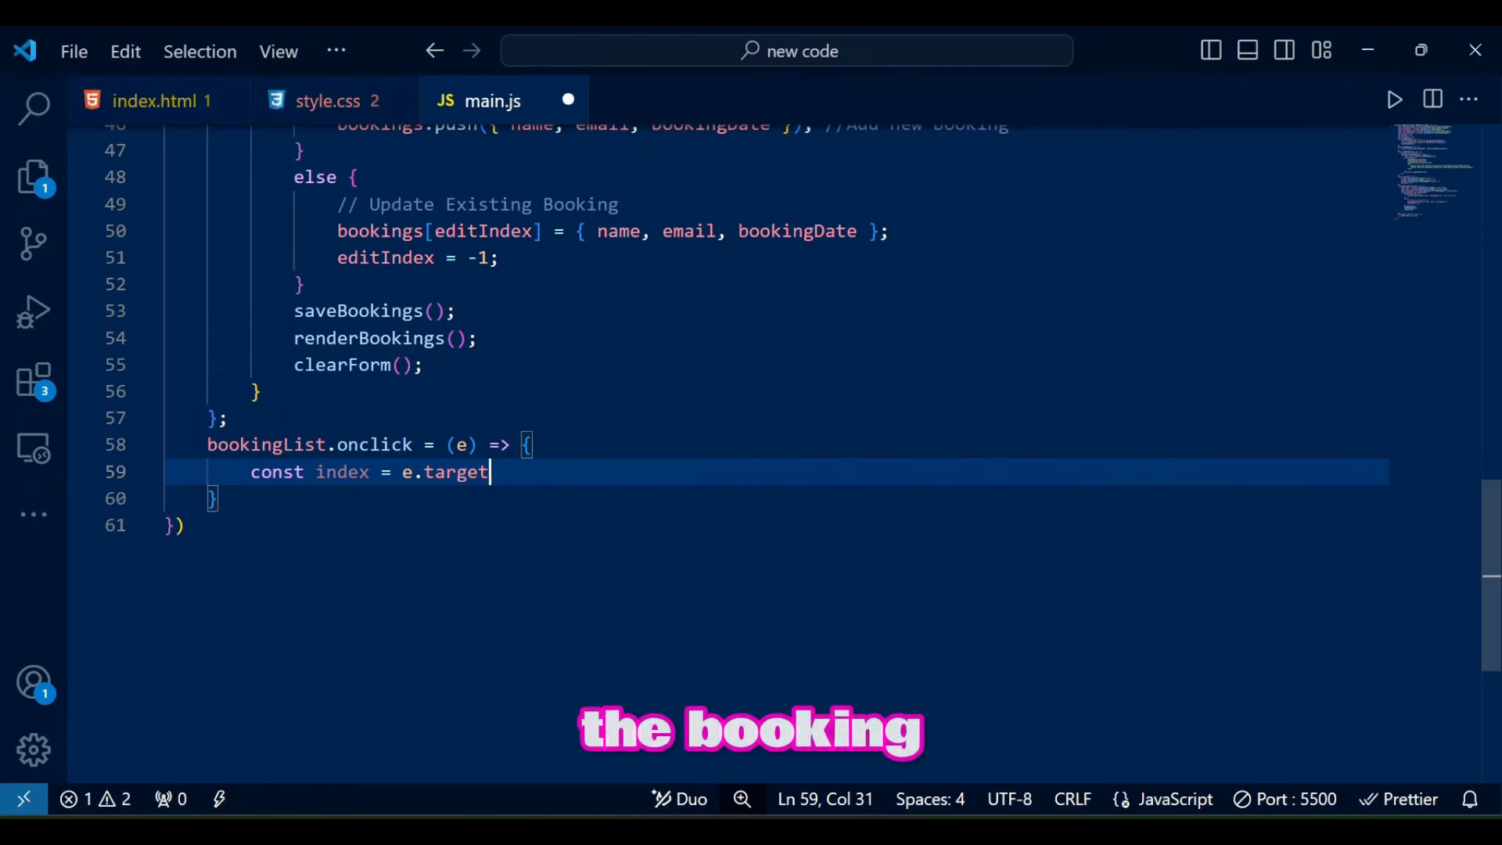
type(".datas")
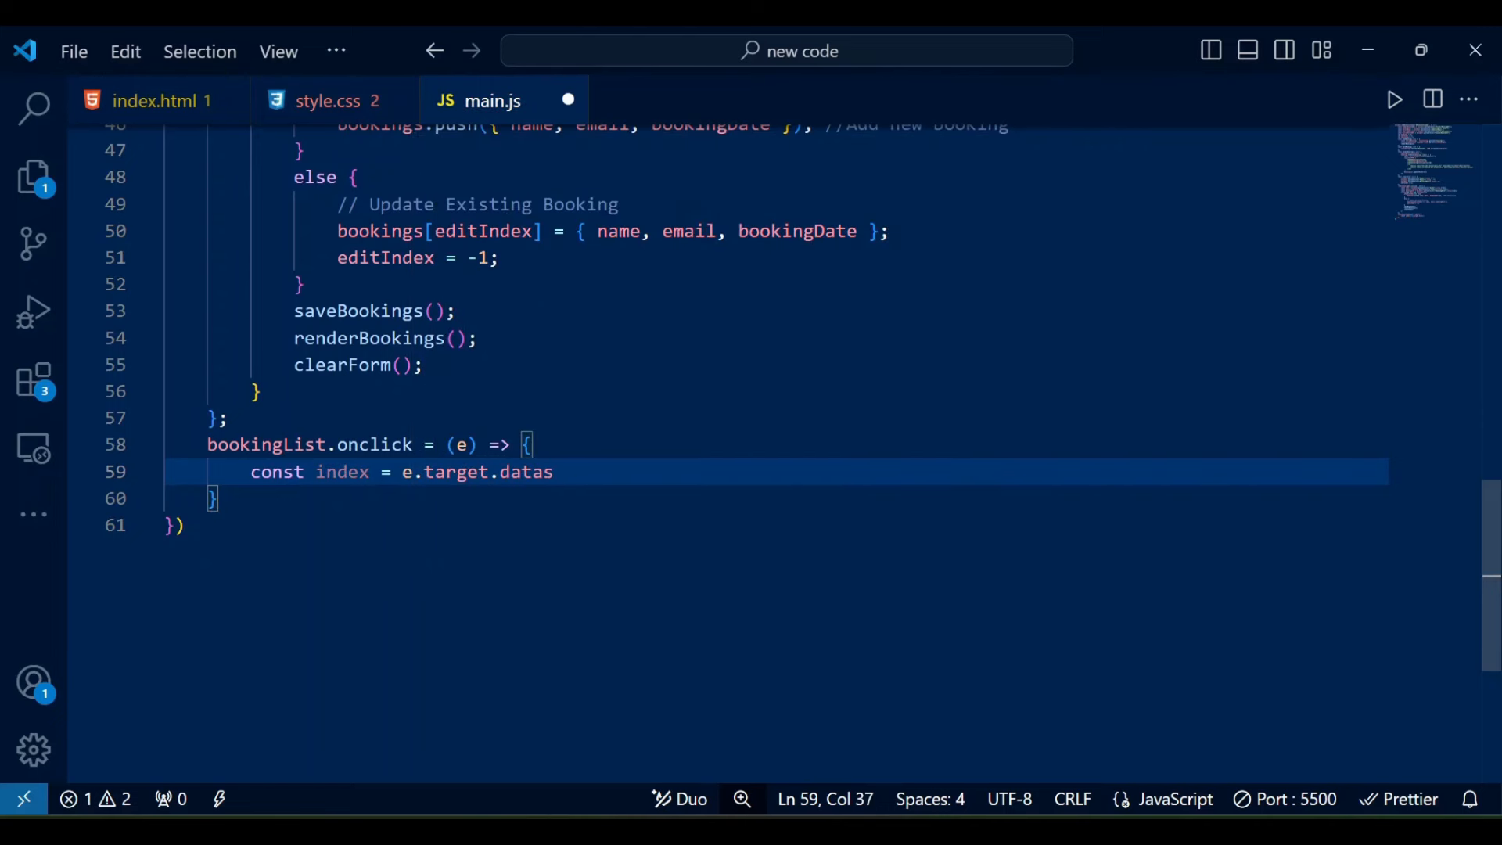
type("et.index;")
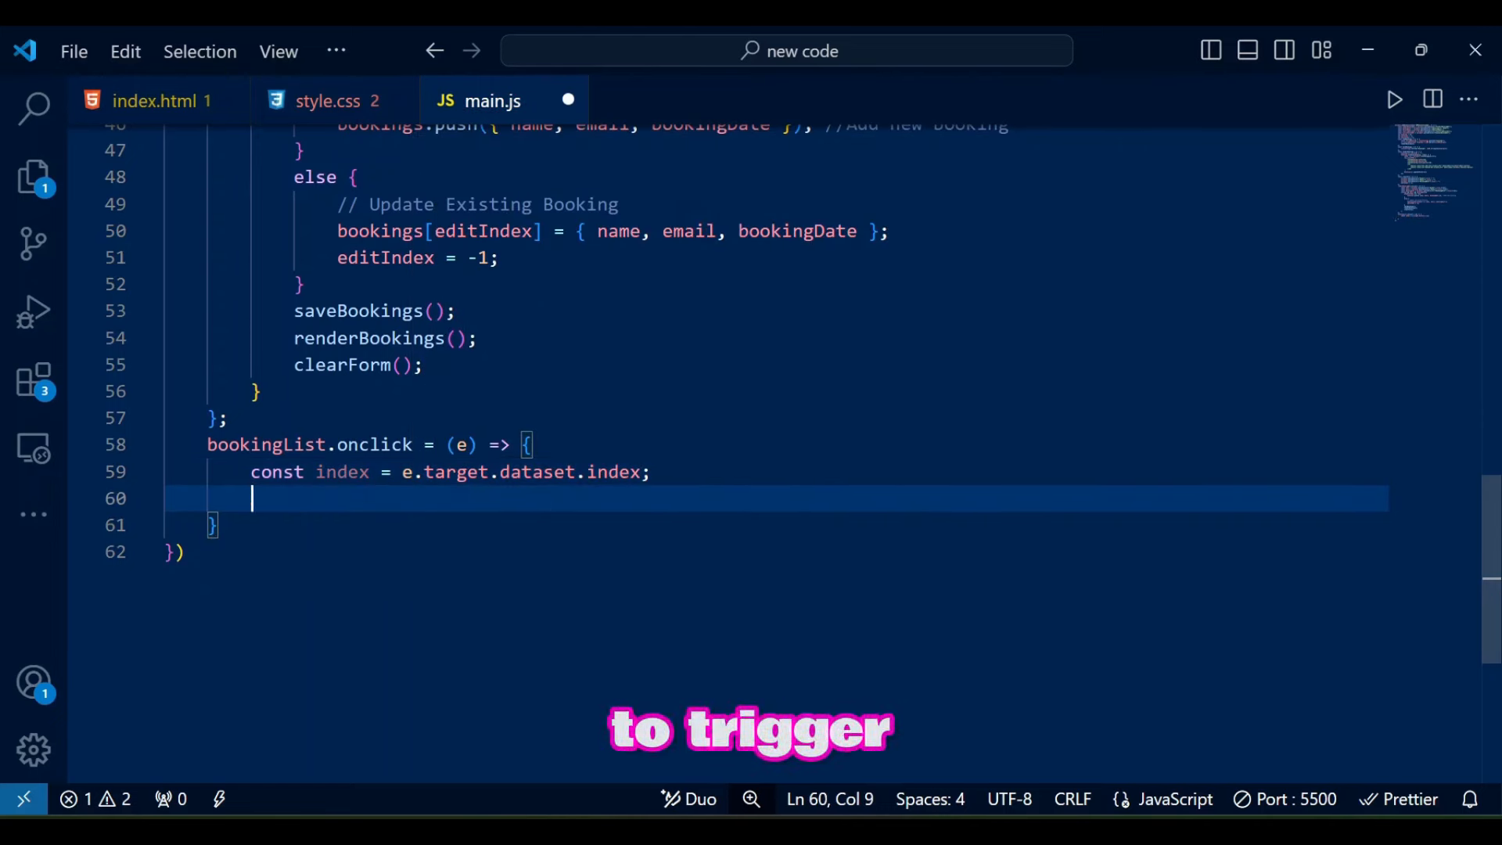
type("if(e.target.")
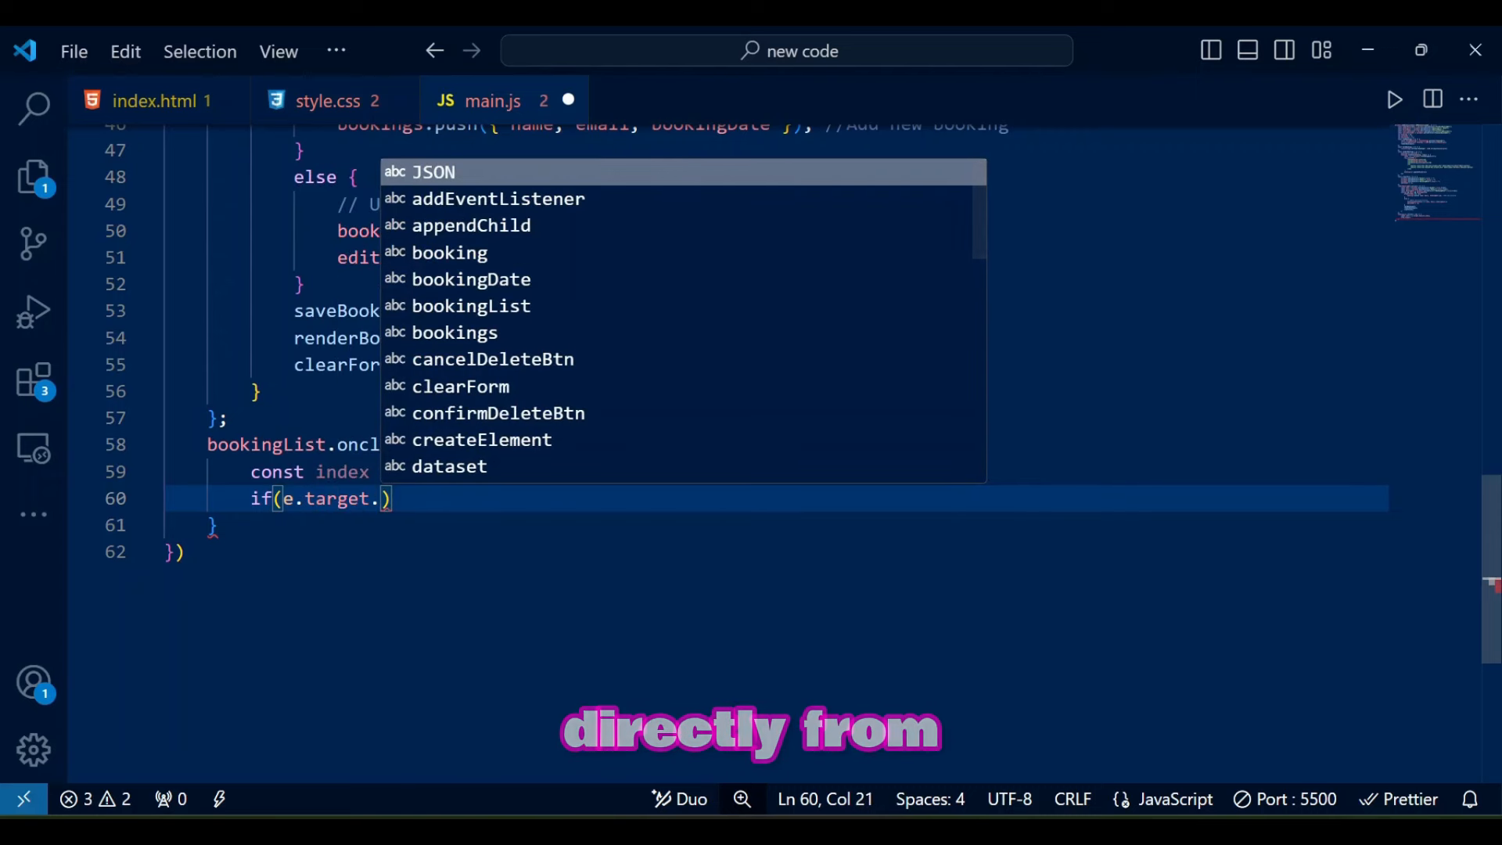
type("classLisy")
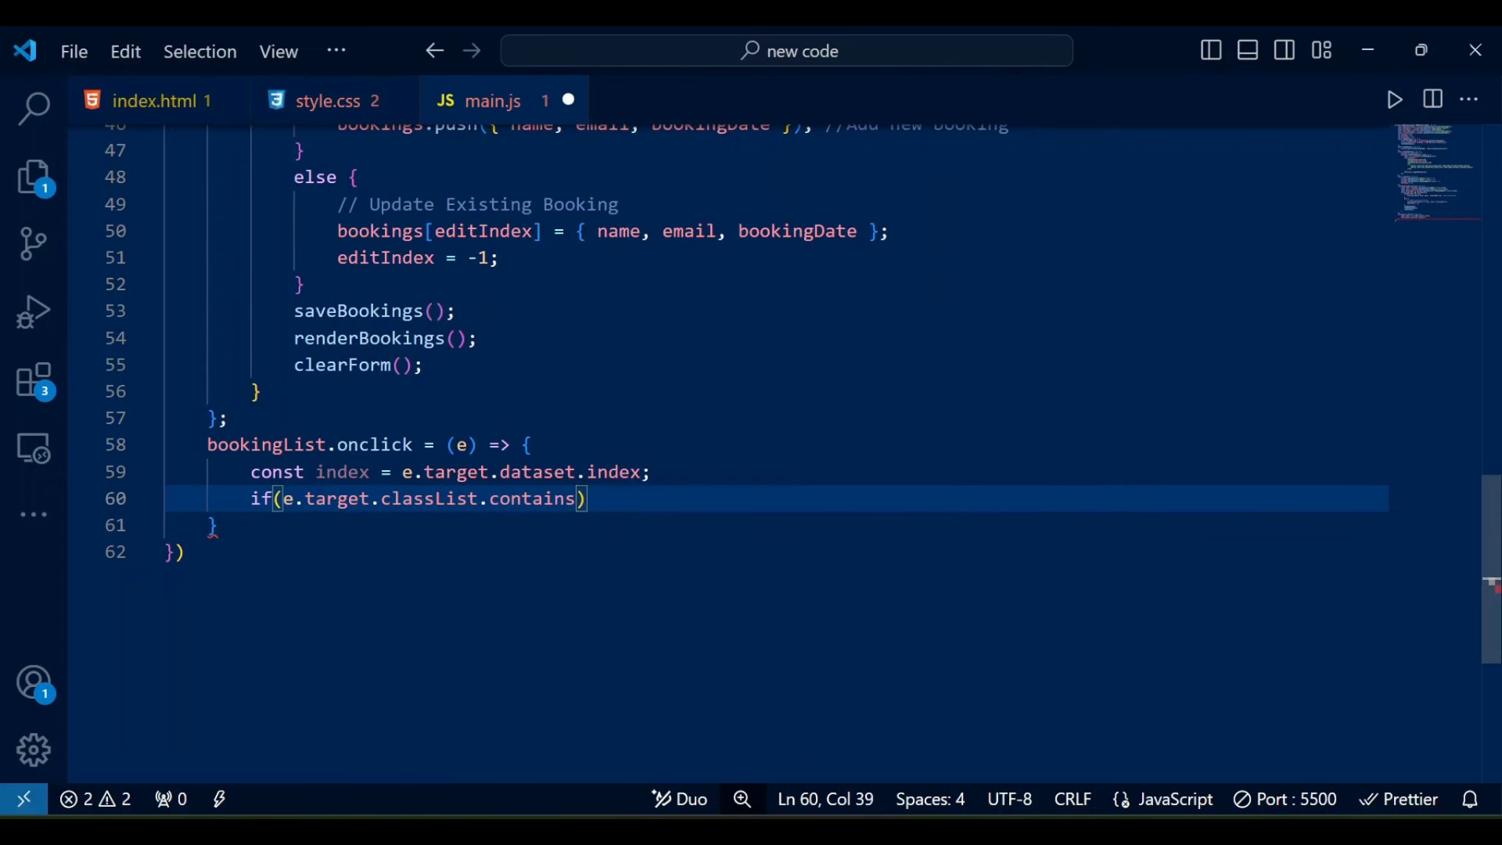
type("(\"\"")
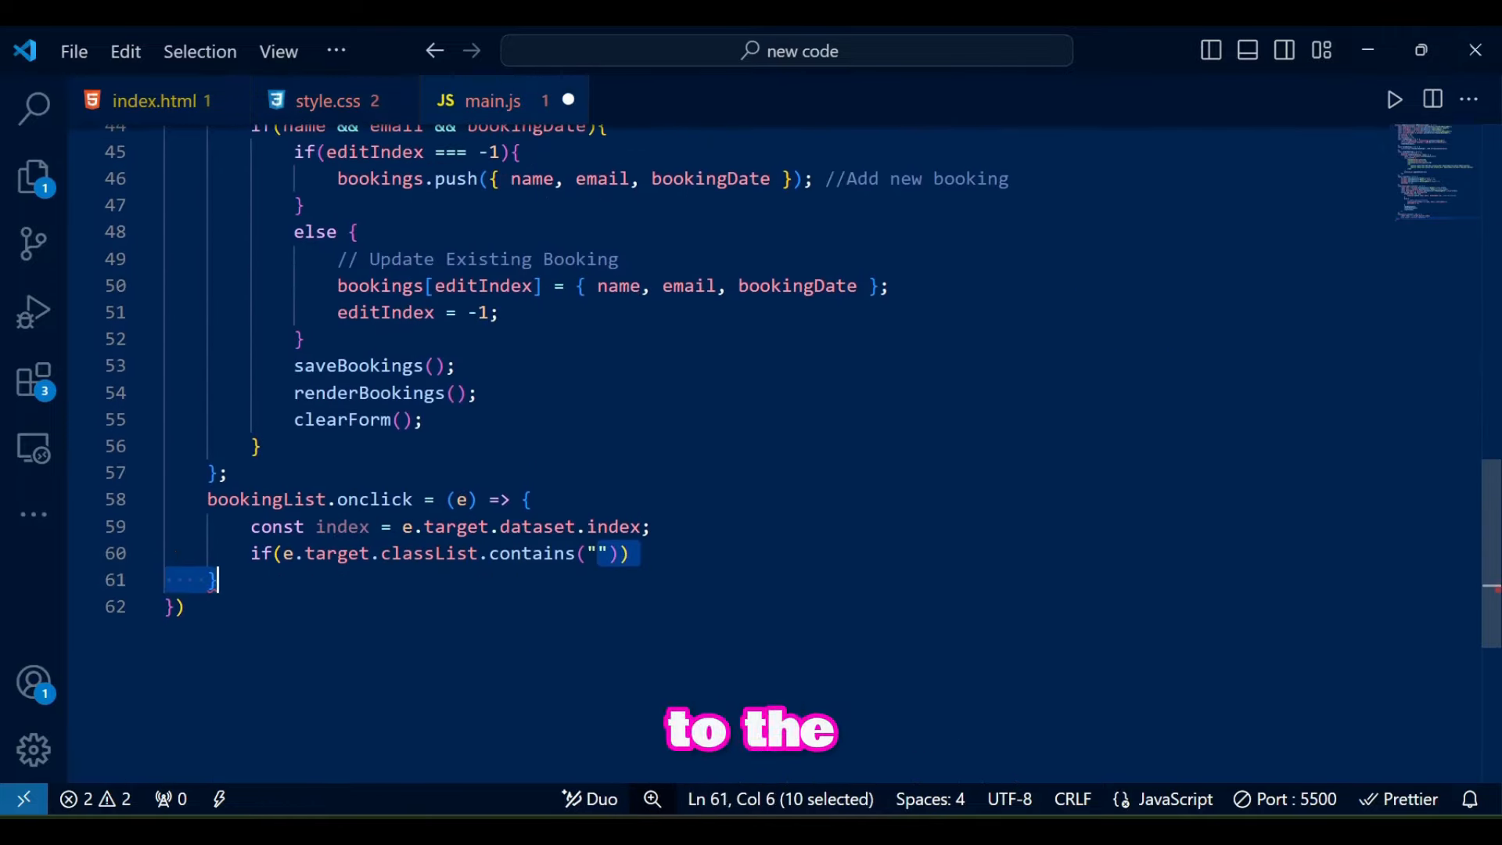
type("delete-btn")
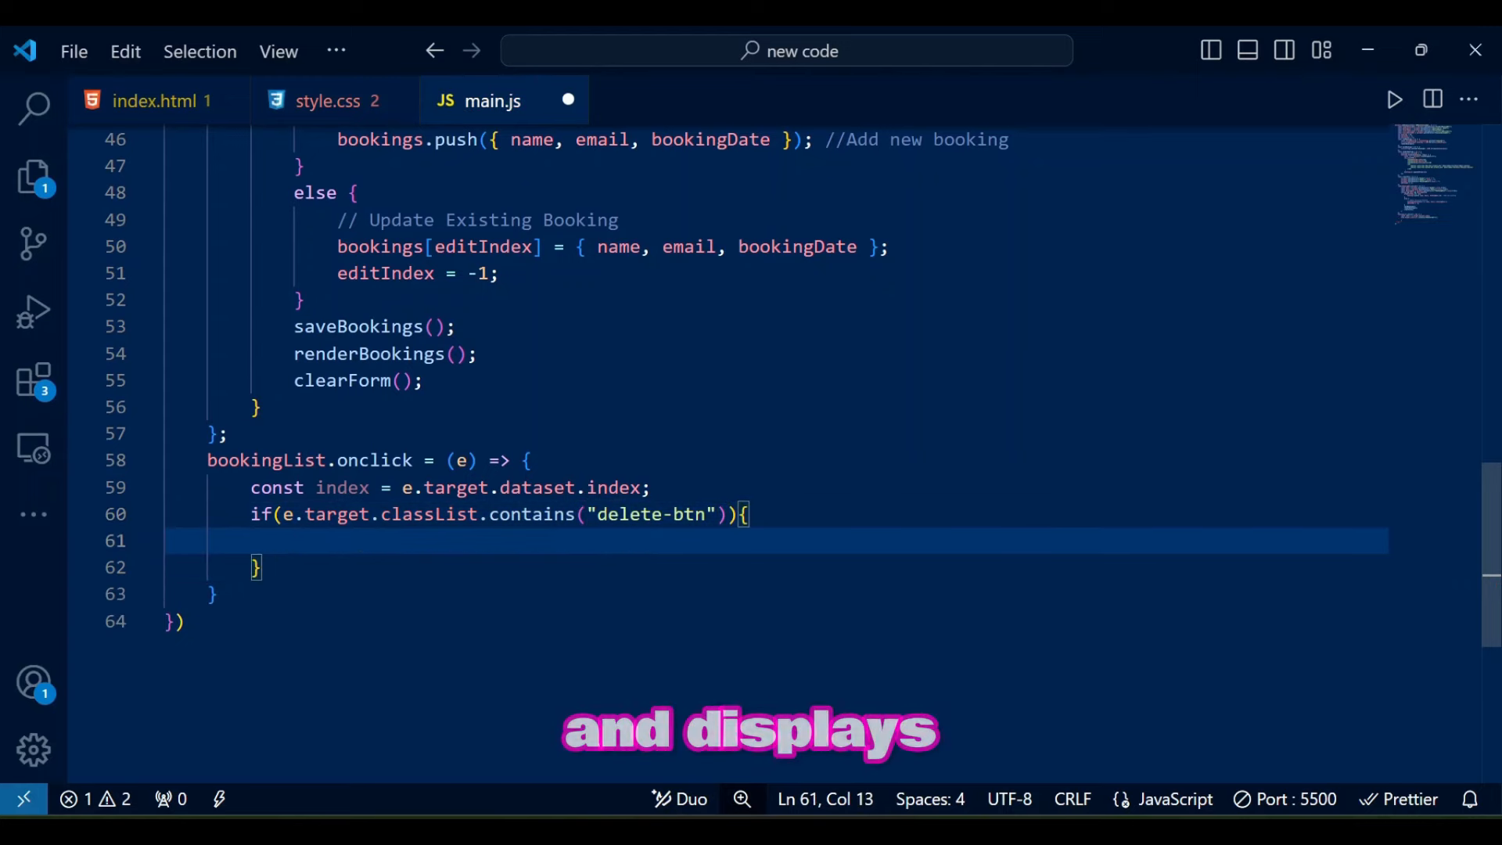
type("deleteIndex = index;")
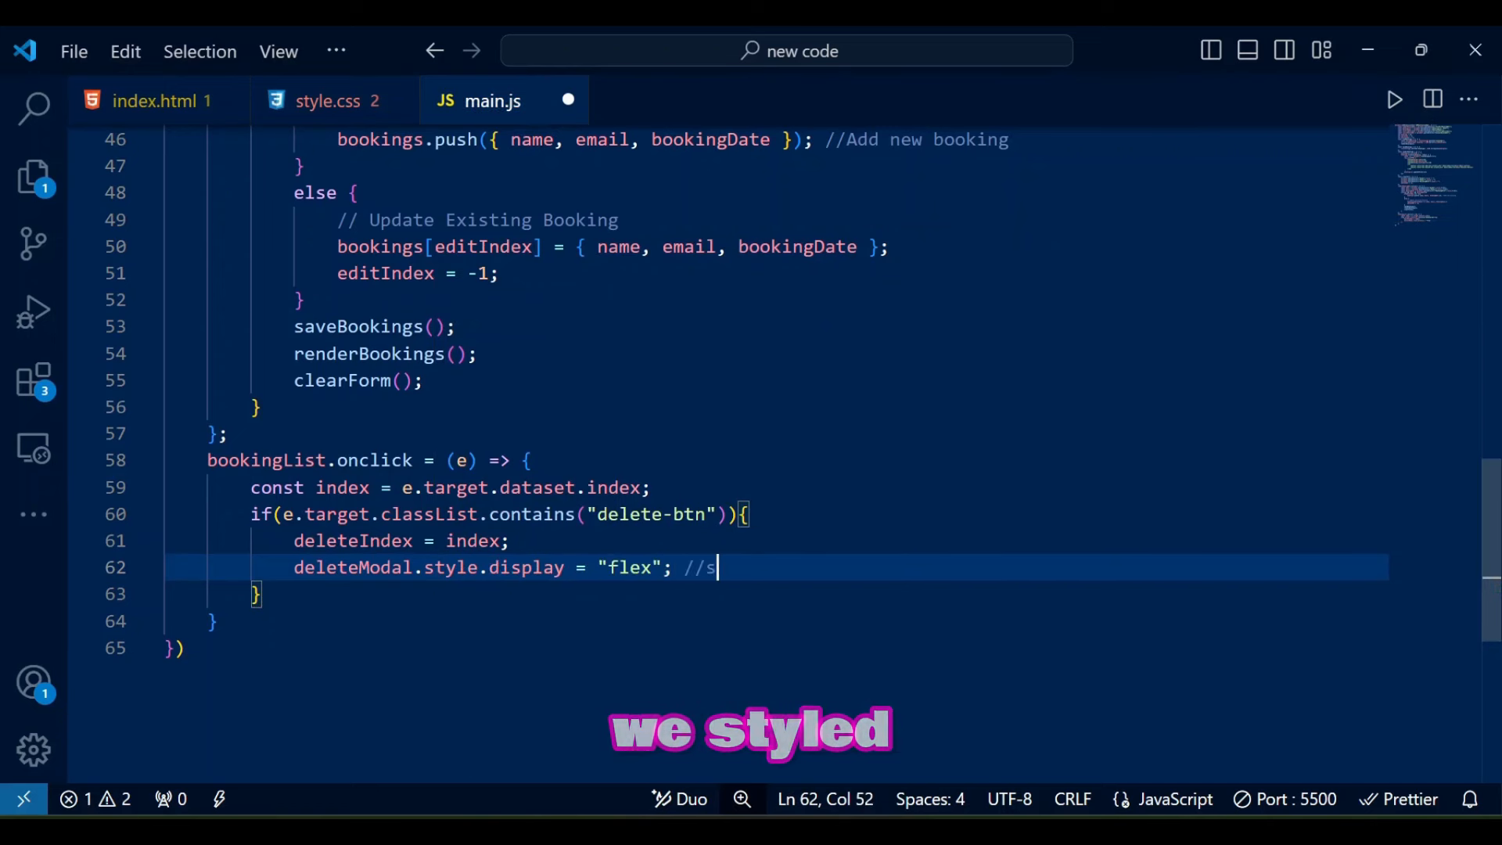
type("how modal")
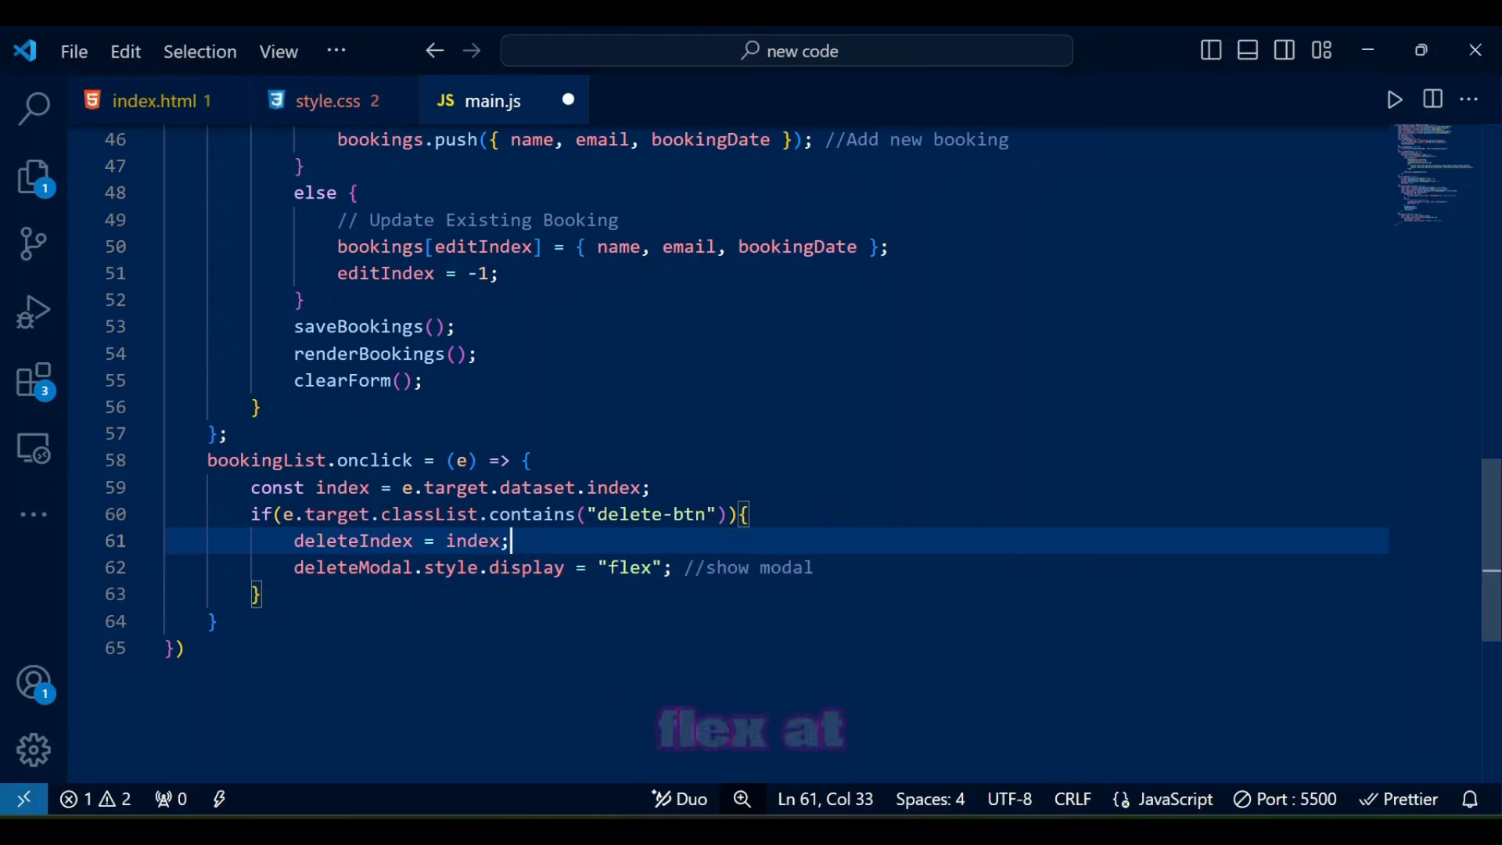
left_click(259, 593)
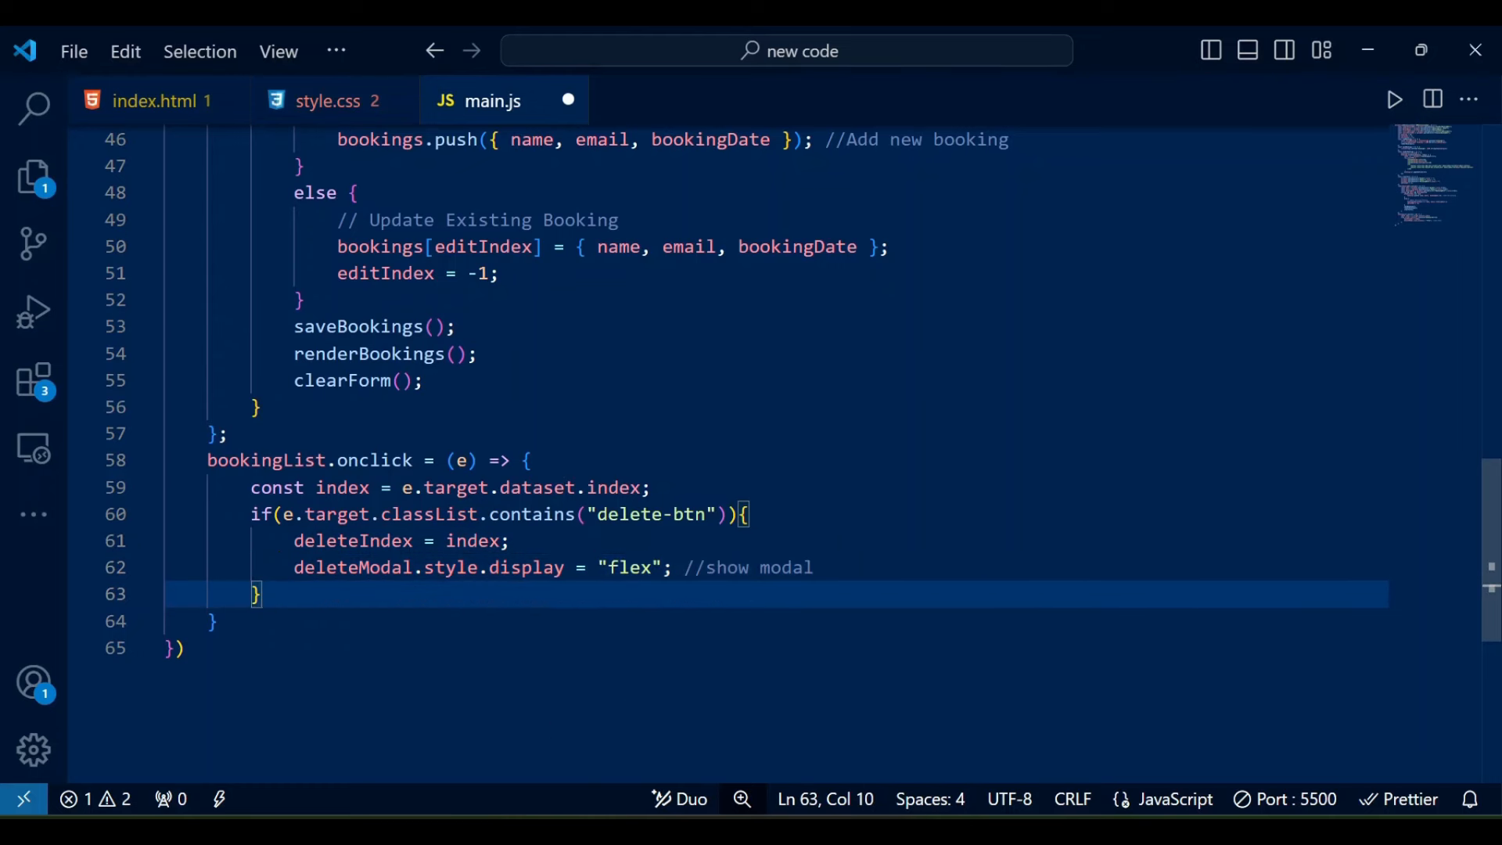
Step: Add an edit-btn branch that loads bookings[index] into the #name, email and date inputs
type("else if")
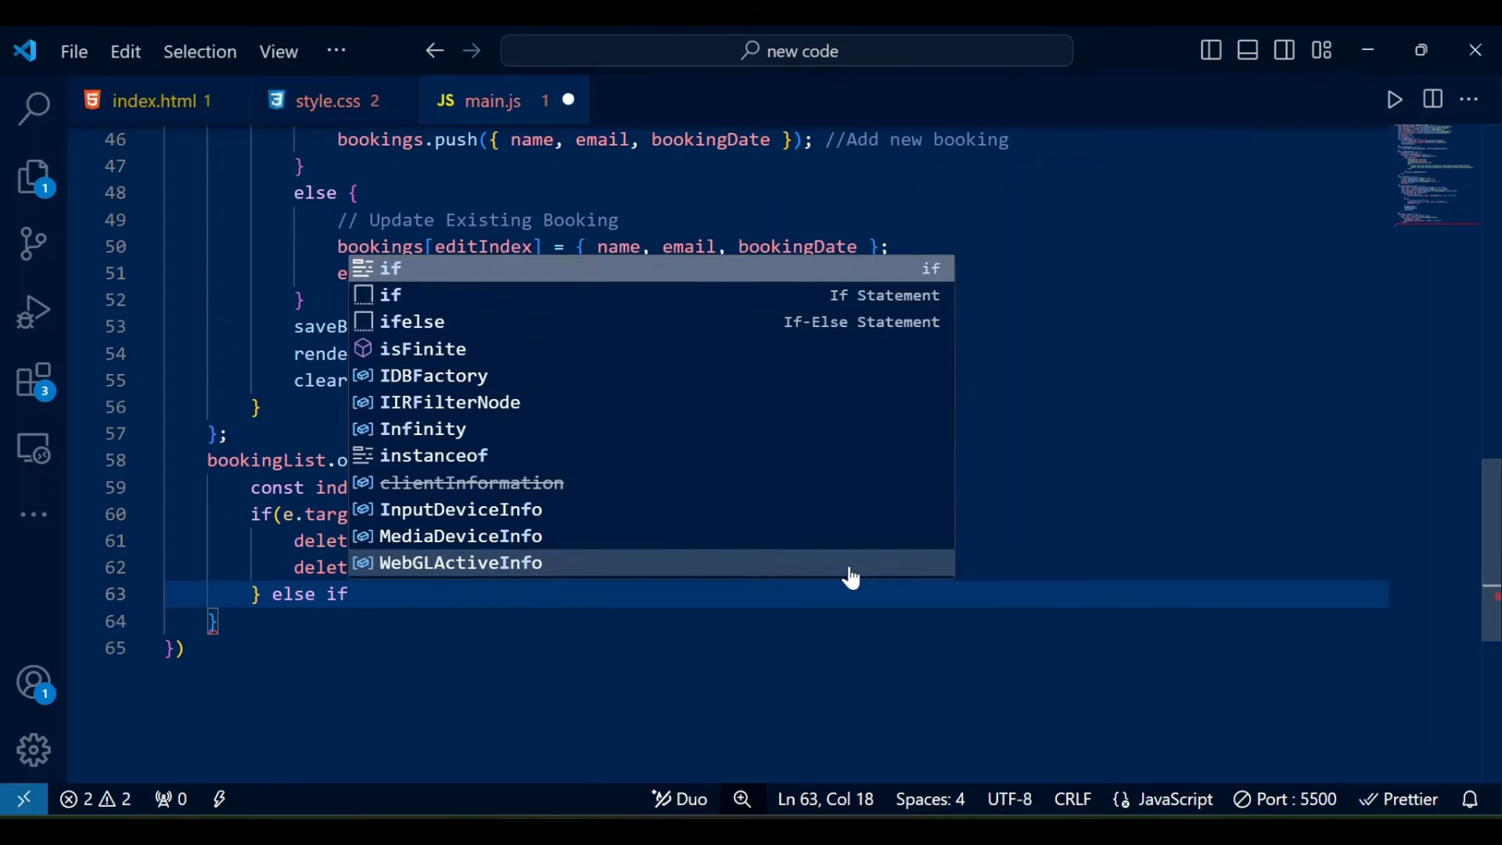
type("(e.target.")
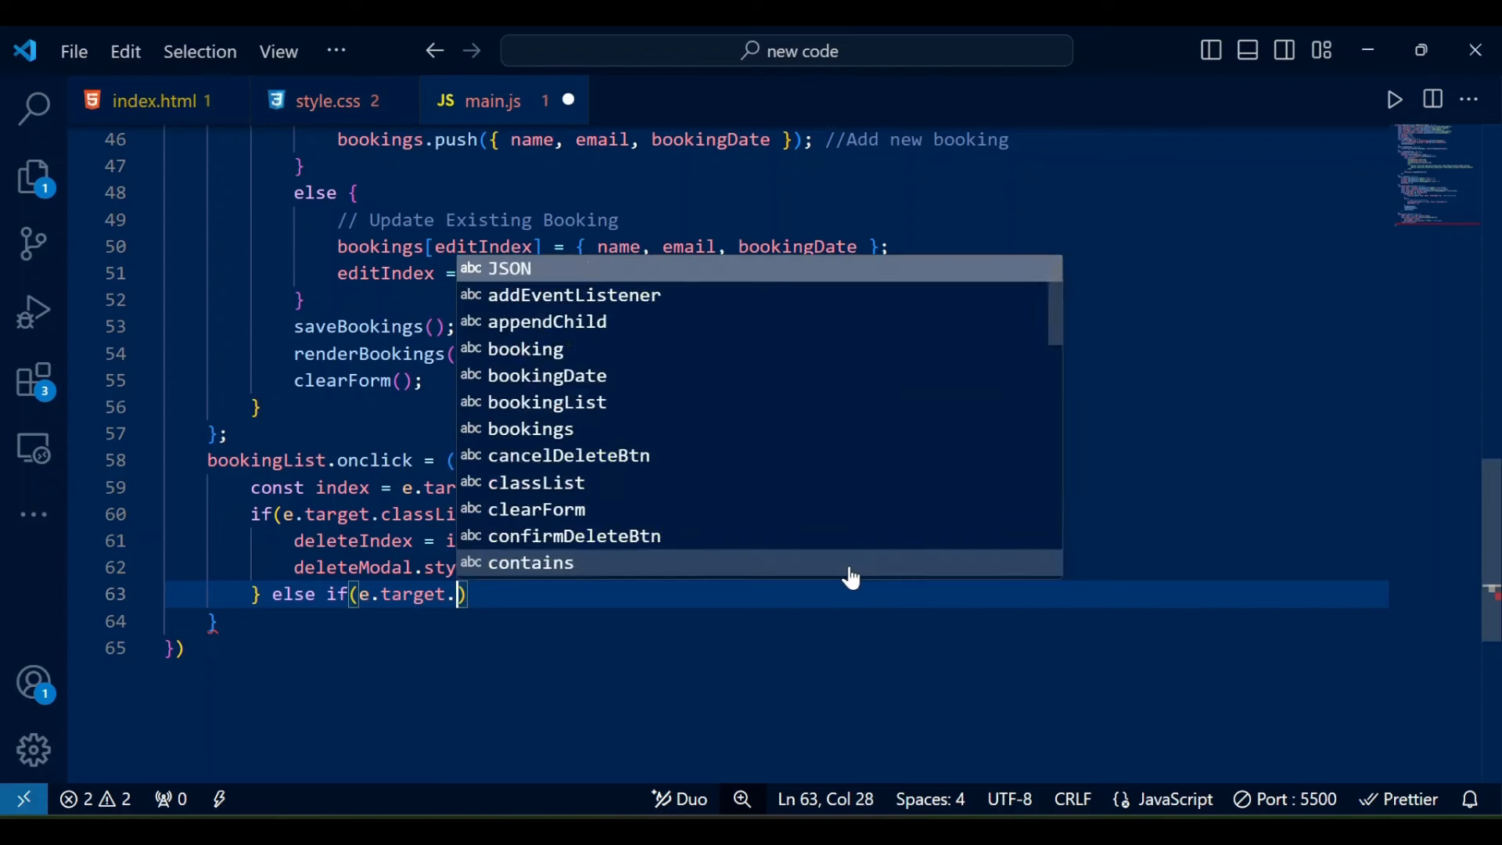
type("classList.con")
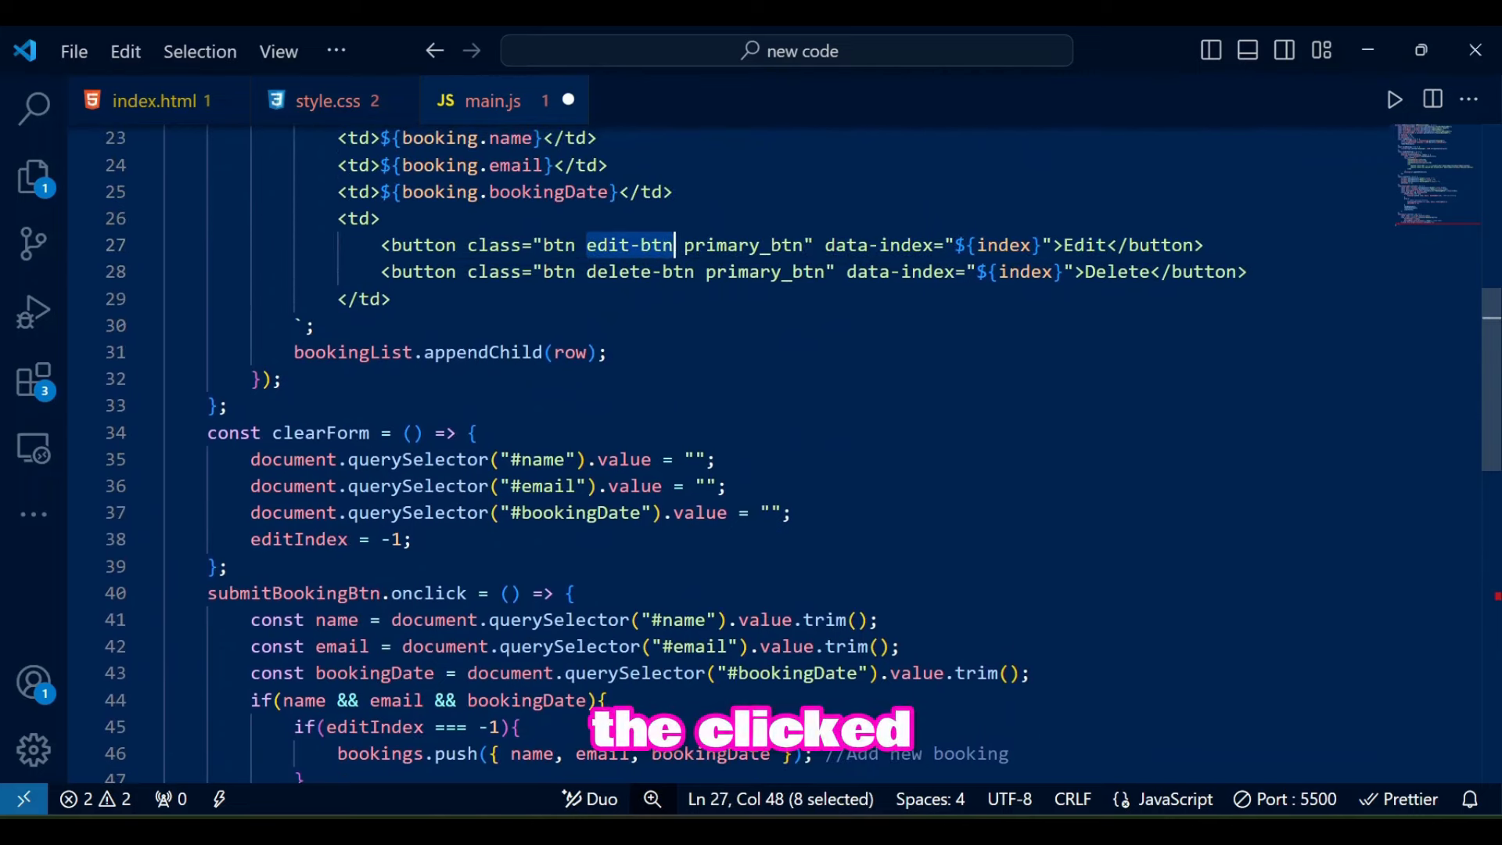
scroll("down", 3)
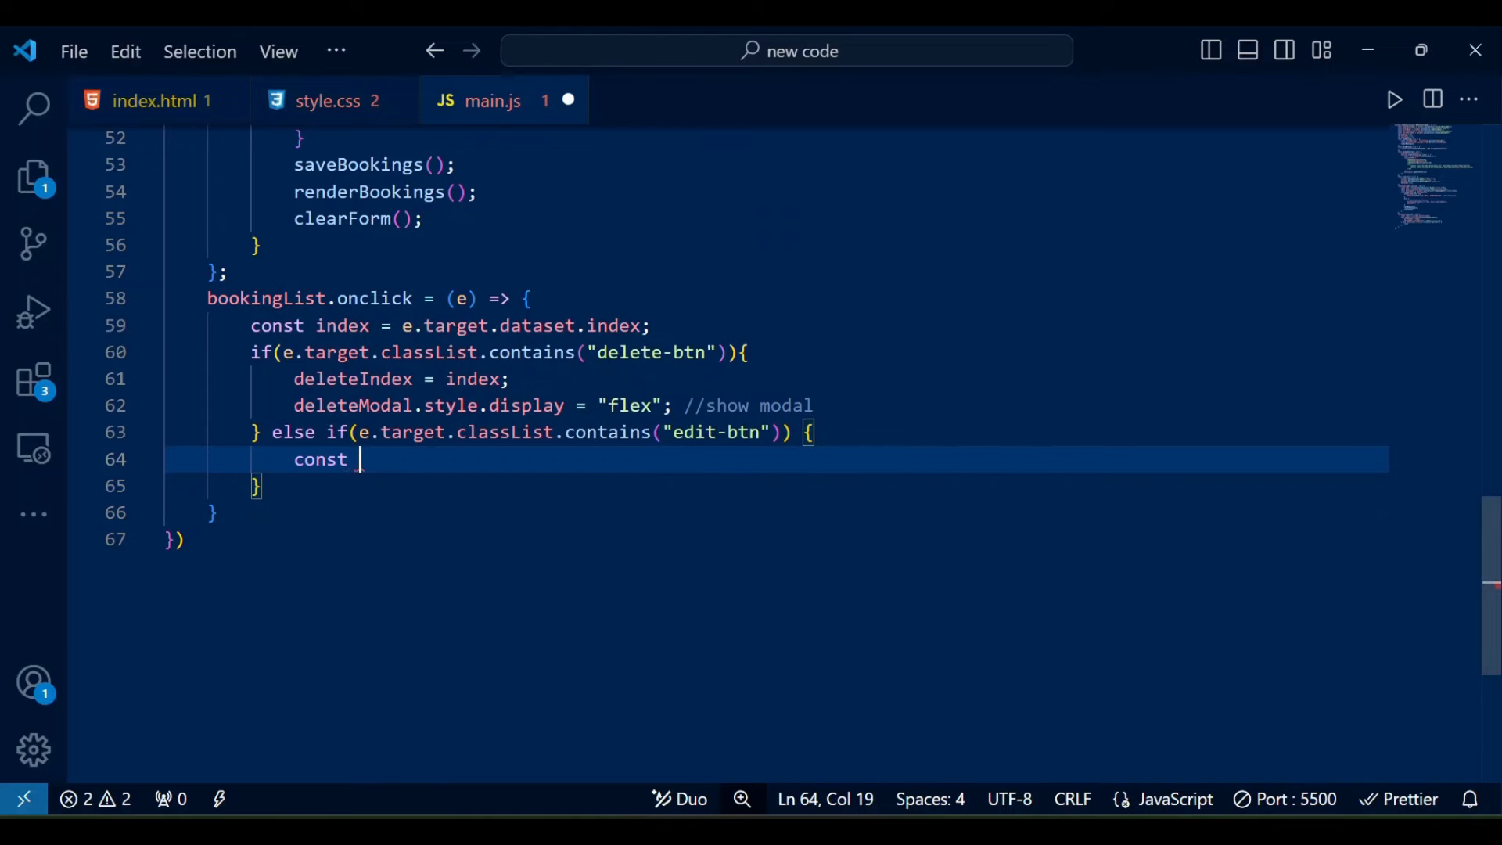
type("booking = bookings")
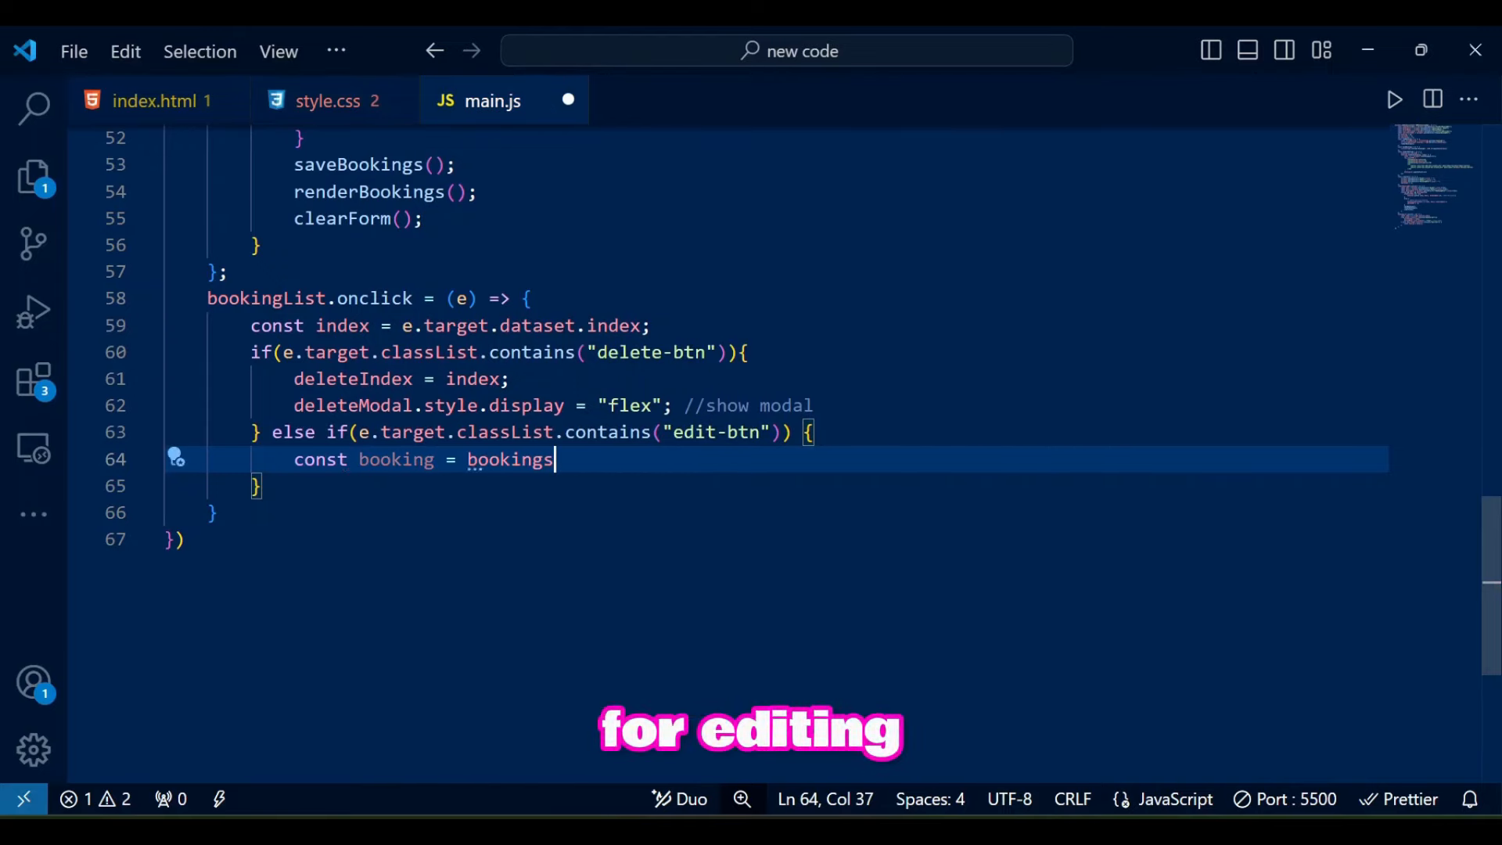
type("[index];")
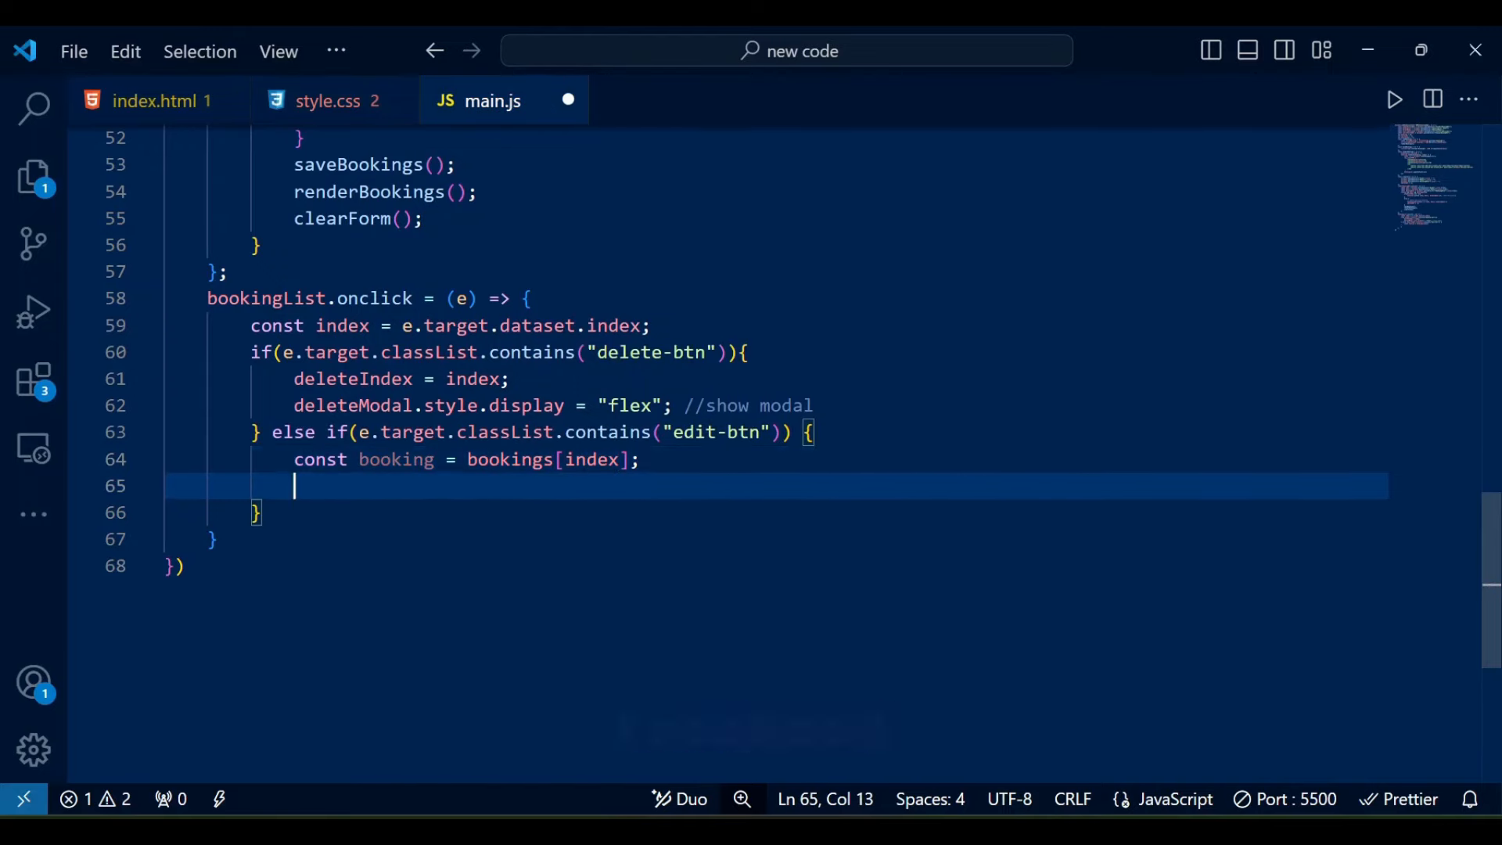
type("document.")
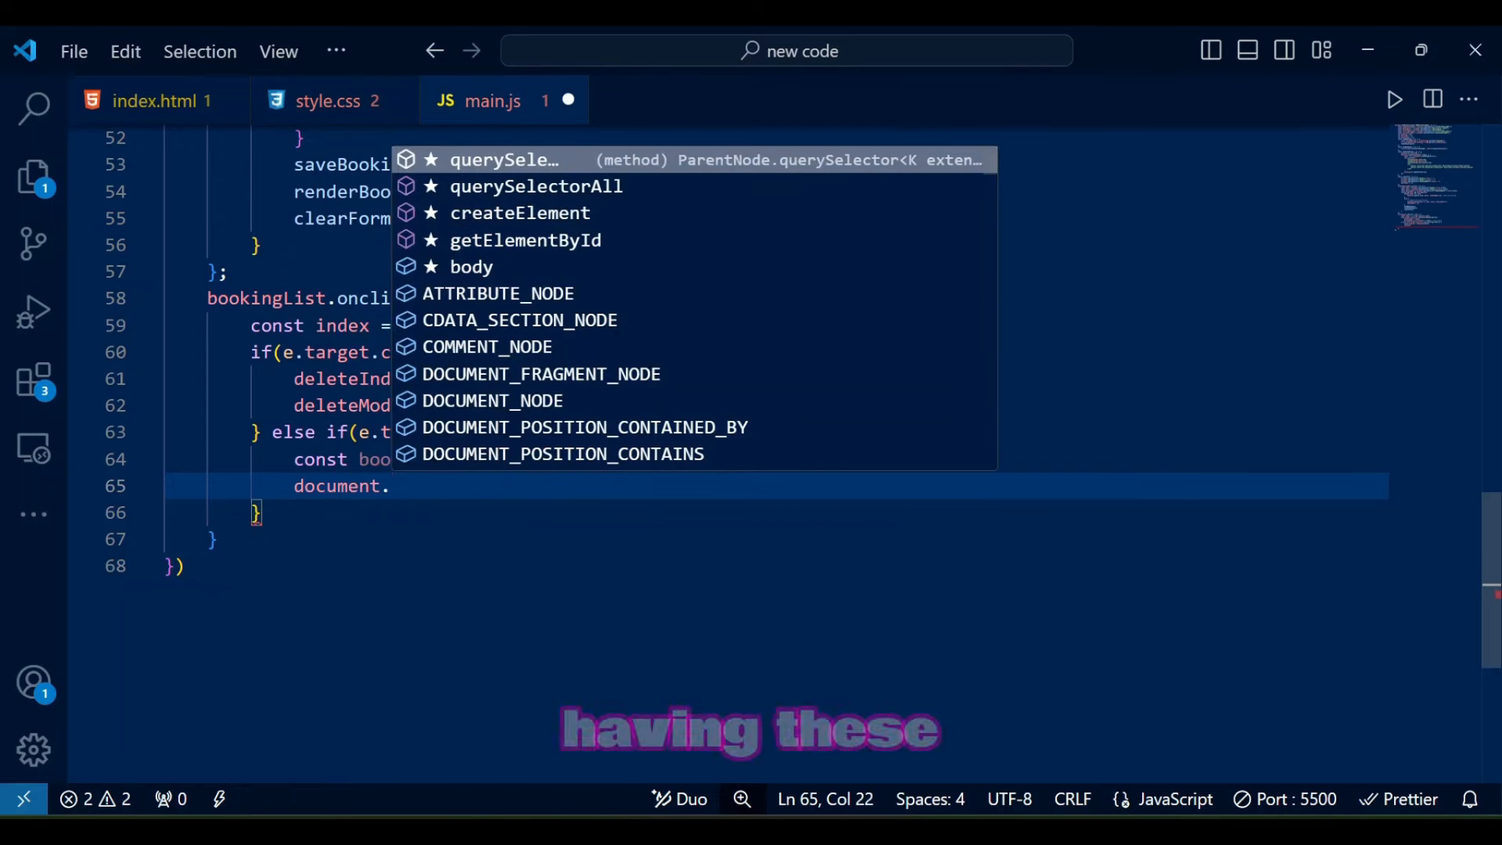
type("querySelector")
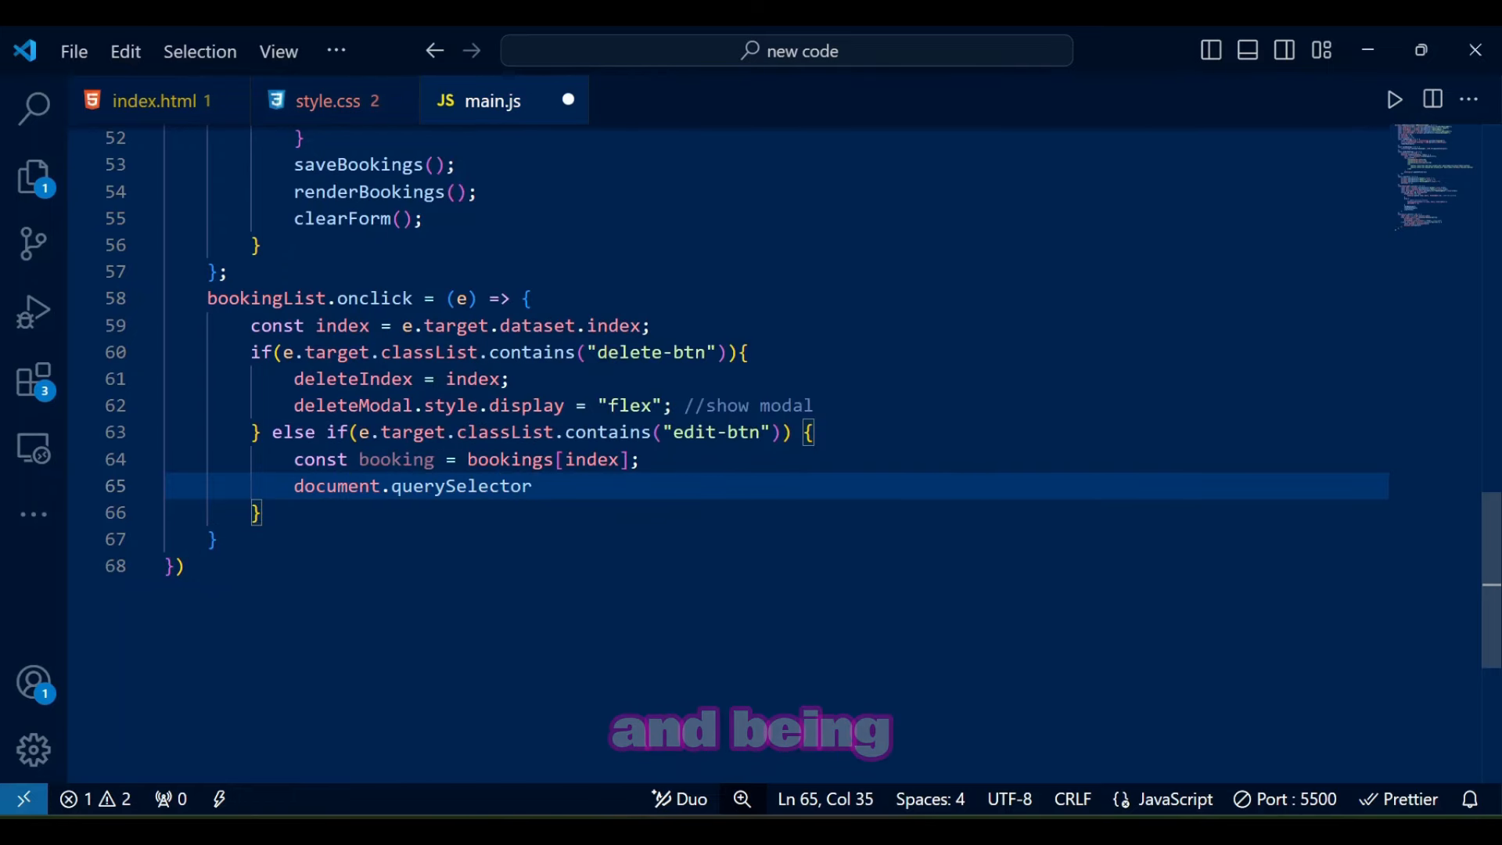
type("(\"#name\").value = booking.name;")
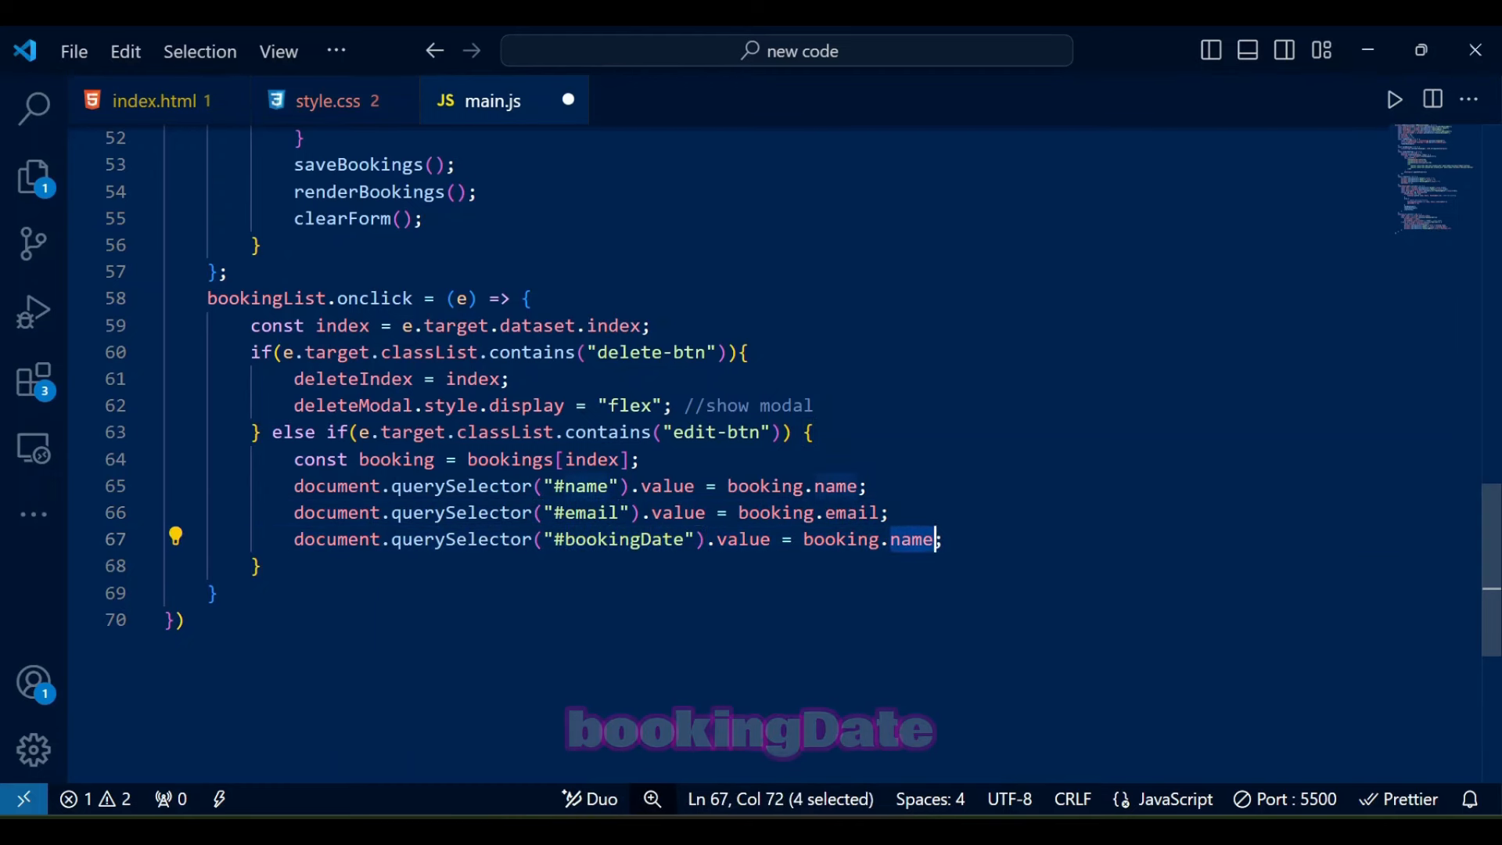
type("editIndex = index;")
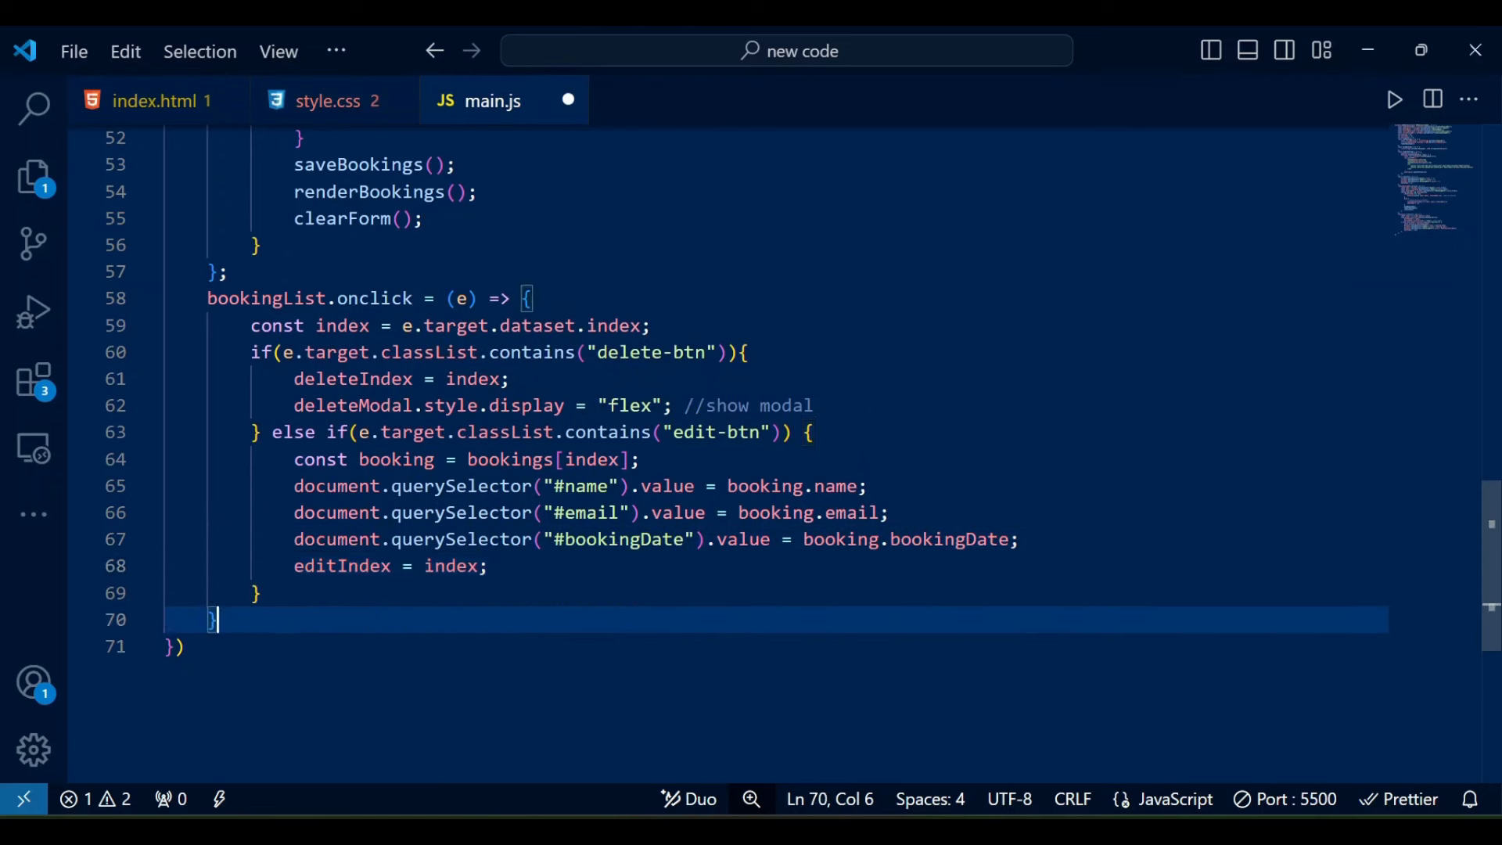
Step: Write confirmDeleteBtn.onclick to splice deleteIndex, re-render bookings and hide deleteModal
type("confirmDeleteBtn.on")
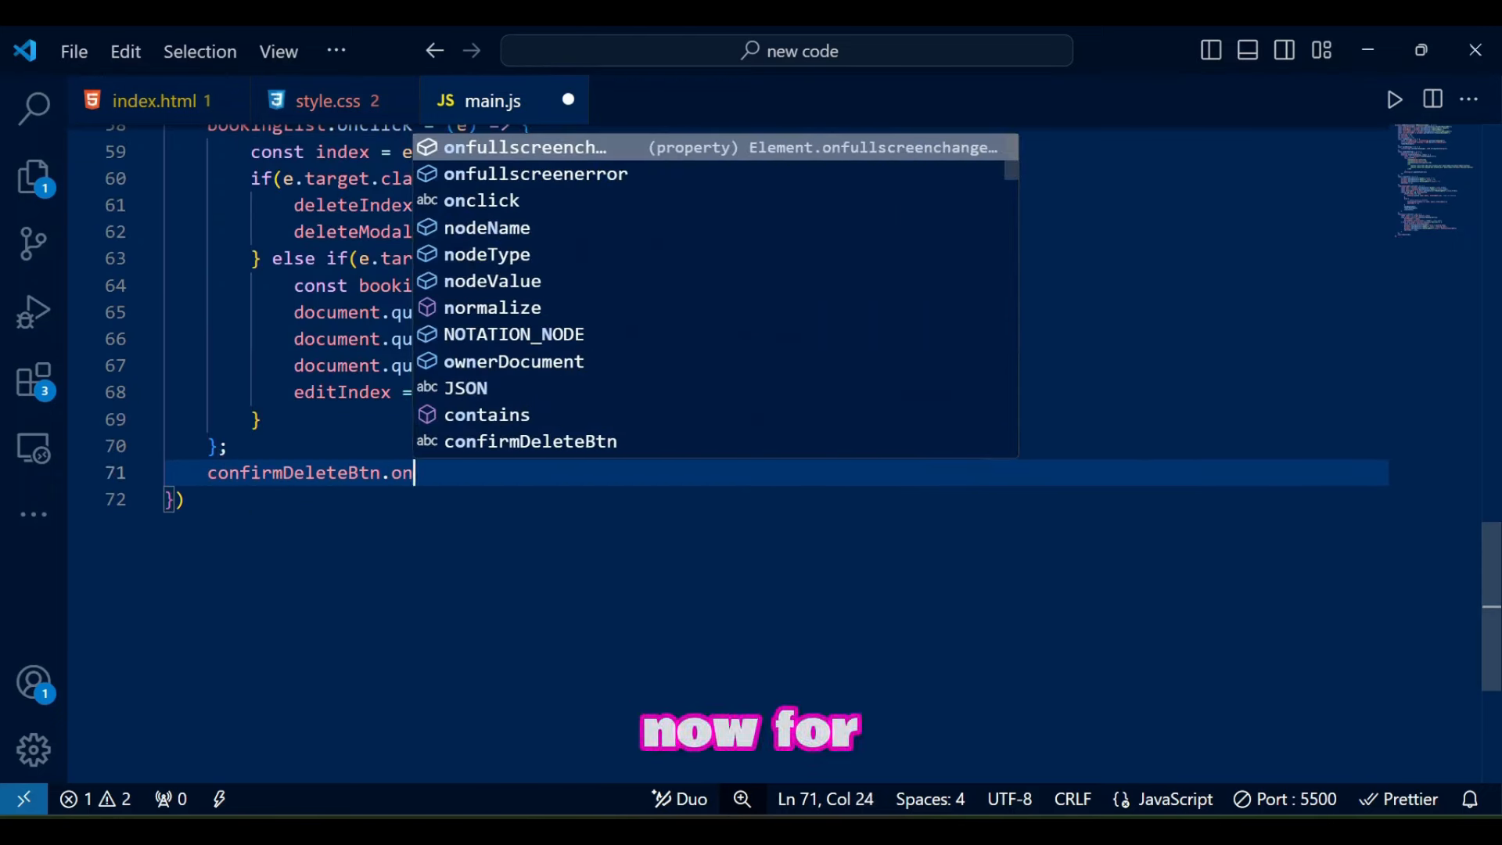
type("click = () => {")
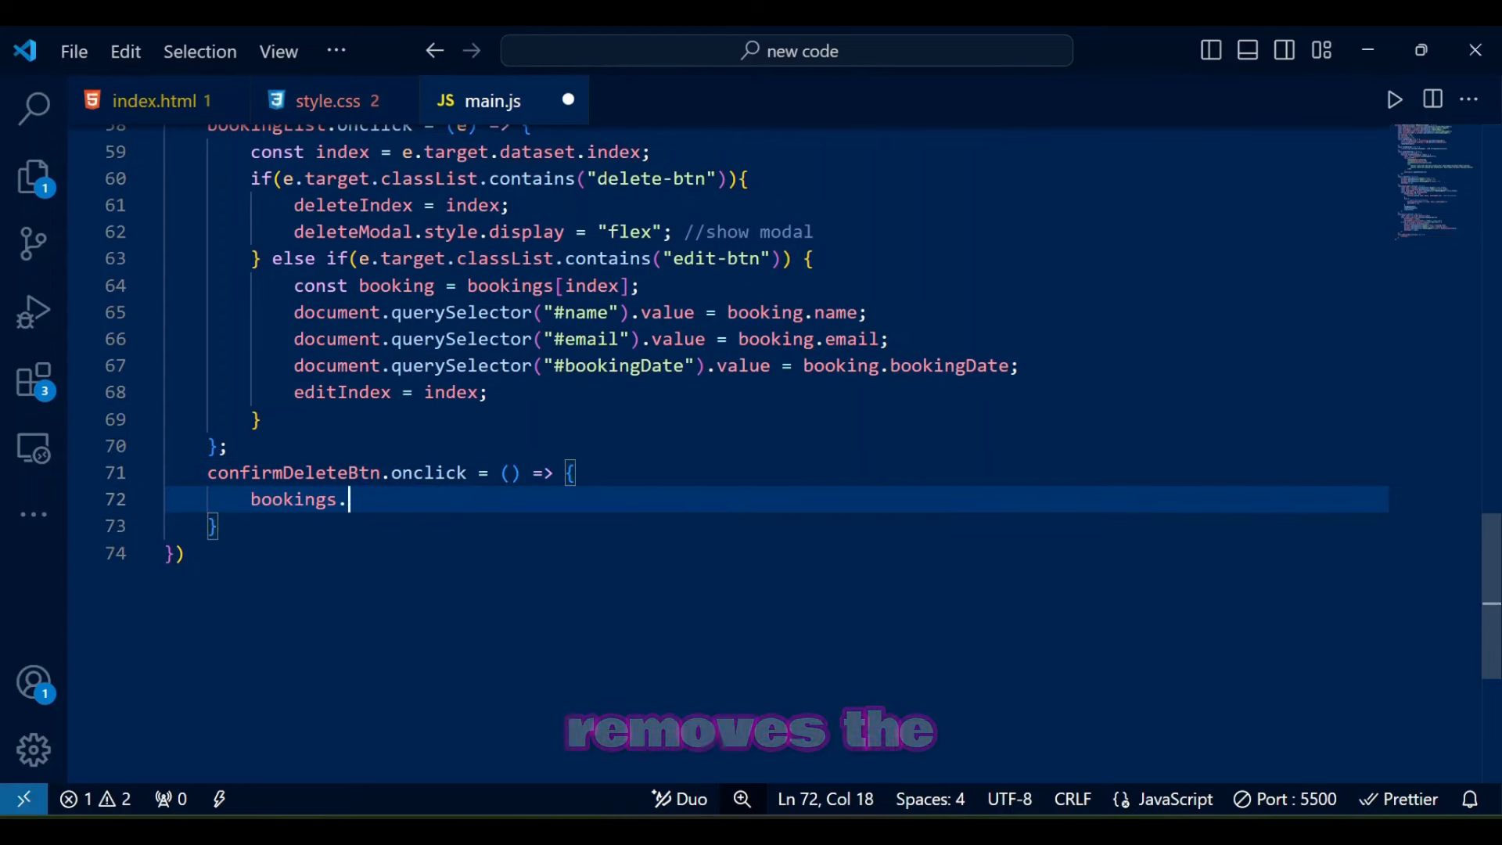
type("splice")
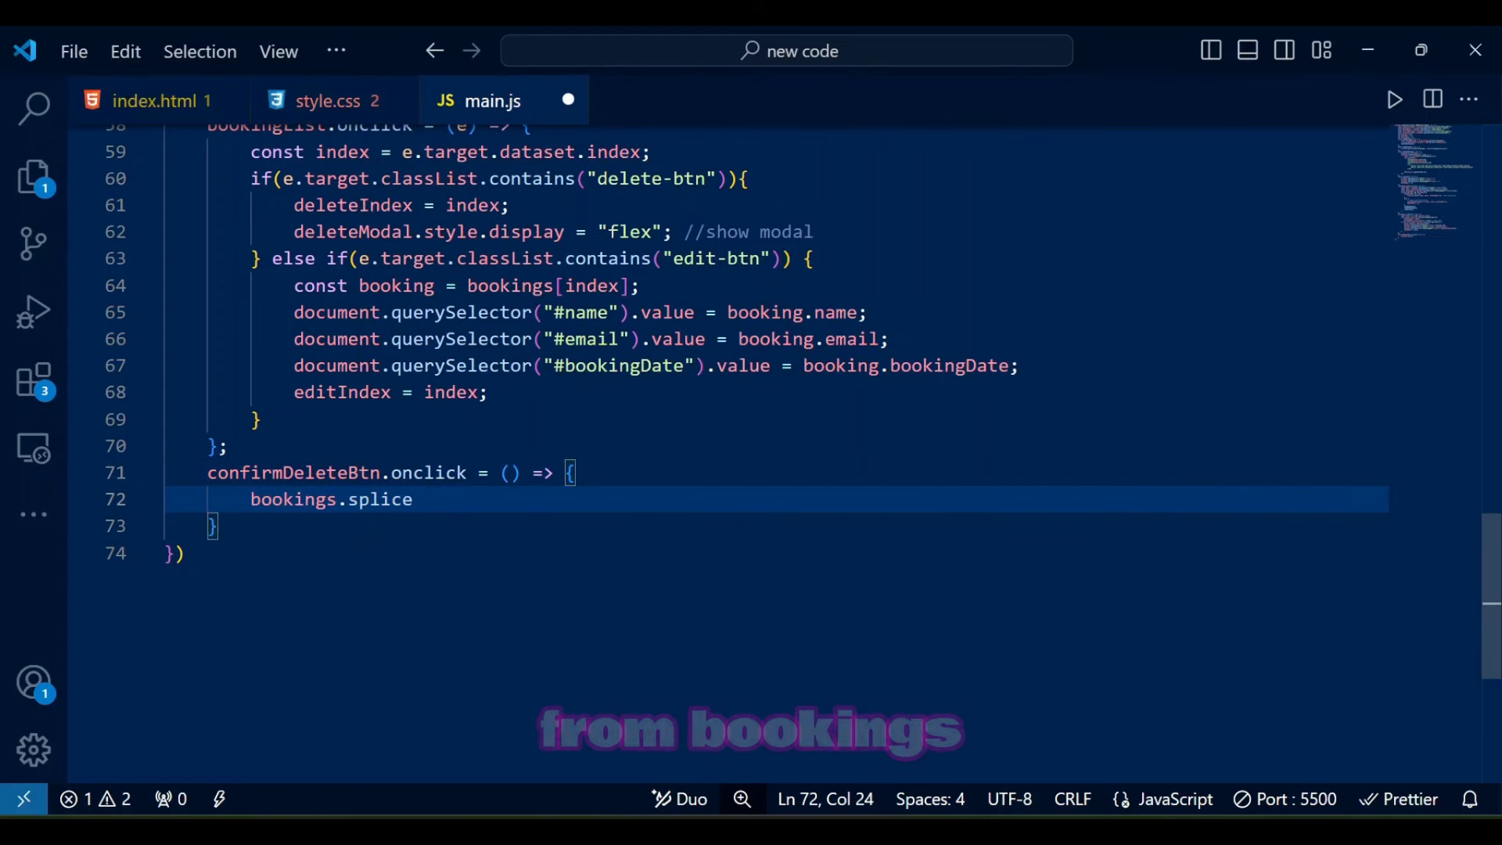
type("(deleteIndex, 1);")
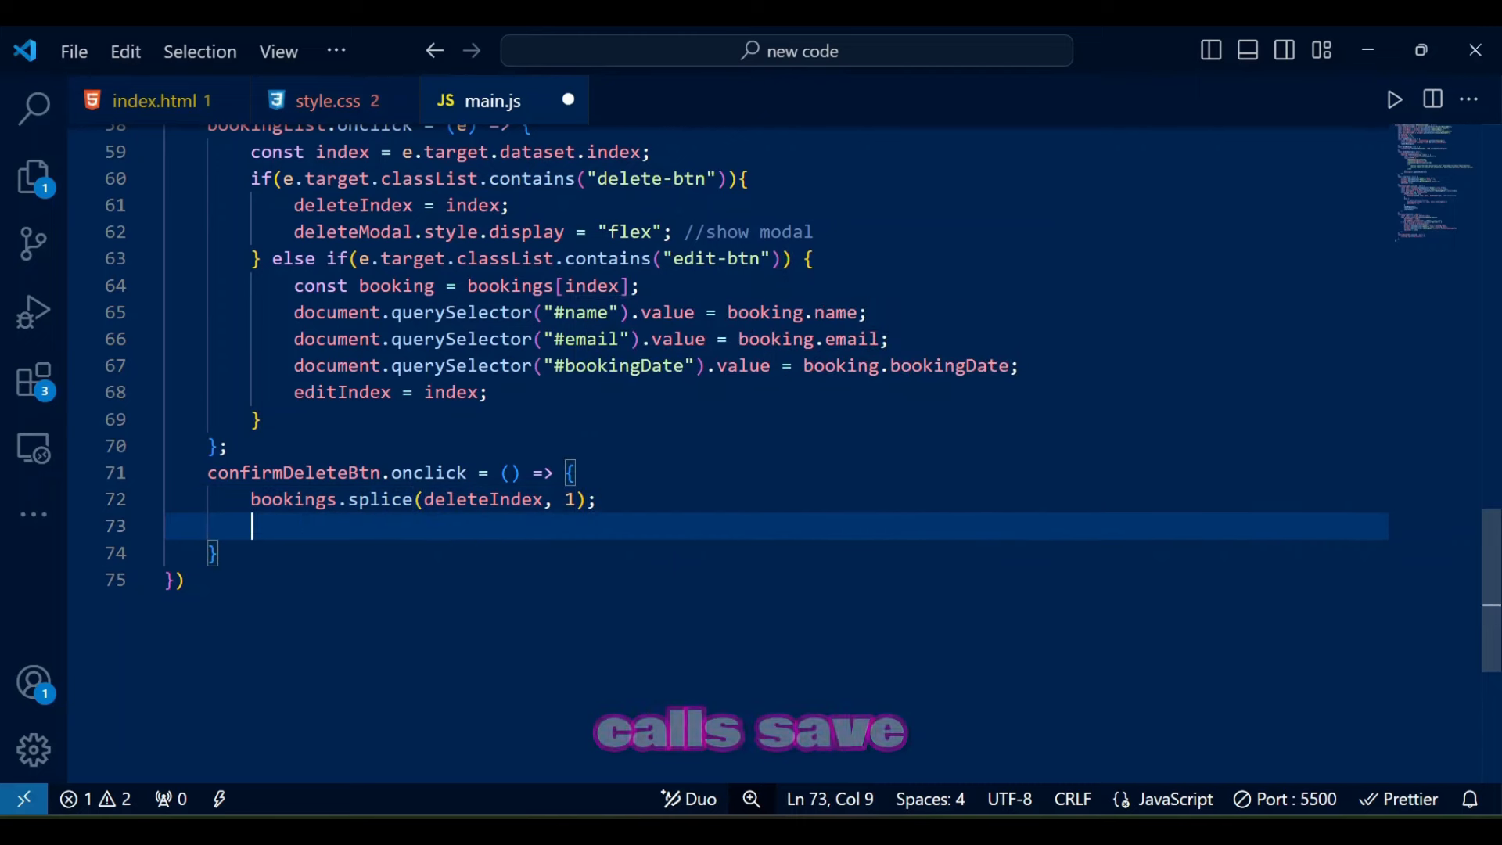
type("rem")
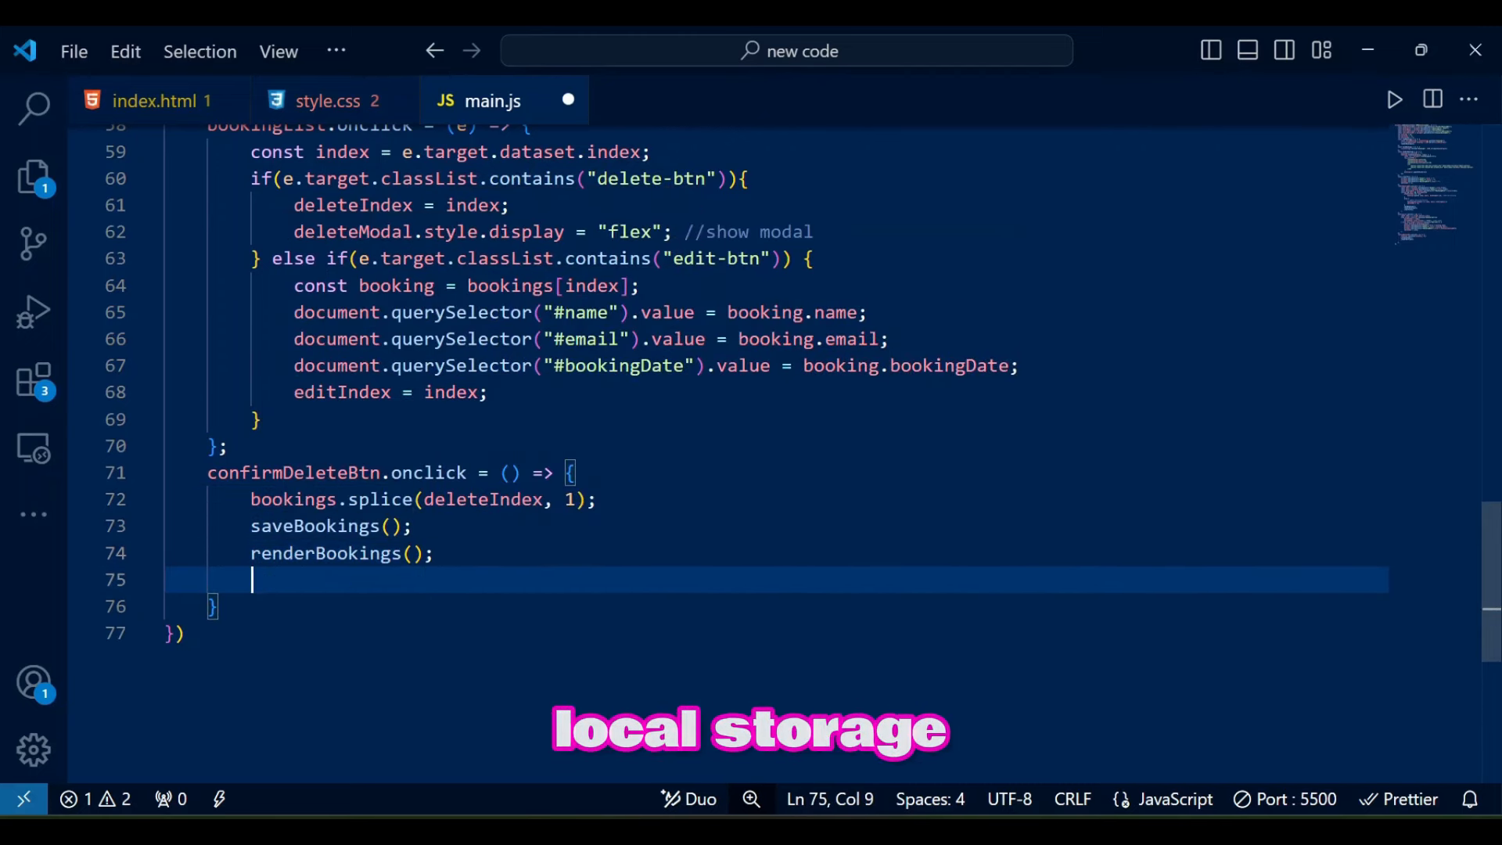
type("deleteModal")
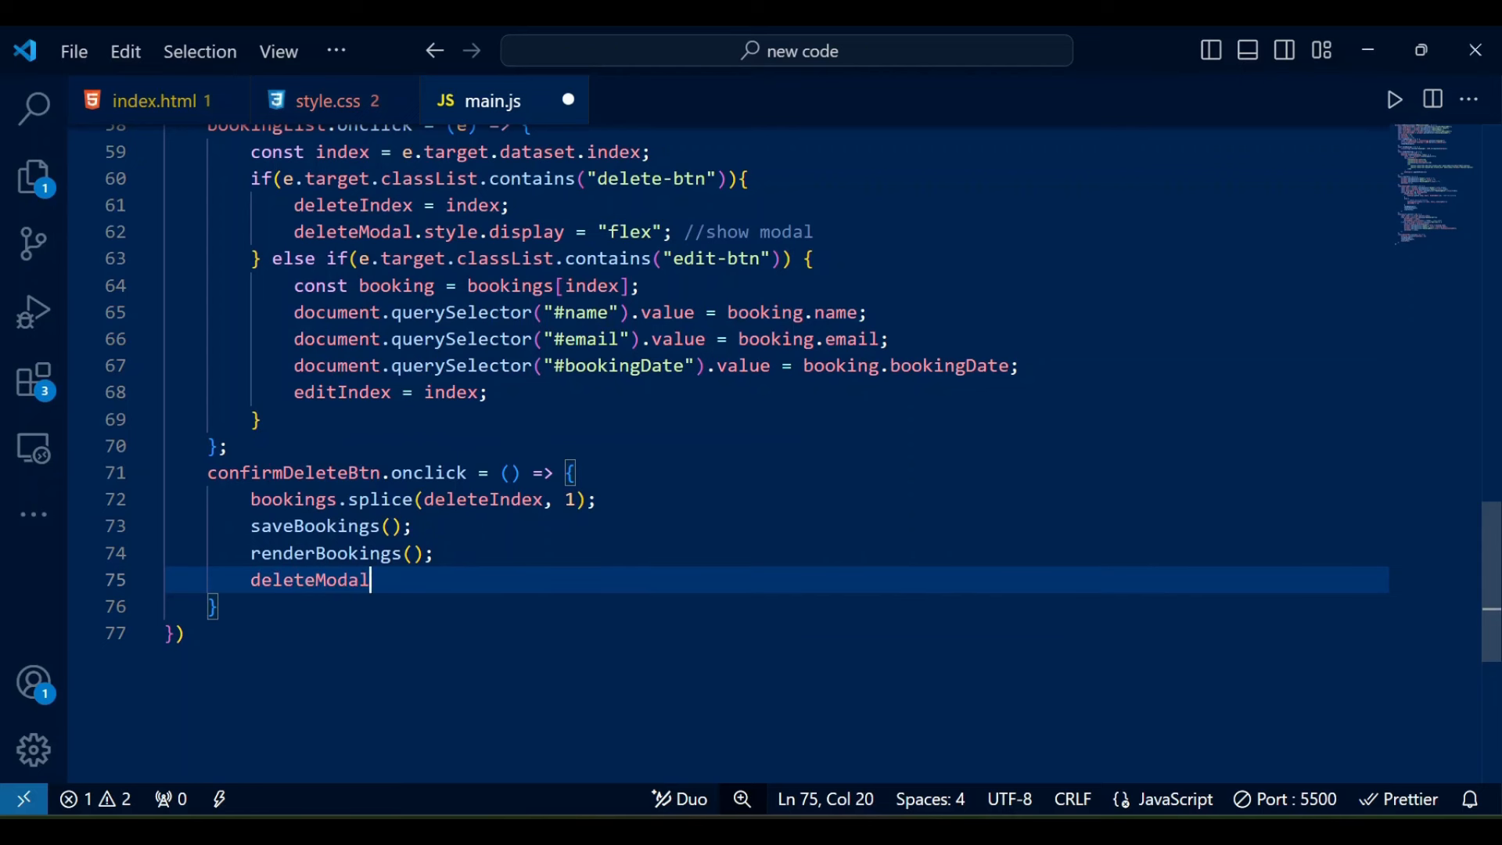
type(".style.display = \"none\";")
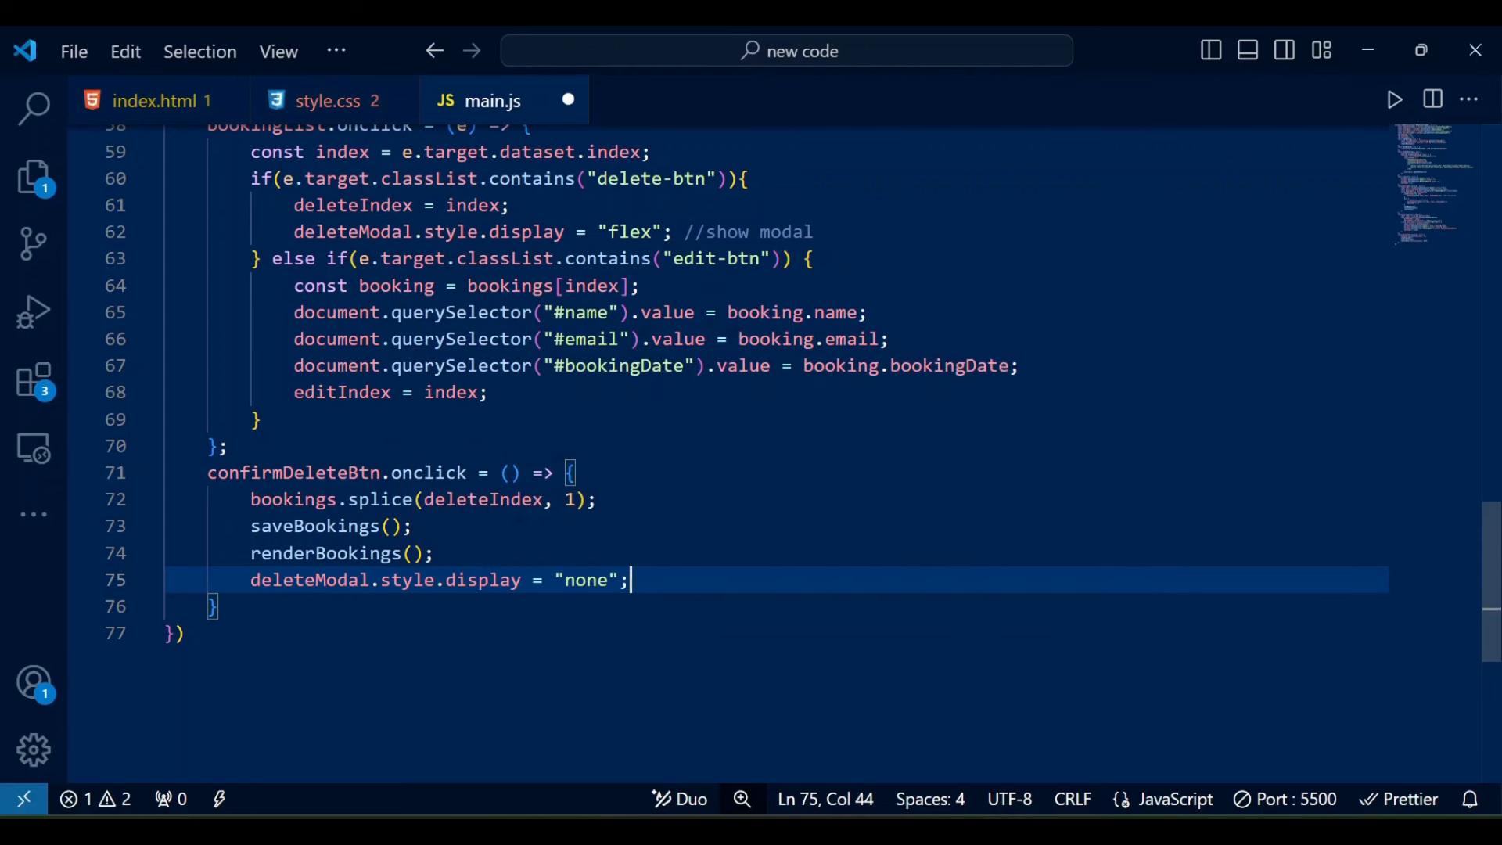
Step: Add the cancel-delete handler and call loadBookings() on startup
type("cancelDeleteBtn.onclick = (")
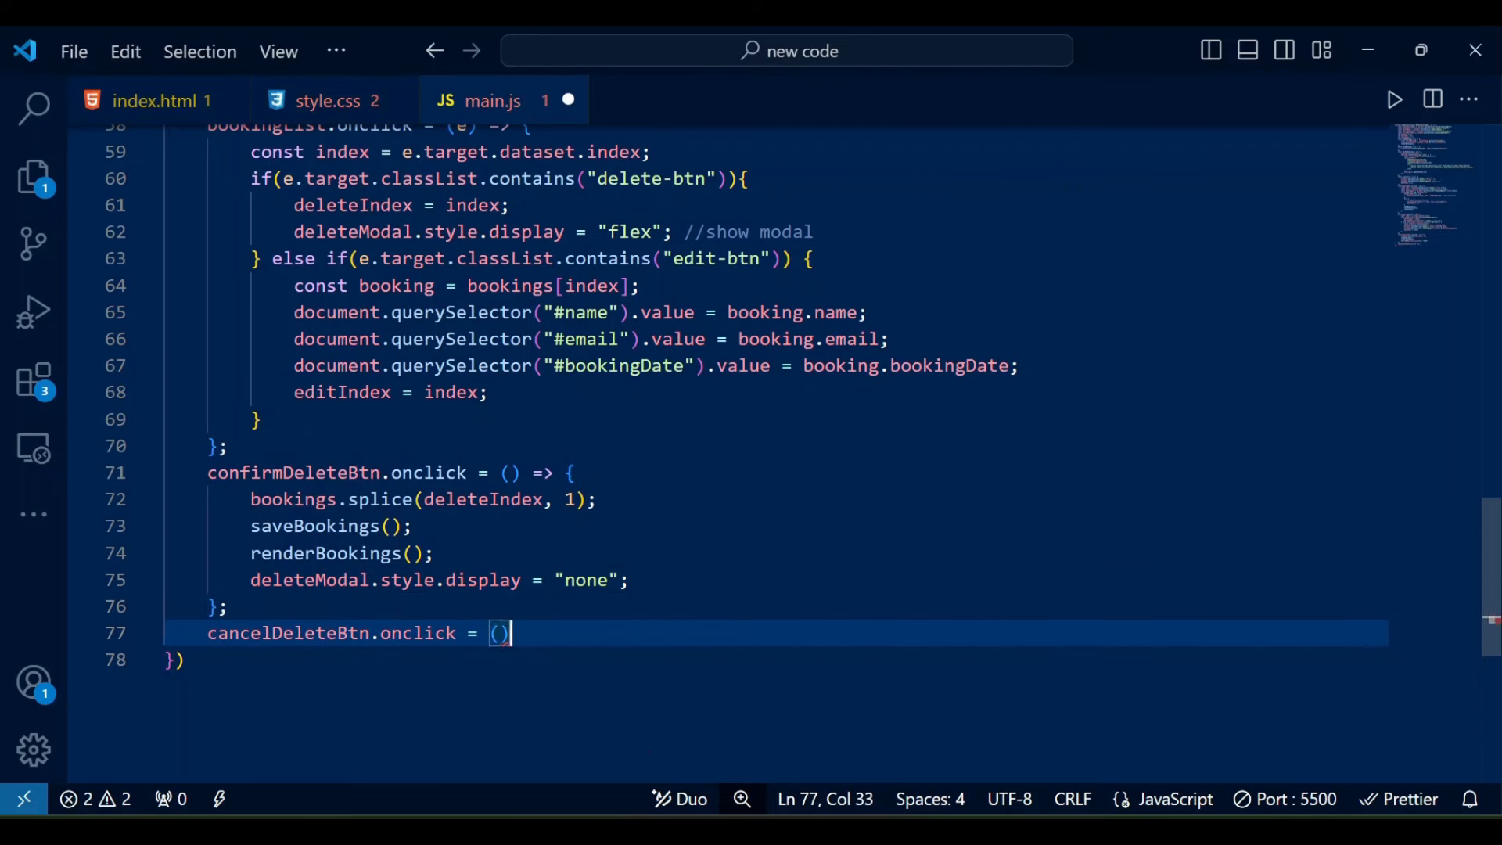
type("det")
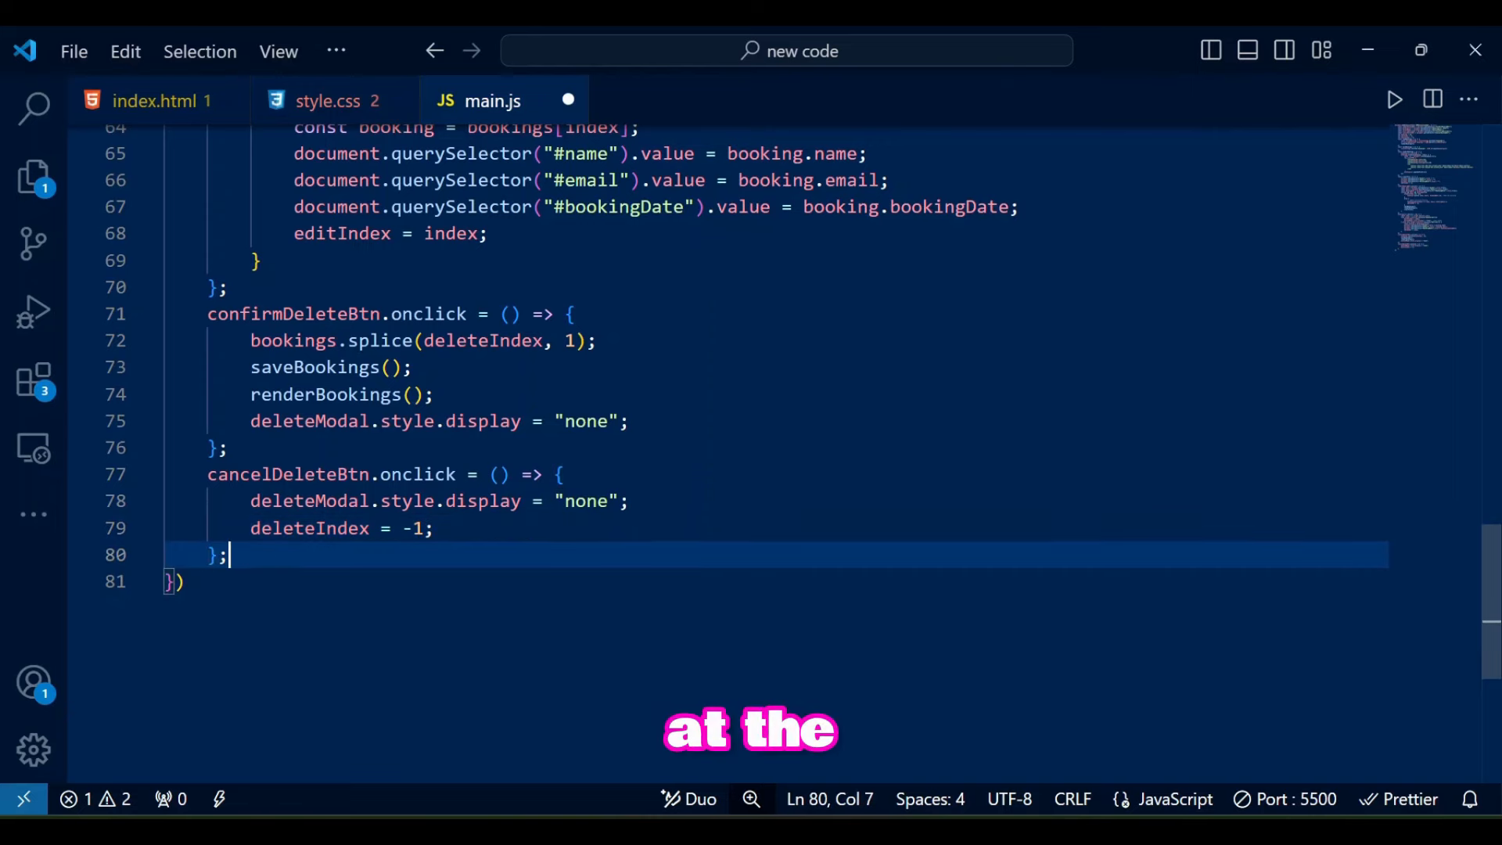
type("loadBookings();")
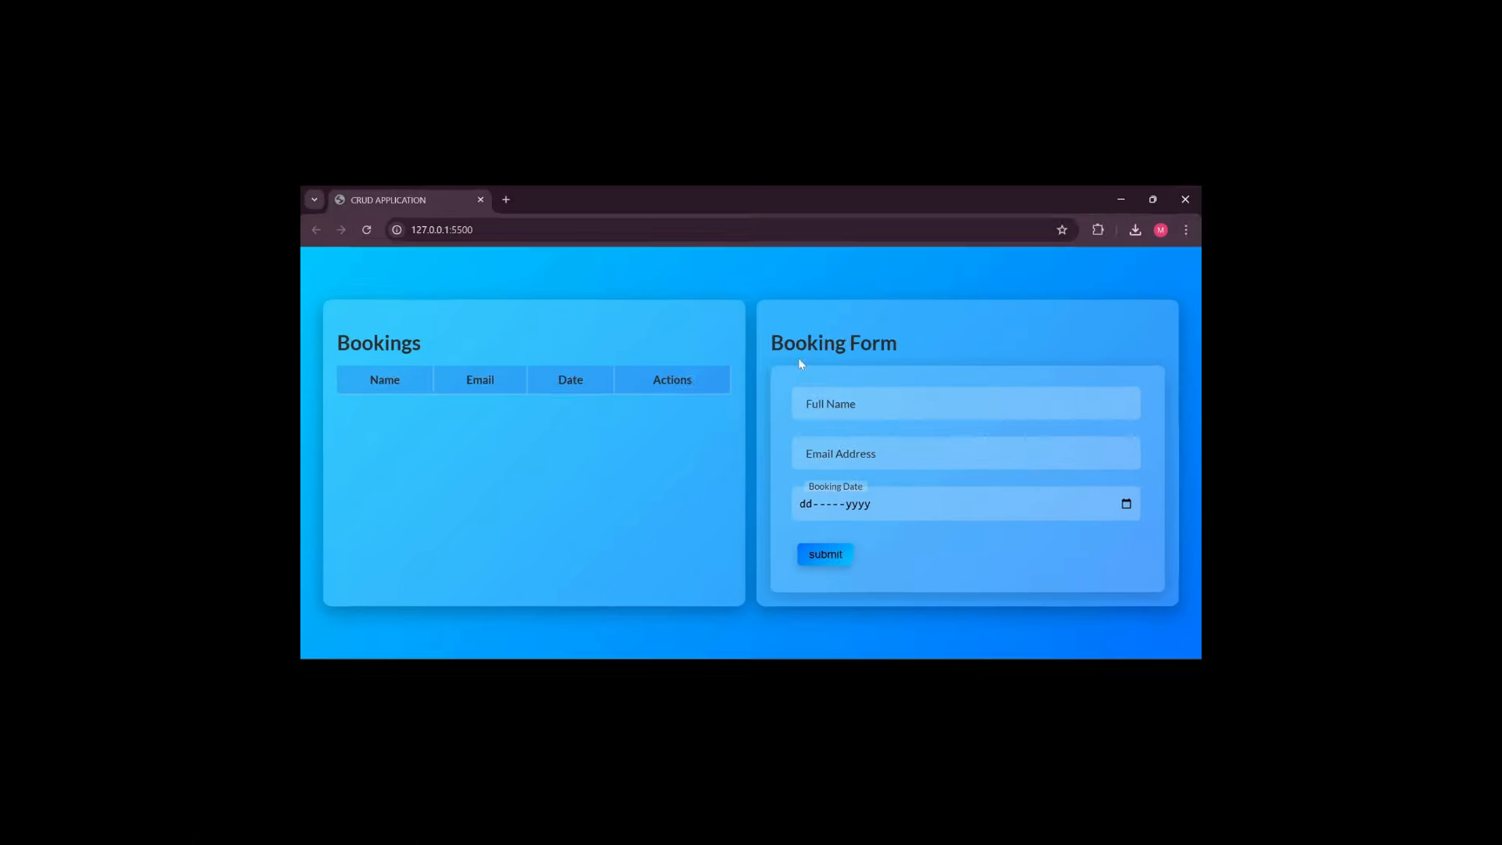
type("nerd")
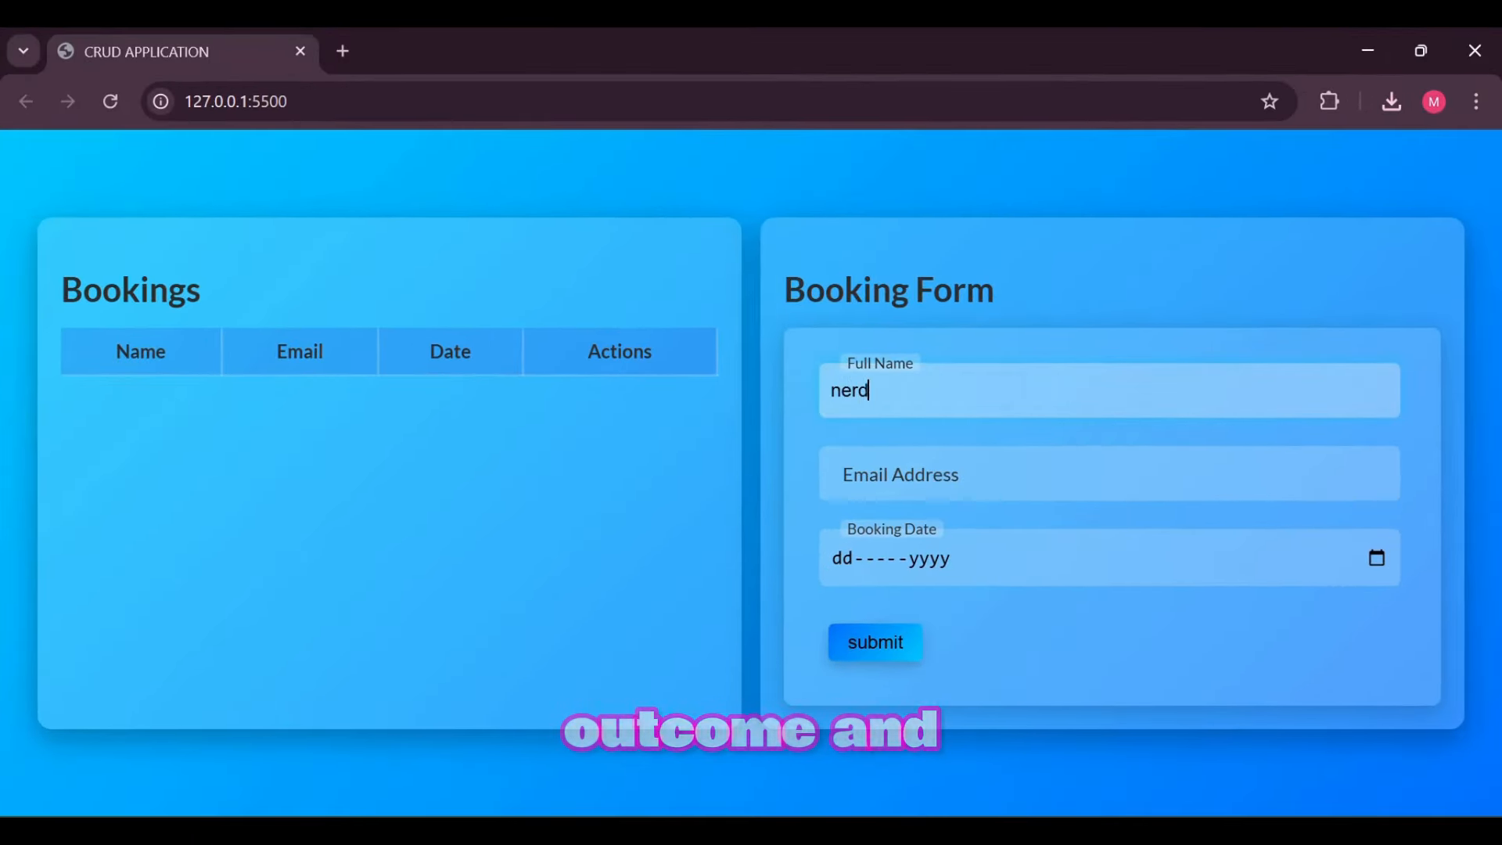
type("ycodecrafvter")
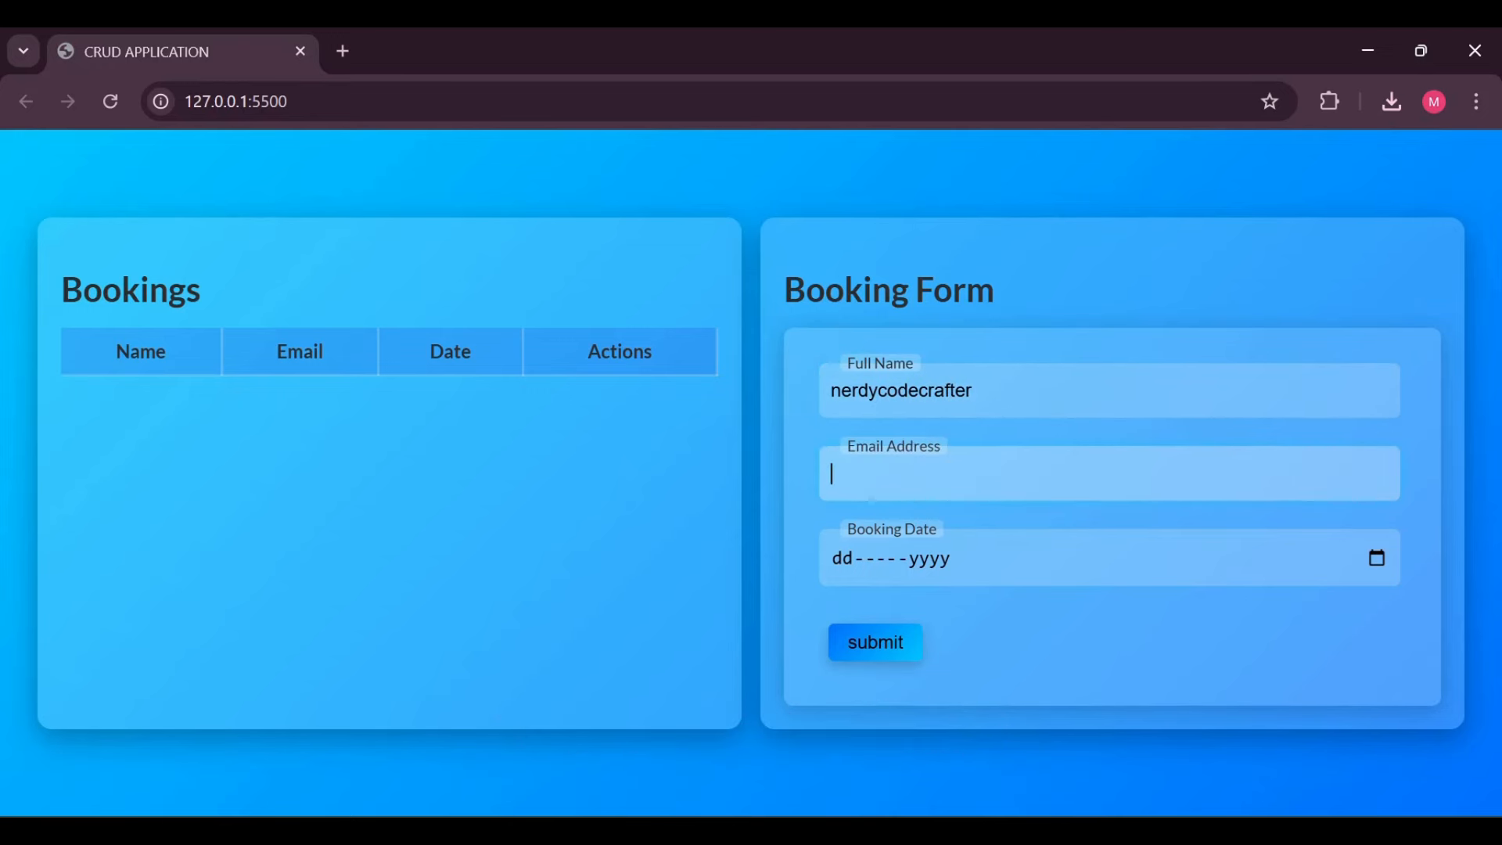
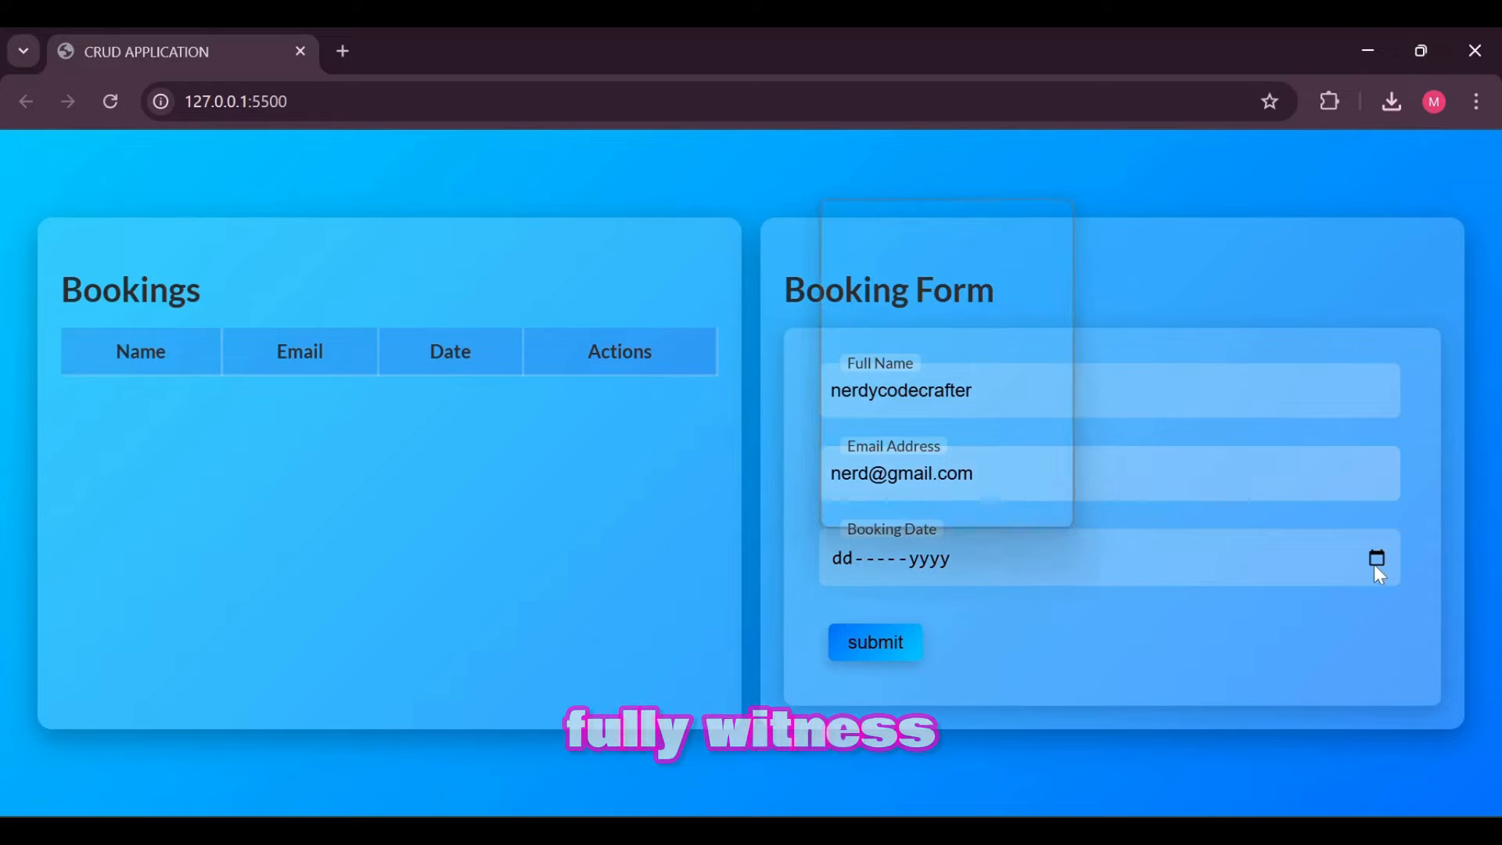
left_click(874, 642)
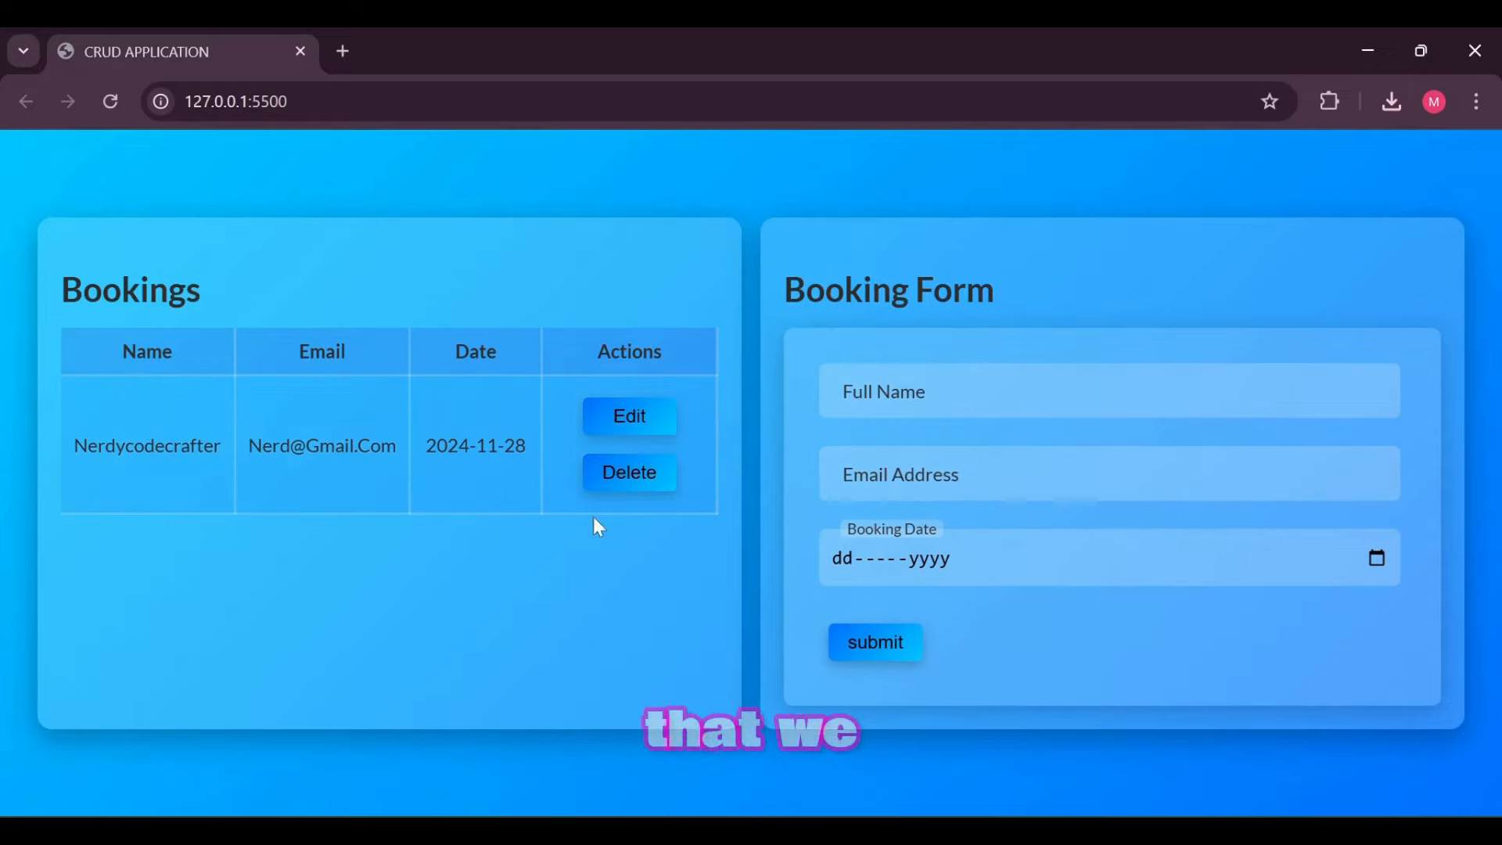
left_click(1108, 392)
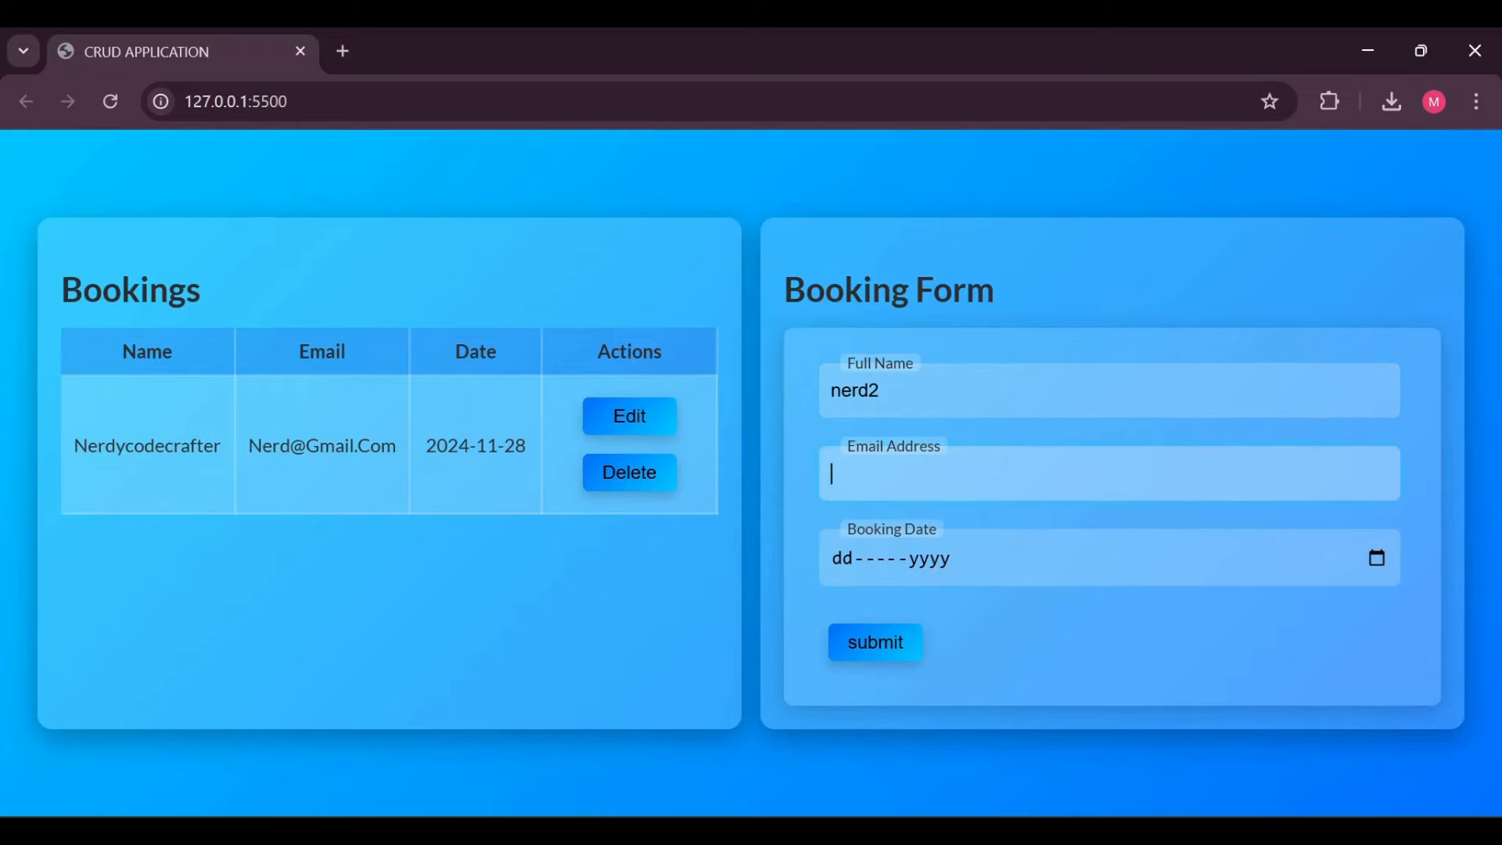
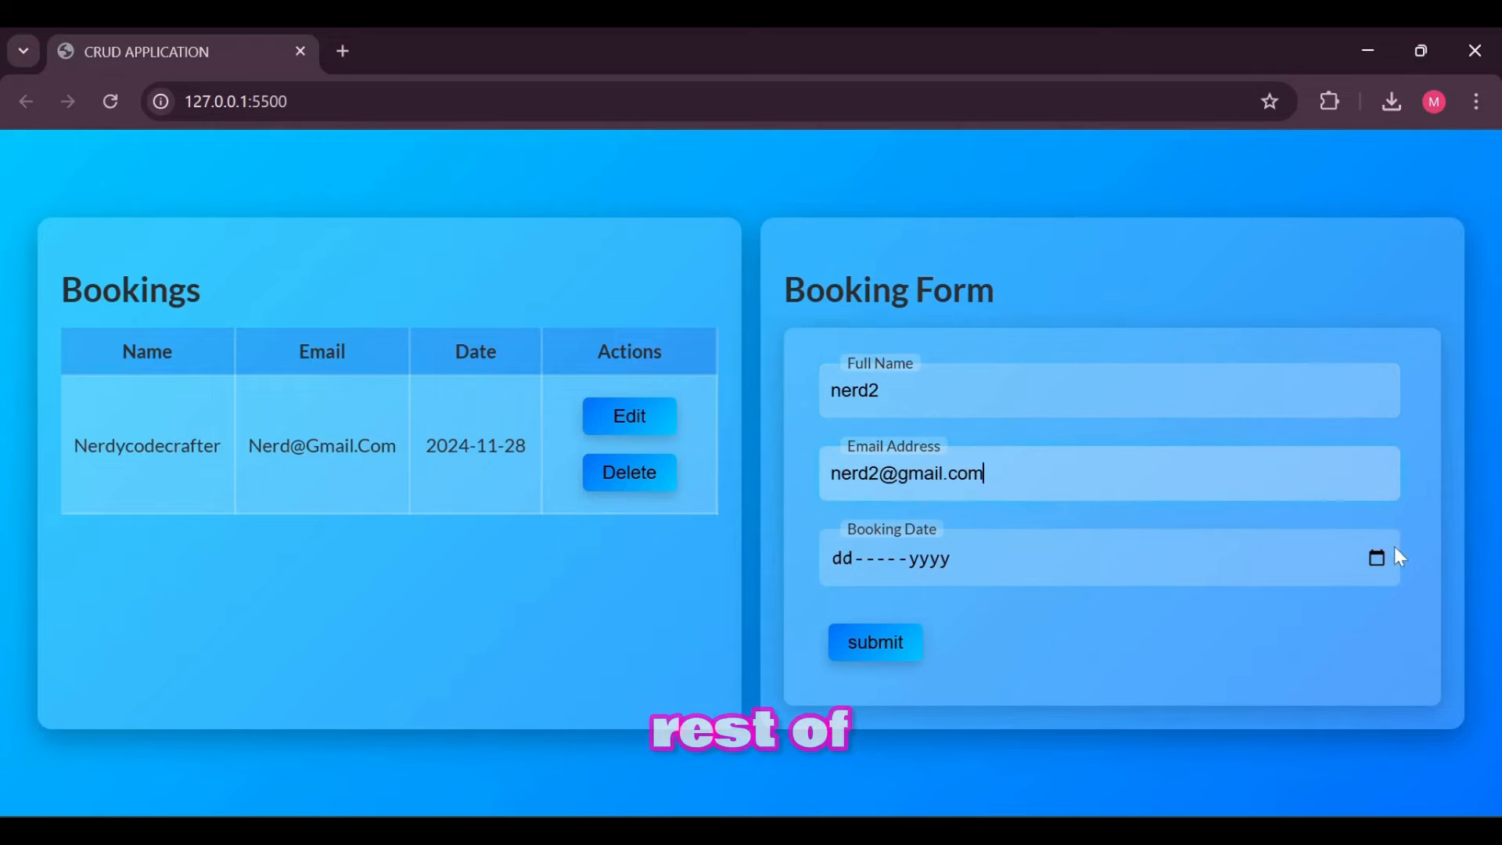
left_click(874, 641)
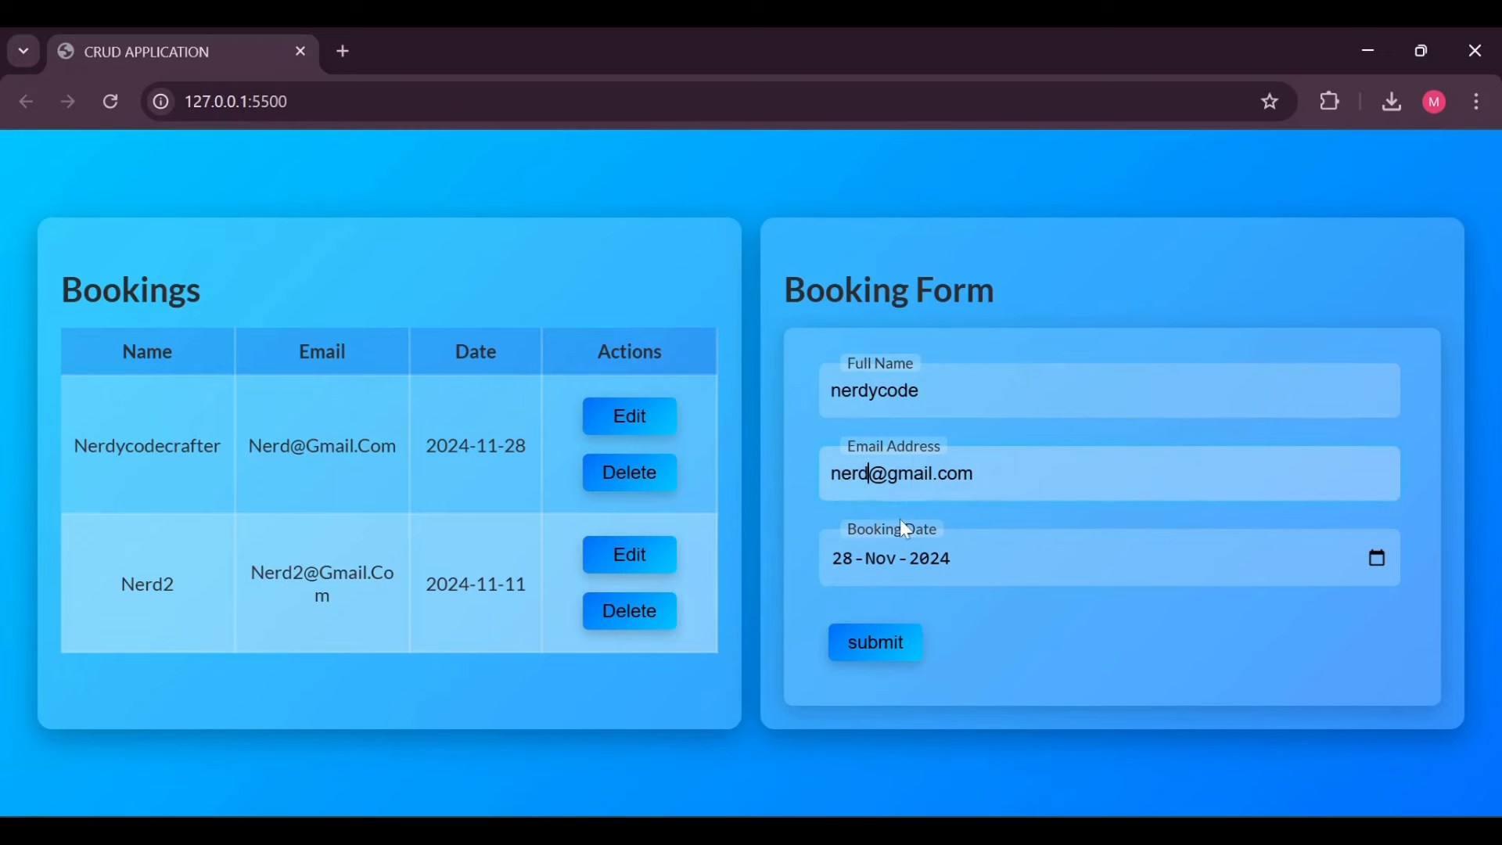
Step: Edit both bookings' details, then dismiss the delete confirmation modal
left_click(873, 641)
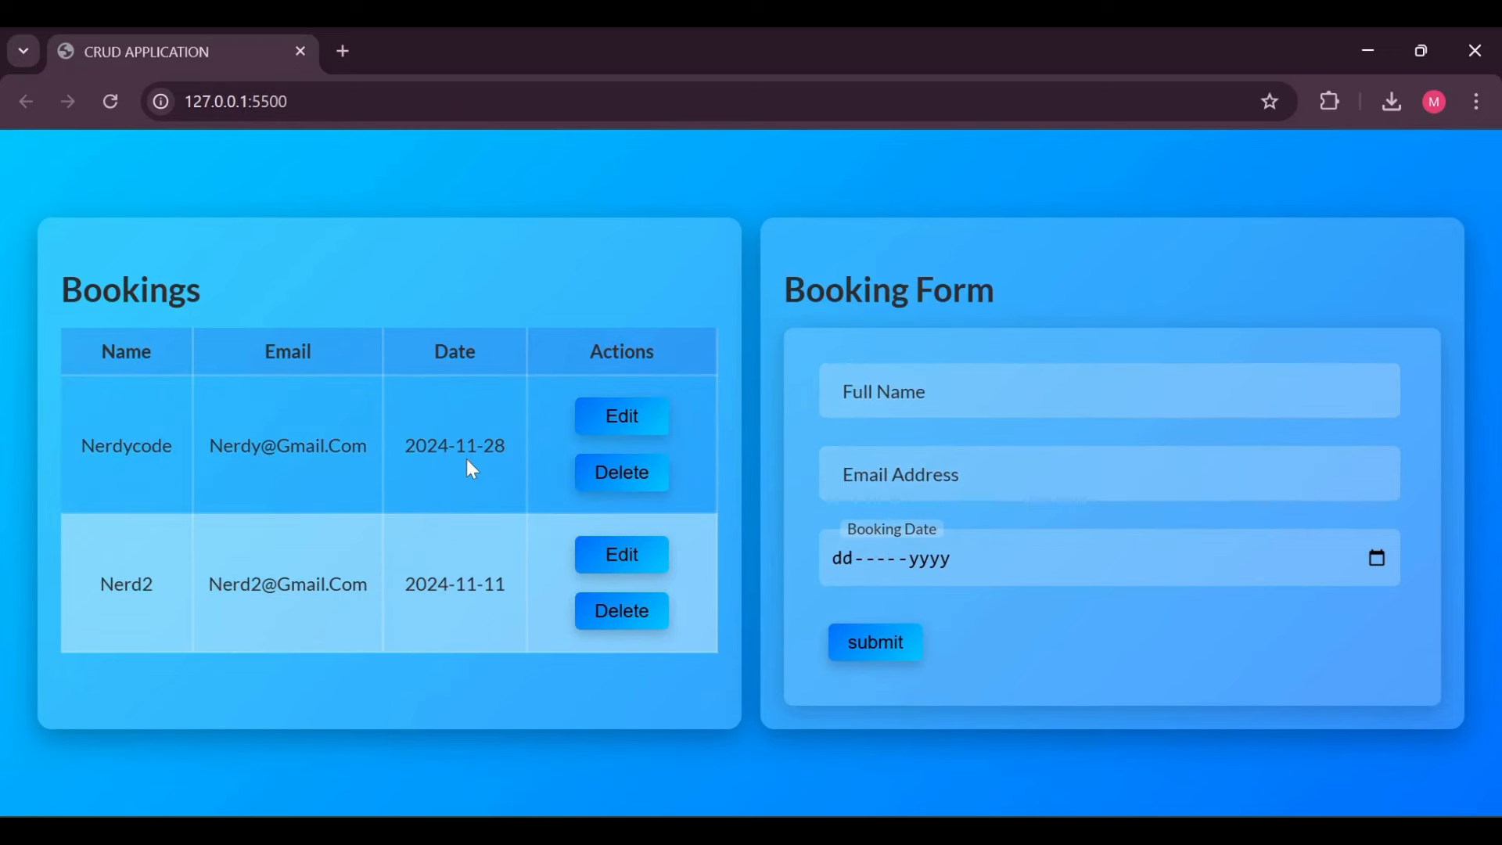
left_click(620, 554)
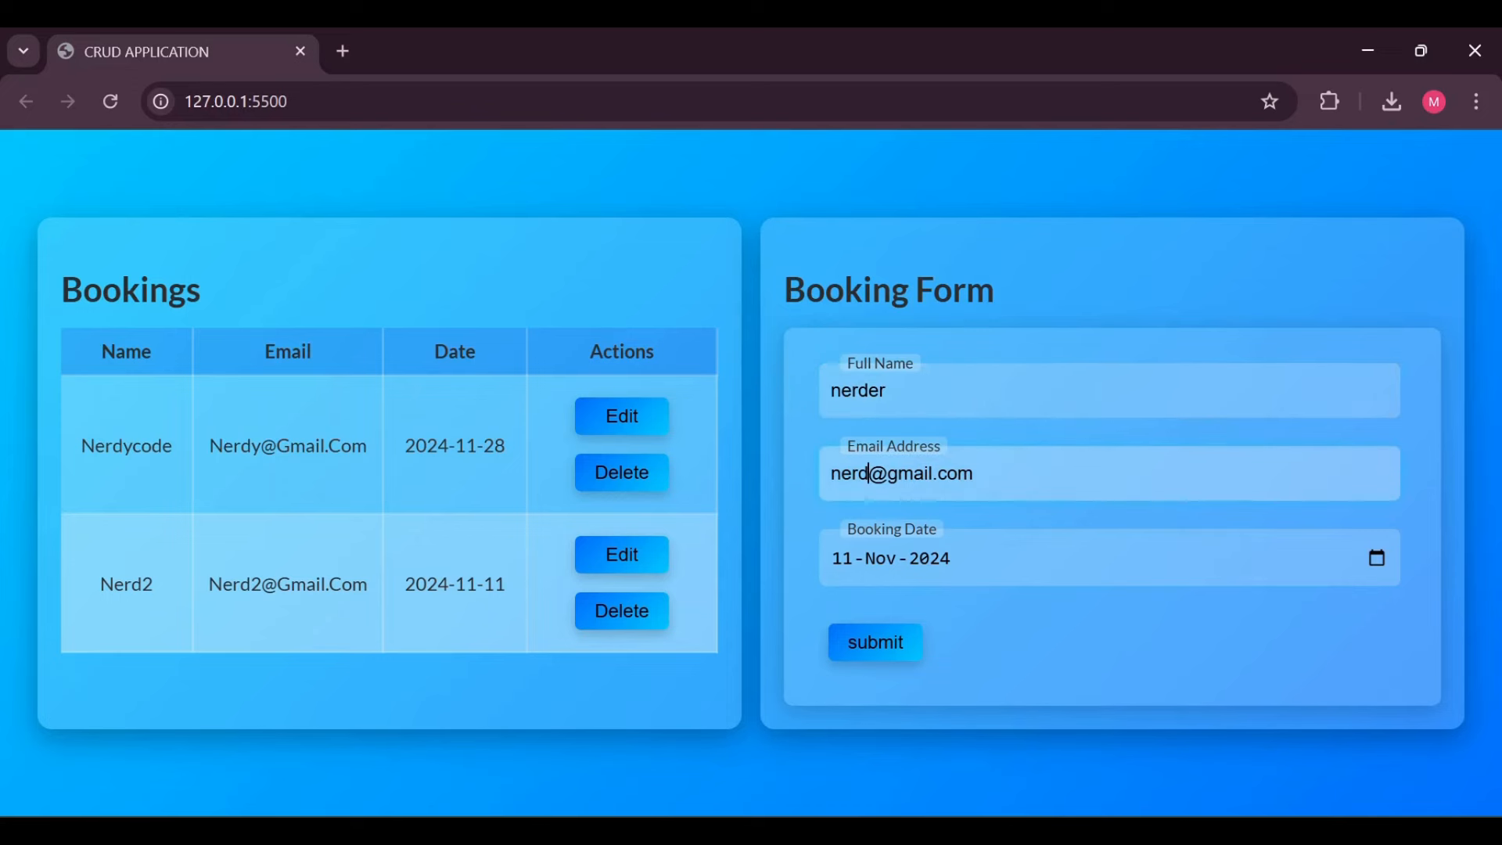
left_click(873, 641)
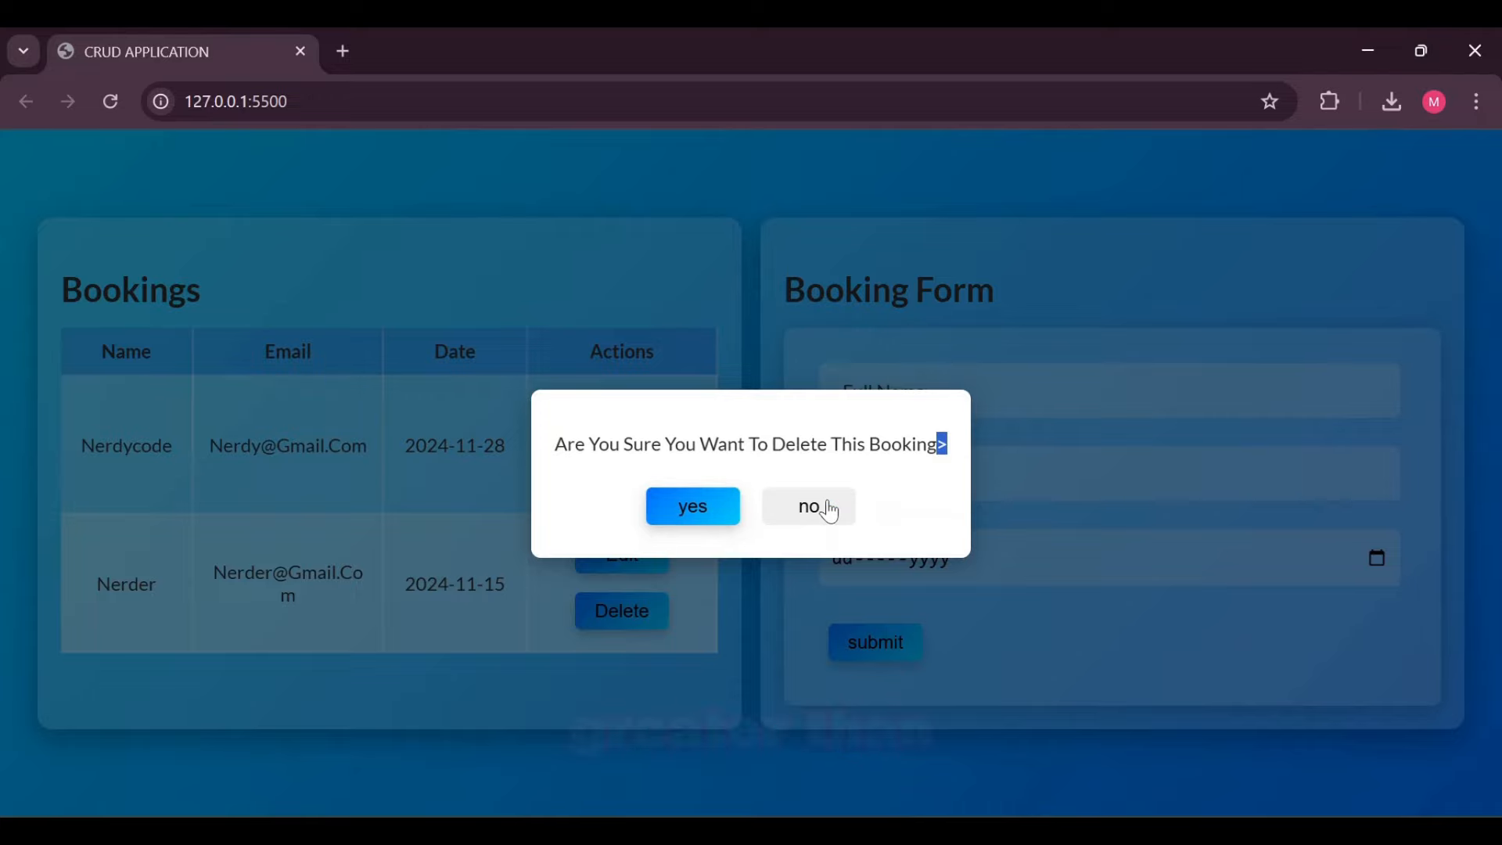
left_click(692, 506)
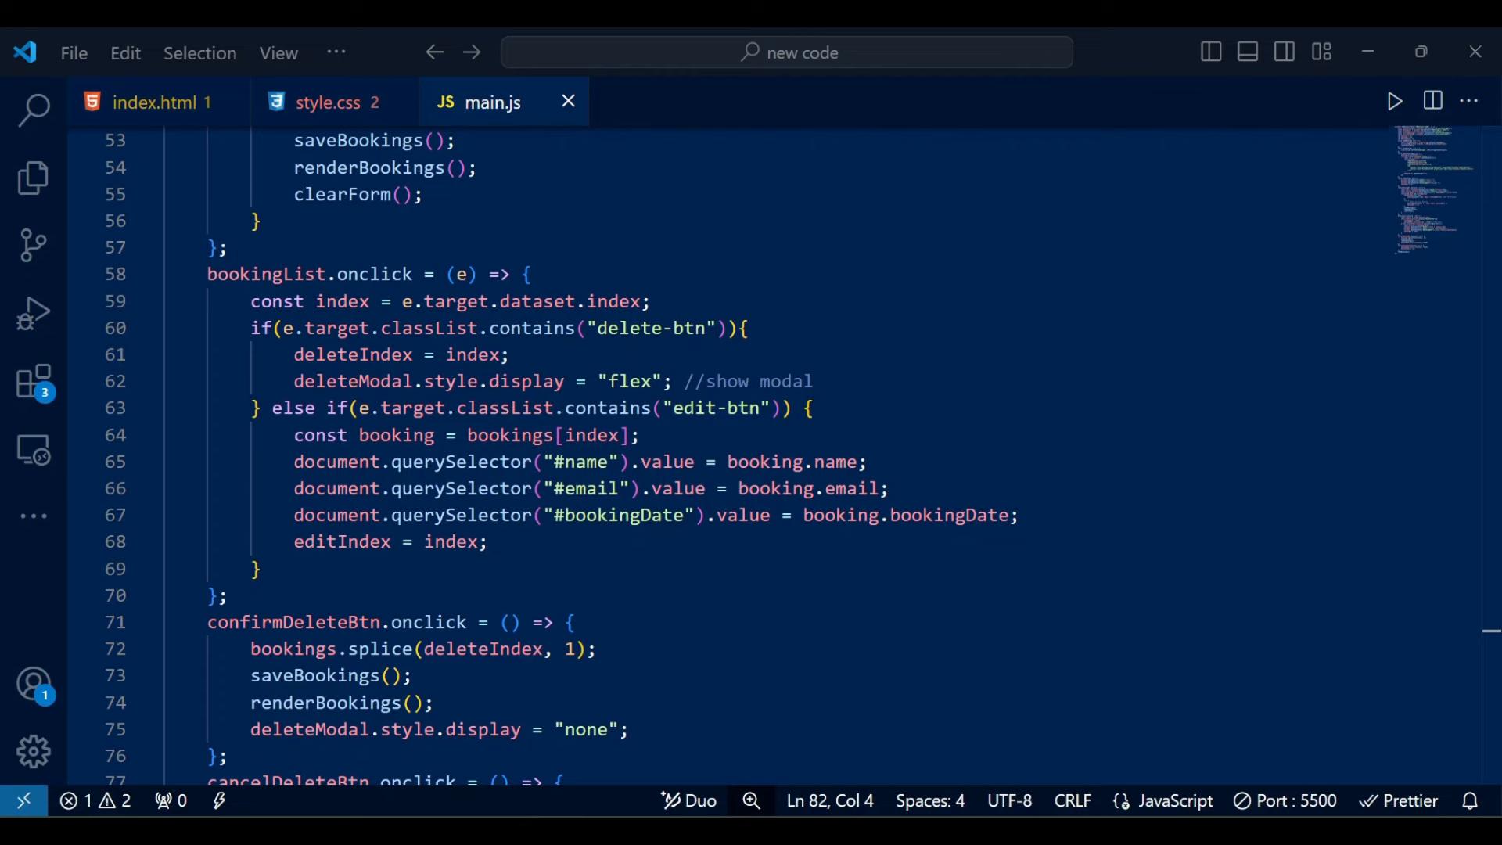
left_click(161, 102)
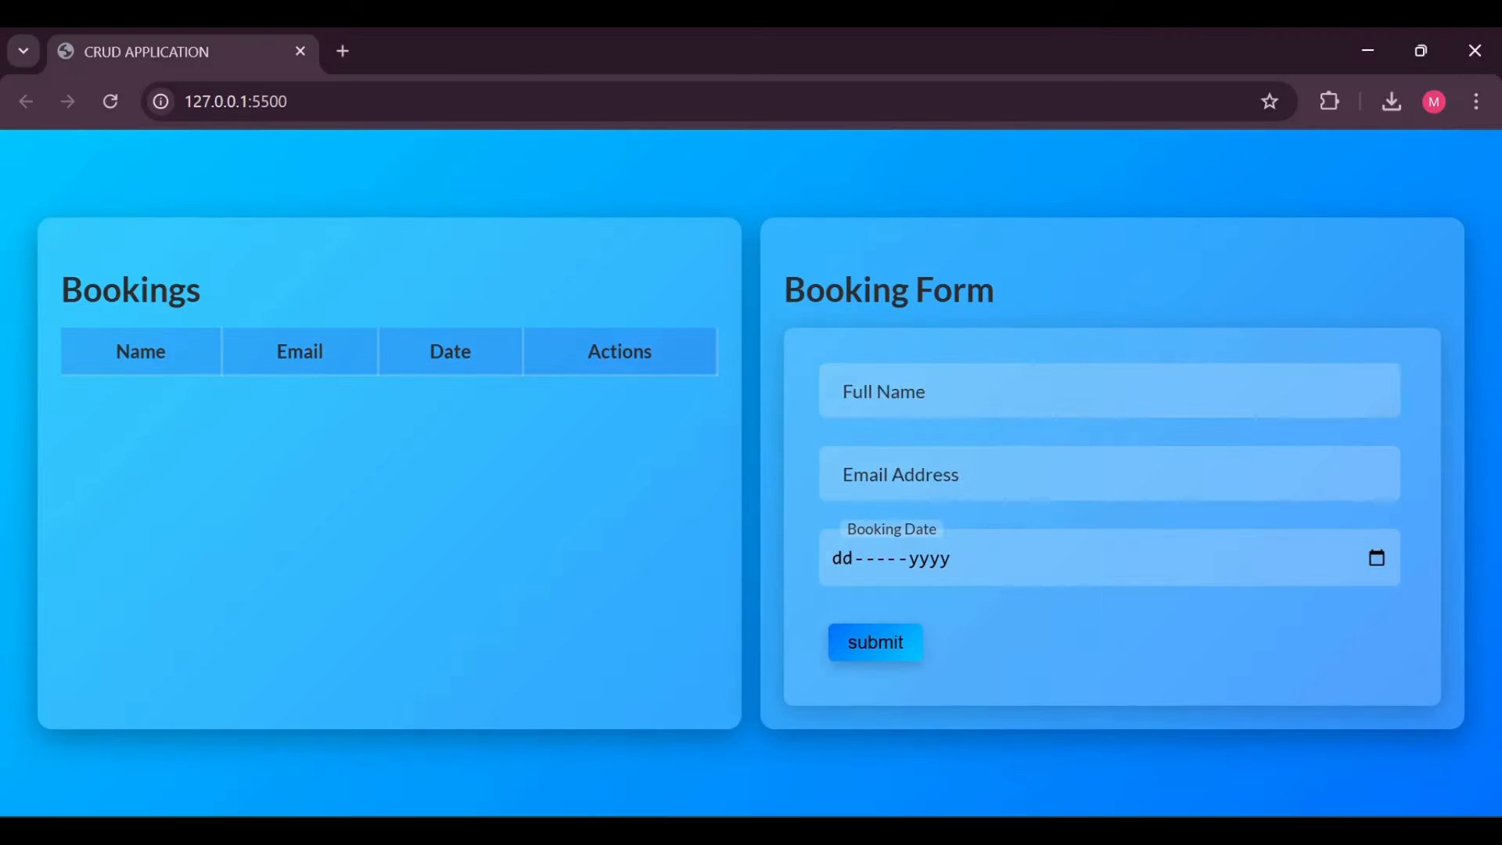
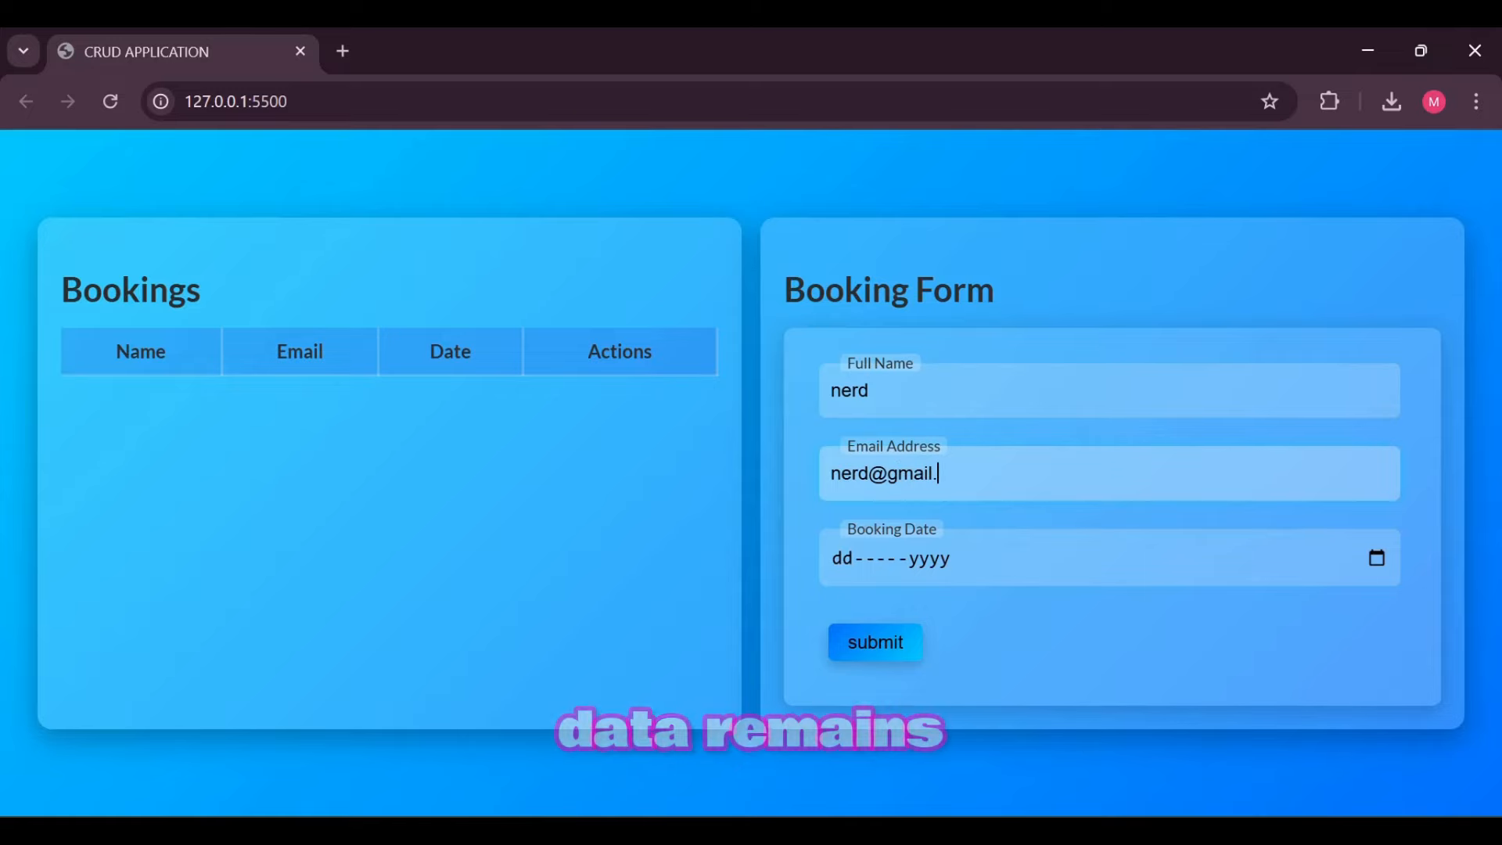
Step: Enter a Nerd booking and pick 2024-11-22 from the date picker
left_click(874, 642)
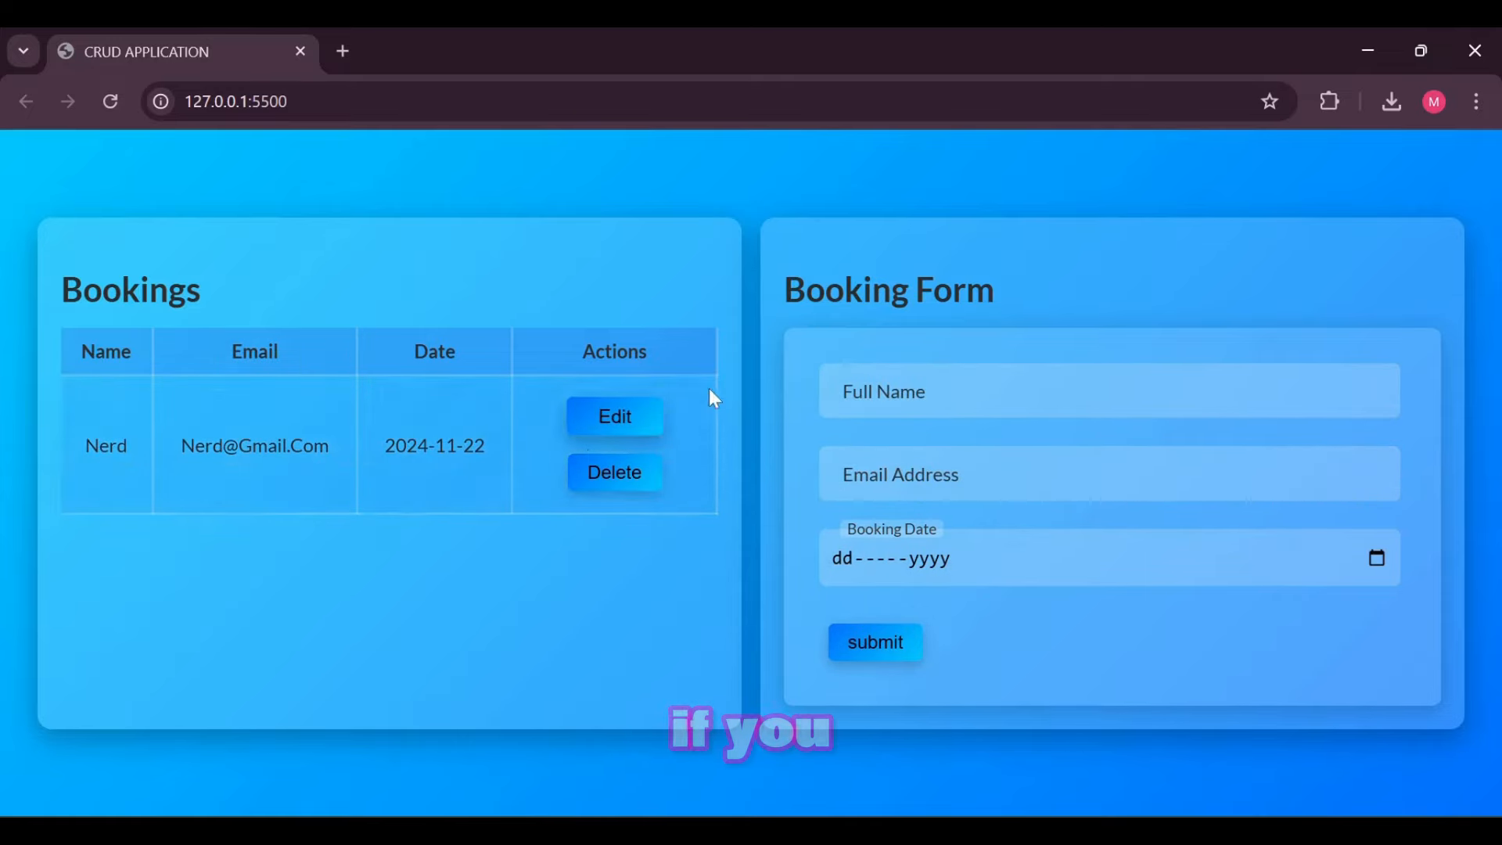
mouse_move(612, 483)
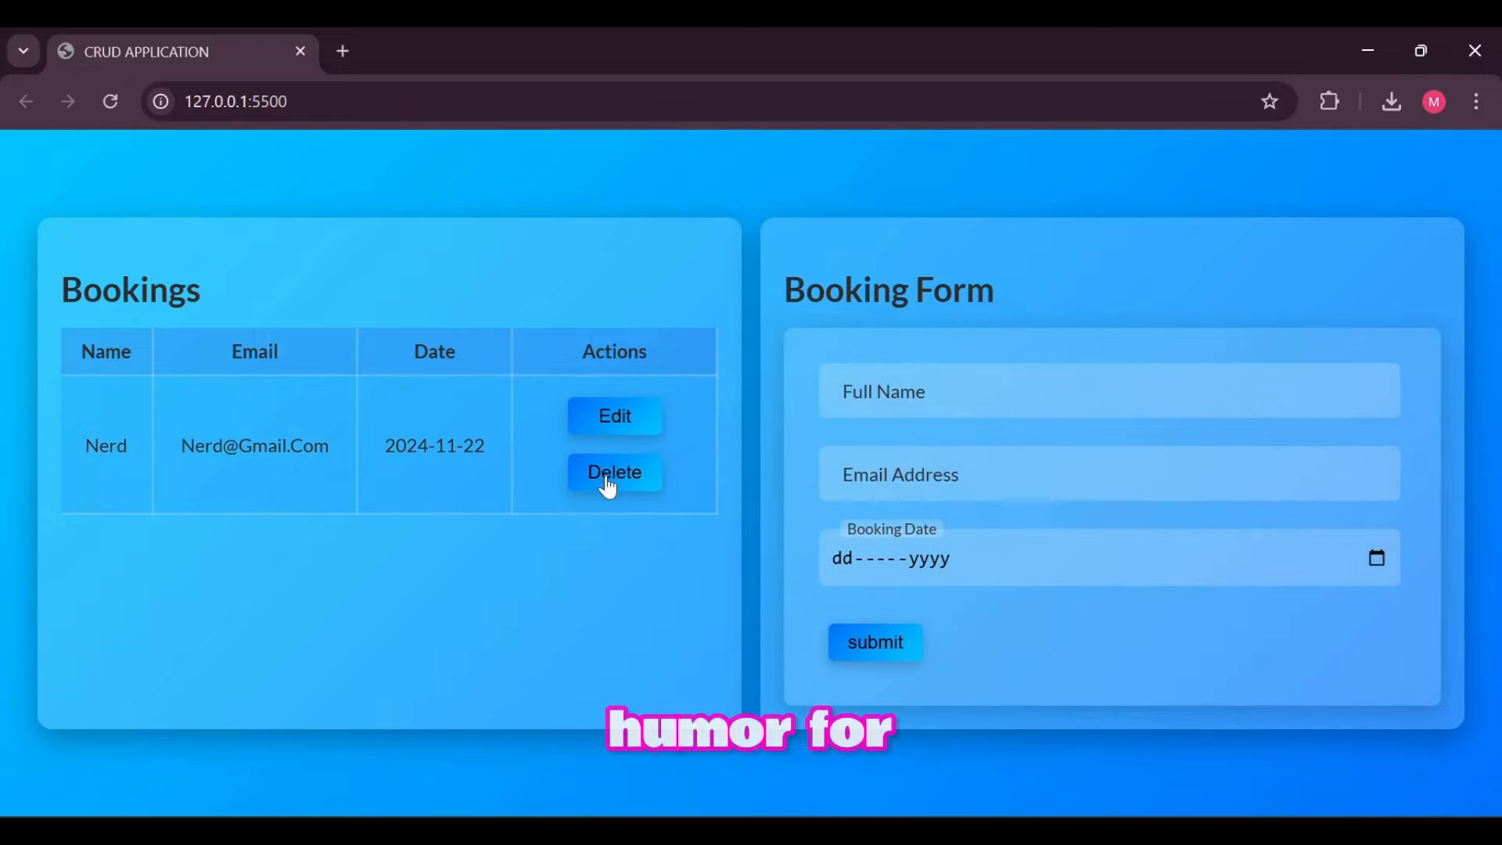